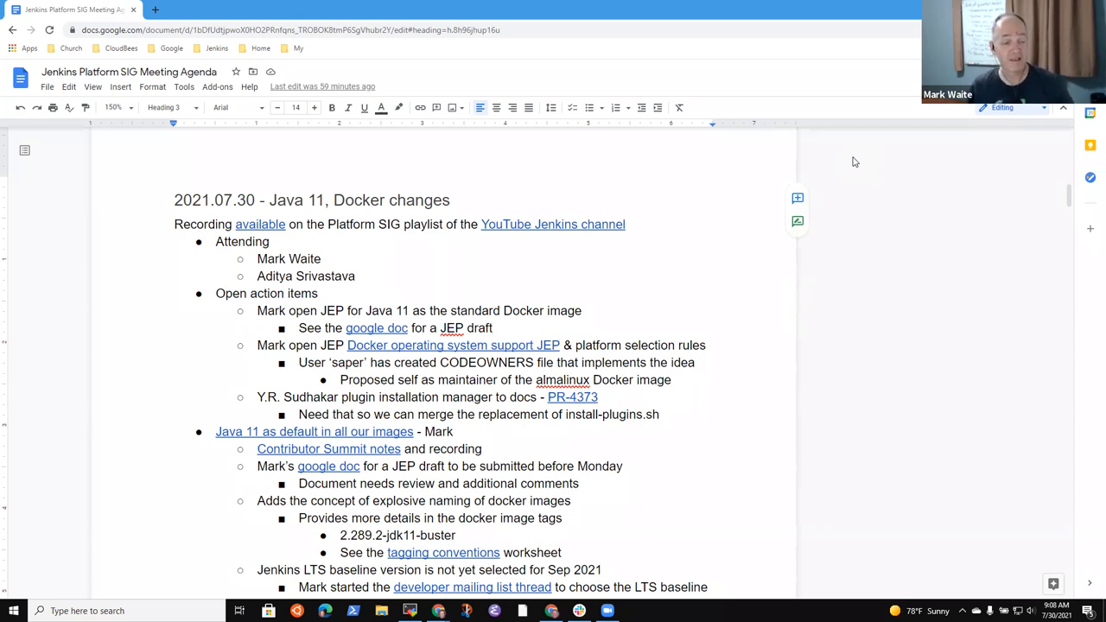
pyautogui.moveTo(327, 298)
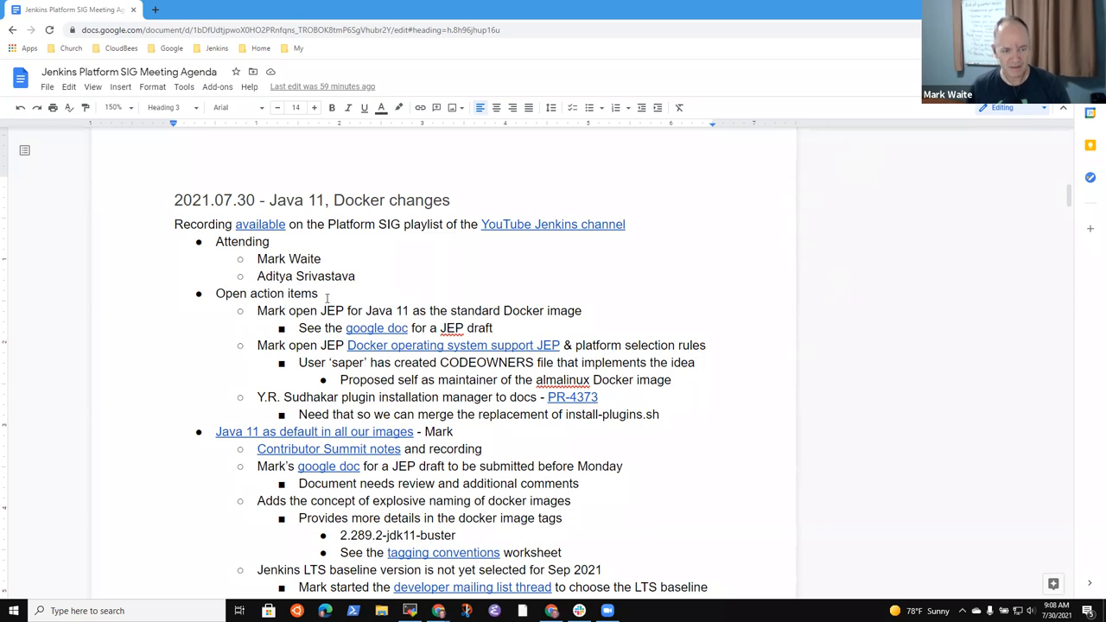
# Step: Scroll up and down through the Platform SIG meeting agenda to review it
pyautogui.scroll(-3)
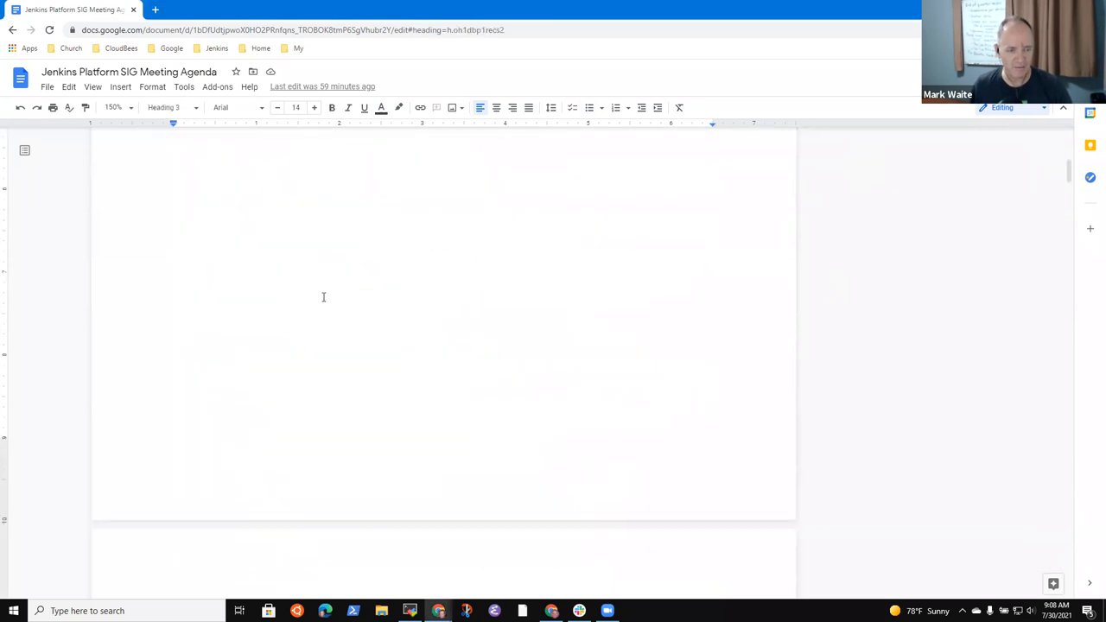
pyautogui.scroll(3)
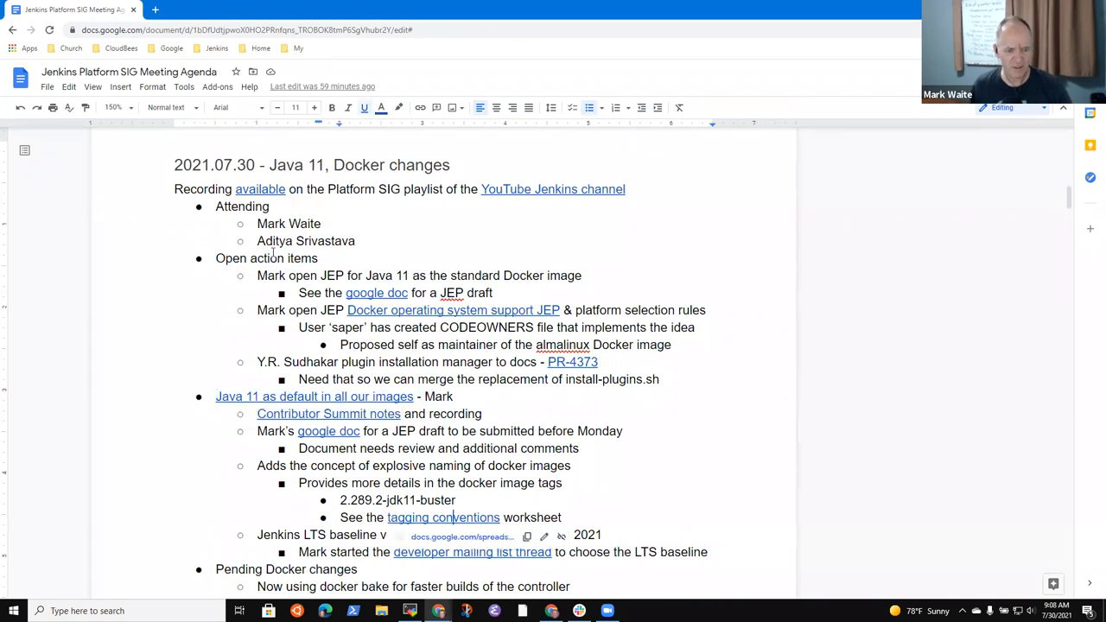
pyautogui.scroll(-3)
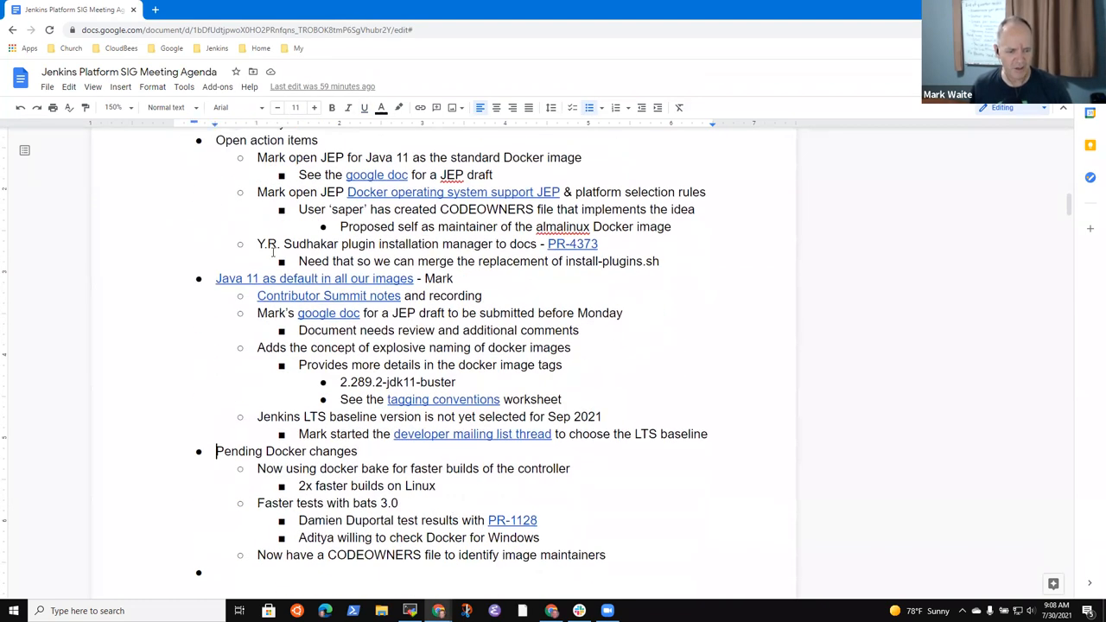
pyautogui.scroll(3)
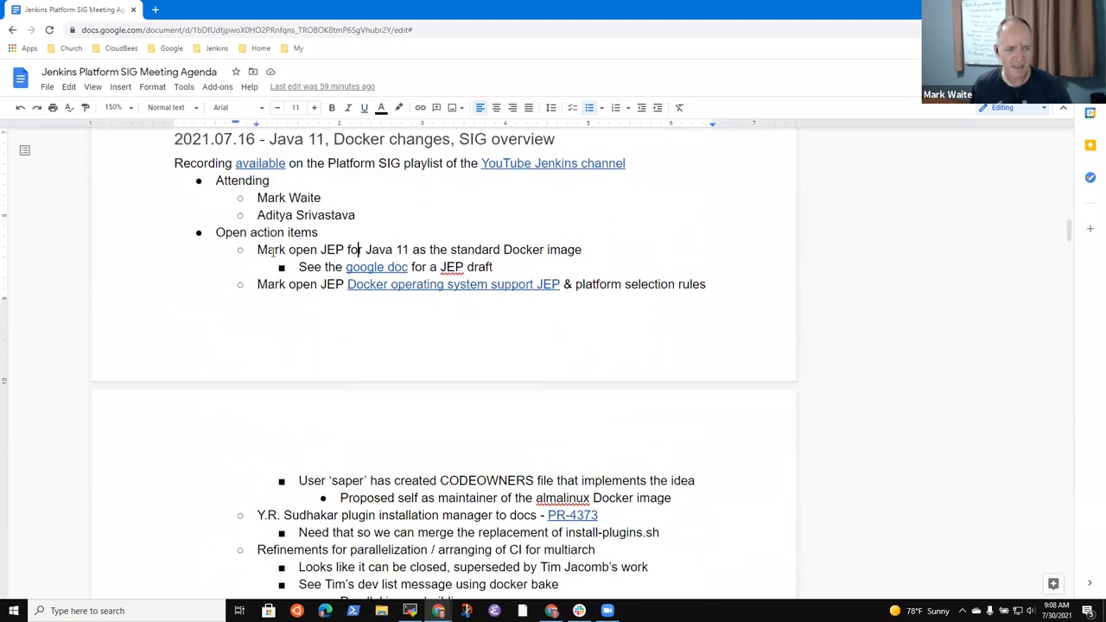
pyautogui.scroll(-3)
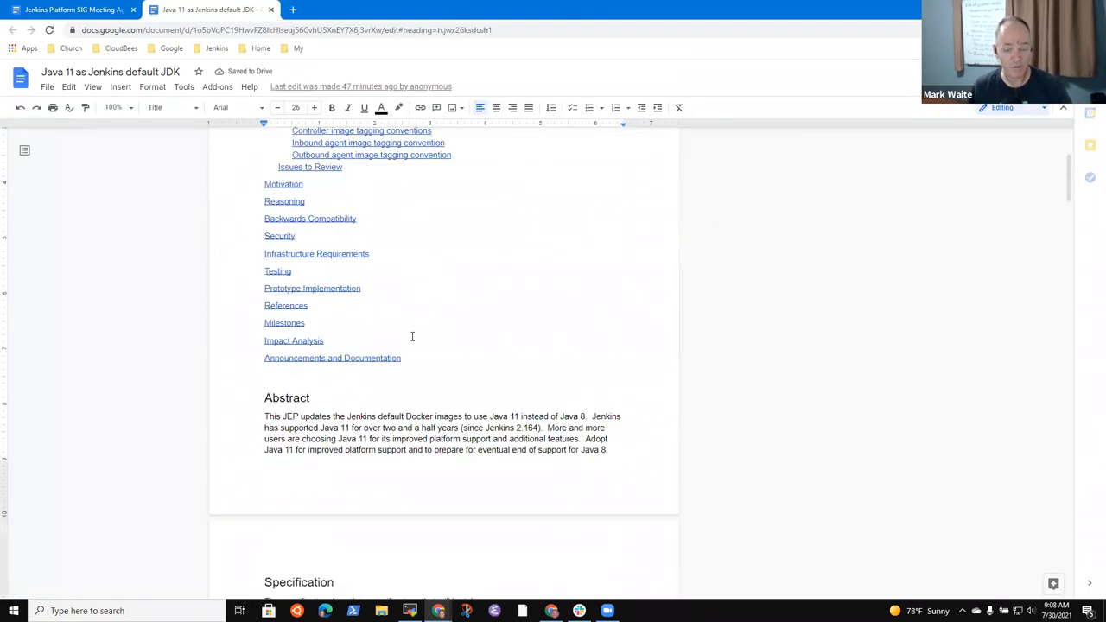
pyautogui.scroll(-3)
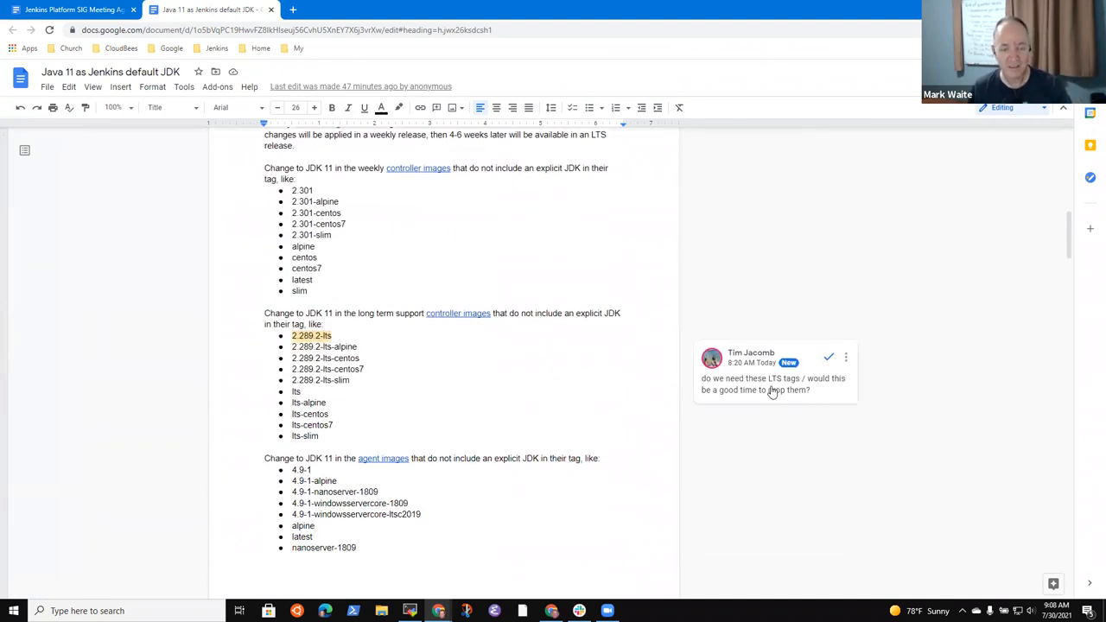
pyautogui.moveTo(770, 394)
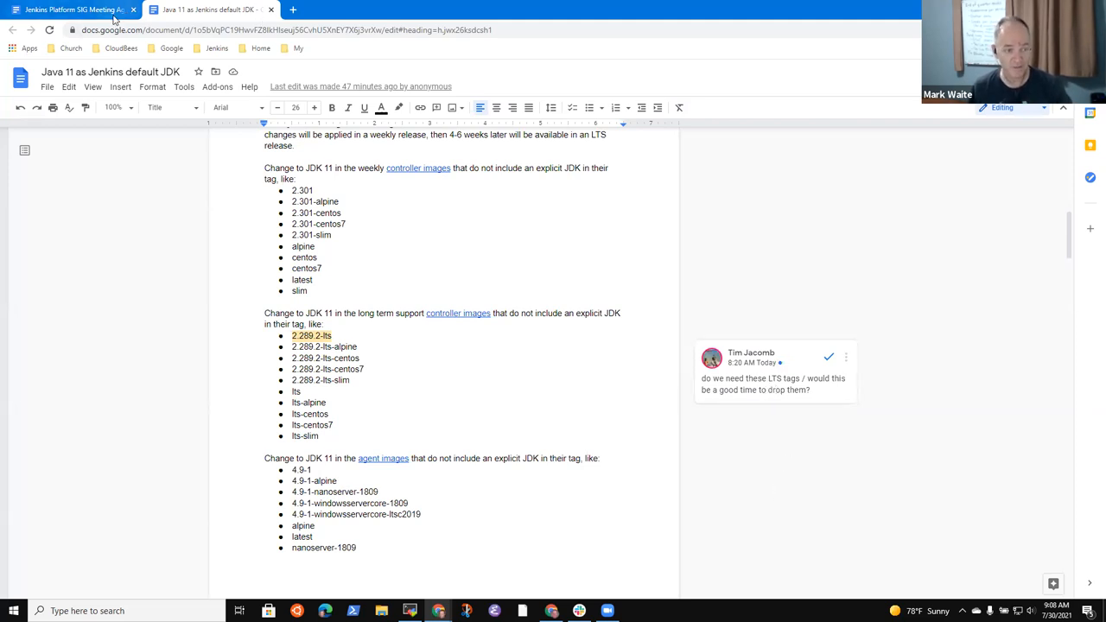
# Step: Return to the meeting agenda and select text in the open action items
pyautogui.click(73, 9)
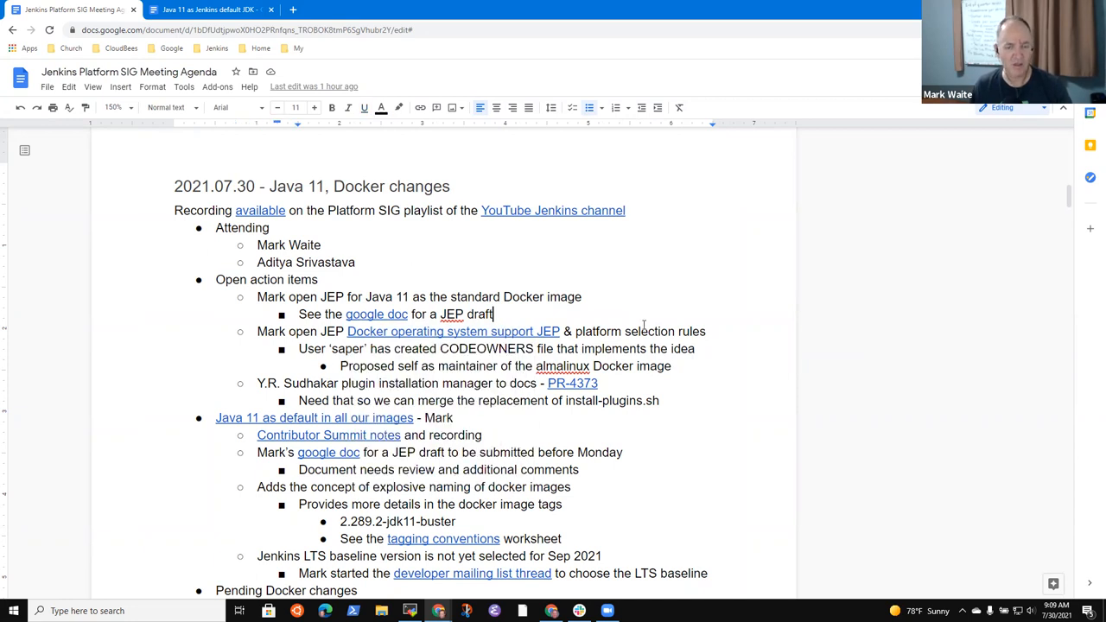
pyautogui.click(476, 349)
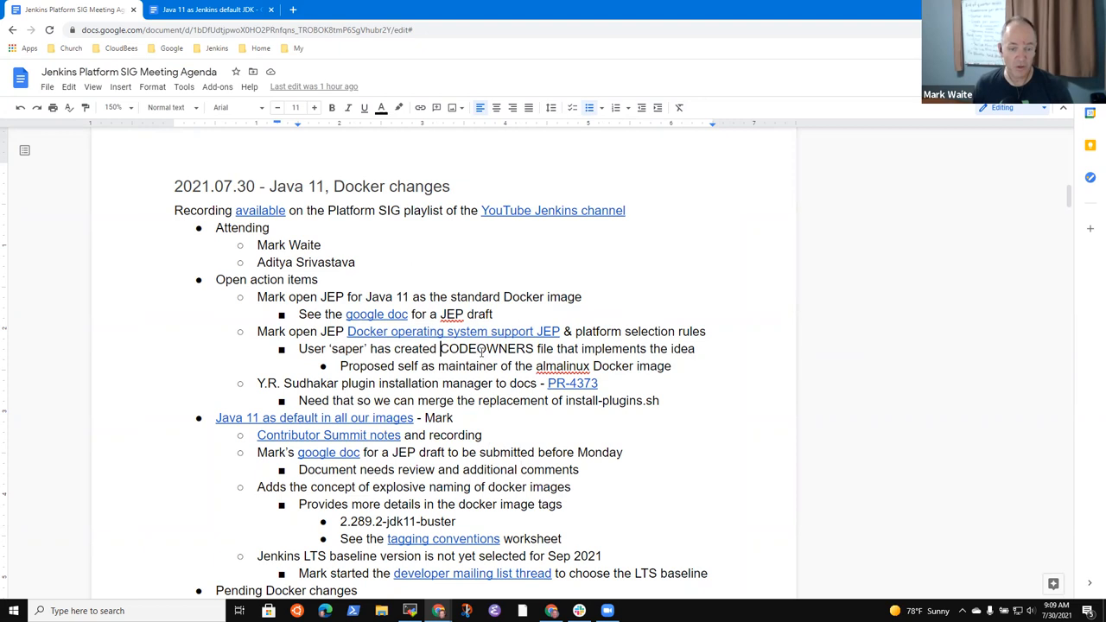
pyautogui.doubleClick(486, 348)
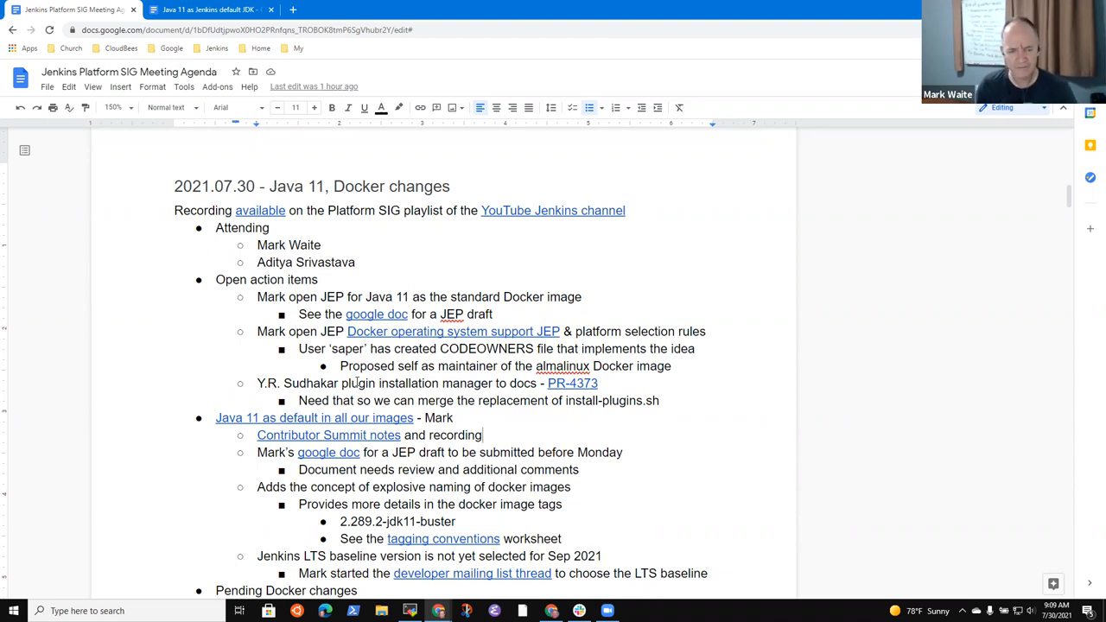
pyautogui.scroll(-3)
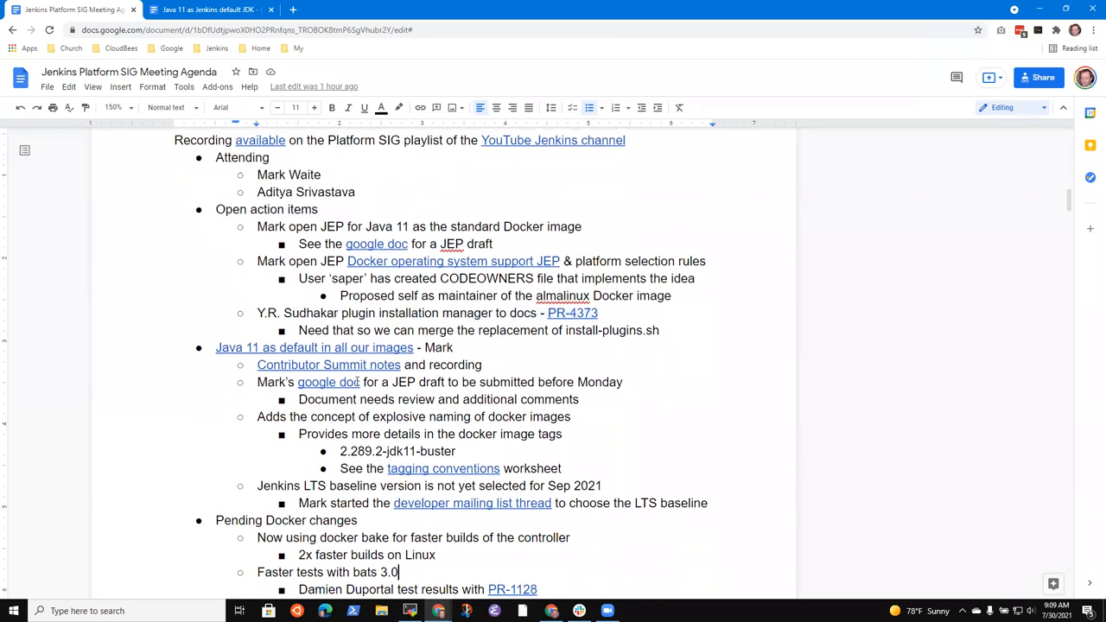
pyautogui.scroll(-3)
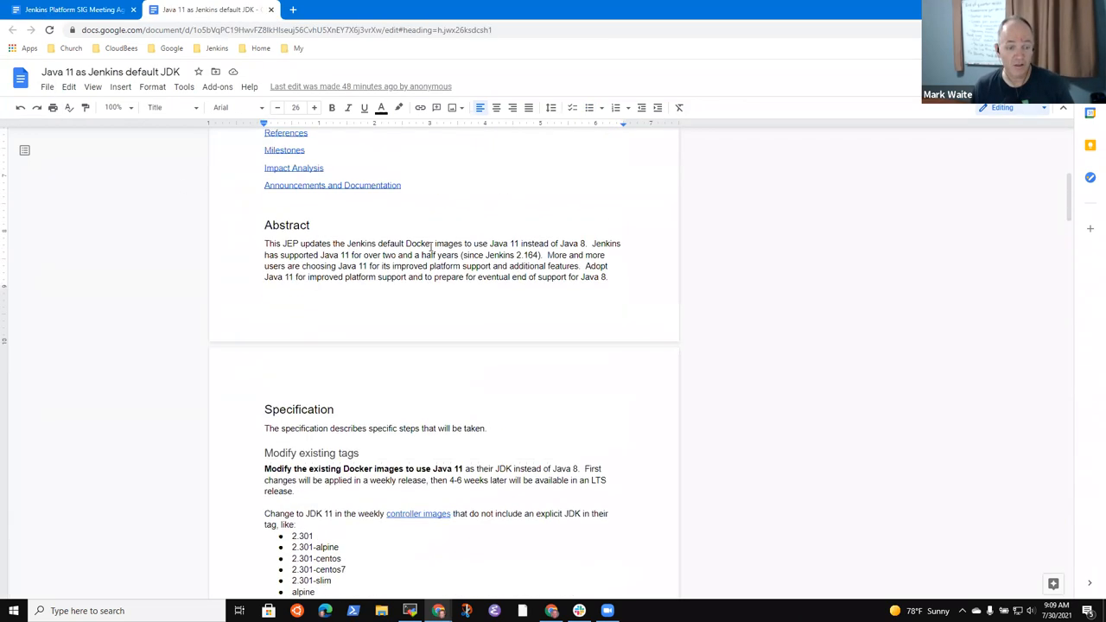
pyautogui.scroll(3)
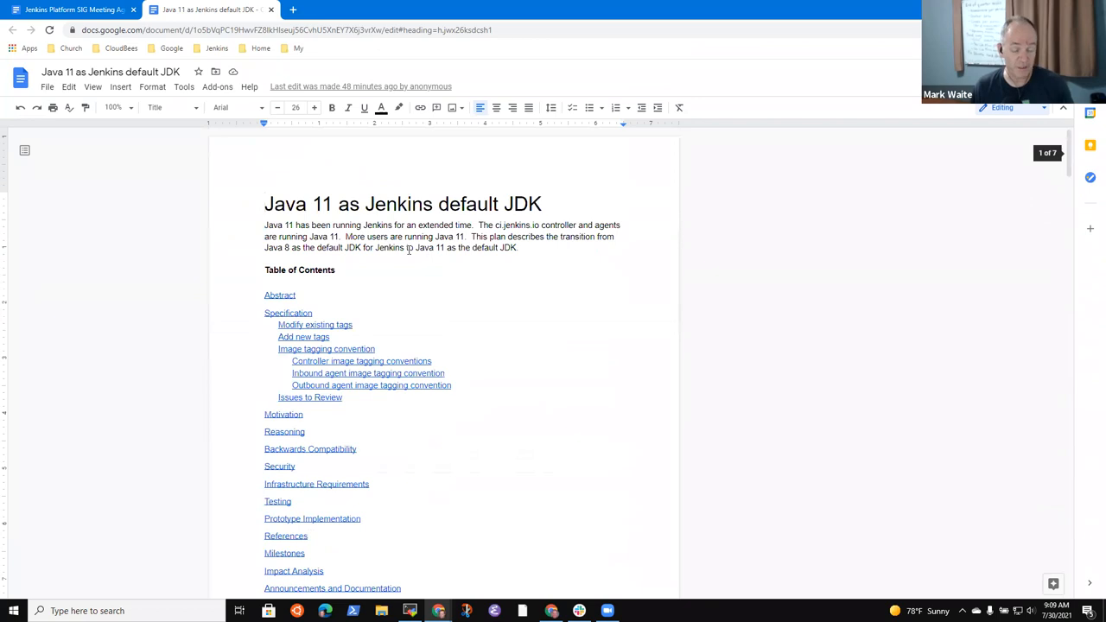
pyautogui.moveTo(452, 337)
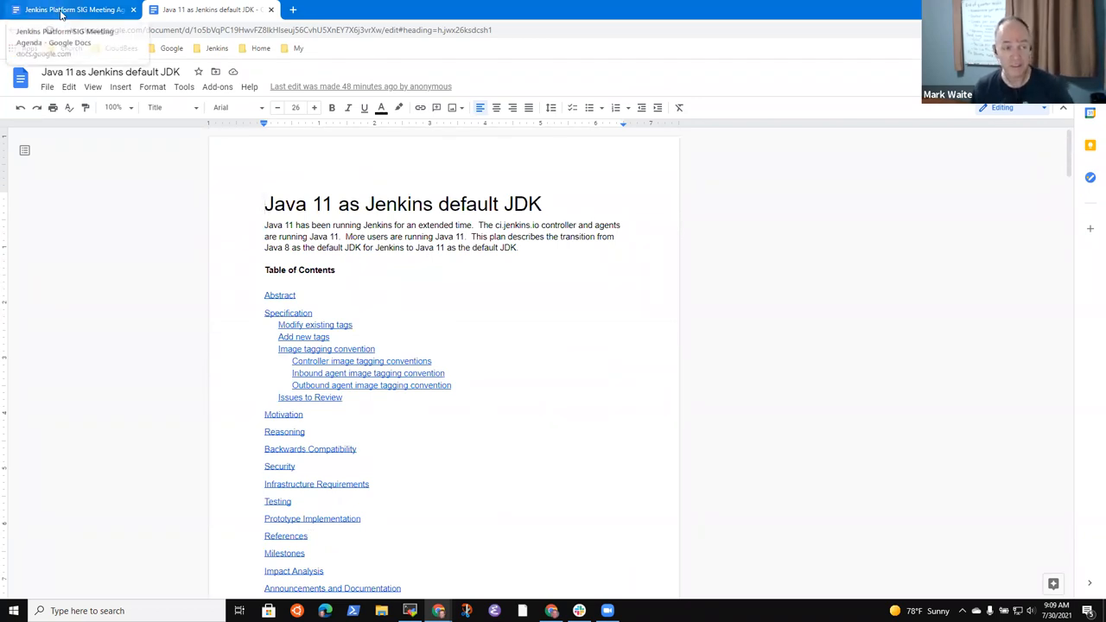
pyautogui.click(70, 10)
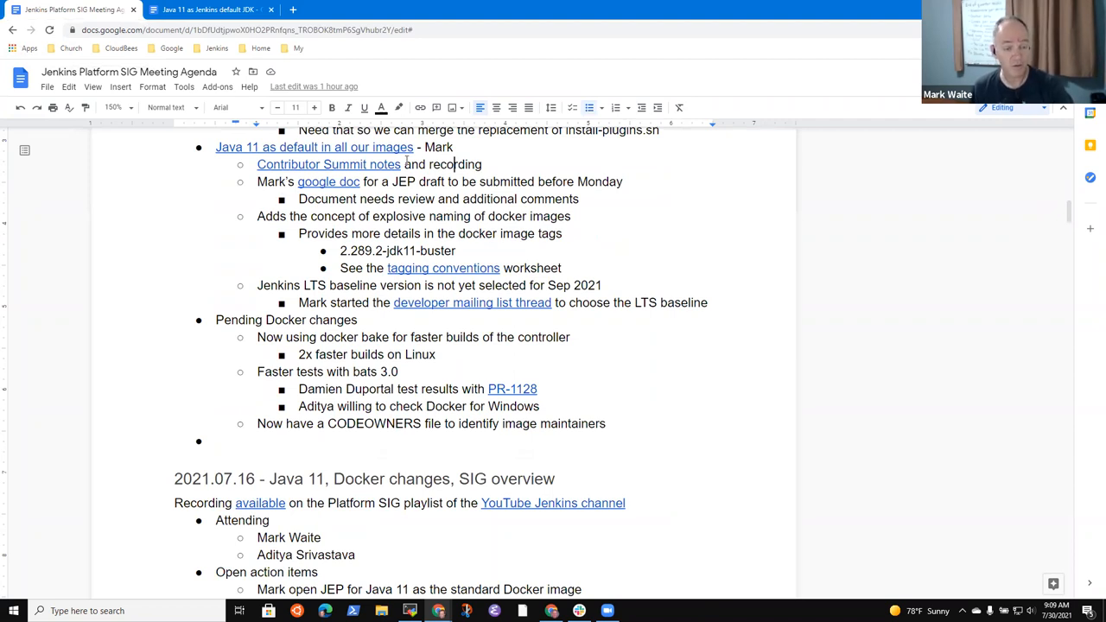
pyautogui.moveTo(467, 216)
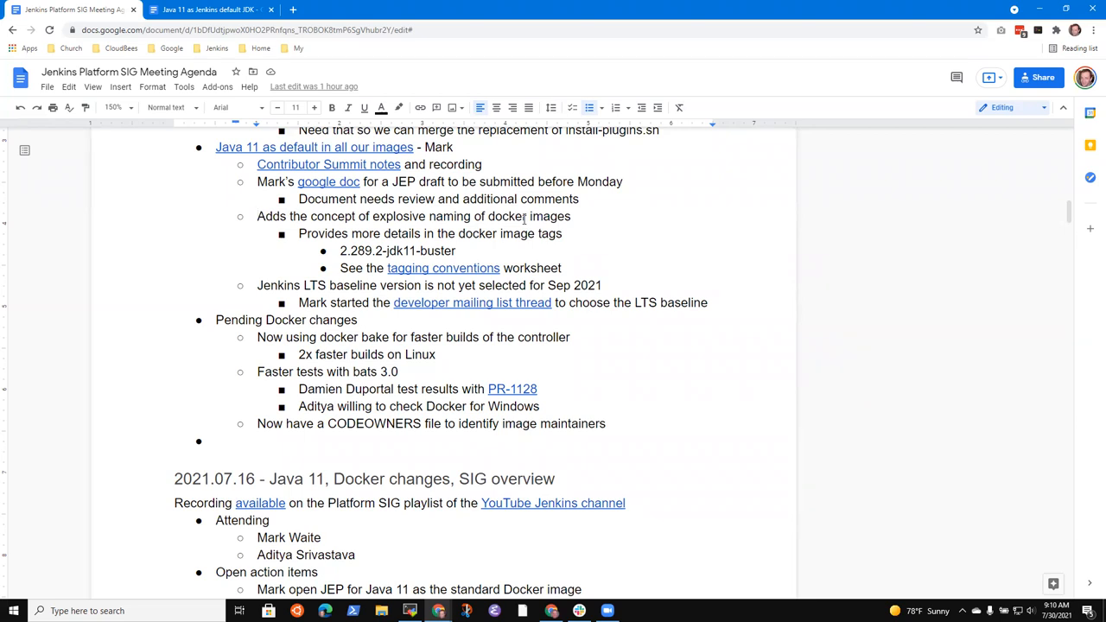
pyautogui.moveTo(212, 10)
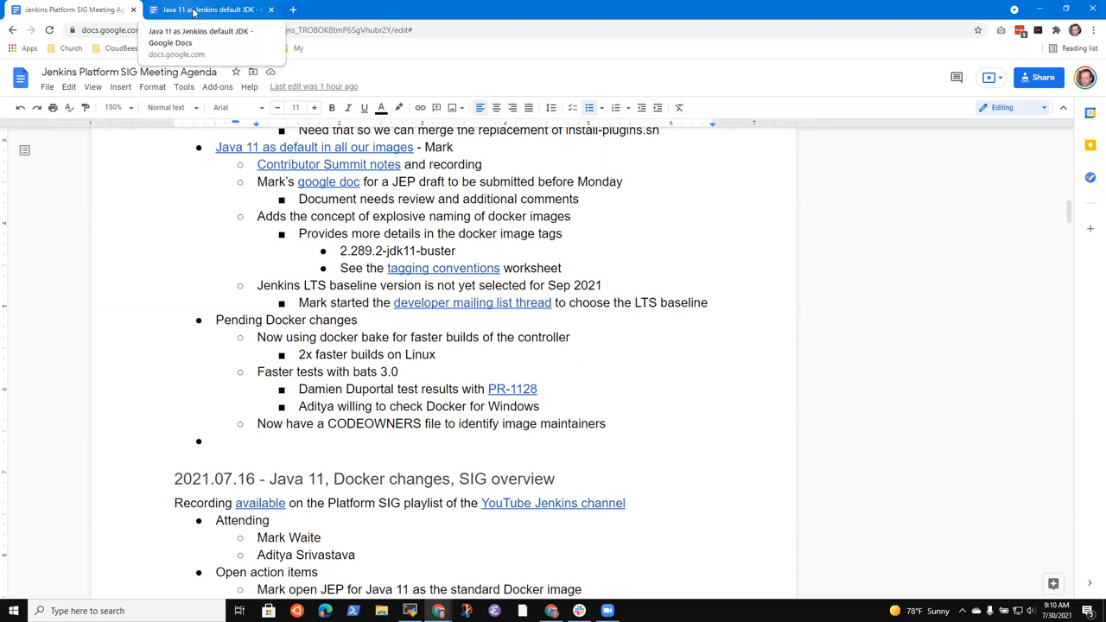
# Step: Go to the Java 11 proposal's Specification section and select the 2.301-alpine tag
pyautogui.click(212, 10)
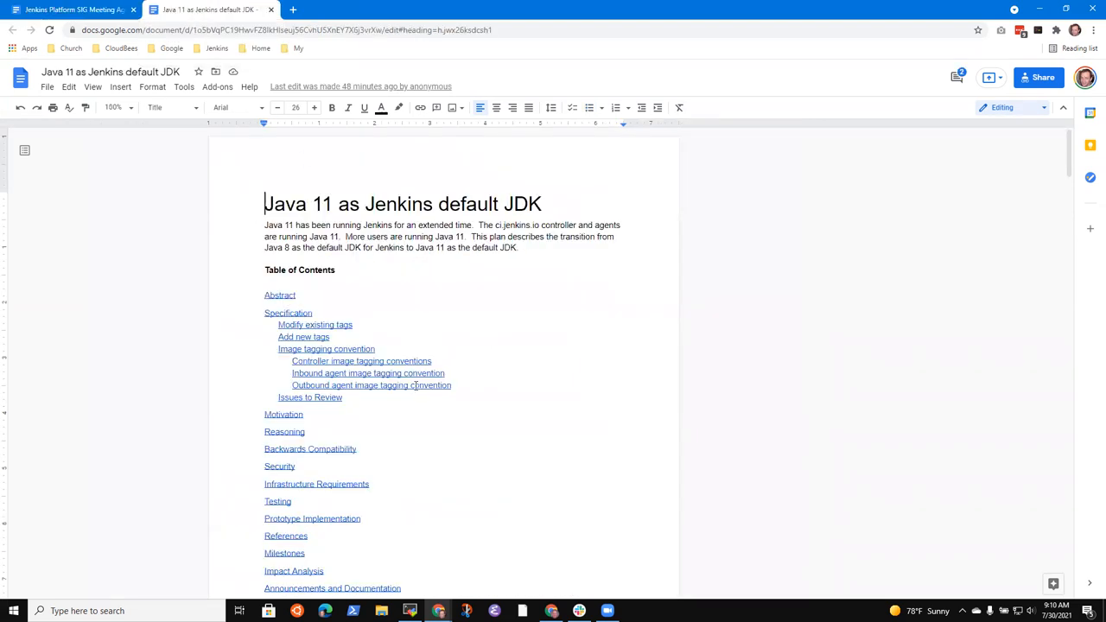
pyautogui.scroll(-3)
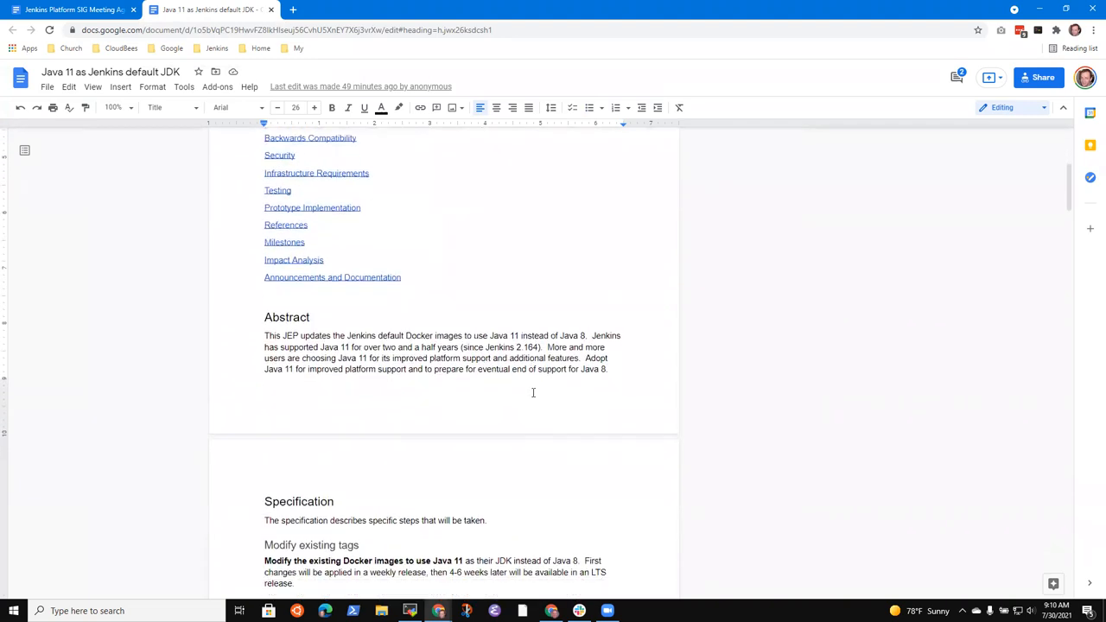
pyautogui.scroll(-3)
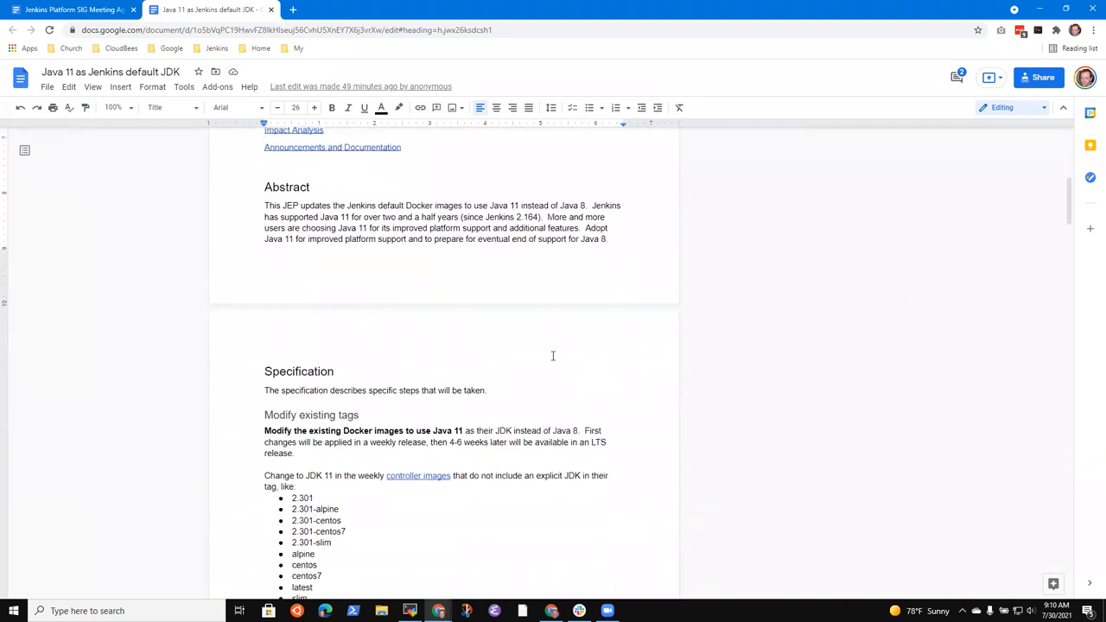
pyautogui.scroll(-3)
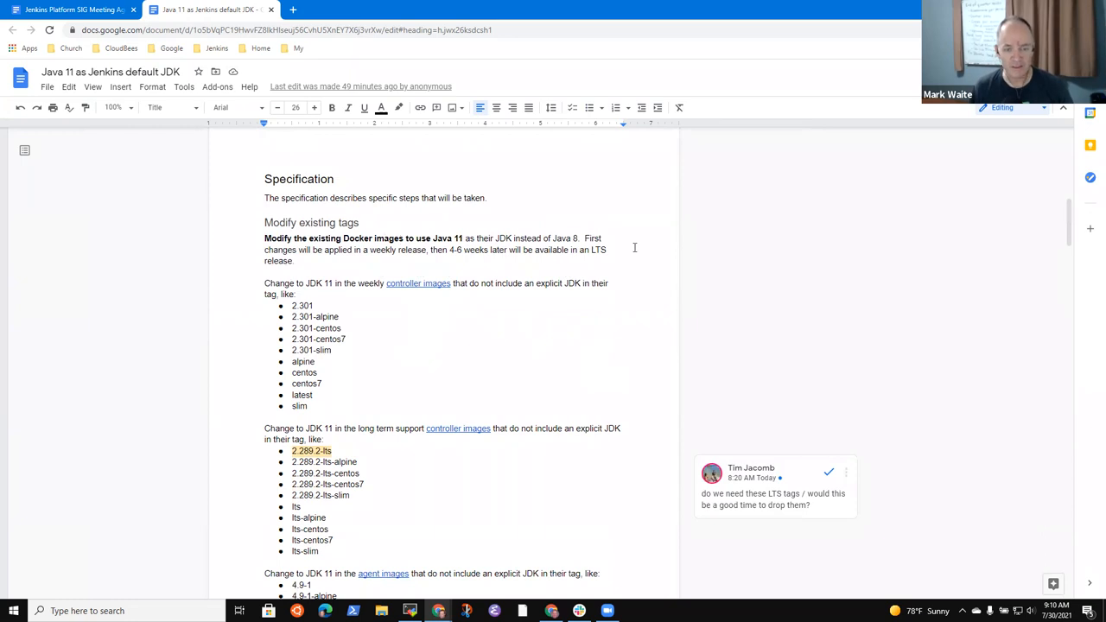
pyautogui.moveTo(585, 238)
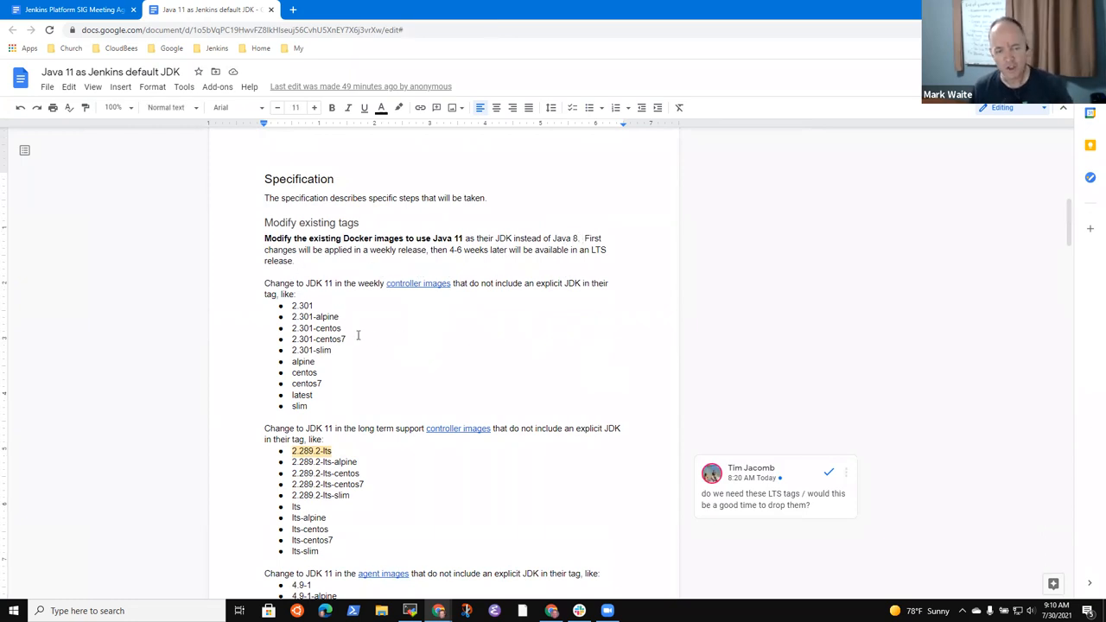
pyautogui.moveTo(414, 342)
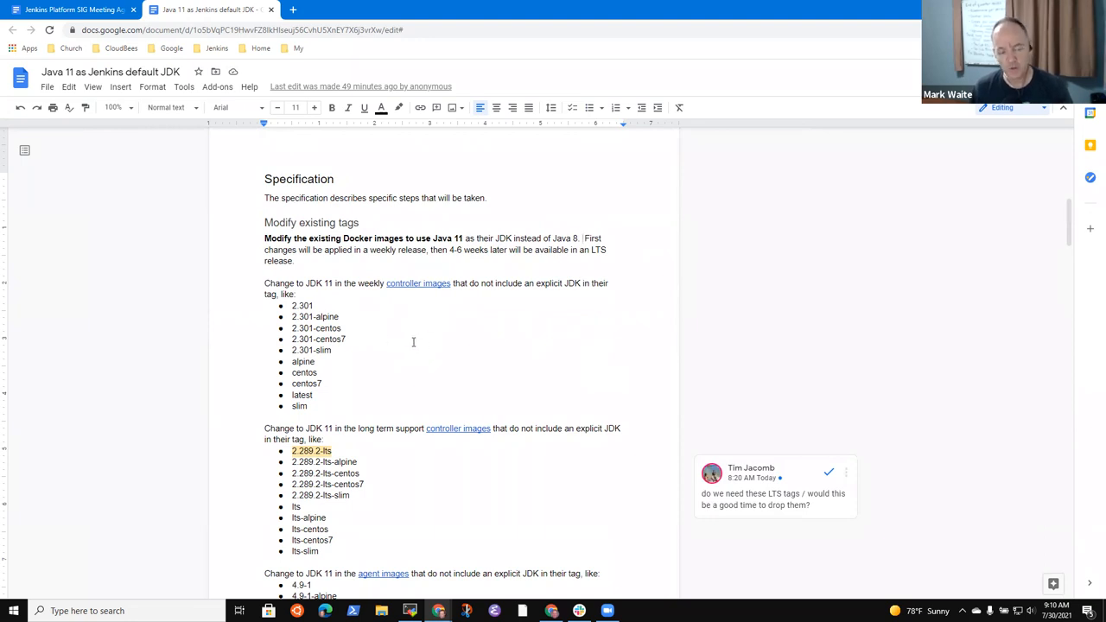
pyautogui.moveTo(425, 329)
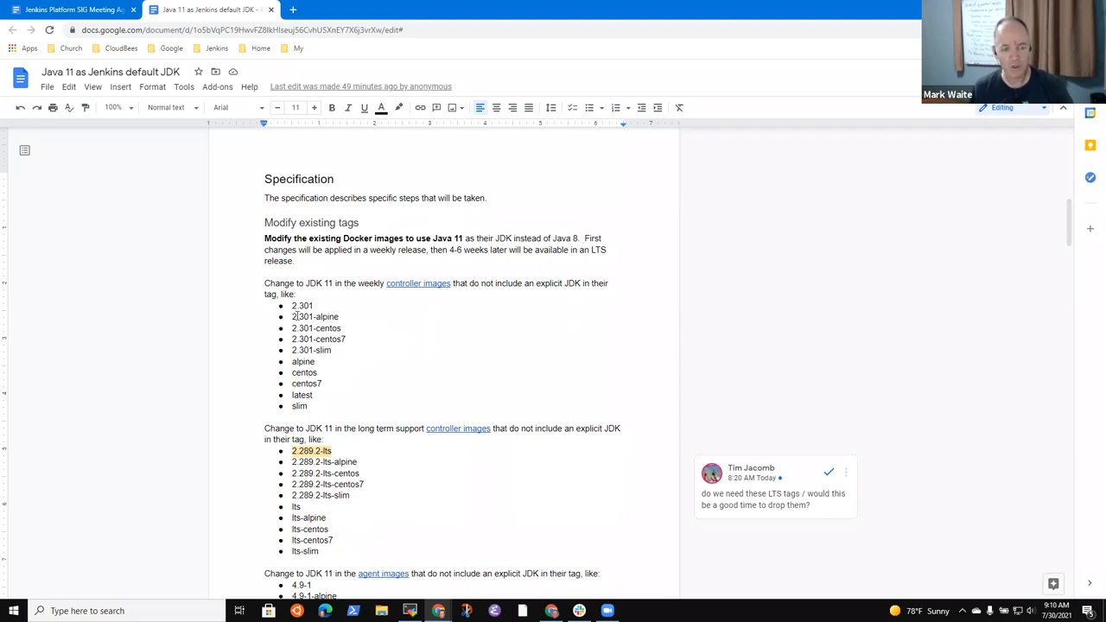
pyautogui.doubleClick(314, 316)
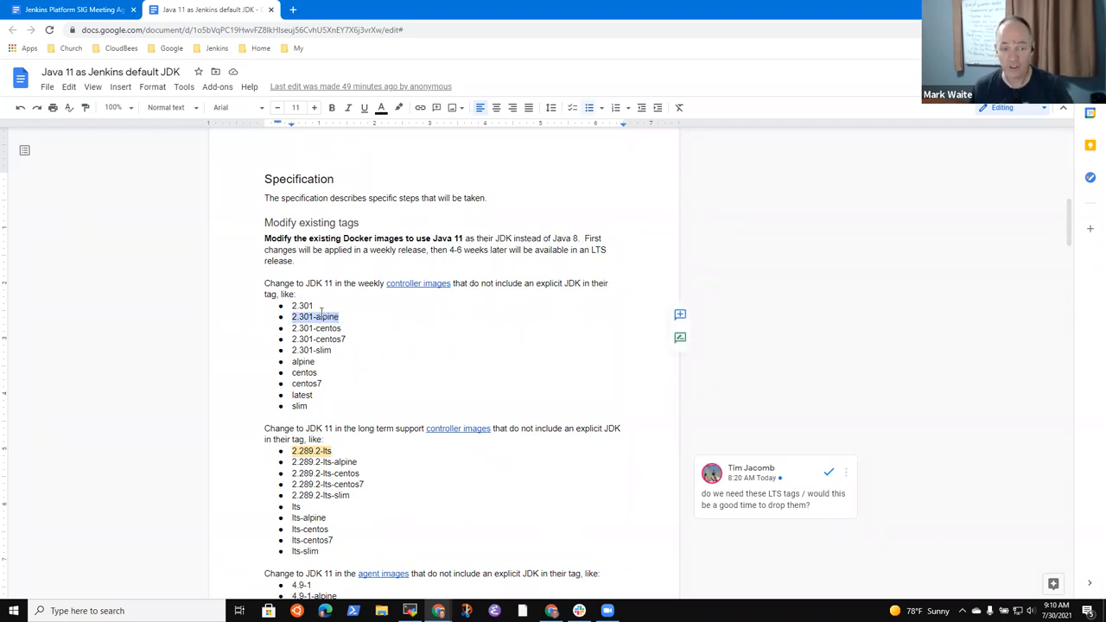
pyautogui.click(326, 309)
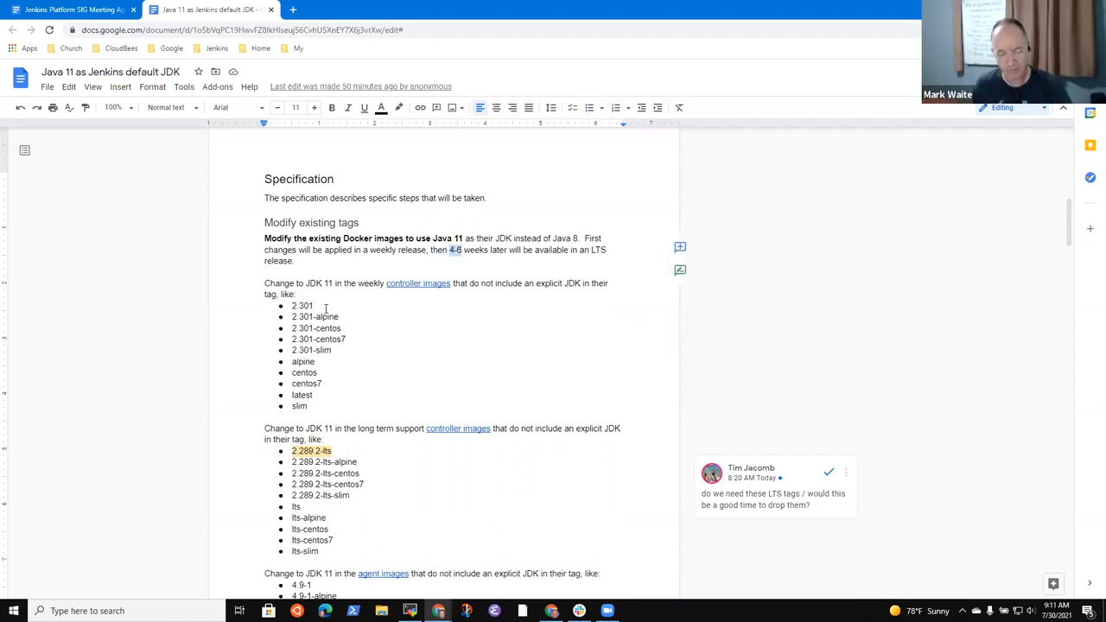
# Step: Change LTS availability to 2 weeks and start editing the first LTS tag
pyautogui.write('2')
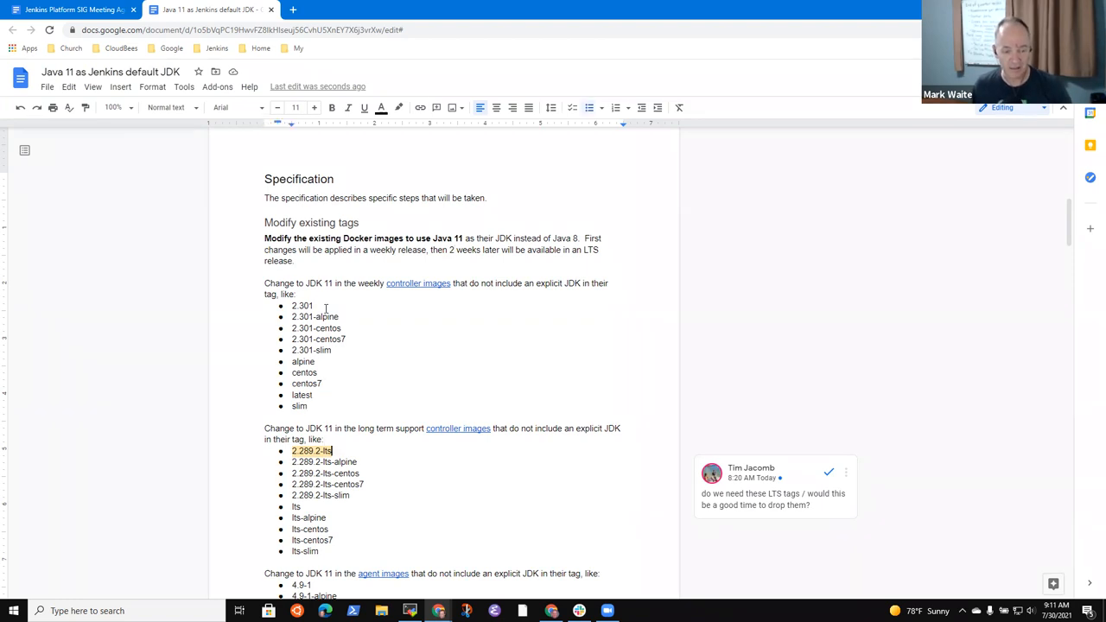
pyautogui.click(769, 488)
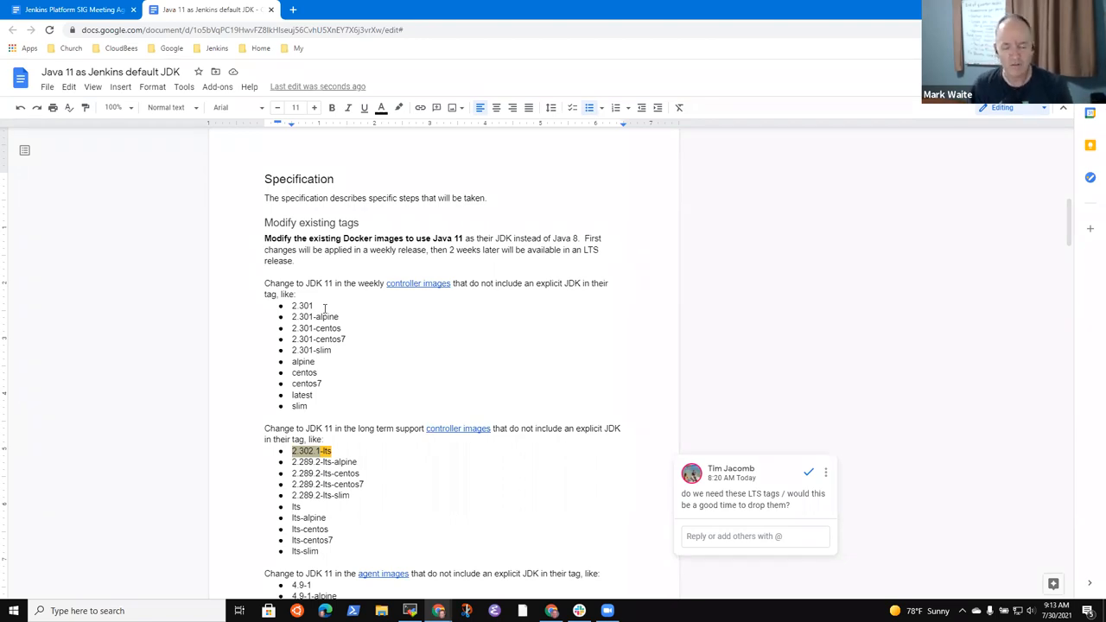
pyautogui.scroll(-3)
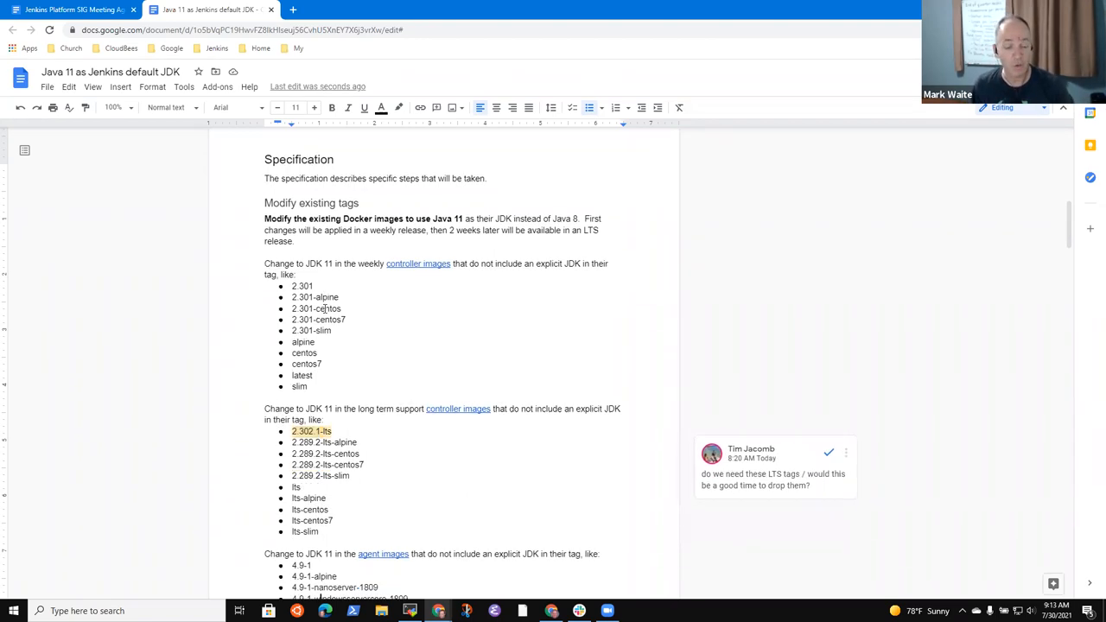
pyautogui.scroll(-3)
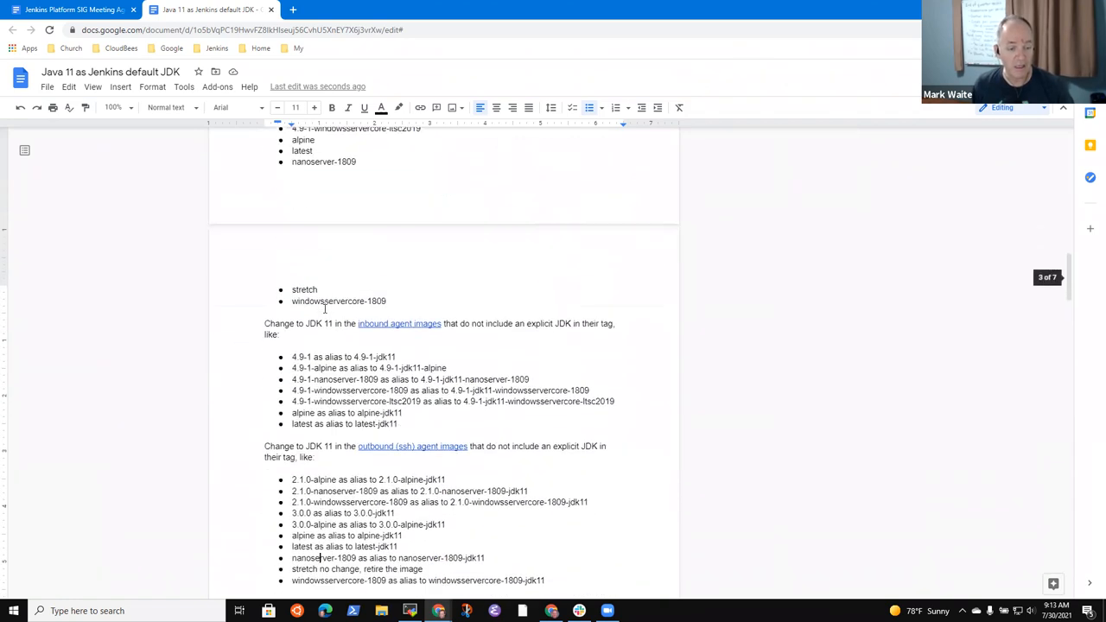
pyautogui.scroll(-3)
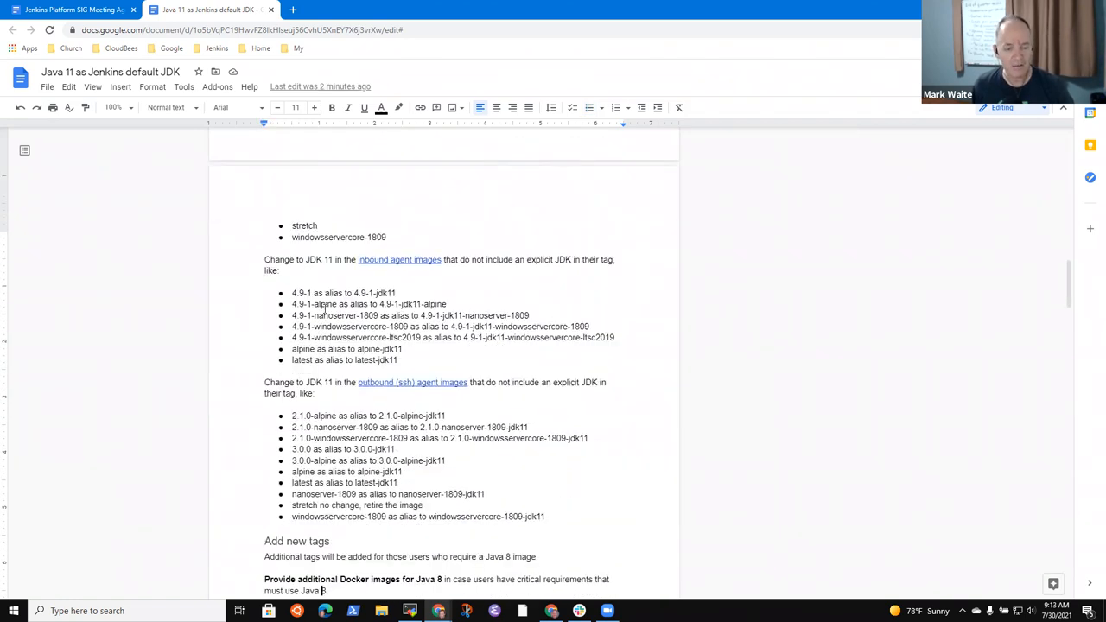
pyautogui.scroll(-3)
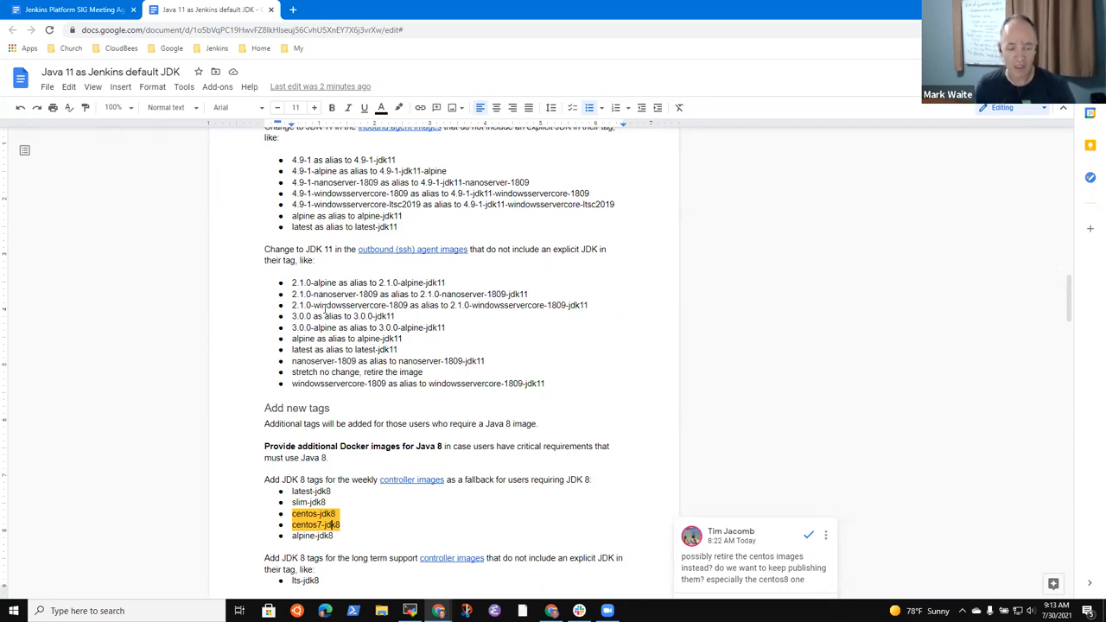
pyautogui.scroll(-3)
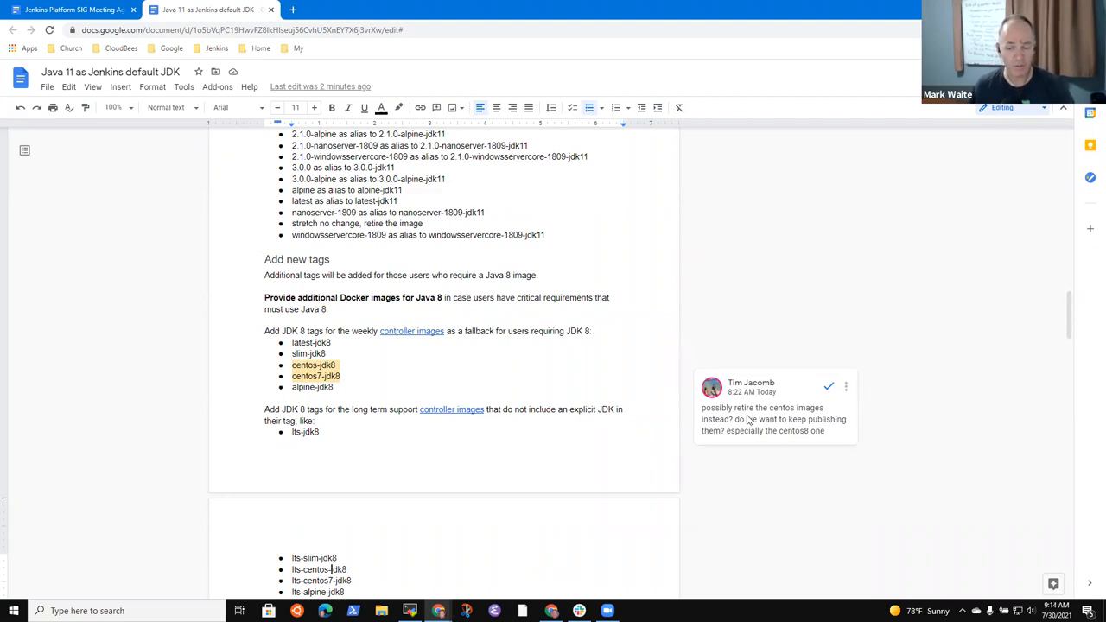
pyautogui.click(769, 419)
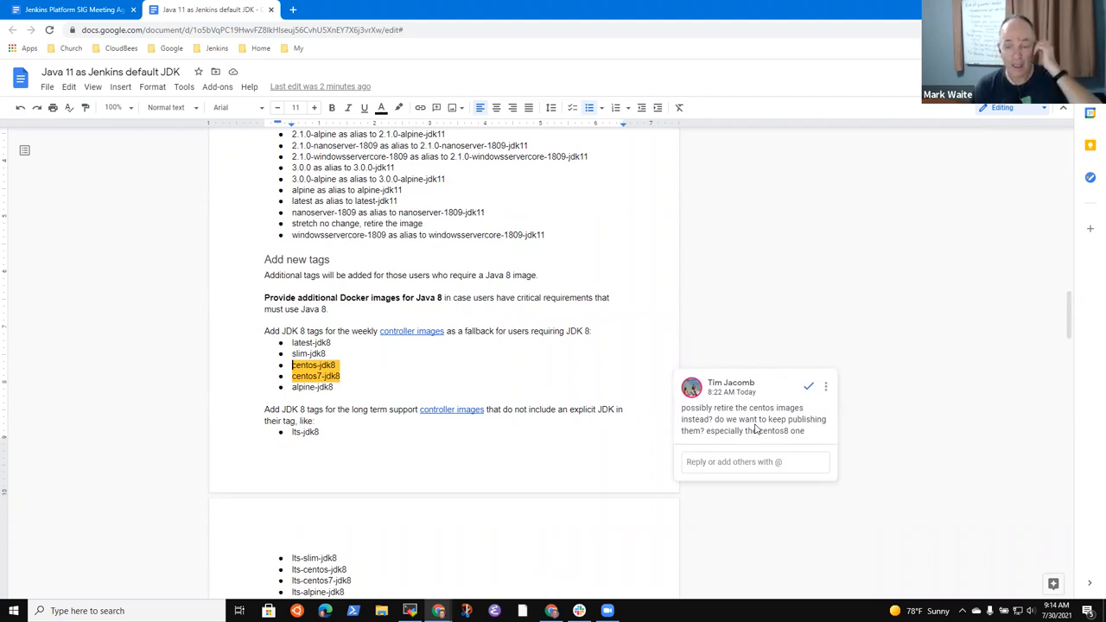
pyautogui.moveTo(734, 413)
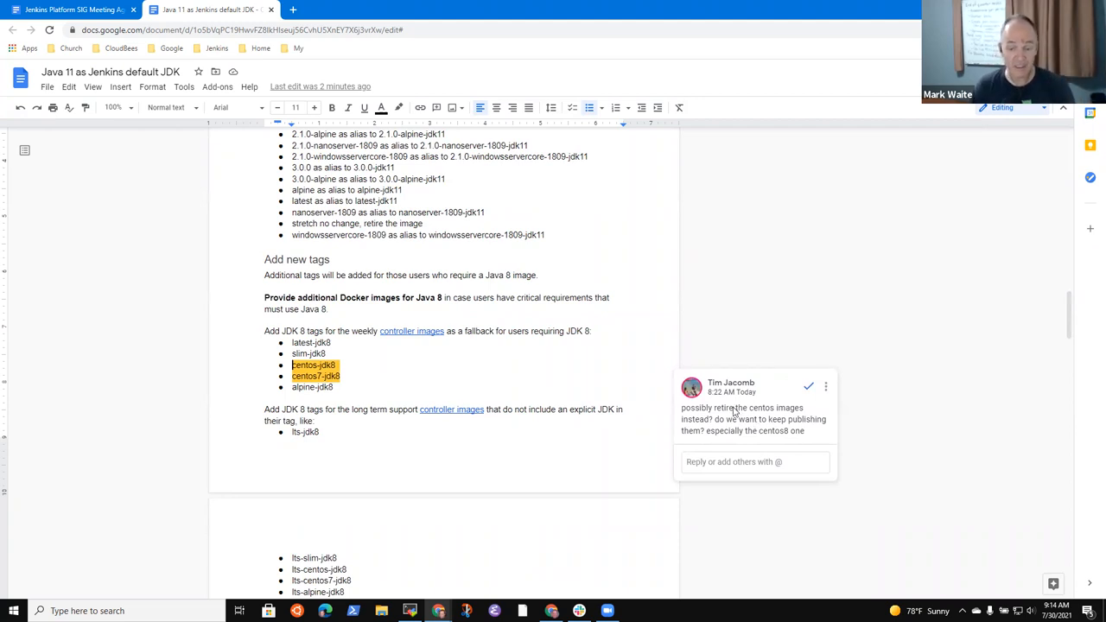
pyautogui.doubleClick(775, 430)
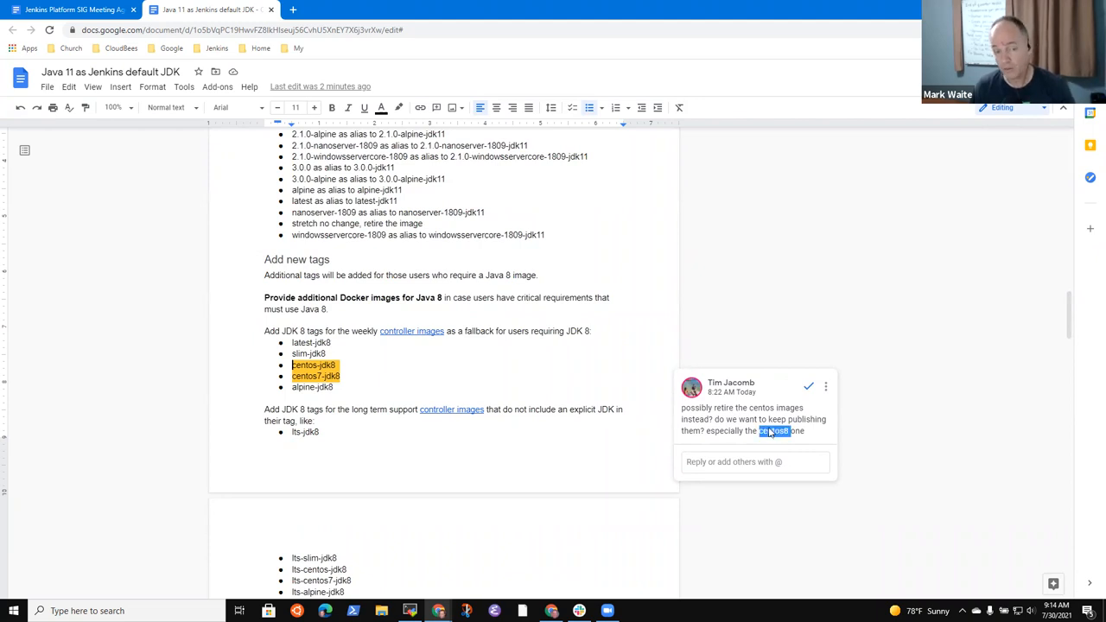
pyautogui.moveTo(798, 450)
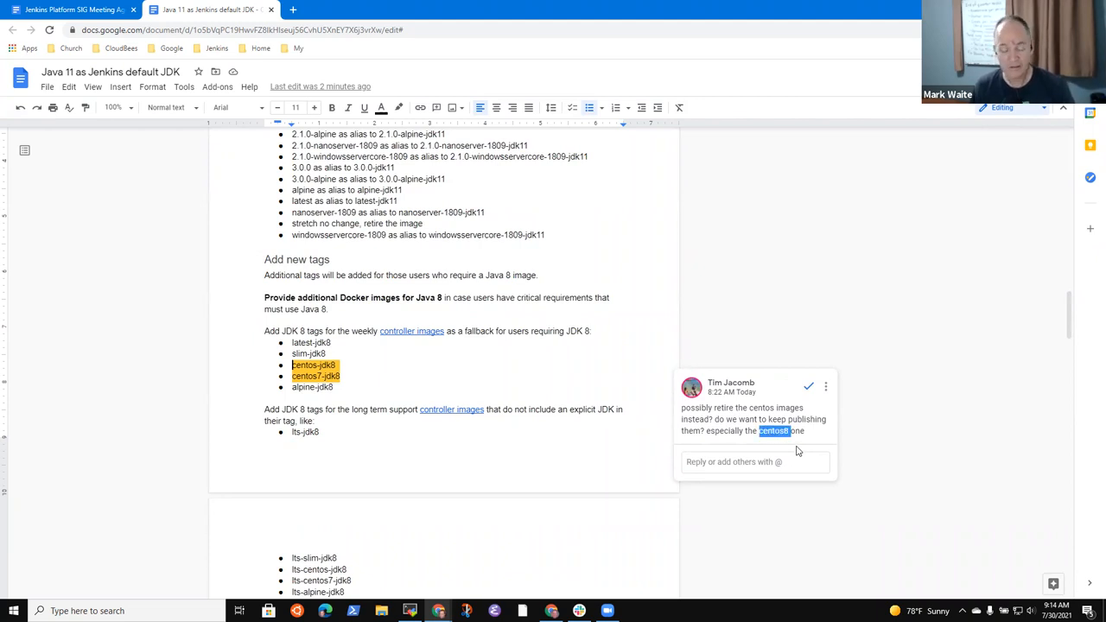
pyautogui.moveTo(803, 455)
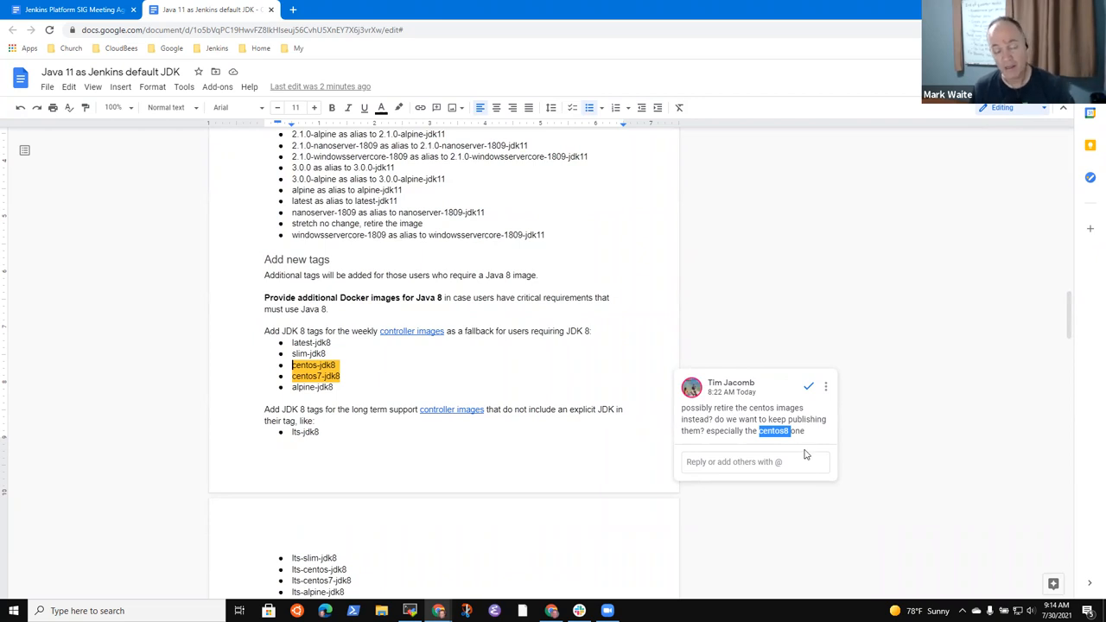
pyautogui.moveTo(807, 446)
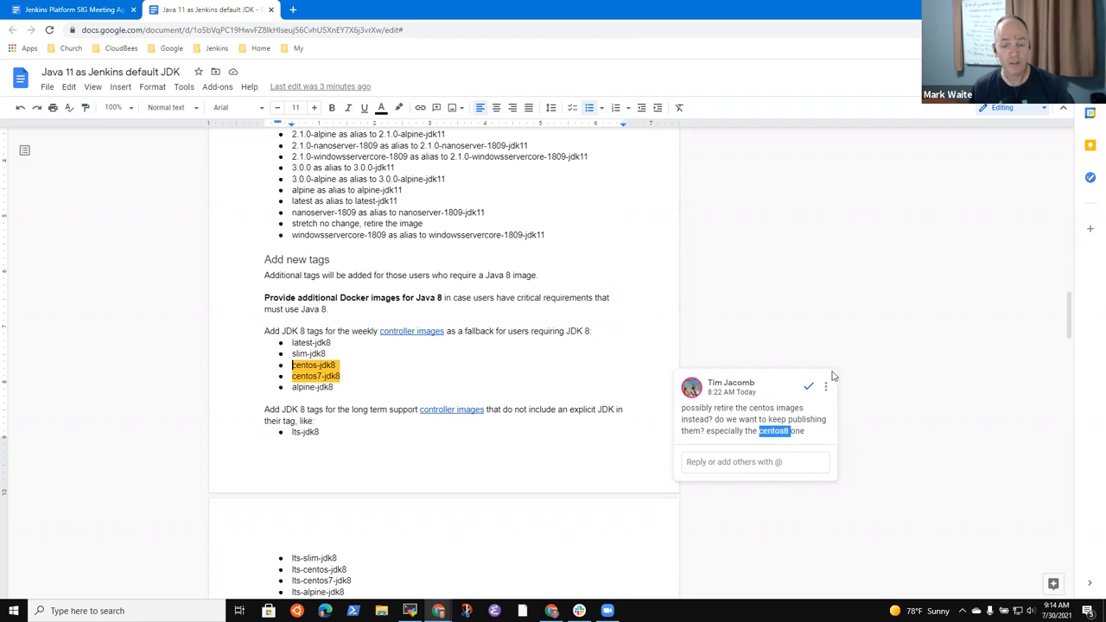
pyautogui.moveTo(731, 422)
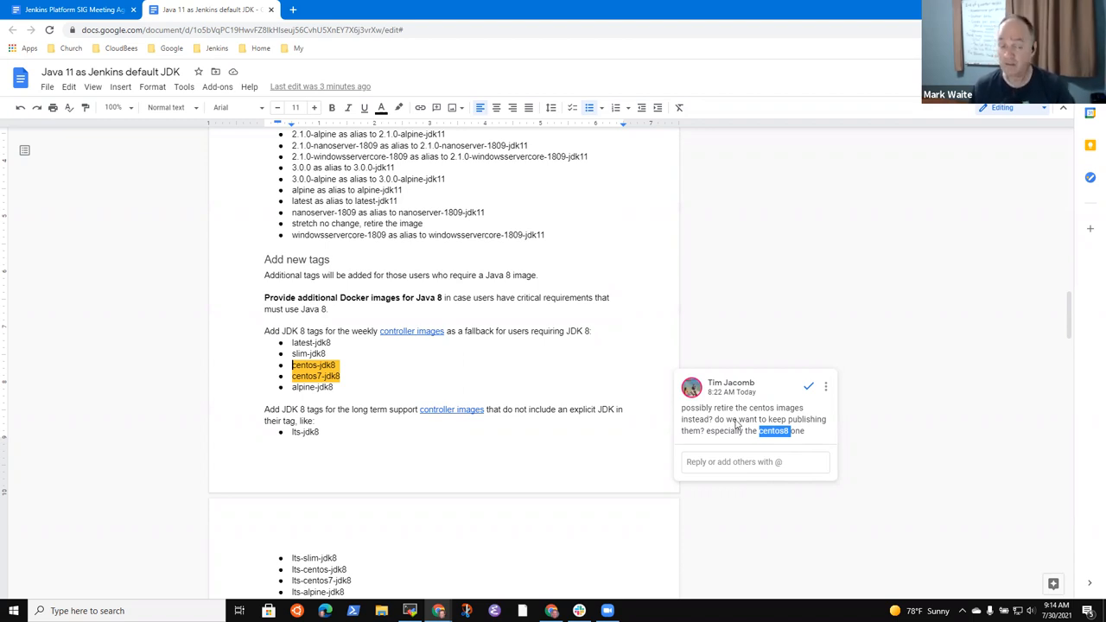
pyautogui.moveTo(759, 423)
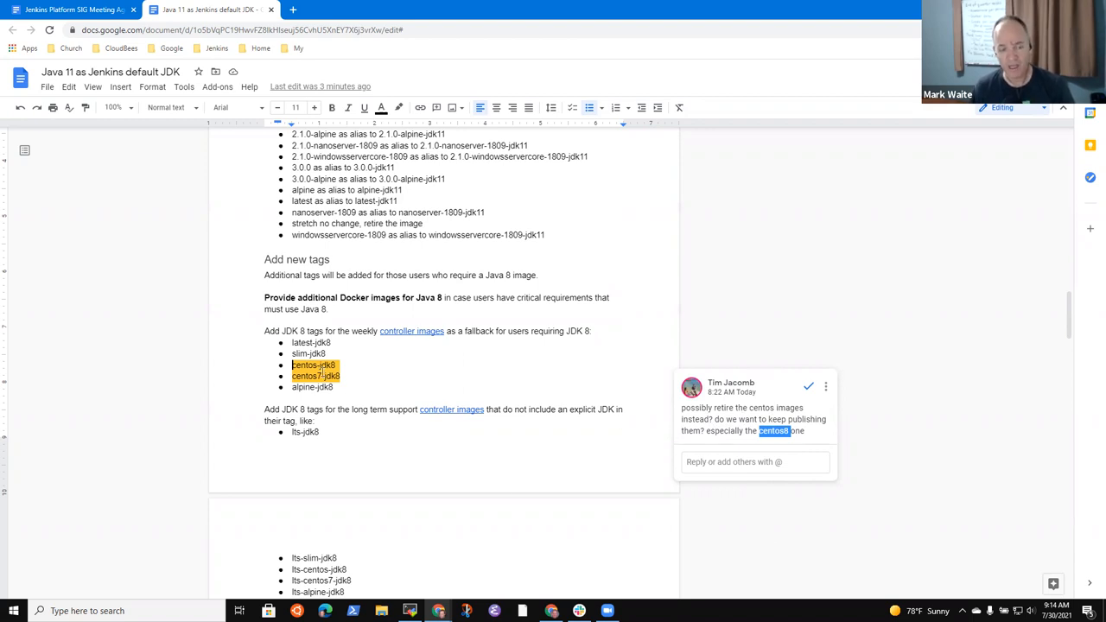
pyautogui.moveTo(773, 448)
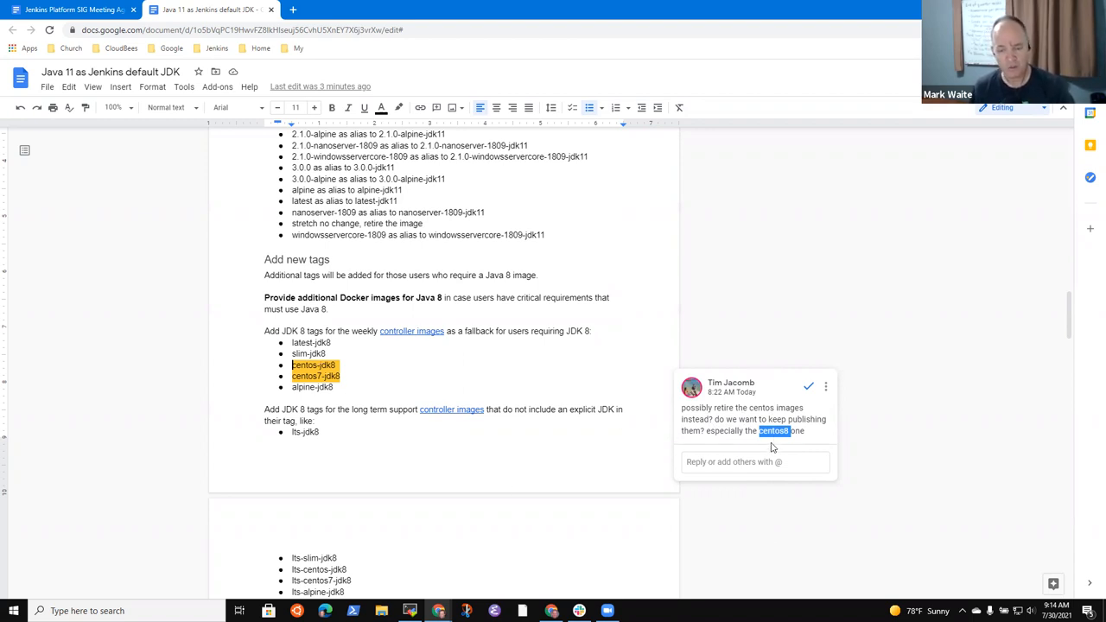
pyautogui.moveTo(688, 443)
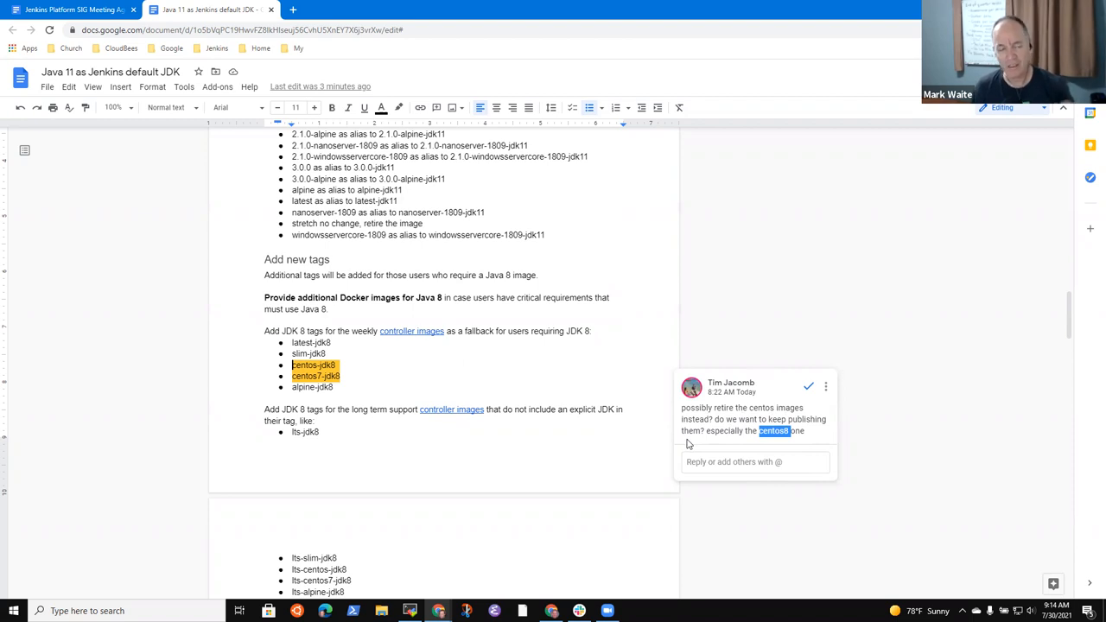
pyautogui.moveTo(692, 442)
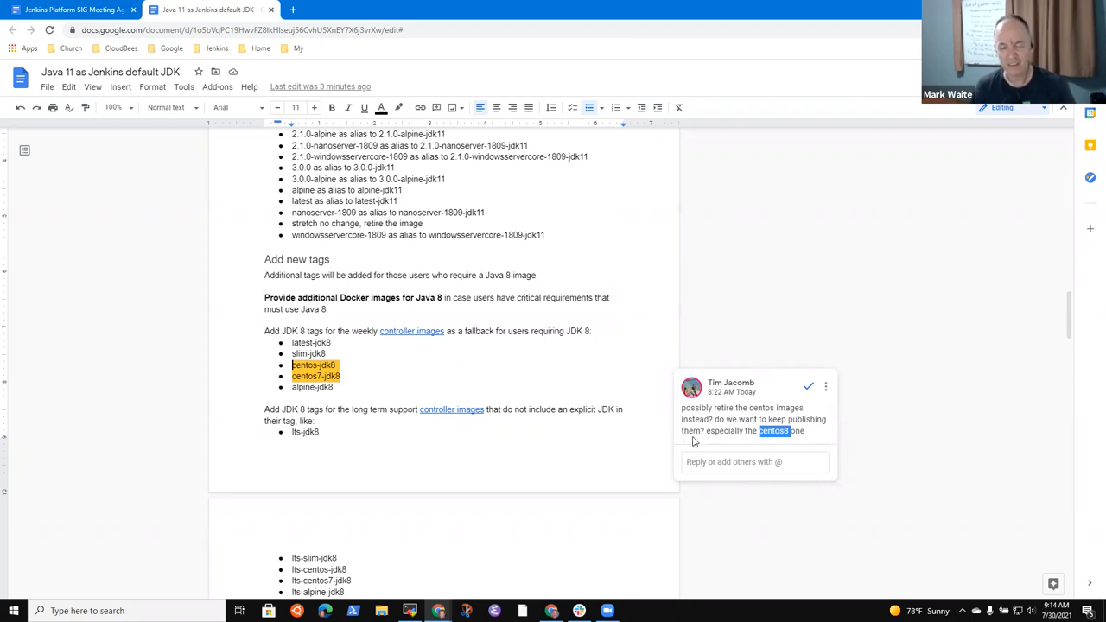
pyautogui.moveTo(701, 453)
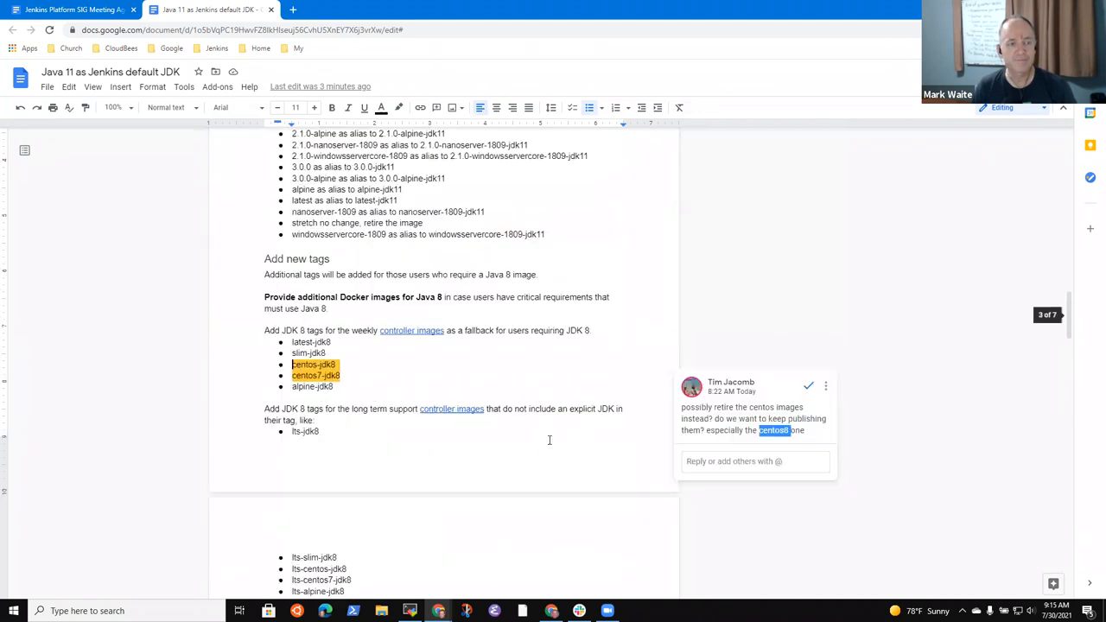
pyautogui.scroll(3)
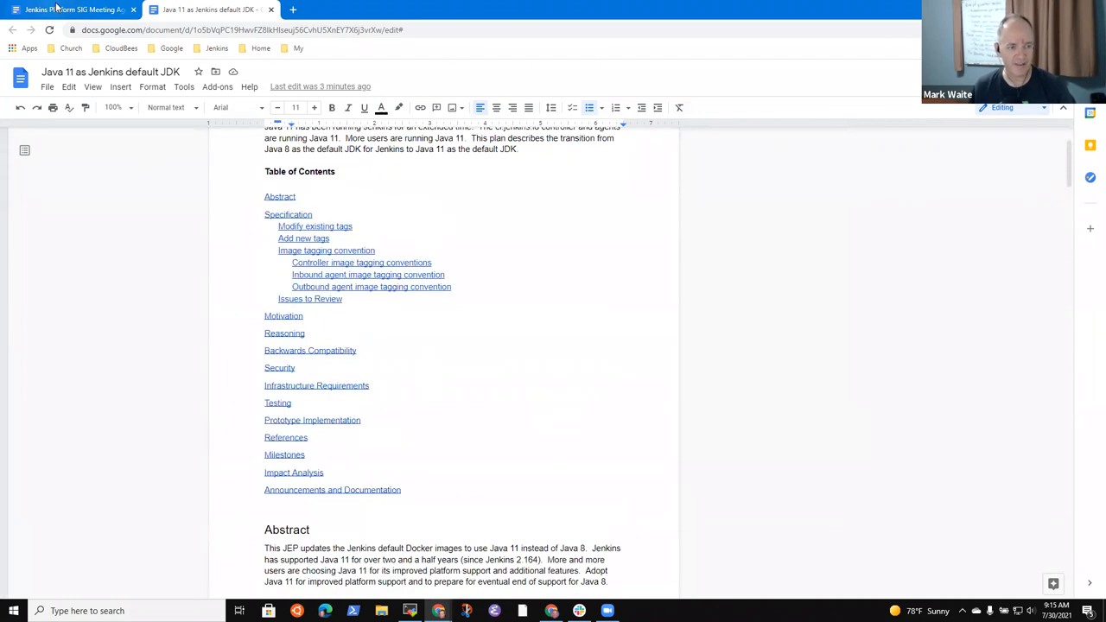
# Step: Return to the Platform SIG agenda and scroll to the Java 11 default notes
pyautogui.click(74, 10)
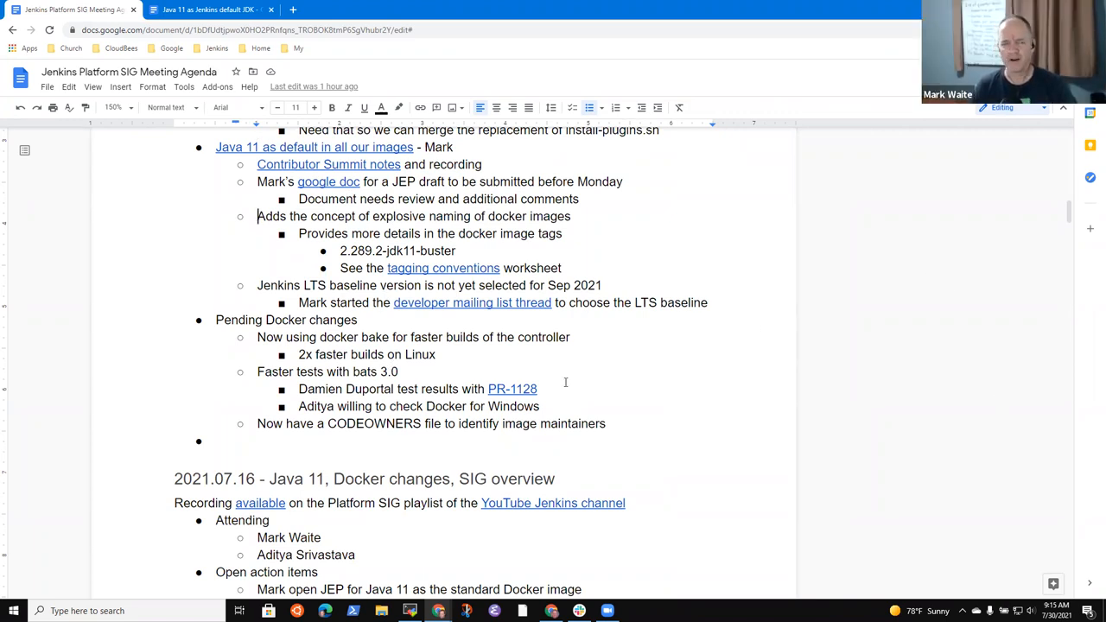
pyautogui.moveTo(392, 372)
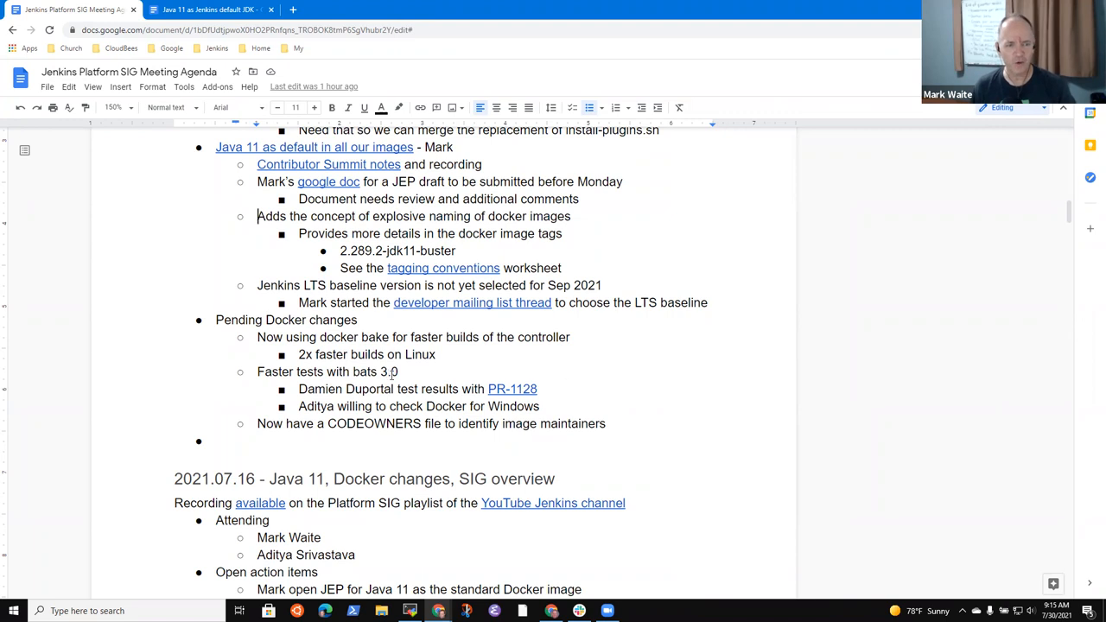
pyautogui.scroll(3)
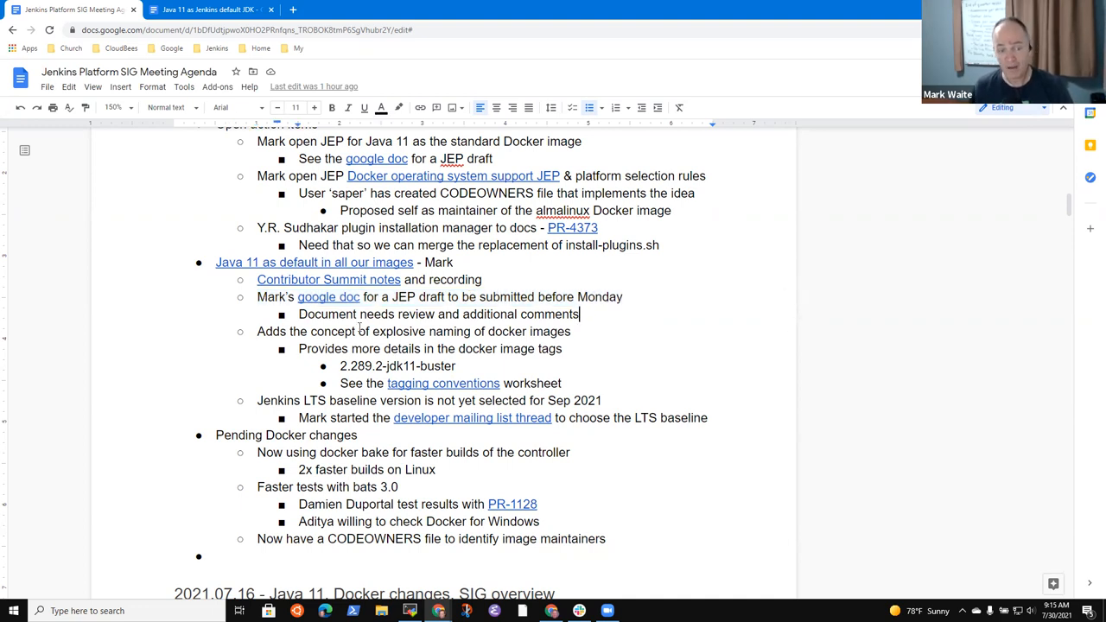
pyautogui.click(207, 10)
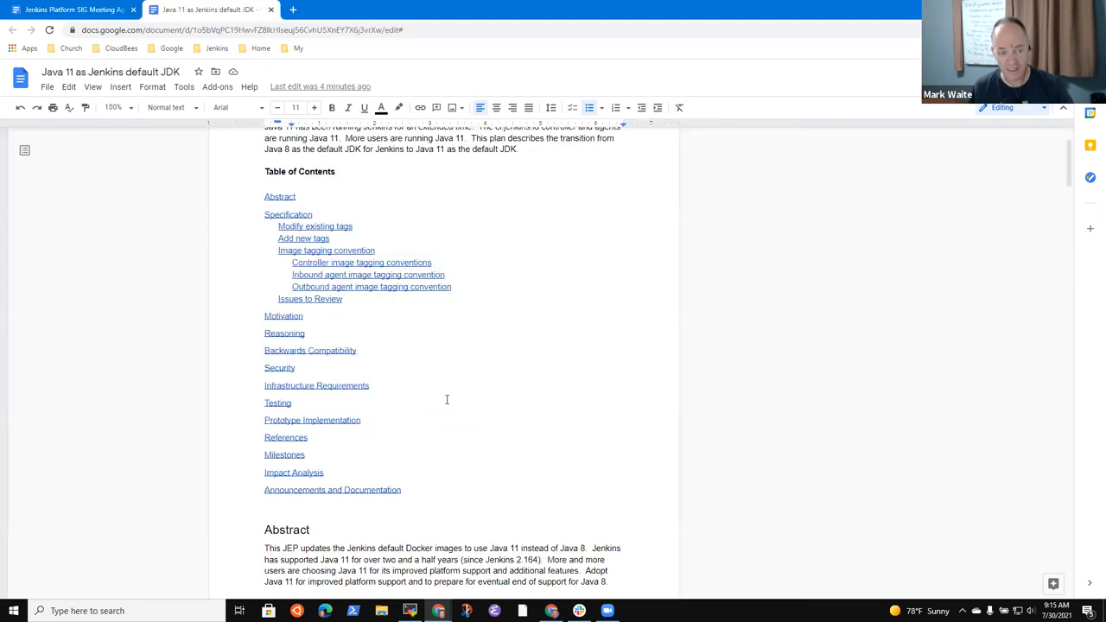
pyautogui.moveTo(521, 390)
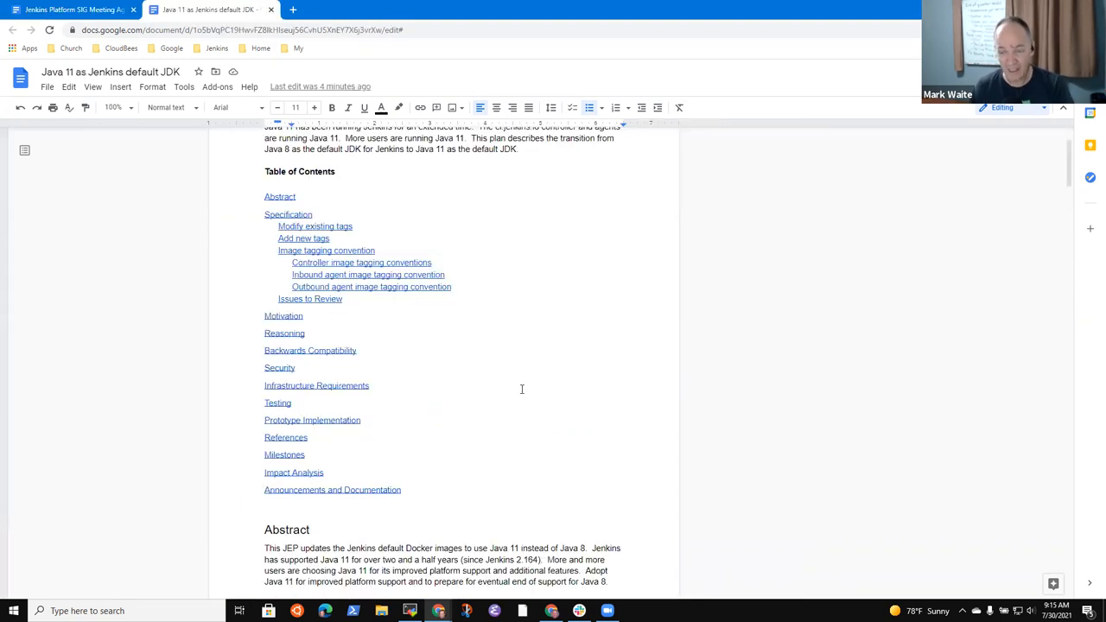
pyautogui.moveTo(465, 365)
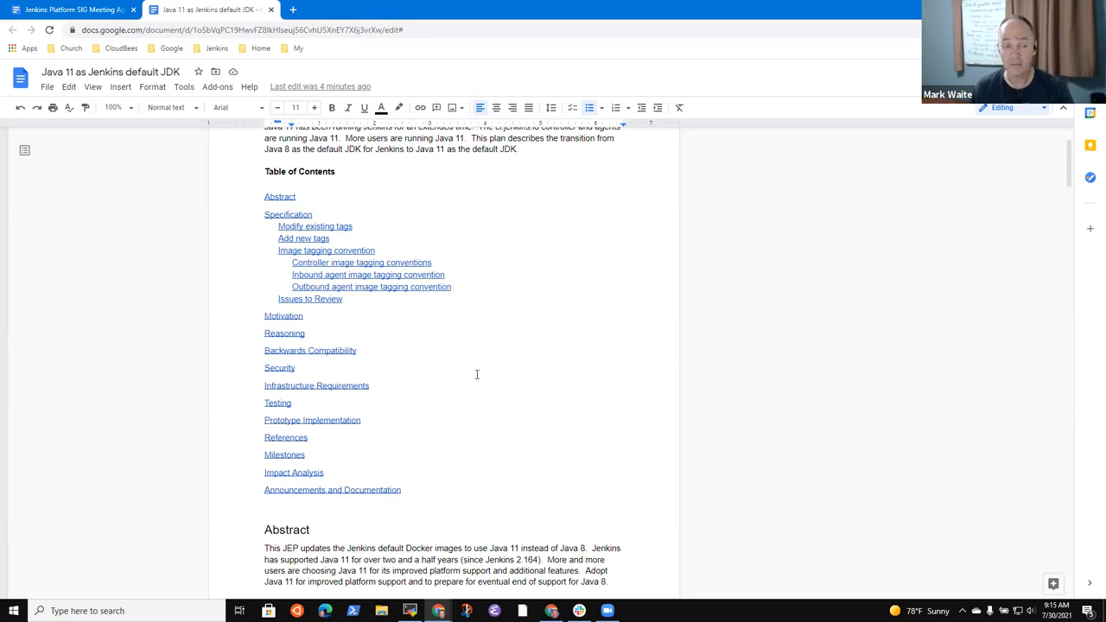
pyautogui.moveTo(506, 402)
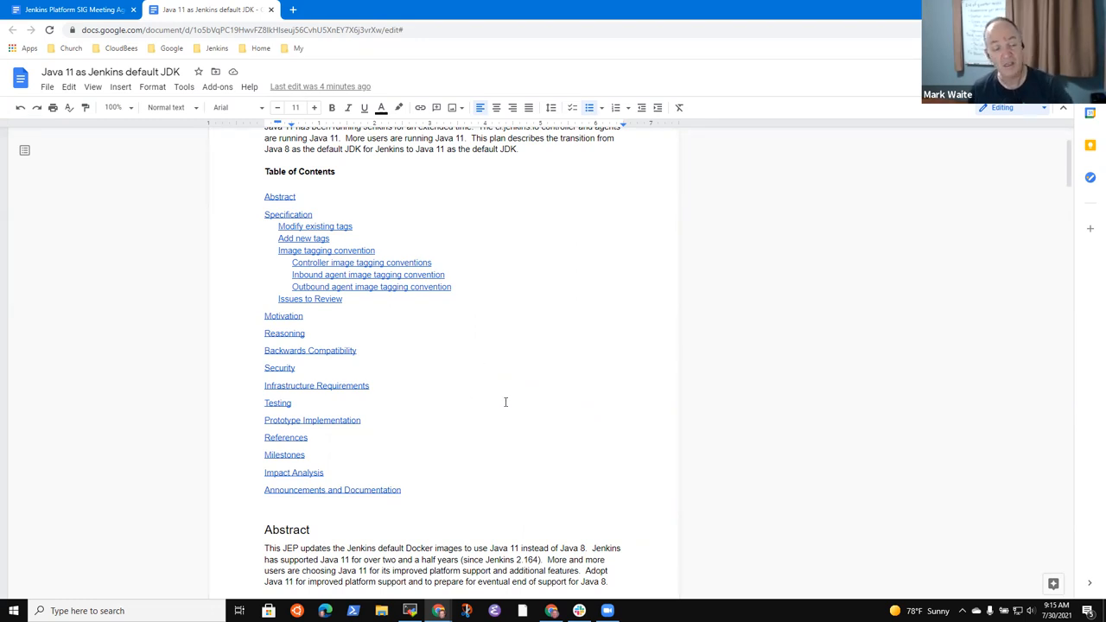
pyautogui.scroll(-3)
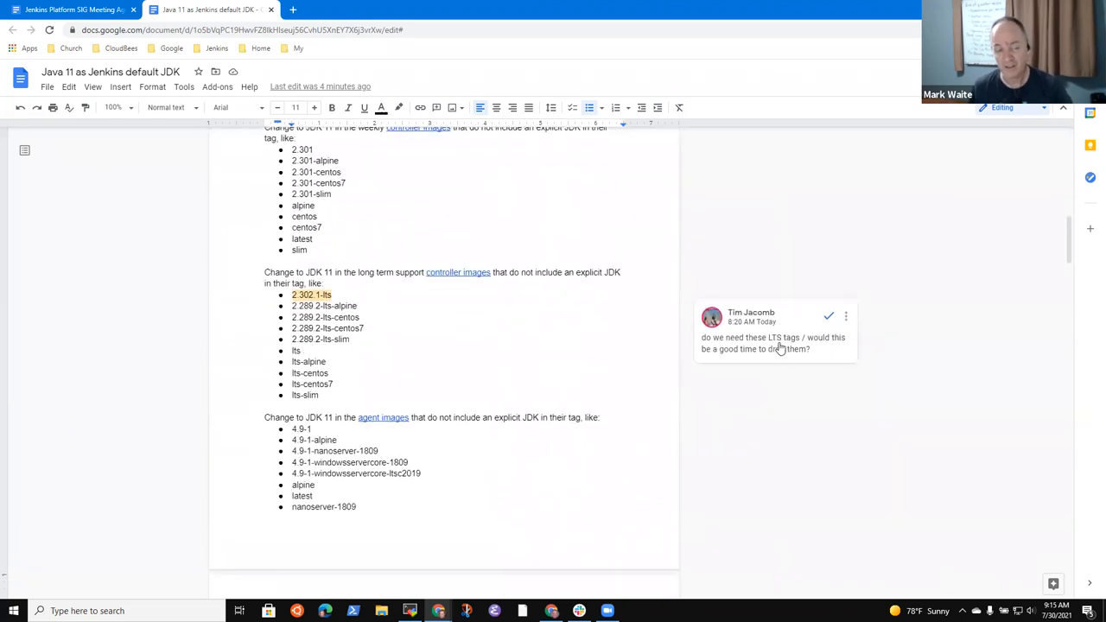
pyautogui.moveTo(672, 388)
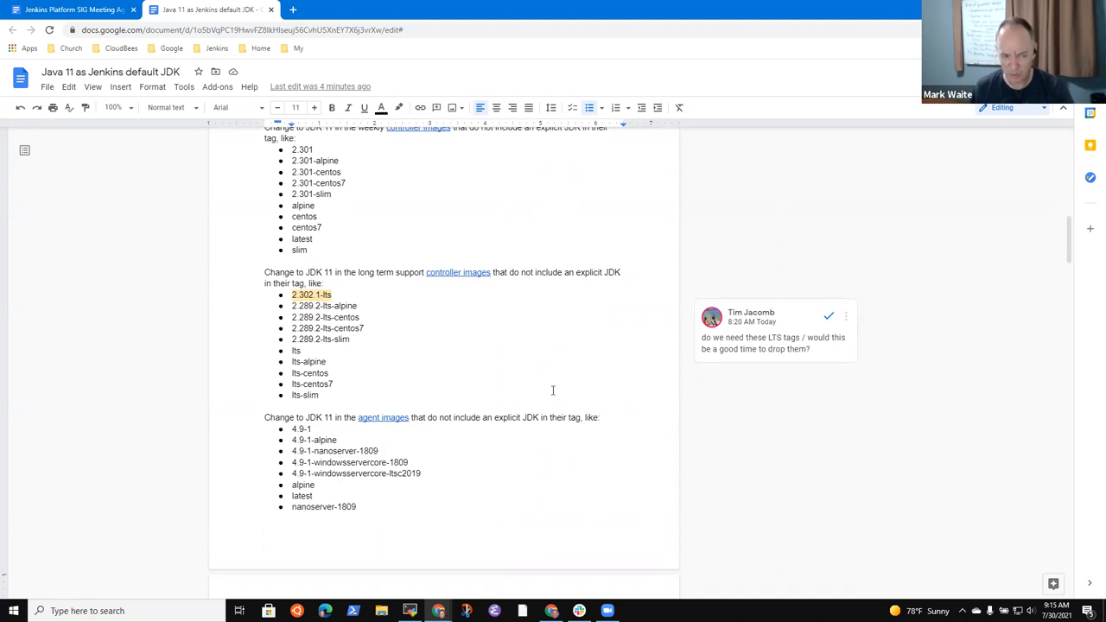
pyautogui.moveTo(496, 407)
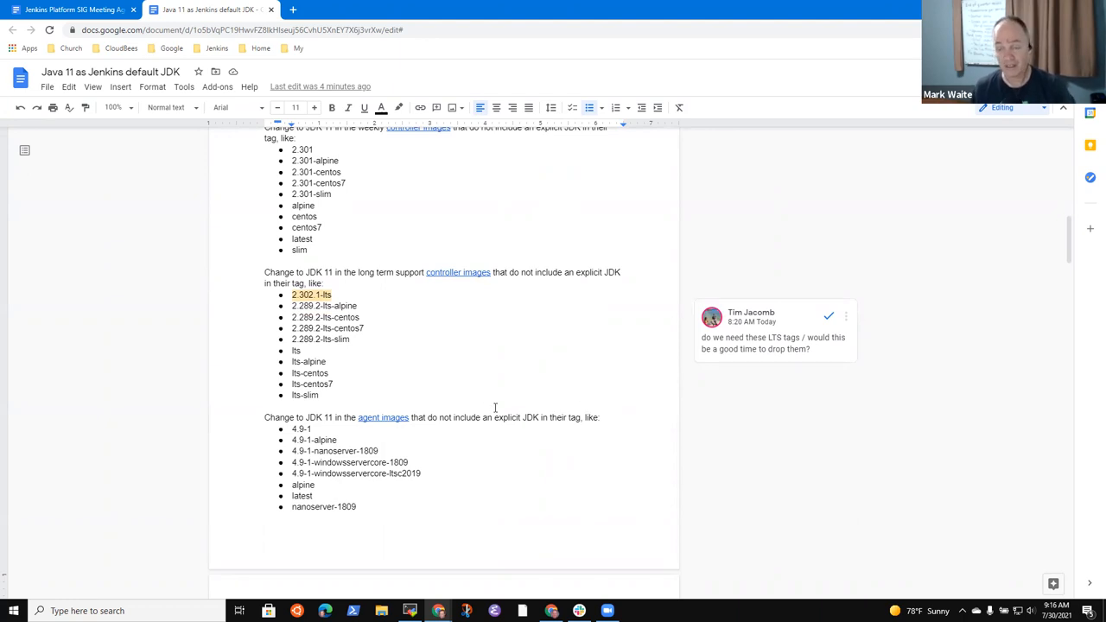
pyautogui.scroll(3)
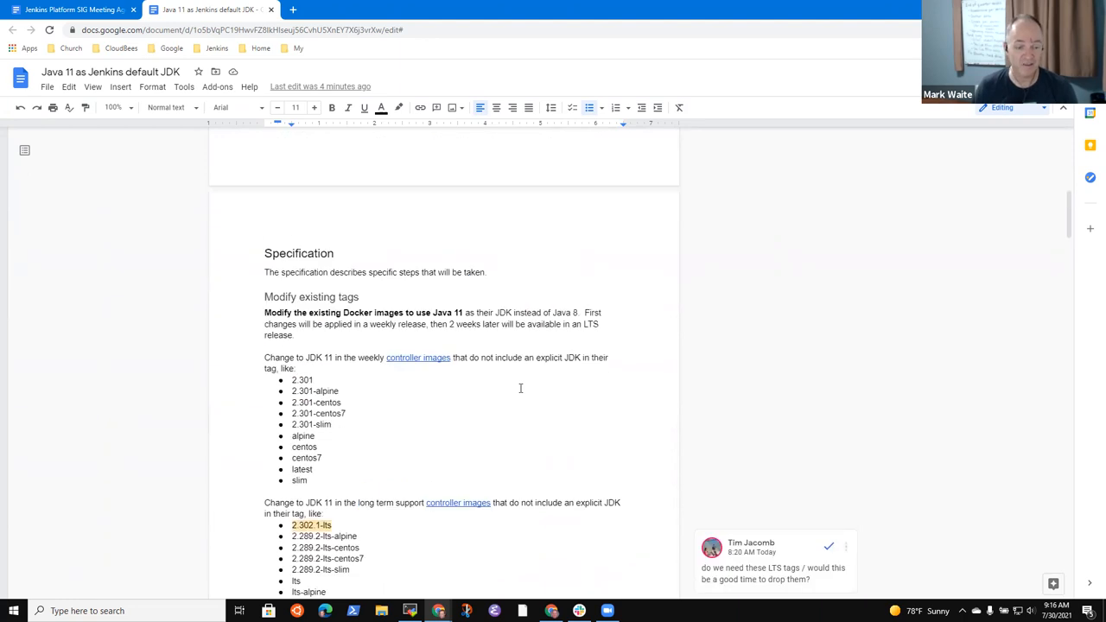
pyautogui.scroll(3)
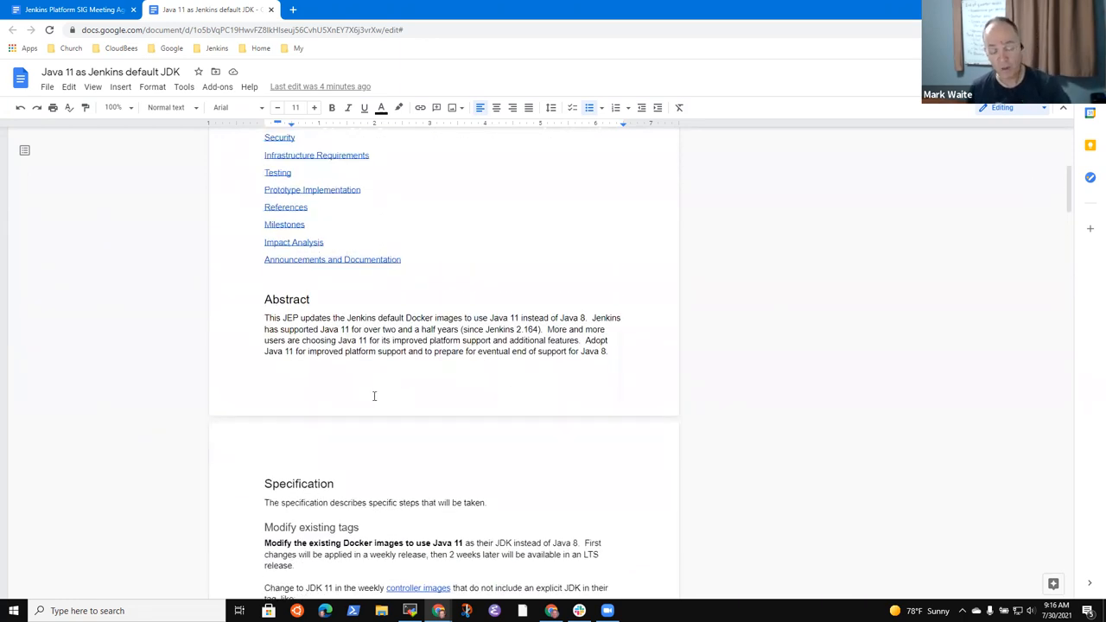
pyautogui.scroll(-3)
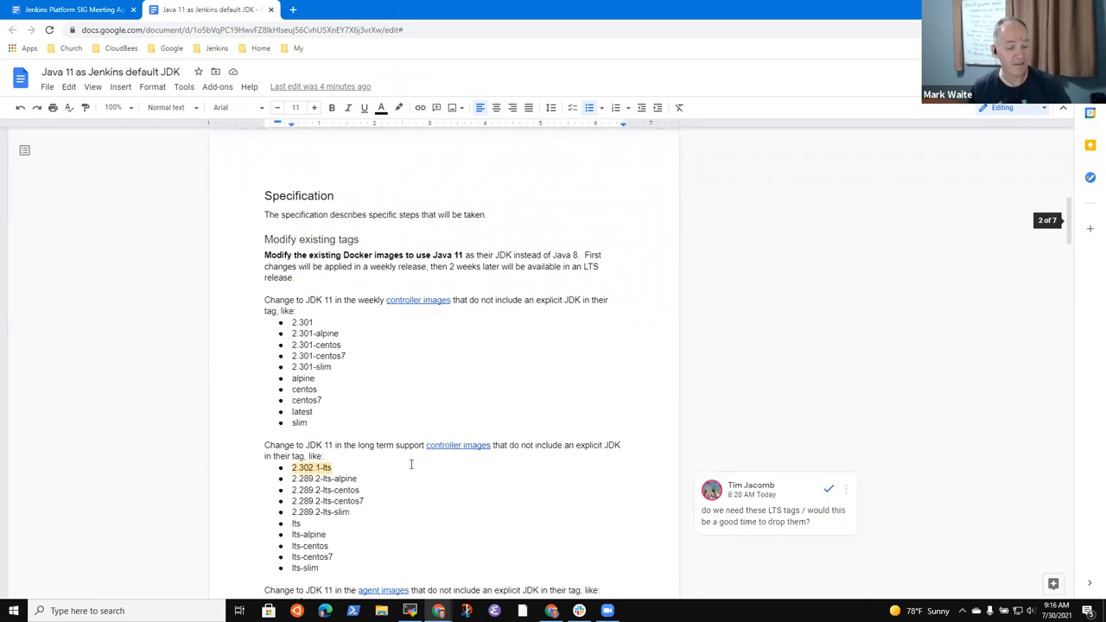
pyautogui.scroll(-3)
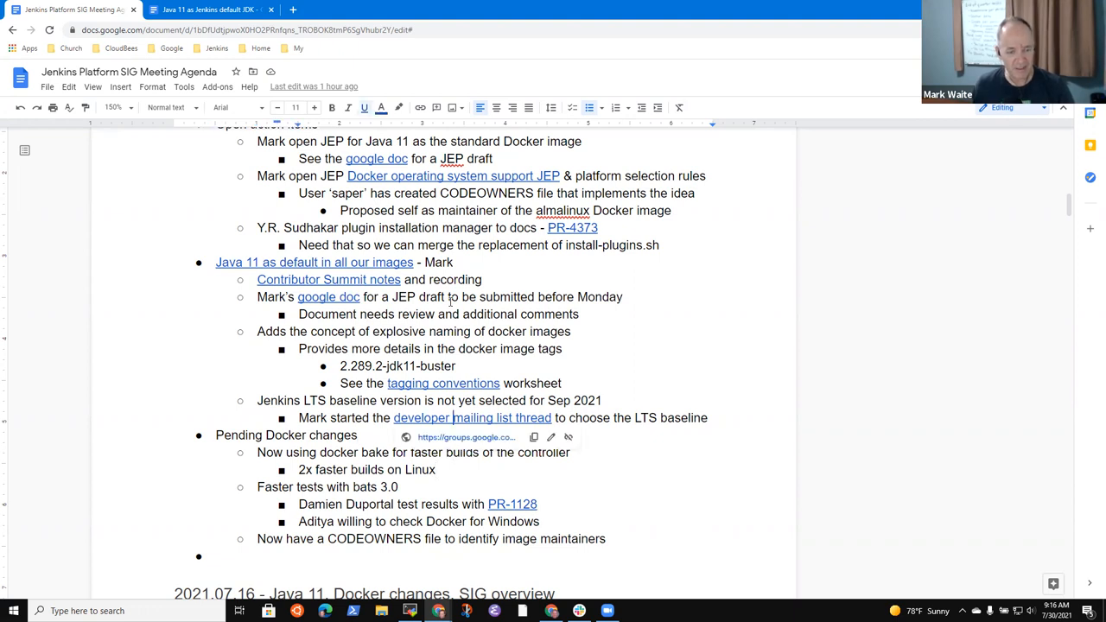
# Step: Type '-p' into the agenda and scroll down to Pending Docker changes
pyautogui.write('-p')
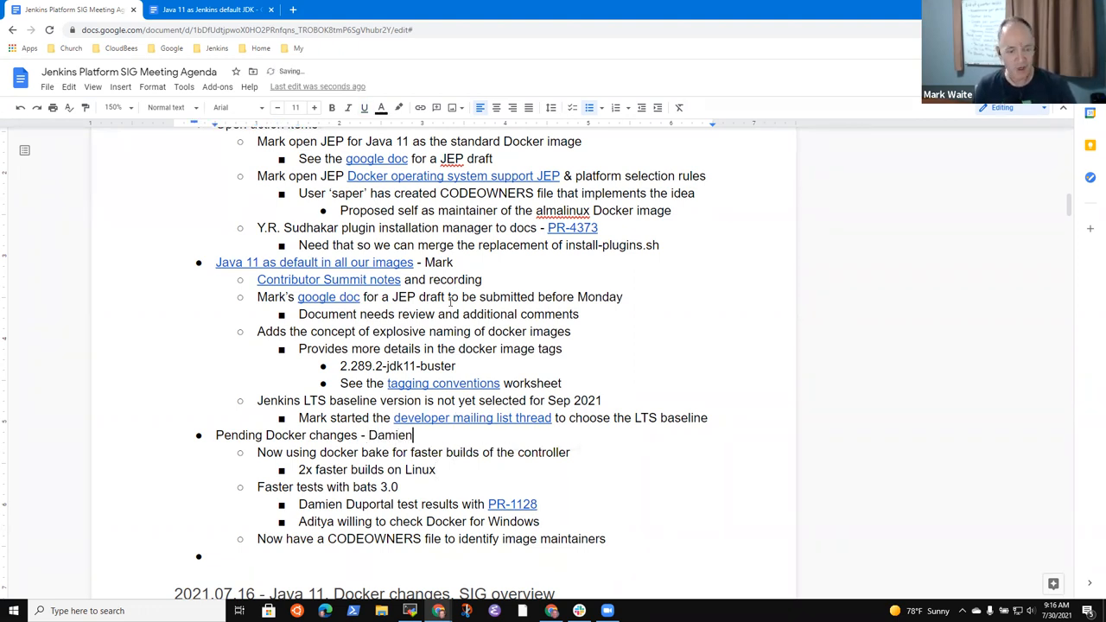
pyautogui.scroll(-3)
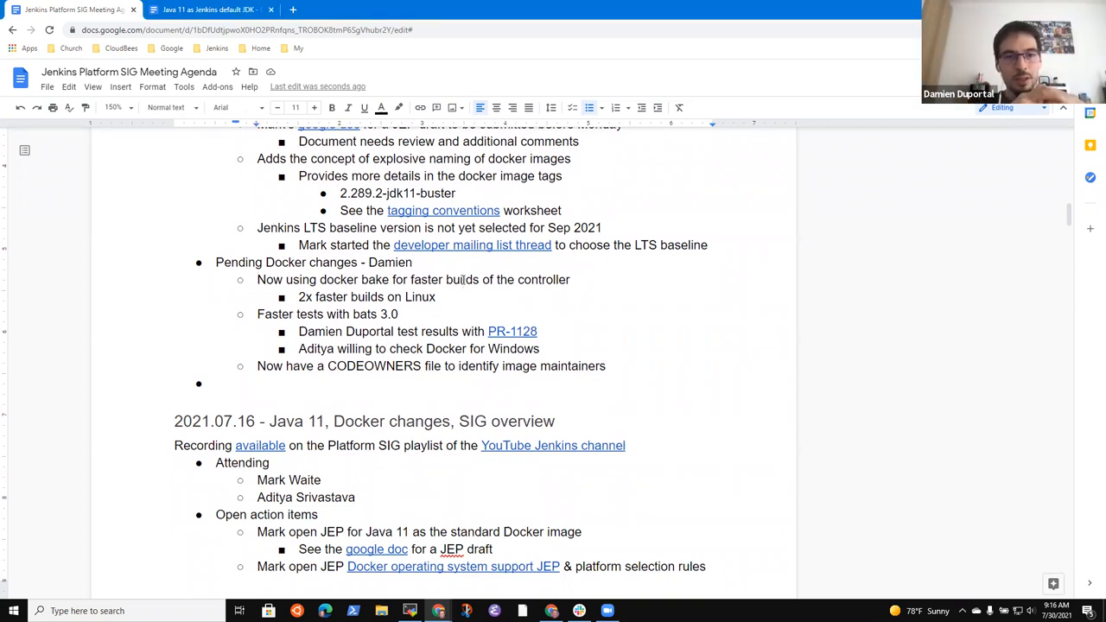
pyautogui.scroll(-3)
pyautogui.write(' buildx')
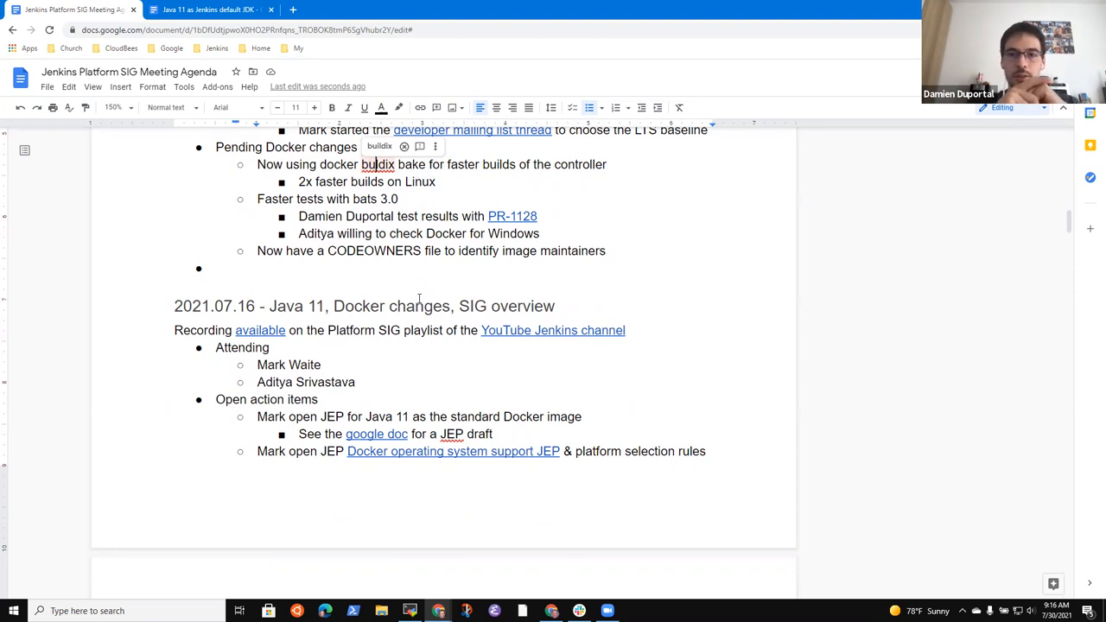
# Step: Add Damien's faster ci.jenkins.io build step note with Linux and Windows tests on amd64
pyautogui.write('- Damien')
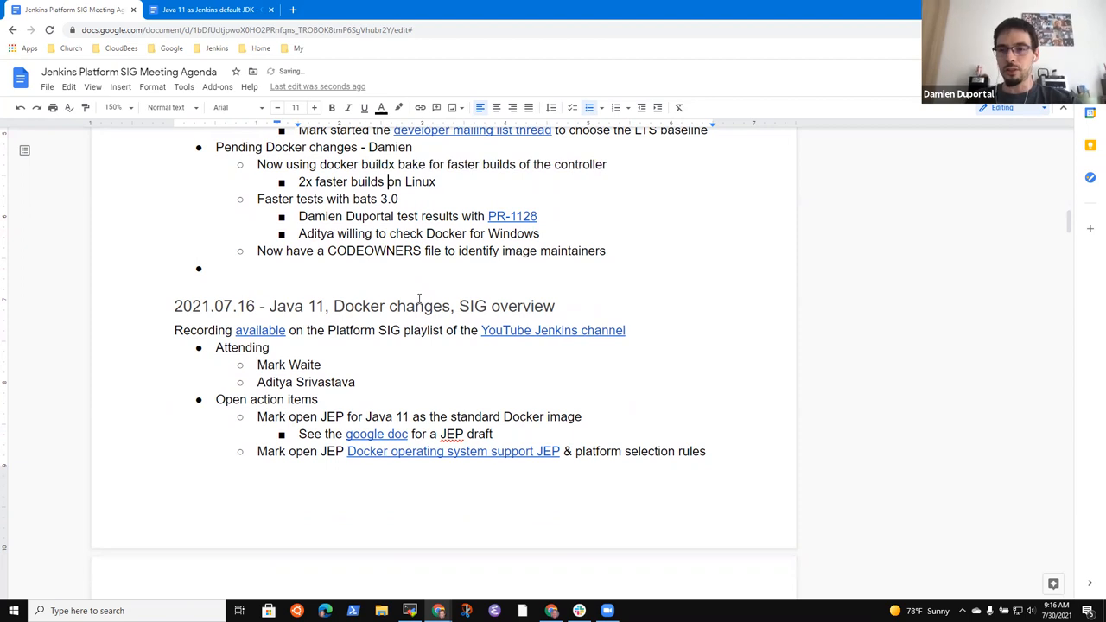
pyautogui.write('F')
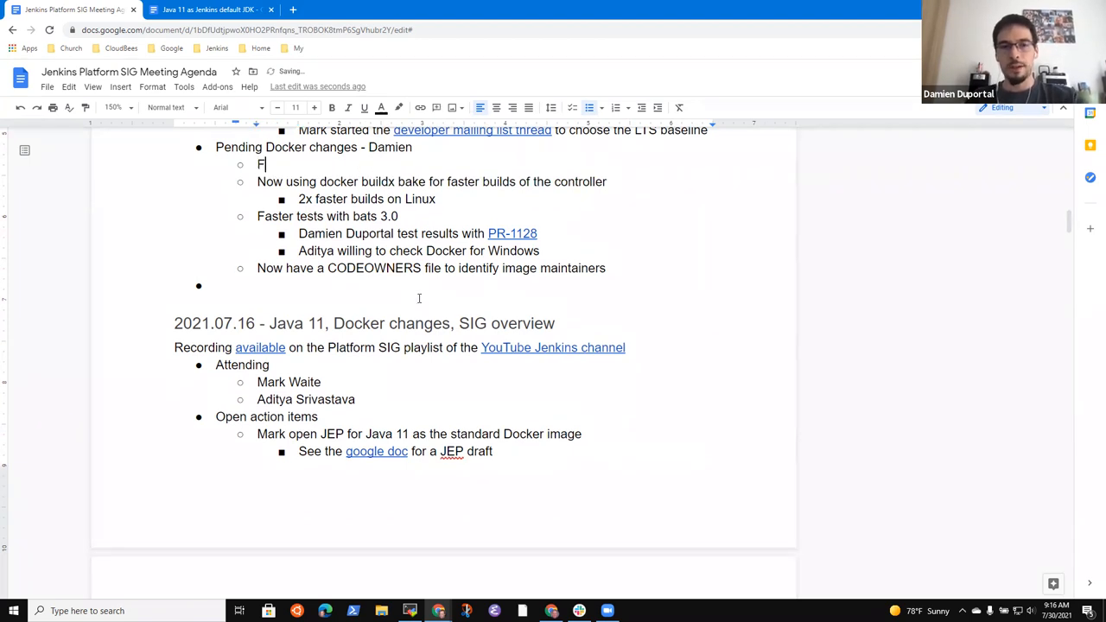
pyautogui.write('aster build t')
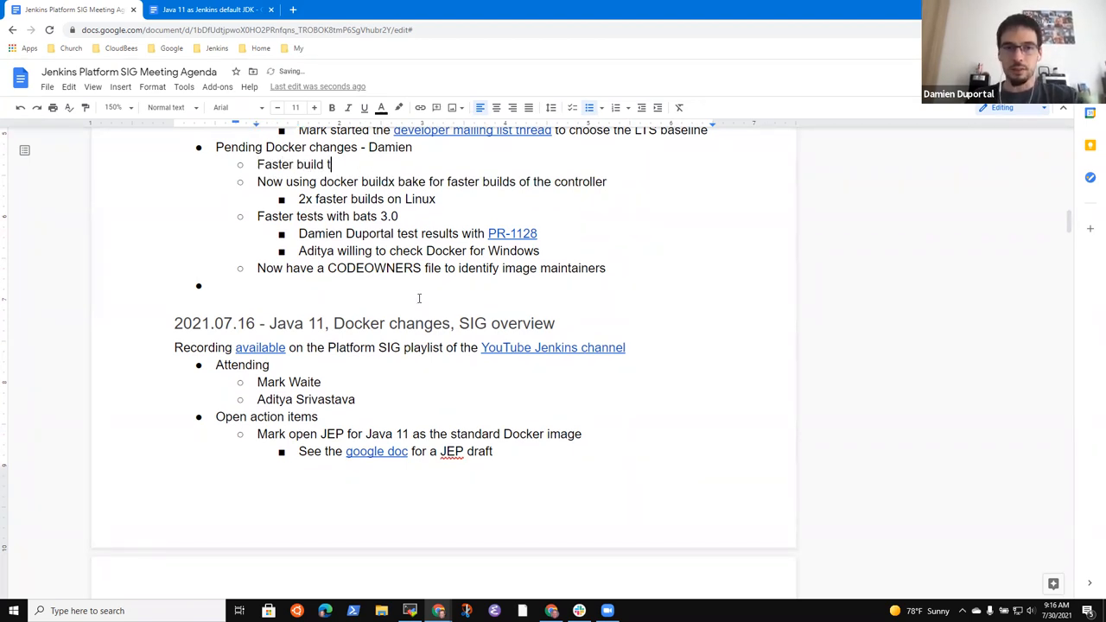
pyautogui.write('step in the')
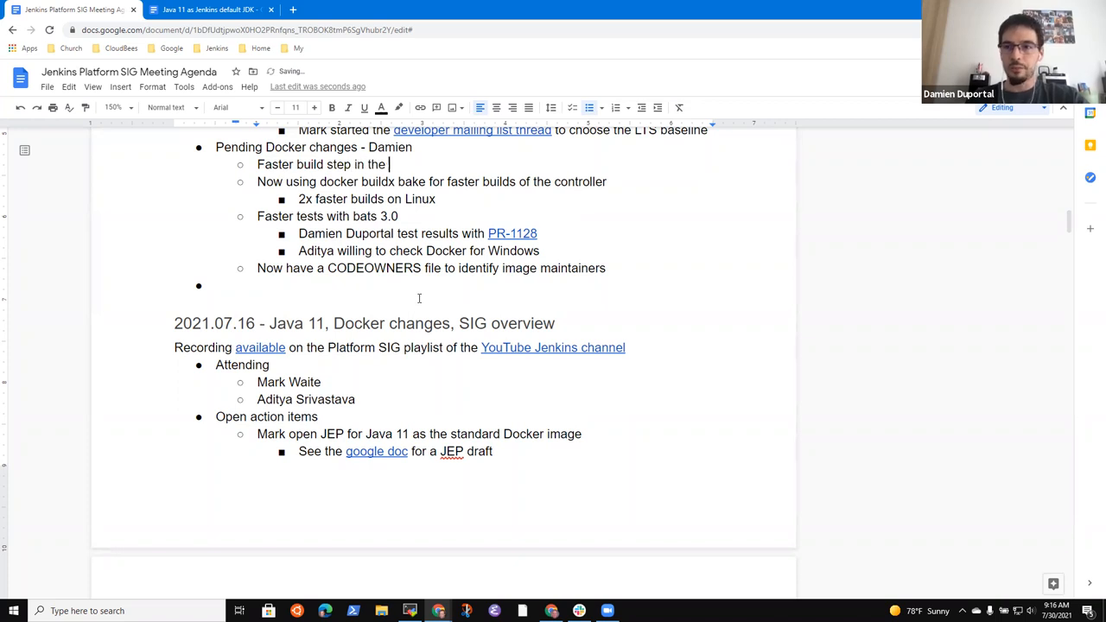
pyautogui.write('ci.jenkins.io pipeli')
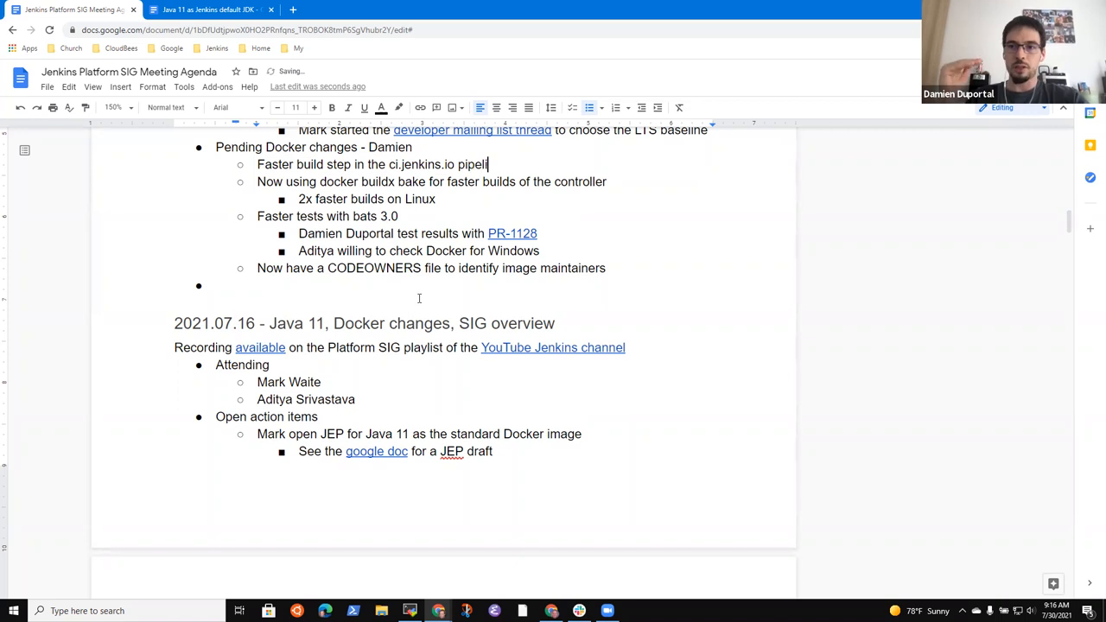
pyautogui.write('ne')
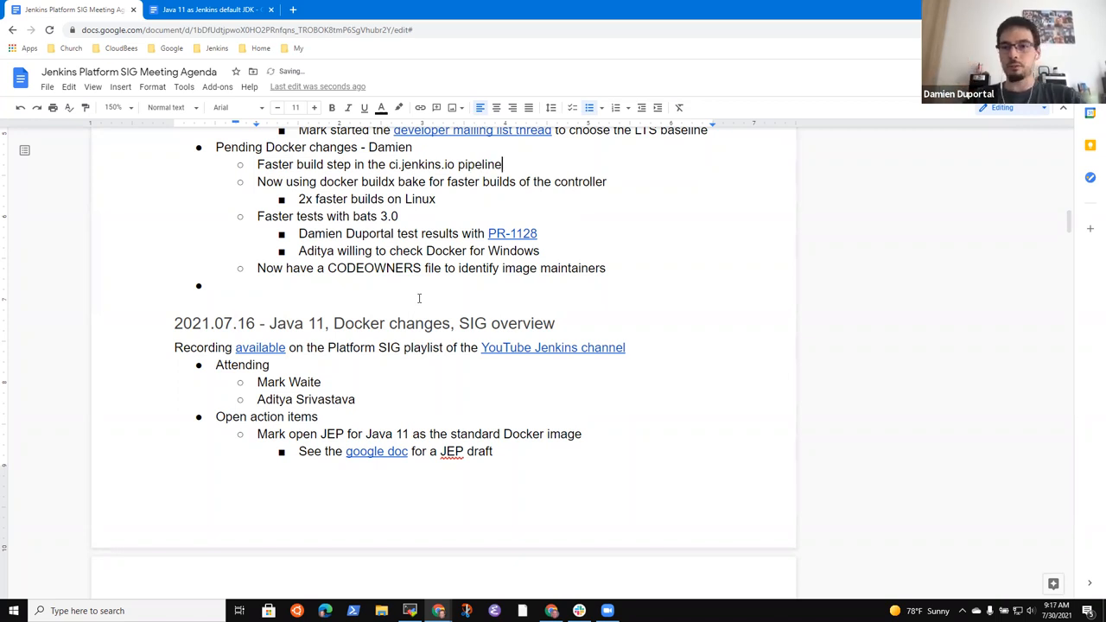
pyautogui.write('Linux a')
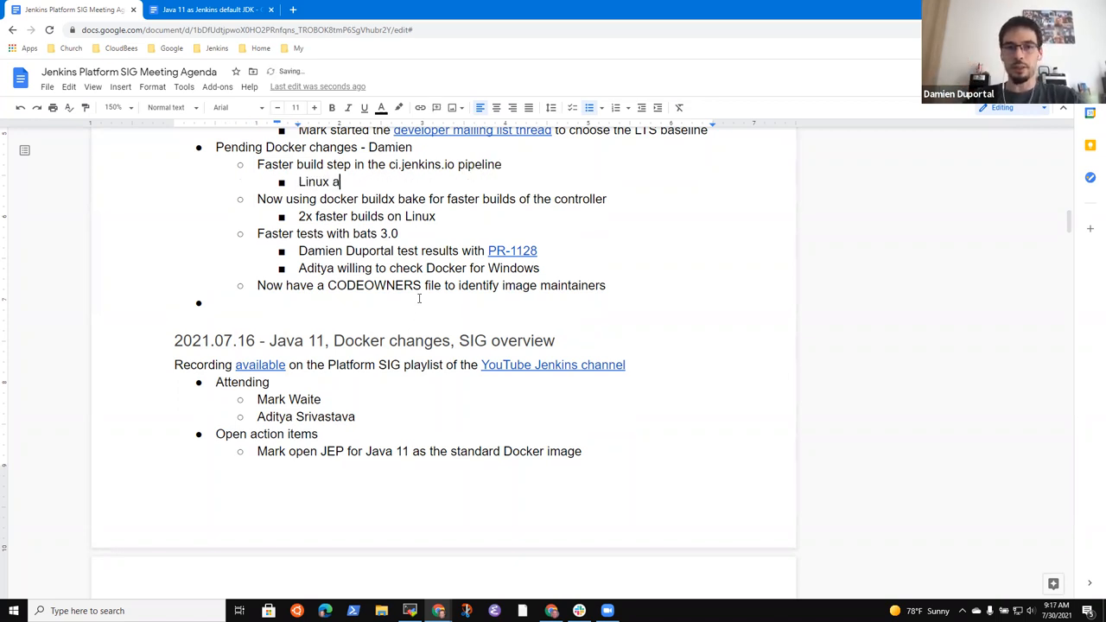
pyautogui.write('nd Windows tests')
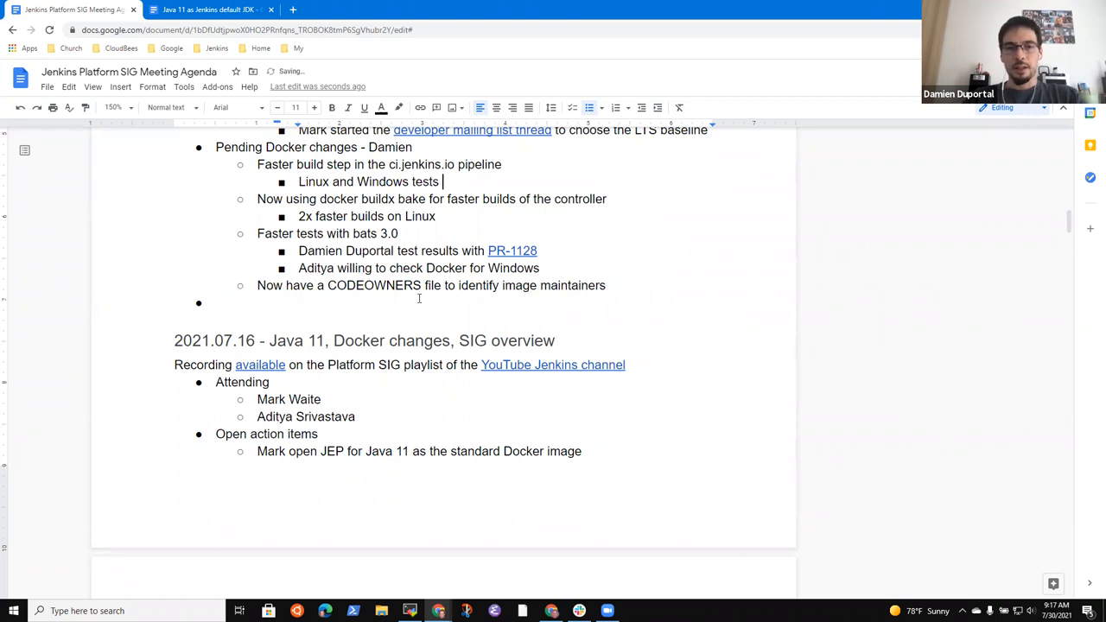
pyautogui.write('on adm')
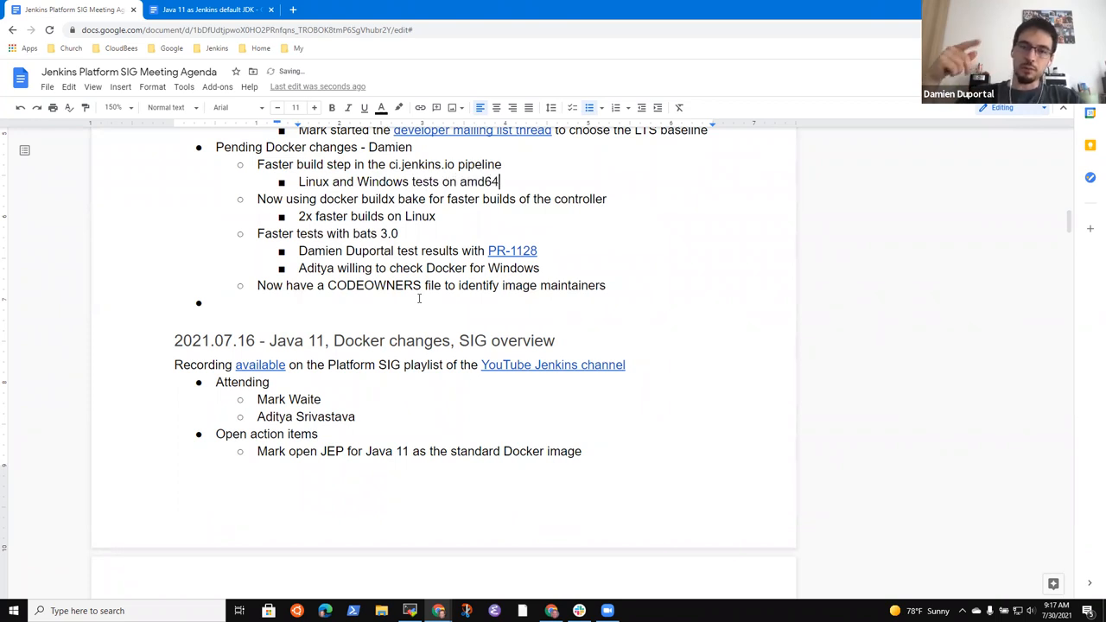
# Step: Note builds used an iterating shell script and tests used `bats` iterating similarly
pyautogui.write('Build was using')
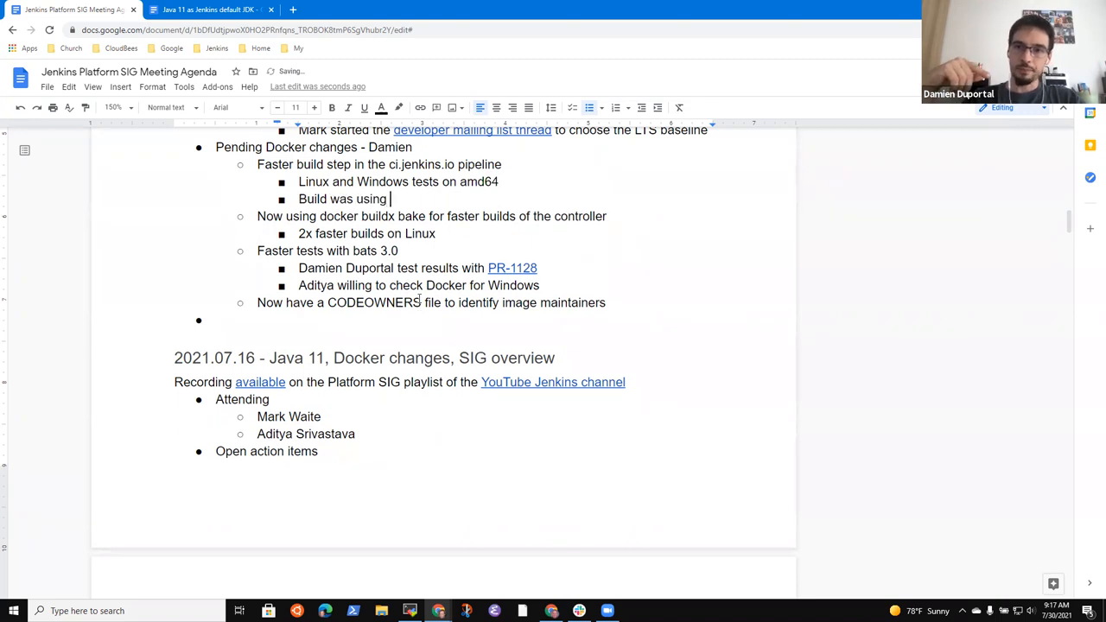
pyautogui.write('a shell script t')
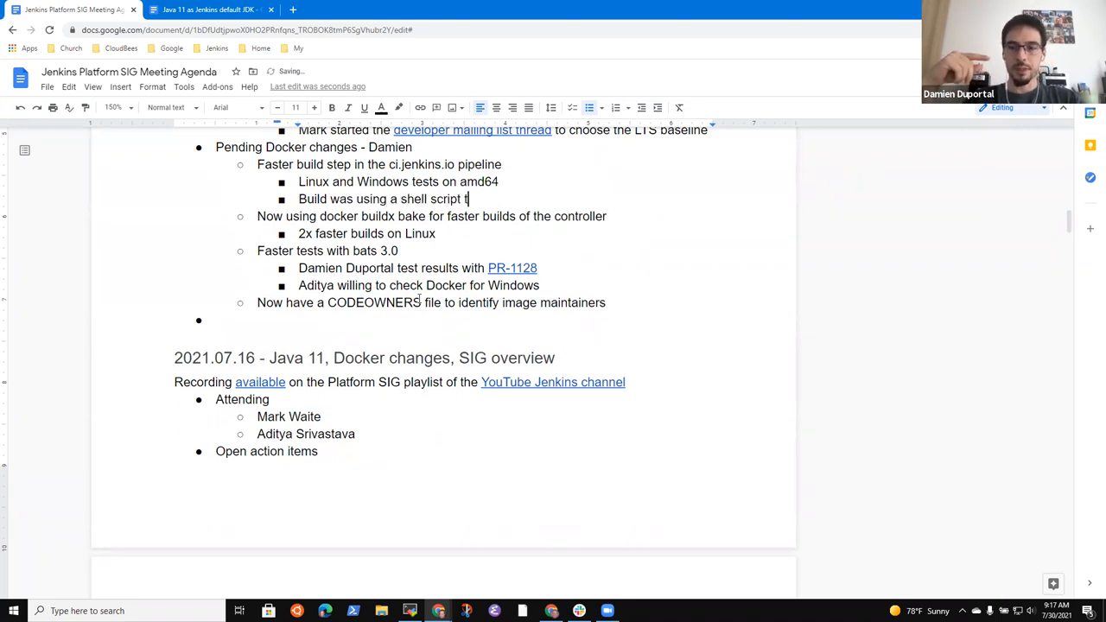
pyautogui.write('hat iterated')
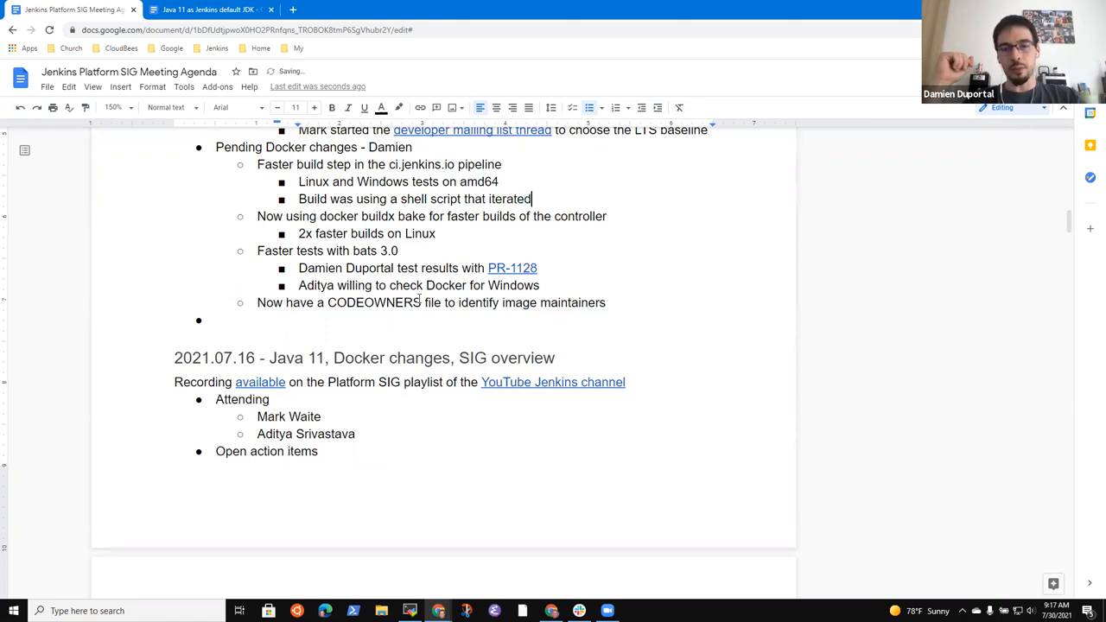
pyautogui.write('over image')
pyautogui.write('Te')
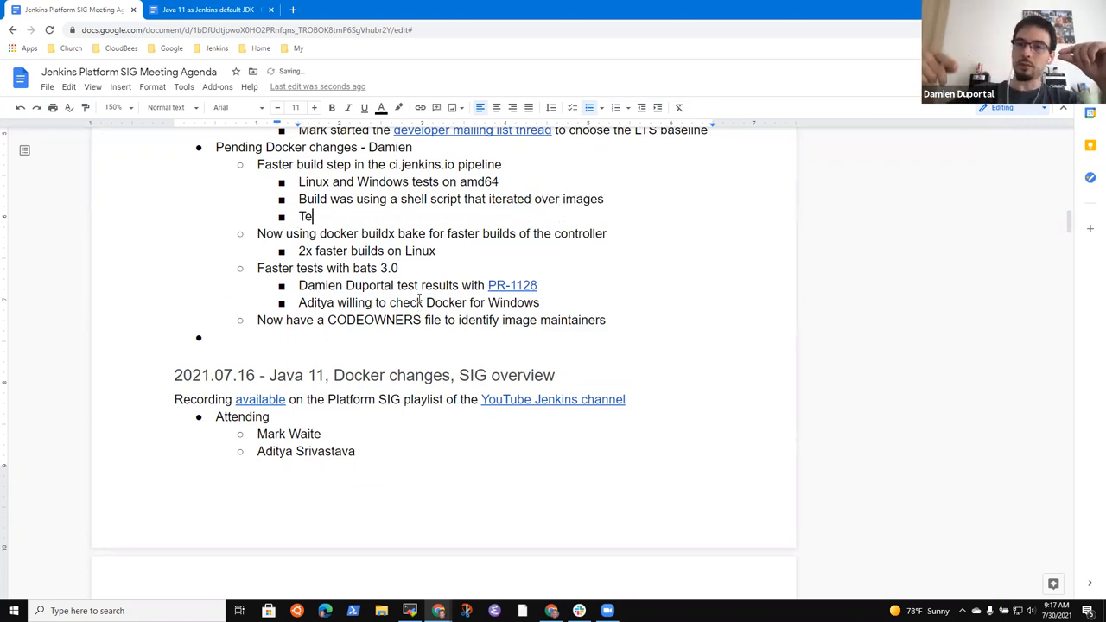
pyautogui.write('st was ue')
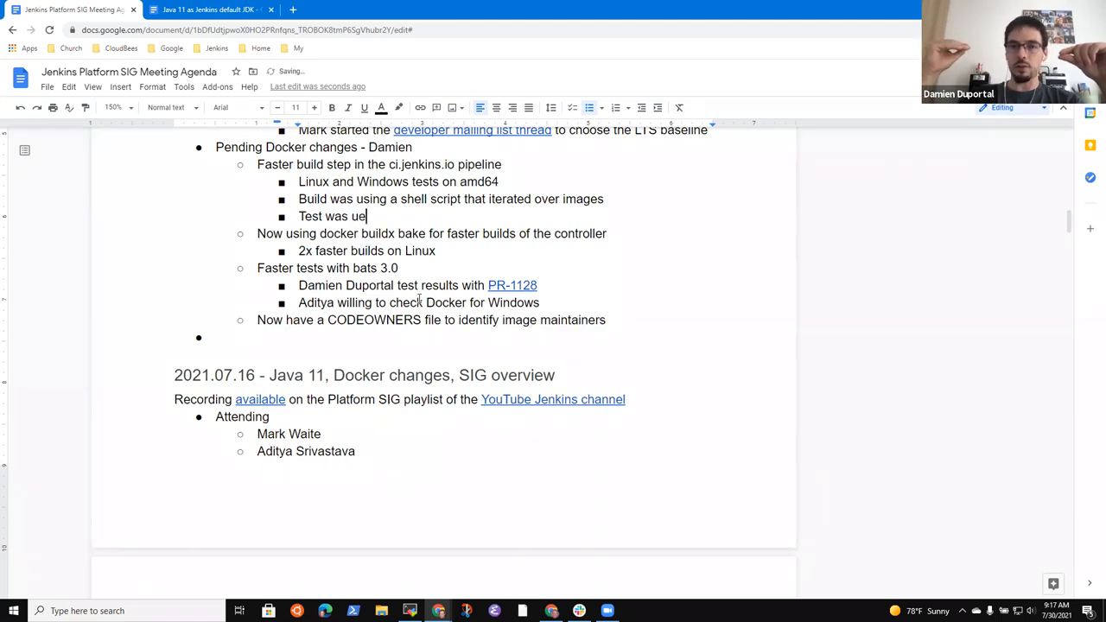
pyautogui.write('sing')
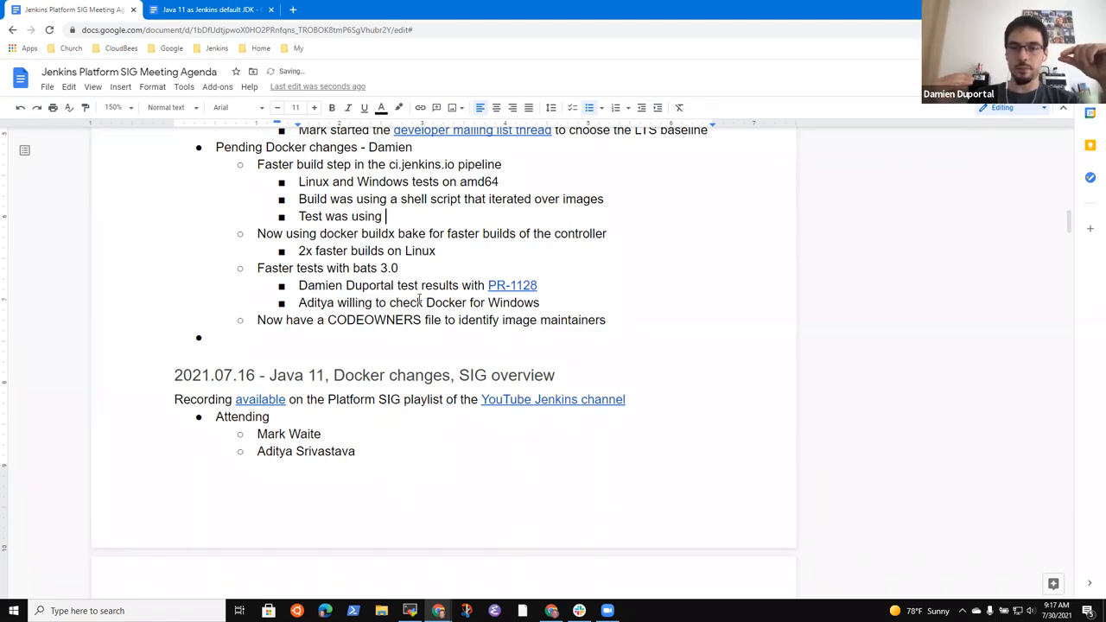
pyautogui.write('`ba')
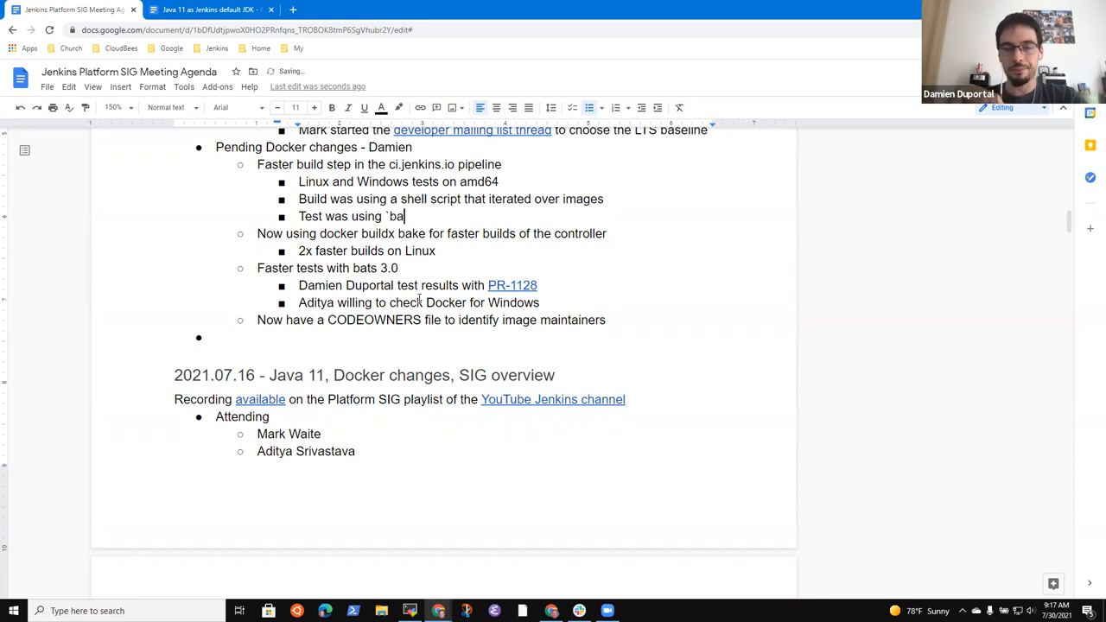
pyautogui.write('ts`')
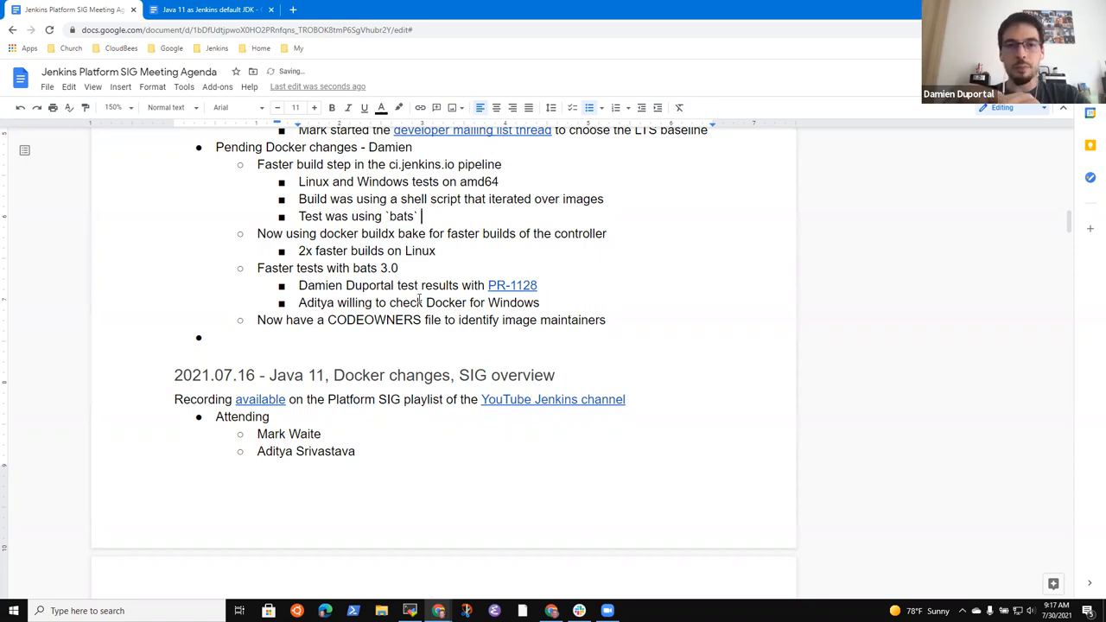
pyautogui.write('and iteratin')
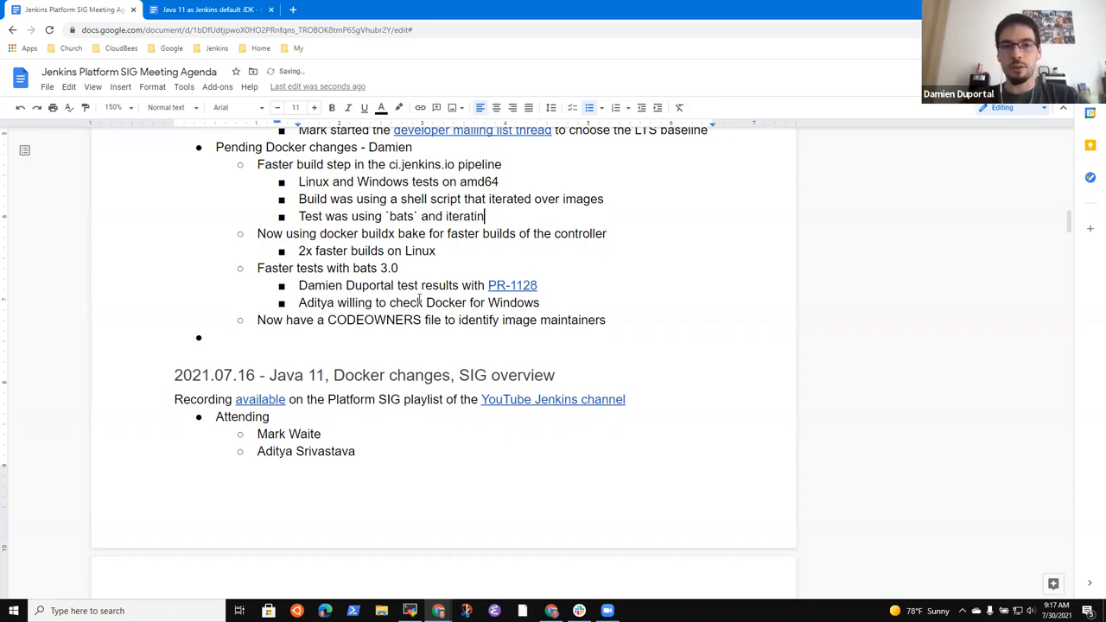
pyautogui.write('g over images')
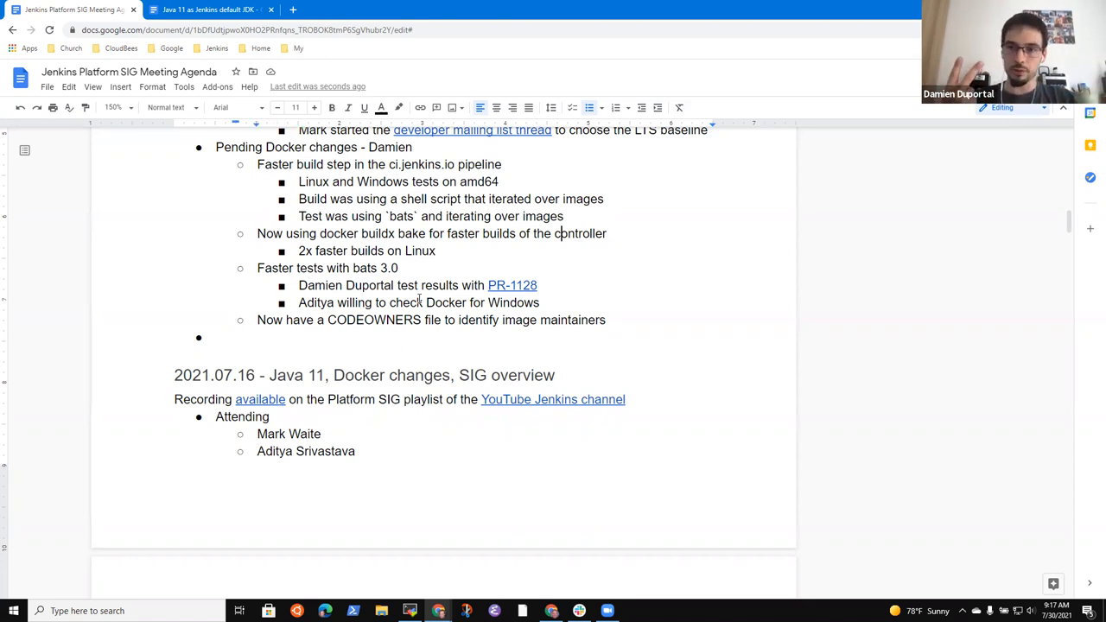
# Step: Credit the 2x faster Linux builds note to changes from Tim Jacomb
pyautogui.click(607, 234)
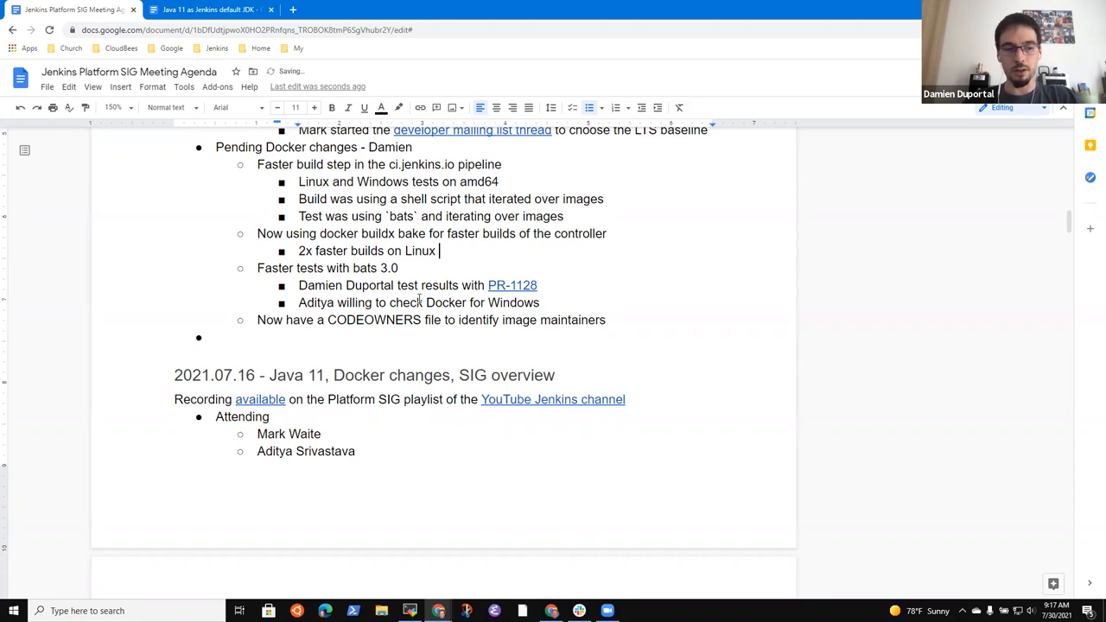
pyautogui.write('by changes from')
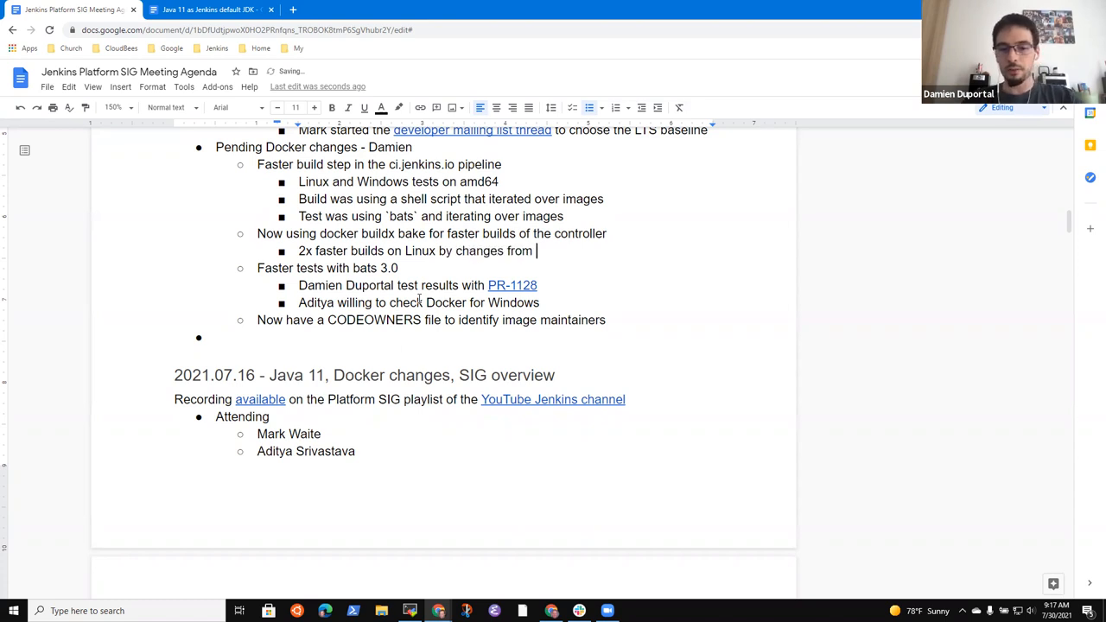
pyautogui.write('Tim Jacom')
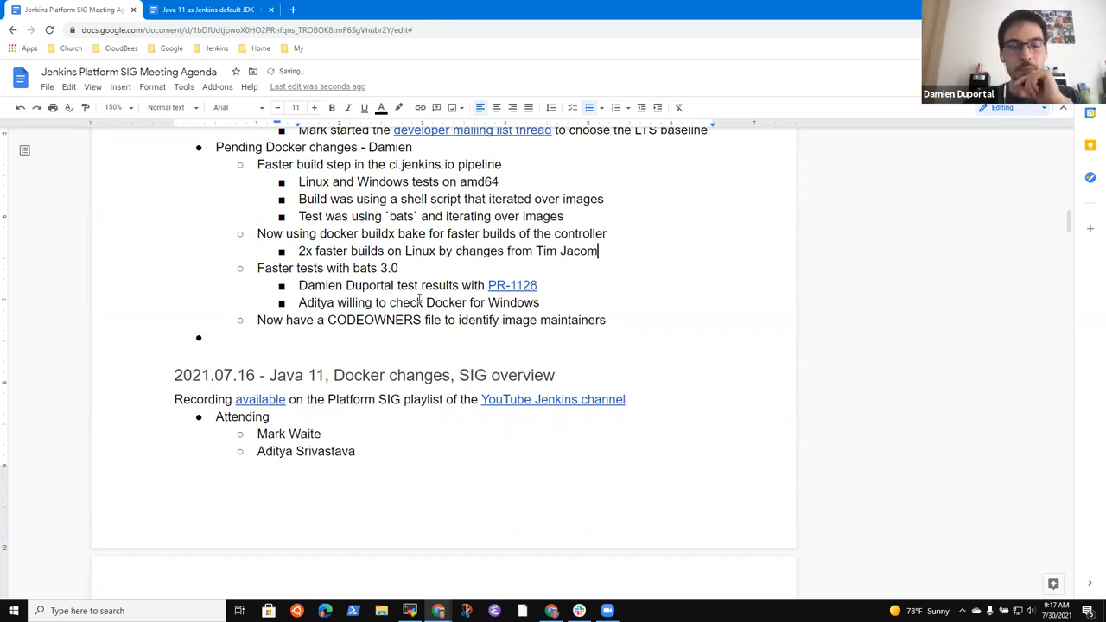
pyautogui.write('b')
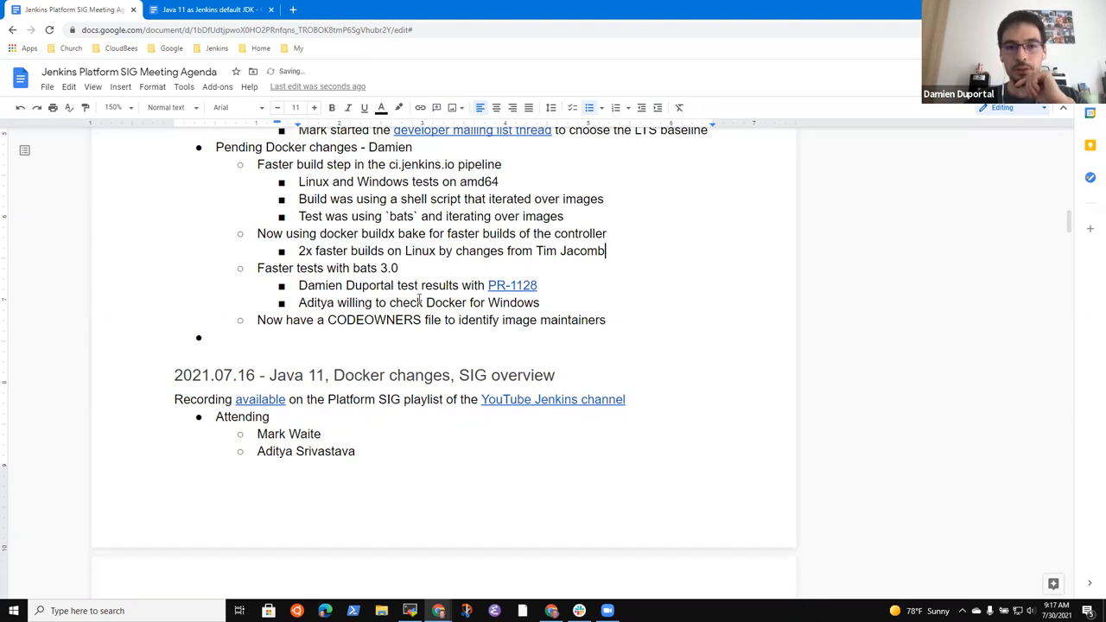
# Step: Add a sub-point: buildx is a Docker plugin, available separately for older images
pyautogui.press('Return')
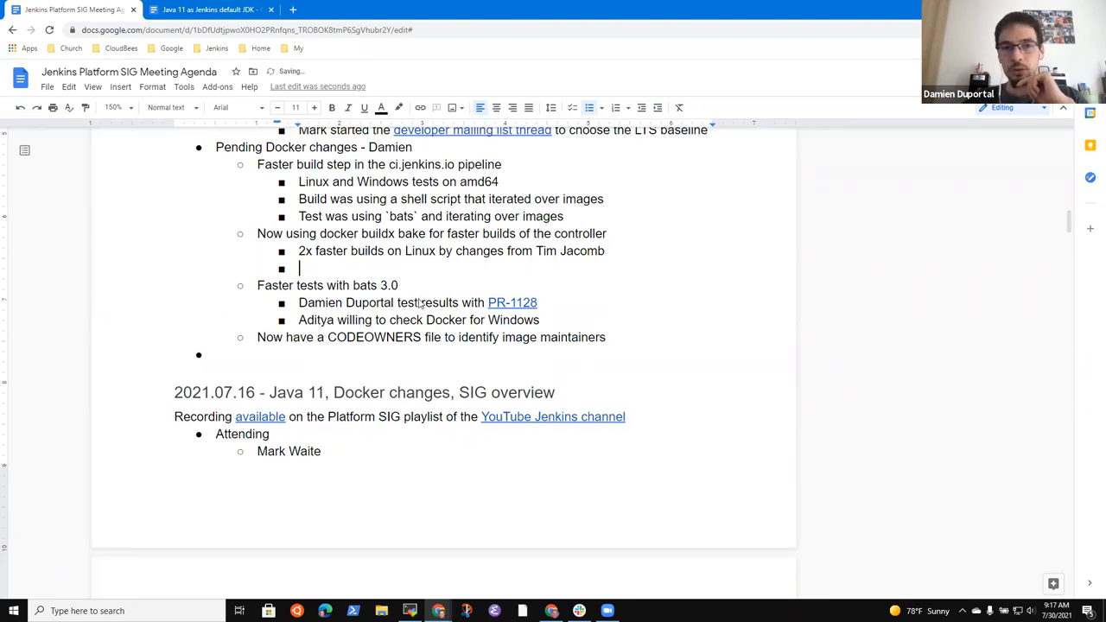
pyautogui.write('Define the')
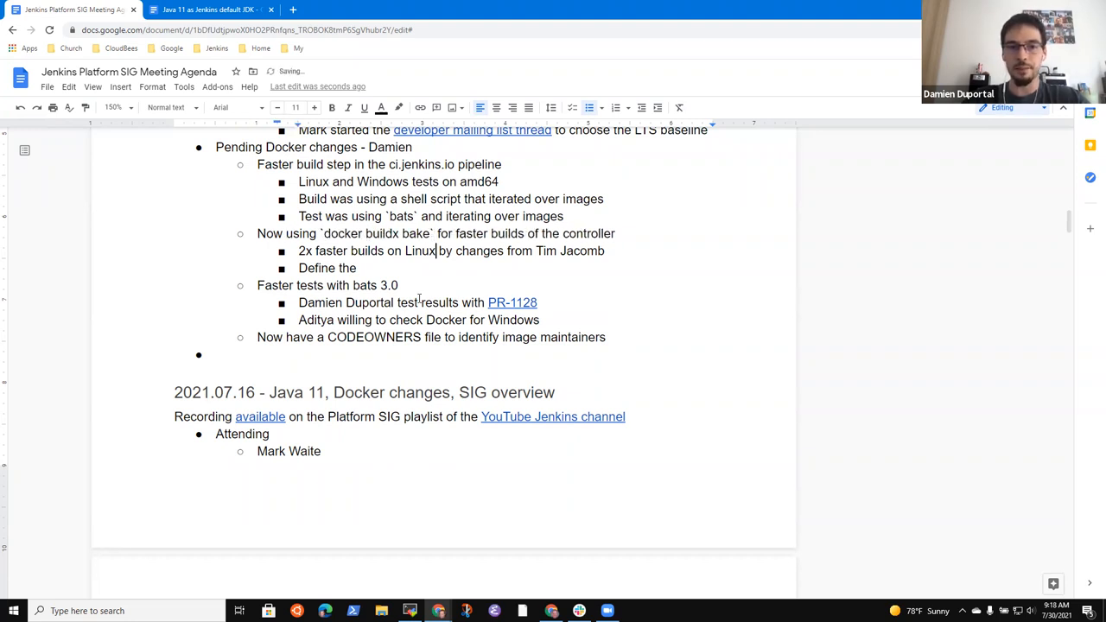
pyautogui.doubleClick(327, 267)
pyautogui.write('The')
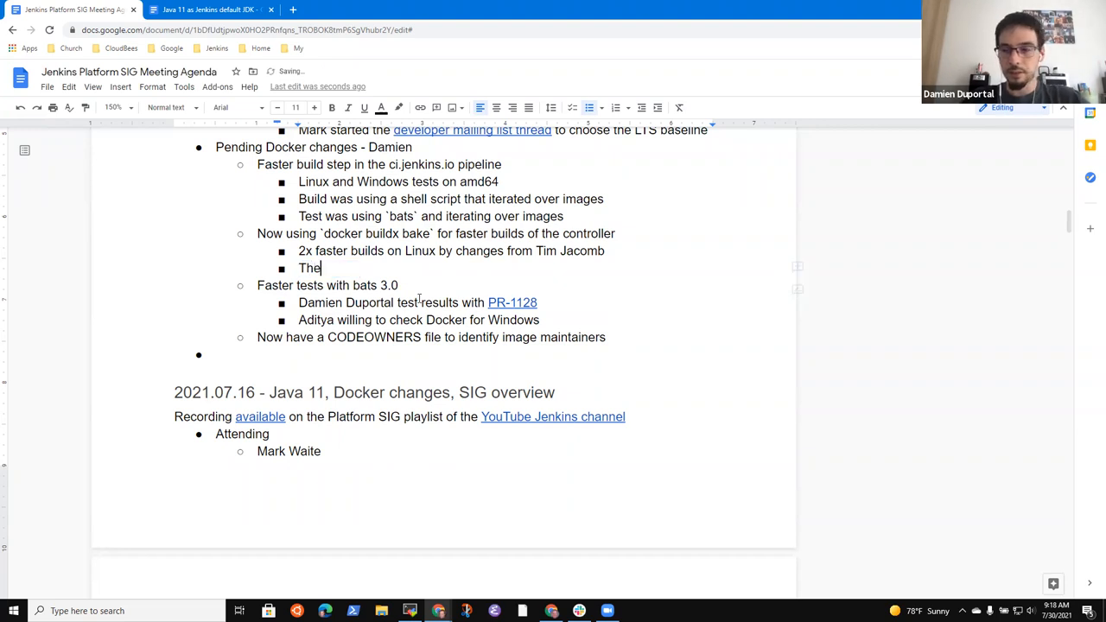
pyautogui.write('buildx plugin')
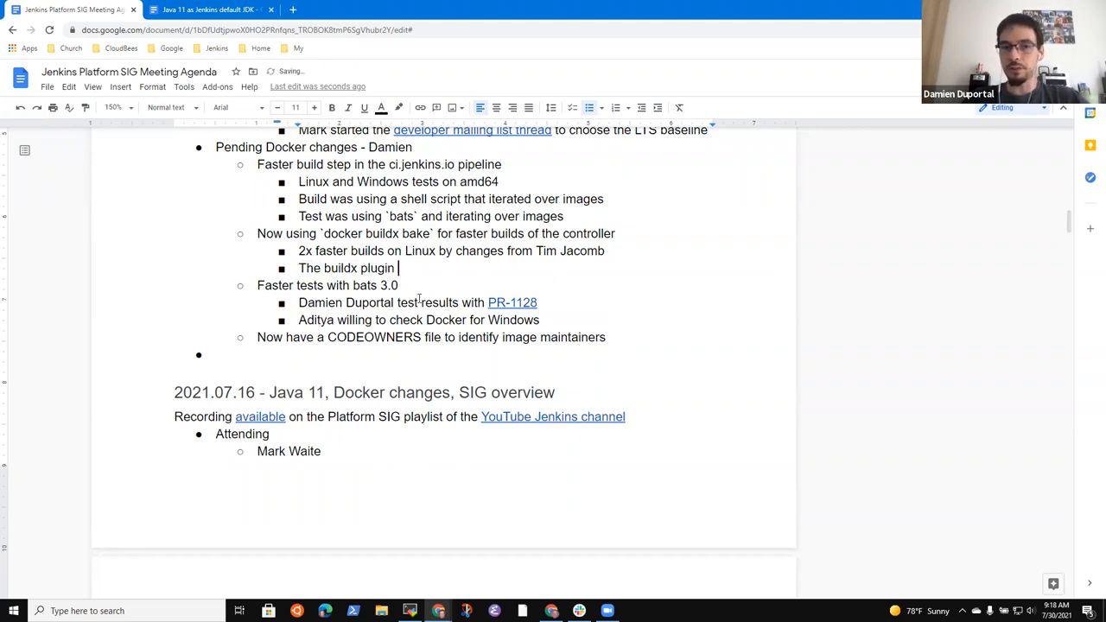
pyautogui.write('distr')
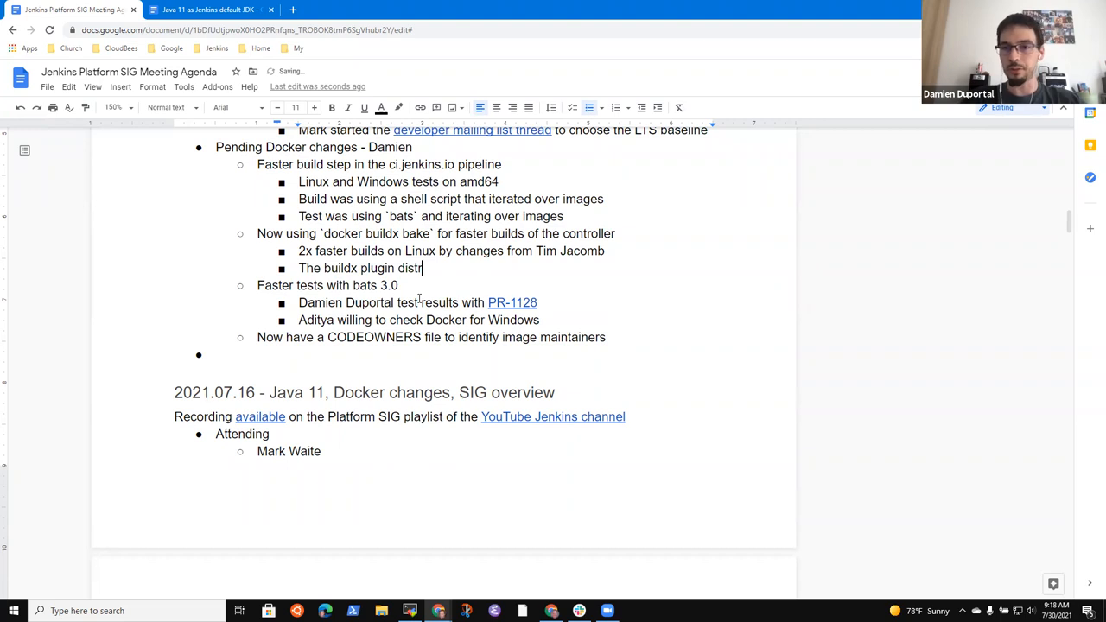
pyautogui.write('is distributg')
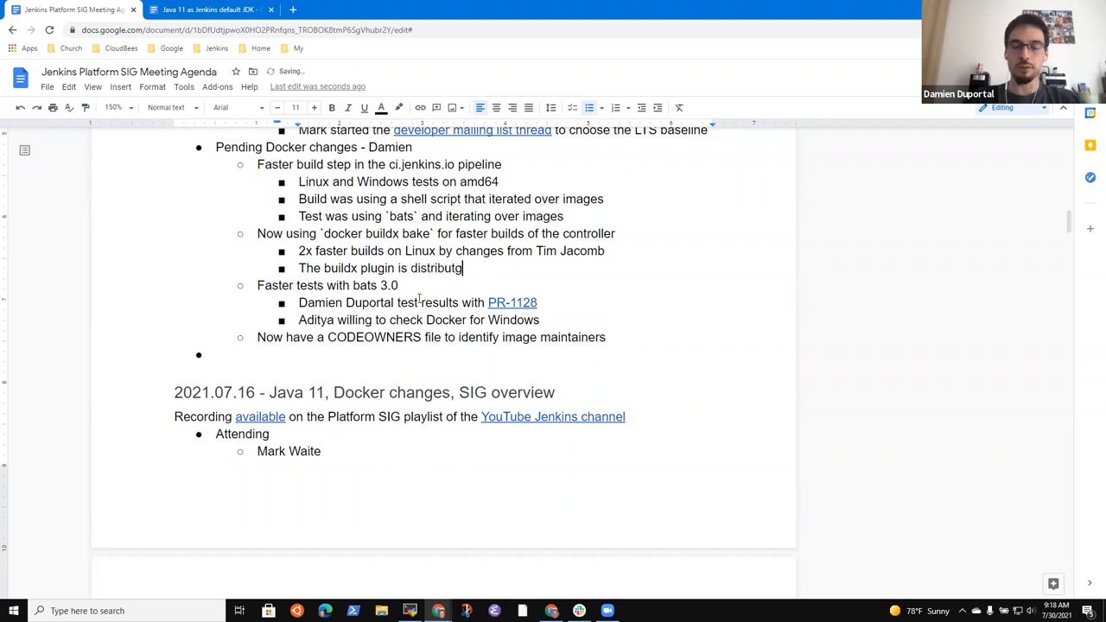
pyautogui.write('a Docker plugin on newer Docker')
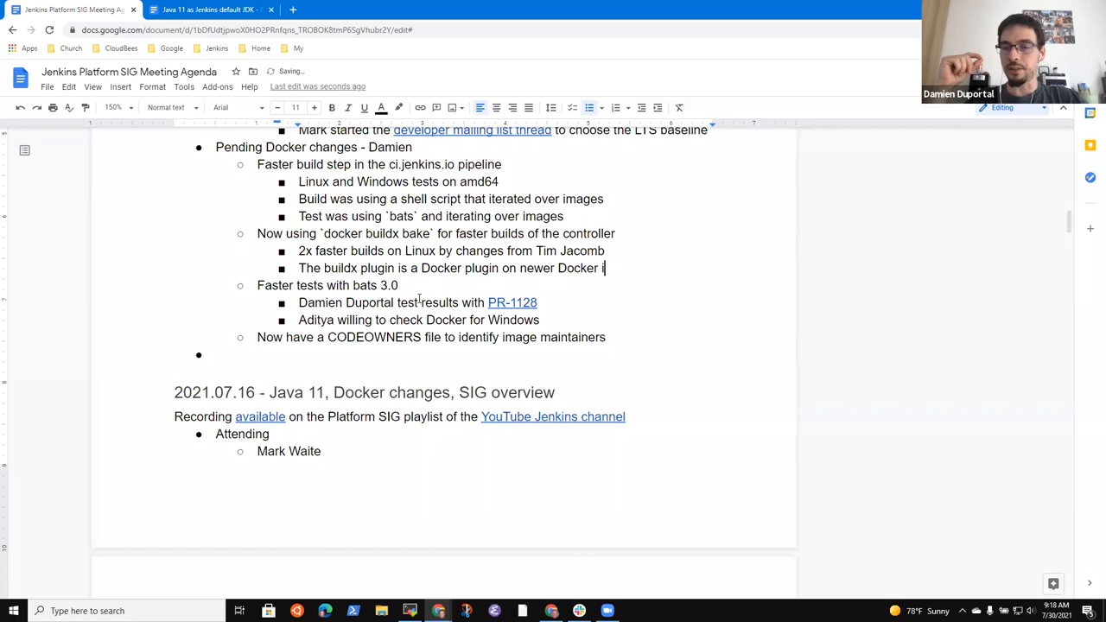
pyautogui.write('mages')
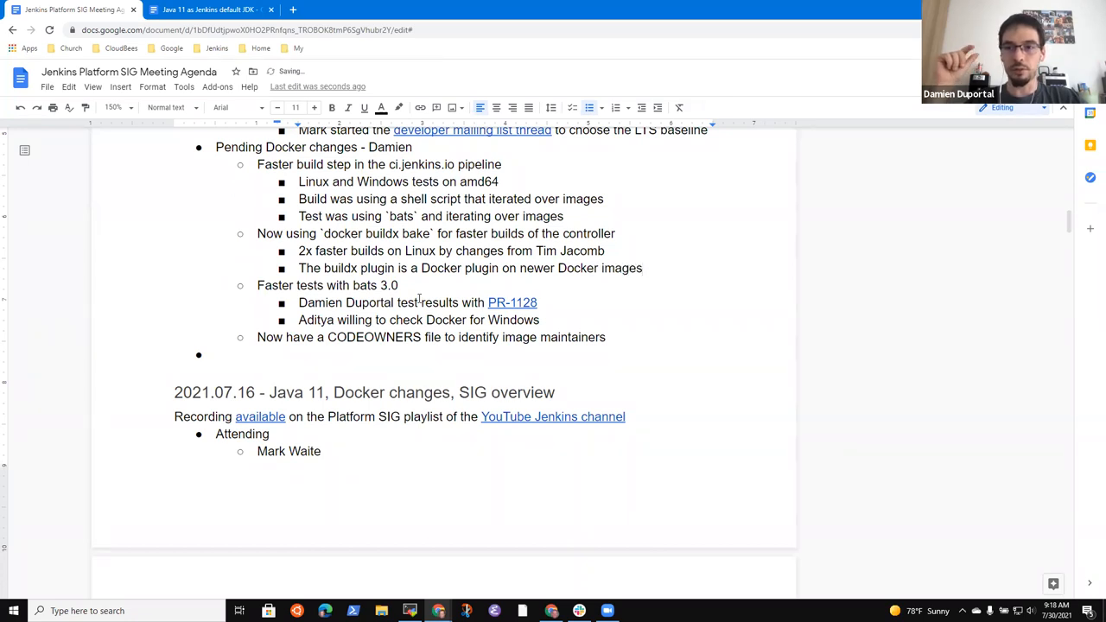
pyautogui.write('Available as a separate')
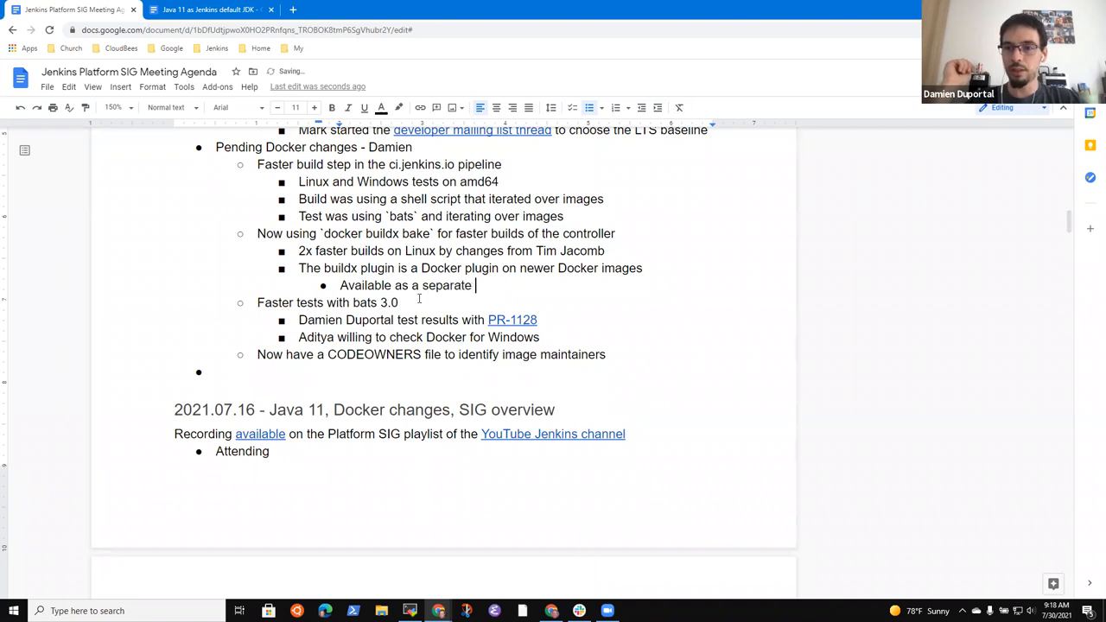
pyautogui.write('plugin for older Docker images')
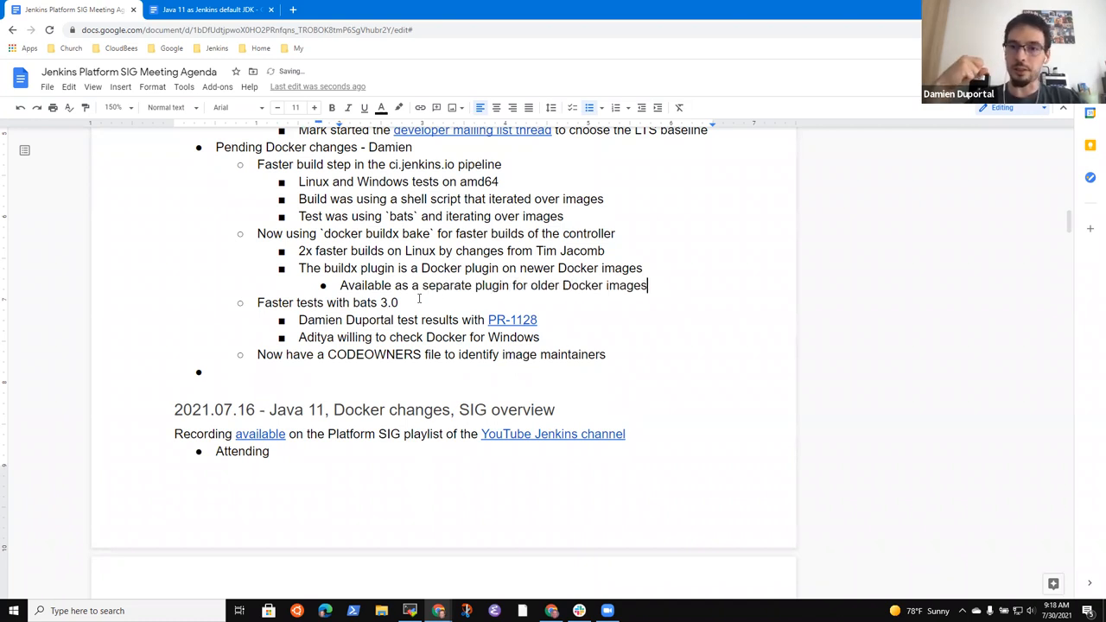
# Step: Add a bullet saying buildx is a single binary installed client side
pyautogui.write('Single bi')
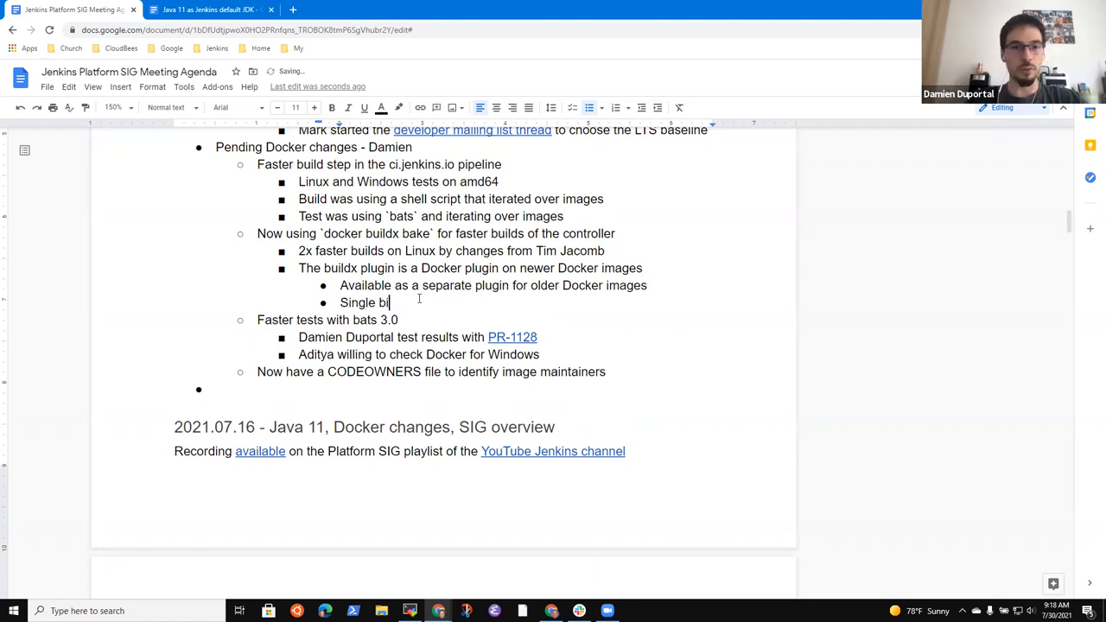
pyautogui.write('nary to install o')
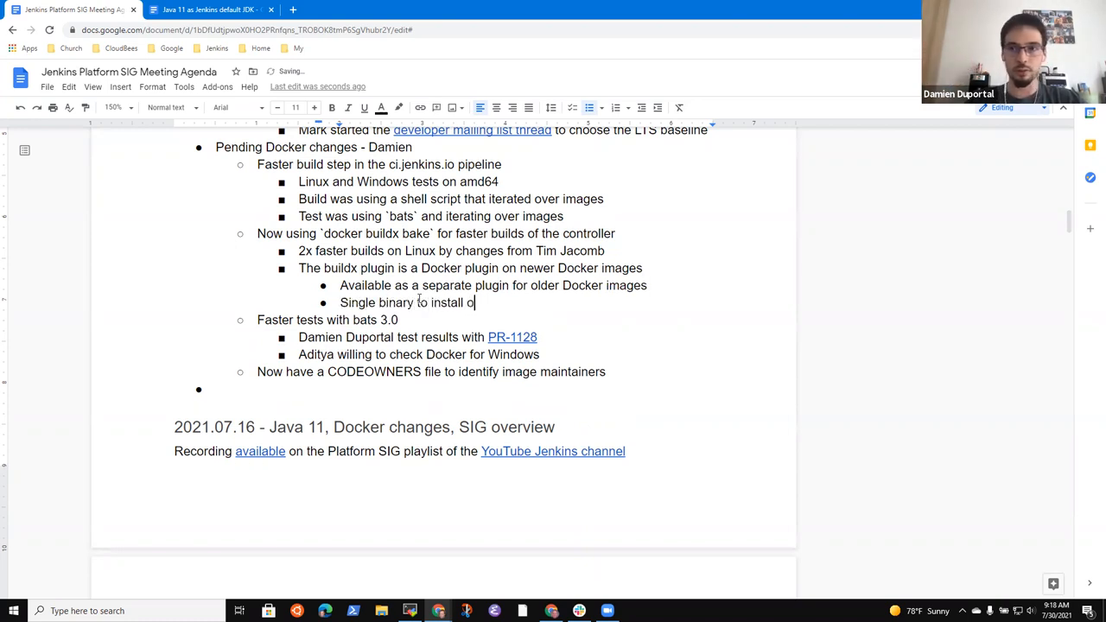
pyautogui.write('n client')
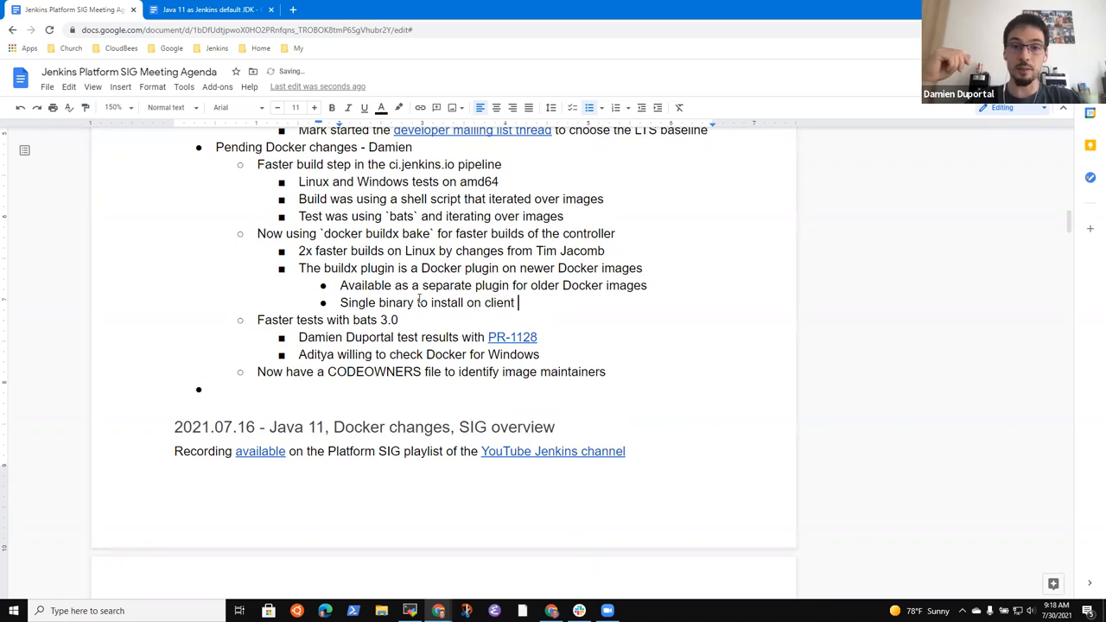
pyautogui.write('side')
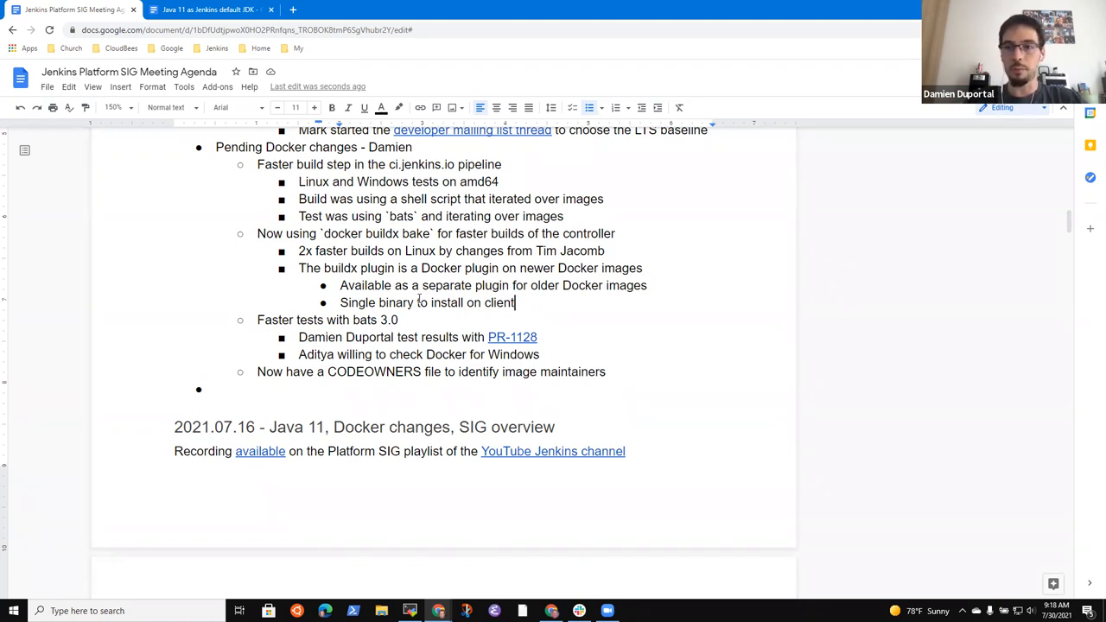
# Step: Add buildx benefits: better caching, new features for better builds, 10% faster builds
pyautogui.press('Return')
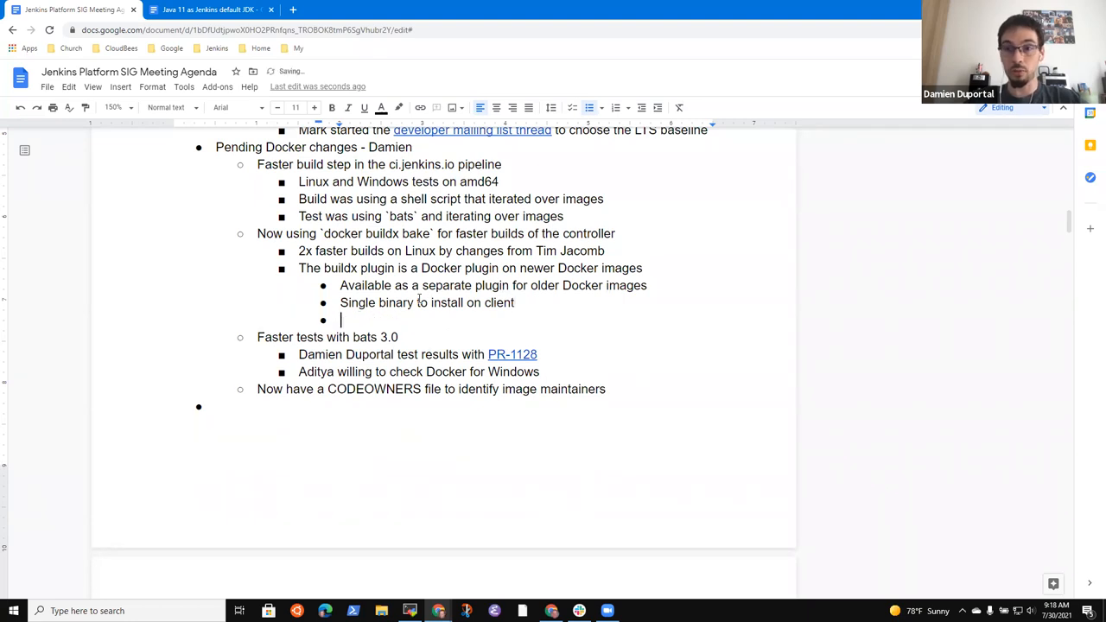
pyautogui.write('Better ca')
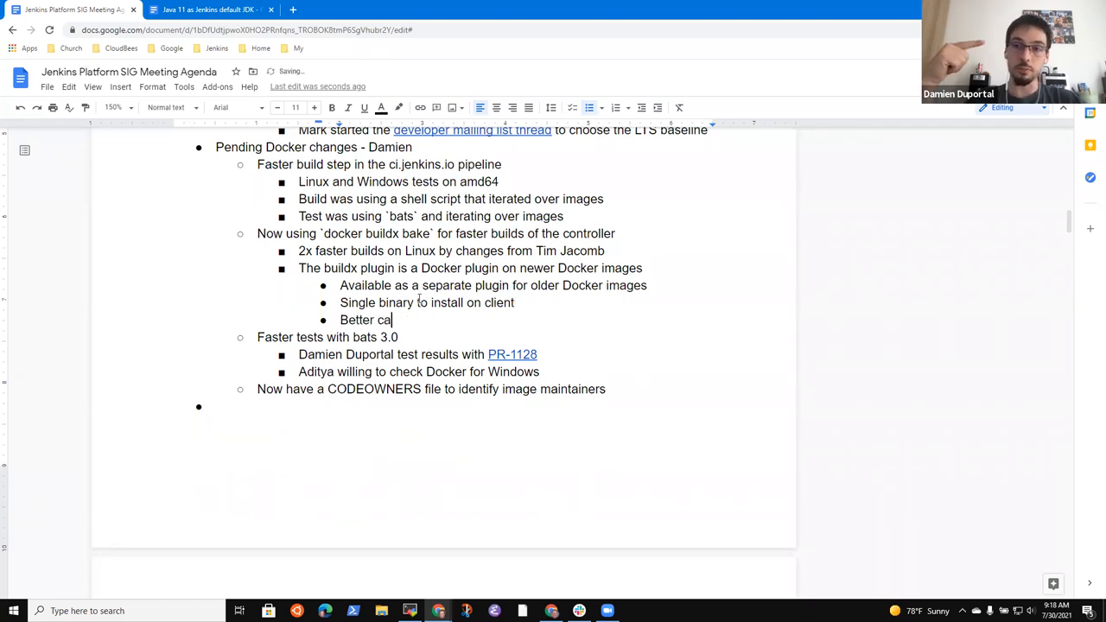
pyautogui.write('ching for')
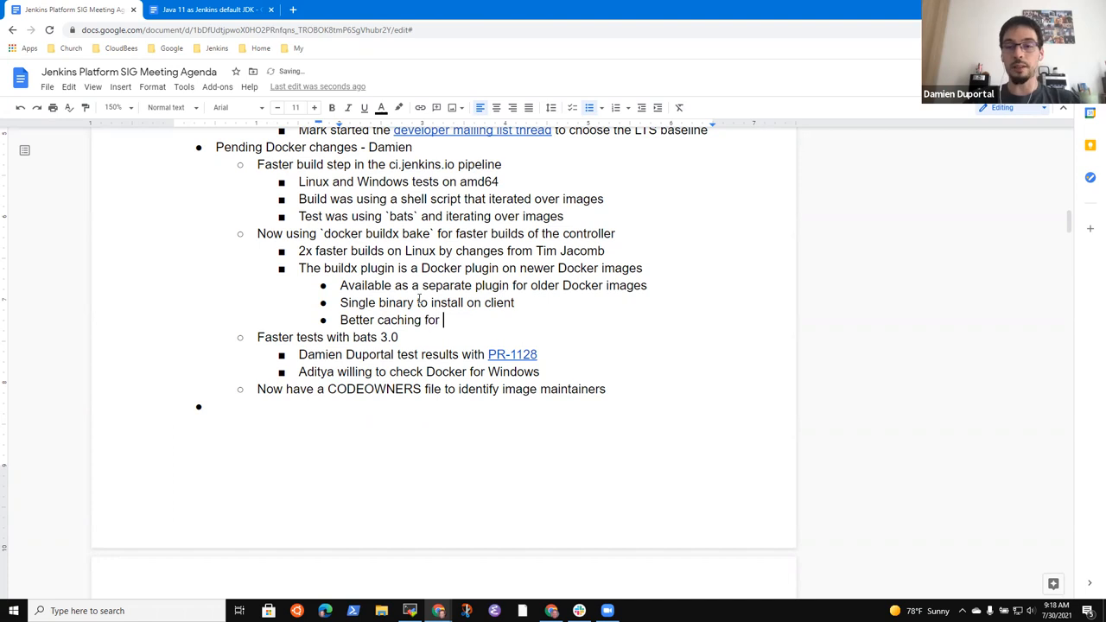
pyautogui.write('faster build')
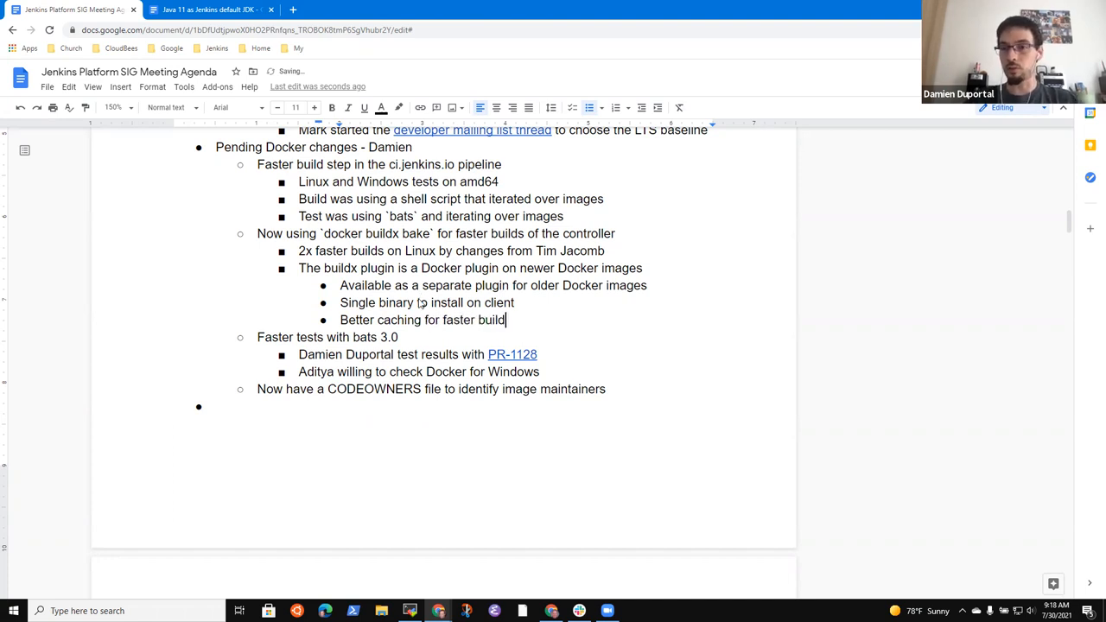
pyautogui.write('New featu')
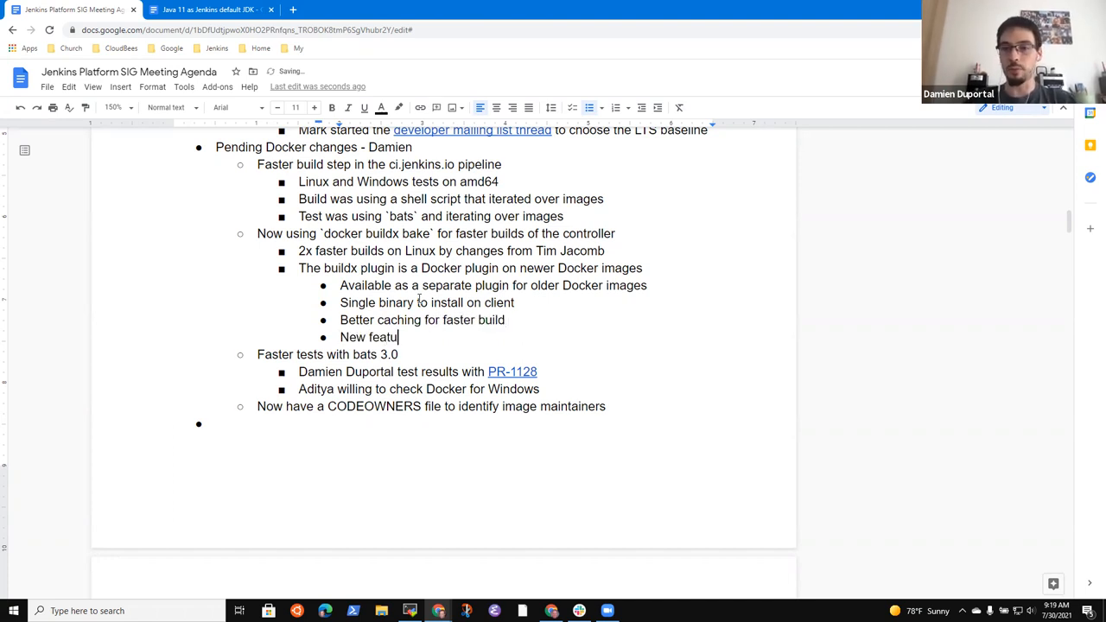
pyautogui.write('res for')
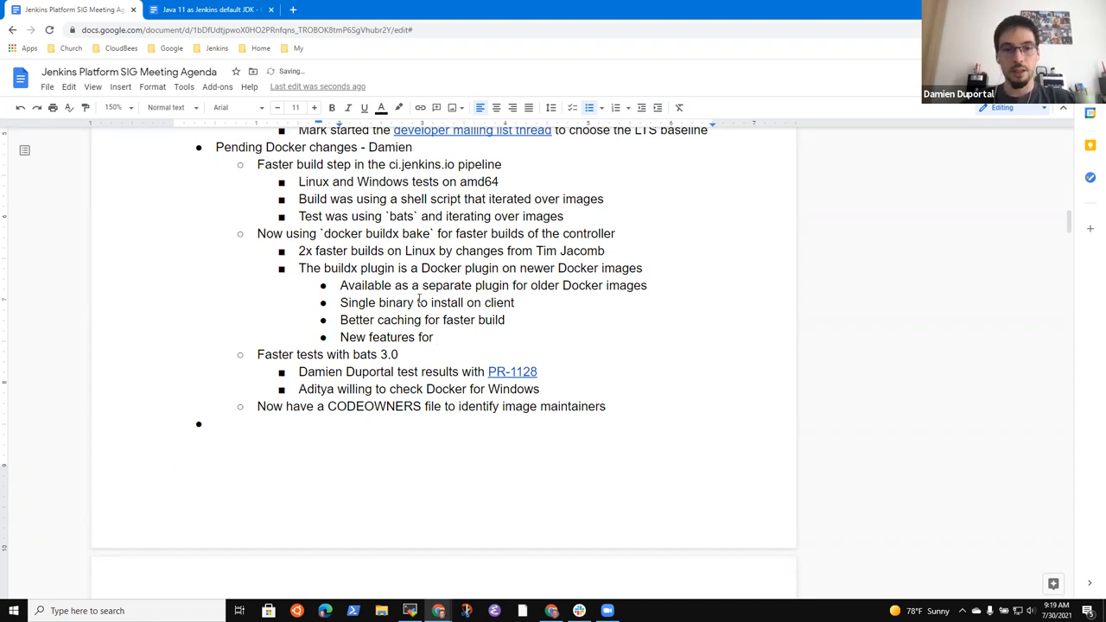
pyautogui.write('better builds')
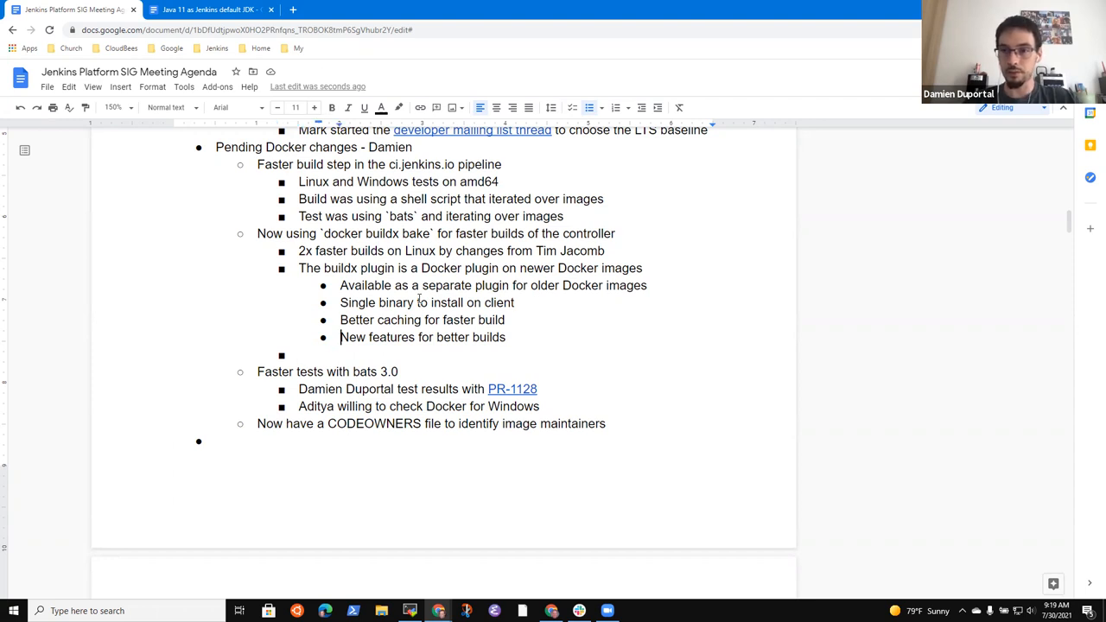
pyautogui.write('10')
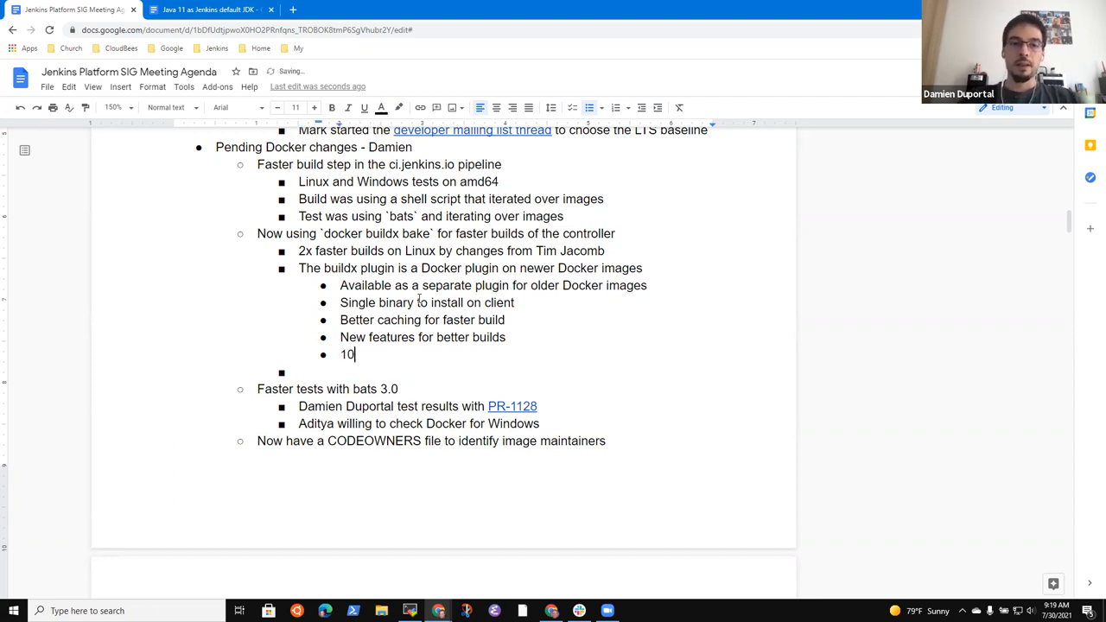
pyautogui.write('% fawster')
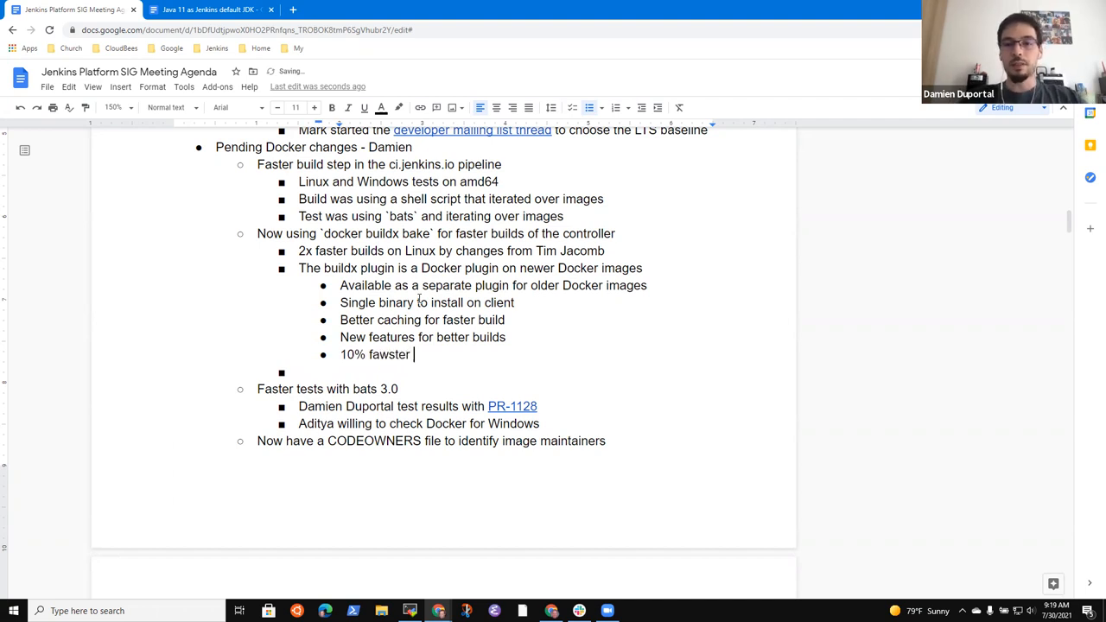
pyautogui.write('faster')
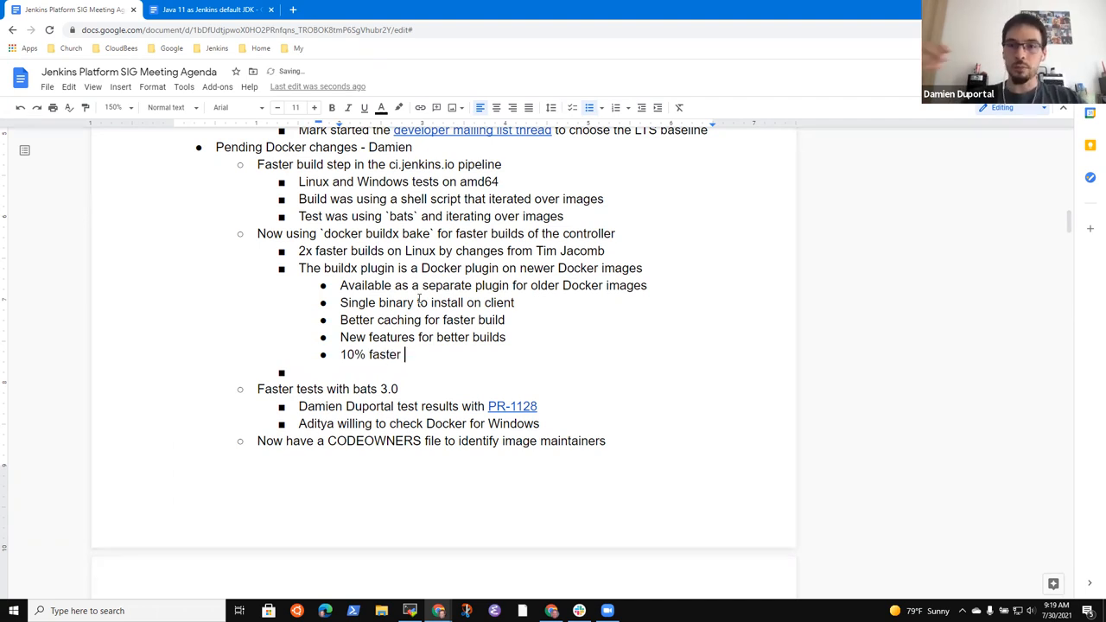
pyautogui.write('by switch to b')
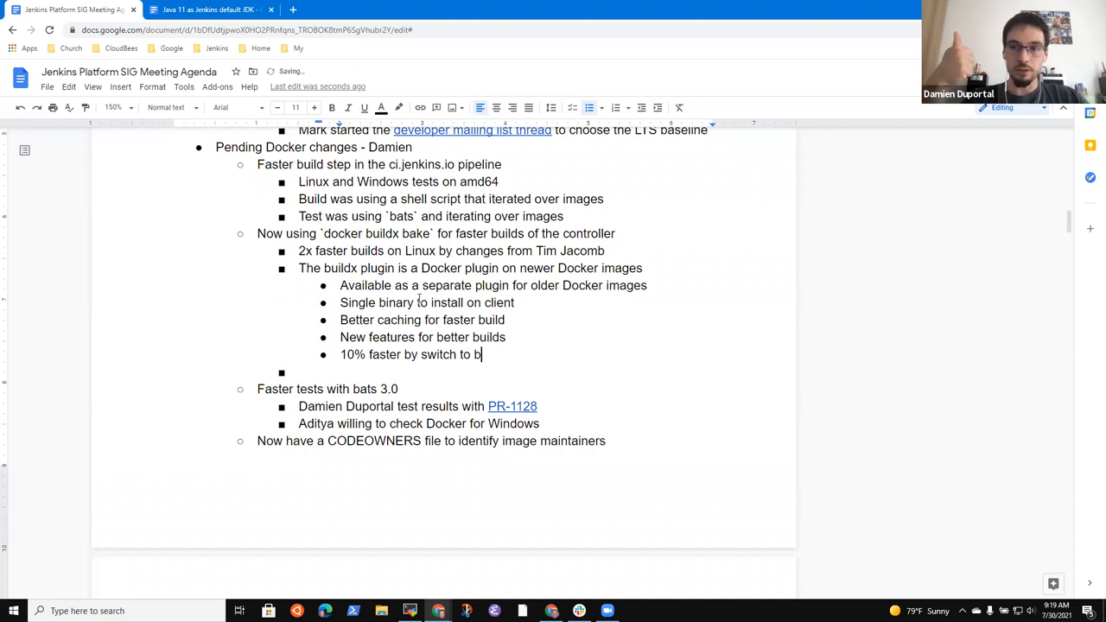
pyautogui.write('uildx')
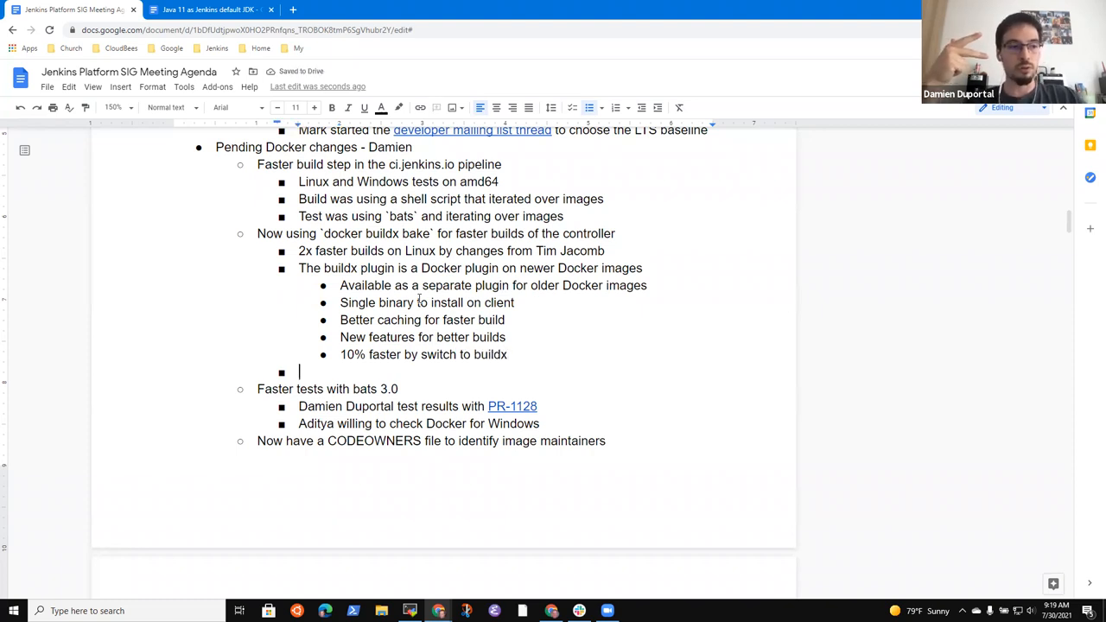
# Step: Add a note that bake uses a HashCL definition
pyautogui.write('bak')
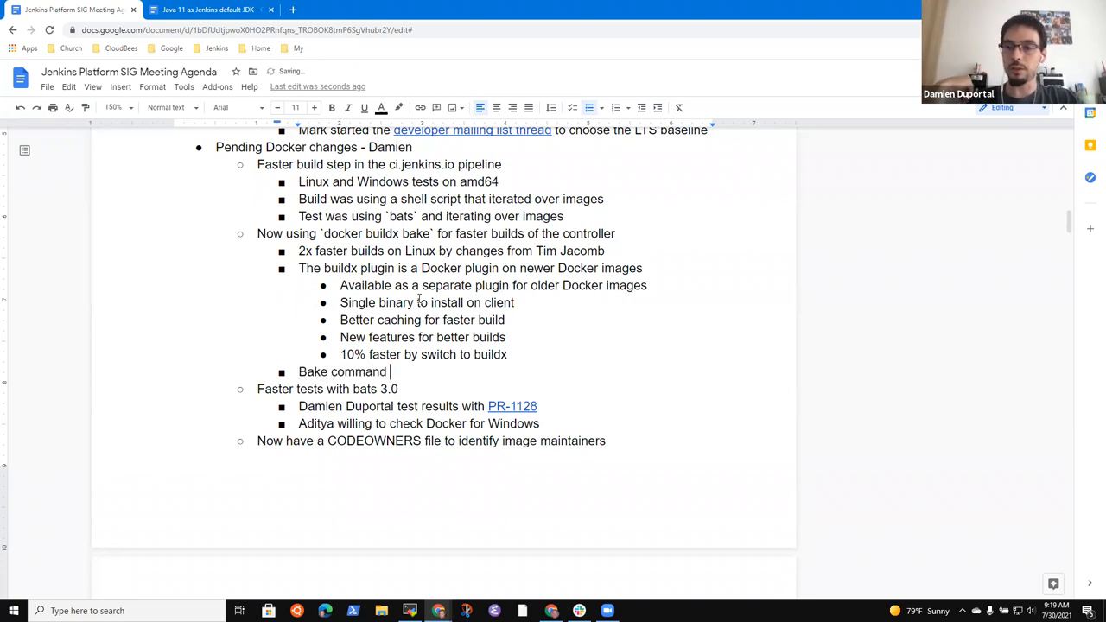
pyautogui.write('uses a')
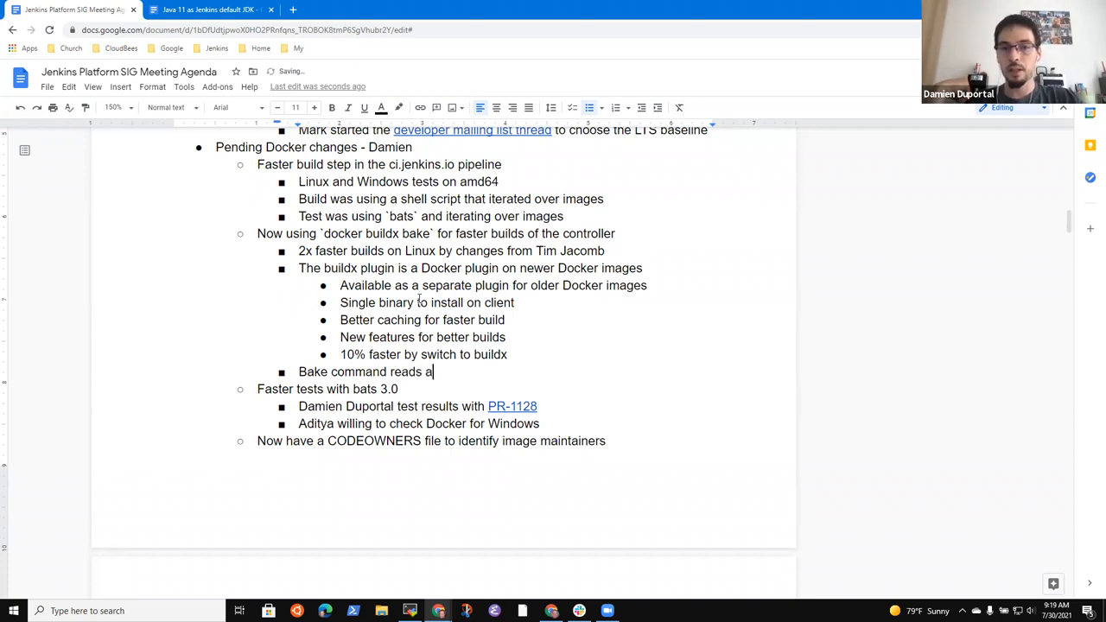
pyautogui.write('Hs')
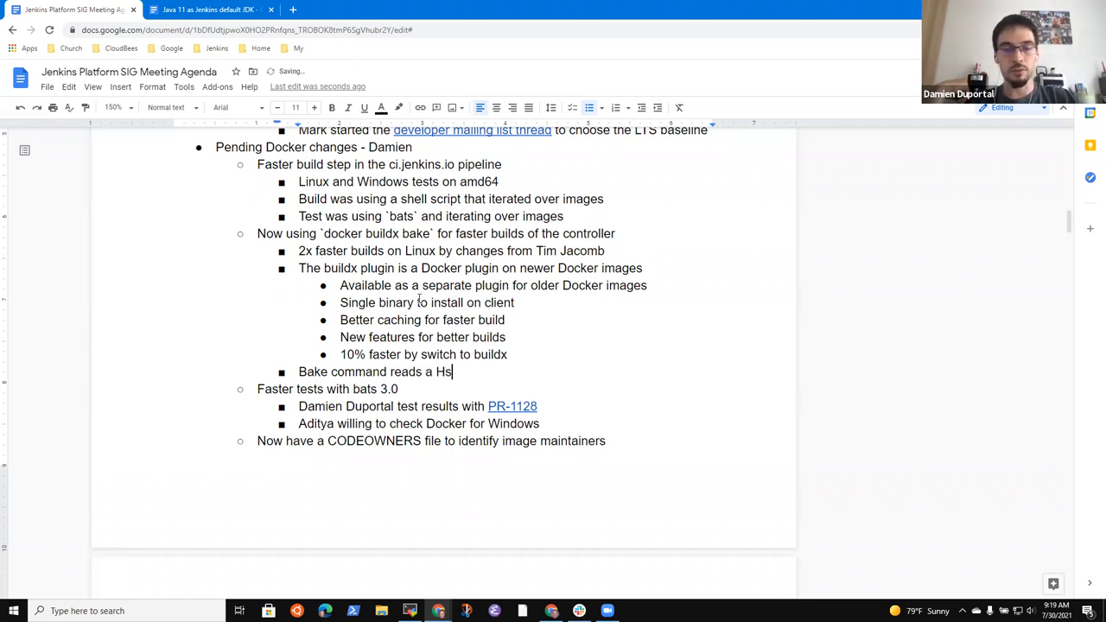
pyautogui.write('ashCL')
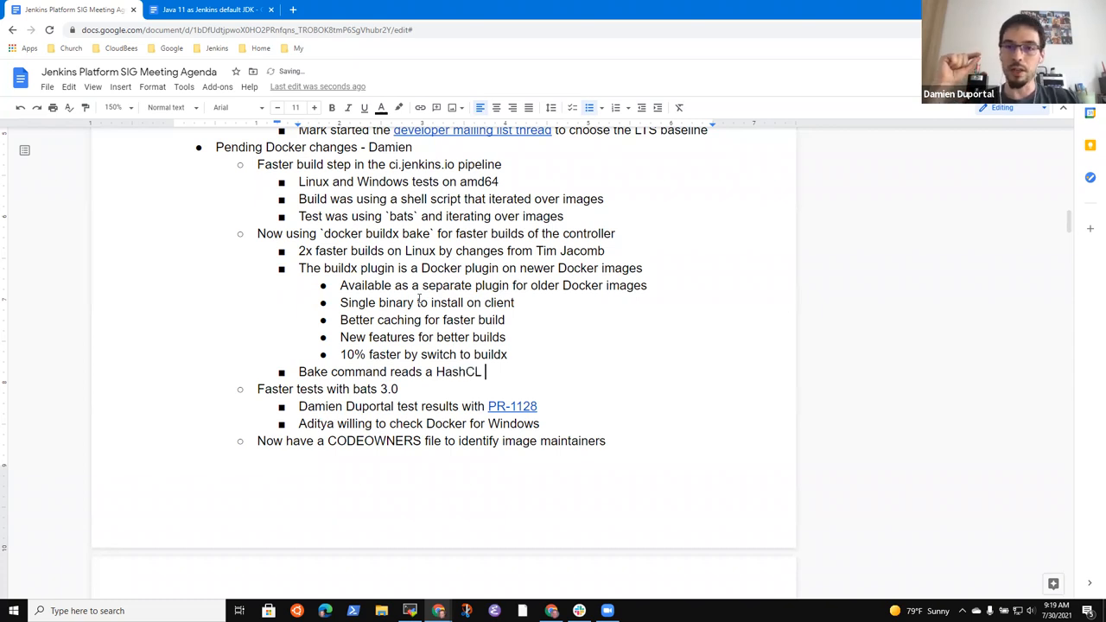
pyautogui.write('definition file')
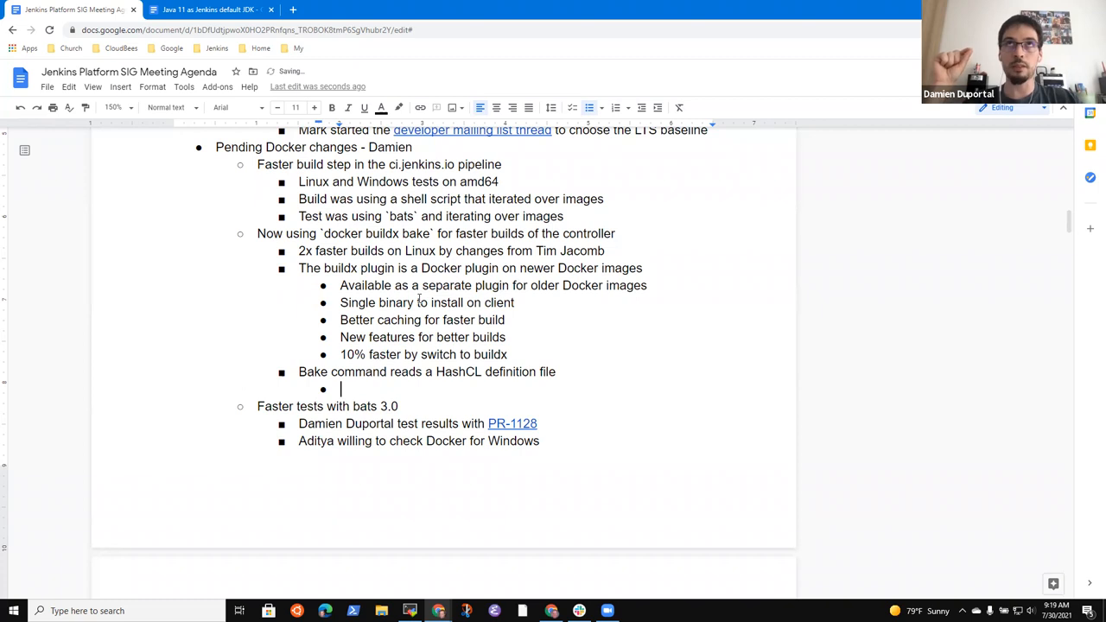
# Step: Reference docker-bake.hcl and note JSON does not allow commands and YAML has quirks
pyautogui.write('See docker')
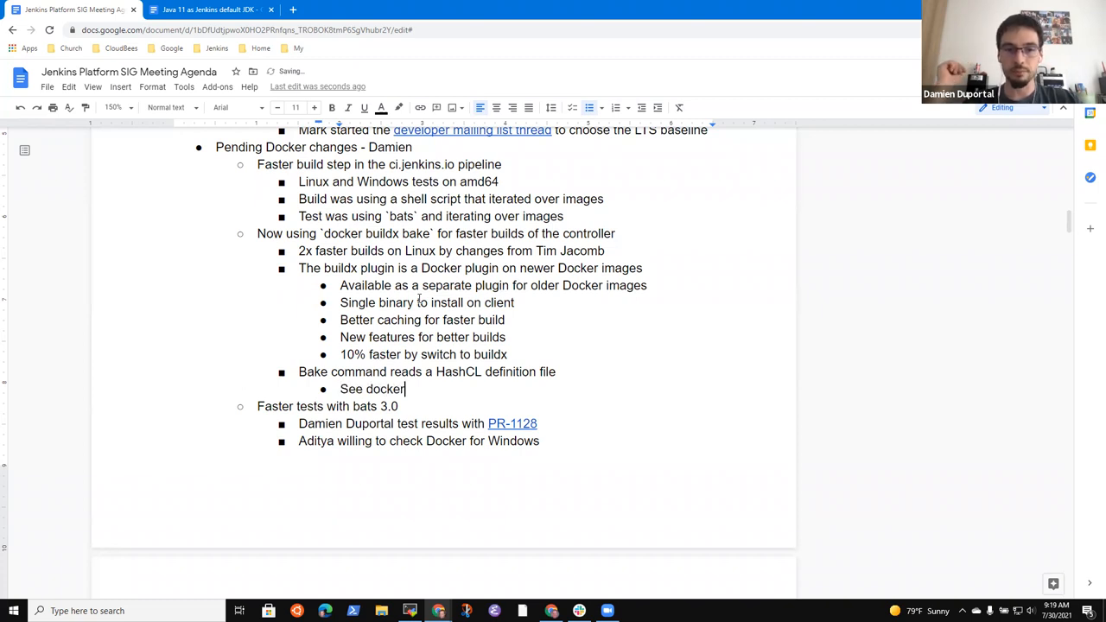
pyautogui.write('-bake.')
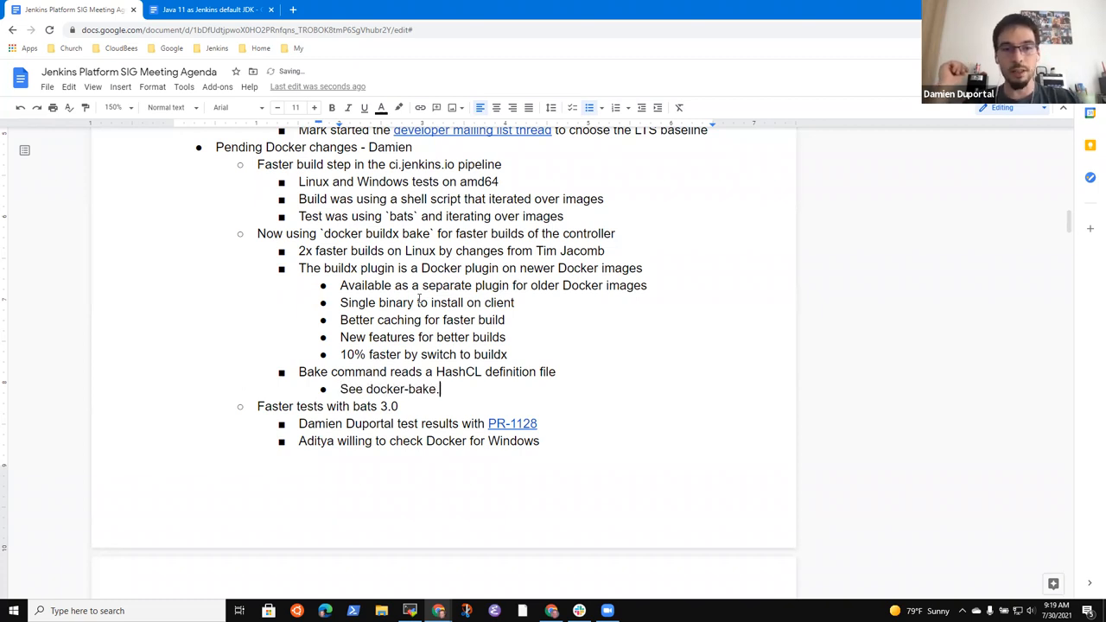
pyautogui.write('hcl')
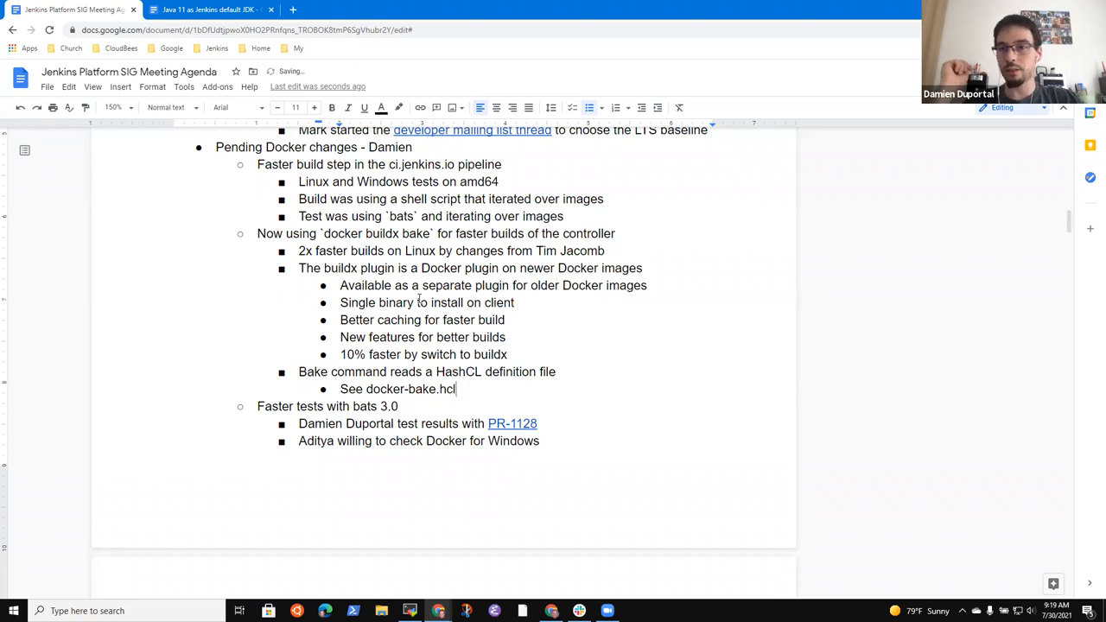
pyautogui.write('-')
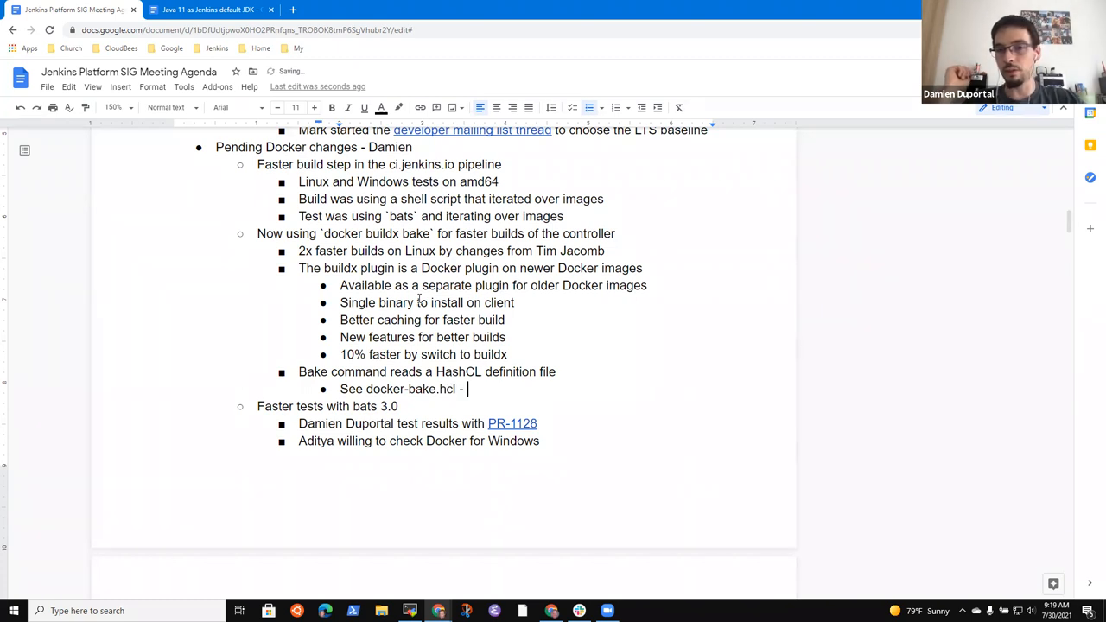
pyautogui.write('easier to')
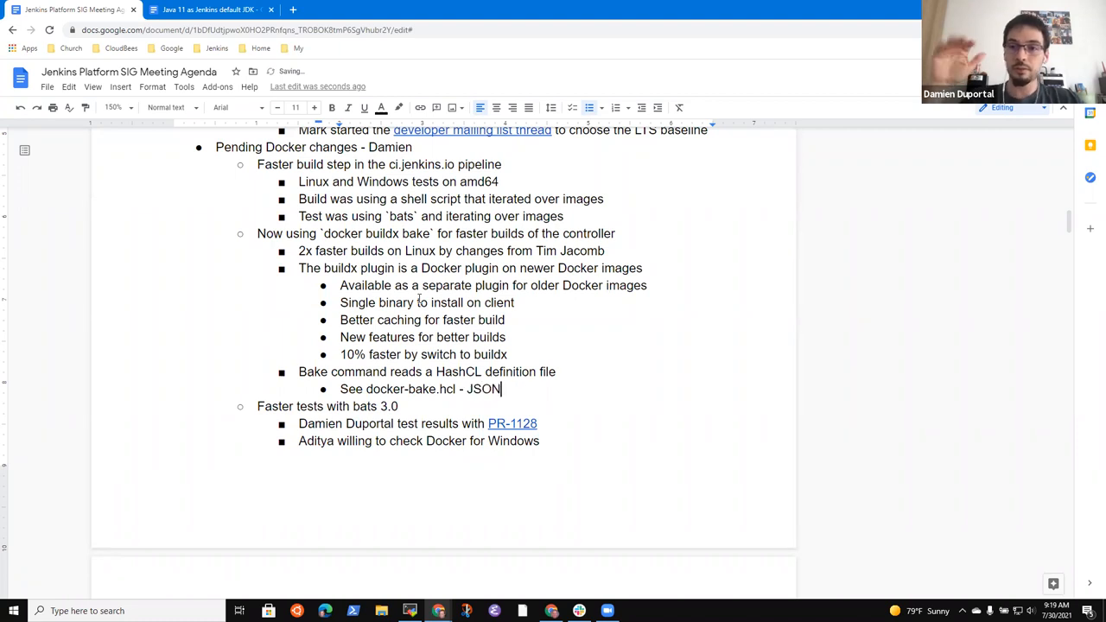
pyautogui.write('does not allo')
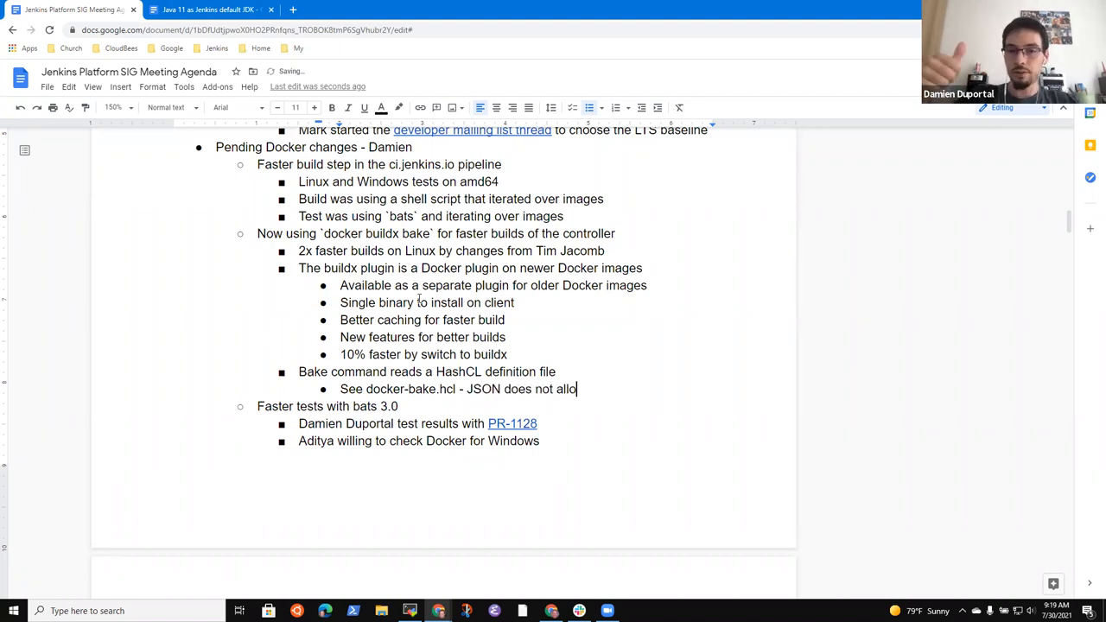
pyautogui.write('w commad')
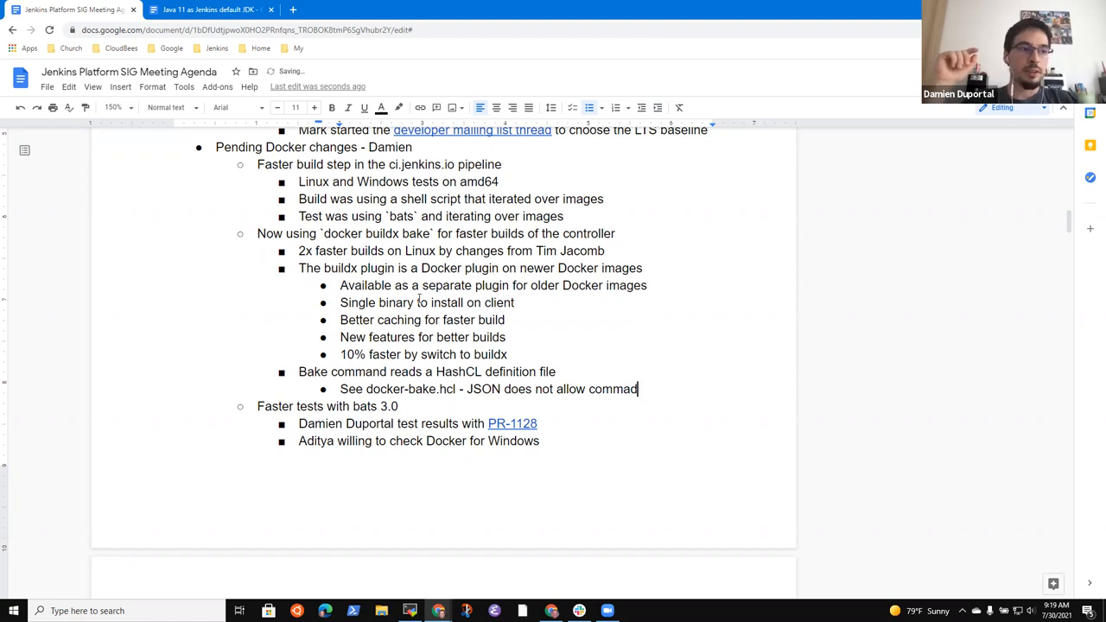
pyautogui.write('s, YAML has qui')
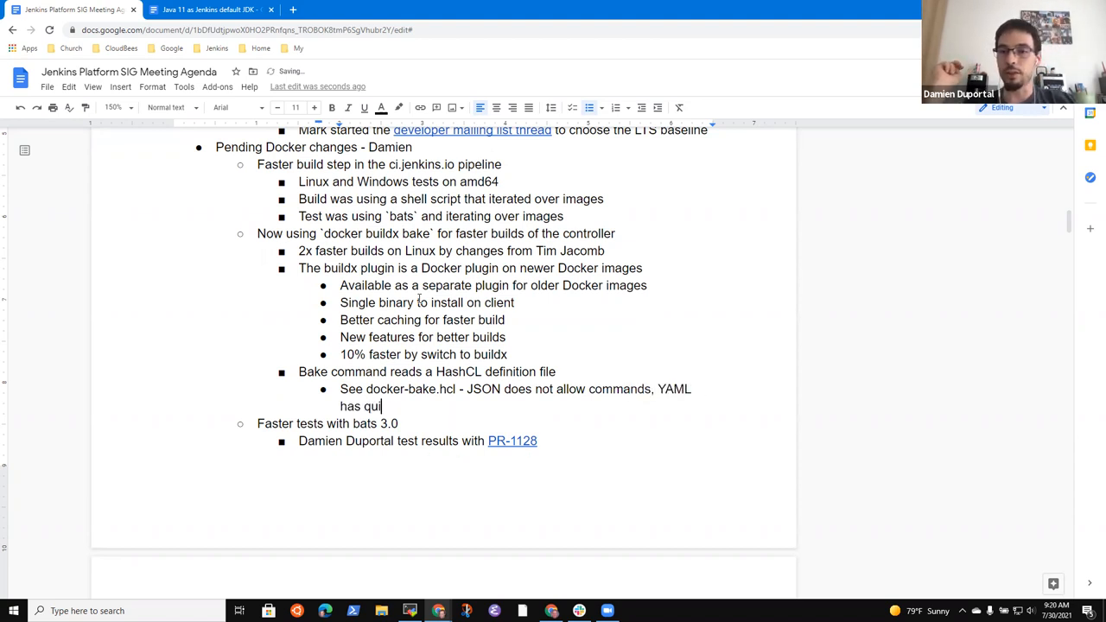
pyautogui.write('rks')
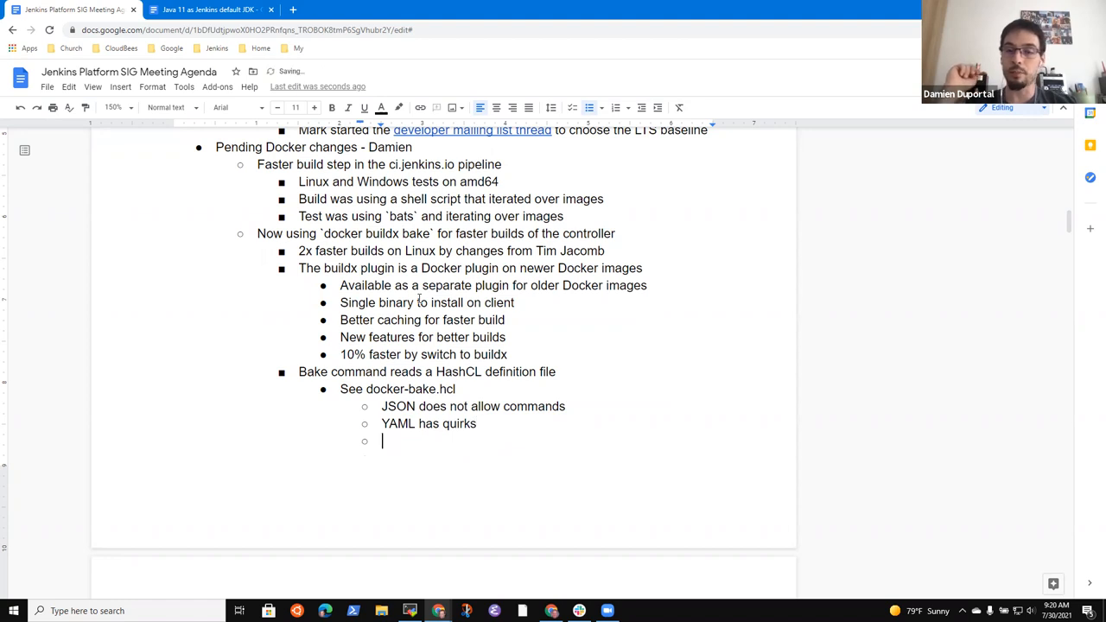
# Step: Add the bullet 'Variable injection without templating in HCL format'
pyautogui.write('Variable')
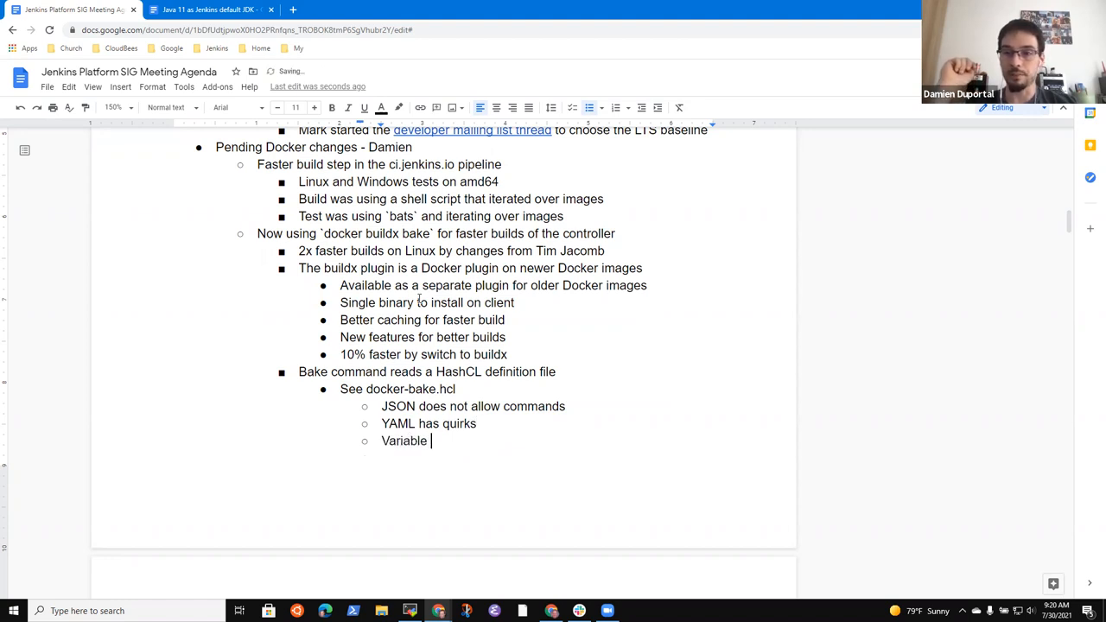
pyautogui.write('in')
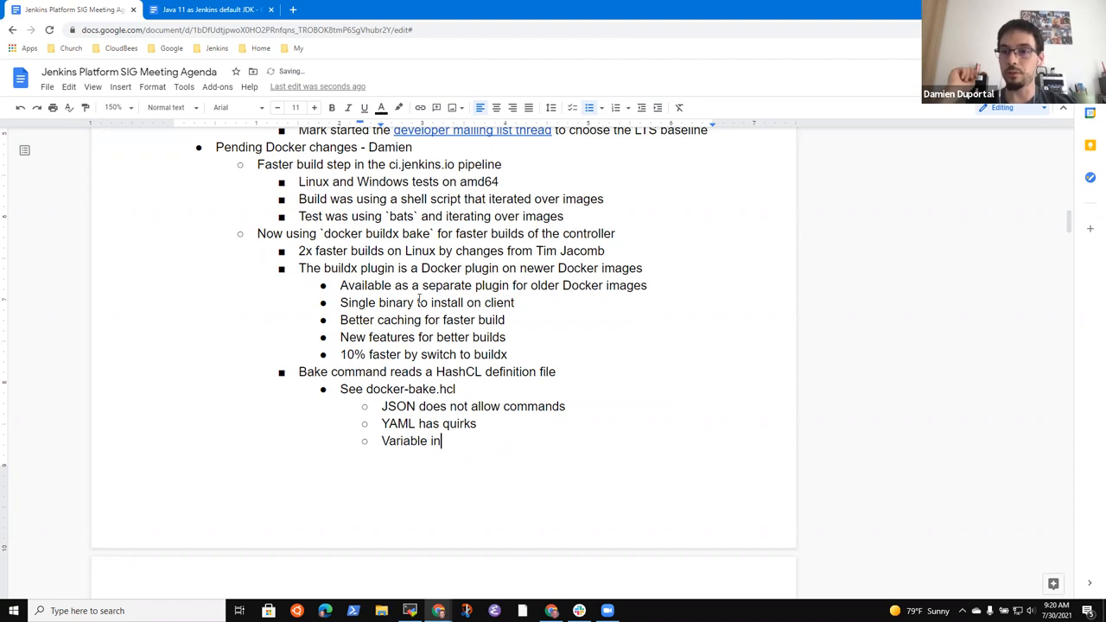
pyautogui.write('jection without templatyin')
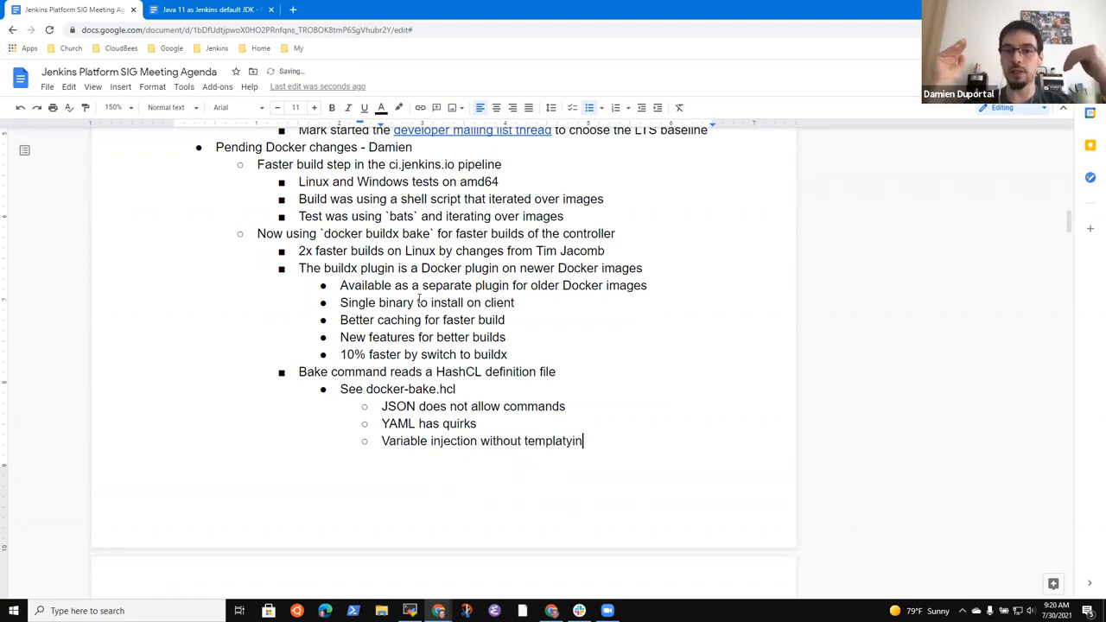
pyautogui.write('g')
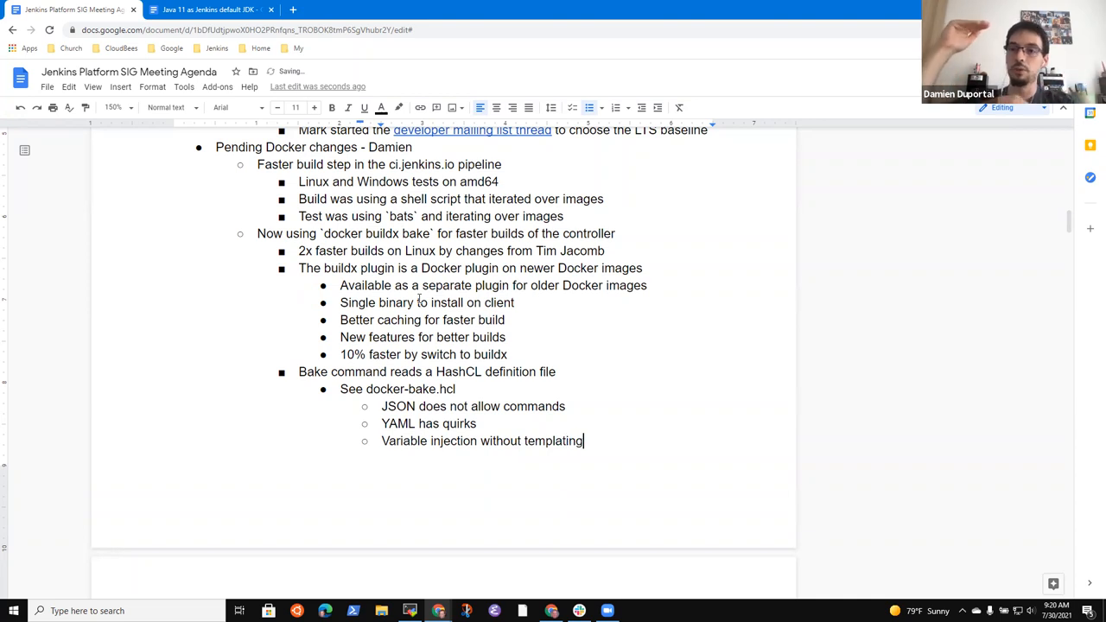
pyautogui.write('in HCL forma')
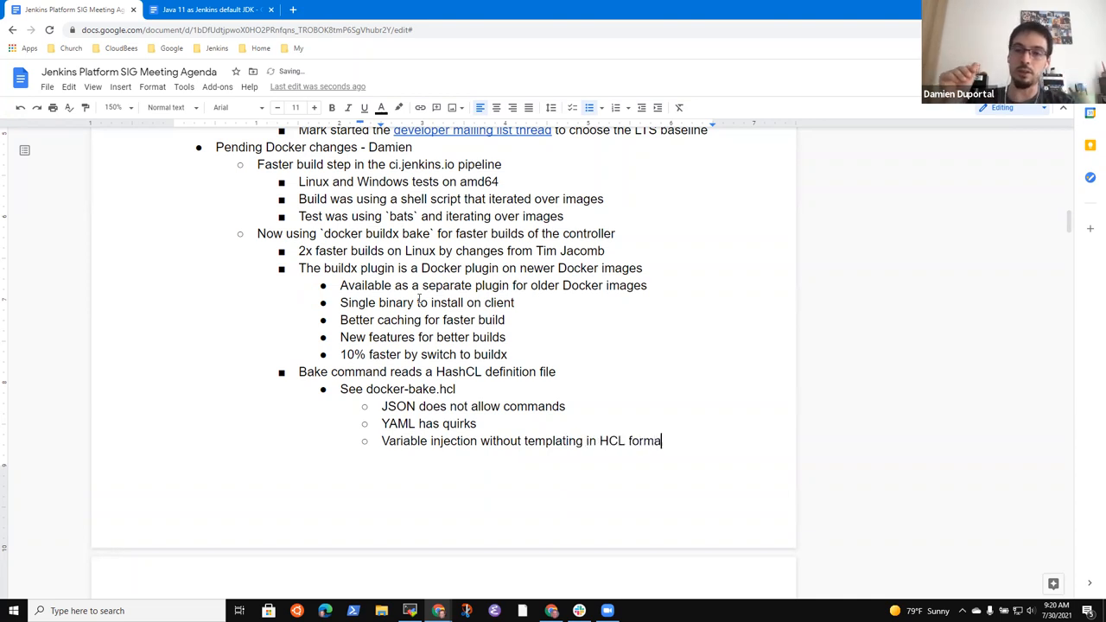
pyautogui.write('t')
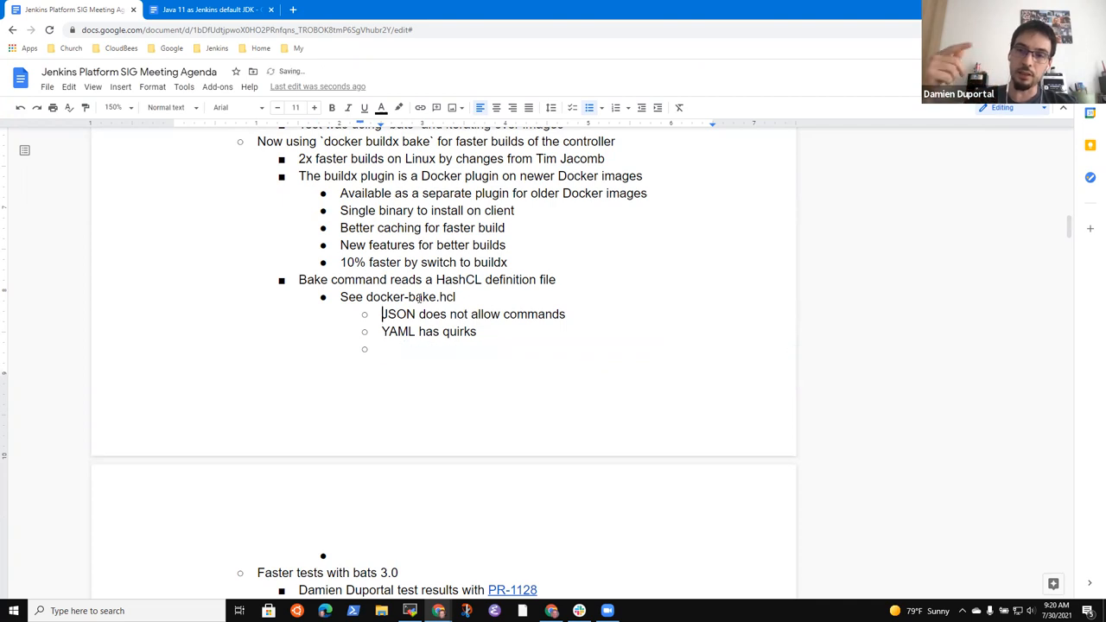
pyautogui.write('Variable injection without templating in HCL format')
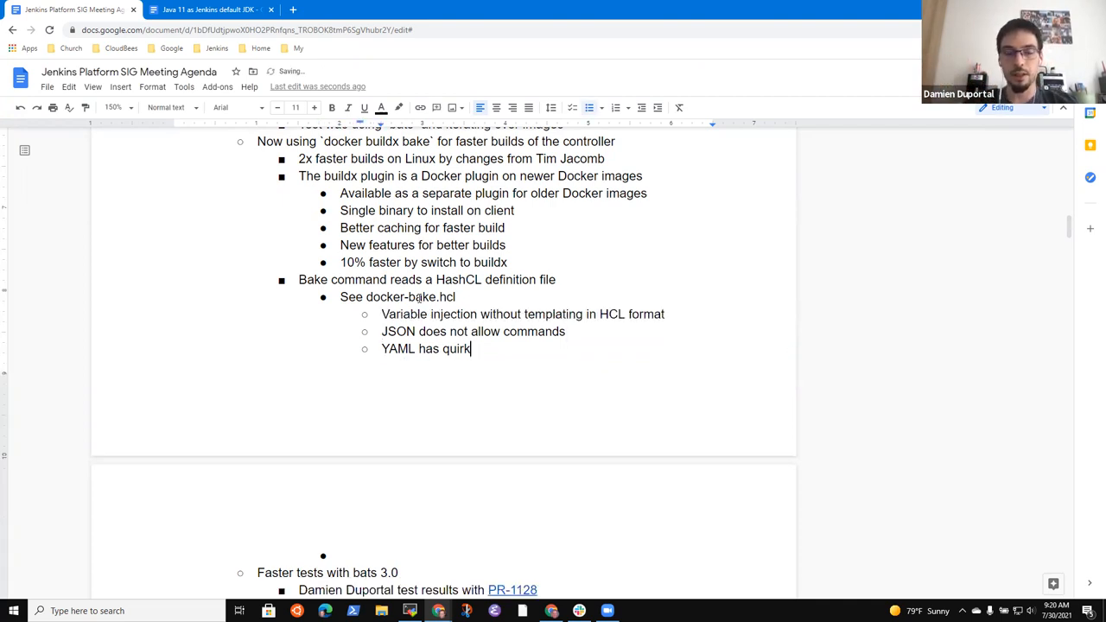
pyautogui.write('s')
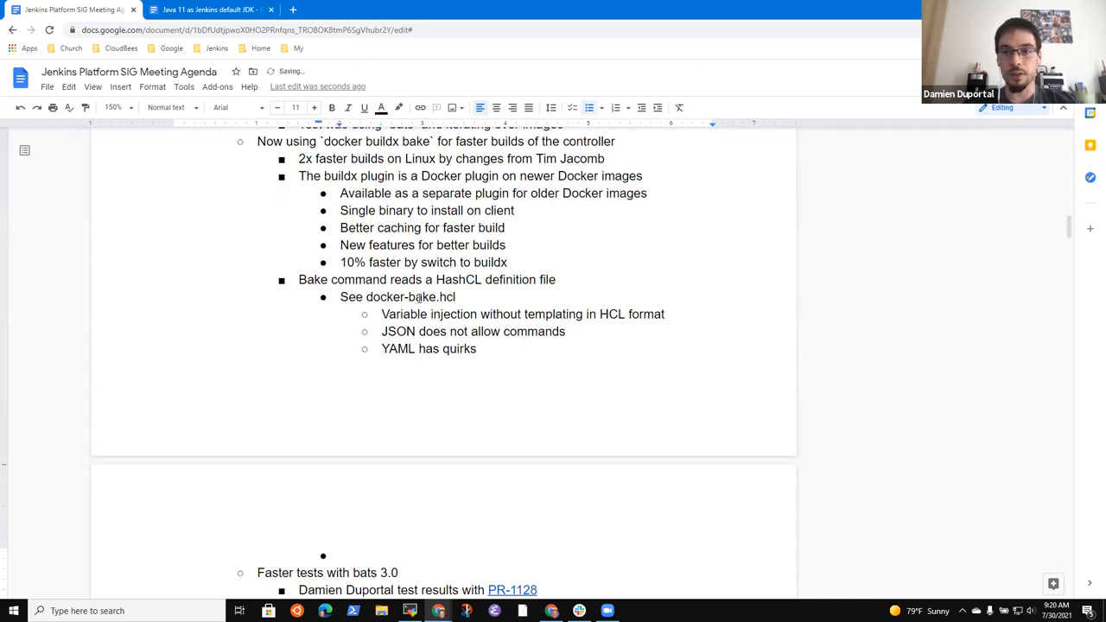
# Step: Add a bullet that one file defines all images and describes build arguments
pyautogui.write('Fil')
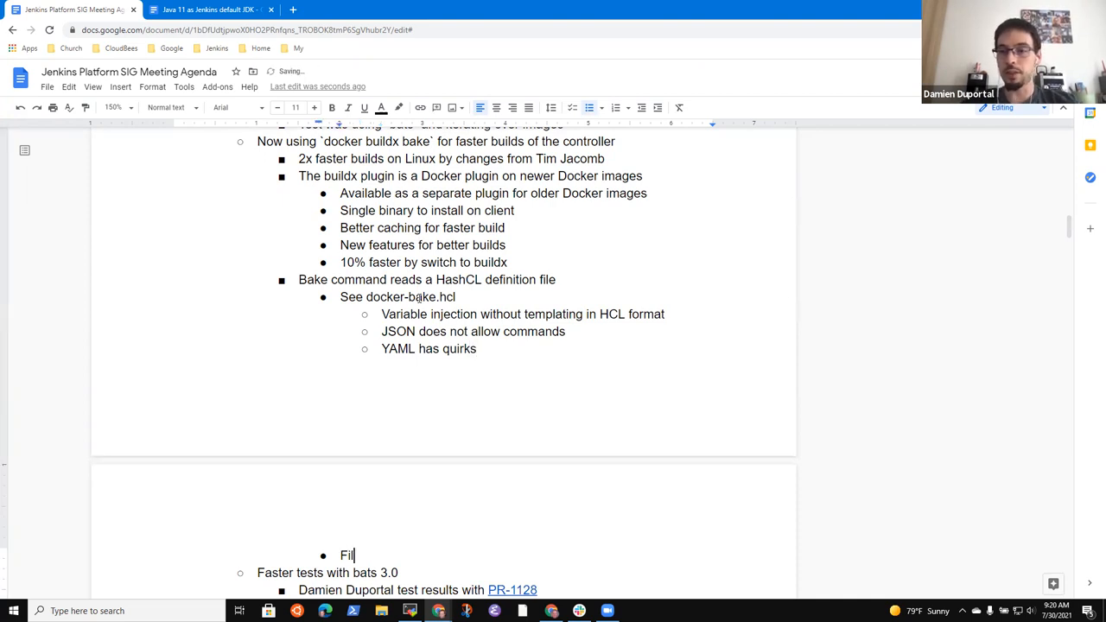
pyautogui.write('e')
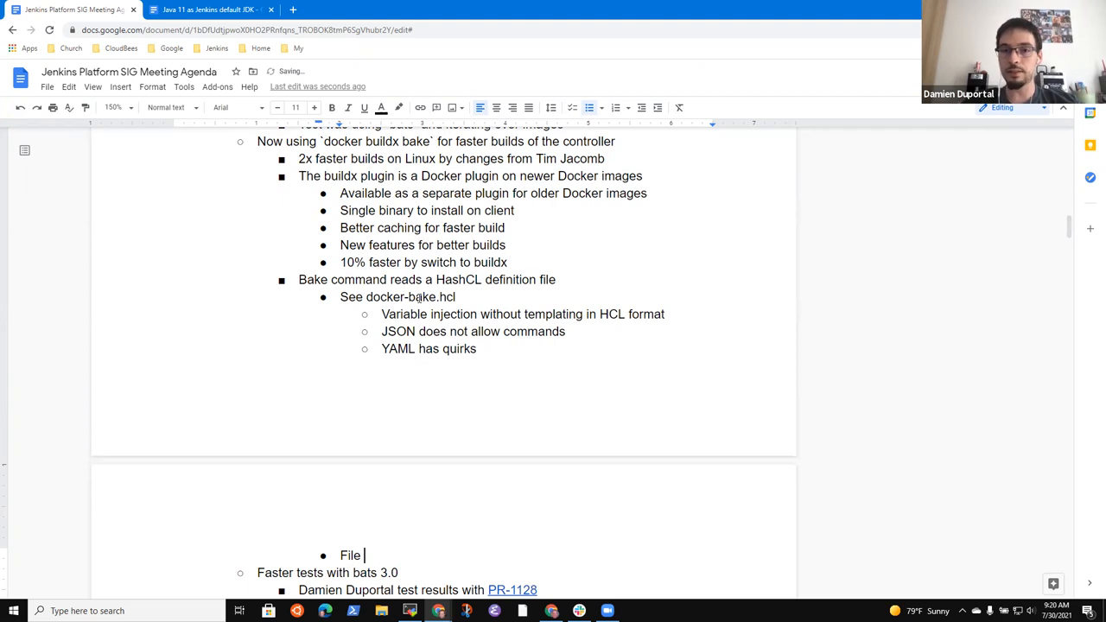
pyautogui.write('descri')
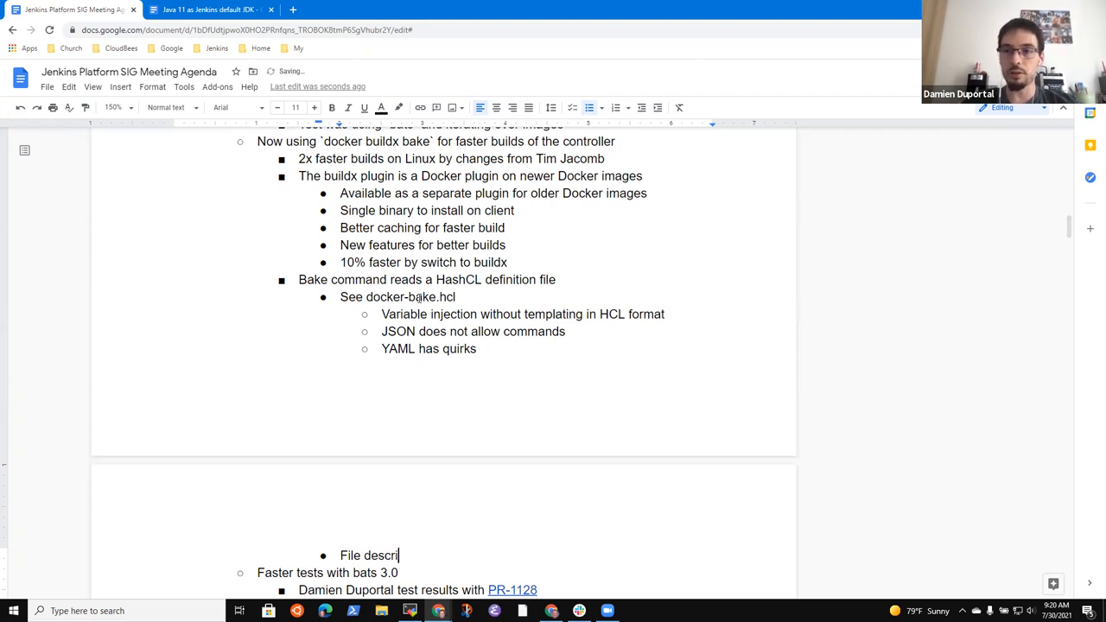
pyautogui.write('bes the images to be built in the repository')
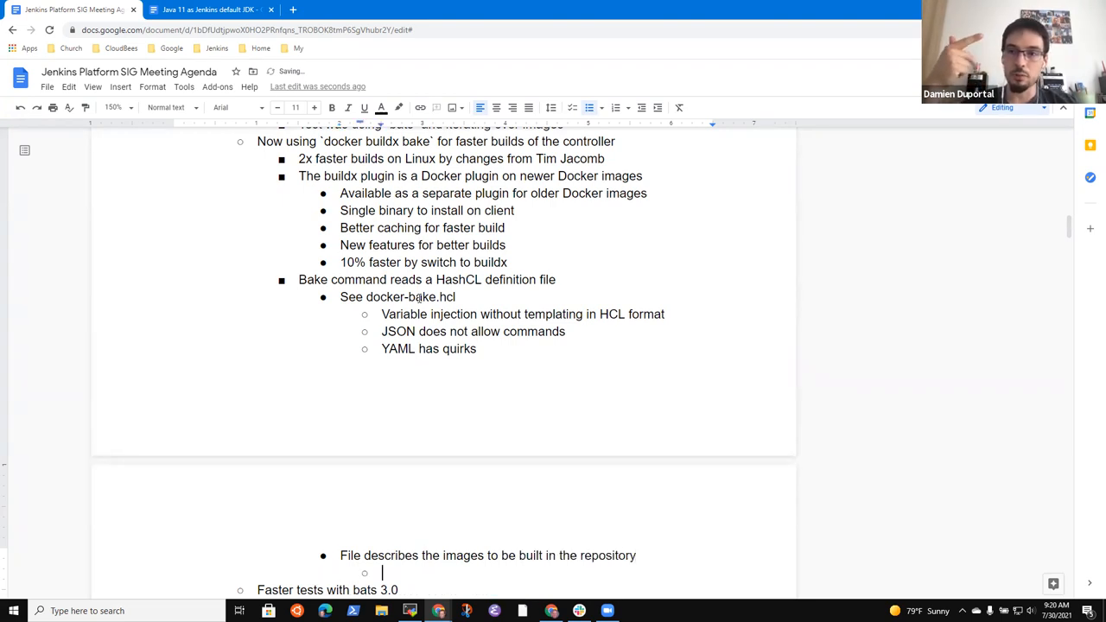
pyautogui.write('One file that')
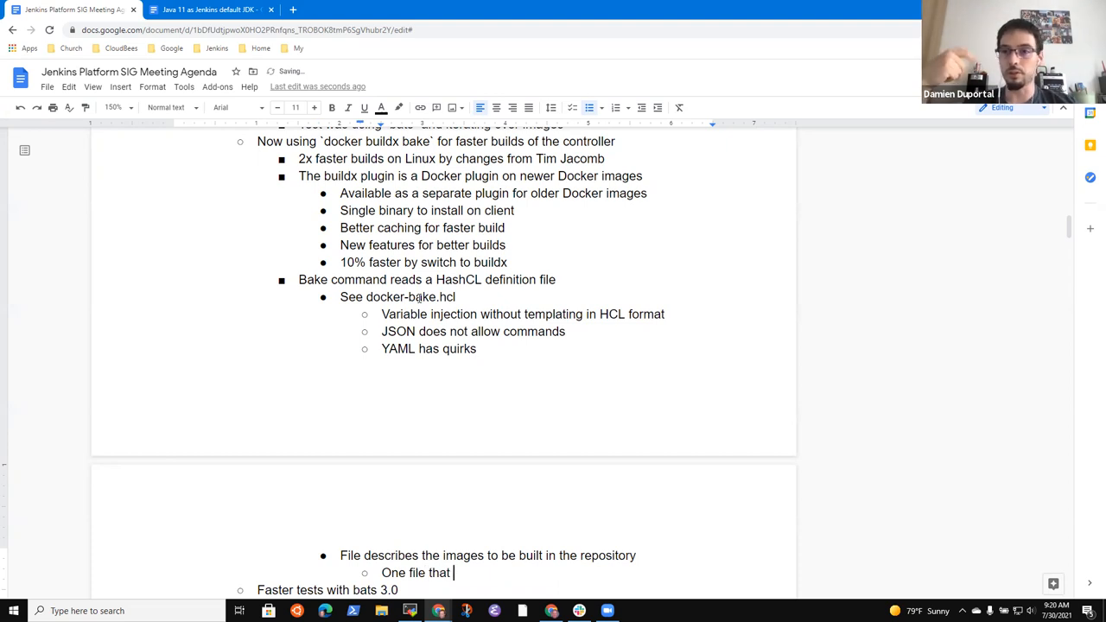
pyautogui.write('builds')
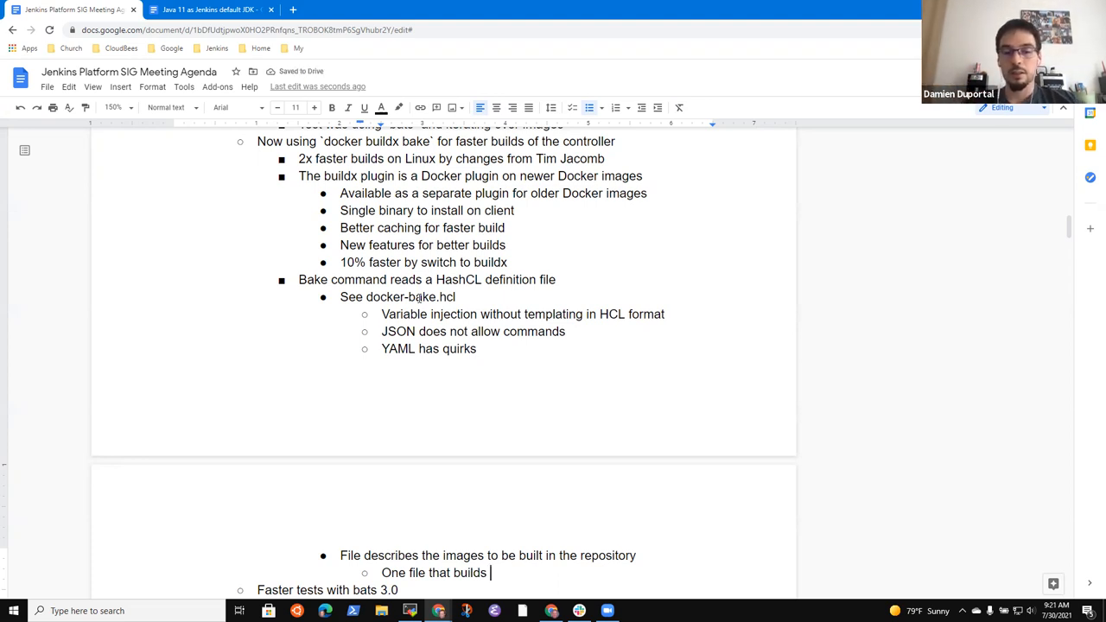
pyautogui.write('defin')
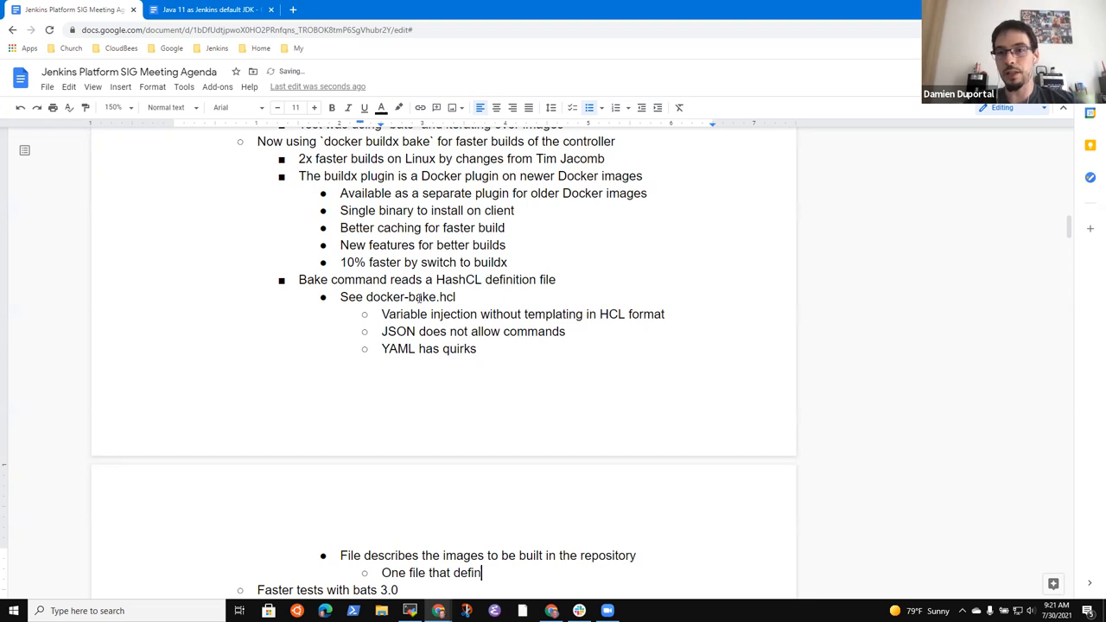
pyautogui.write('es all')
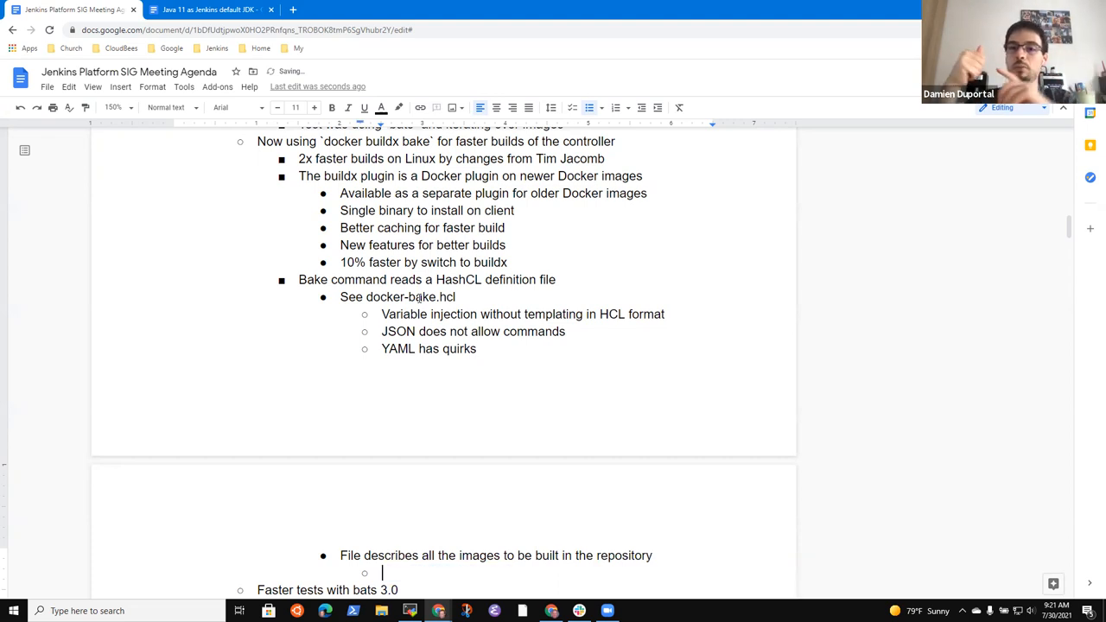
pyautogui.write('Describes')
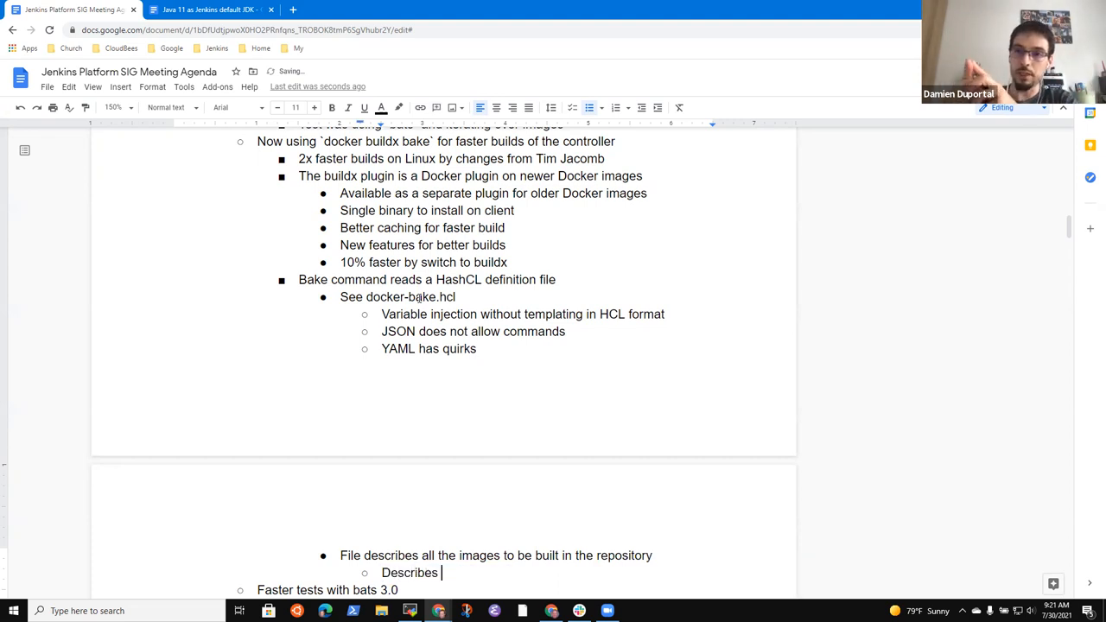
pyautogui.write('build arguments to the buil')
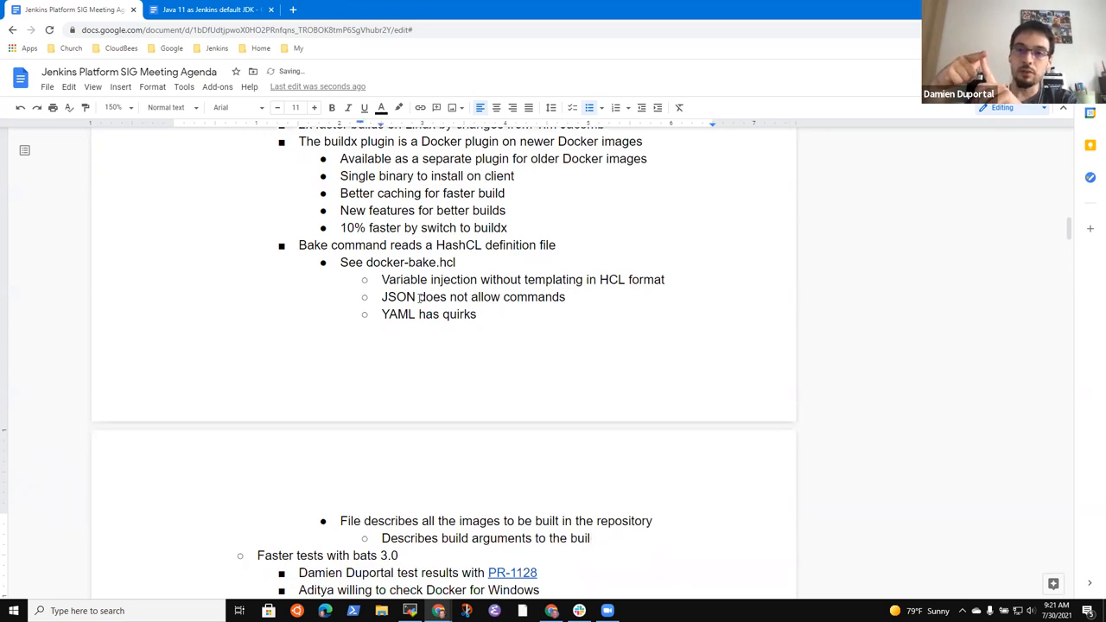
# Step: Add the sub-point 'Describes location of the Dockerfile (files in different directories)'
pyautogui.press('enter')
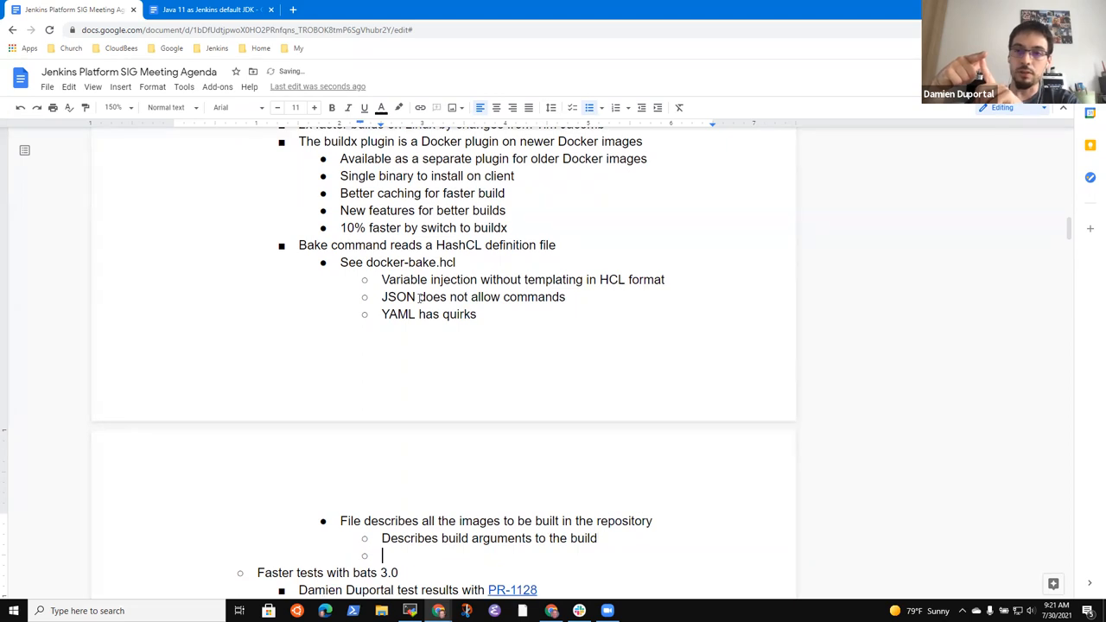
pyautogui.write('Describes')
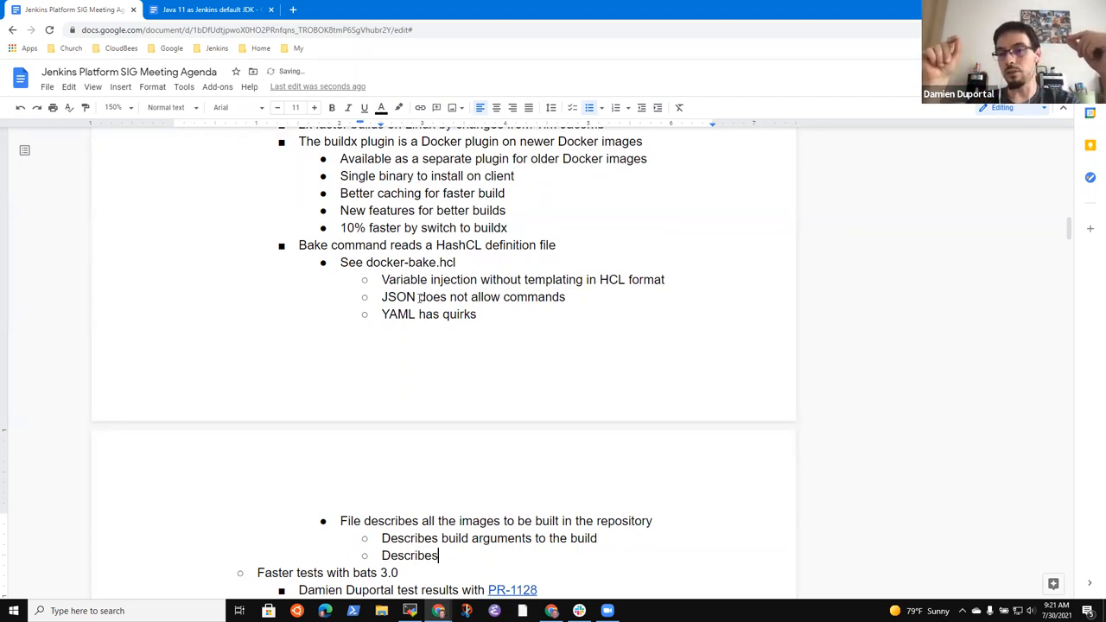
pyautogui.write('location of the')
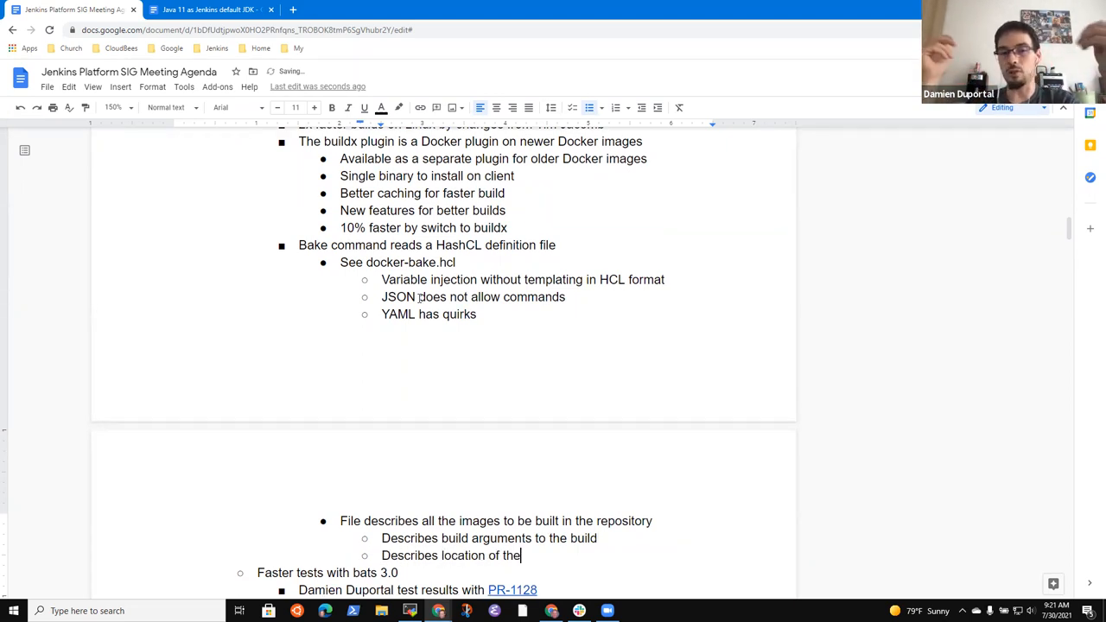
pyautogui.write('Dockerfile (')
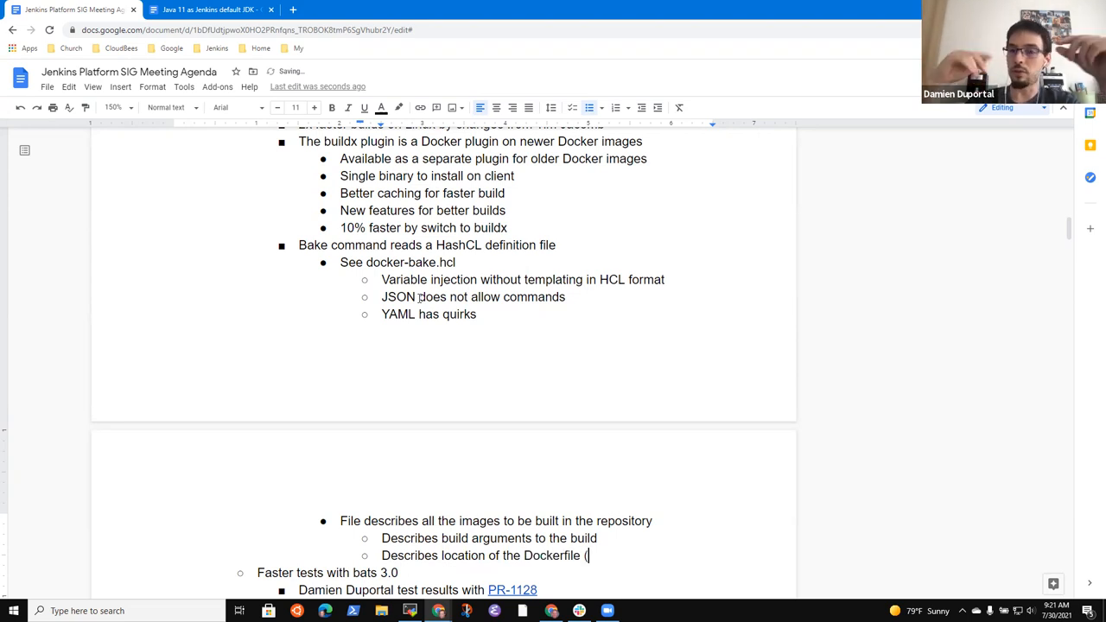
pyautogui.write('multiple files')
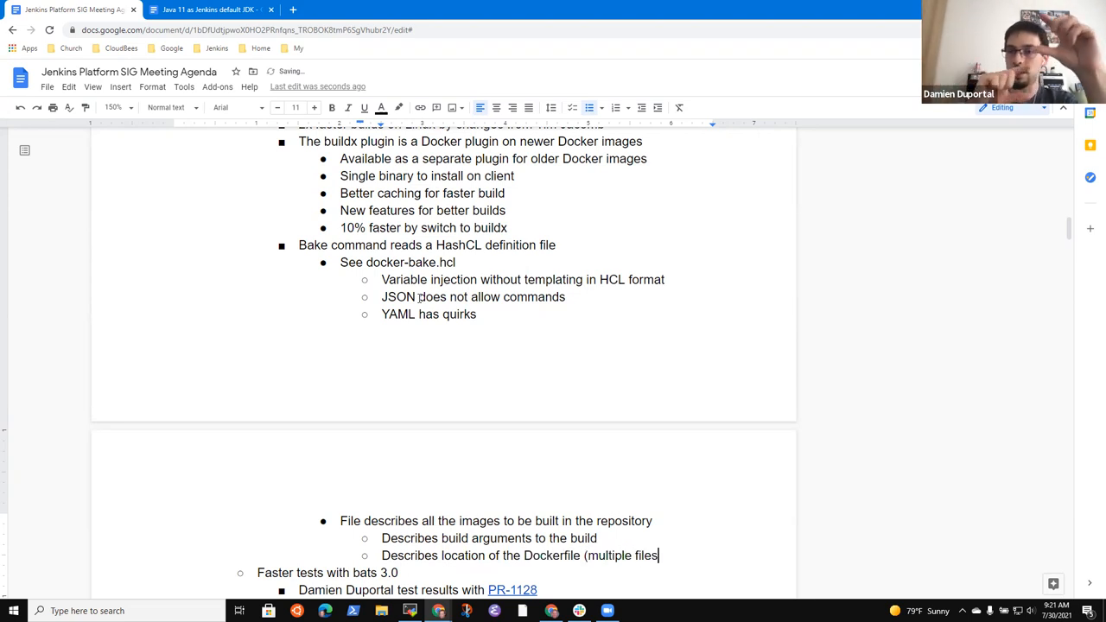
pyautogui.press('Backspace')
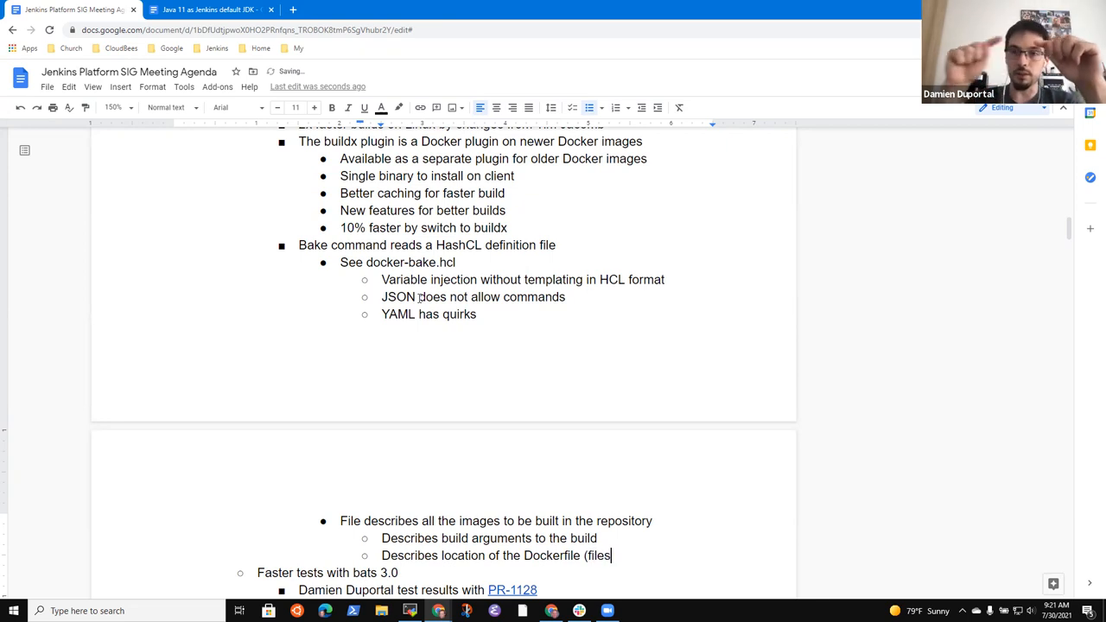
pyautogui.write('in different dire')
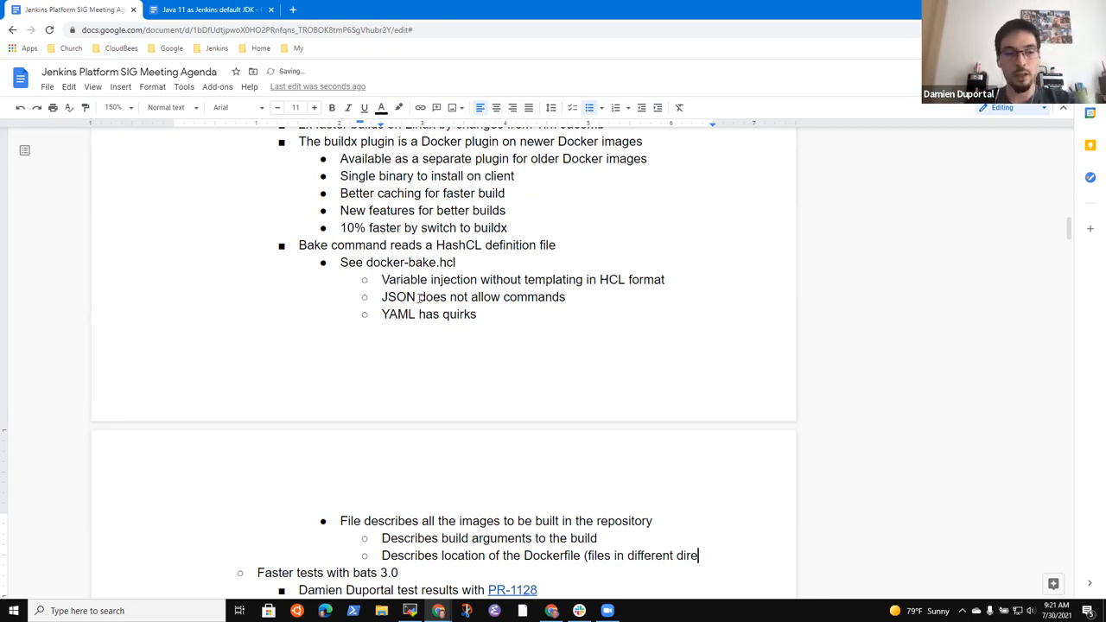
pyautogui.press('enter')
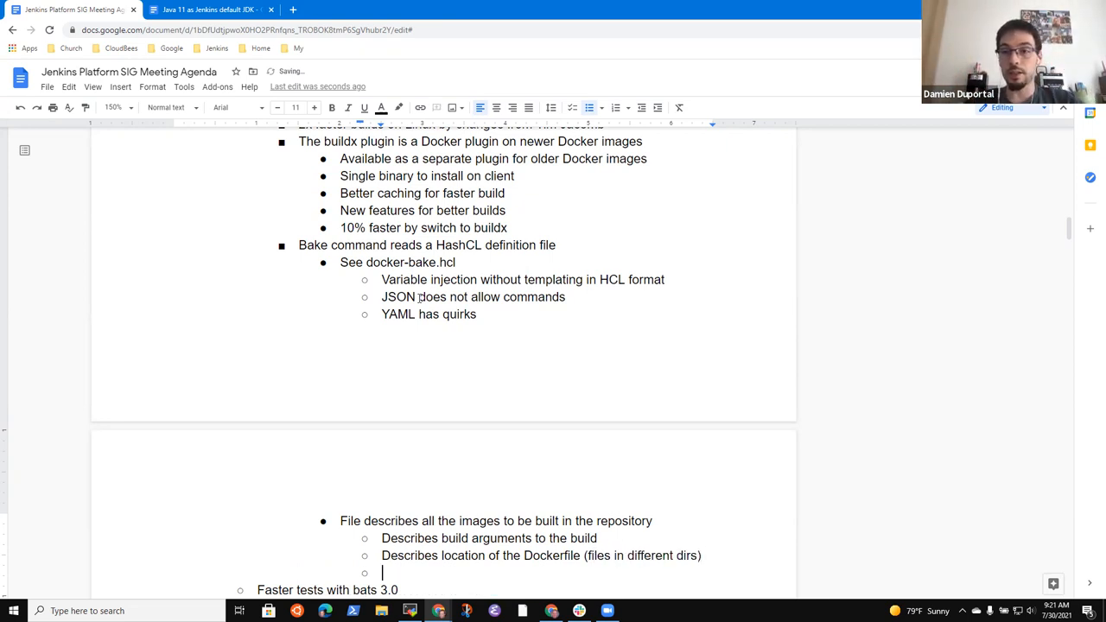
# Step: Write the bullet 'Add multiple names for an image (tags and aliases)'
pyautogui.write('Add m')
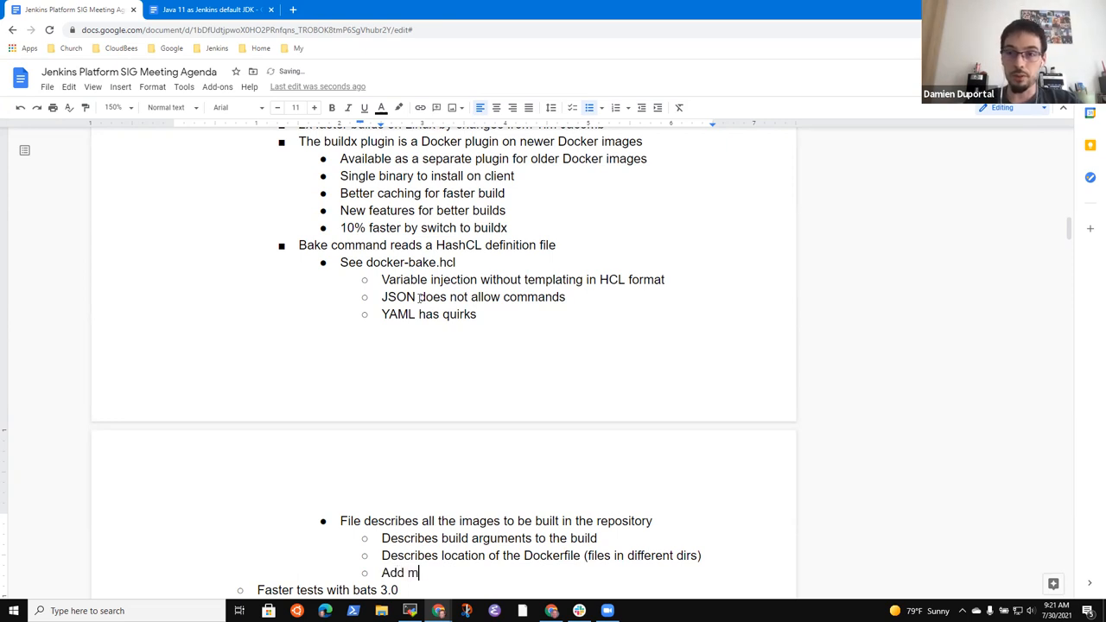
pyautogui.write('ultiple names')
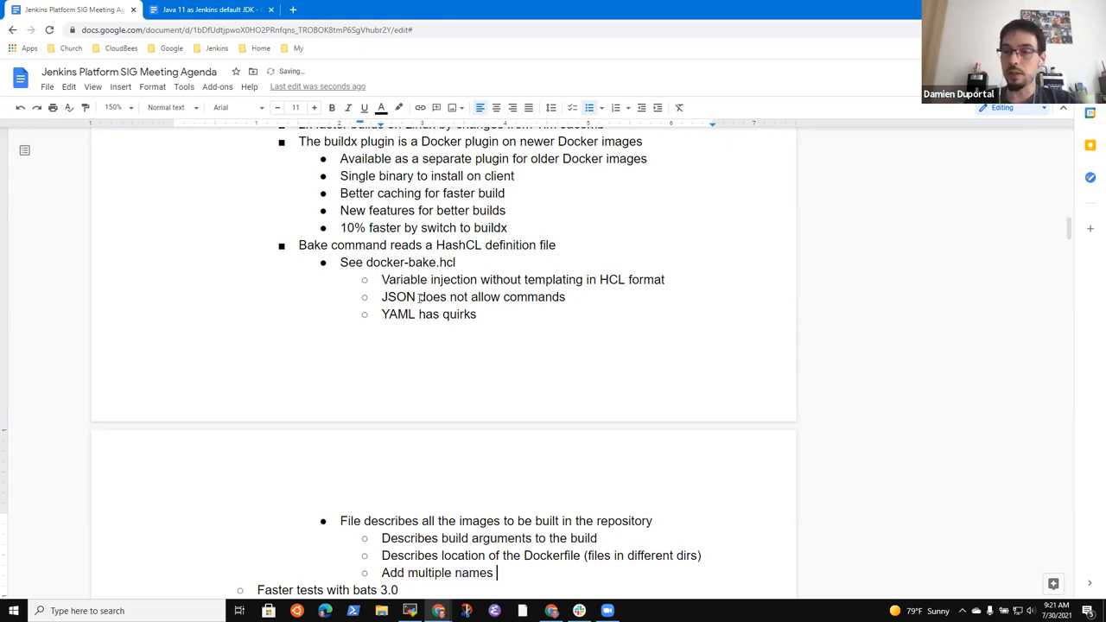
pyautogui.write('for a givern')
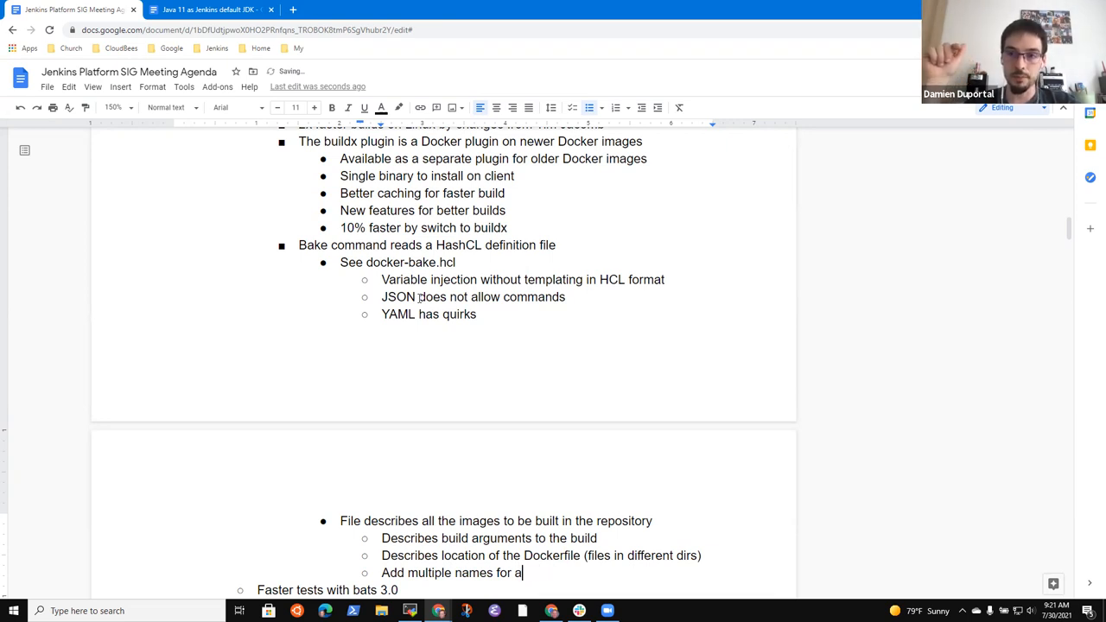
pyautogui.write('n image (')
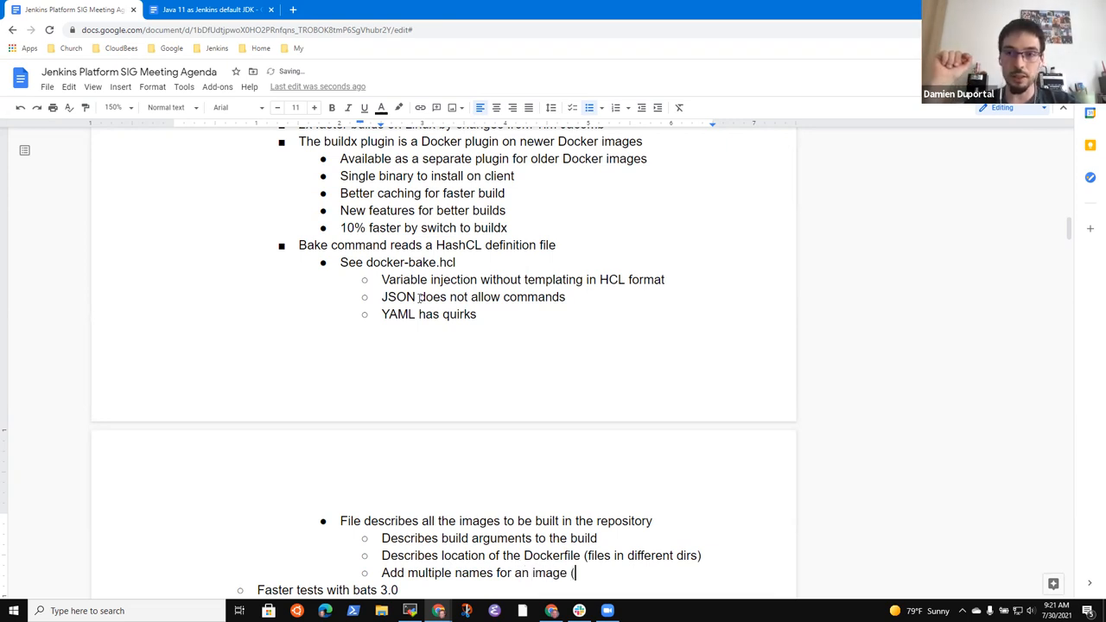
pyautogui.write('tags and')
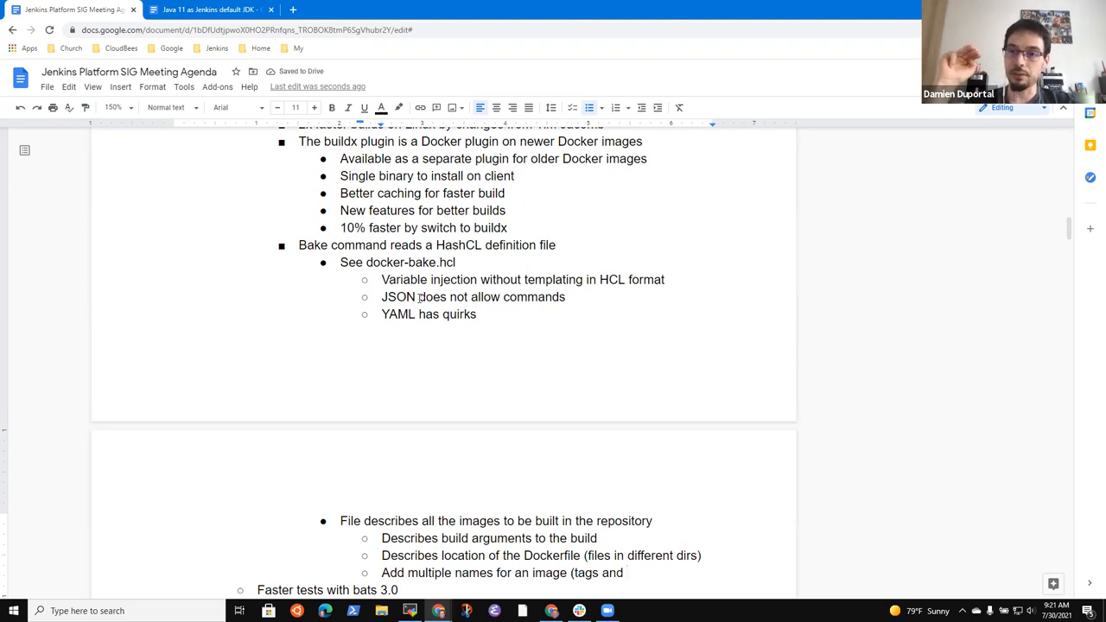
pyautogui.write('and aliases)')
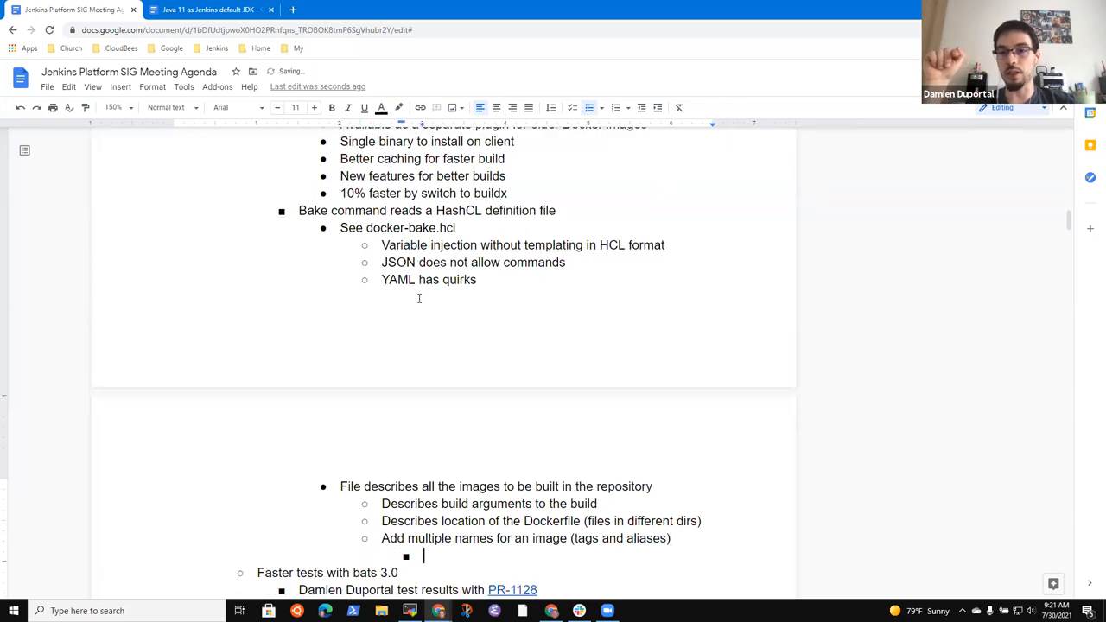
# Step: List example tags jenkins/jenkins:lts and jenkins/jenkins:2.289.3 beneath it
pyautogui.write('jenkins/jenkins')
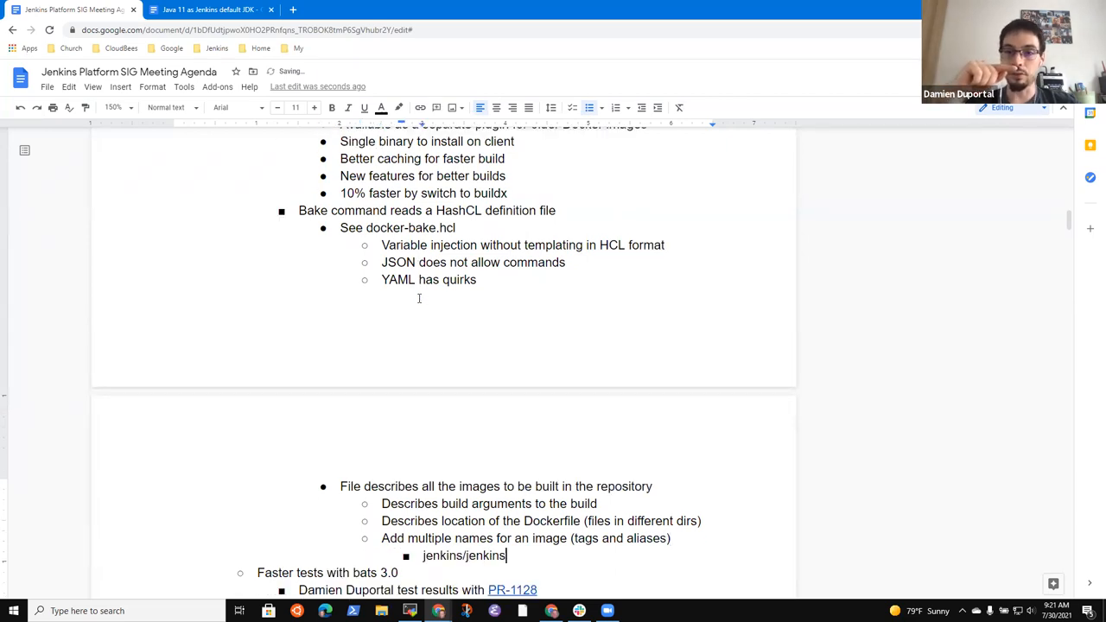
pyautogui.write(':lts')
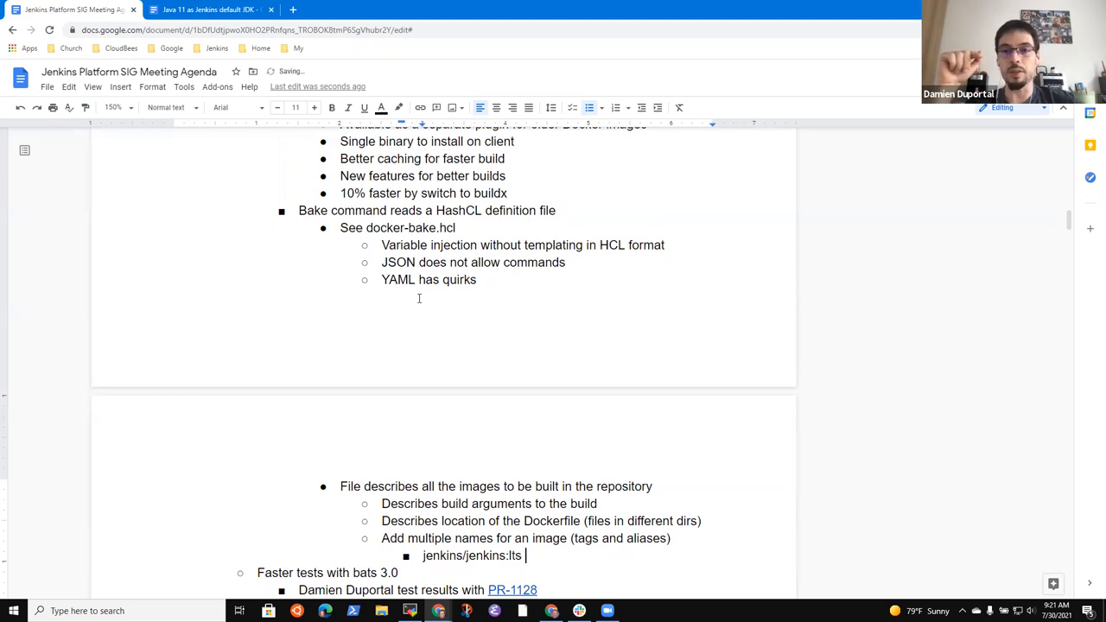
pyautogui.write('jenkins/jenkins:')
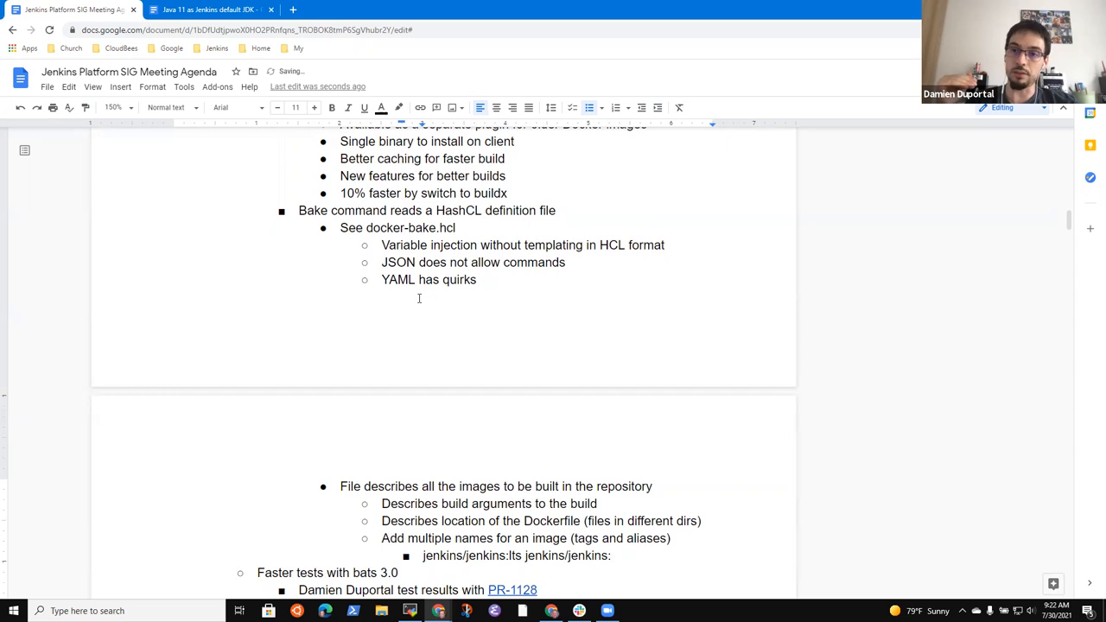
pyautogui.write('2.289')
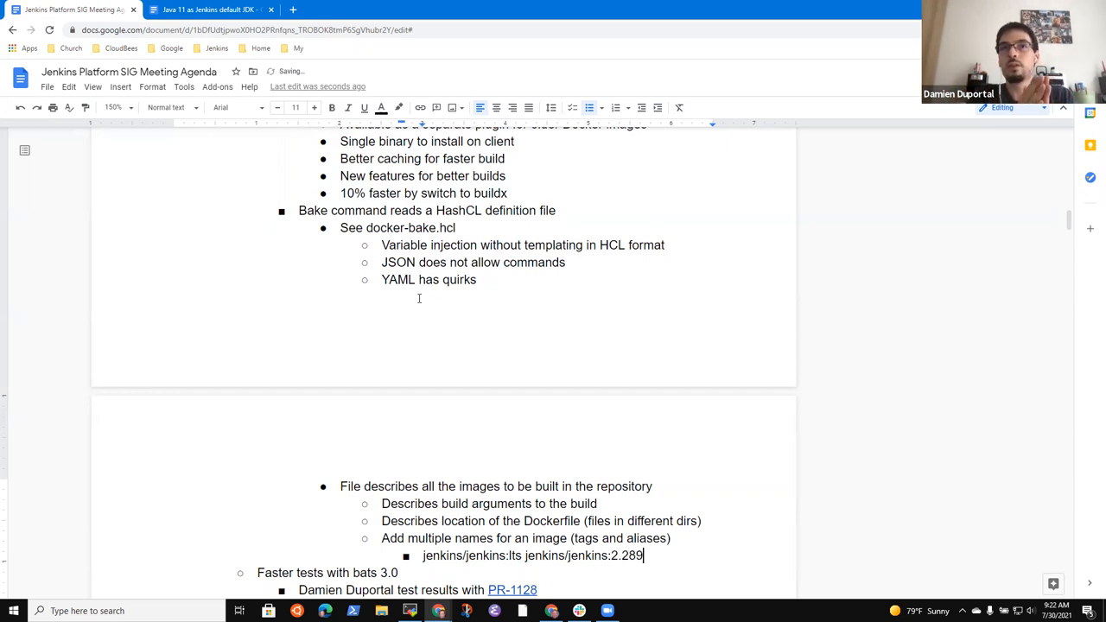
pyautogui.write('3')
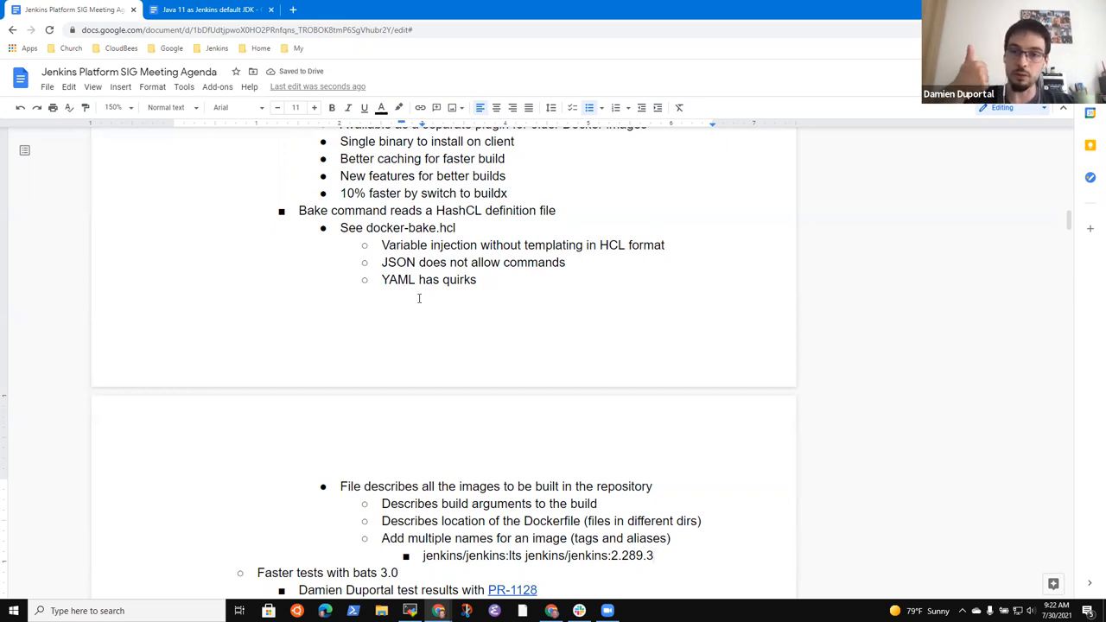
pyautogui.write('-debian-jdk8')
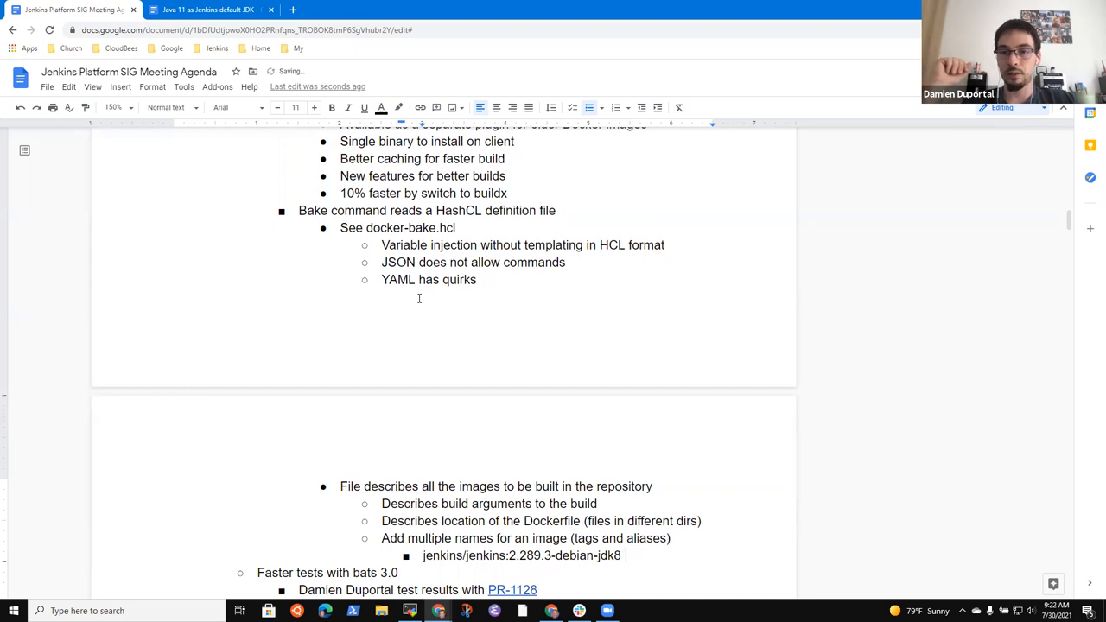
pyautogui.write('jenkins/jenkins:lts')
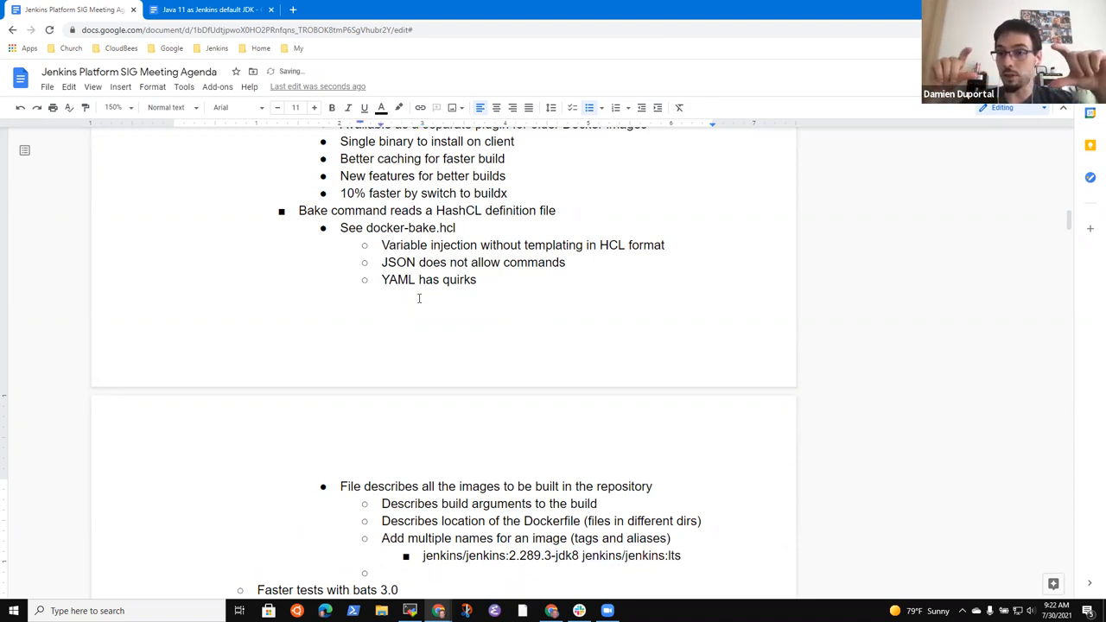
# Step: Write the note 'Missed a tag in 2.289.3, easy to add another tag'
pyautogui.write('Missed a')
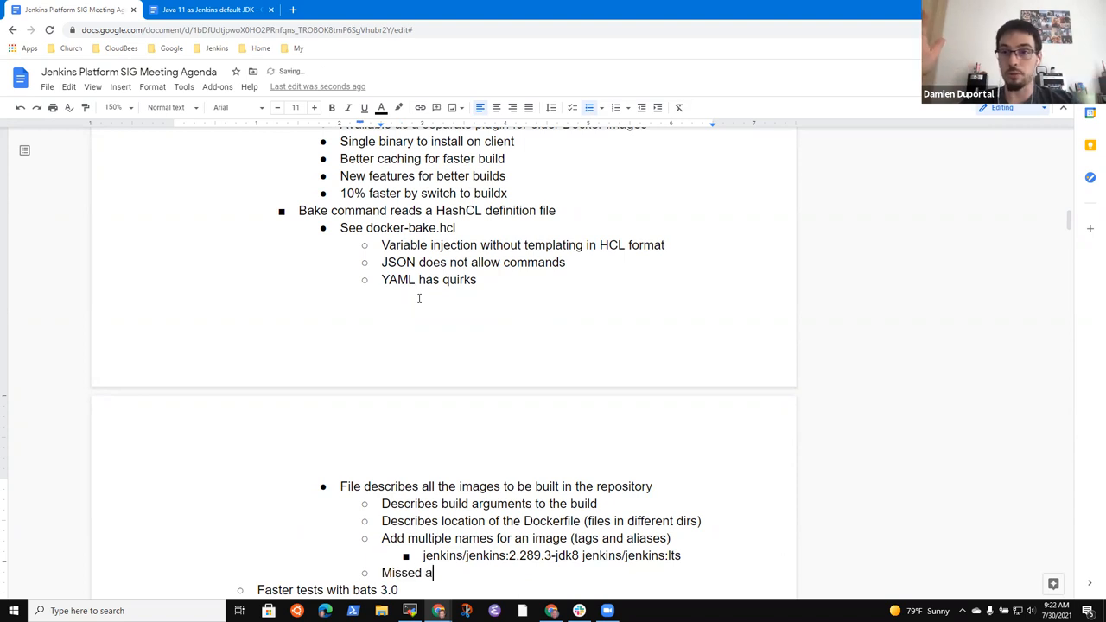
pyautogui.write('tag in')
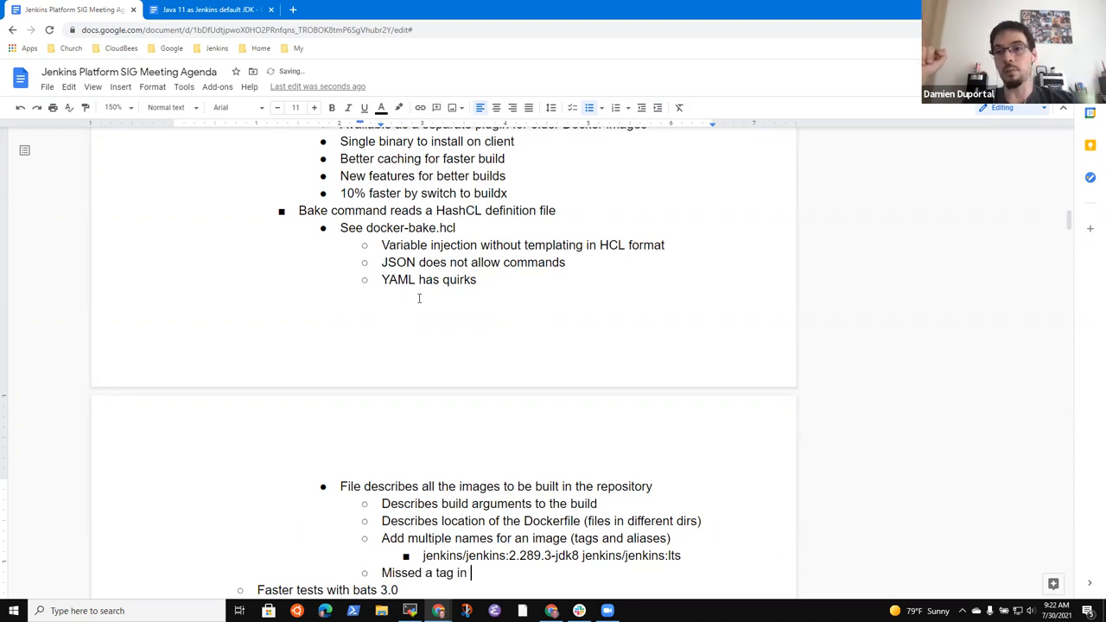
pyautogui.write('2.289.3, was')
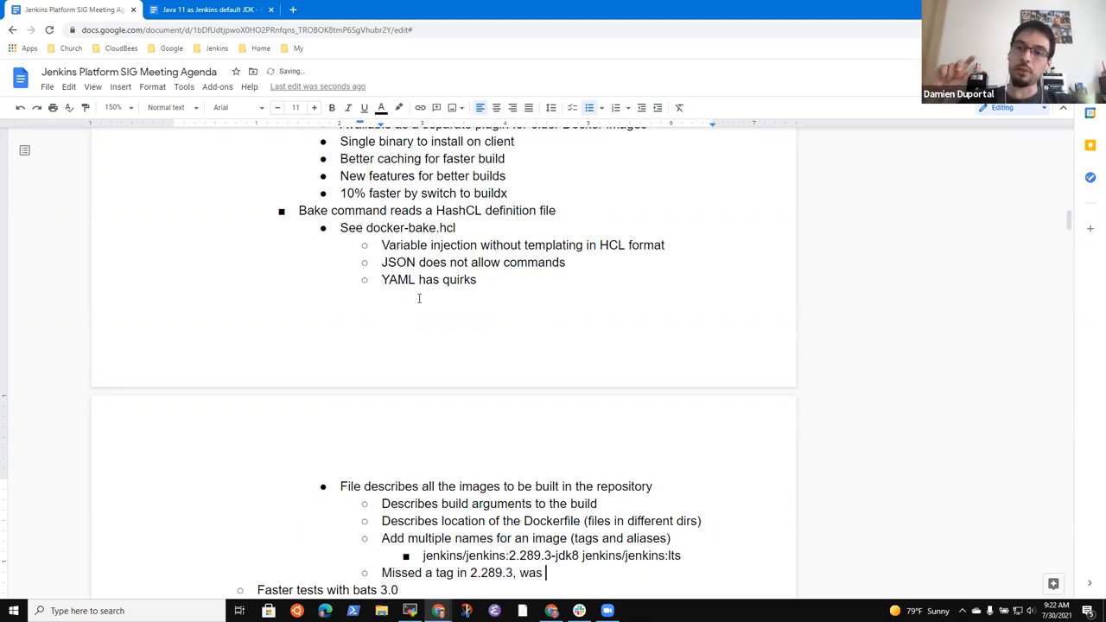
pyautogui.write('easy to add')
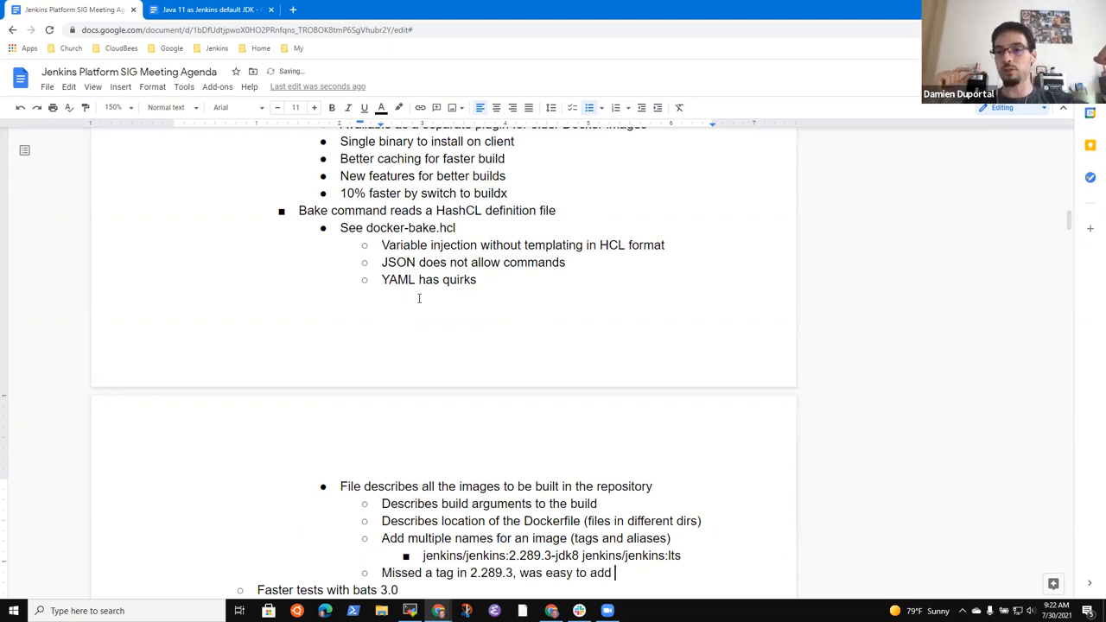
pyautogui.write('another ta')
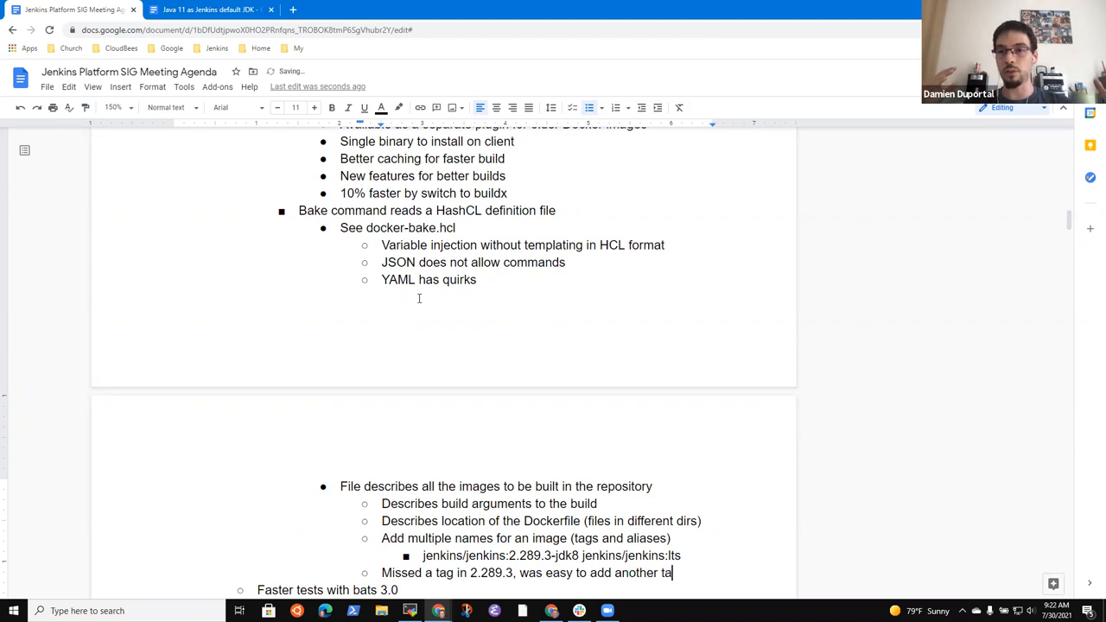
pyautogui.write('g')
pyautogui.write('Portable, repeatable')
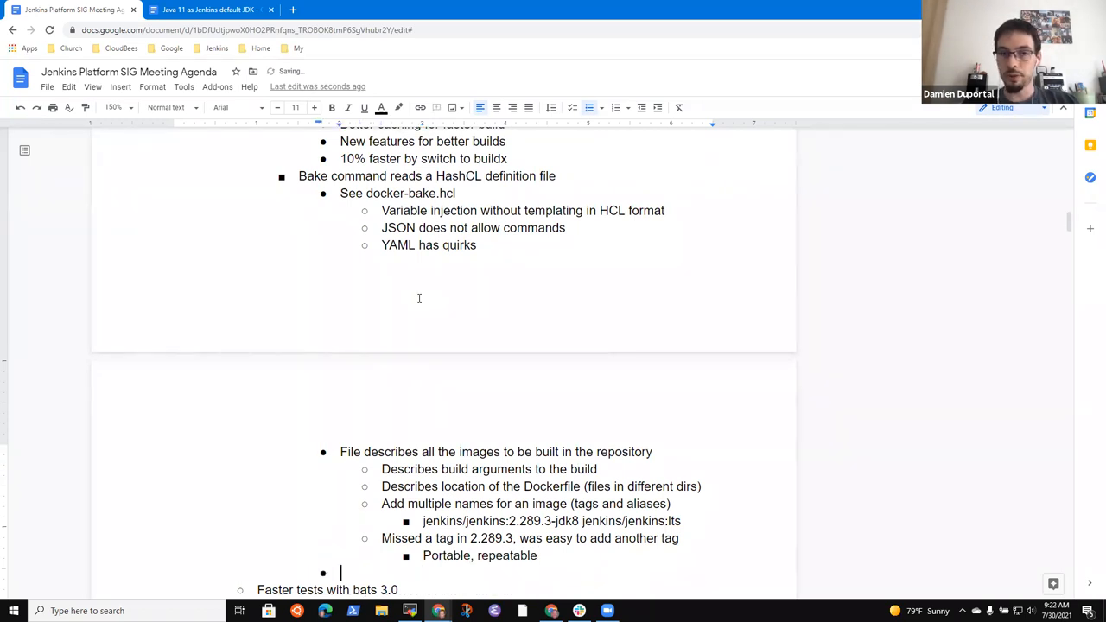
# Step: Note that the build process calls bake to build all images or a selected subset
pyautogui.write('Build proce')
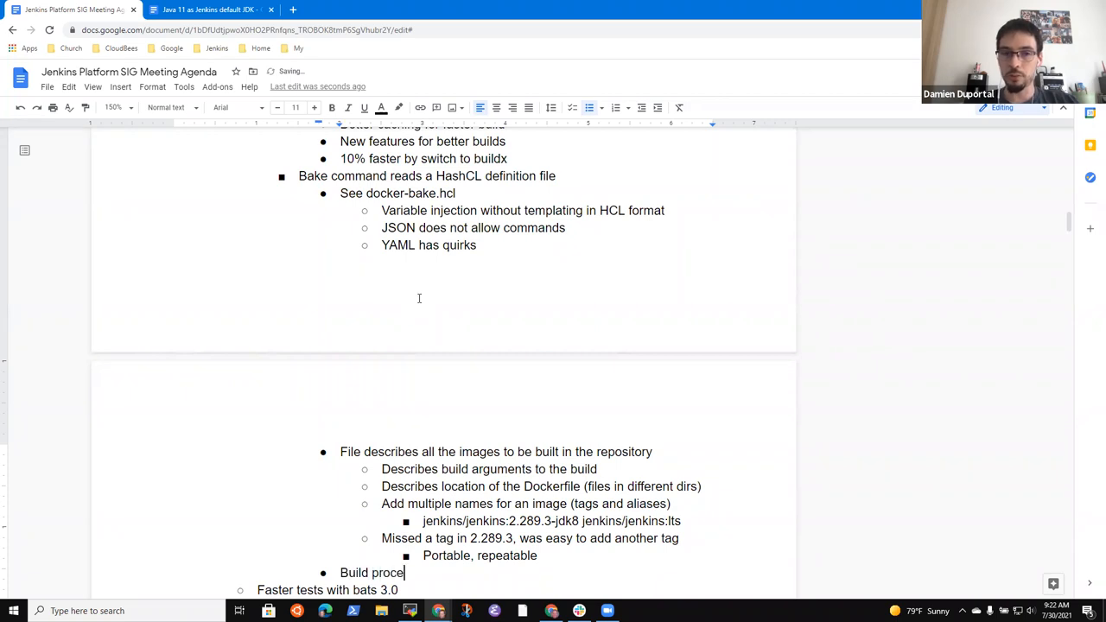
pyautogui.write('ss')
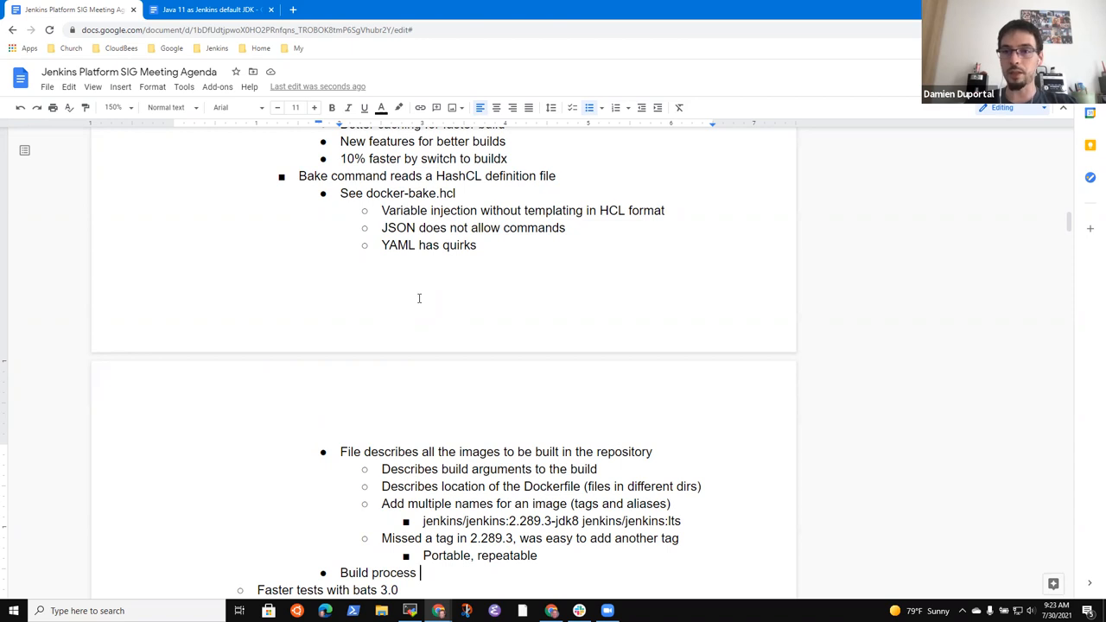
pyautogui.write('calls')
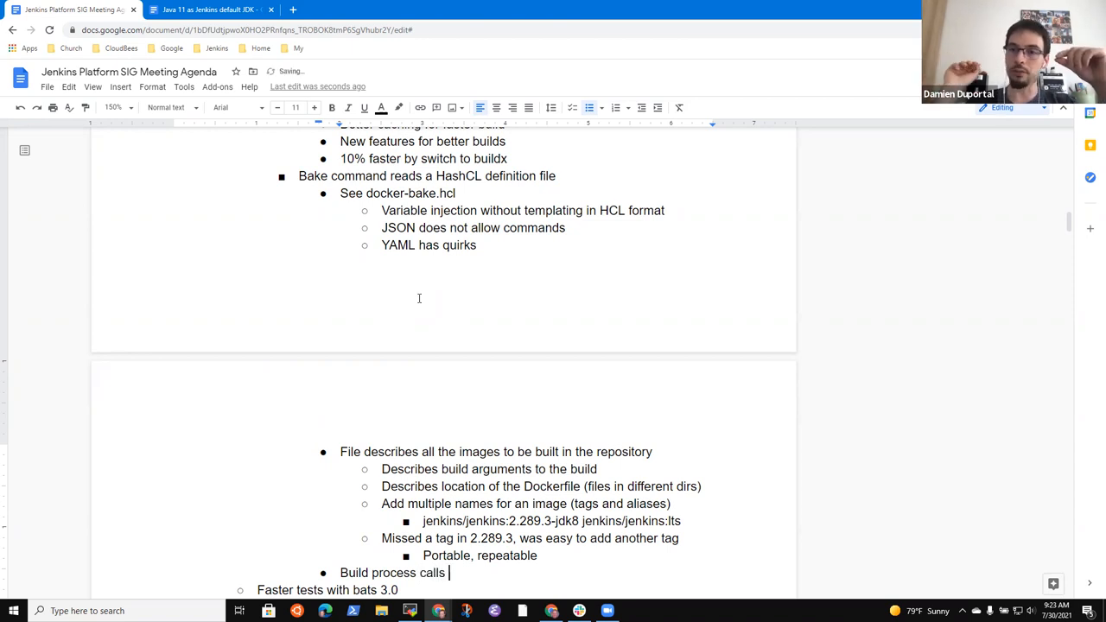
pyautogui.write('bake')
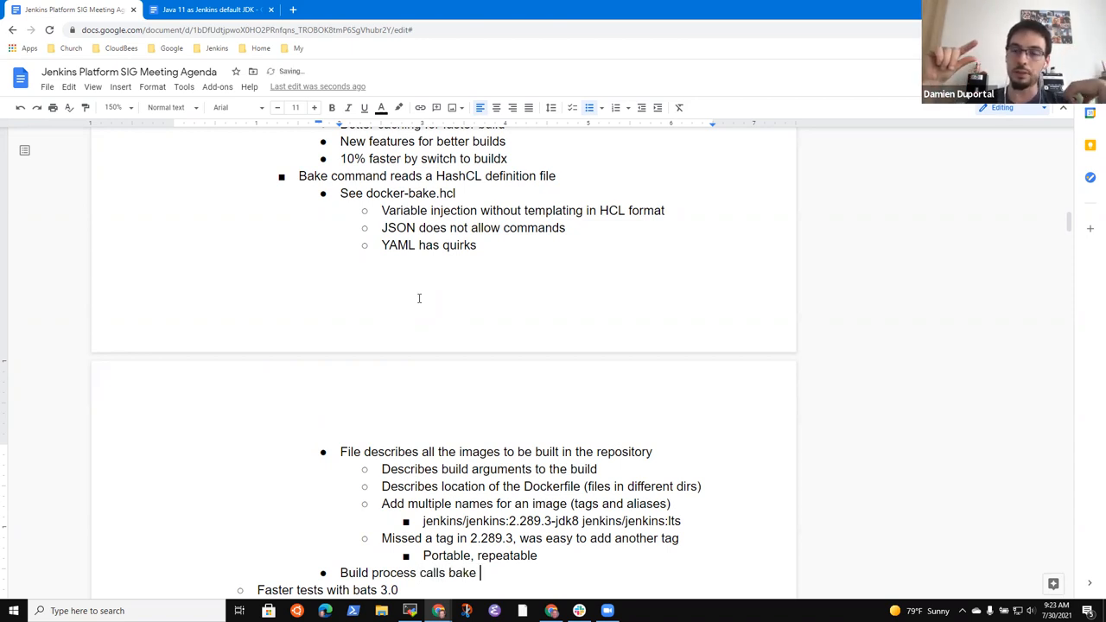
pyautogui.write('and')
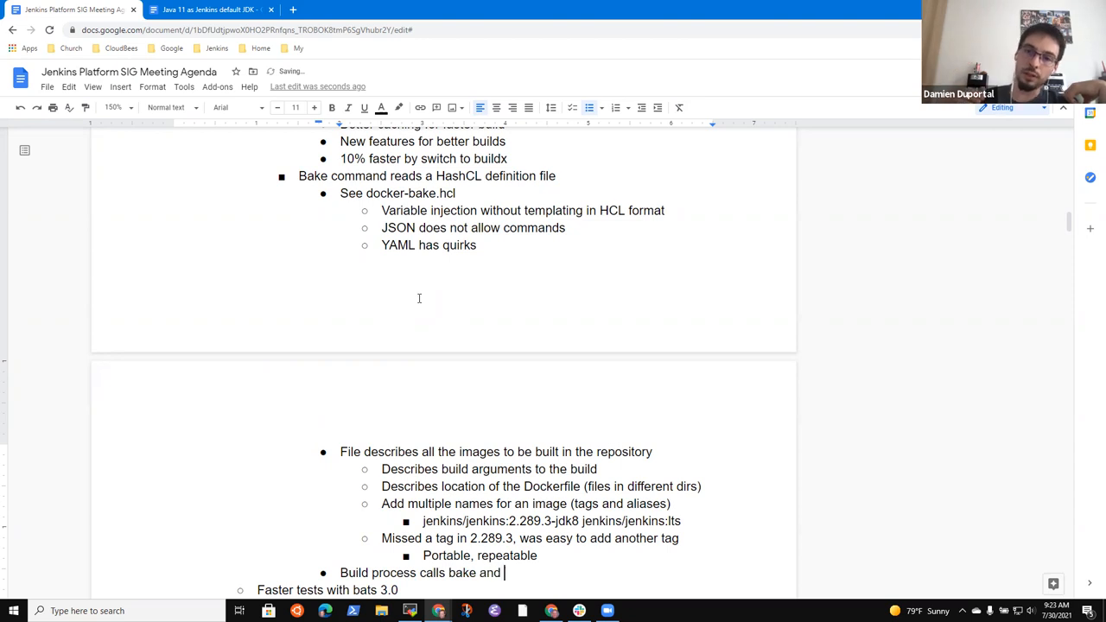
pyautogui.write('either selects all images or subset')
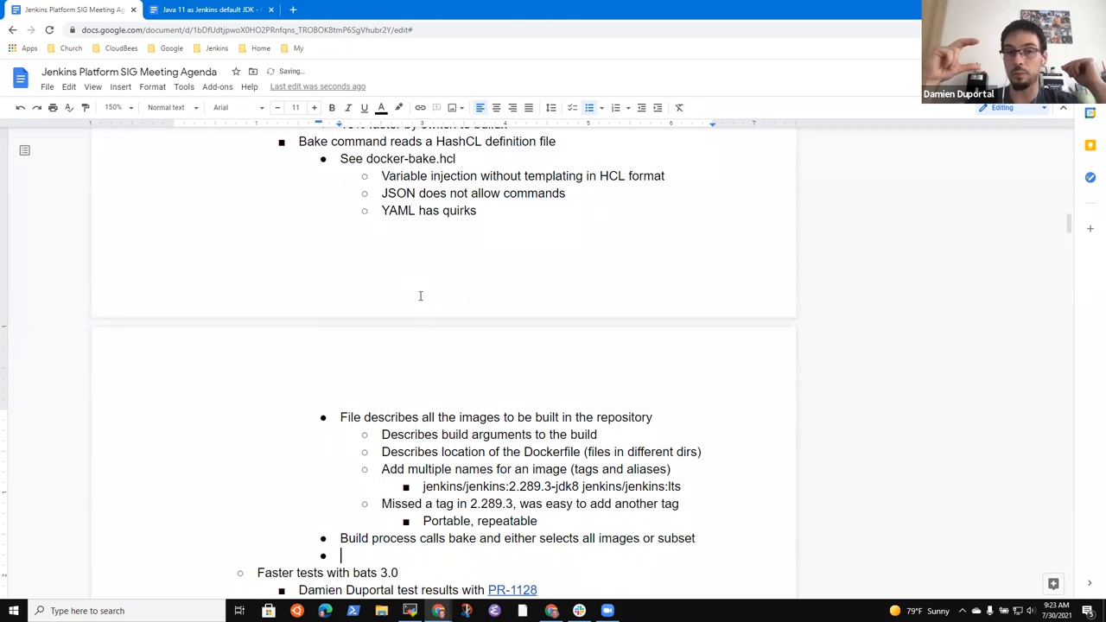
pyautogui.scroll(-3)
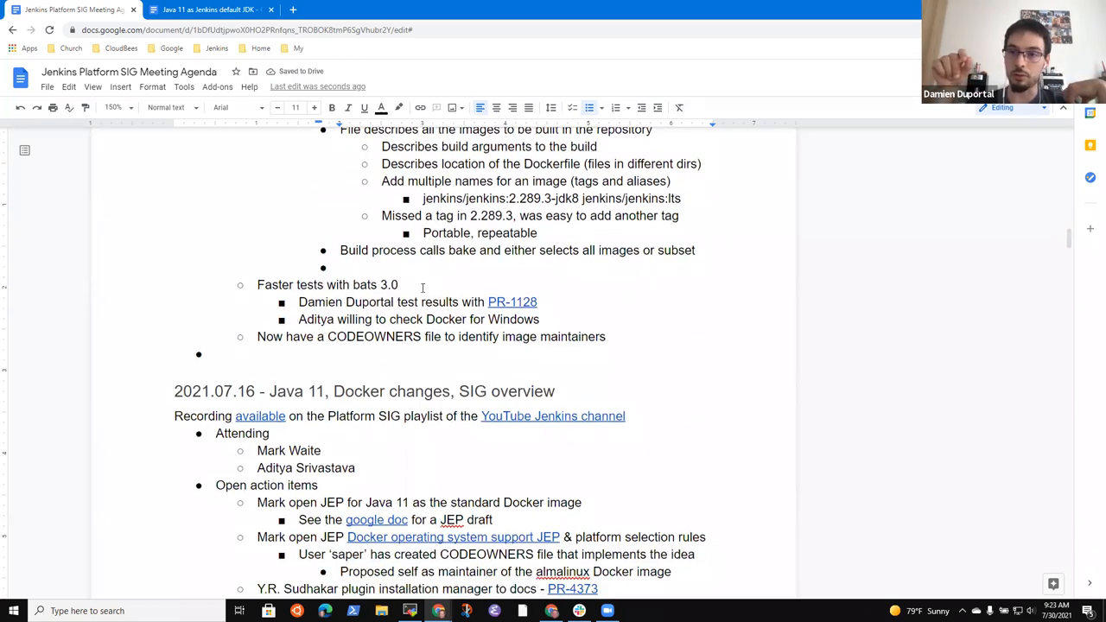
pyautogui.write('Can')
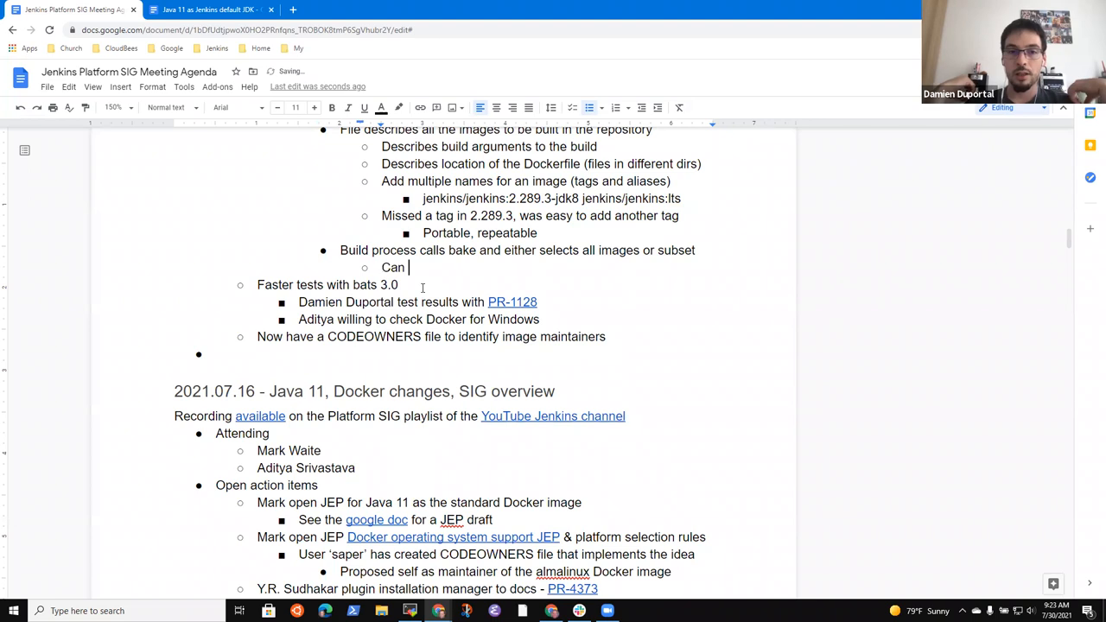
pyautogui.write('develop')
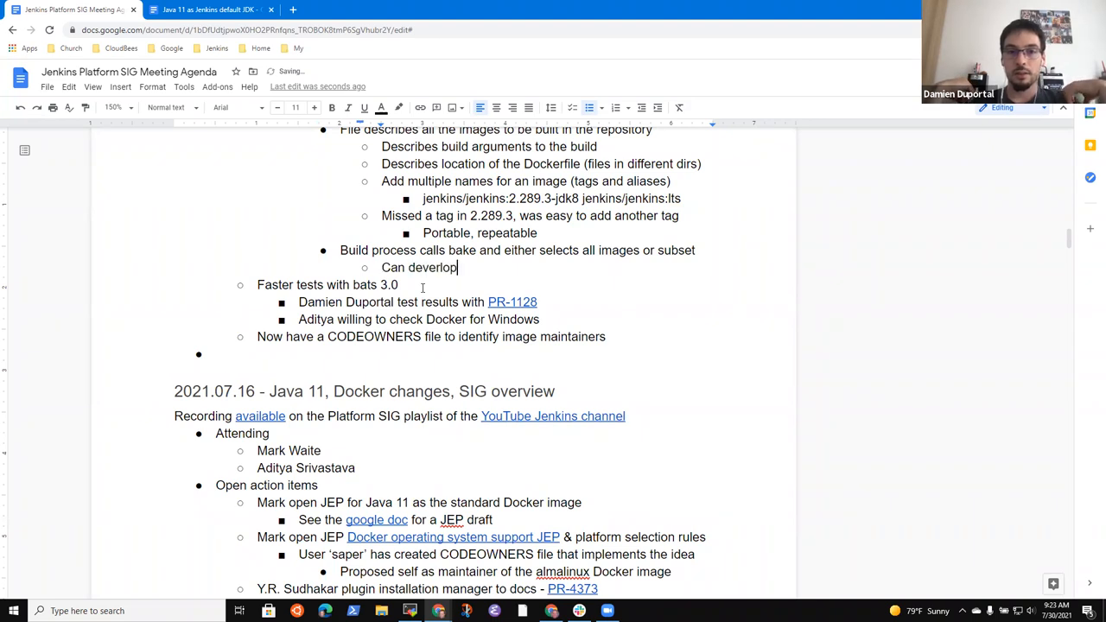
pyautogui.write('on as')
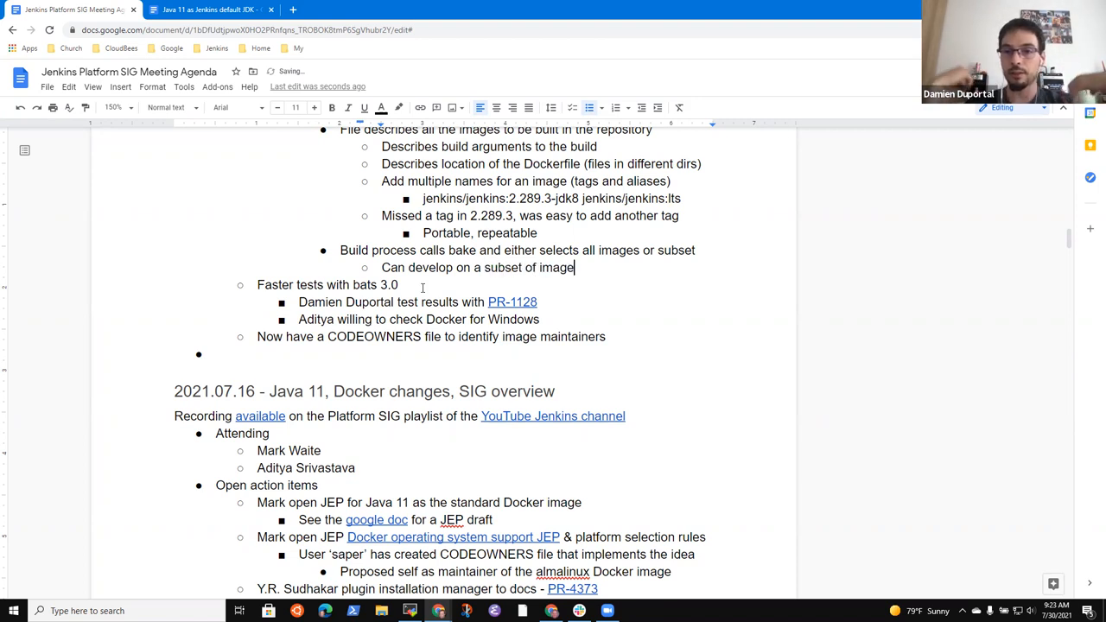
pyautogui.write('s')
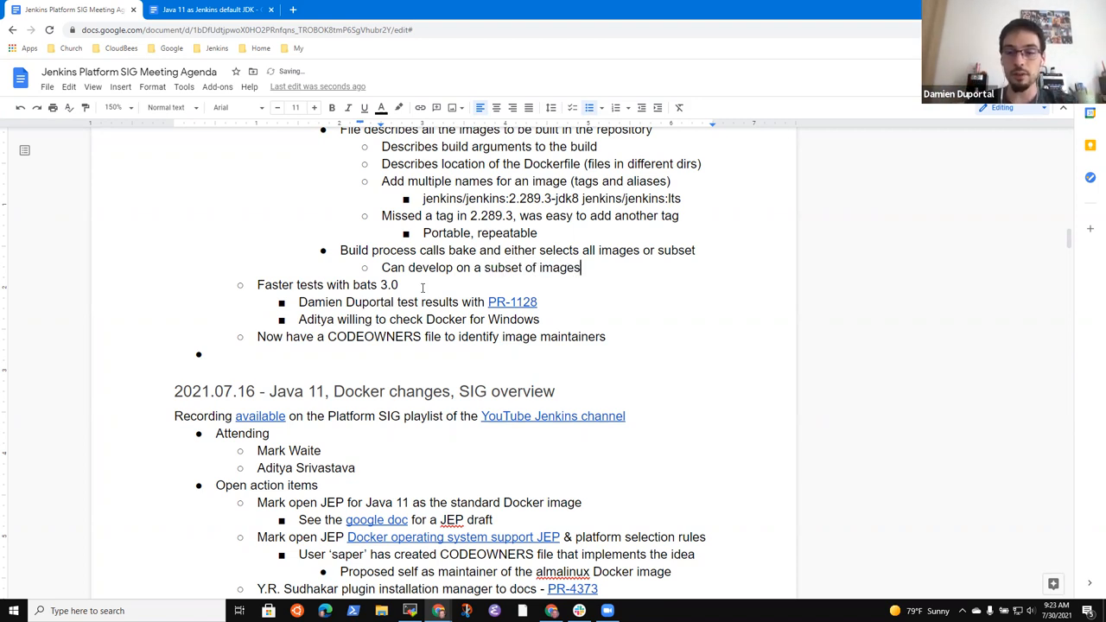
# Step: Add the bullet 'Accelerated image builds by parallel building'
pyautogui.write('Accelera')
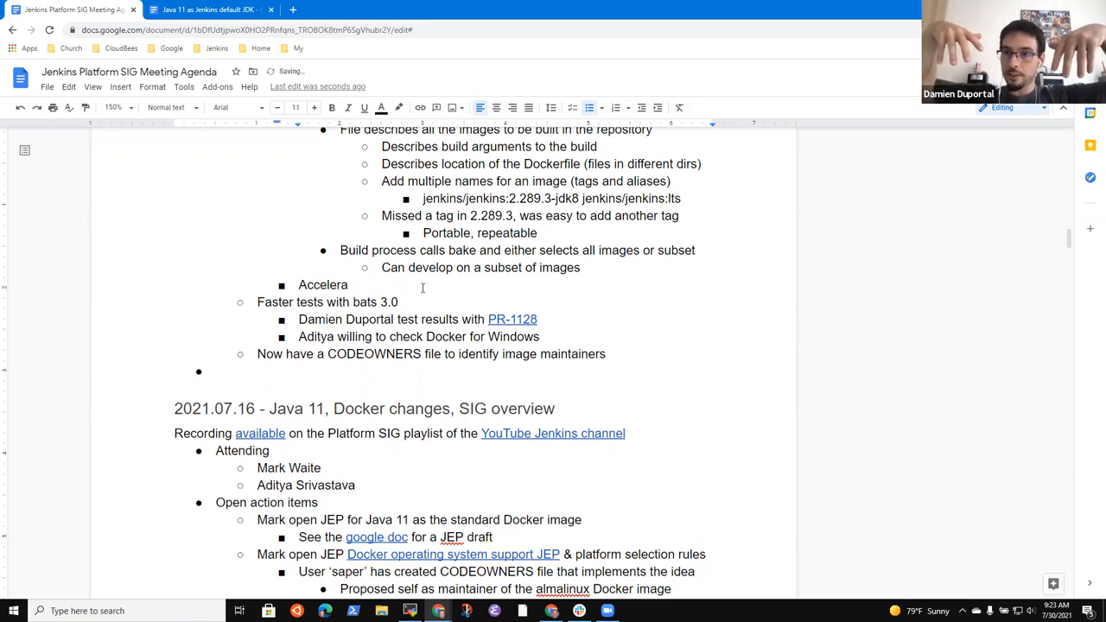
pyautogui.write('ted')
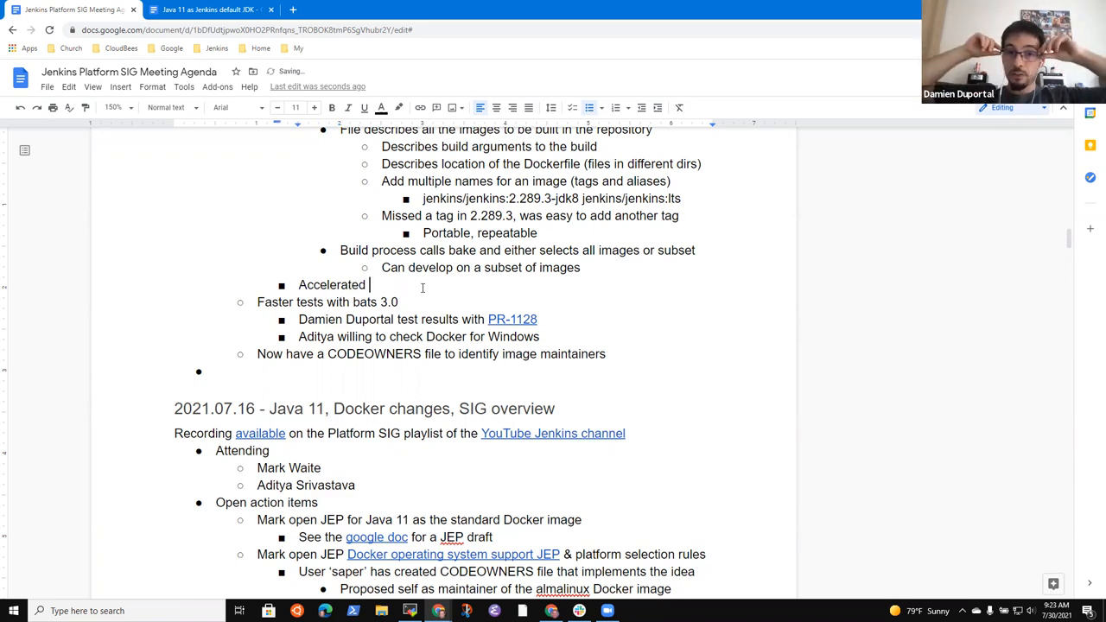
pyautogui.write('image builds even')
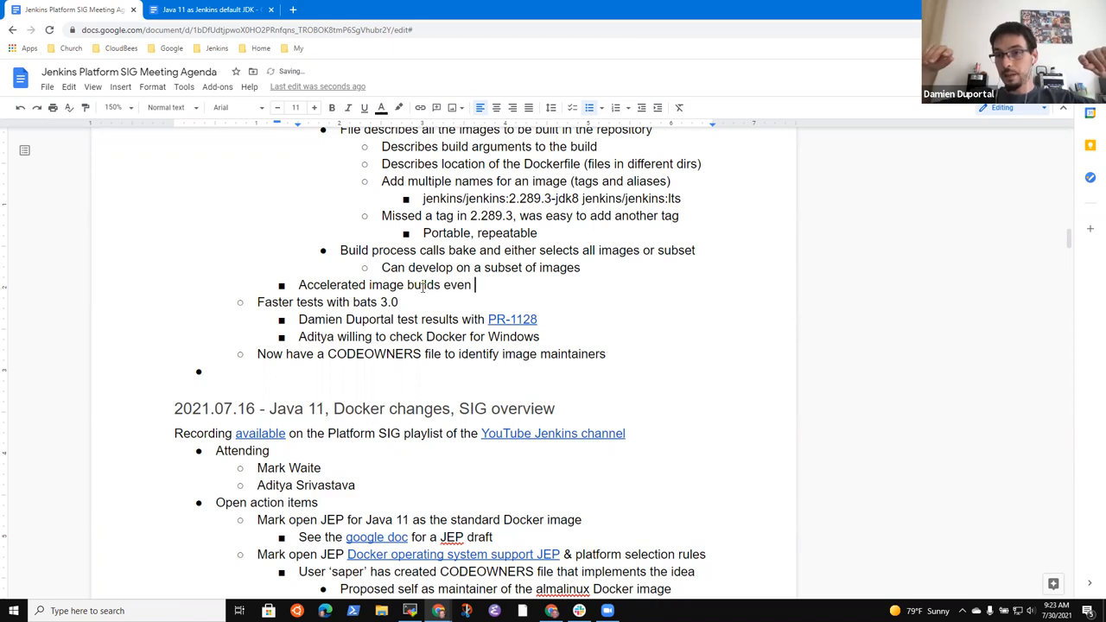
pyautogui.write('more')
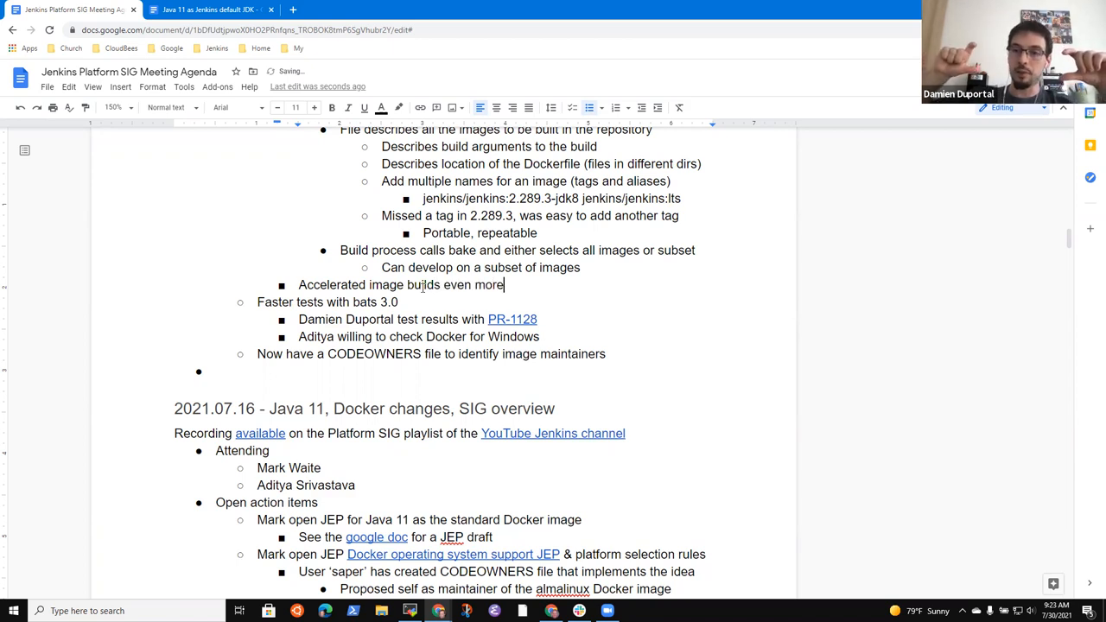
pyautogui.scroll(3)
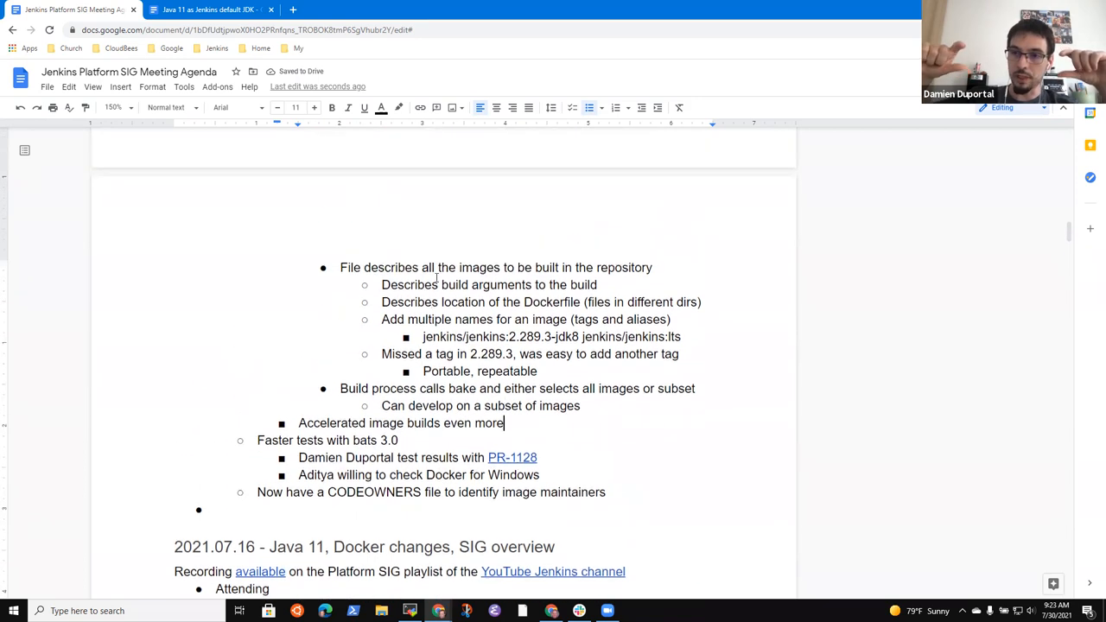
pyautogui.scroll(-3)
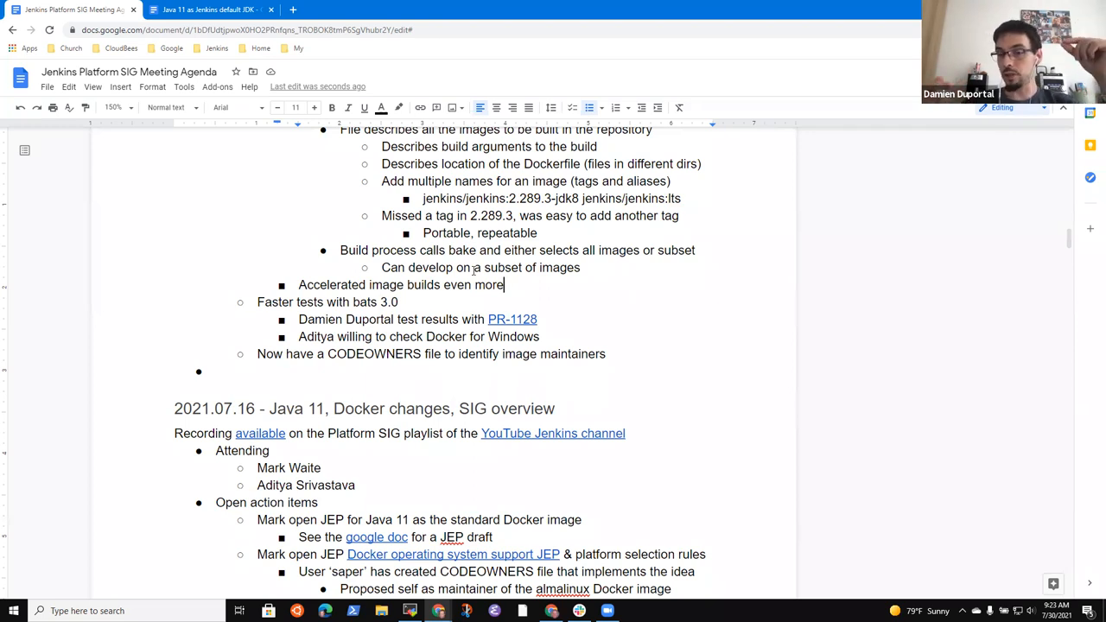
pyautogui.write('by parallel')
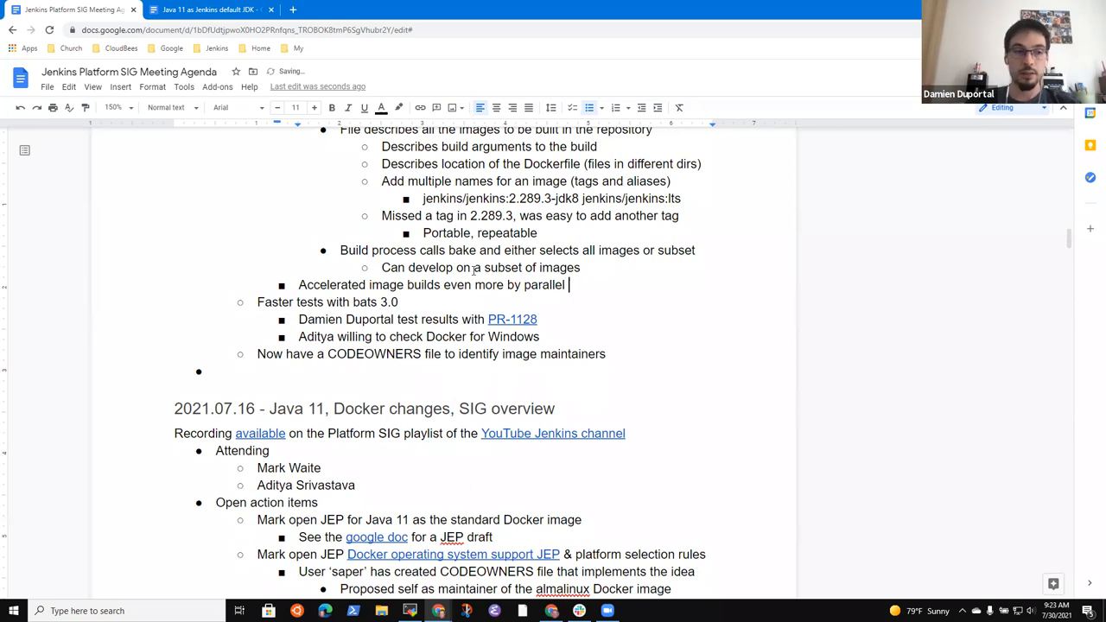
pyautogui.write('building')
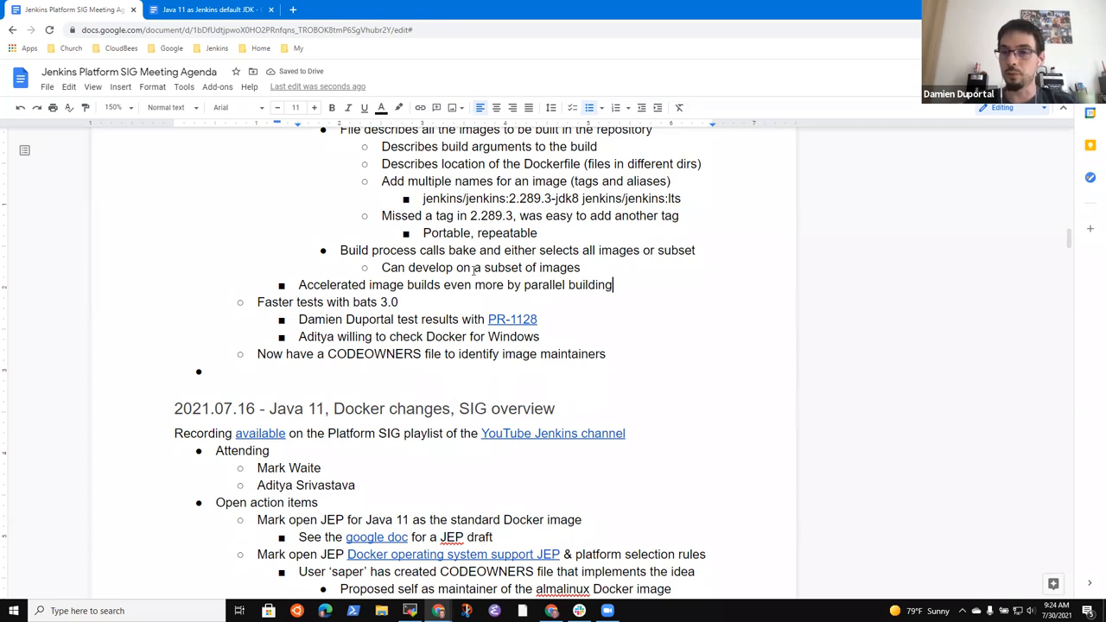
# Step: Add a nested point: all images build 2x to 5x faster on the same machine
pyautogui.press('enter')
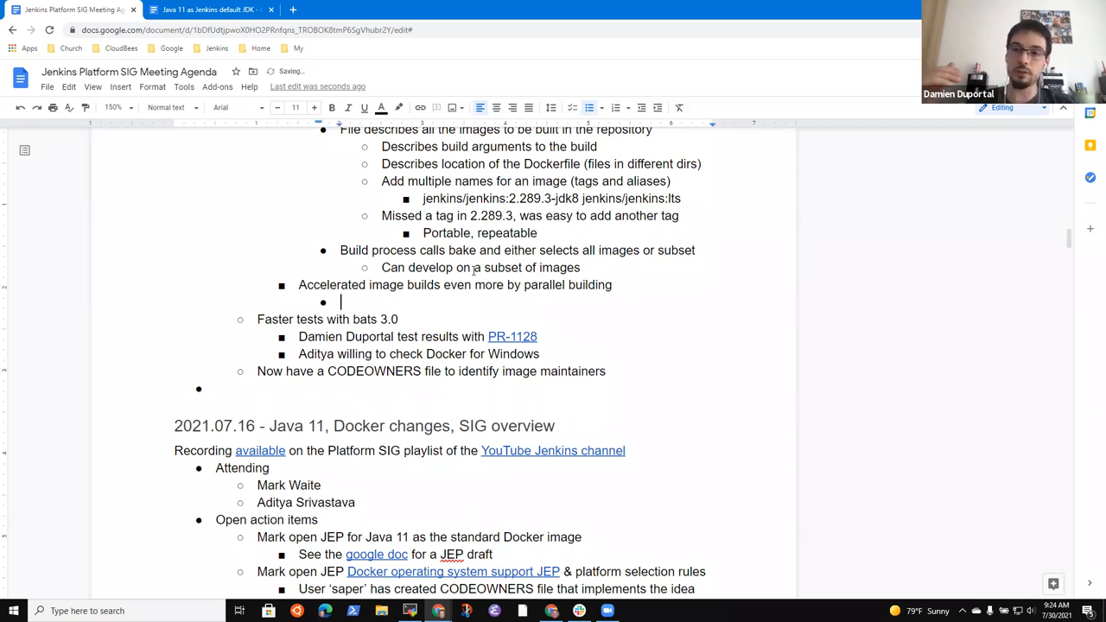
pyautogui.write('Build of all')
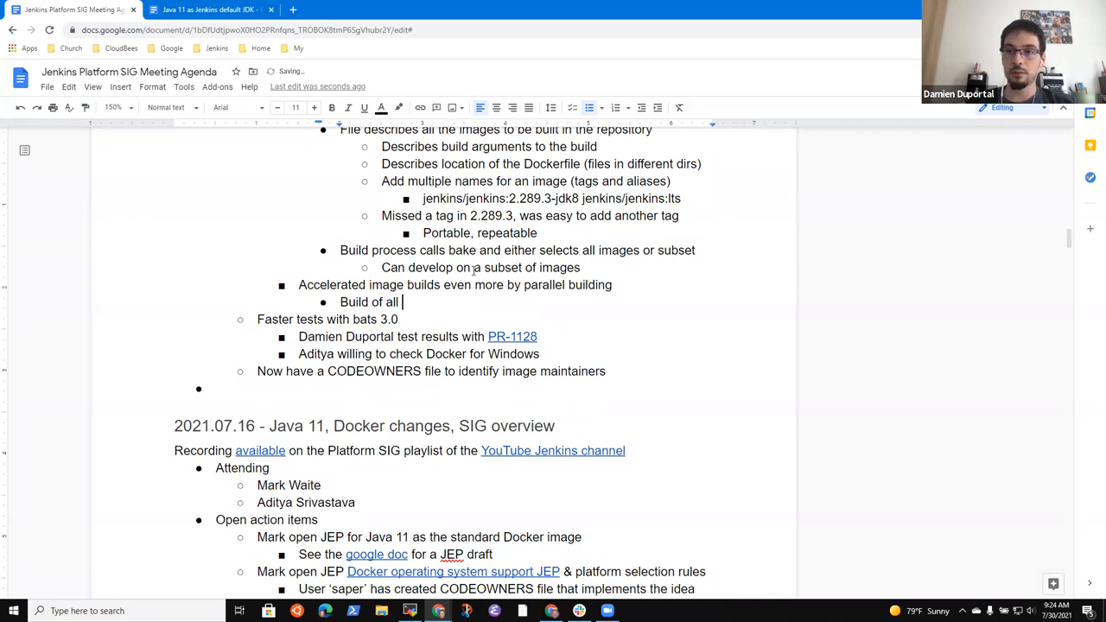
pyautogui.write('images')
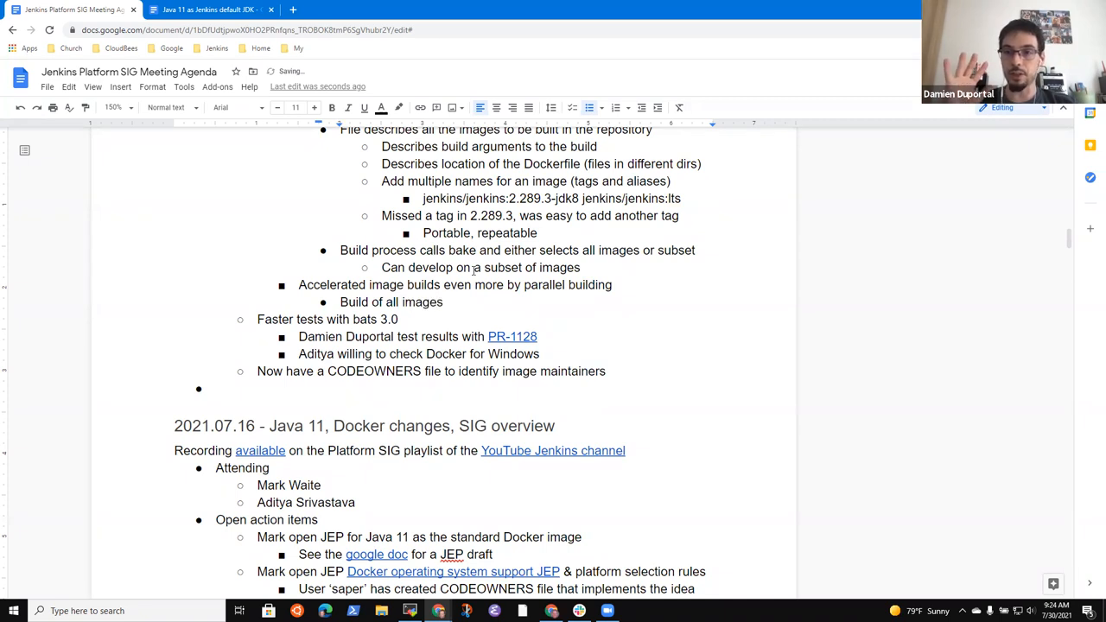
pyautogui.write('2x to 5x')
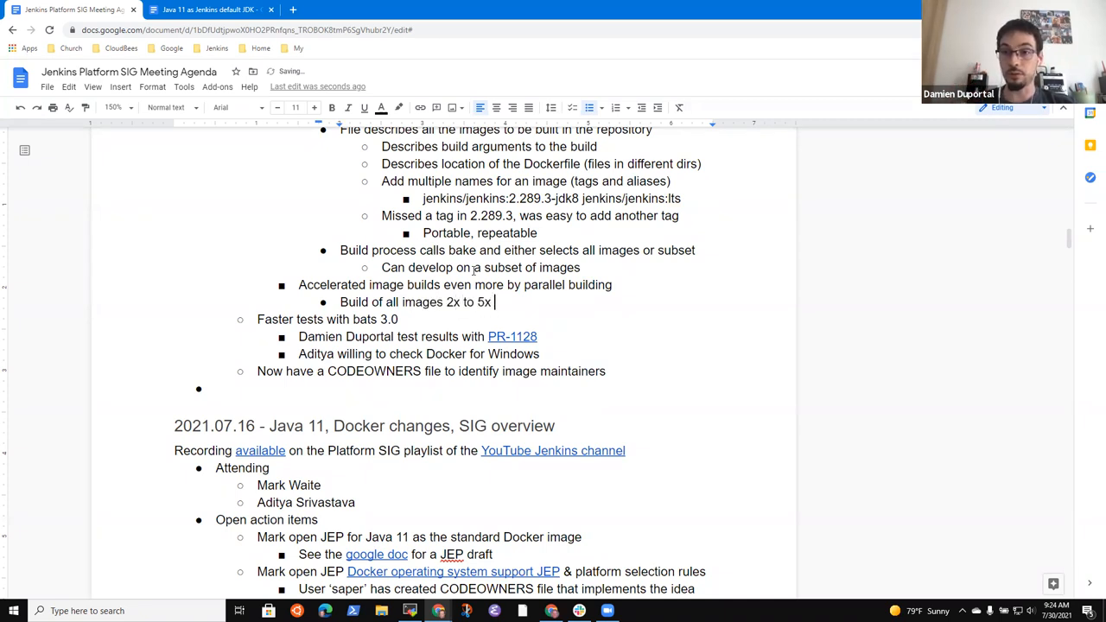
pyautogui.write('faster')
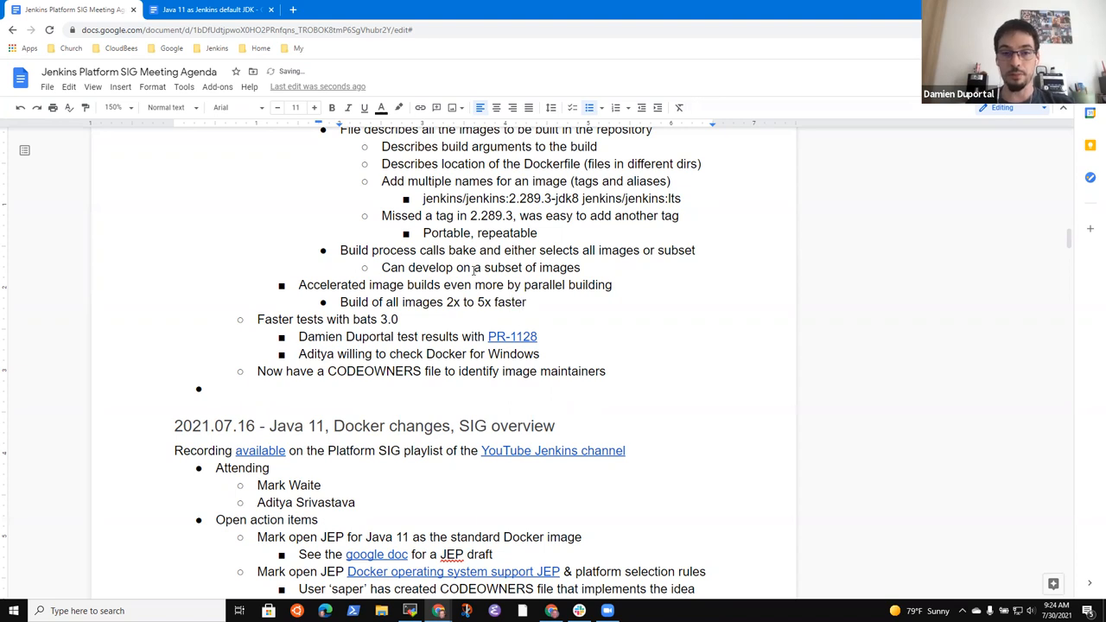
pyautogui.write('on sam')
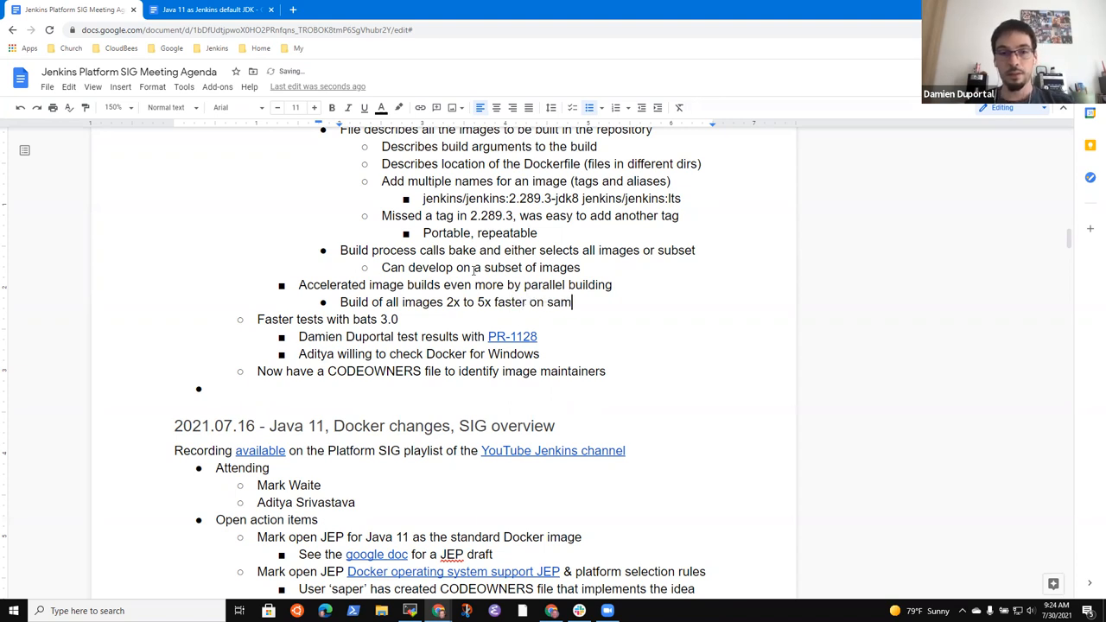
pyautogui.write('e machine as')
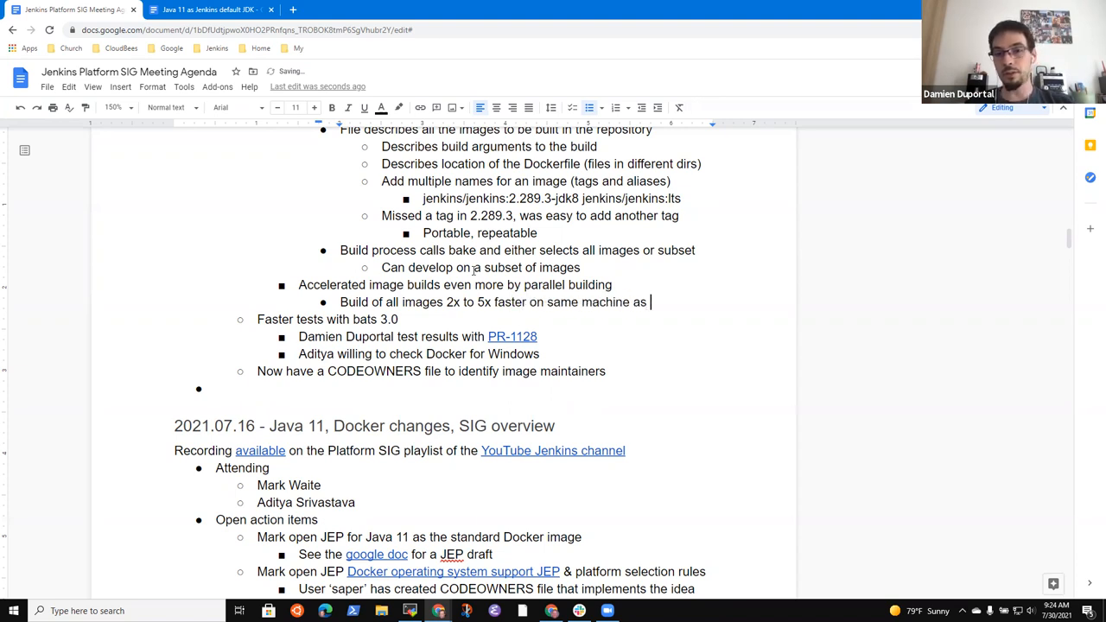
pyautogui.write('before')
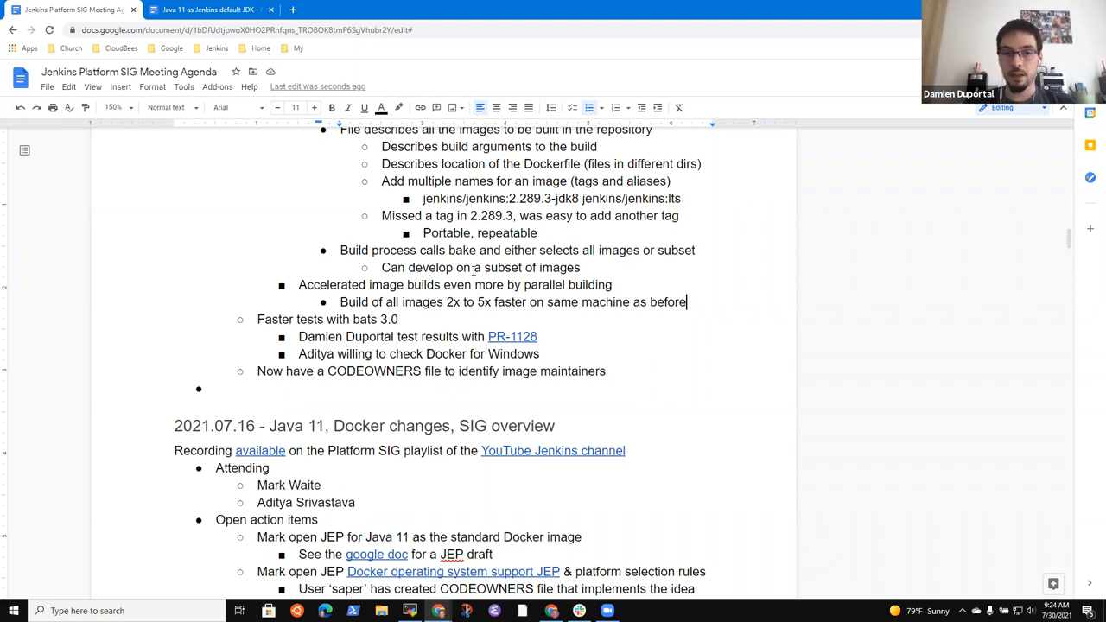
# Step: After 'as before', note weekly release images delivered with 2.301 and 2.302
pyautogui.doubleClick(667, 302)
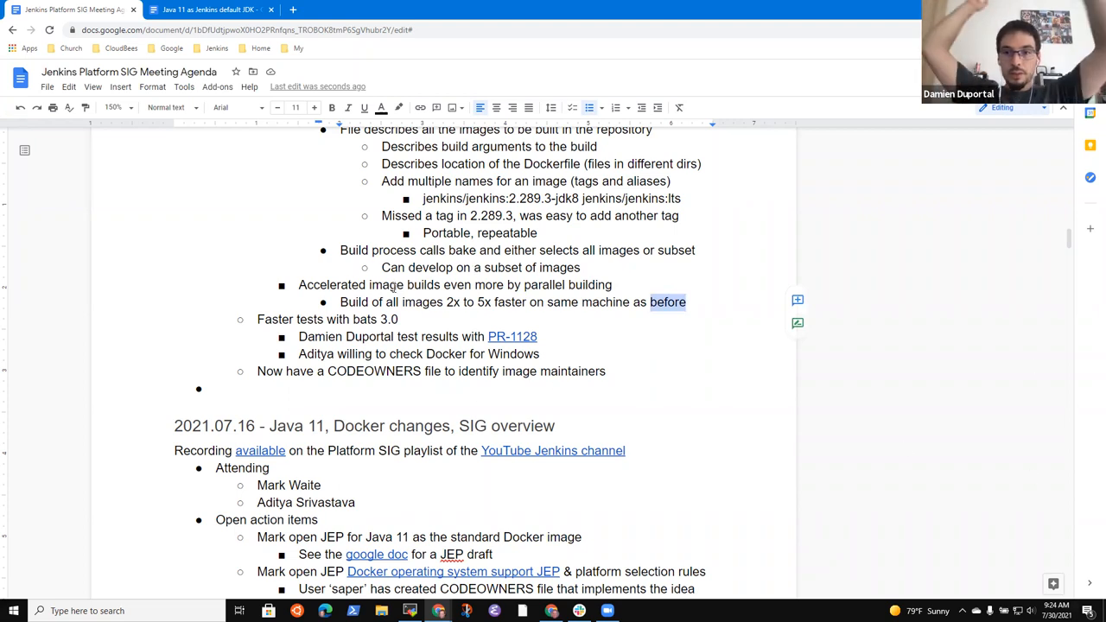
pyautogui.click(400, 318)
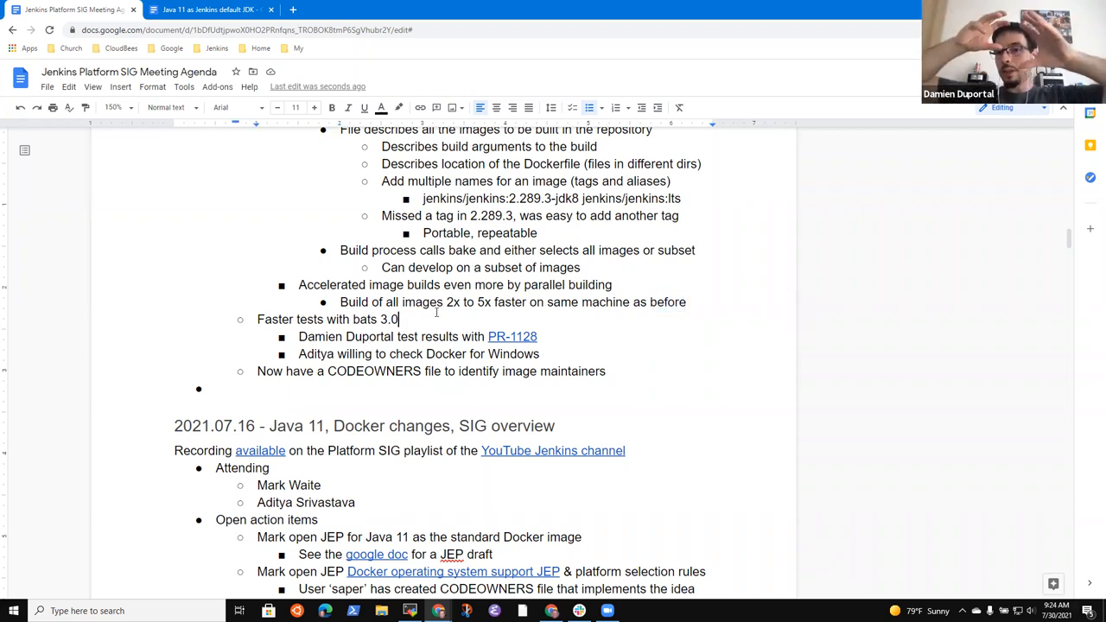
pyautogui.click(687, 301)
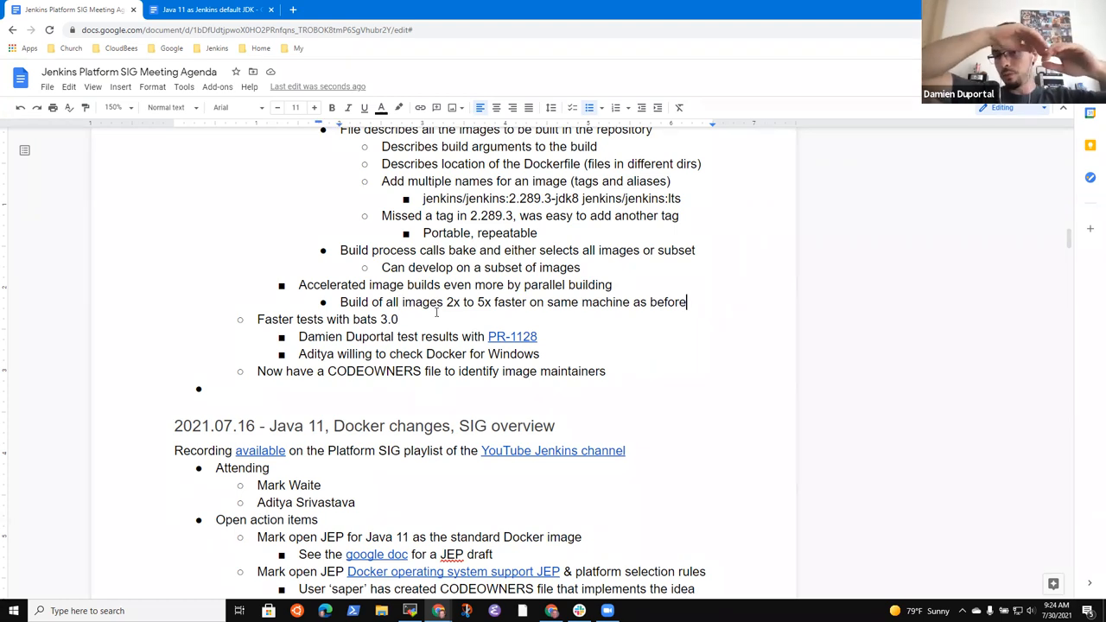
pyautogui.write('W')
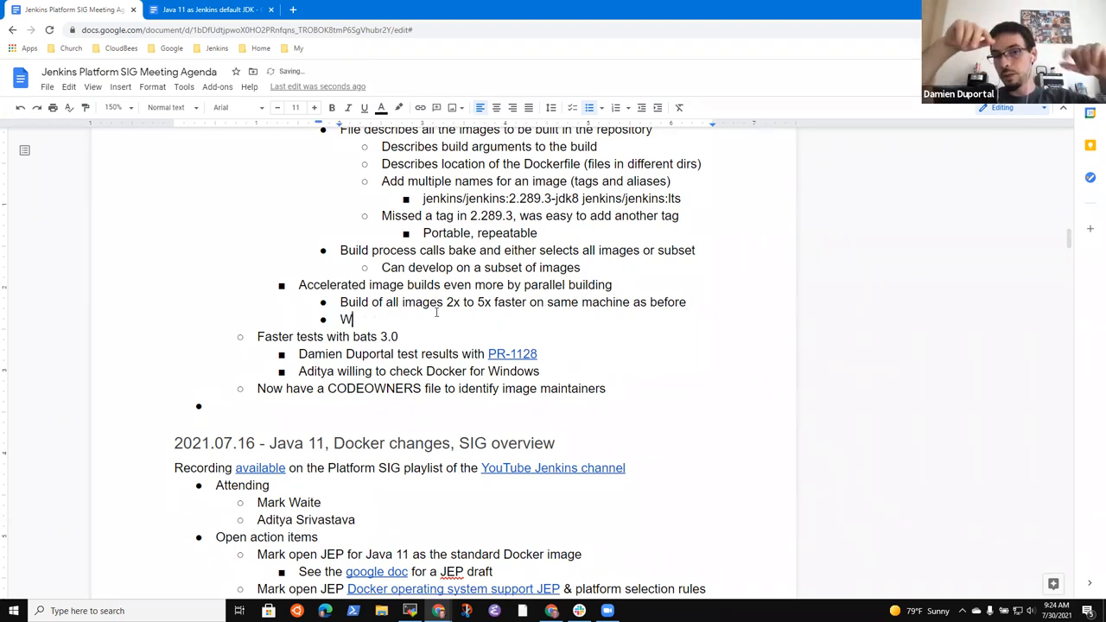
pyautogui.write('eek')
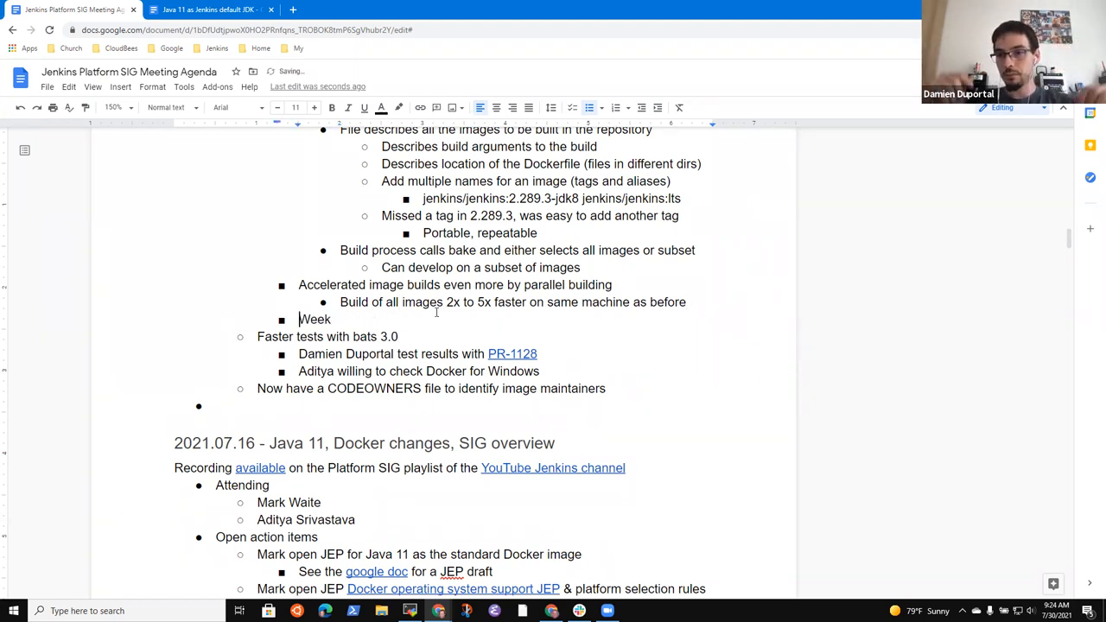
pyautogui.write('ly')
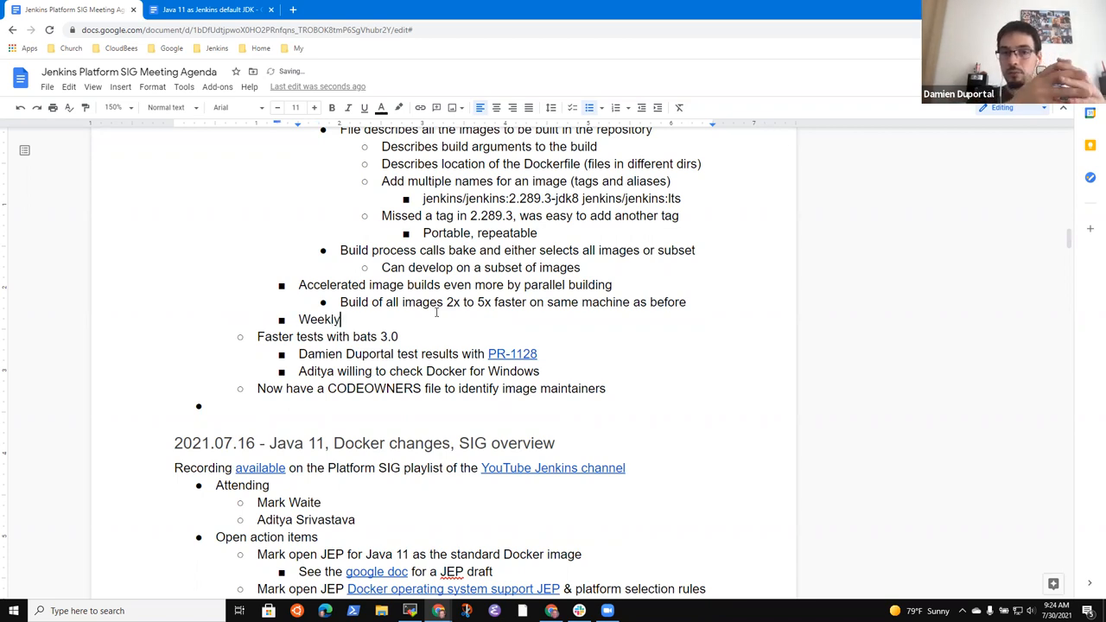
pyautogui.write('release')
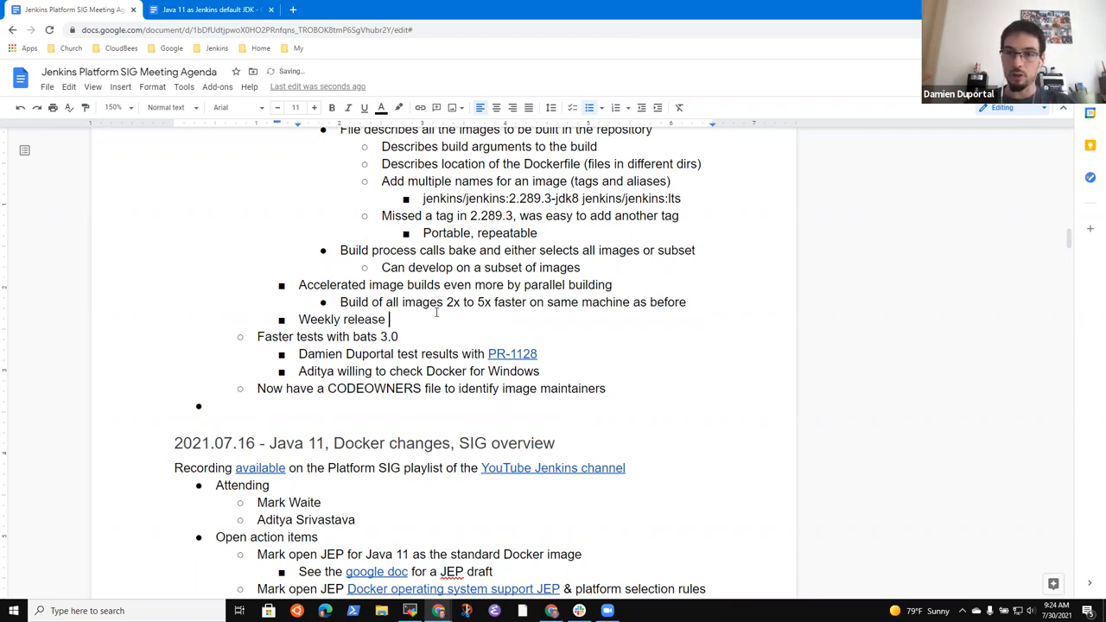
pyautogui.write('delivered')
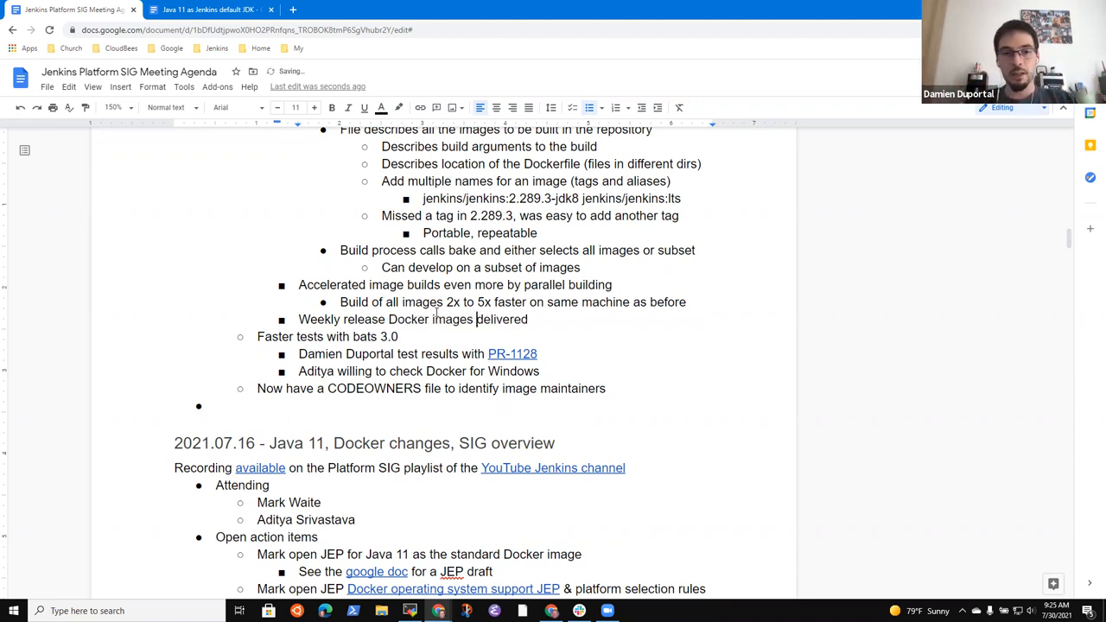
pyautogui.write('with new build')
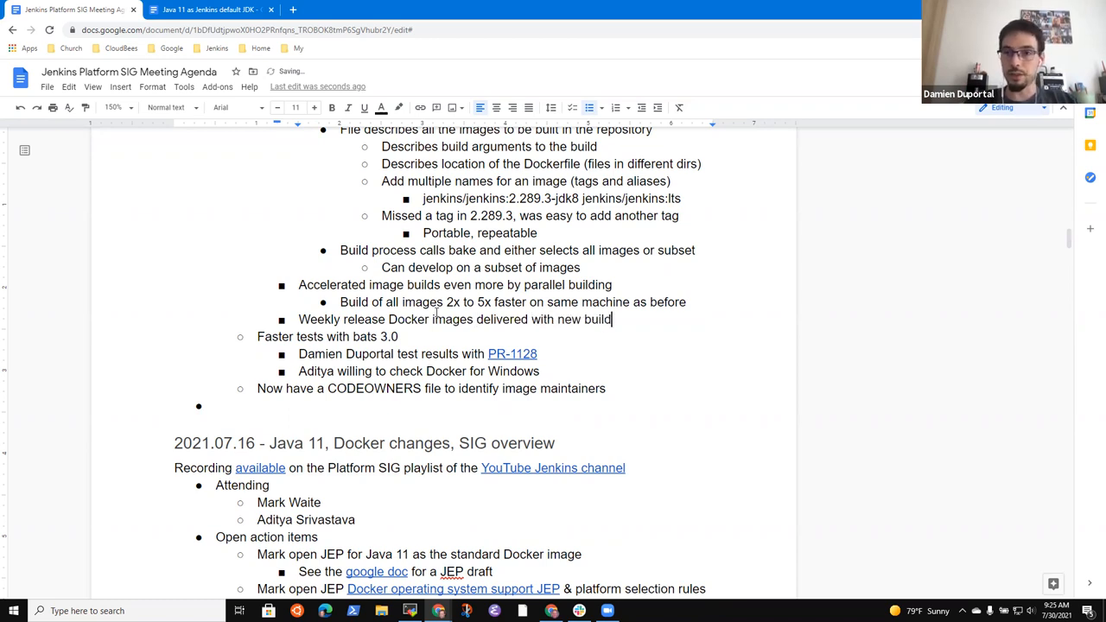
pyautogui.write('2.')
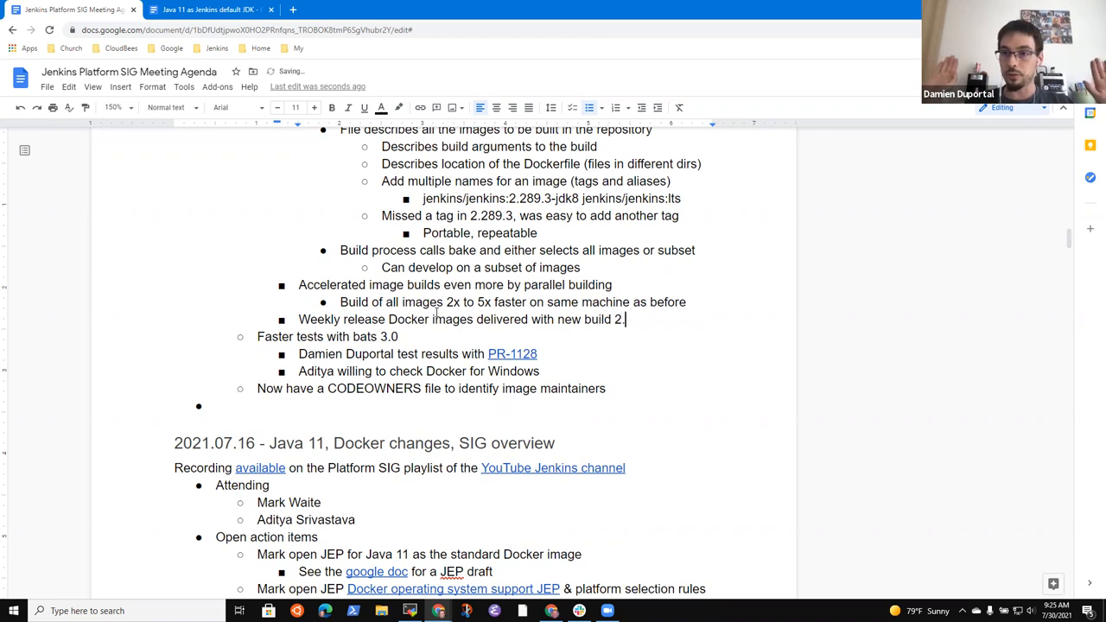
pyautogui.write('301, 2.3')
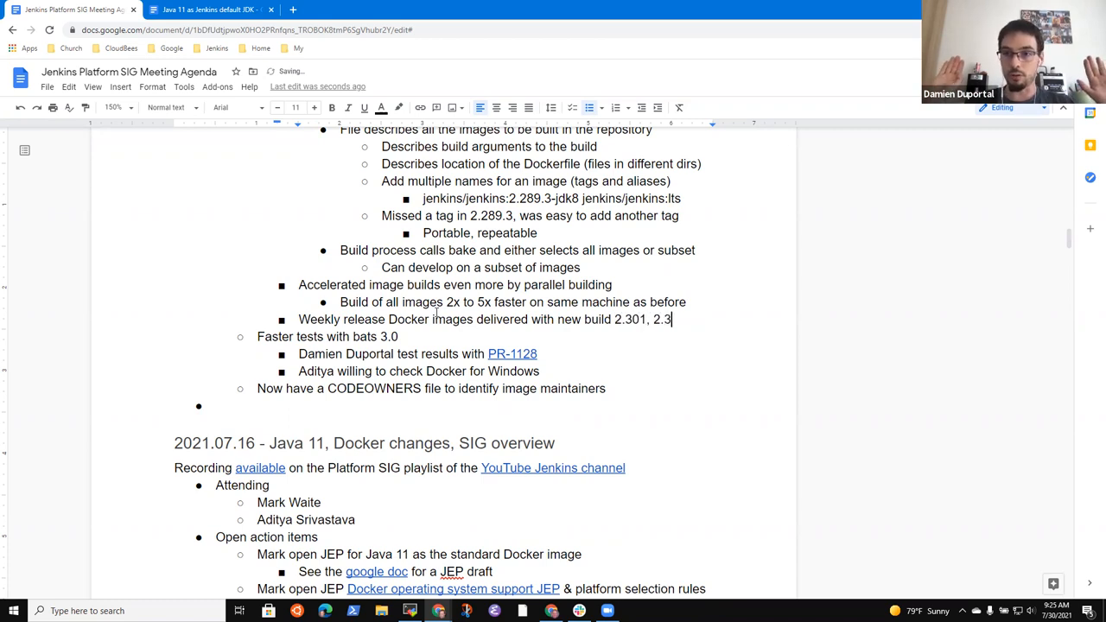
pyautogui.write('02')
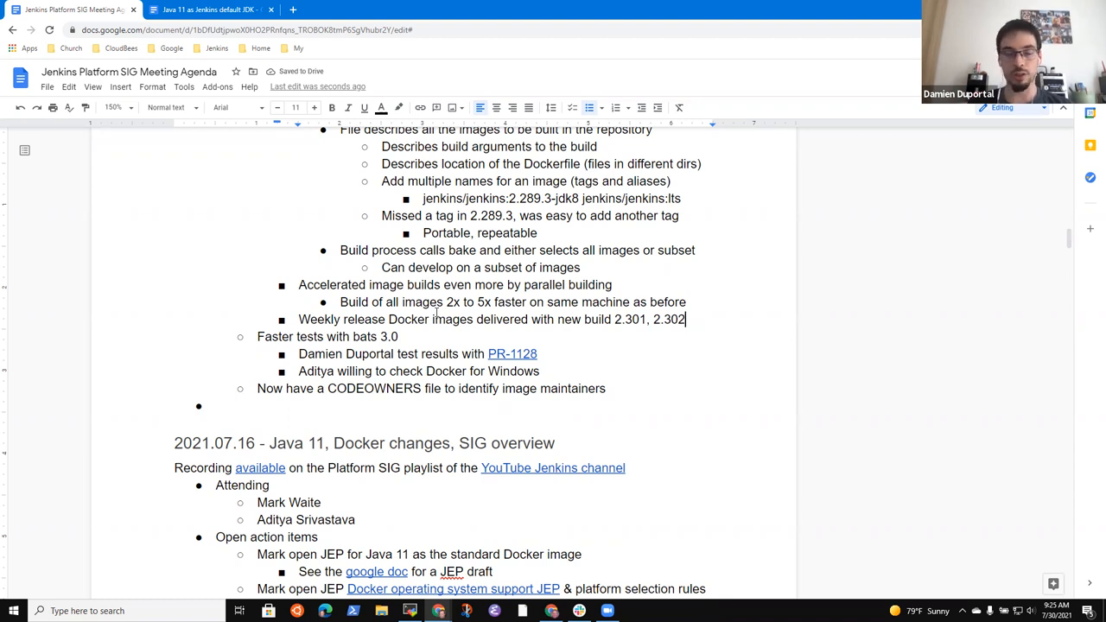
# Step: Add the note 'LTS release Docker images delivered with 2.289.3'
pyautogui.write('LTS')
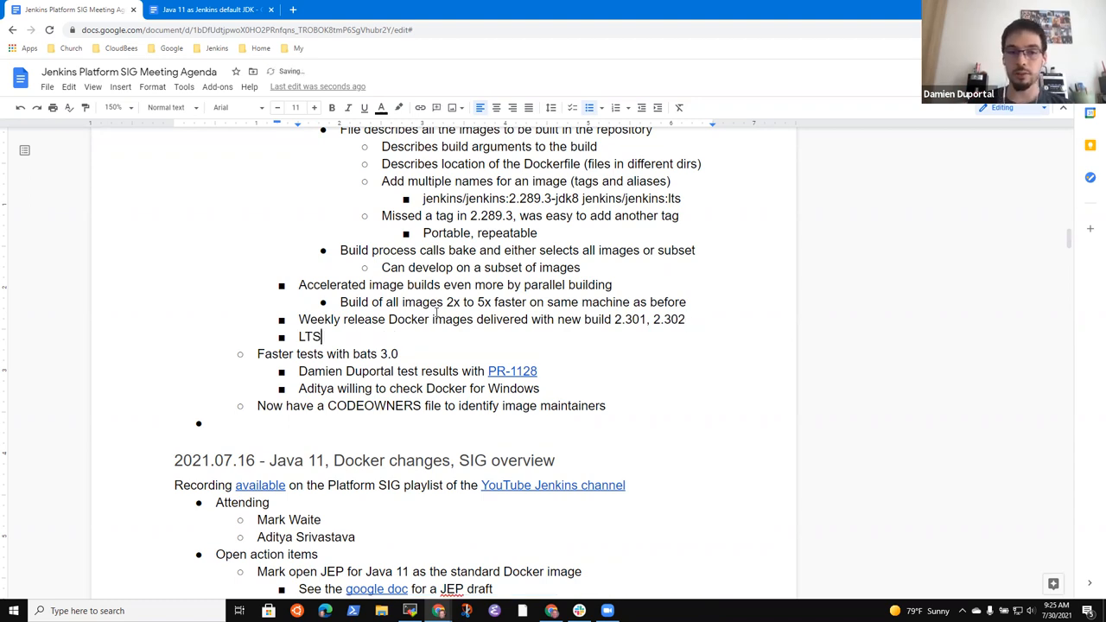
pyautogui.write('release Do')
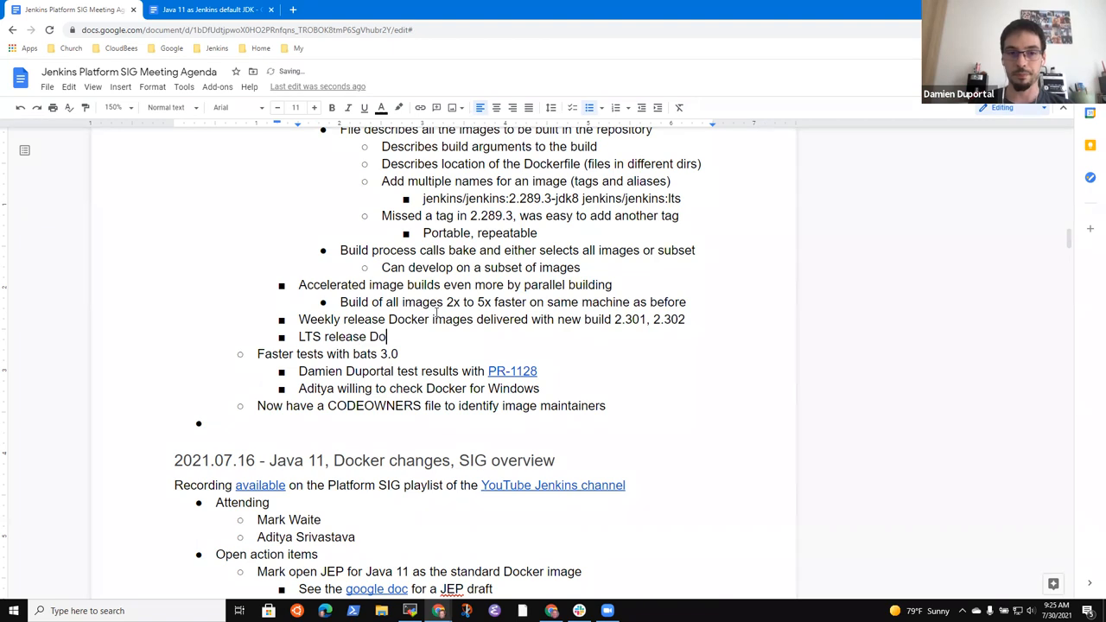
pyautogui.write('cker images')
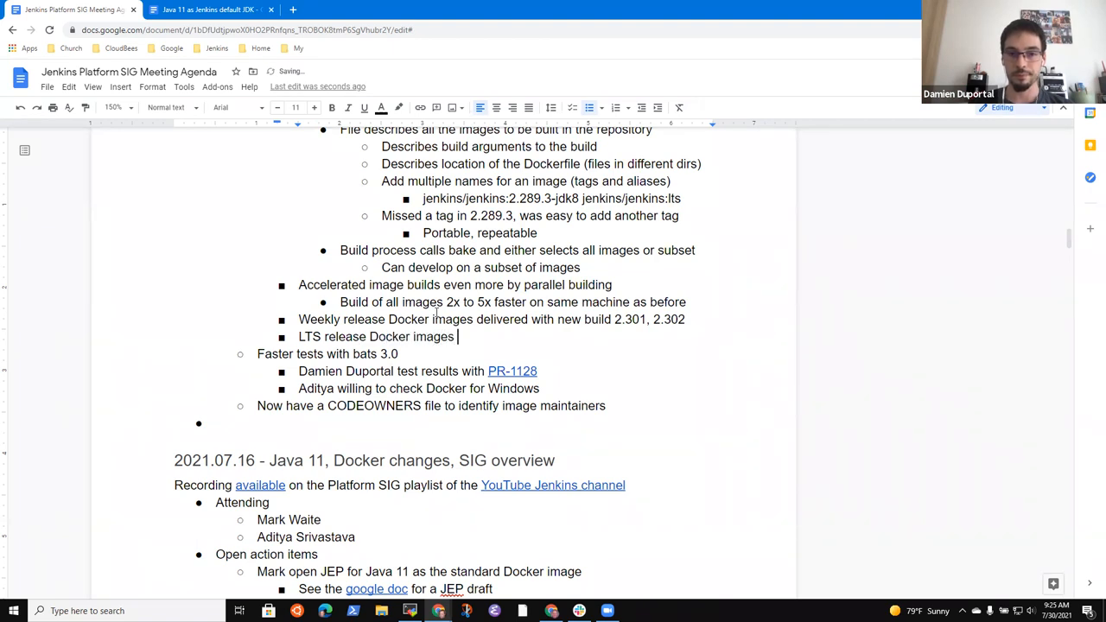
pyautogui.write('delivered with')
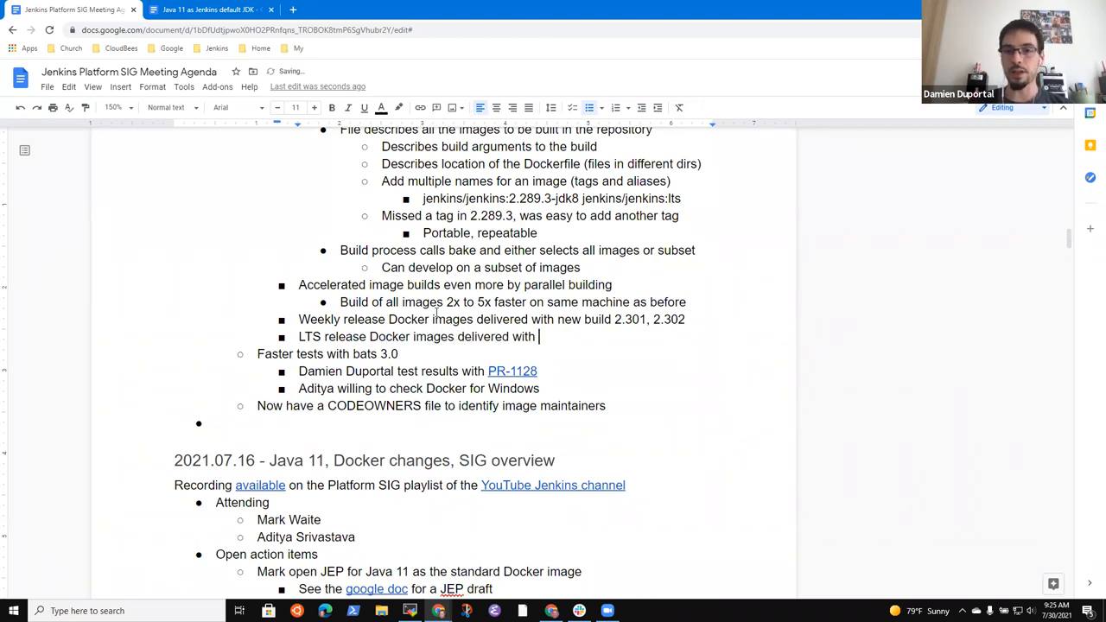
pyautogui.write('2.289.3')
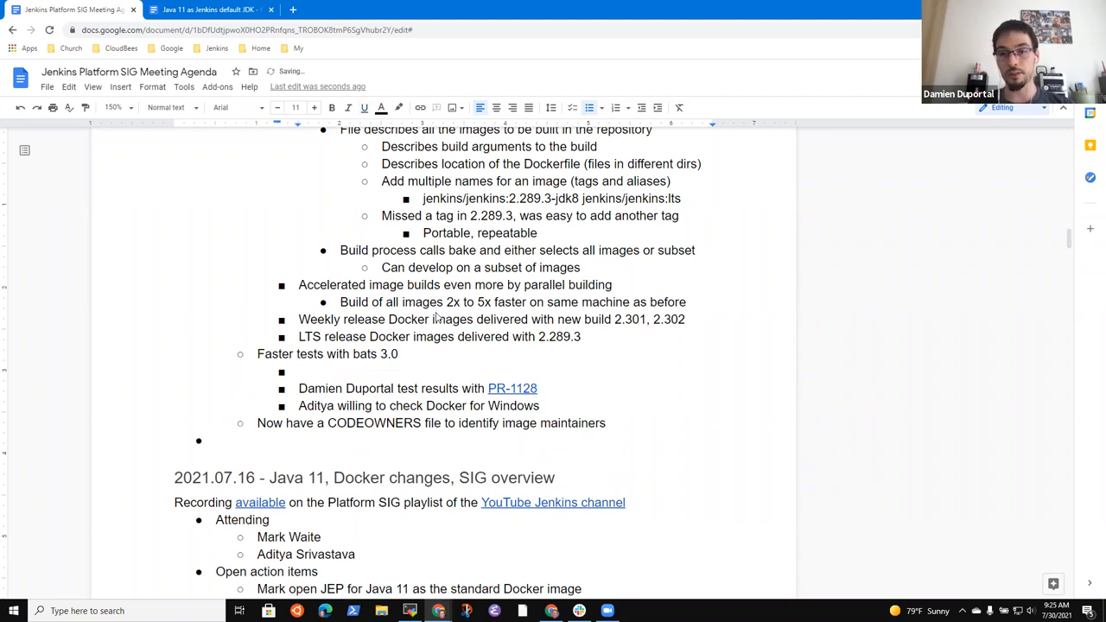
# Step: Note tests took 13-15 minutes per image, sometimes slower from caching gaps and processor speed
pyautogui.write('13-15 minutes')
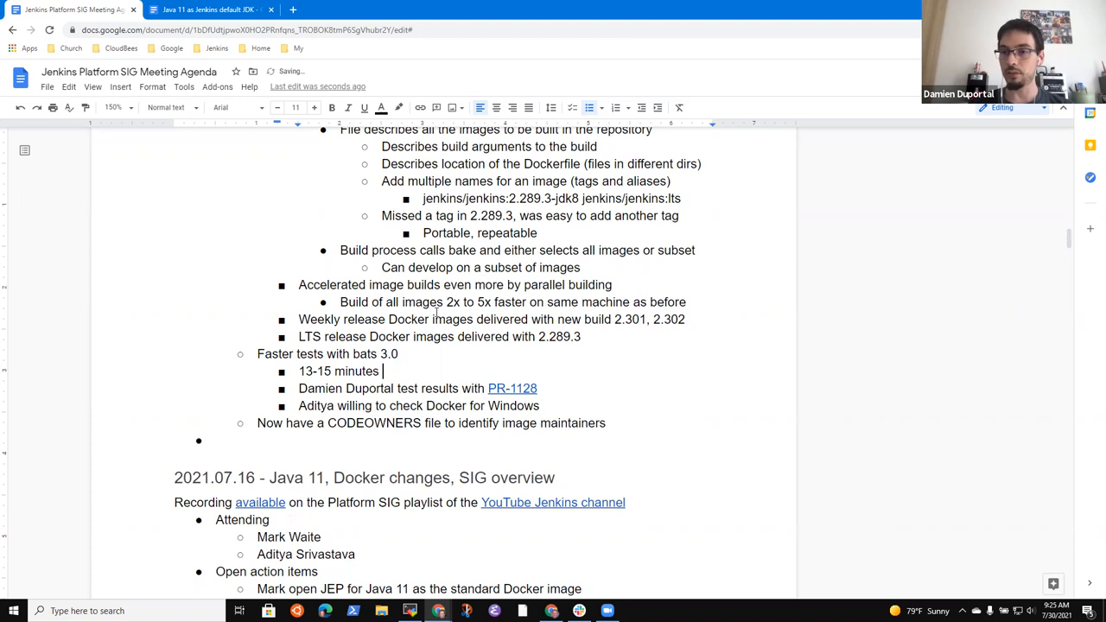
pyautogui.write('originally for e')
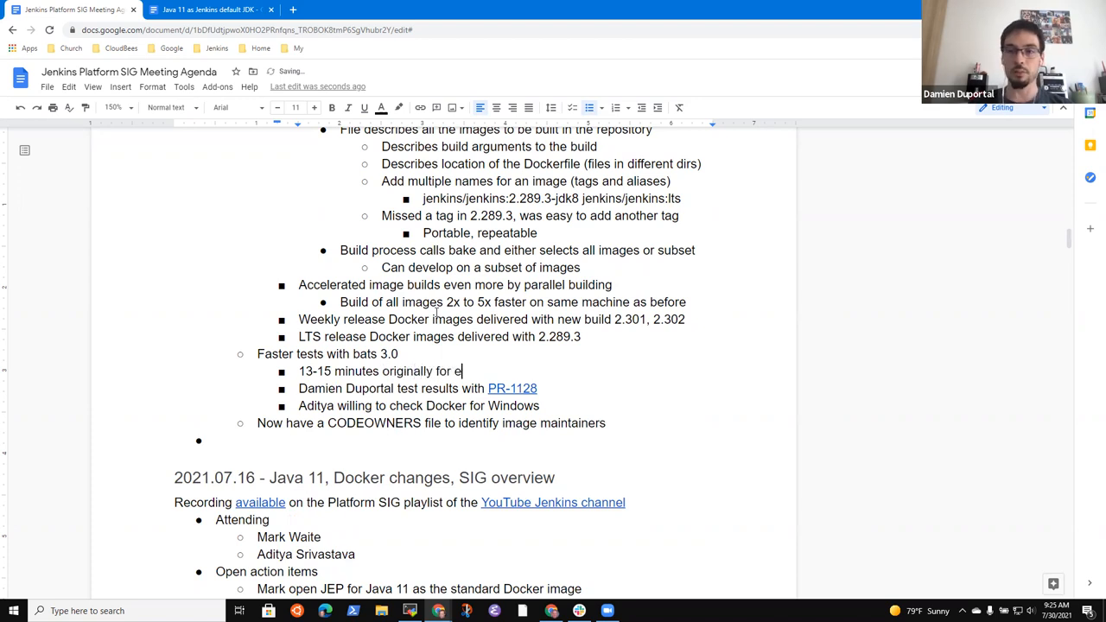
pyautogui.write('ach image,')
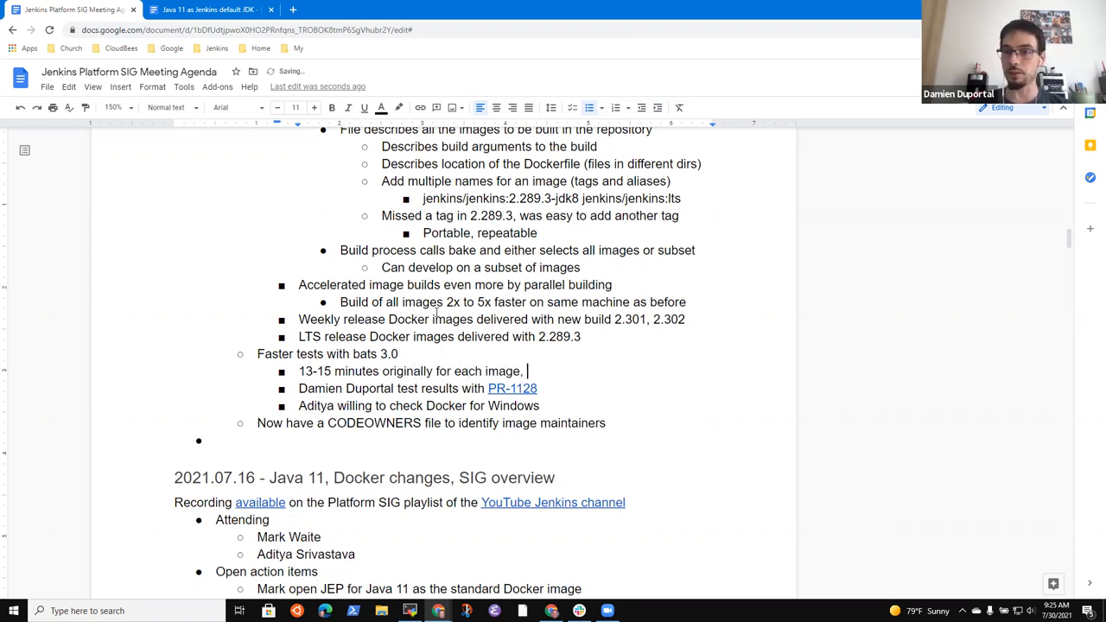
pyautogui.write('sometime')
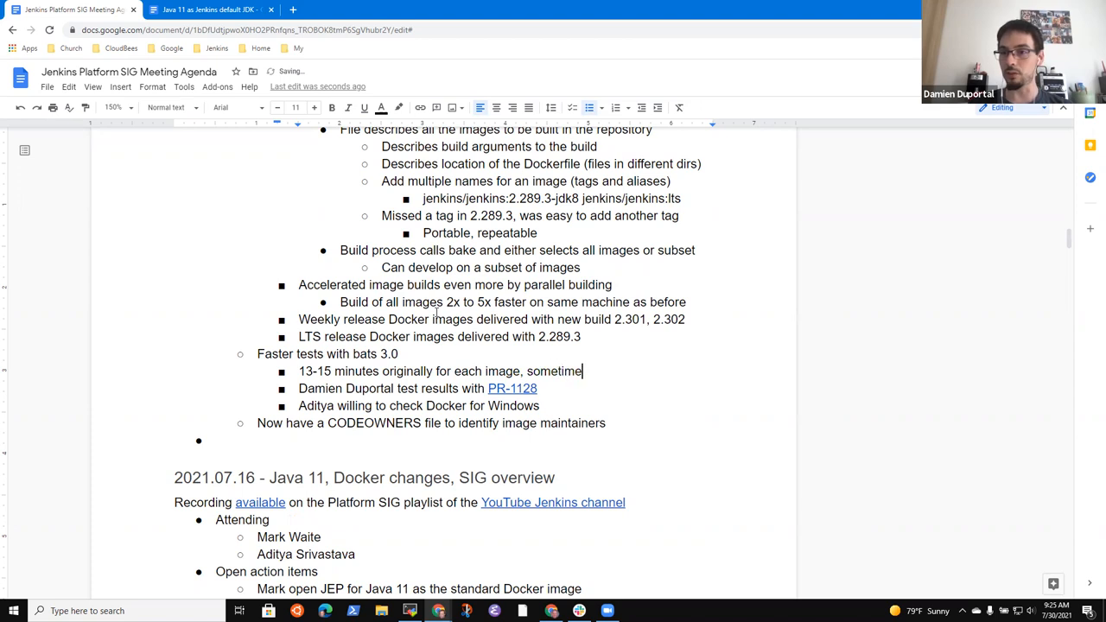
pyautogui.write('s slower due t')
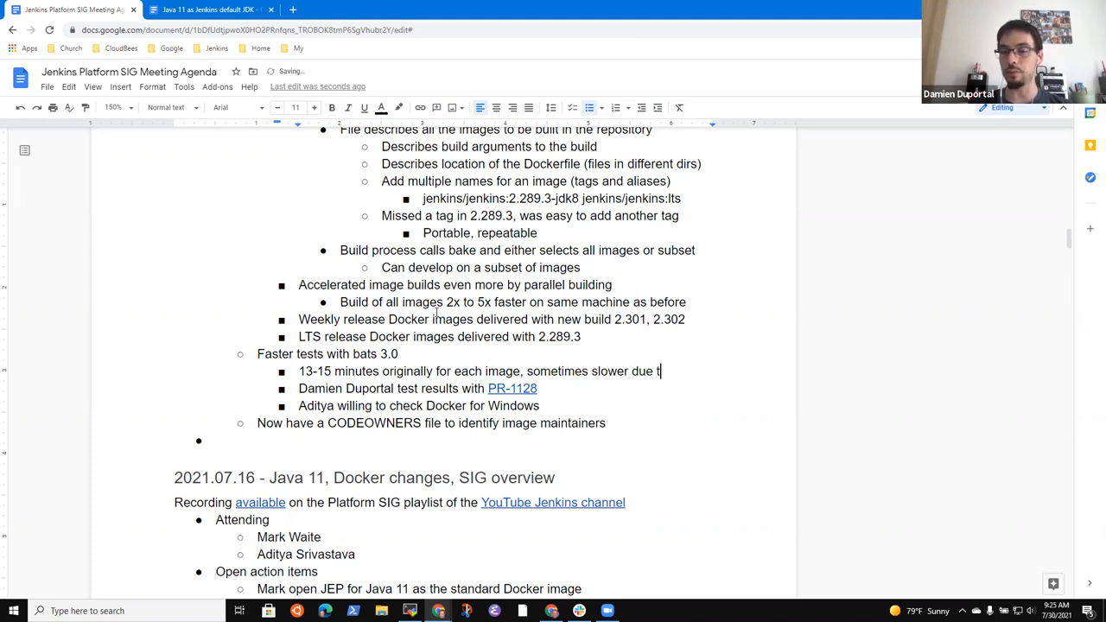
pyautogui.write('o caching')
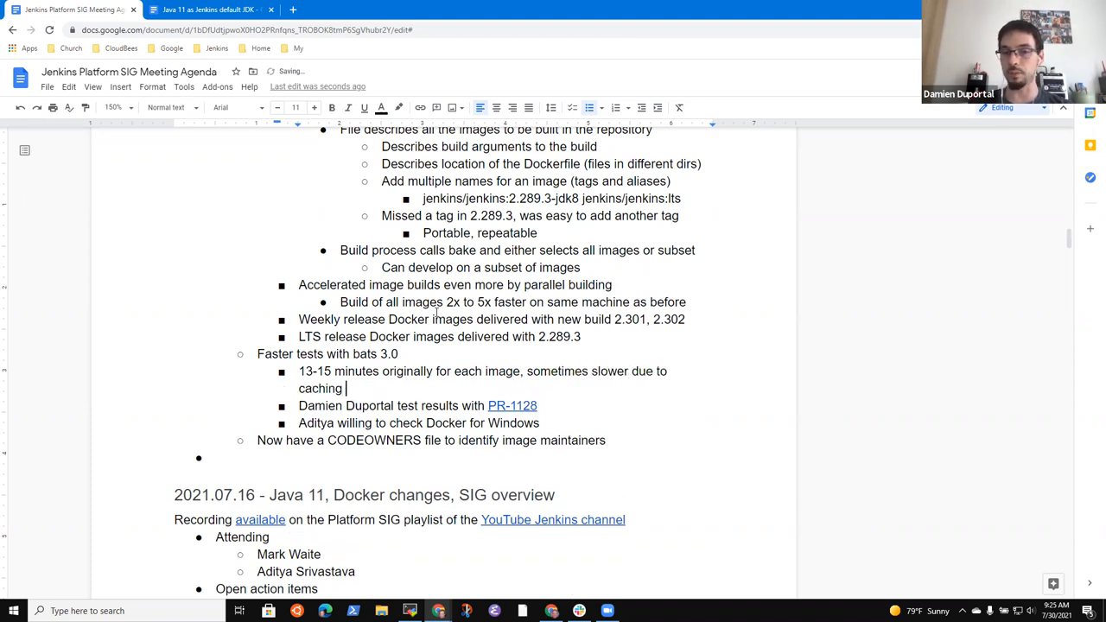
pyautogui.write('gaps or proce')
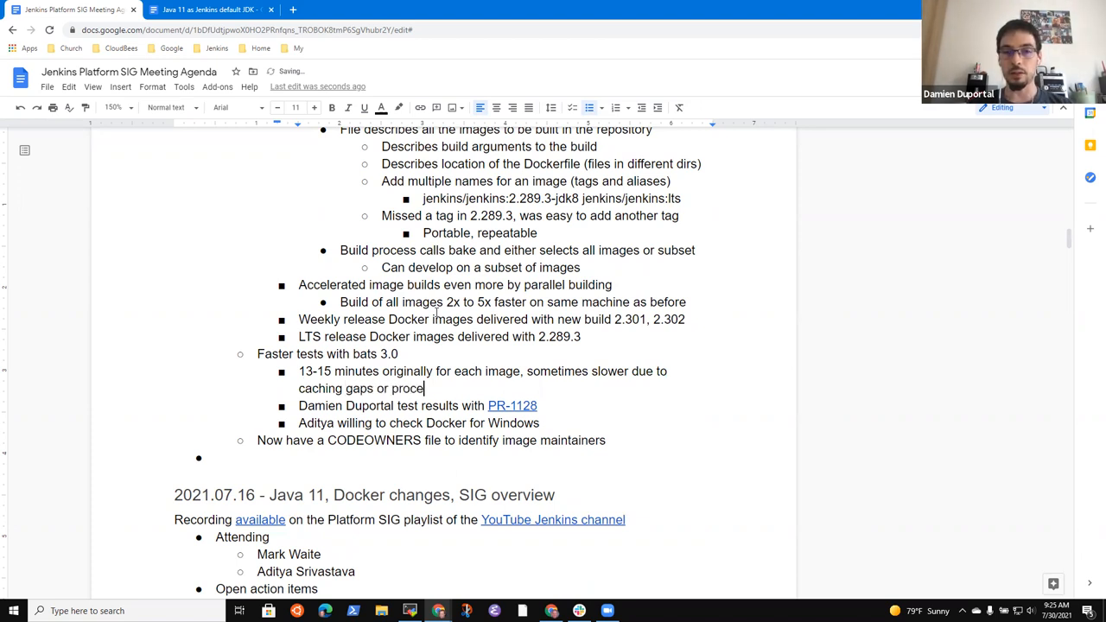
pyautogui.write('ssor speed')
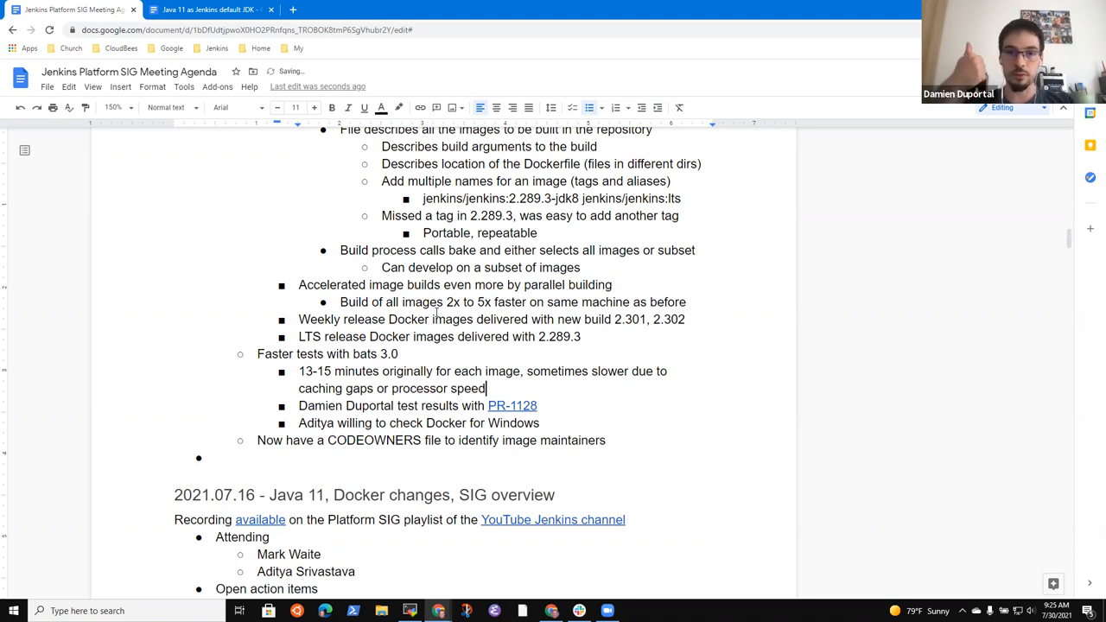
# Step: Add sub-bullets: tests used an unmaintained bats version, updated to bats 3.0
pyautogui.write('Tests wer')
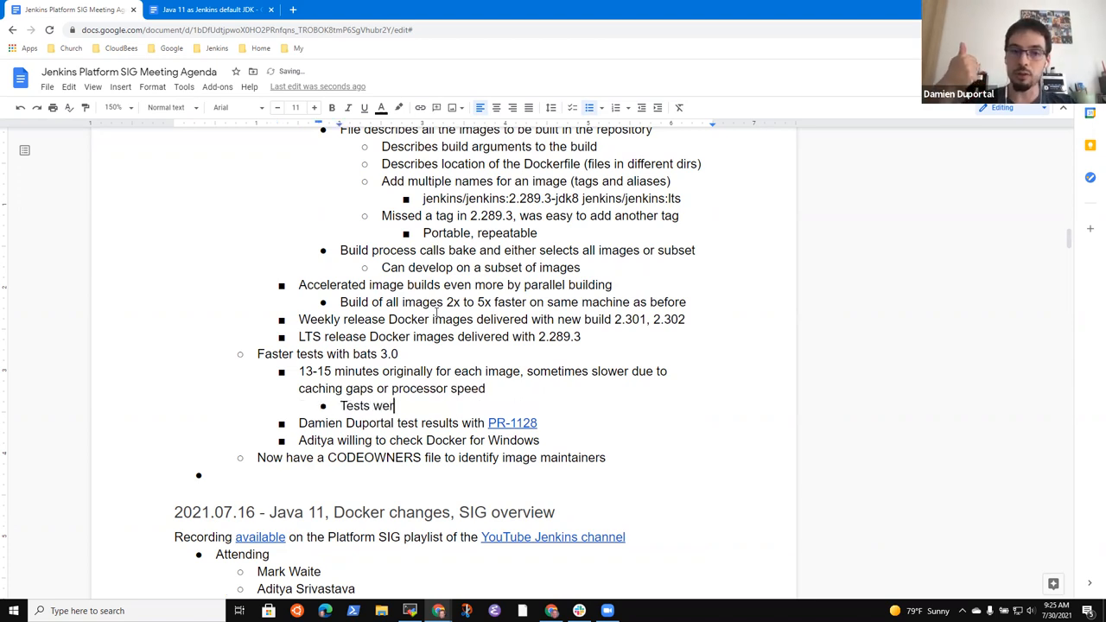
pyautogui.write('e using an')
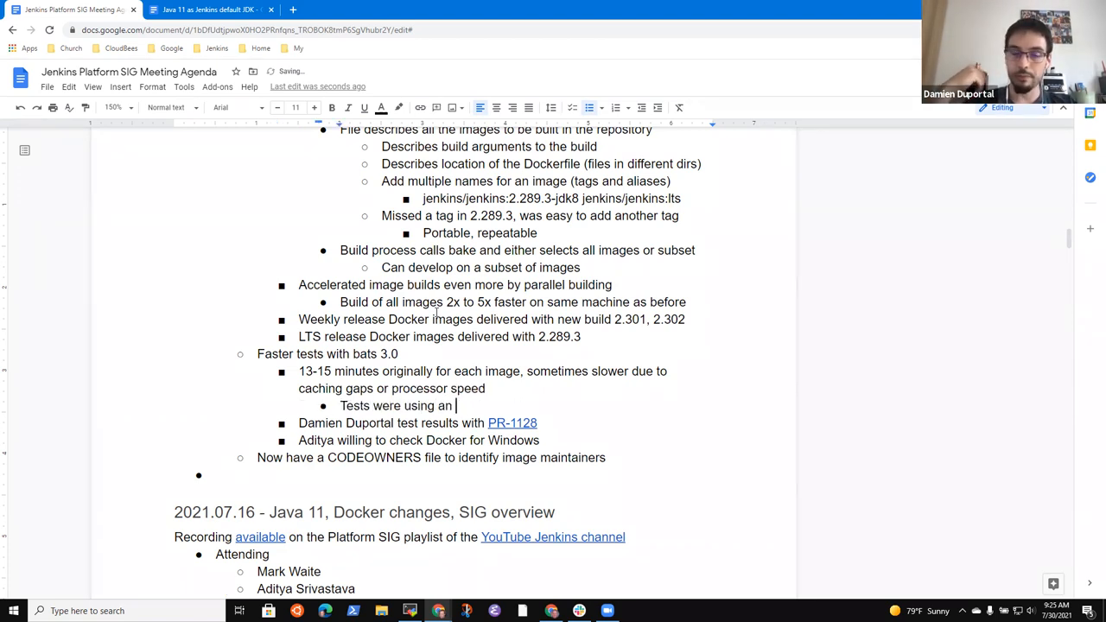
pyautogui.write('unmaintained versi')
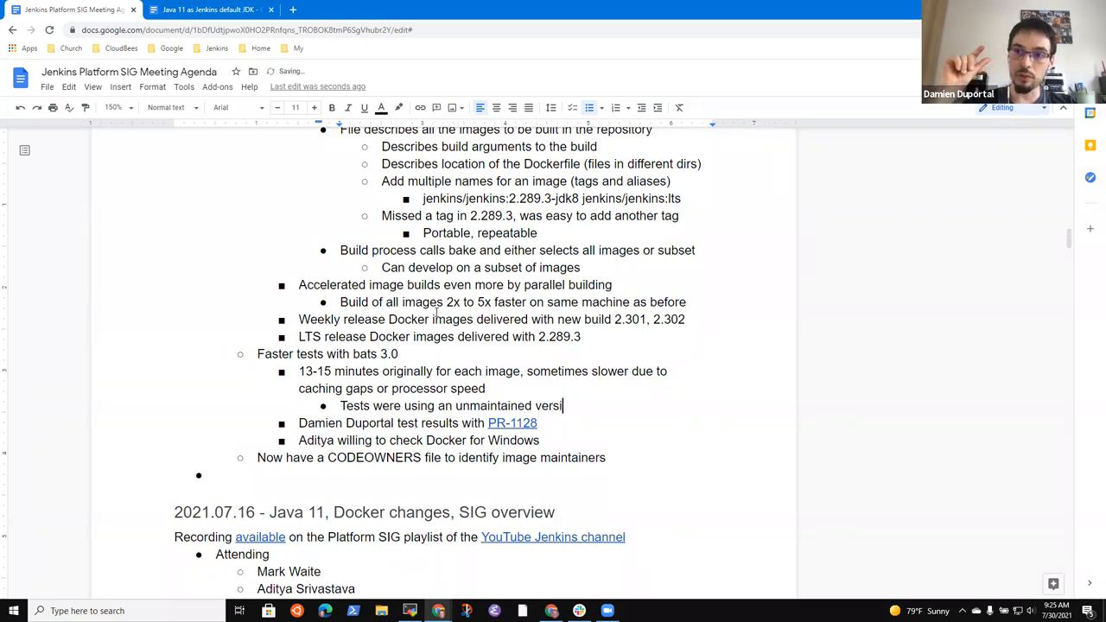
pyautogui.write('on of bats')
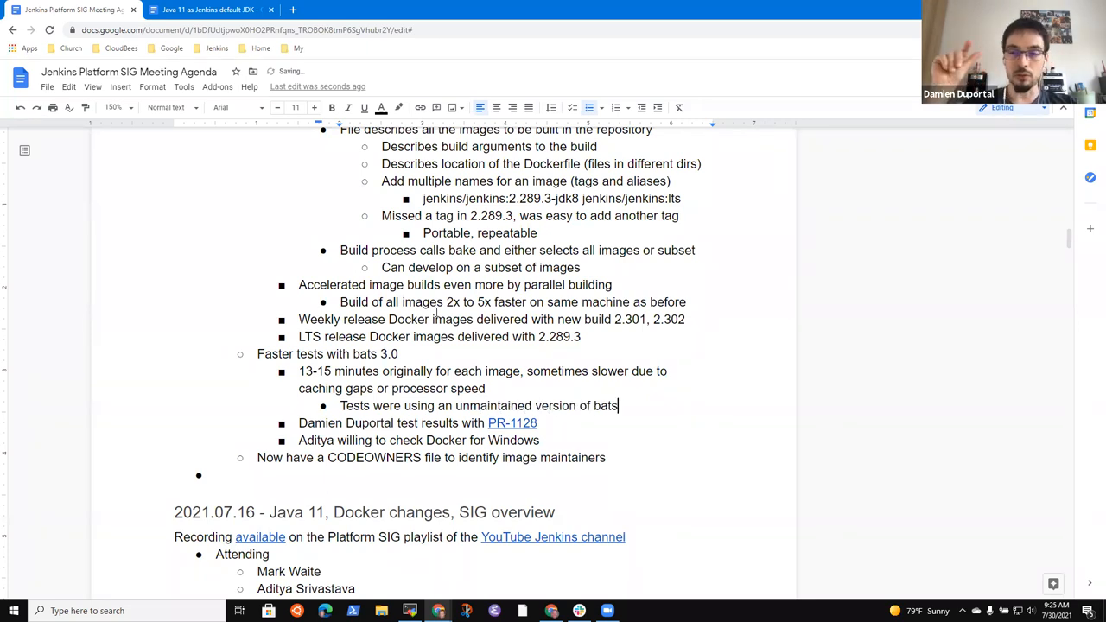
pyautogui.write('Updated to the')
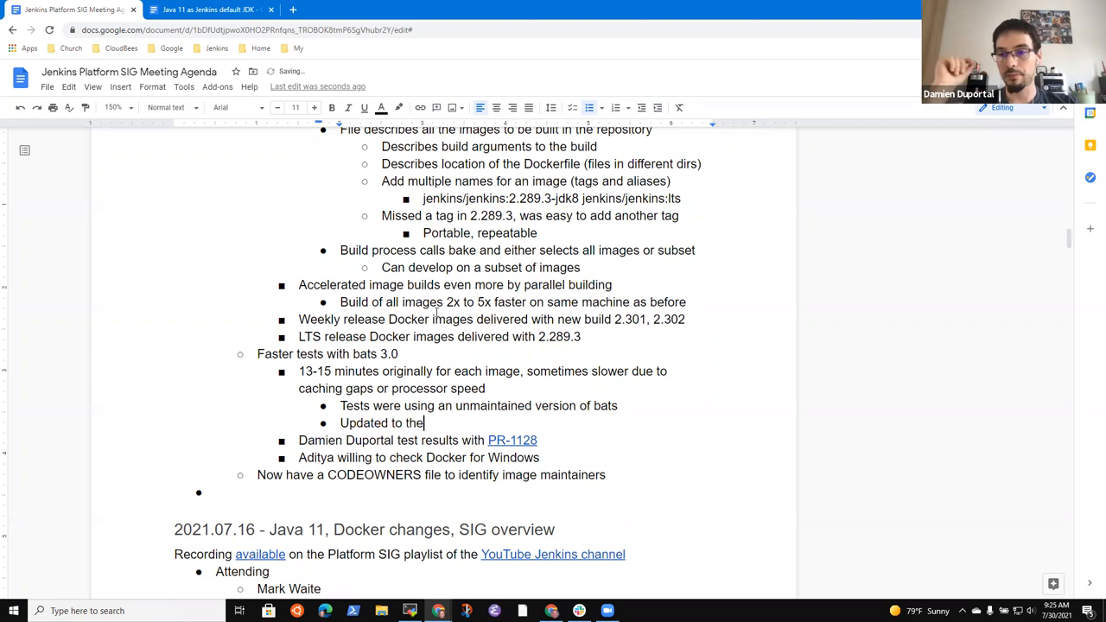
pyautogui.write('new release,')
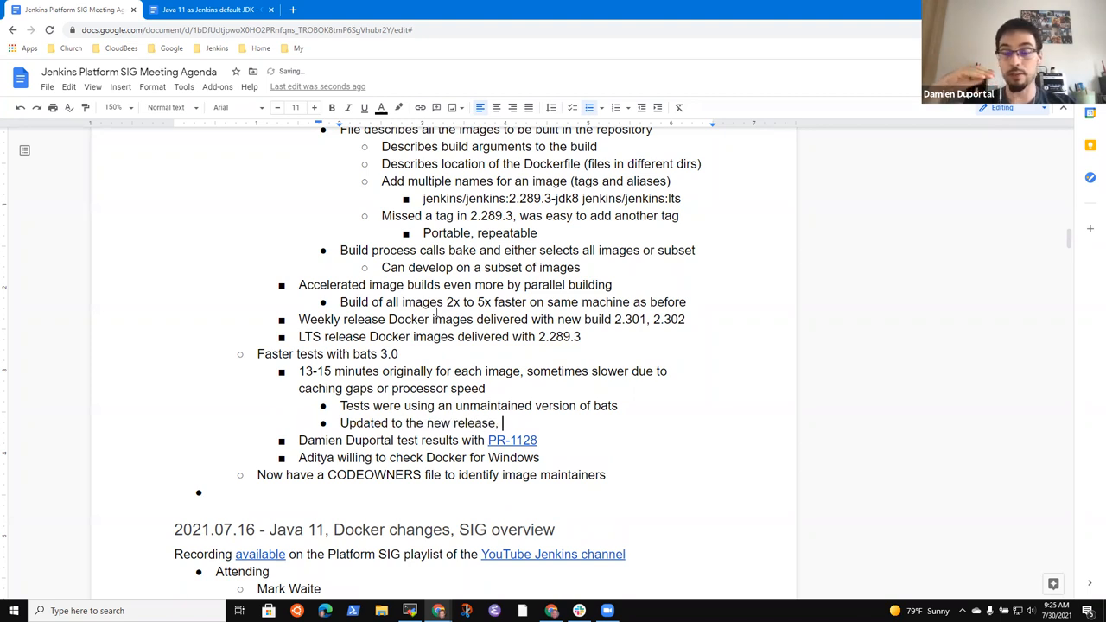
pyautogui.write('bats 3.0')
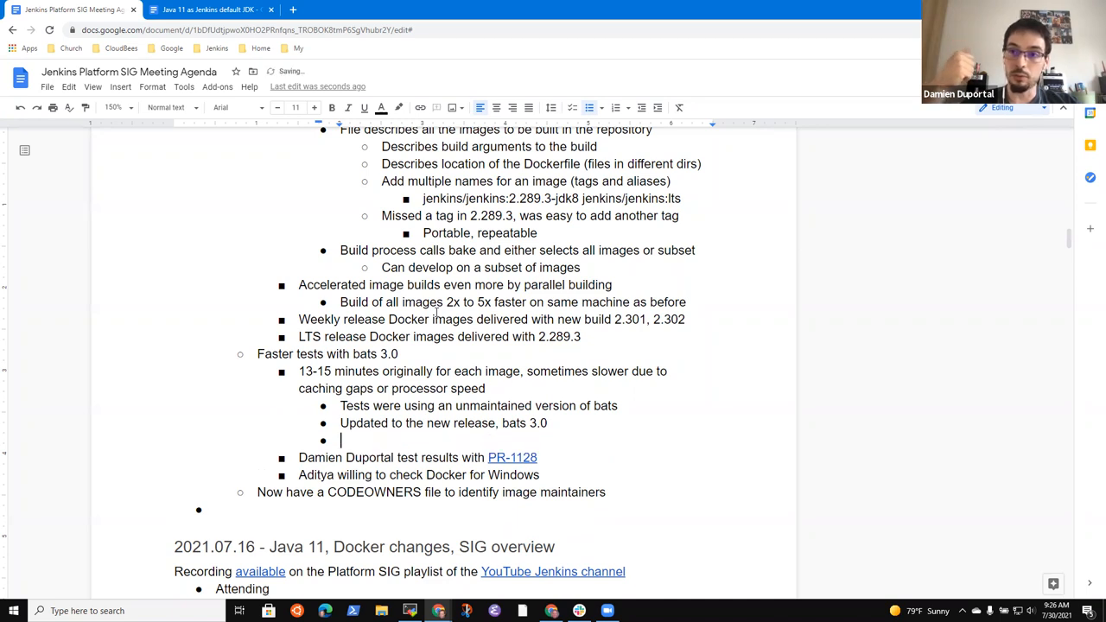
# Step: Note bats runs tests in parallel by file or by test, with a script option
pyautogui.write('Bats can run tests in parallel')
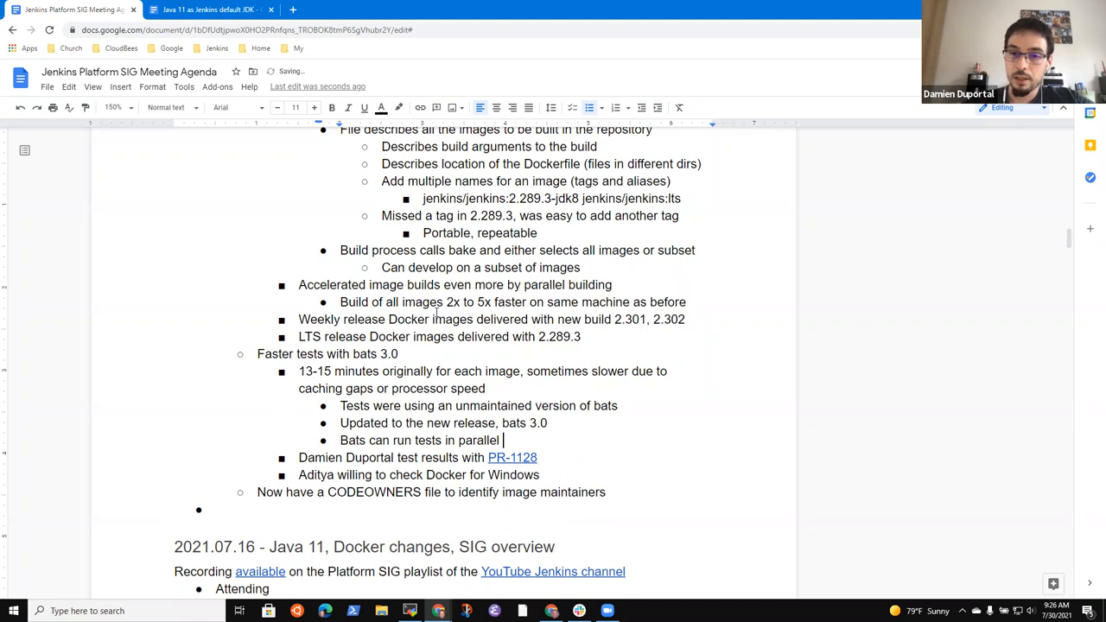
pyautogui.write('by file or by single')
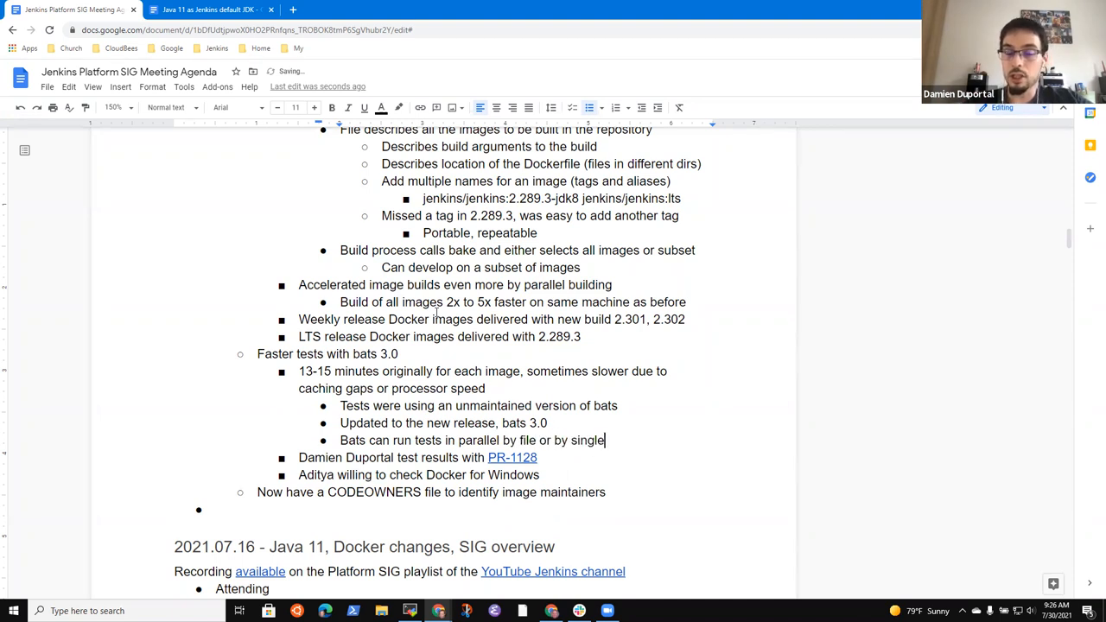
pyautogui.write('test')
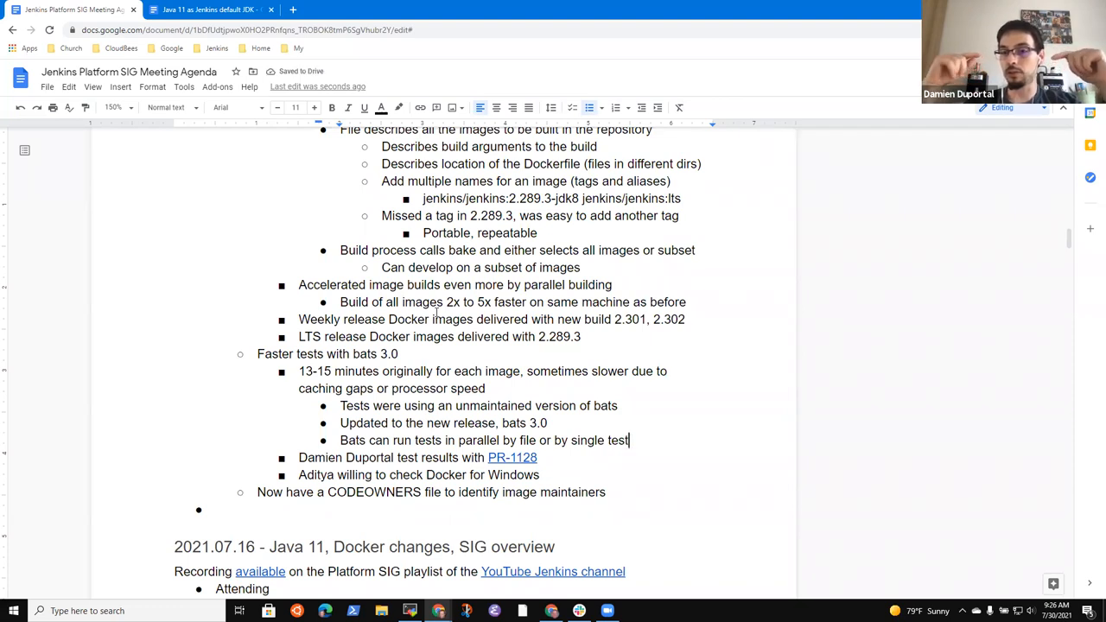
pyautogui.write('Optimize the shell sc')
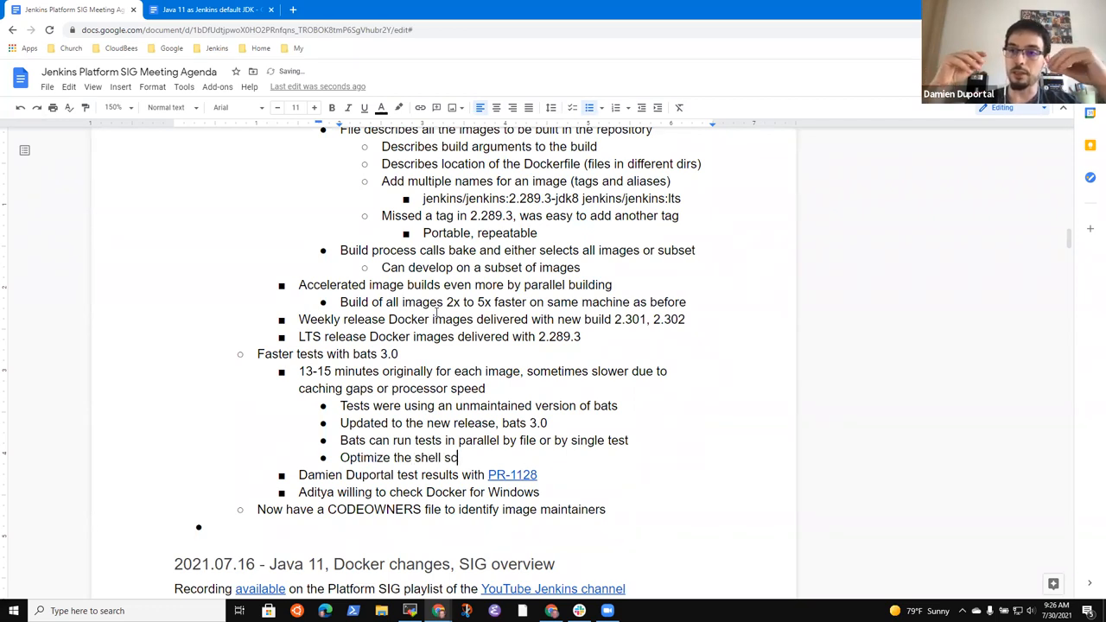
pyautogui.write('ript to run tests')
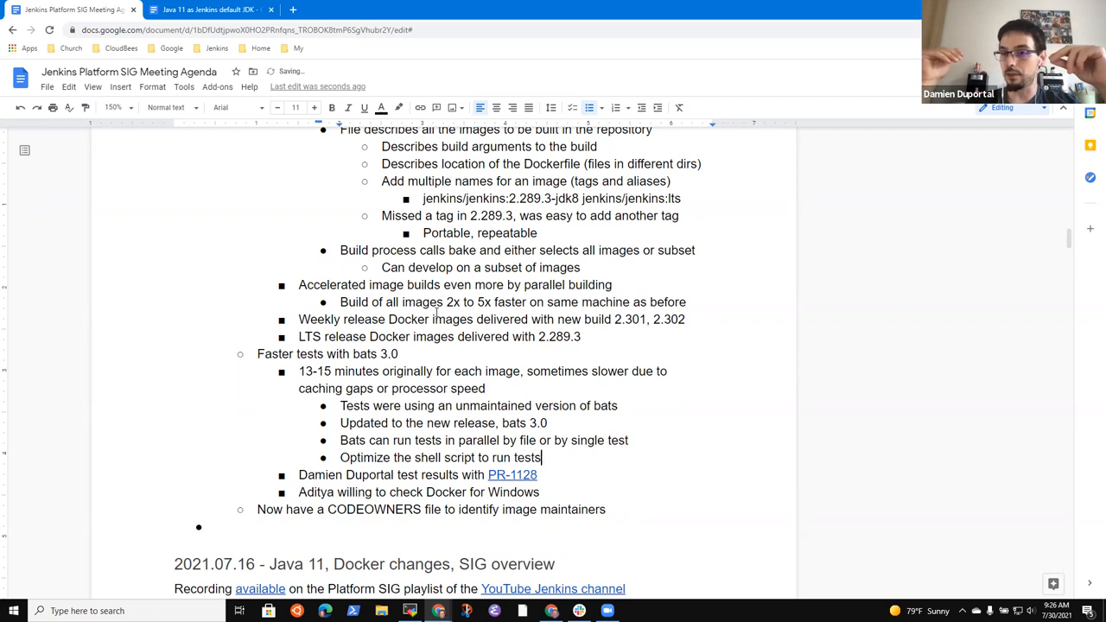
pyautogui.write('in parallel')
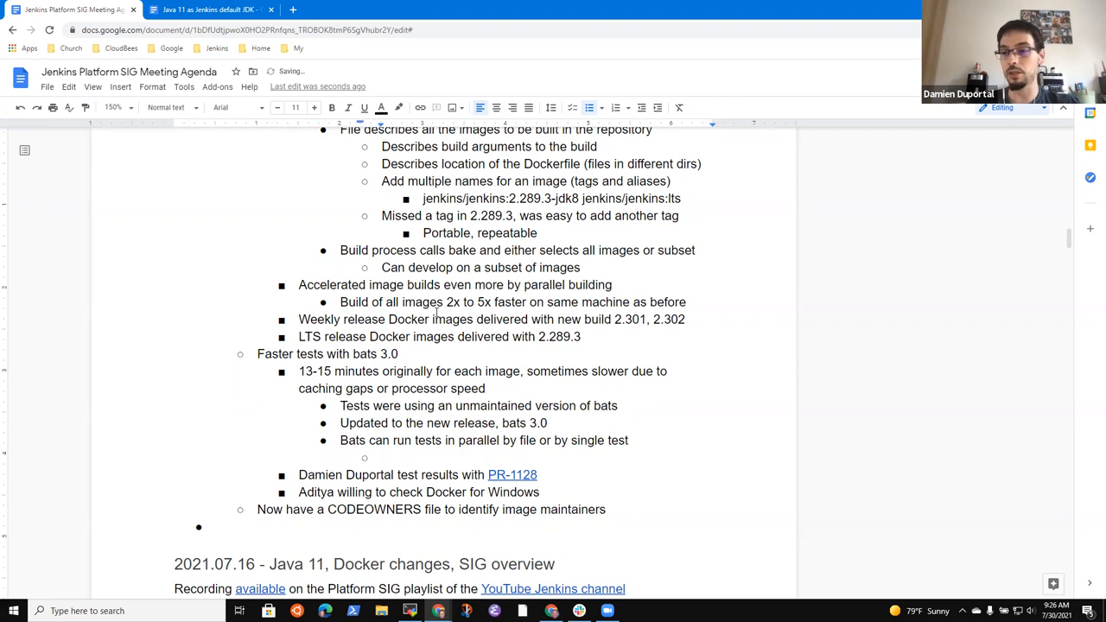
# Step: Note that GNU parallel is needed on the build machine, else the Makefile runs tests sequentially
pyautogui.write('Needs gnu')
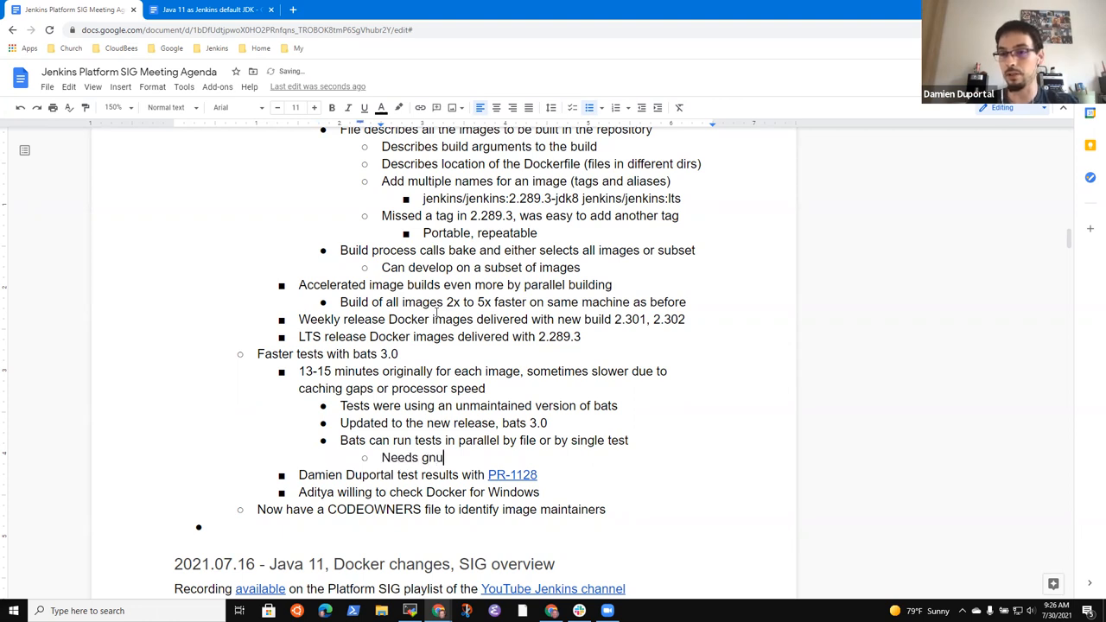
pyautogui.write('`parrallel')
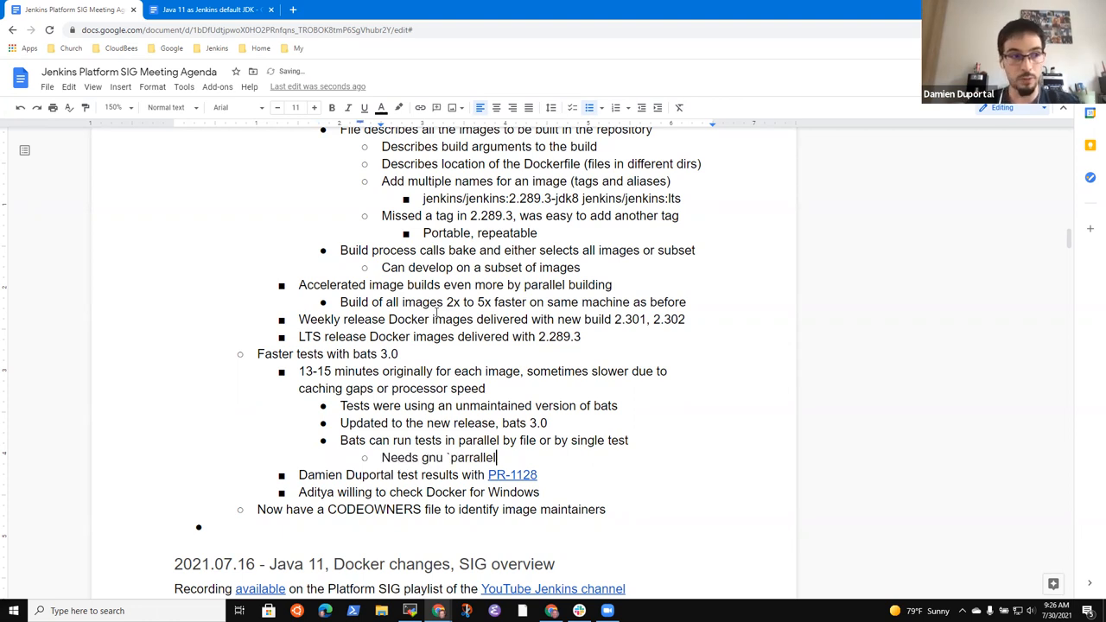
pyautogui.write('`')
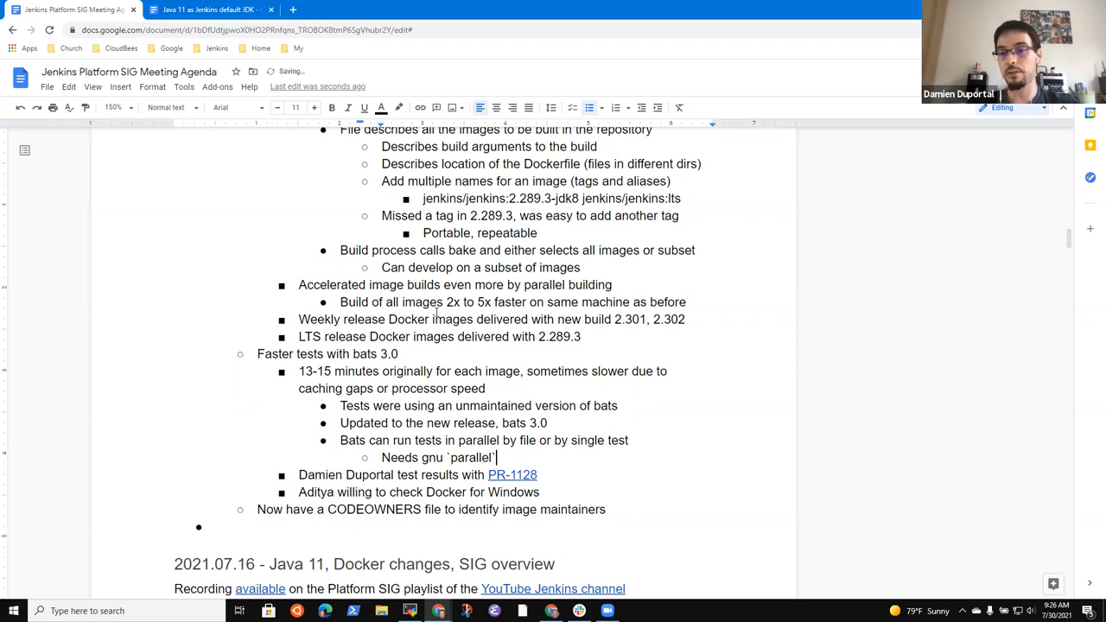
pyautogui.write('on the build agents')
pyautogui.write('Tuned')
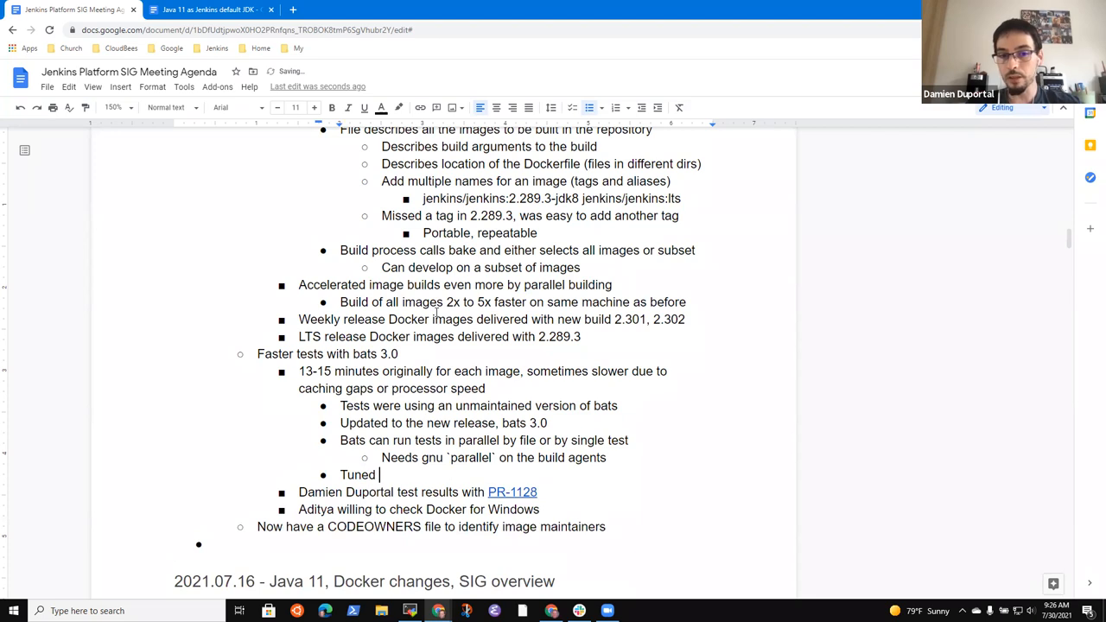
pyautogui.write('Makefil')
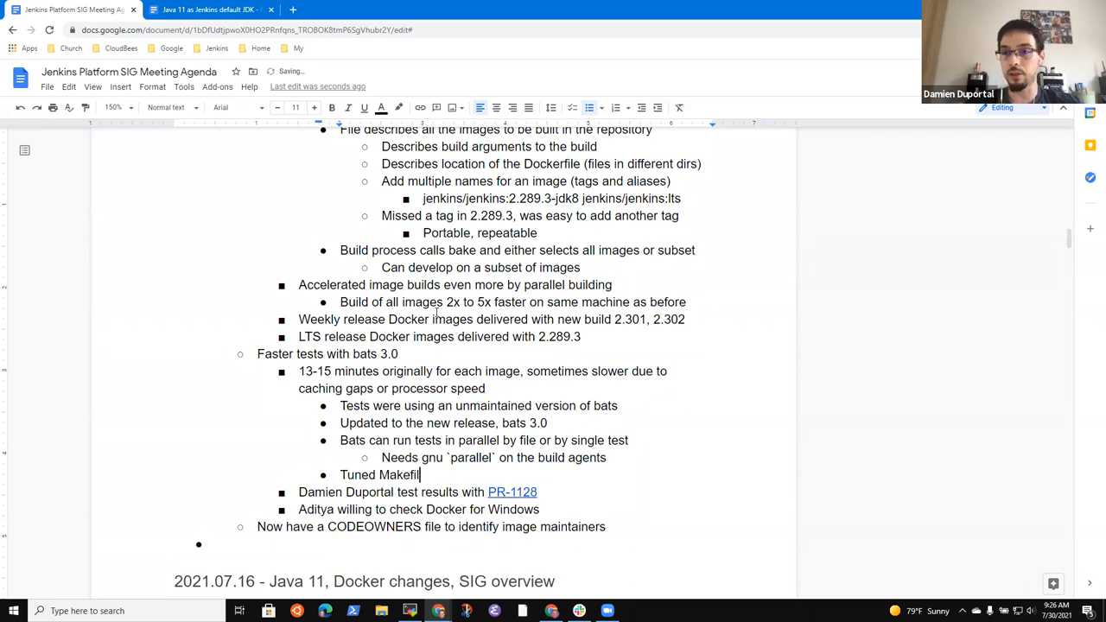
pyautogui.write('that if parallel')
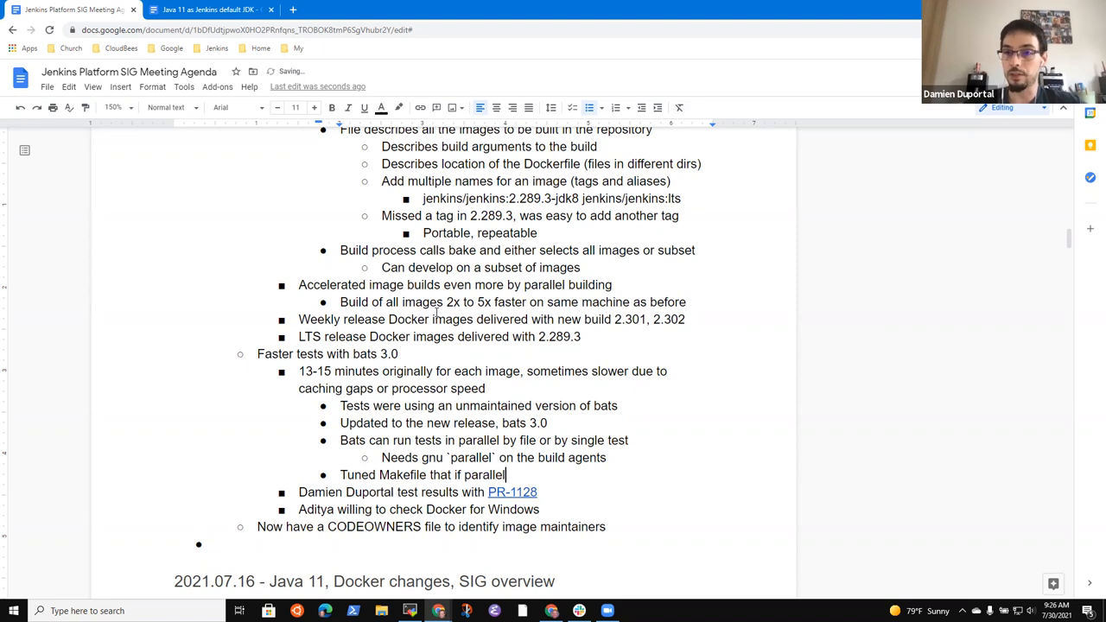
pyautogui.write('is not avail')
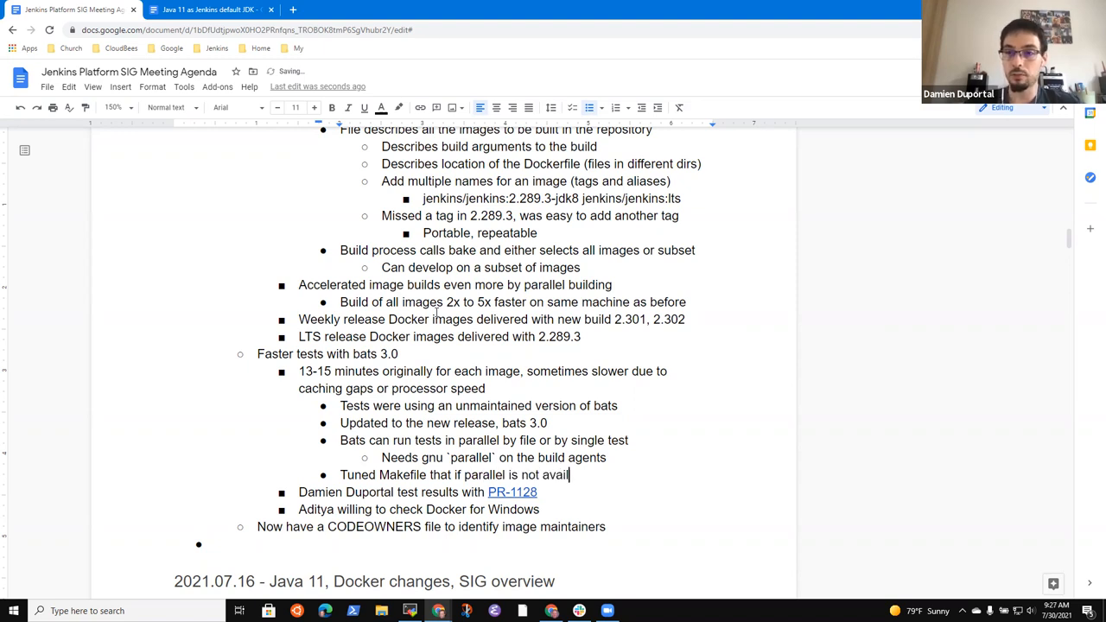
pyautogui.write('ab')
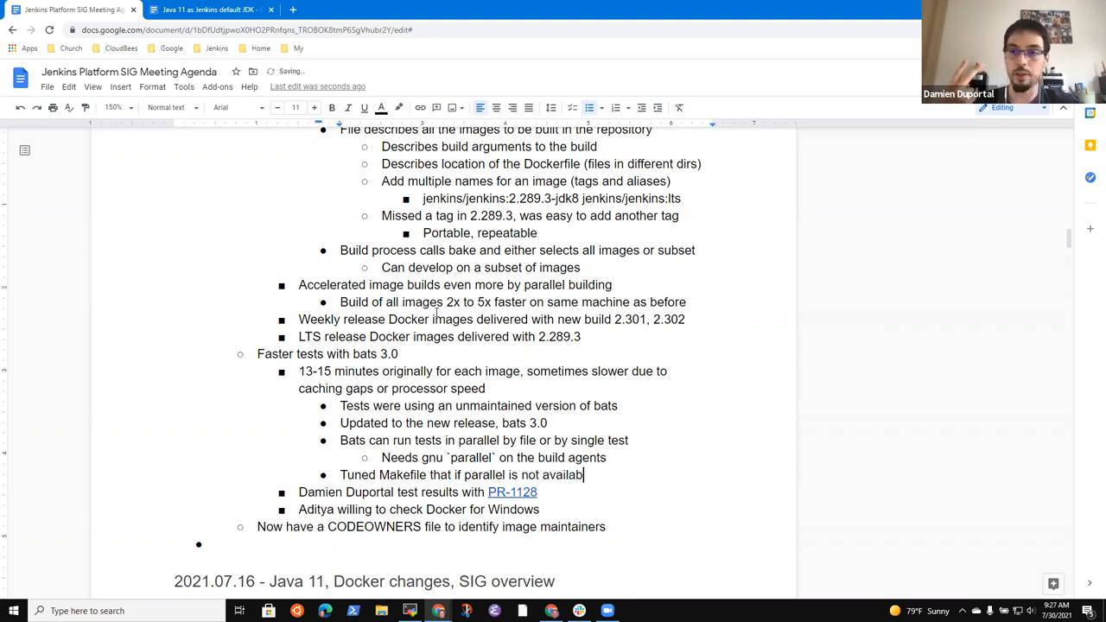
pyautogui.write('e, ruin')
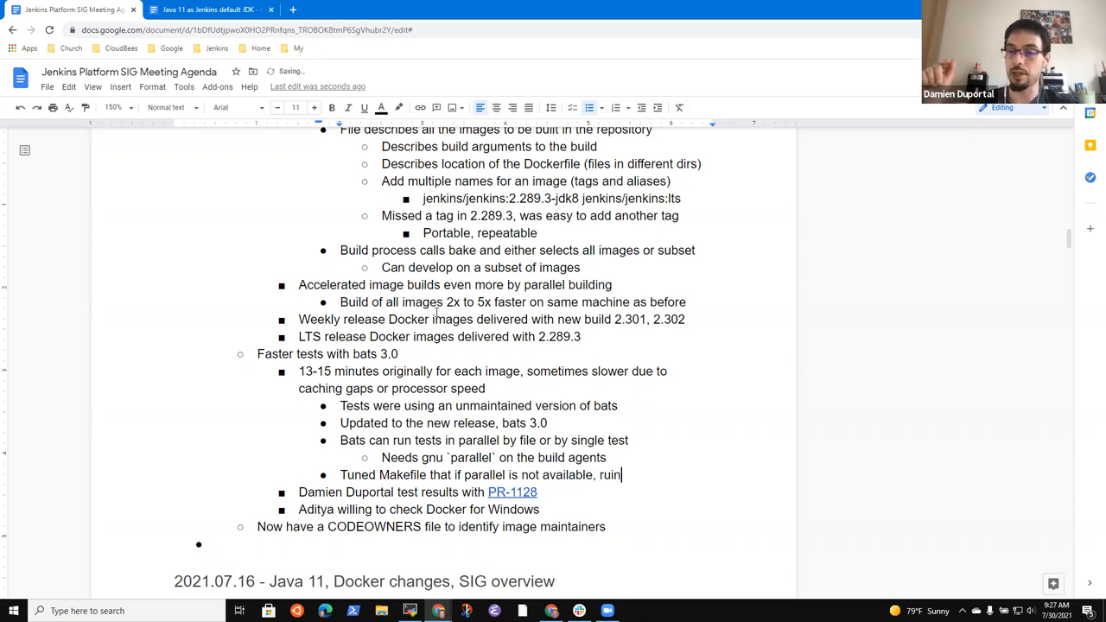
pyautogui.write('eq')
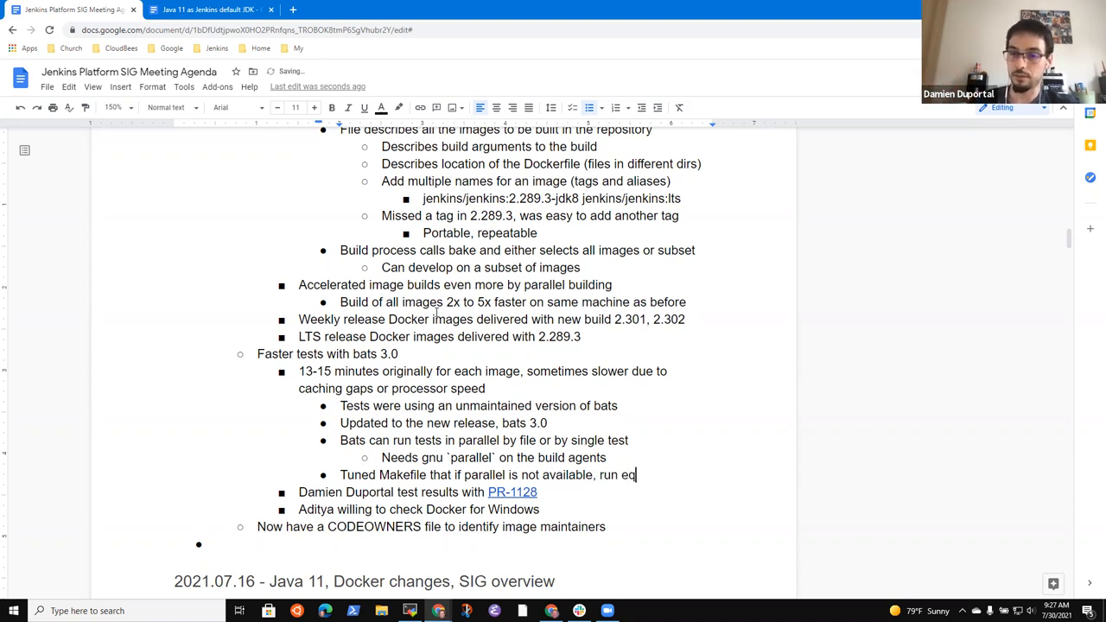
pyautogui.write('sequentu')
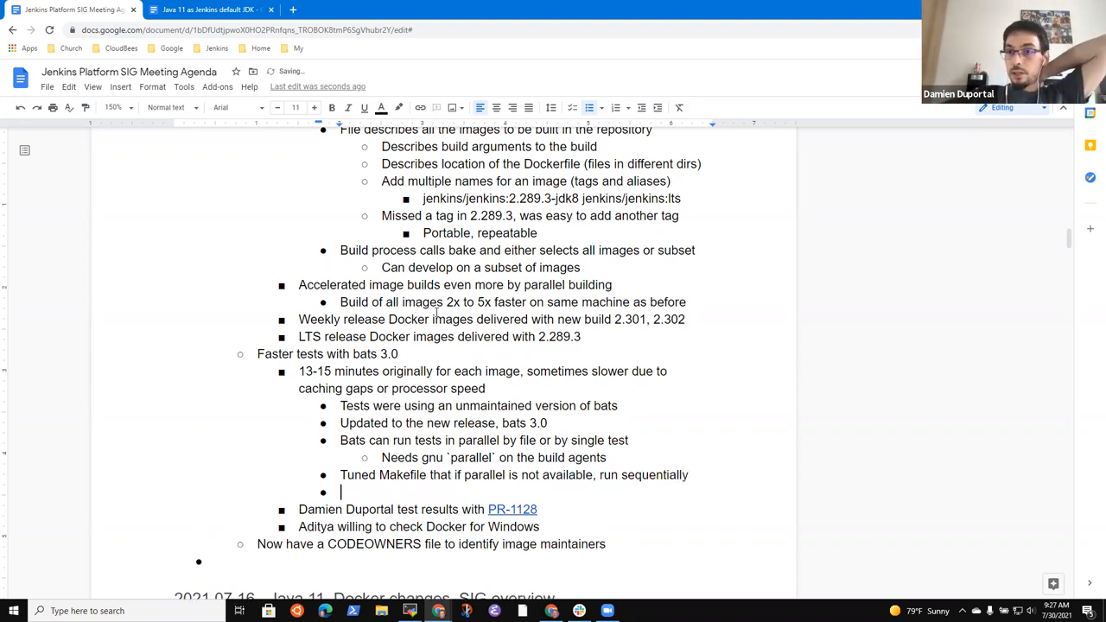
# Step: Add the bullet 'Runs 2 tests per core by default'
pyautogui.write('Runs 2')
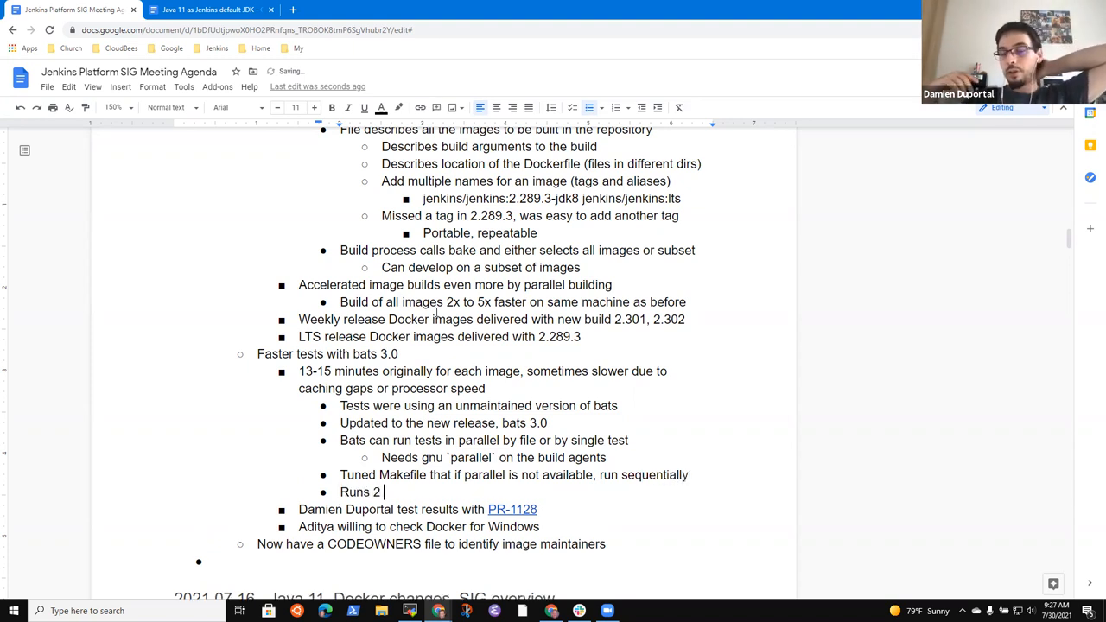
pyautogui.write('tests per')
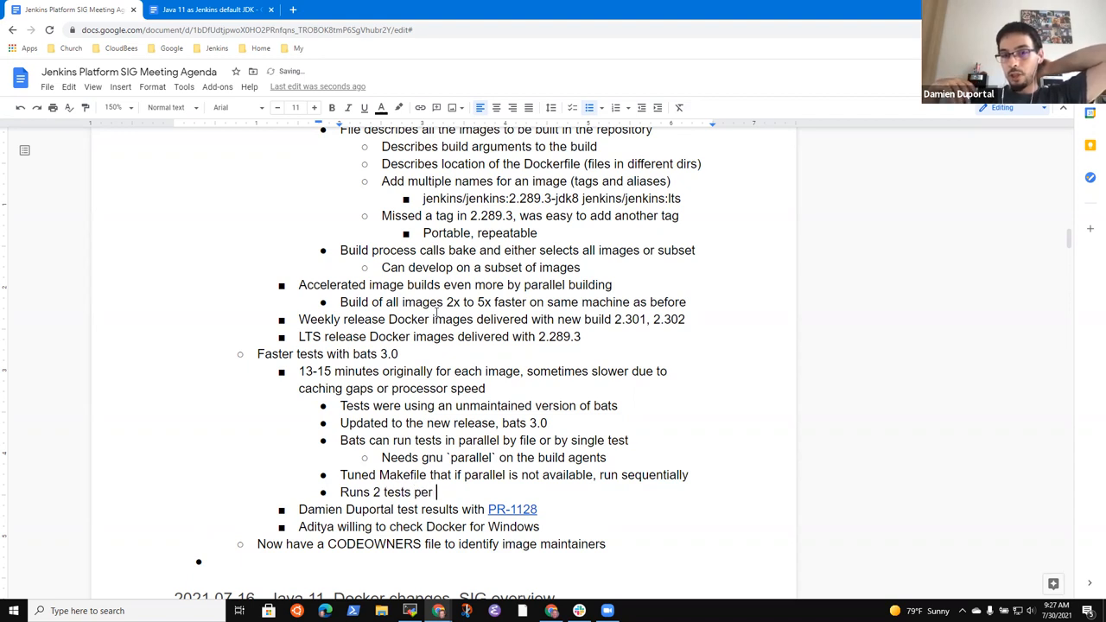
pyautogui.write('core')
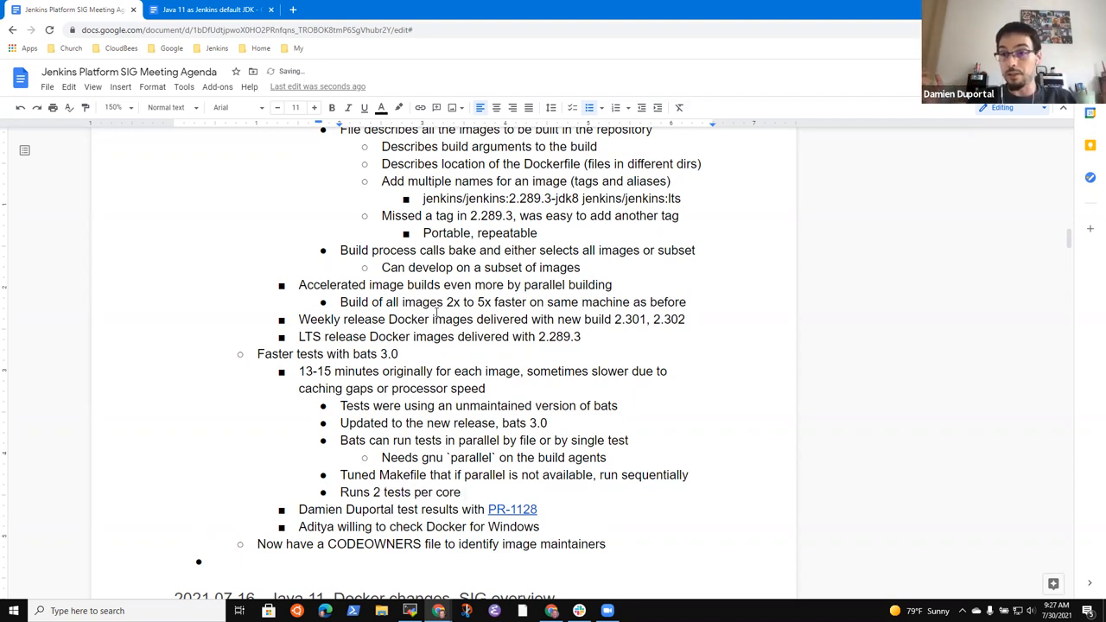
pyautogui.write('by')
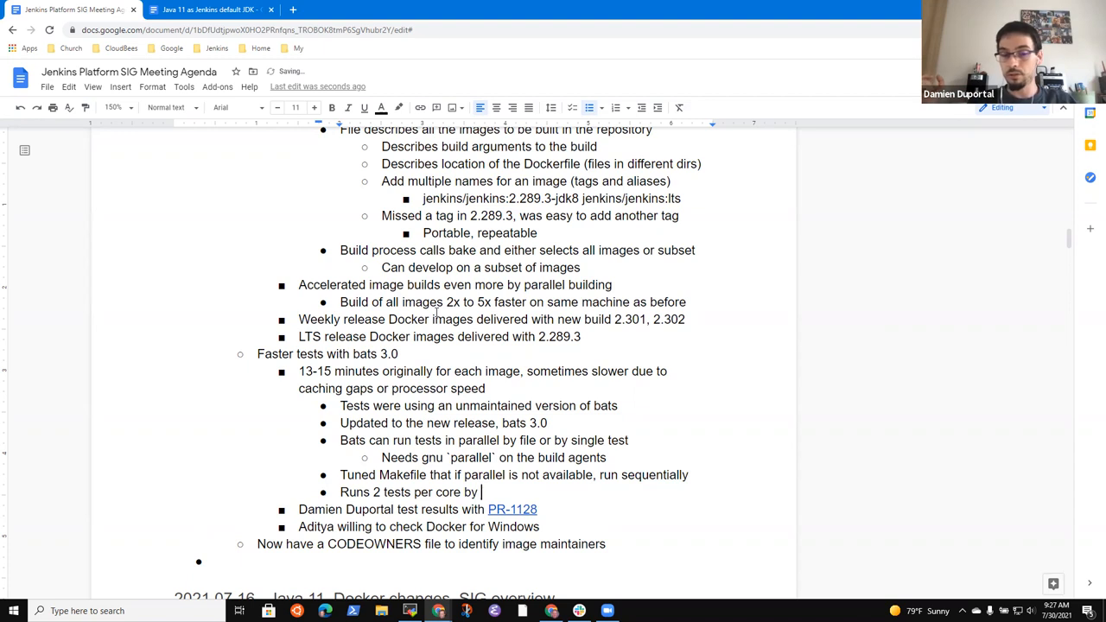
pyautogui.write('defa')
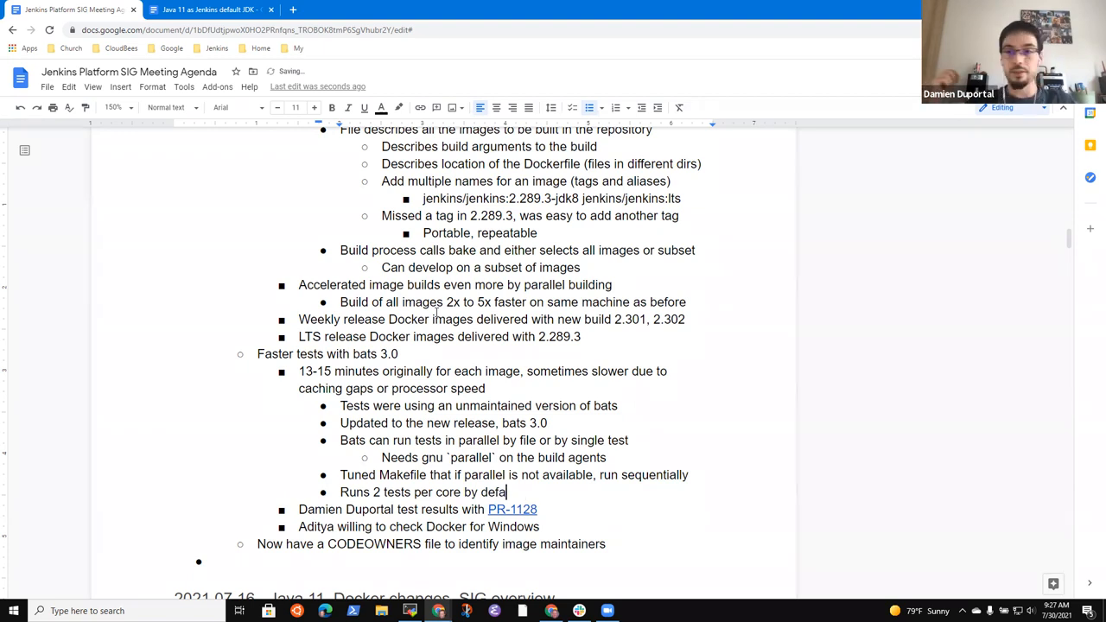
pyautogui.write('ult')
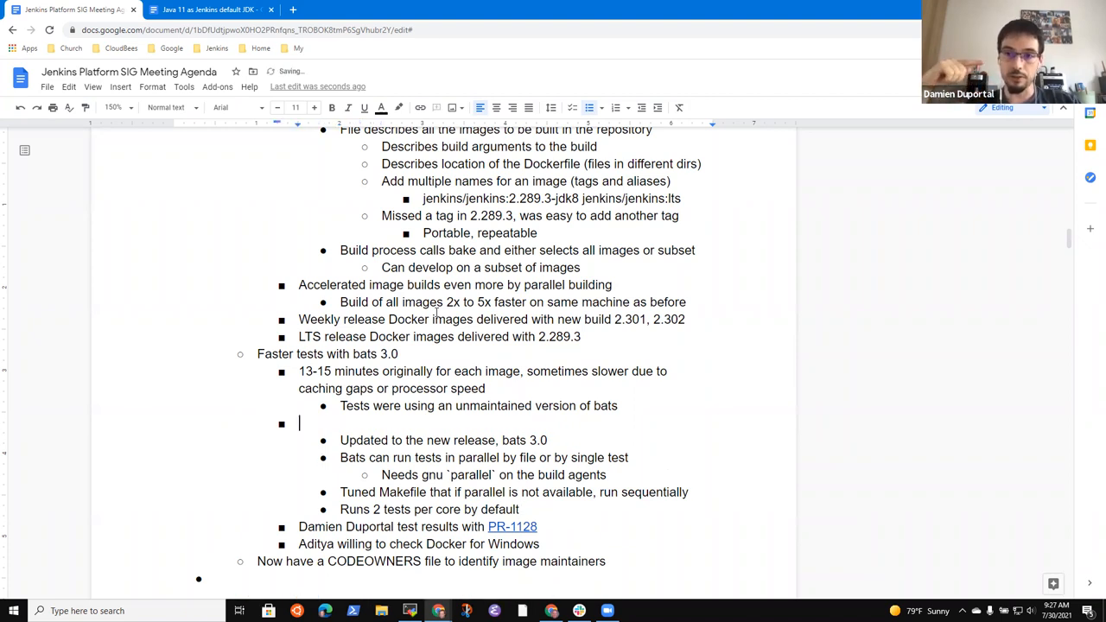
# Step: Add 'Test improvements' with notes on duplicate functional tests and tests of dubious value
pyautogui.write('Test impr')
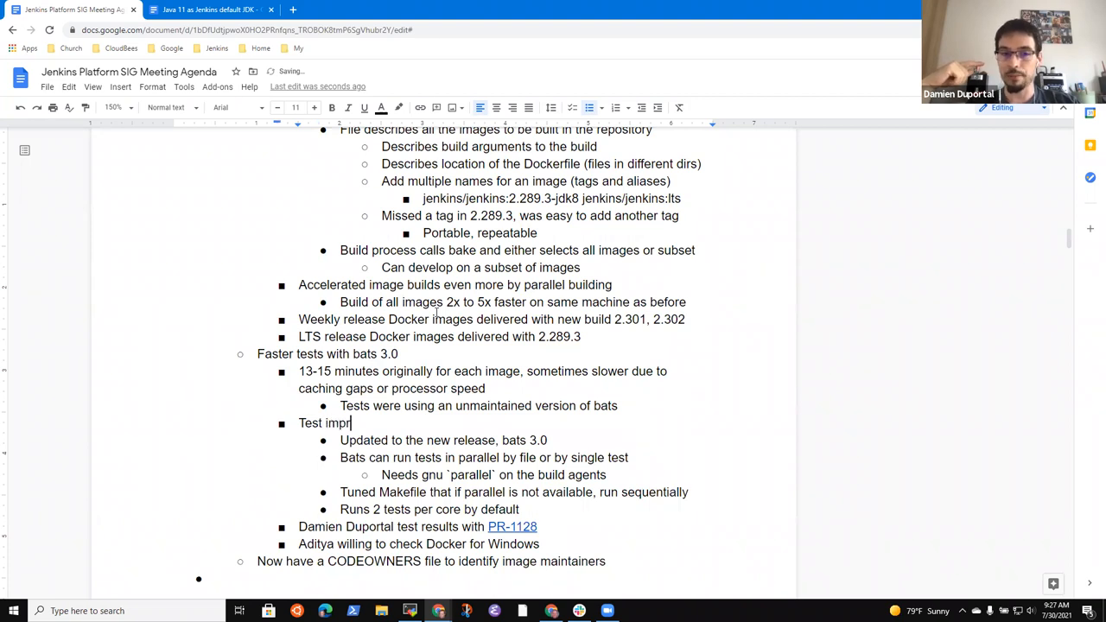
pyautogui.write('ovements')
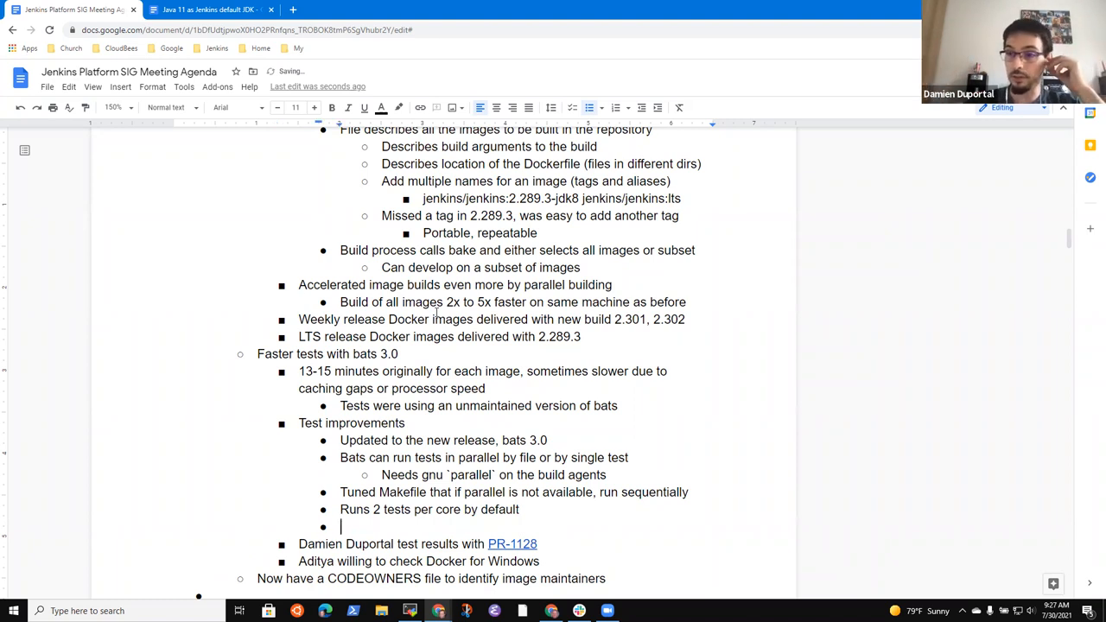
pyautogui.write('Many')
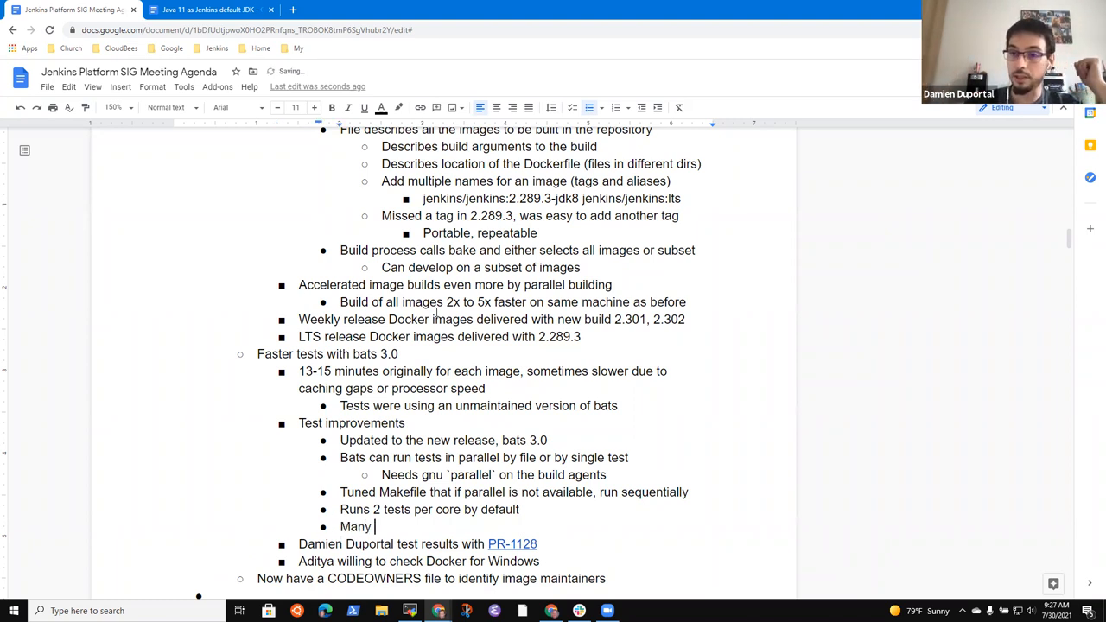
pyautogui.write('tests had')
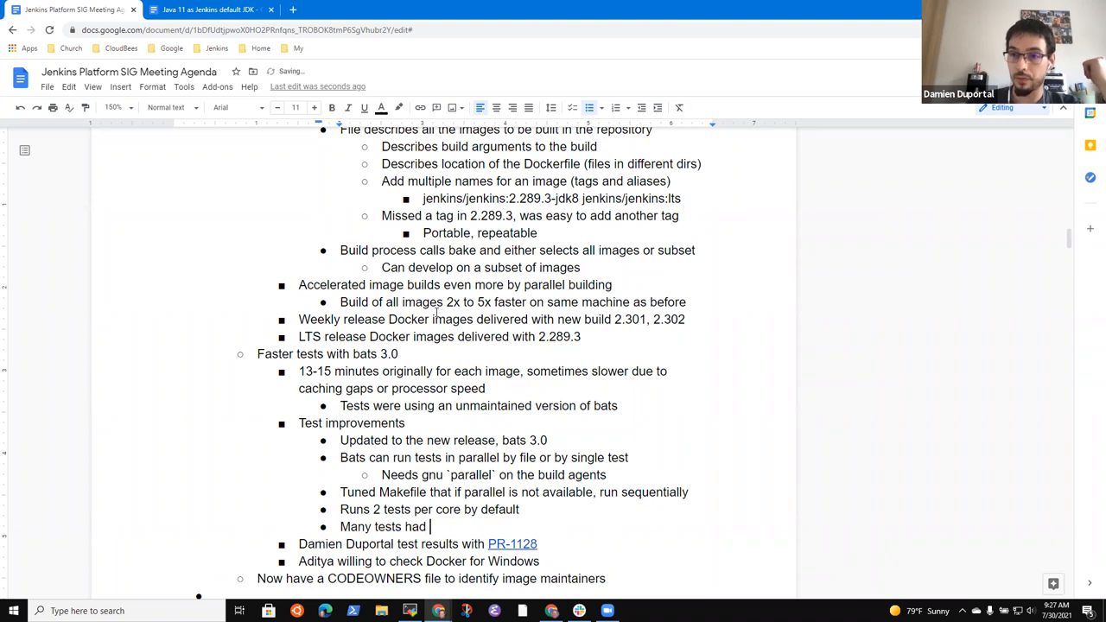
pyautogui.write('duplicate functionality')
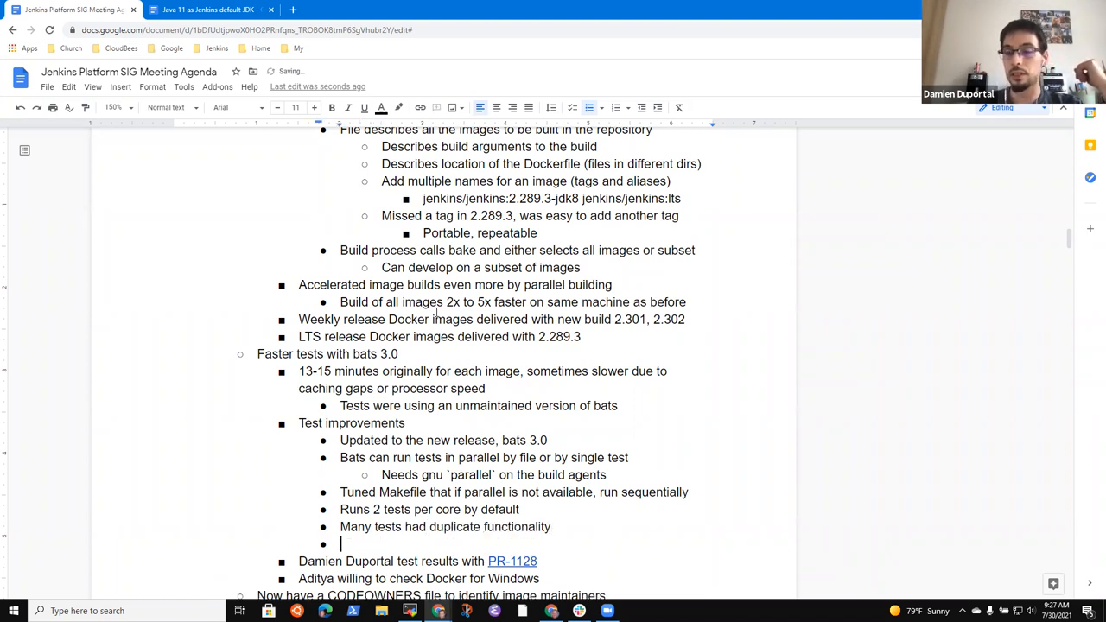
pyautogui.write('Other t')
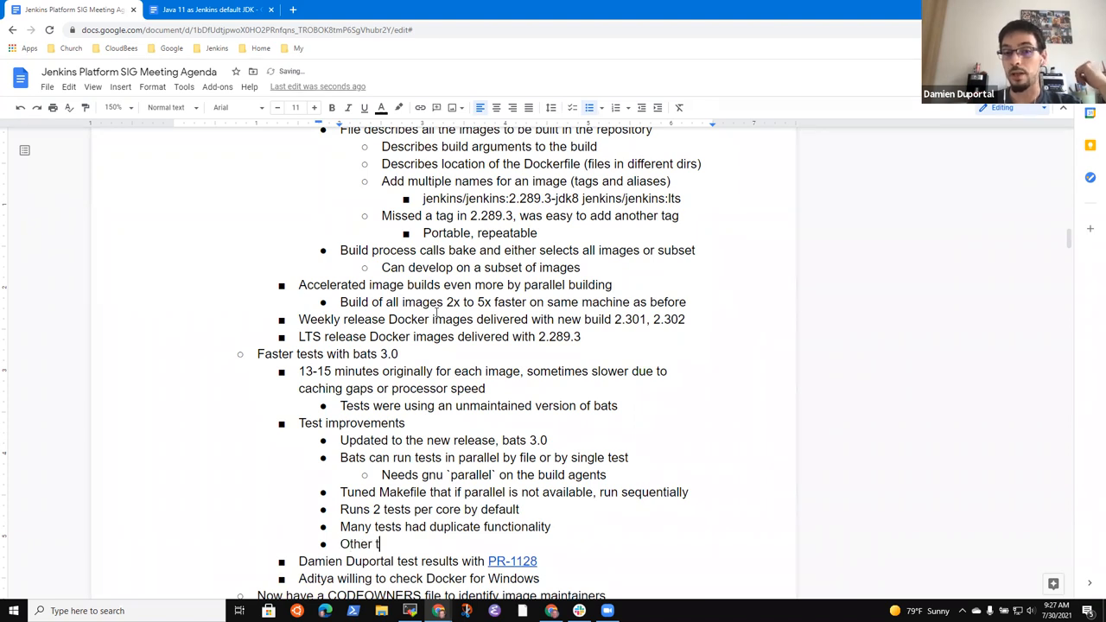
pyautogui.write('ests dubio')
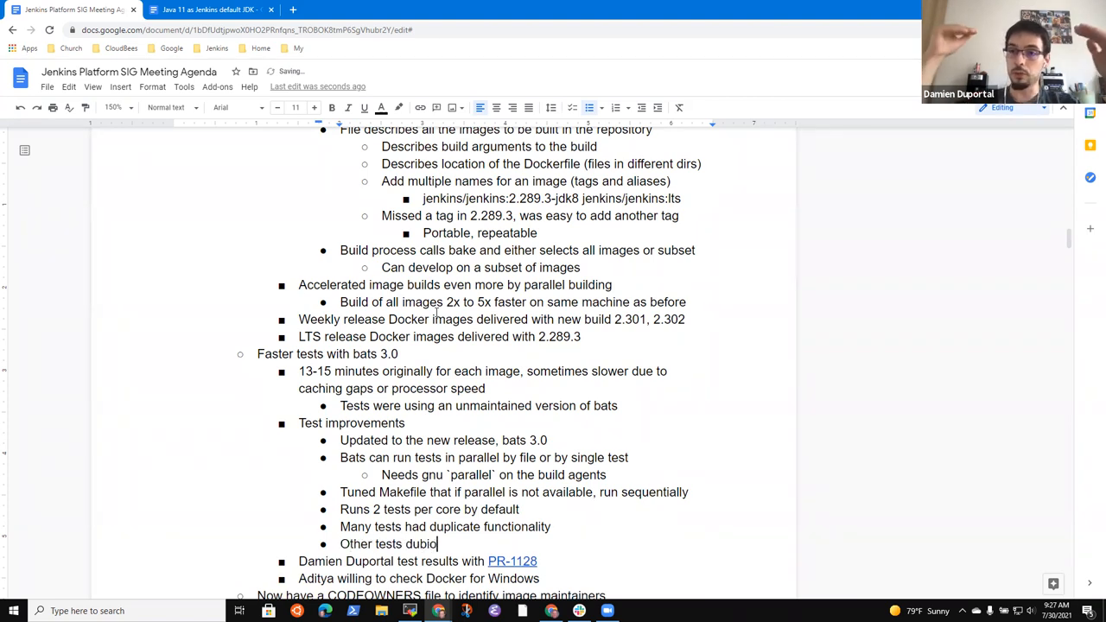
pyautogui.write('us value')
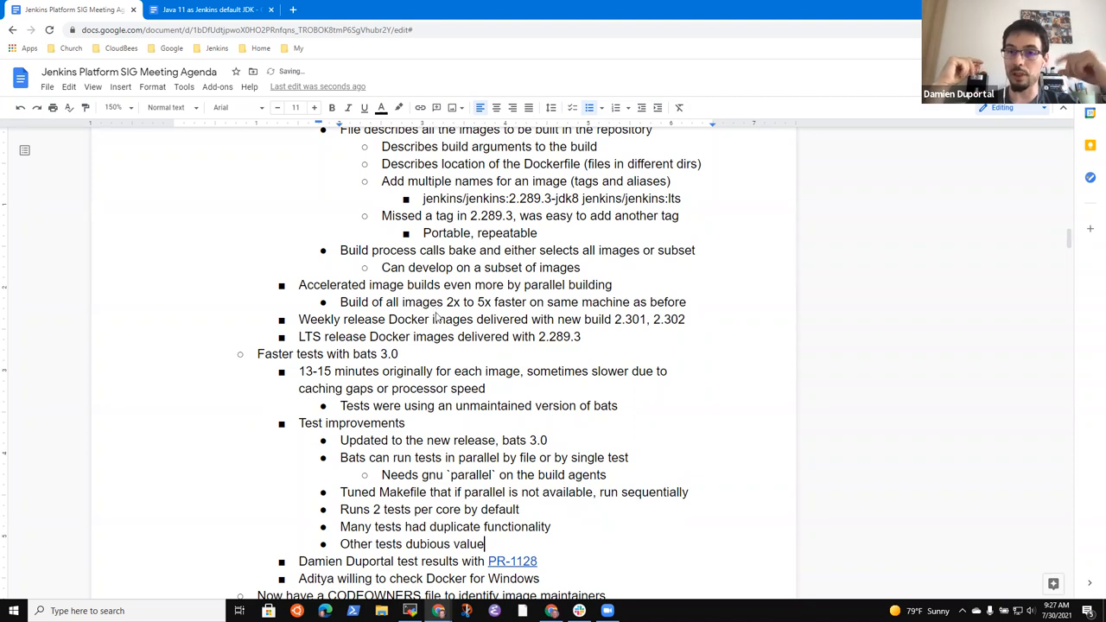
# Step: Note that tests did not need to run sequentially and were building a custom image
pyautogui.write('Did not need to')
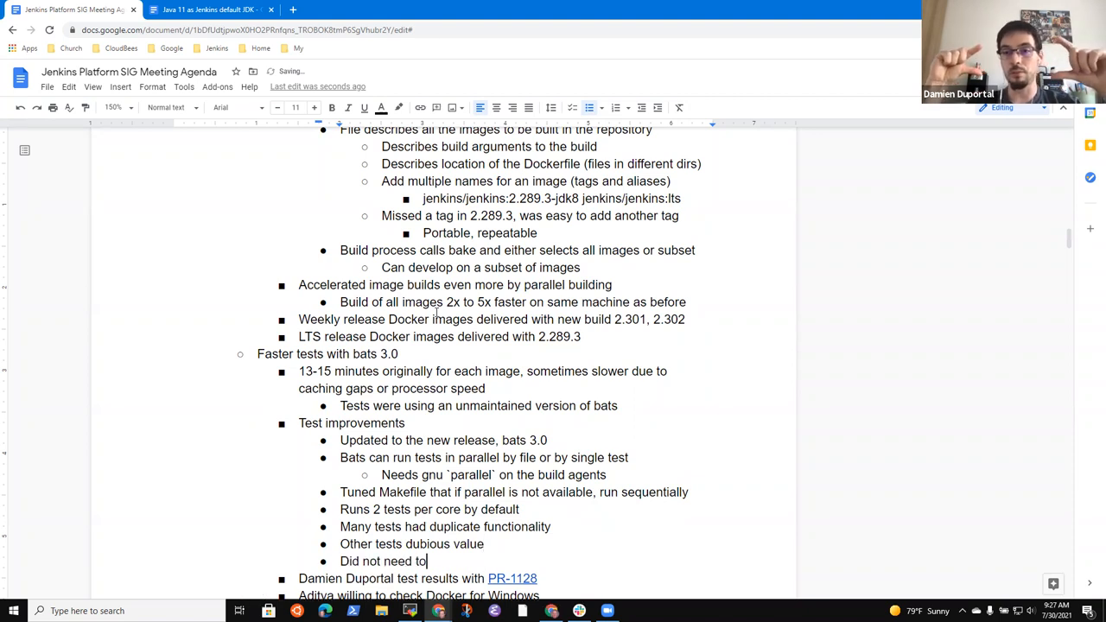
pyautogui.write('run tests')
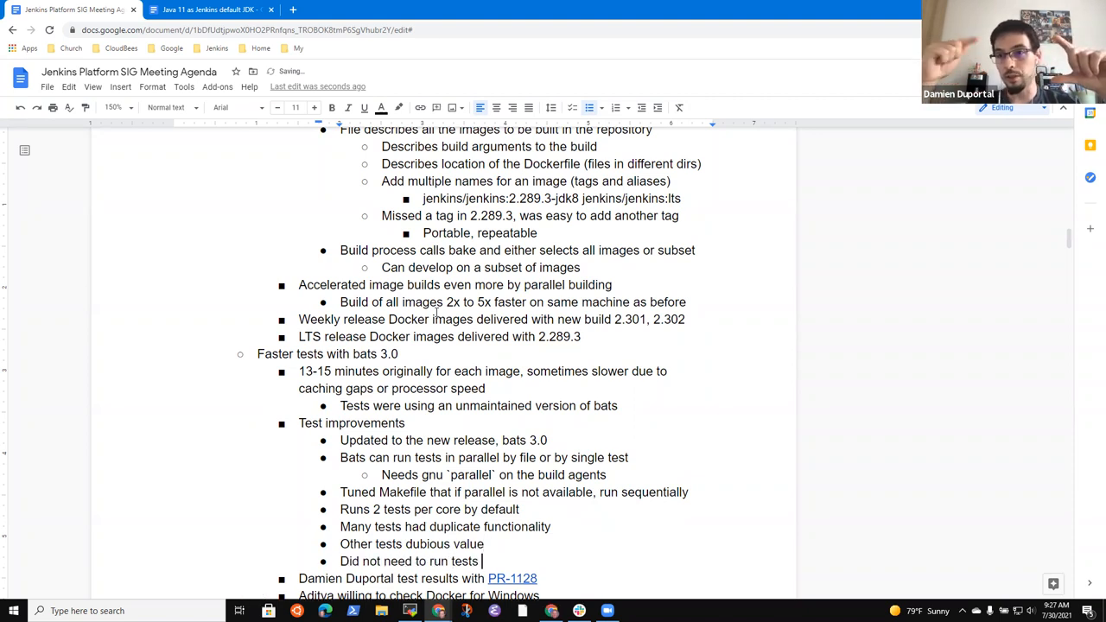
pyautogui.write('sequentiall')
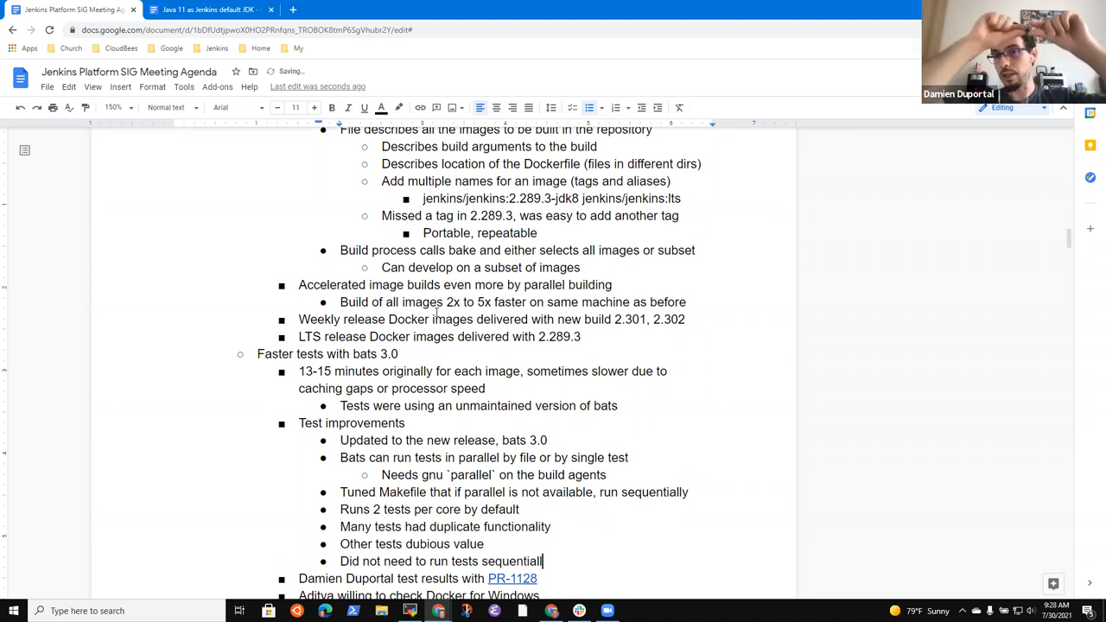
pyautogui.scroll(-3)
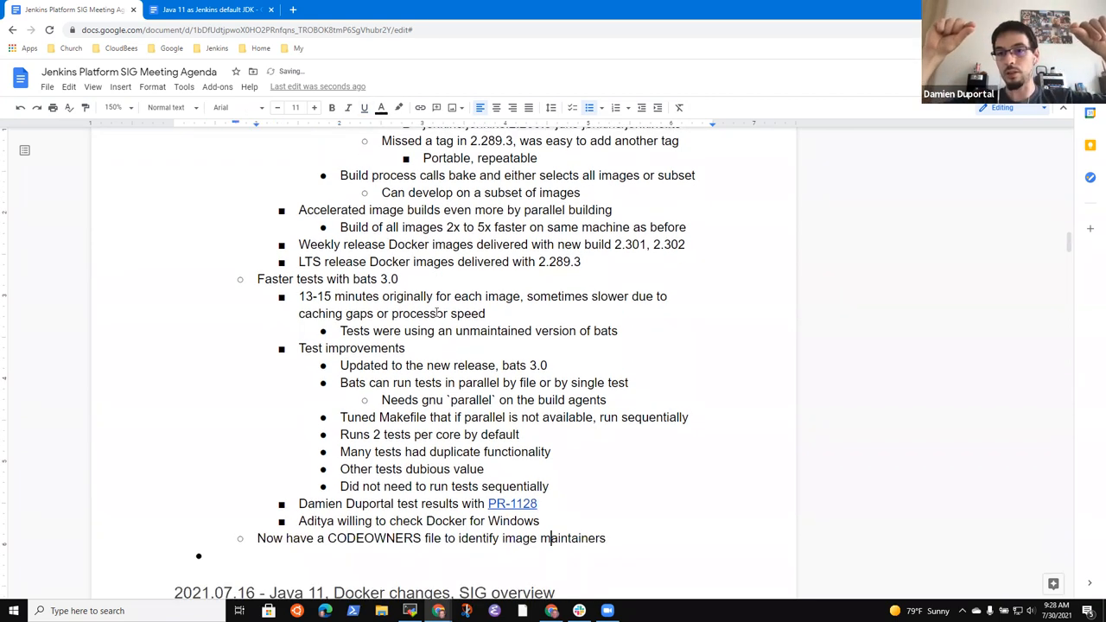
pyautogui.write(', was bui')
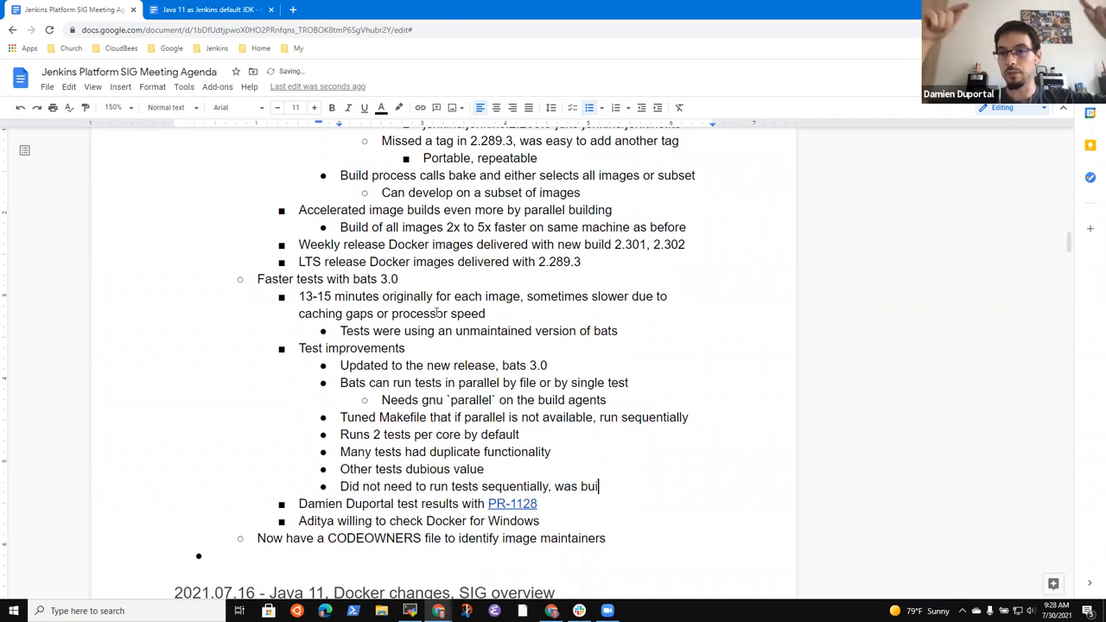
pyautogui.write('lding a custom')
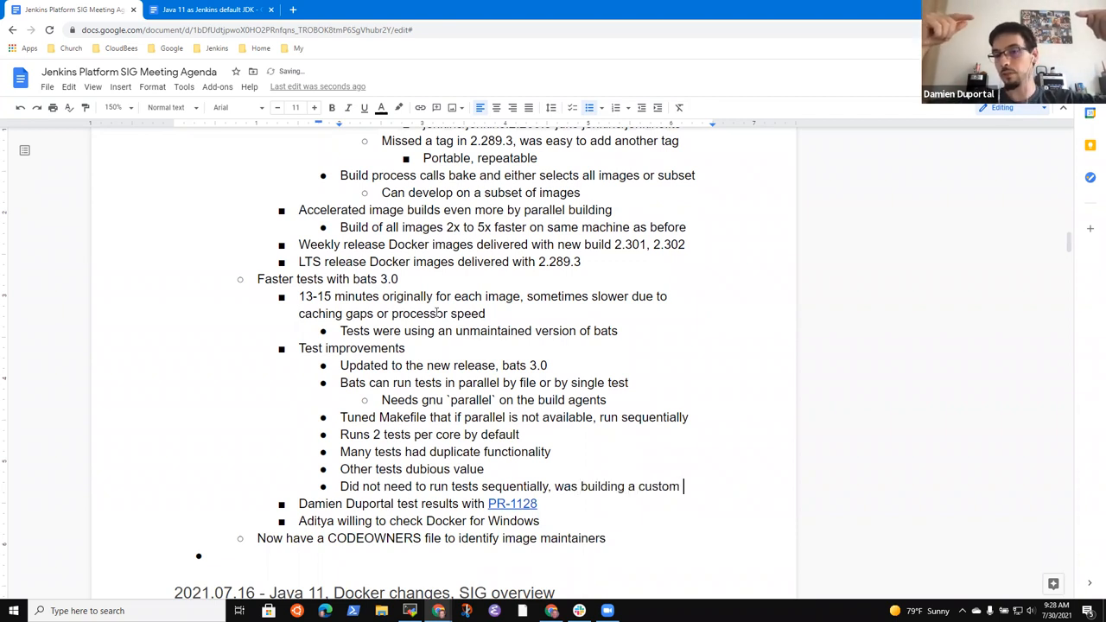
pyautogui.write('image')
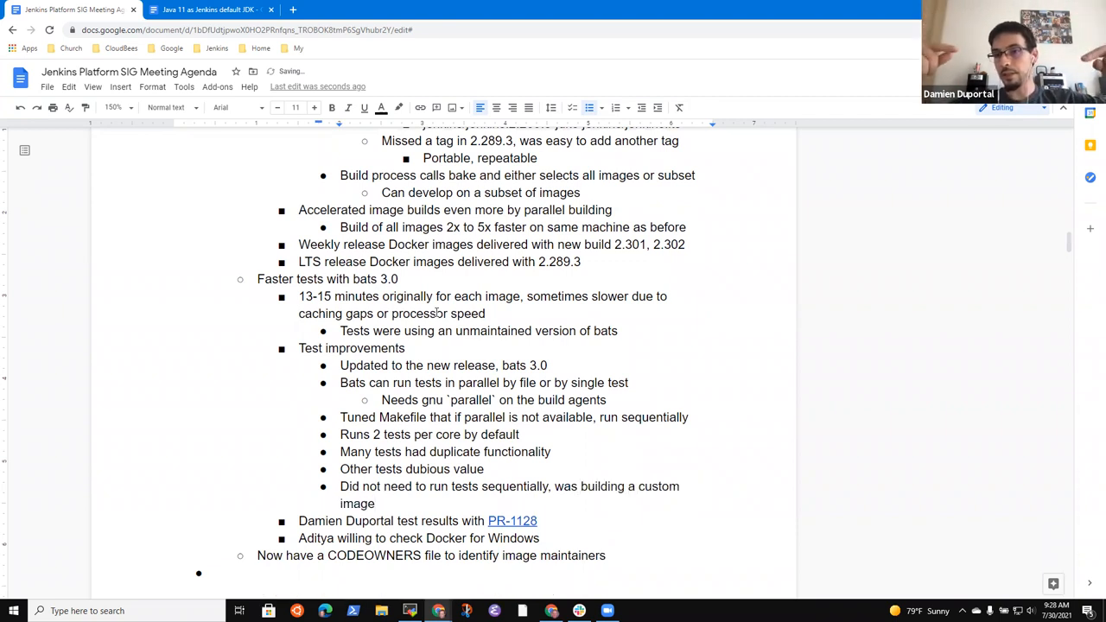
# Step: Add that build time was wasted rebuilding and customizing new images, repeating the same pattern
pyautogui.write('th')
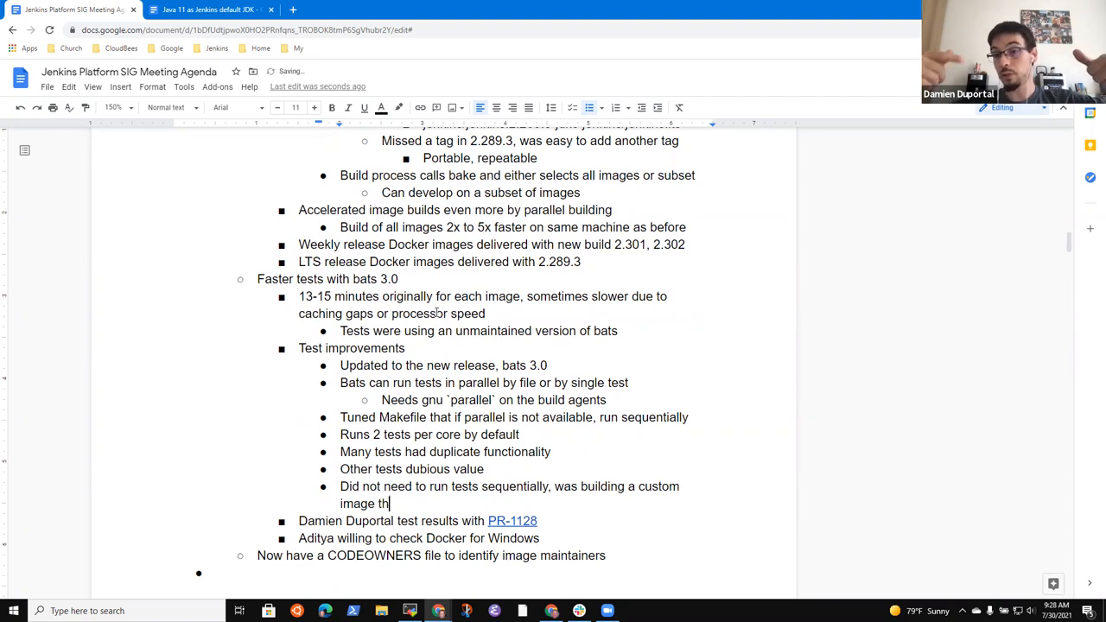
pyautogui.write('en')
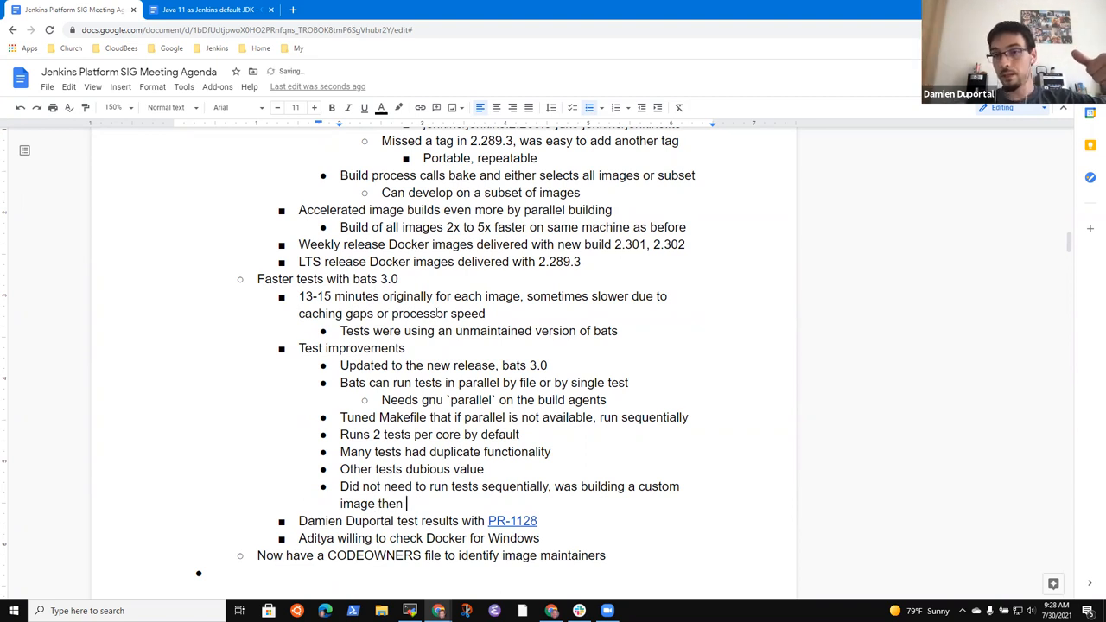
pyautogui.write('wasti')
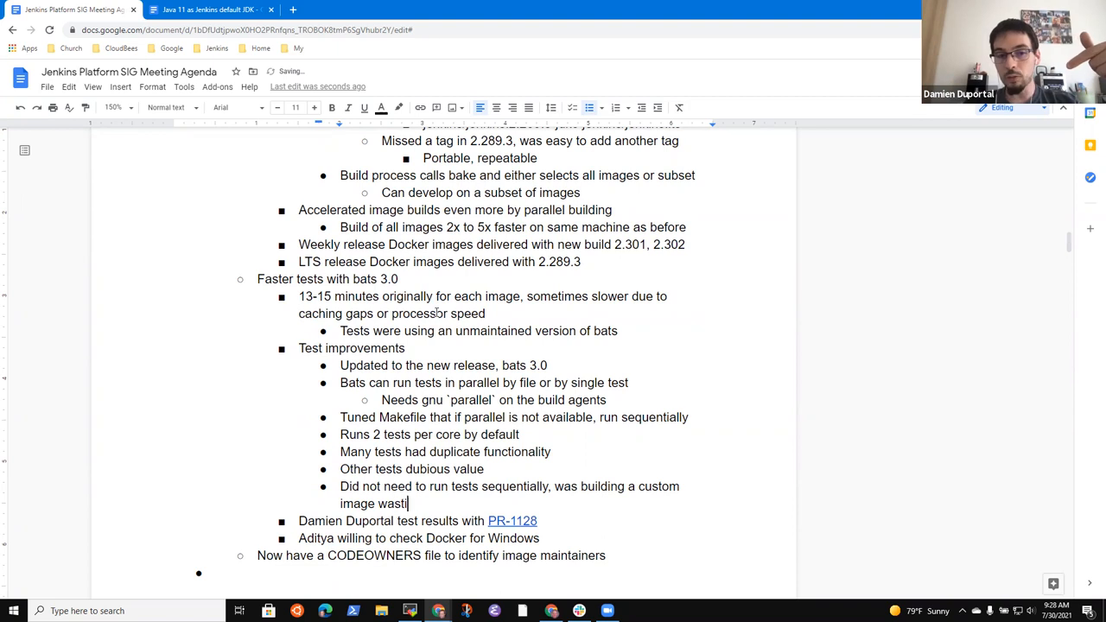
pyautogui.write('ng build')
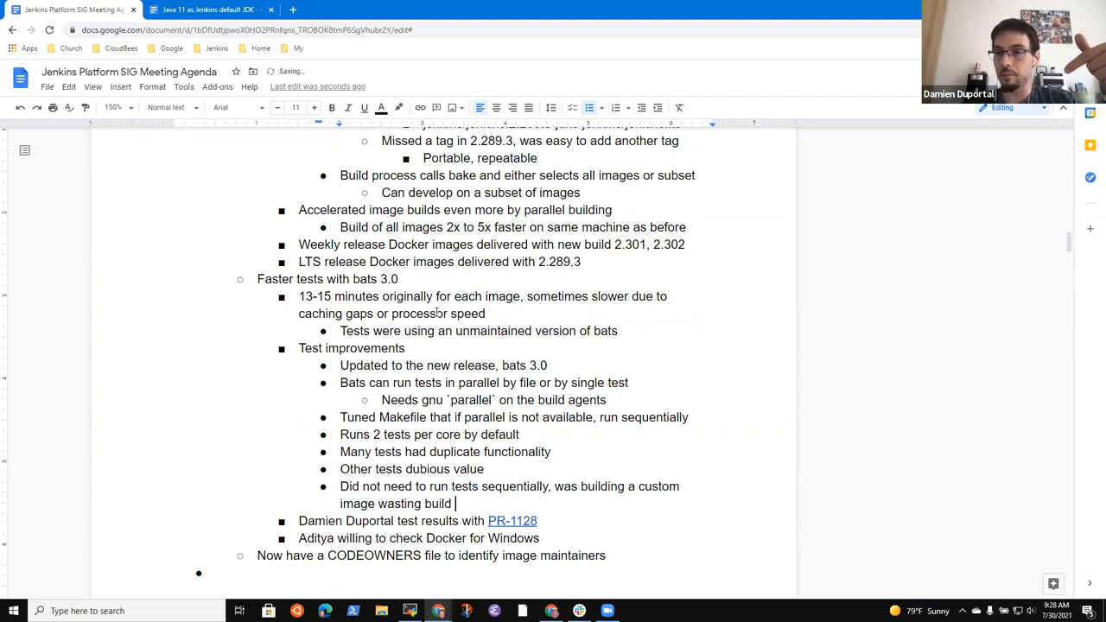
pyautogui.write('time building')
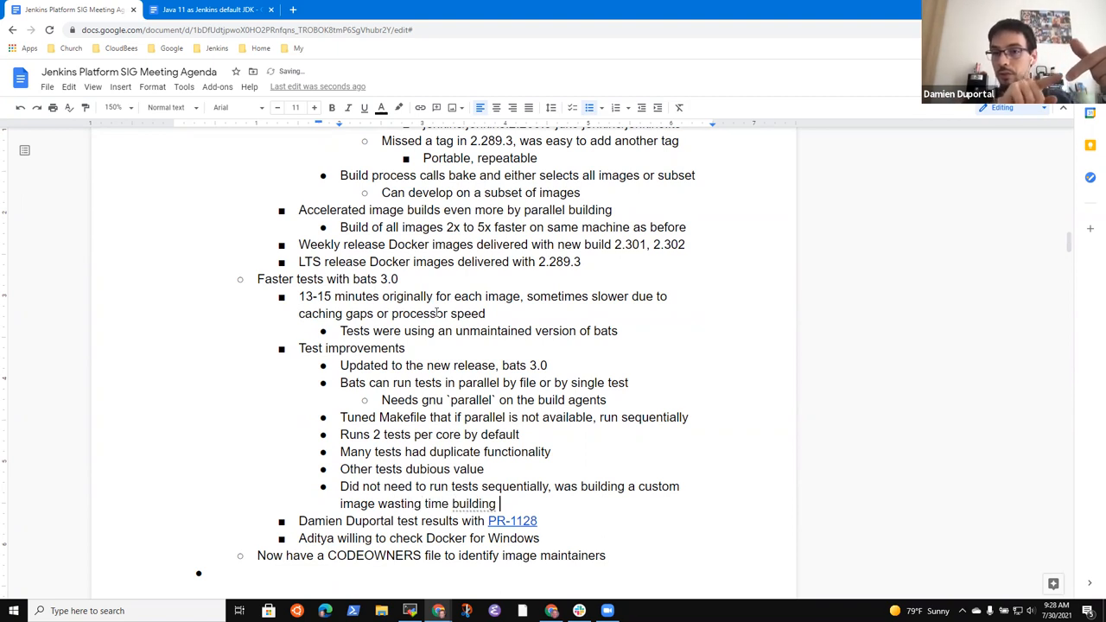
pyautogui.write('again, then cust')
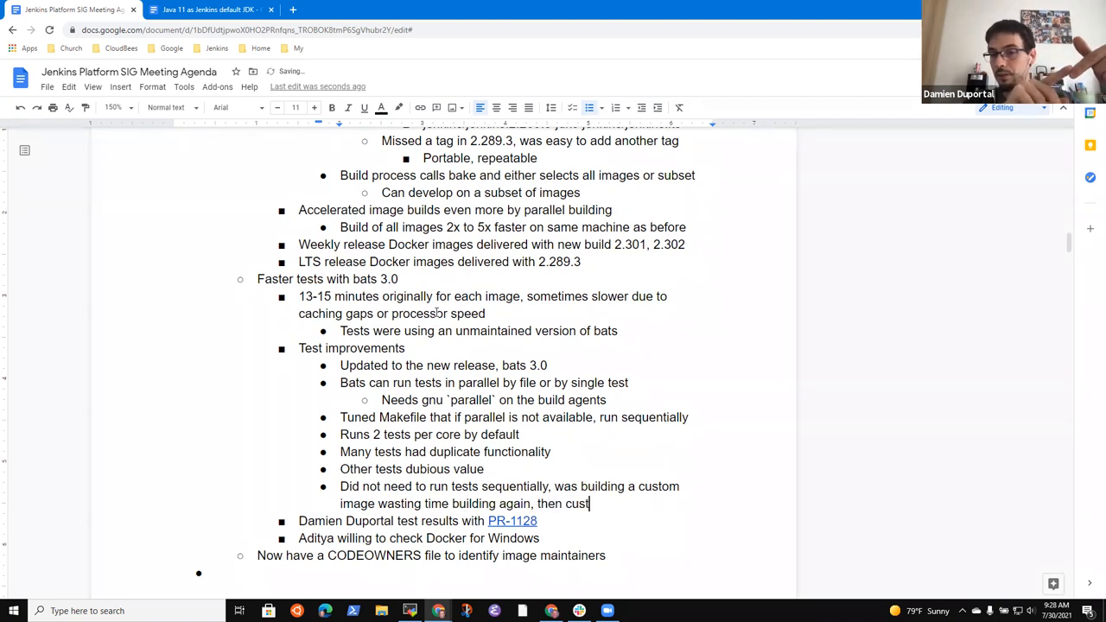
pyautogui.write('omizing and building a')
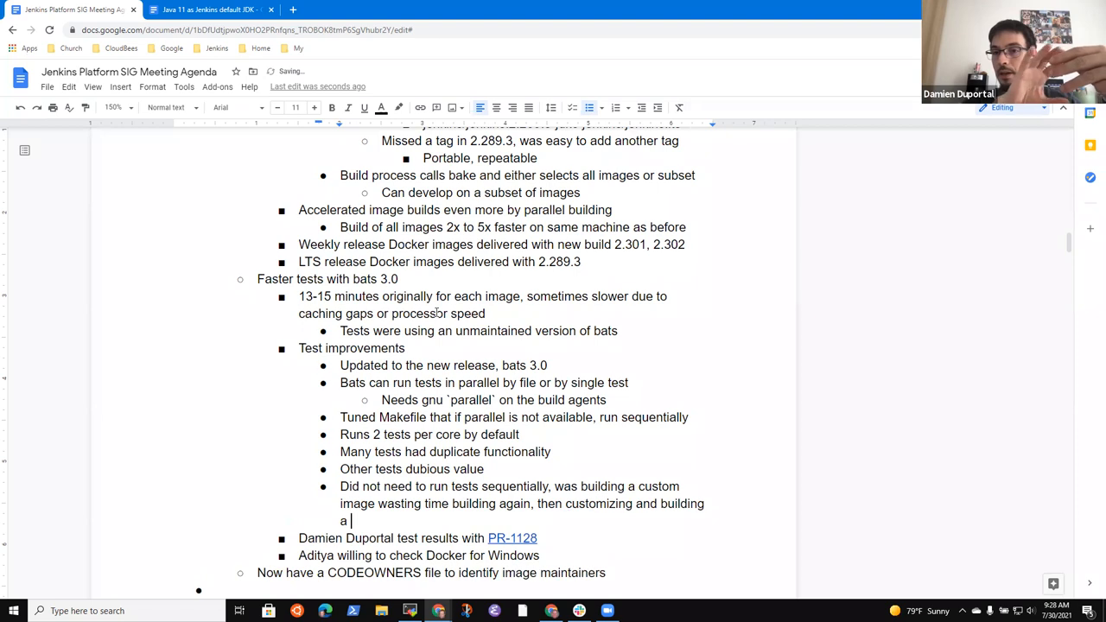
pyautogui.write('new image, us')
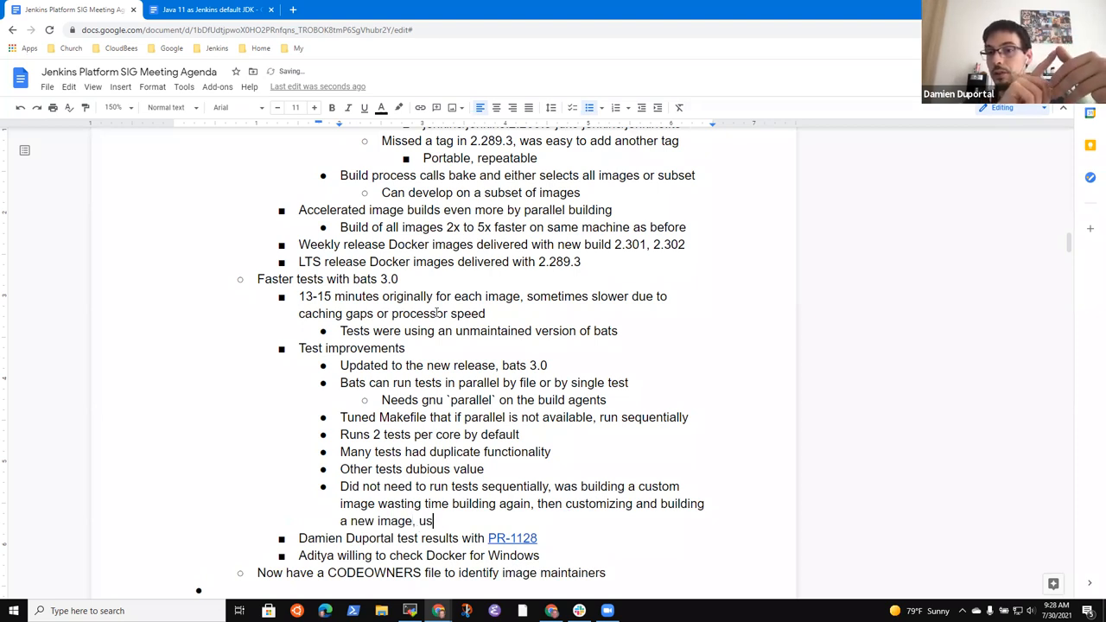
pyautogui.write('es same patt')
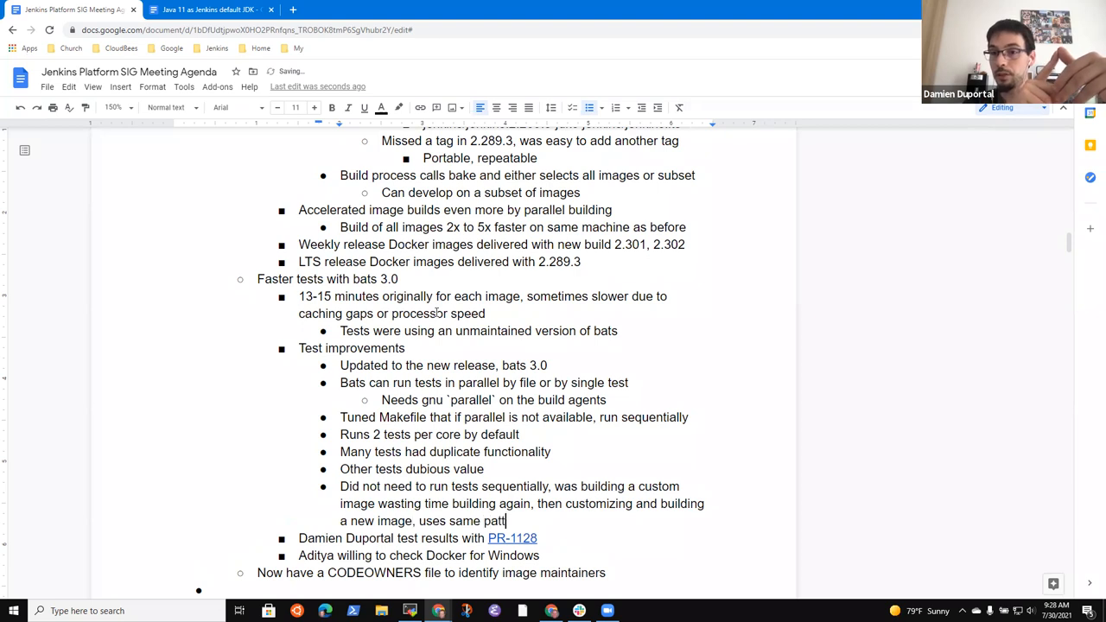
pyautogui.write('ern')
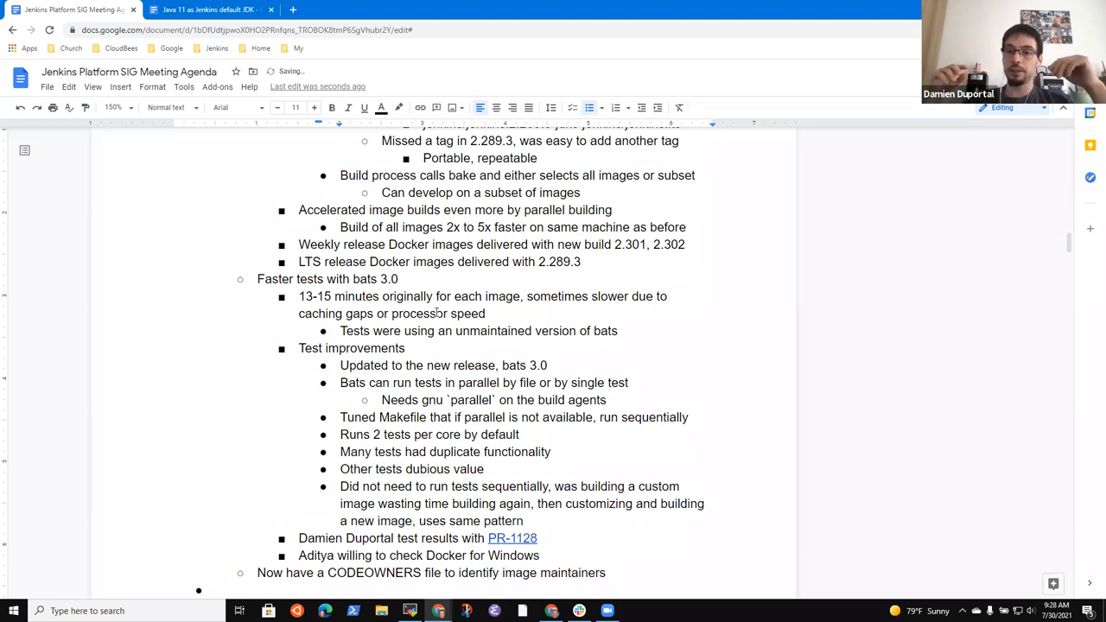
pyautogui.write('repr')
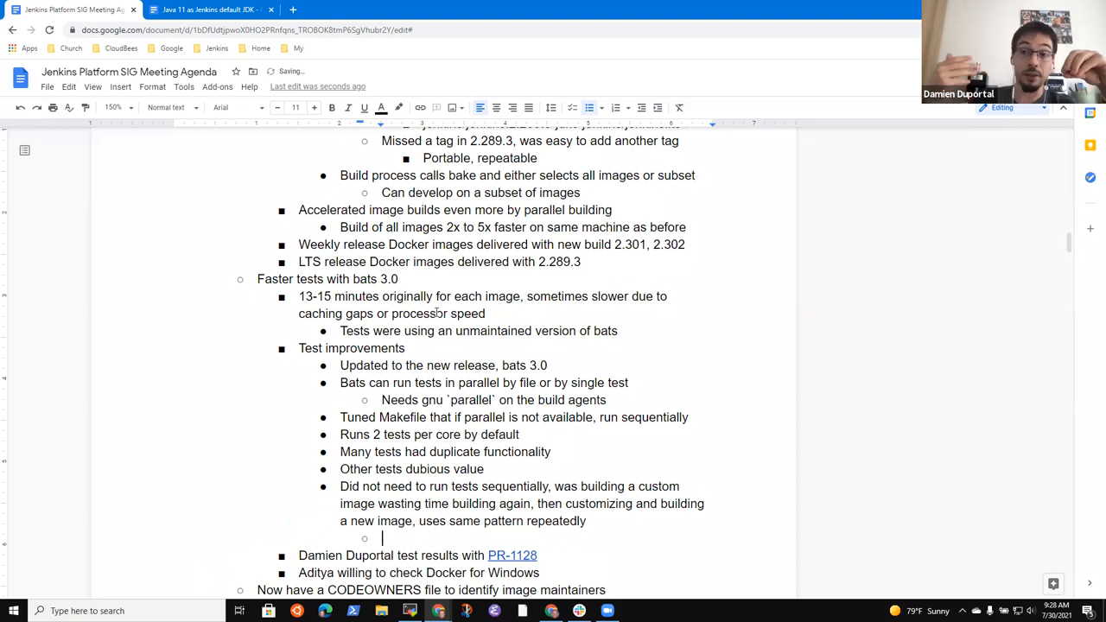
# Step: Add the sub-point 'Combine build and test into a single image' with 2-3 minute savings per test
pyautogui.write('Combine')
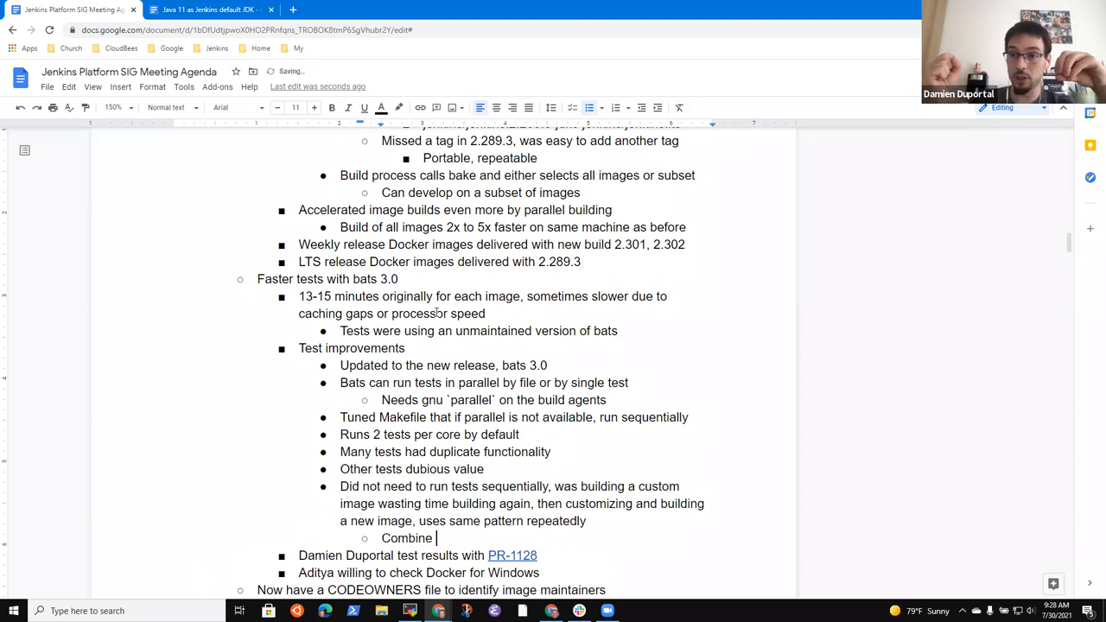
pyautogui.write('build')
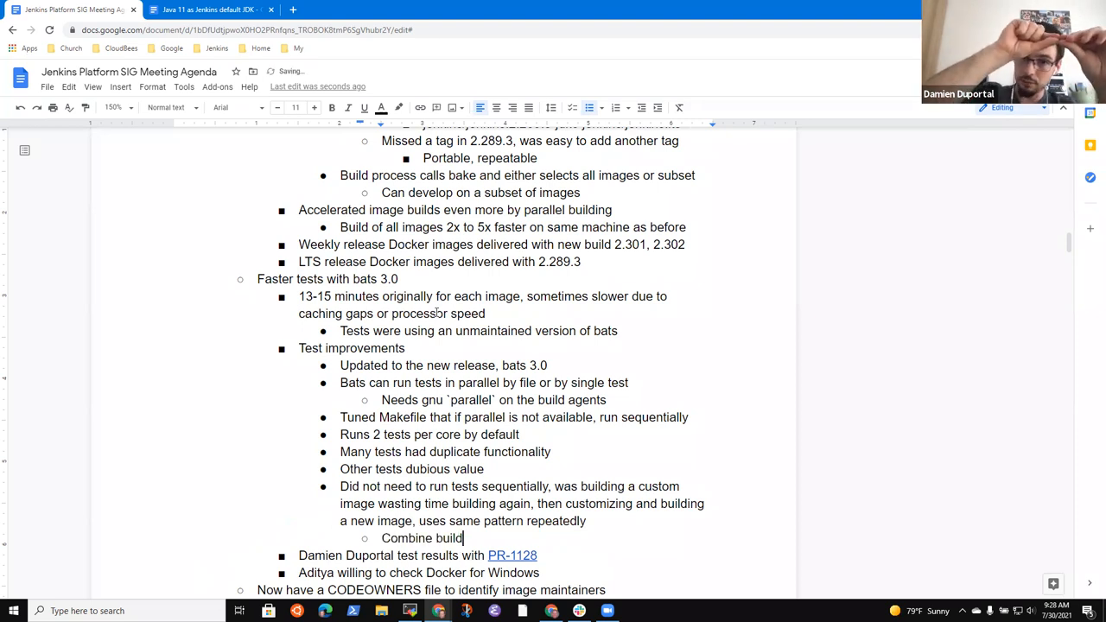
pyautogui.write('and test iu')
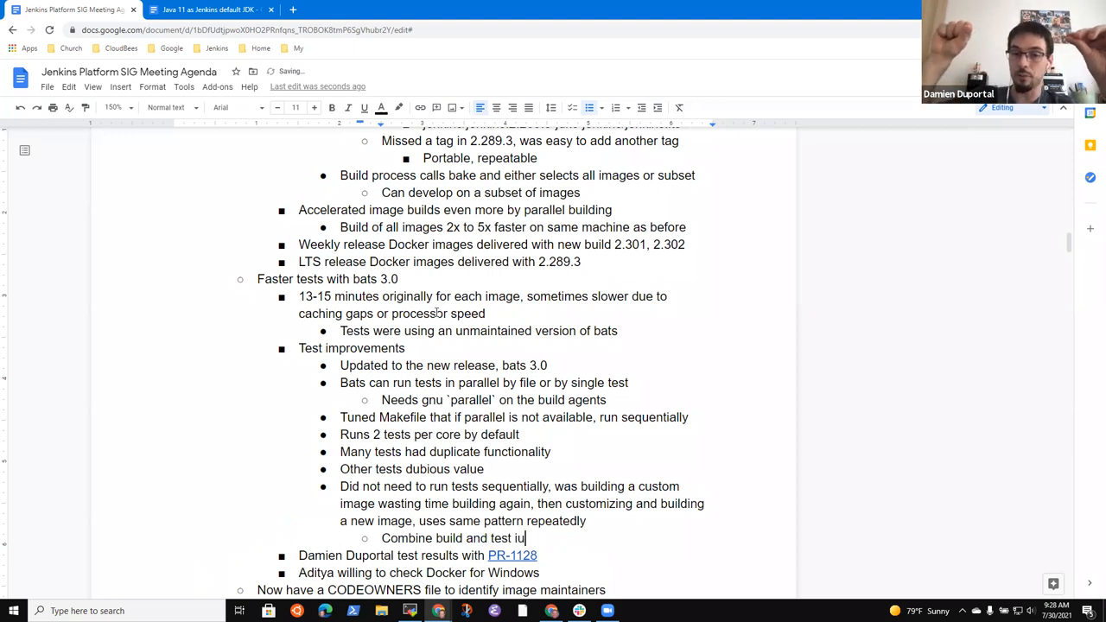
pyautogui.write('into a')
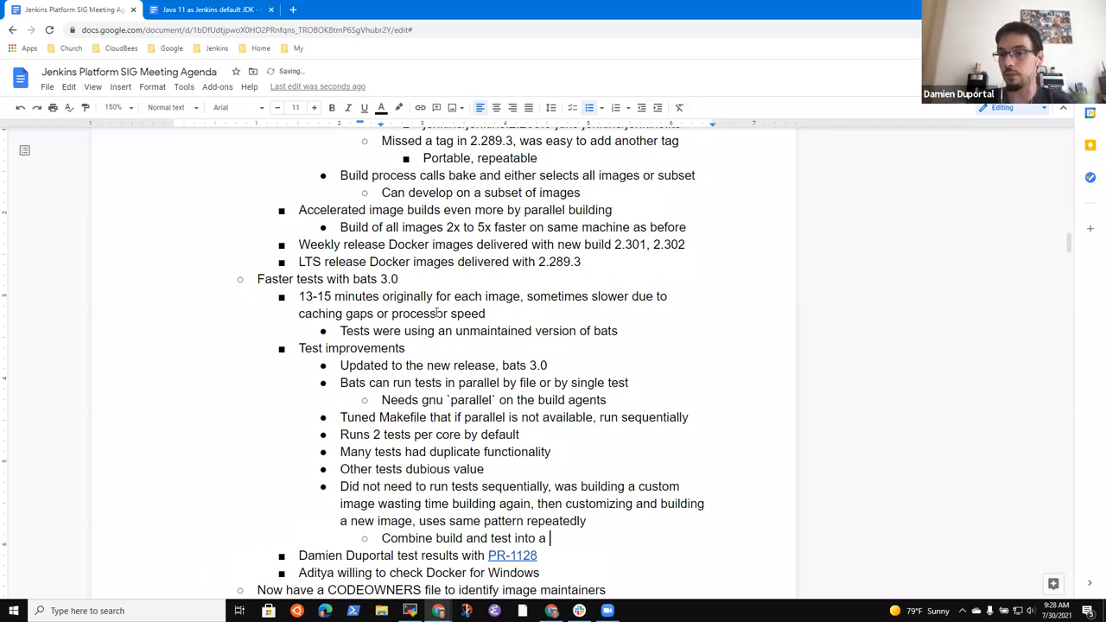
pyautogui.write('single')
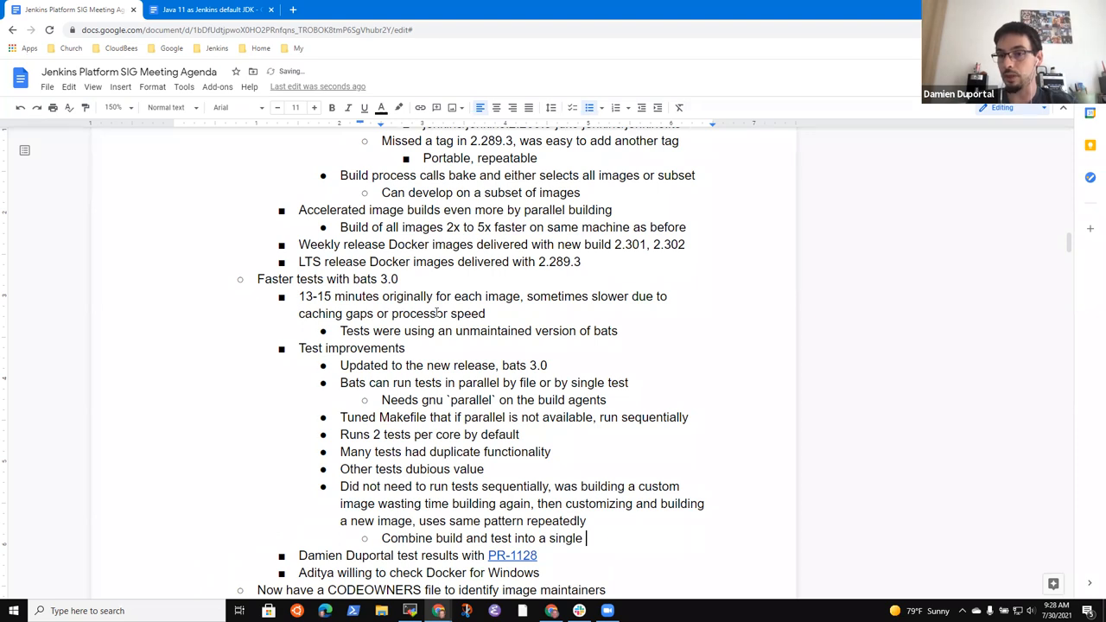
pyautogui.write('image')
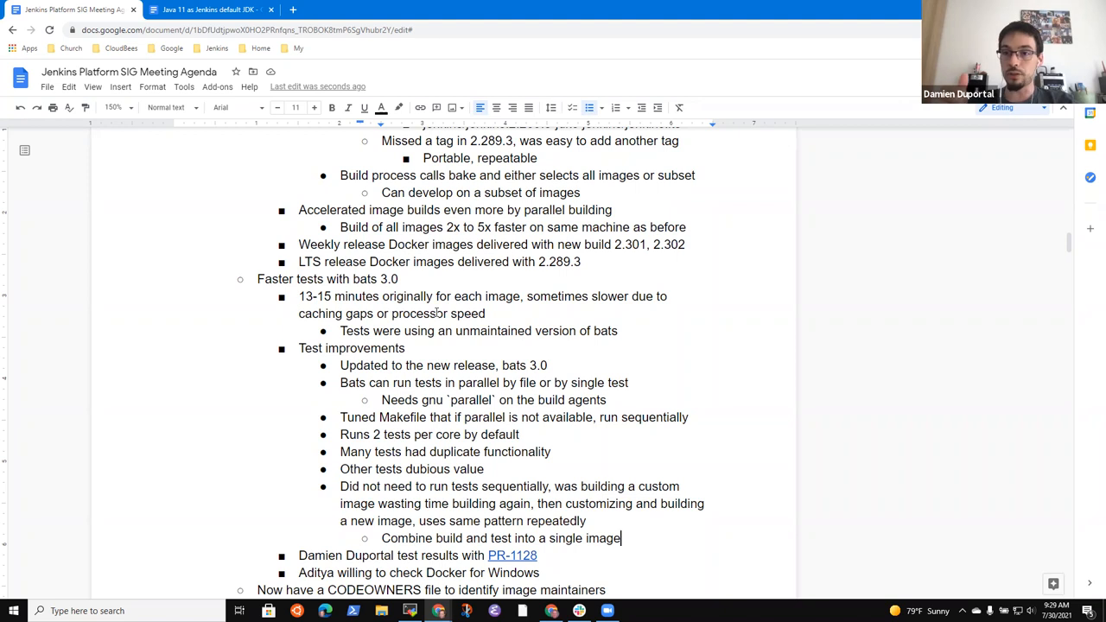
pyautogui.write('so')
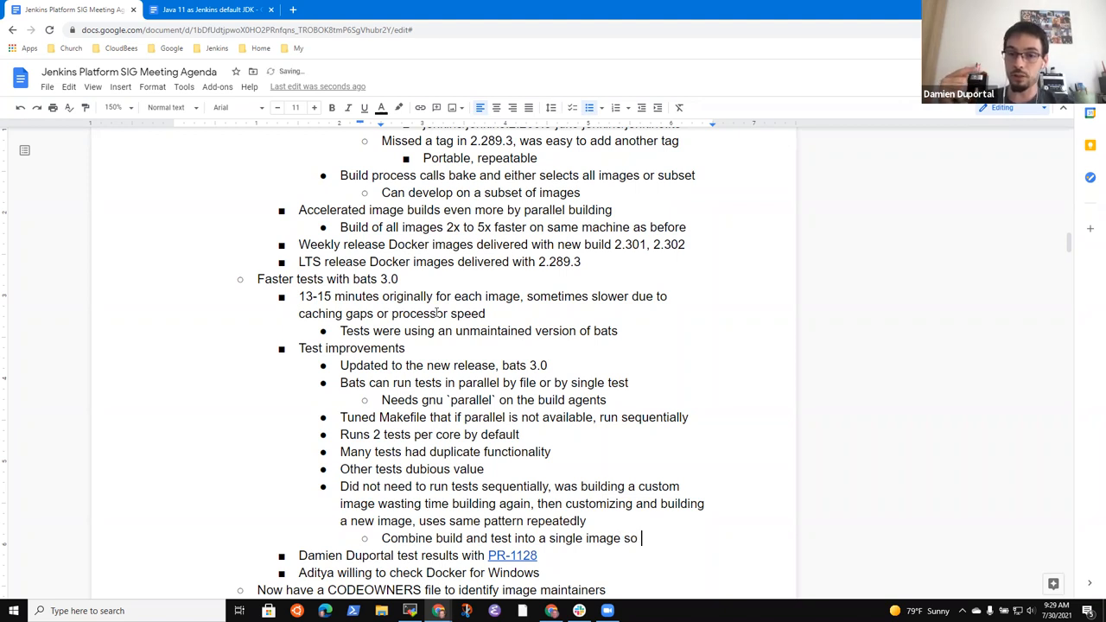
pyautogui.write('that image is b')
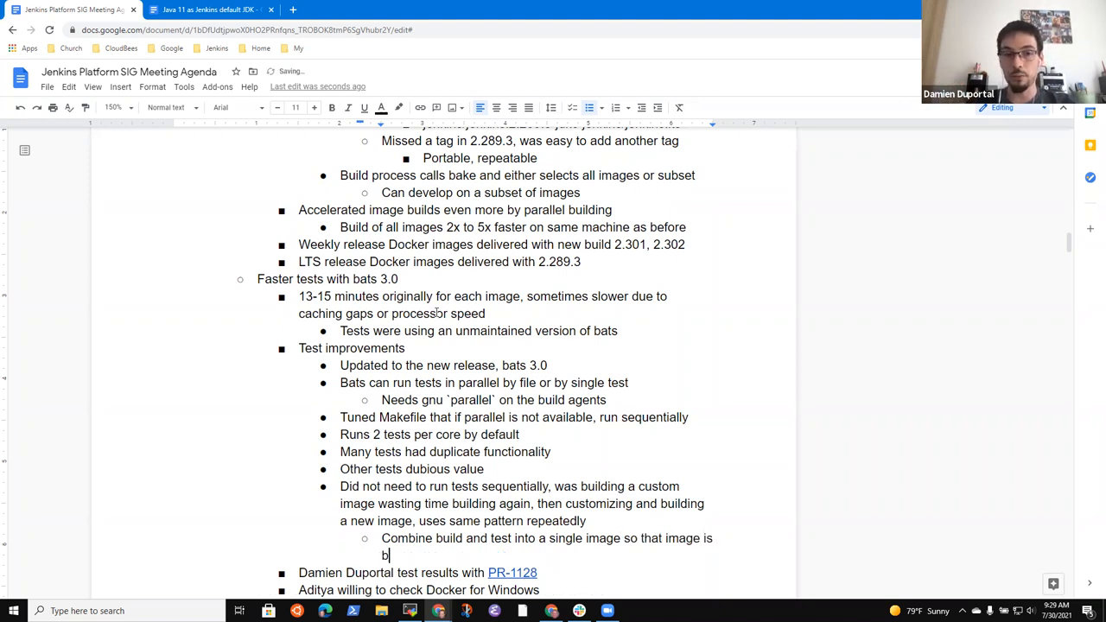
pyautogui.write('uilt and then test')
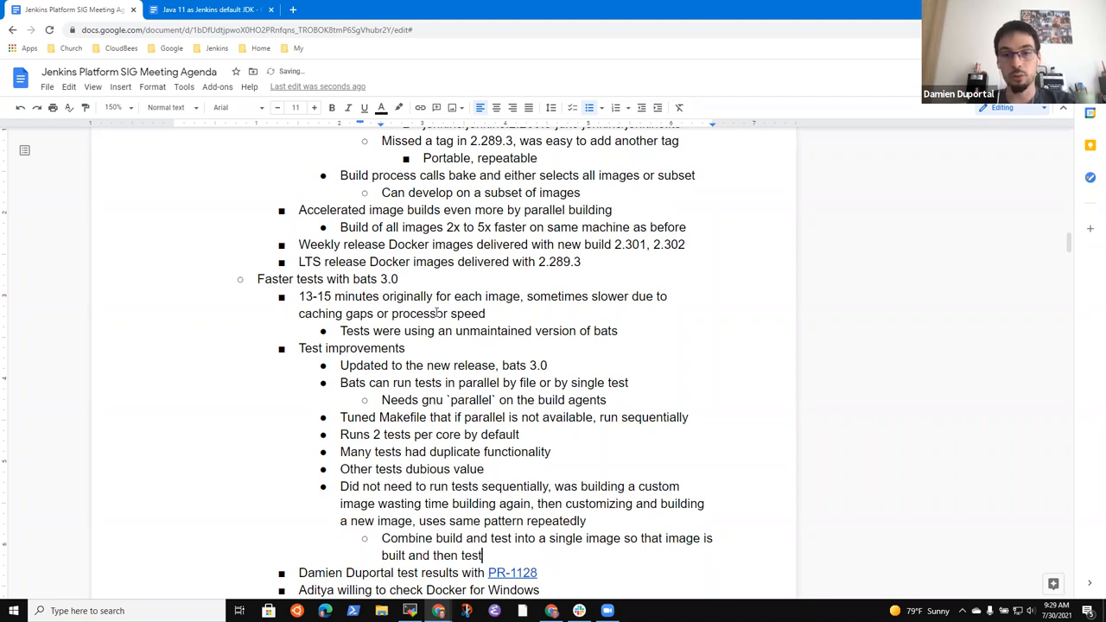
pyautogui.write('- 2')
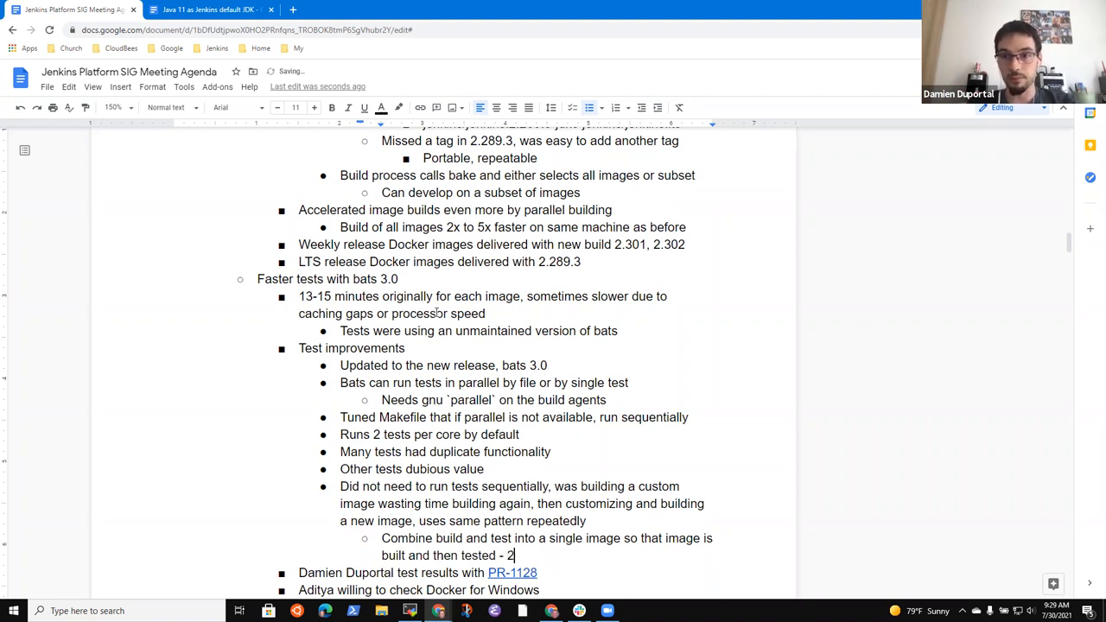
pyautogui.write('-3 mi')
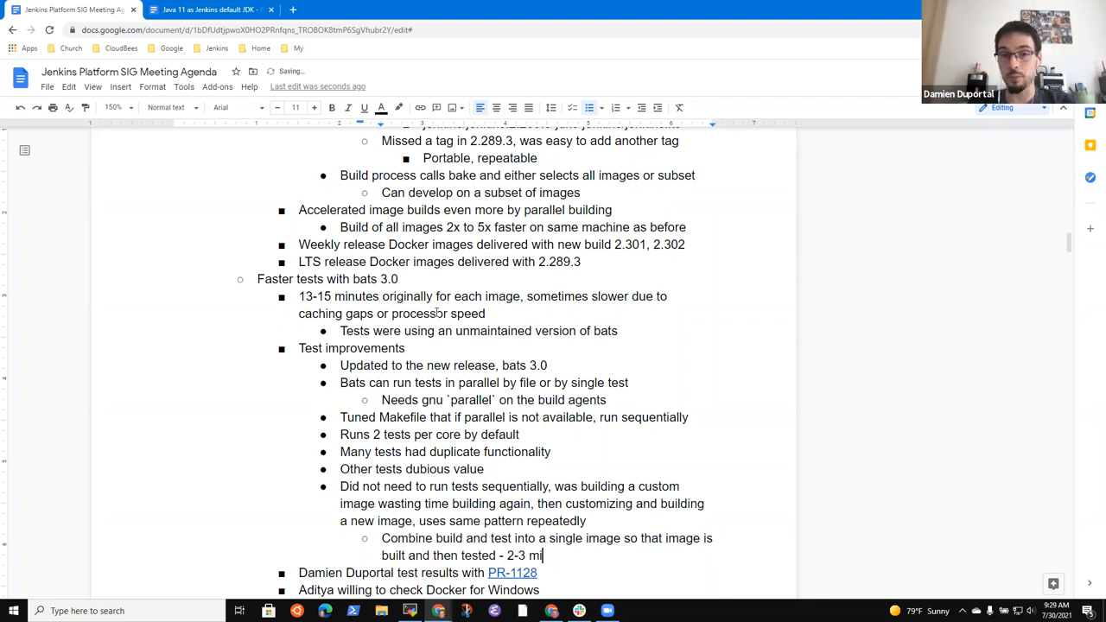
pyautogui.write('nute savings per test')
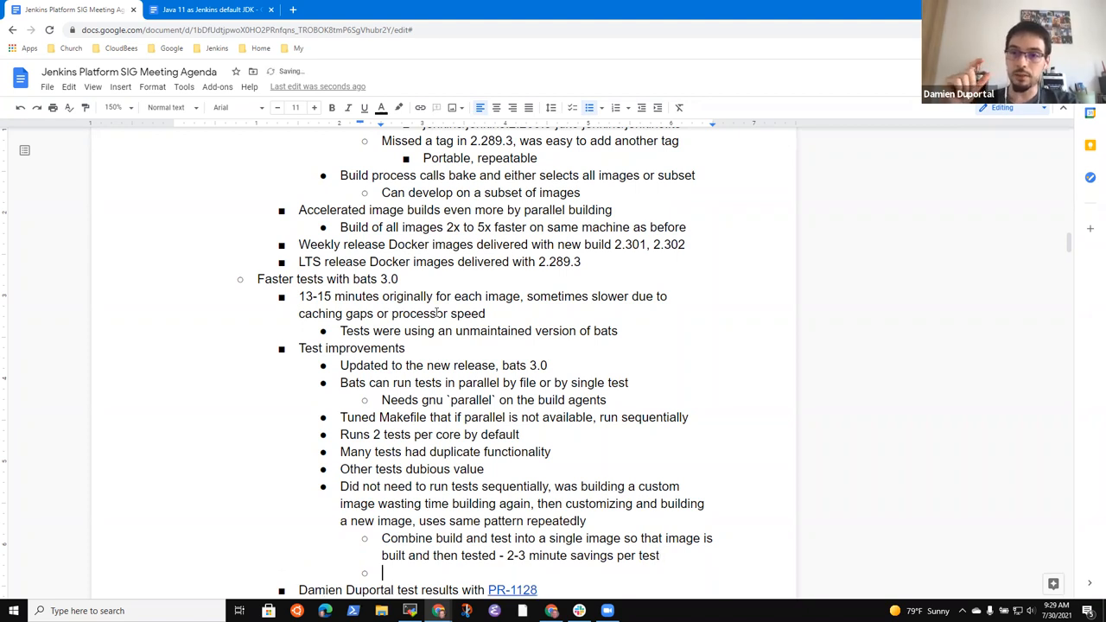
# Step: Type the sub-point 'Reworked tests for independence, removed outdated tests'
pyautogui.write('Reqorking')
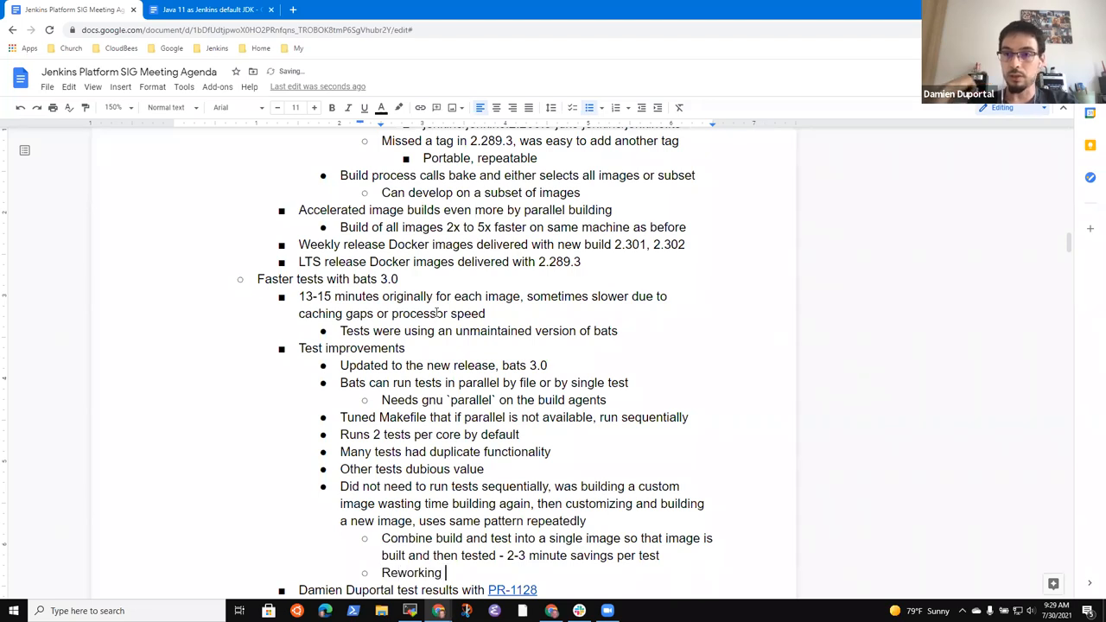
pyautogui.write('tests for independenc')
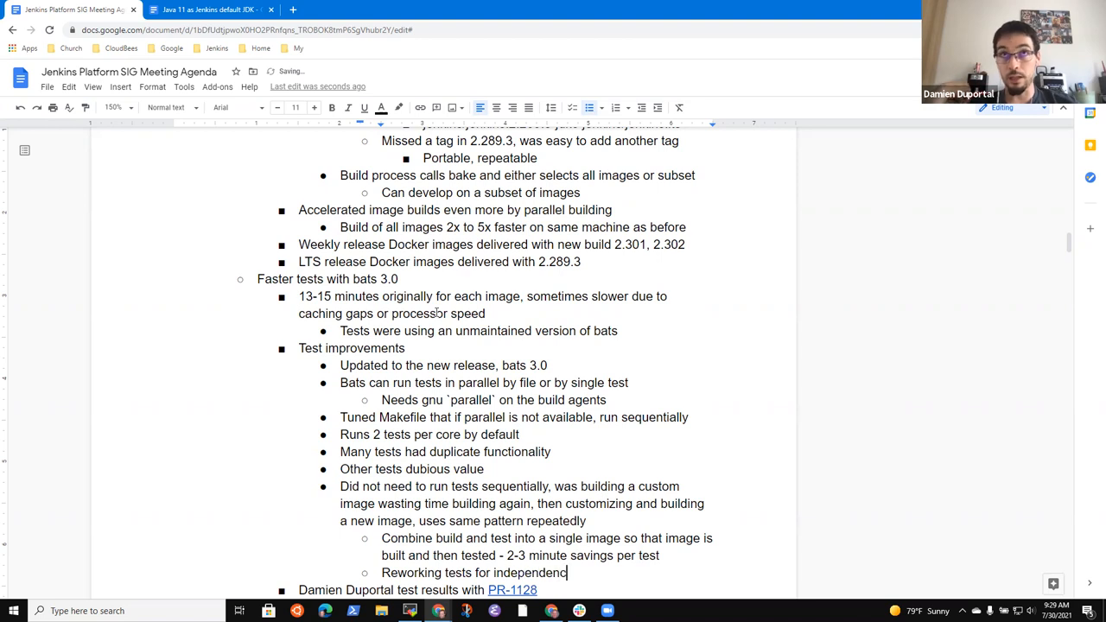
pyautogui.write(',')
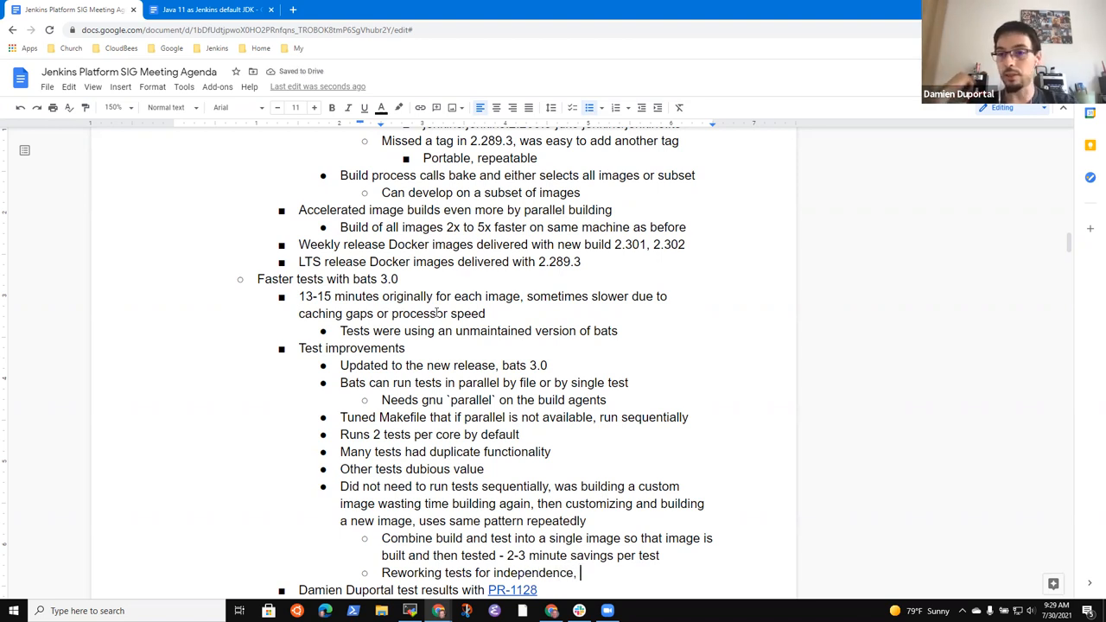
pyautogui.write('remove')
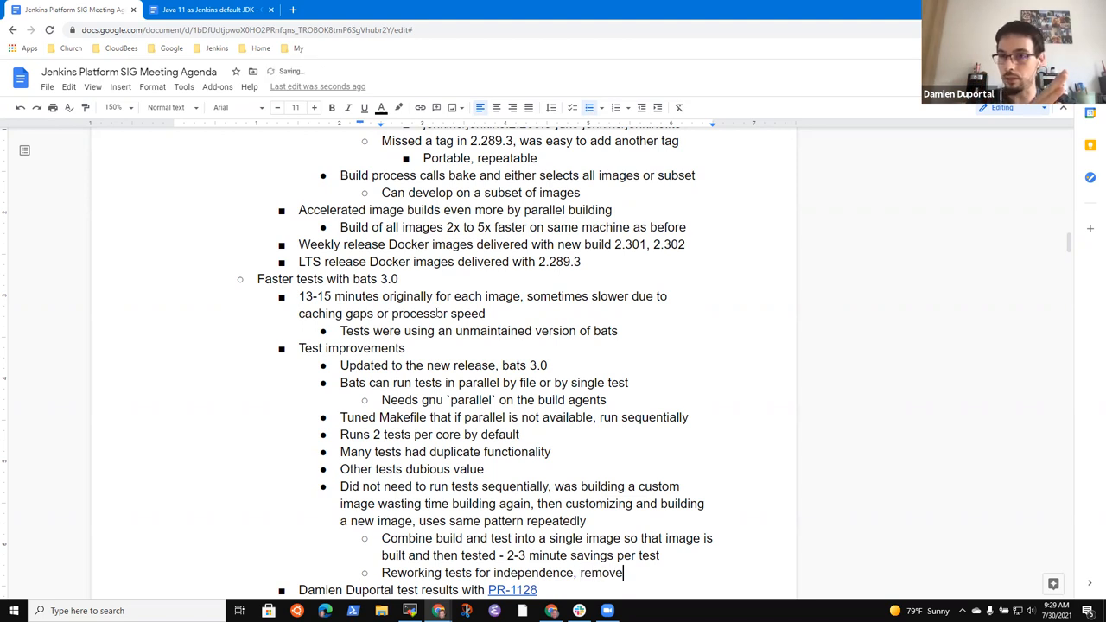
pyautogui.write('d')
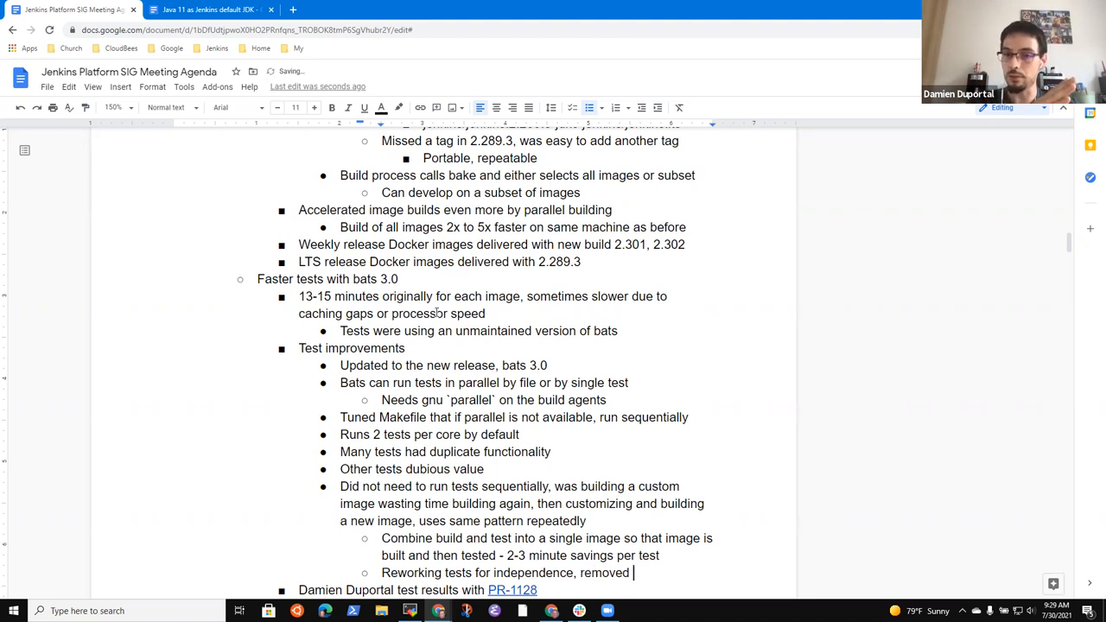
pyautogui.write('outdated tests')
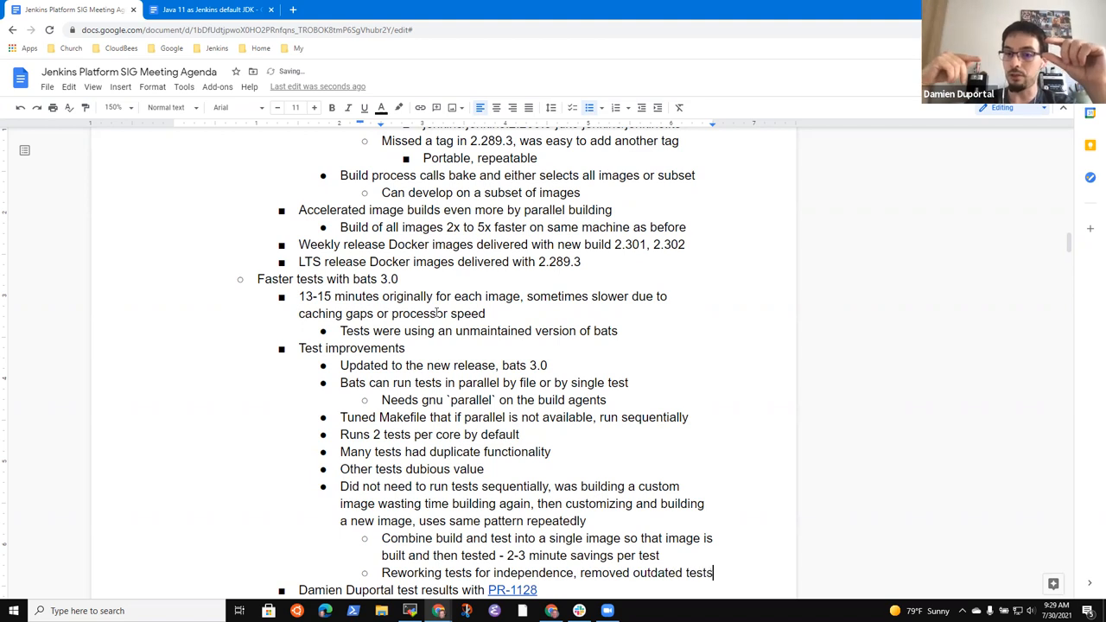
pyautogui.scroll(-3)
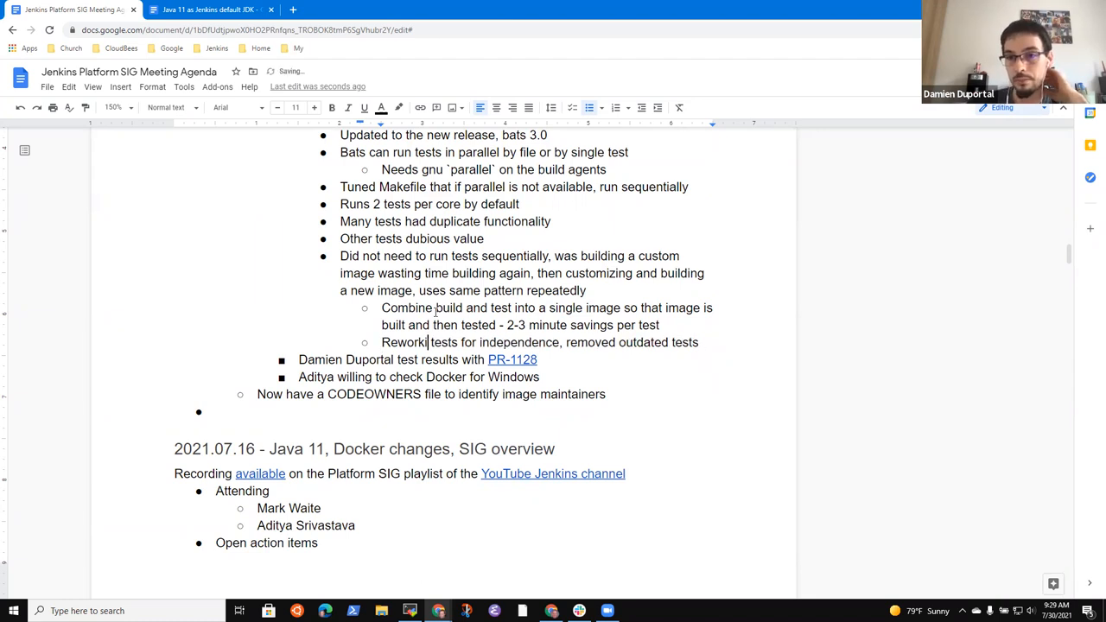
# Step: Add 'Removed 20% of tests (faster by deletion)' and begin the 'Image test phase' bullet
pyautogui.write('Removed')
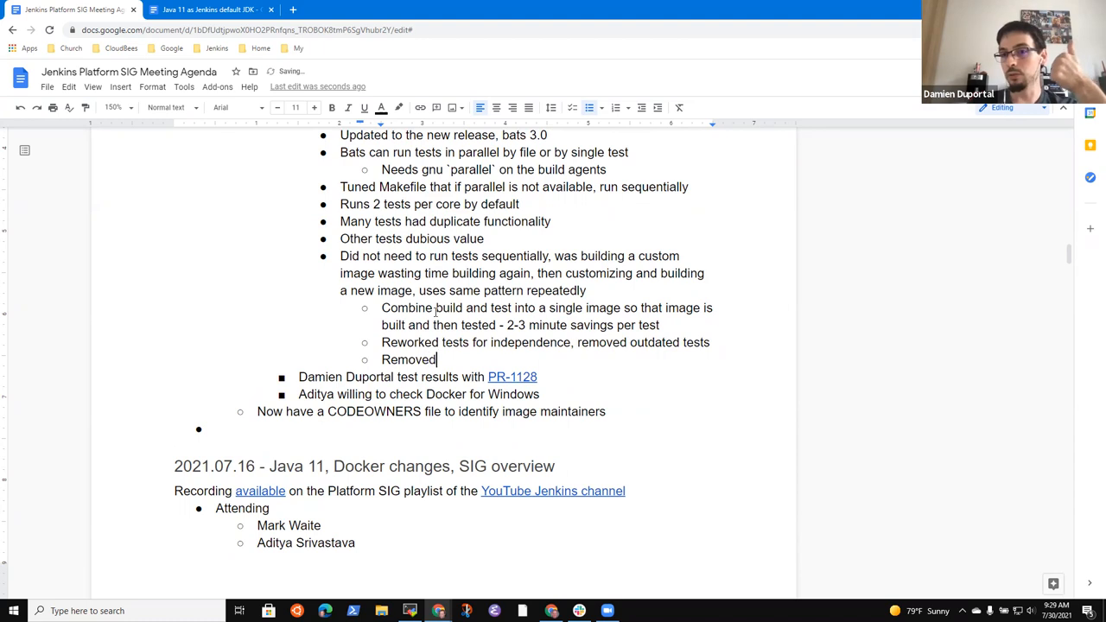
pyautogui.write('20% of')
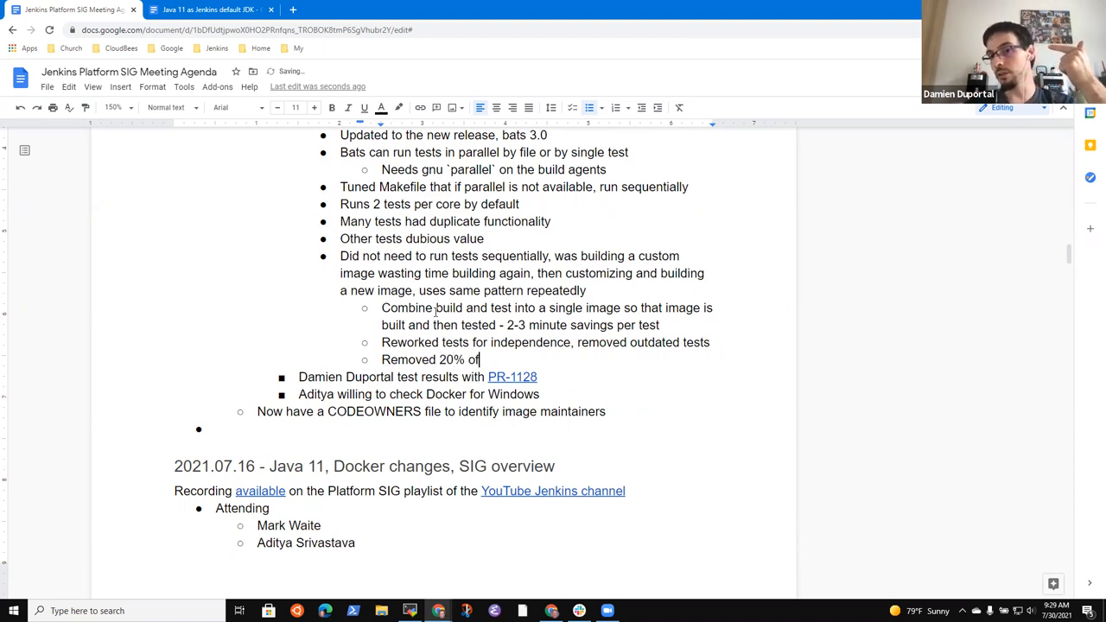
pyautogui.write('tests')
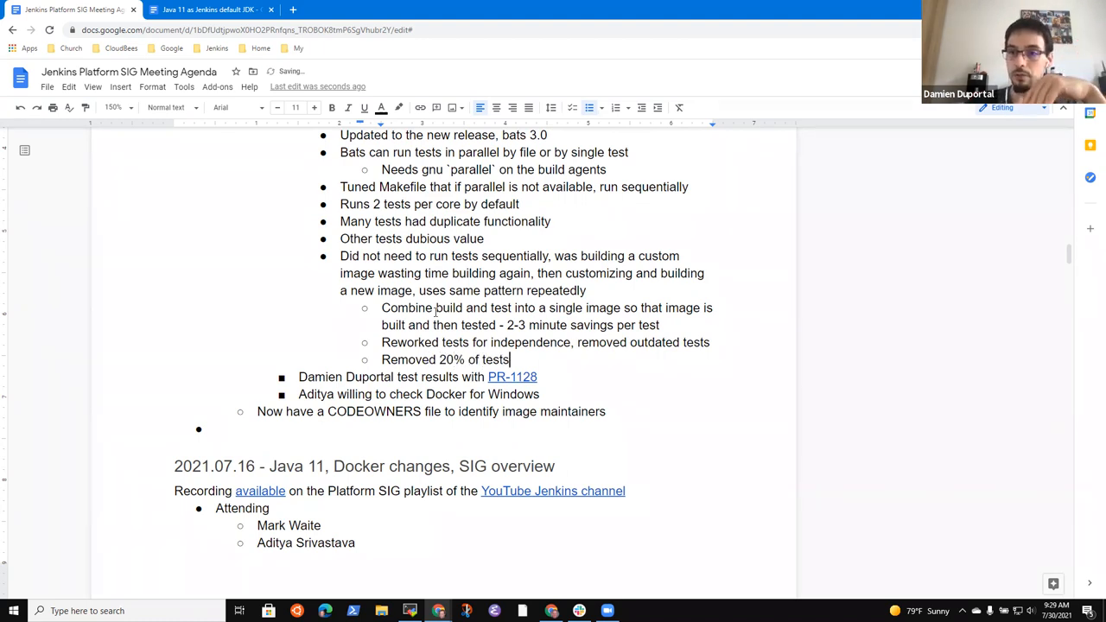
pyautogui.write('(faster by del')
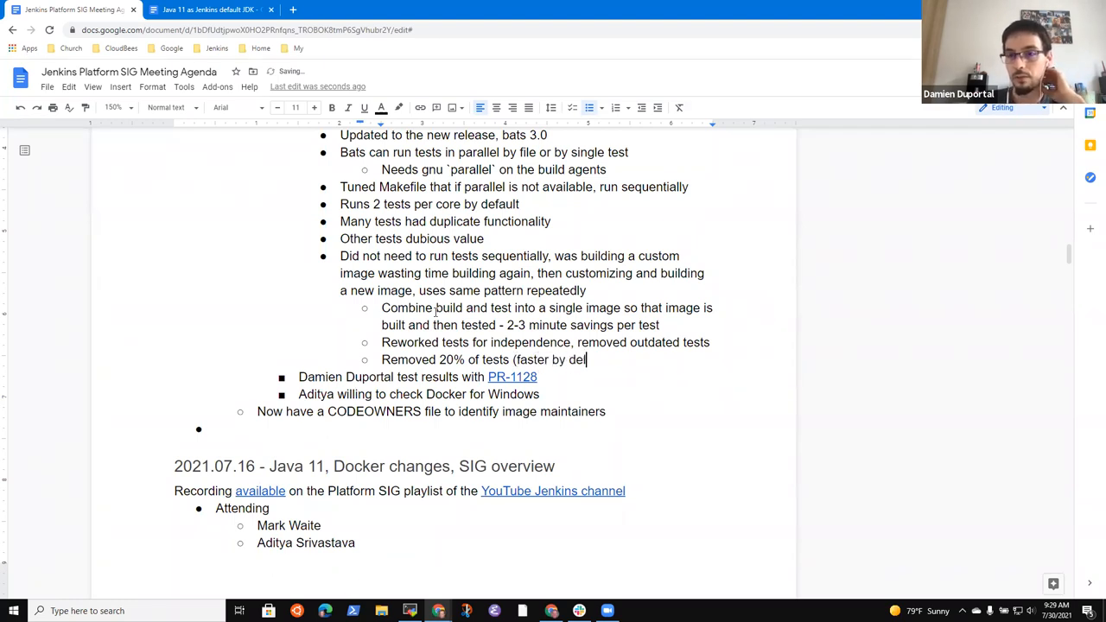
pyautogui.write('etion)')
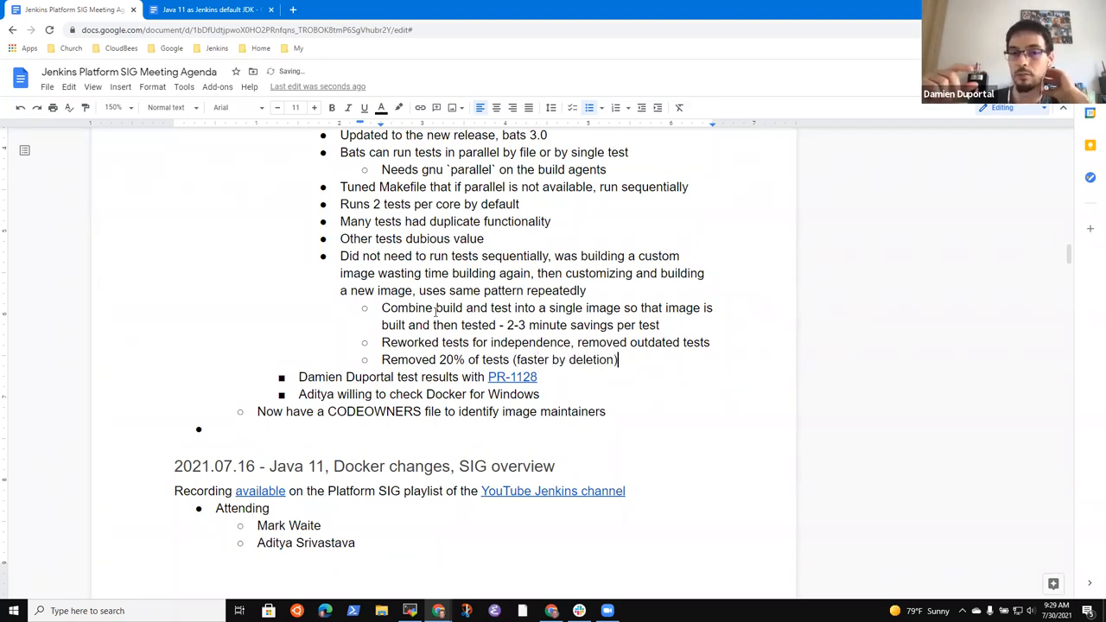
pyautogui.write('Image test phase now')
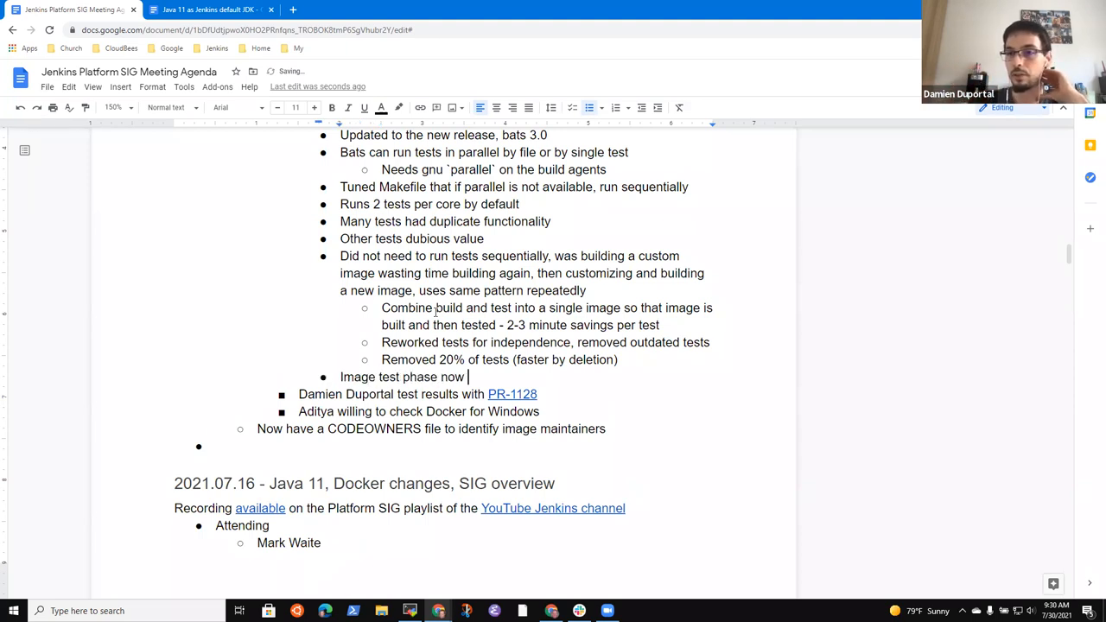
# Step: Finish 'Image test phase now 1 to 2 1/2 minutes instead of 15 minutes', snoozing a meeting reminder
pyautogui.write('1')
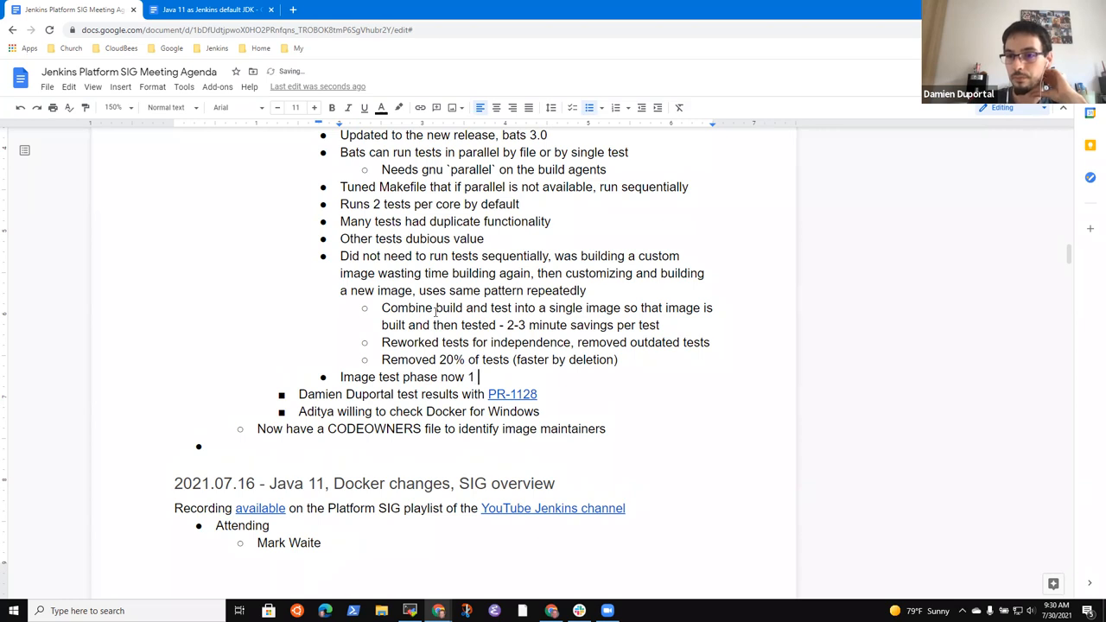
pyautogui.write('to 2')
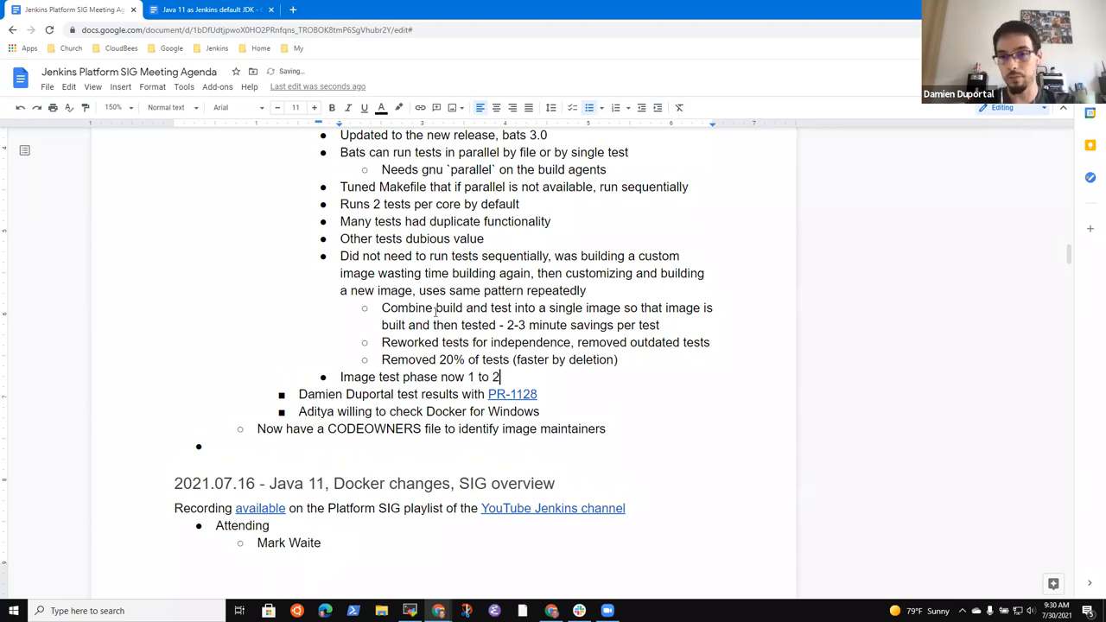
pyautogui.write('1/2')
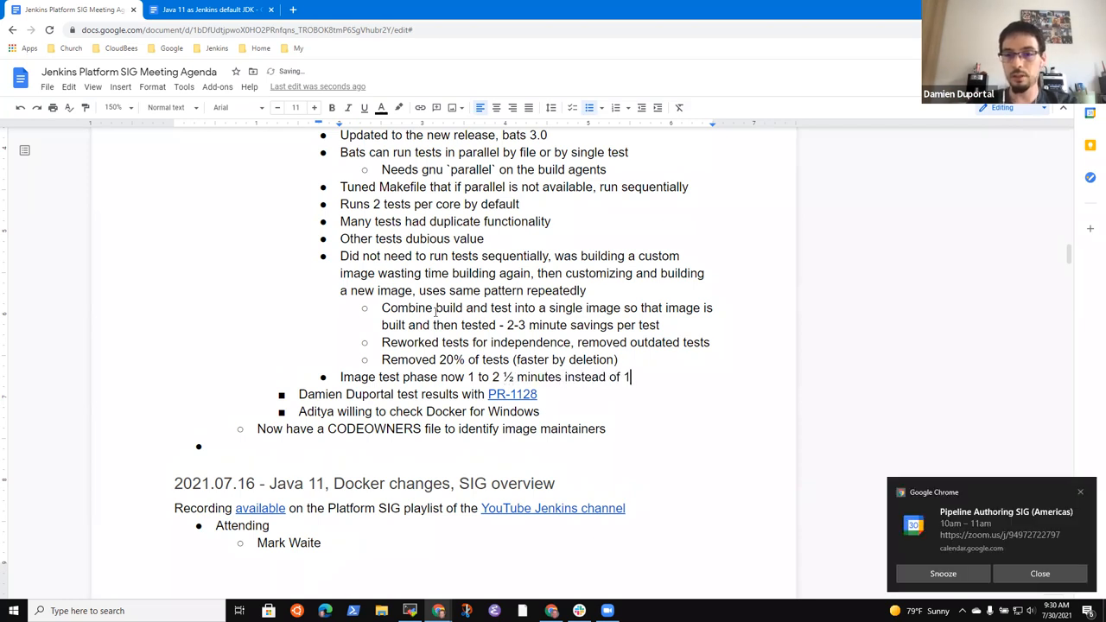
pyautogui.write('5 minutes')
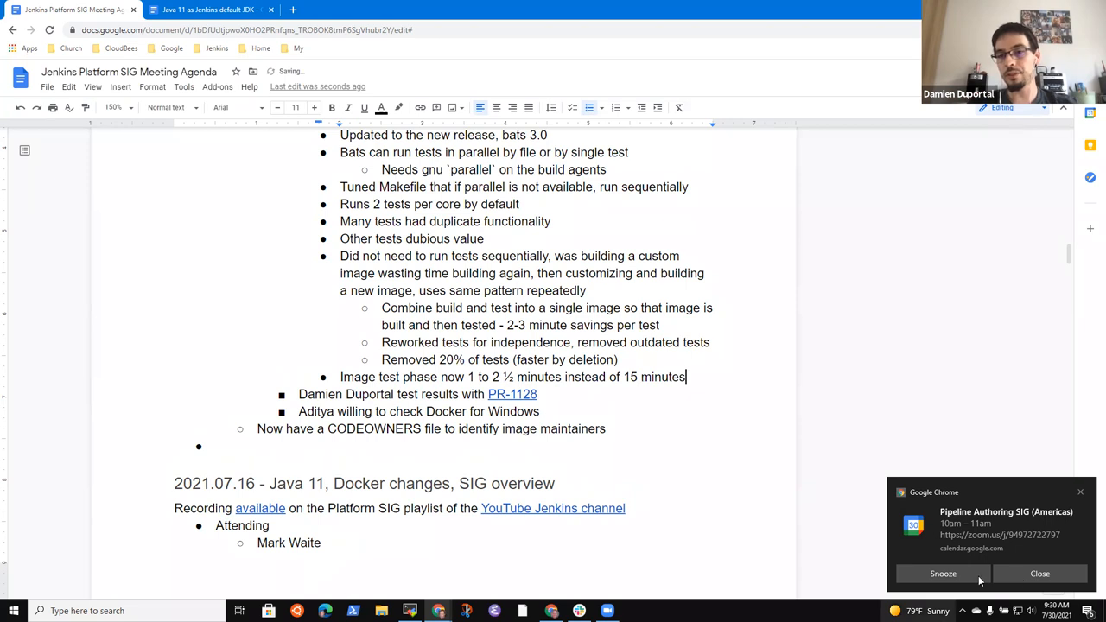
pyautogui.click(1040, 573)
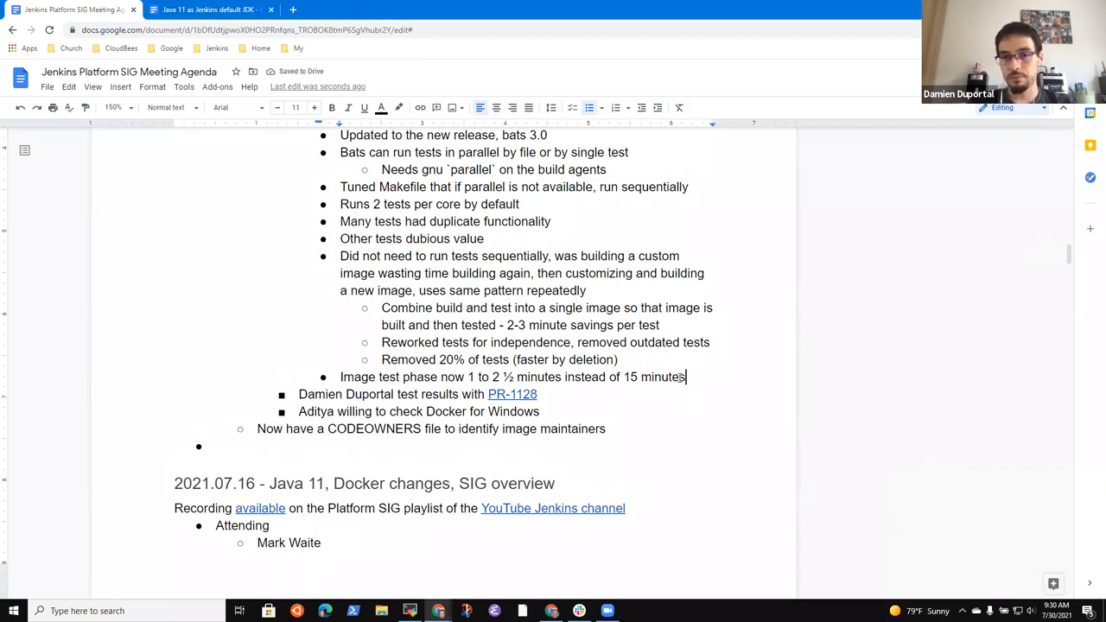
pyautogui.write('Without para')
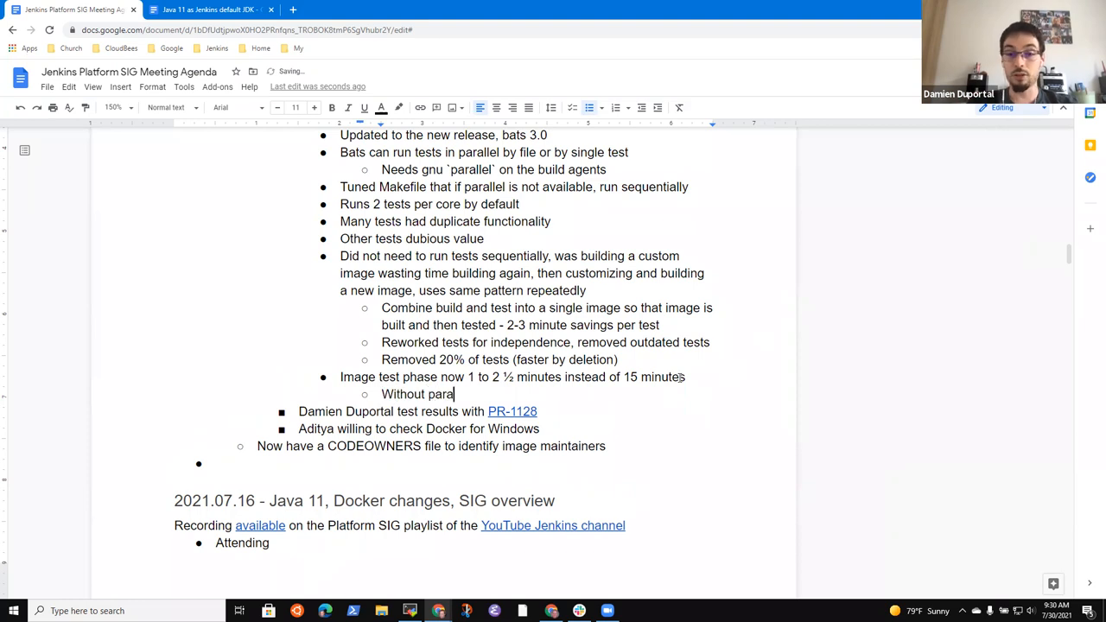
# Step: Complete 'Without parallel tests, only 6 minutes' and move the next line to main bullet level
pyautogui.write('llel tests,')
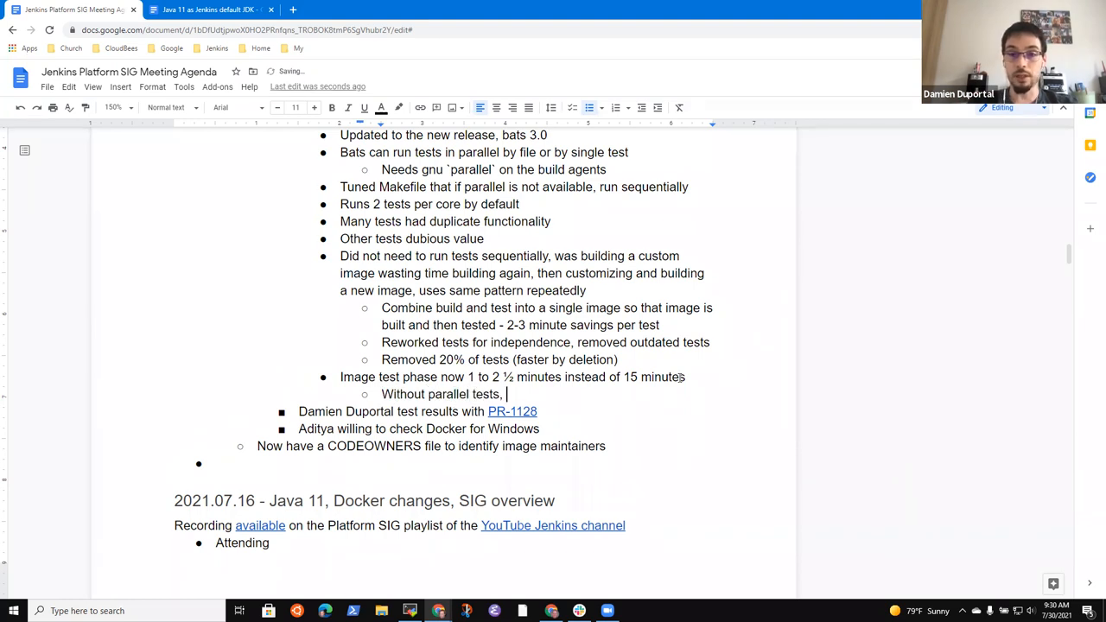
pyautogui.write('only')
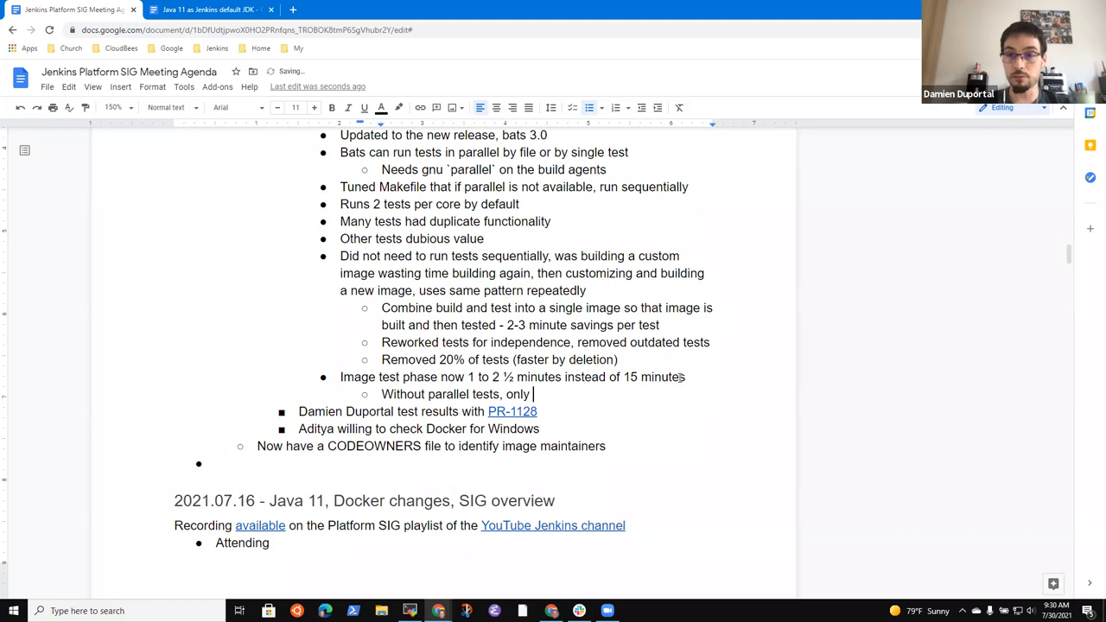
pyautogui.write('6 minutes')
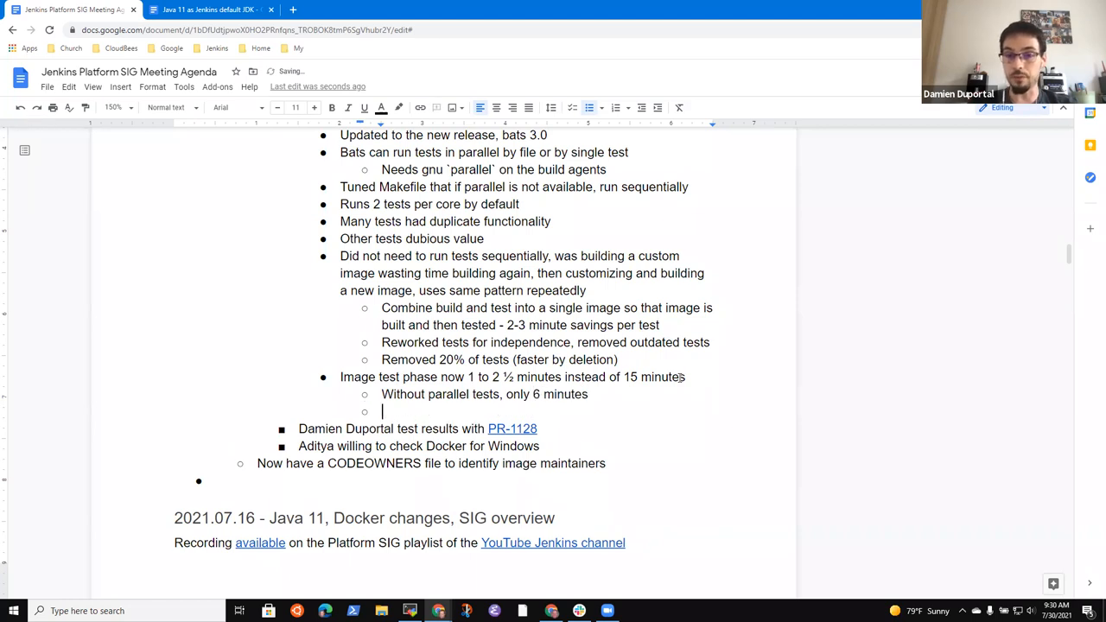
pyautogui.press('Backspace')
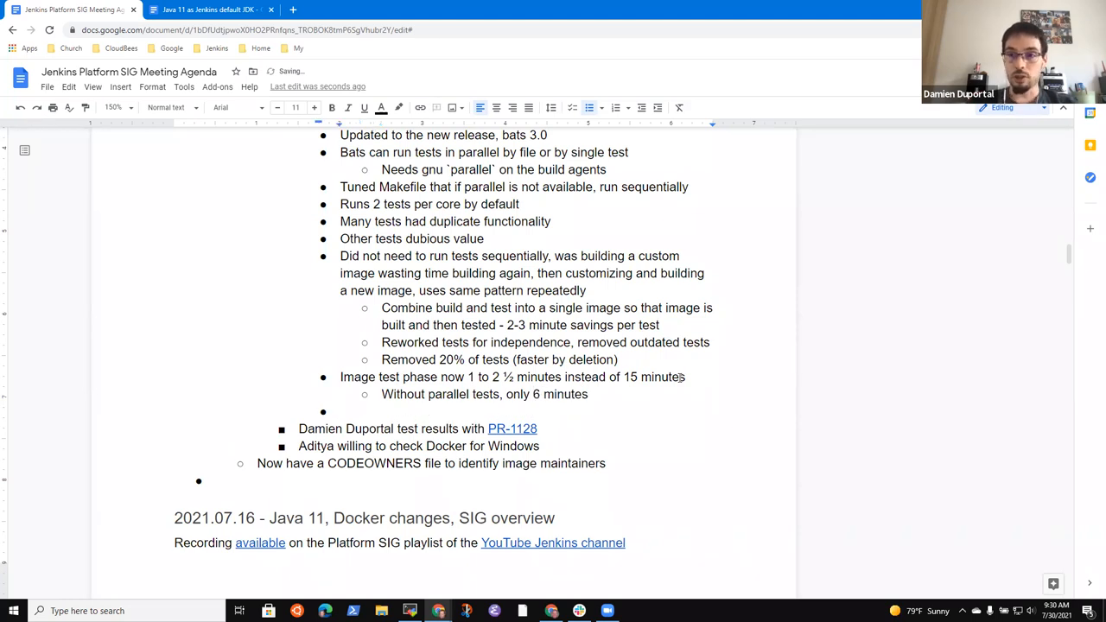
# Step: Add the shell scripts resource exhaustion bullet ending '(agents drop connection to controller)', then a new line
pyautogui.write('Shel')
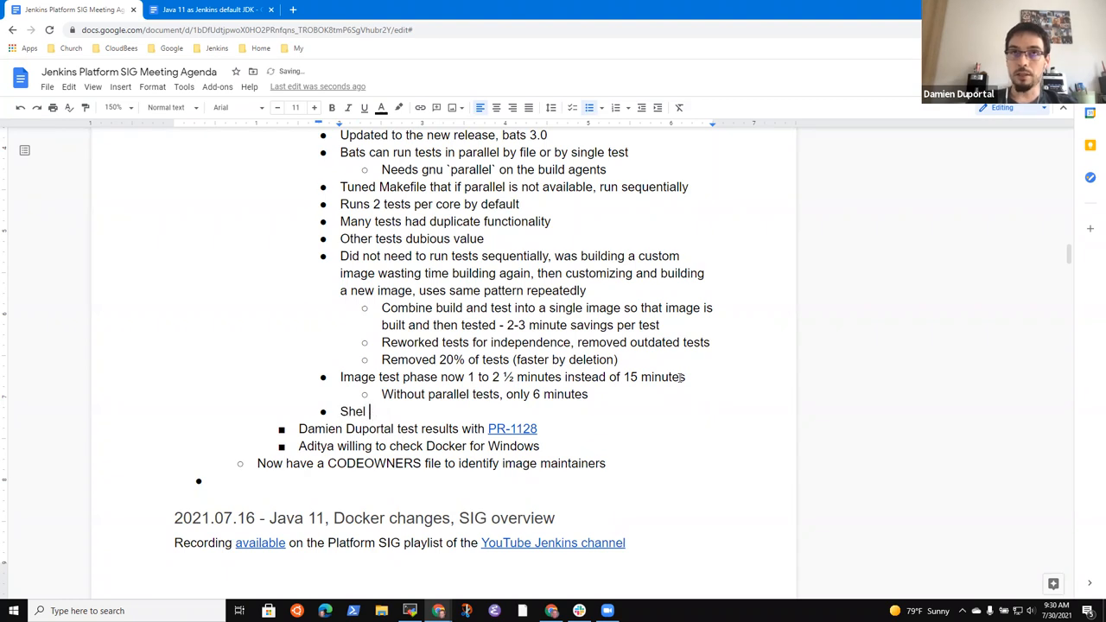
pyautogui.write('l scripts al')
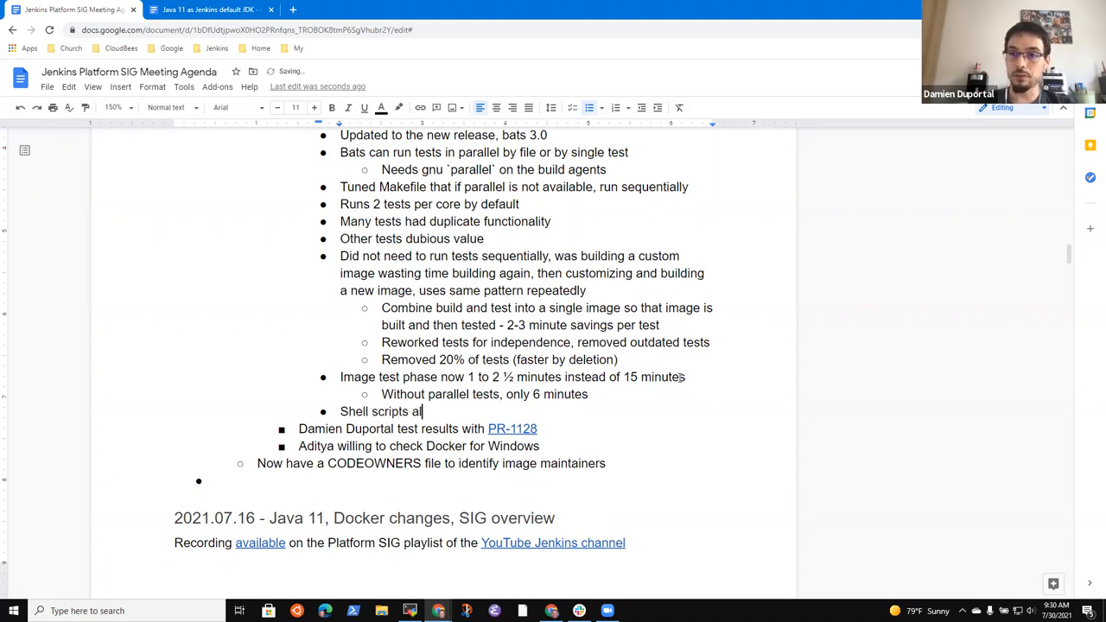
pyautogui.write('lowed resource exhausti')
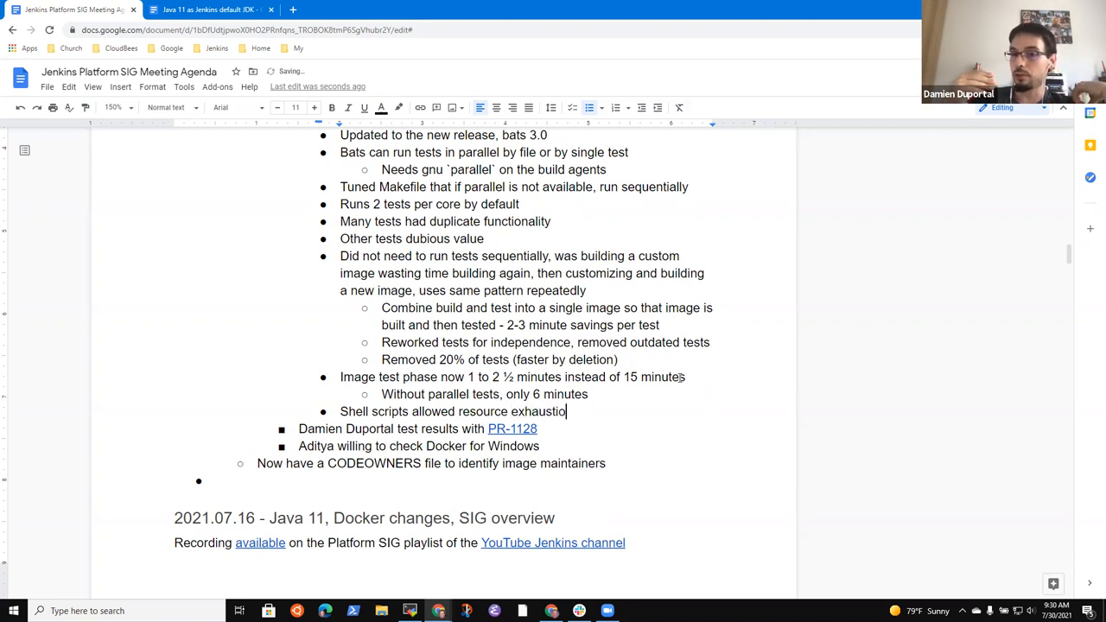
pyautogui.write('on the machine')
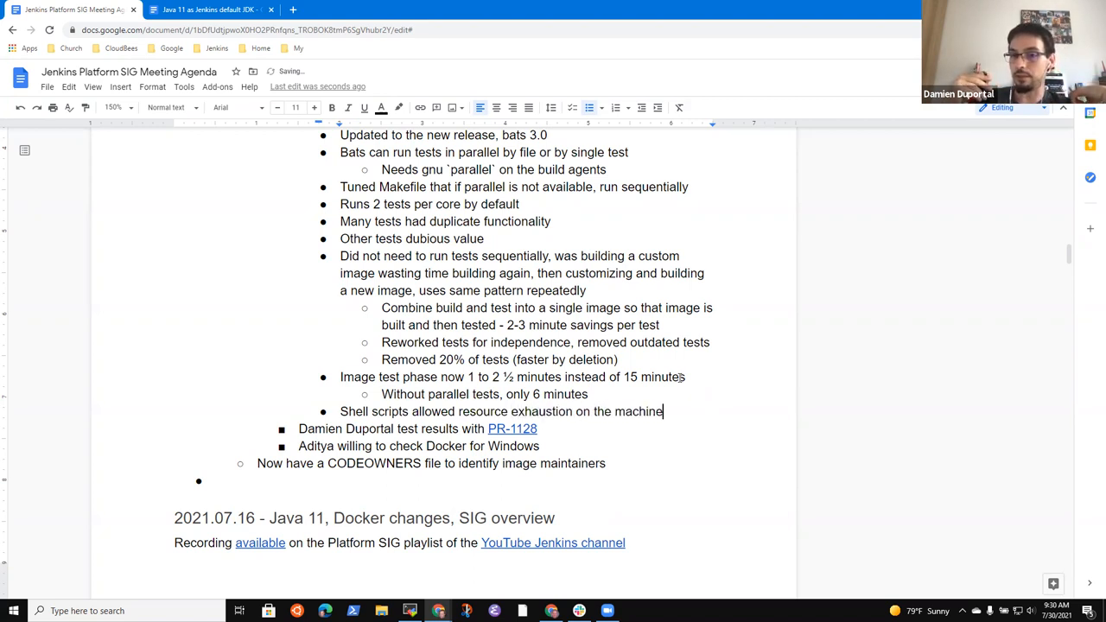
pyautogui.write('due to heavy tasks')
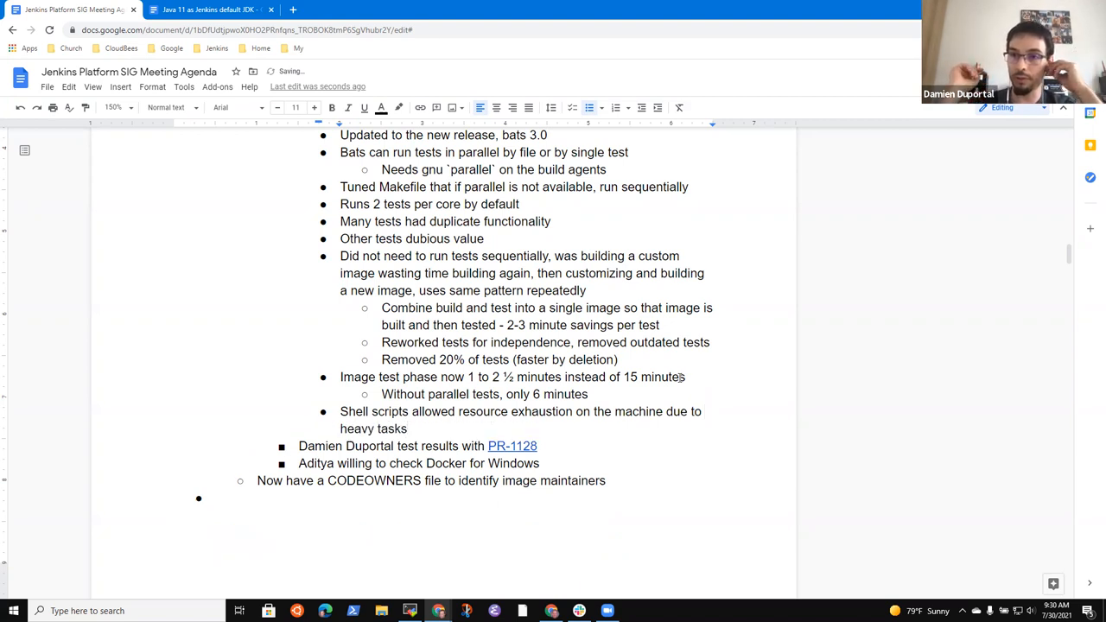
pyautogui.write('in parallel')
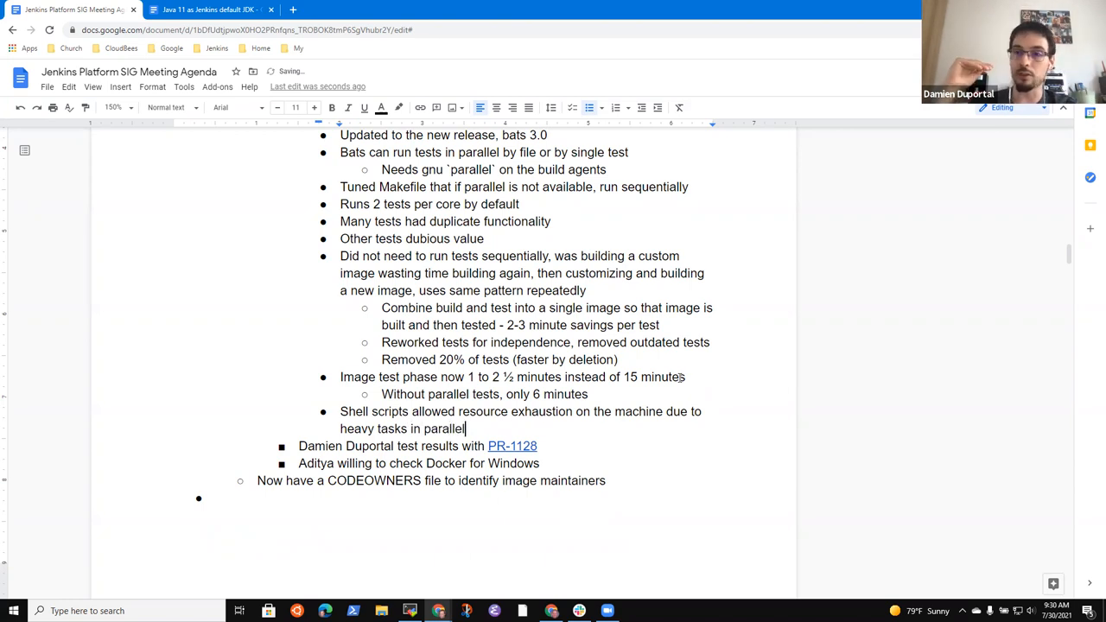
pyautogui.write('(agents')
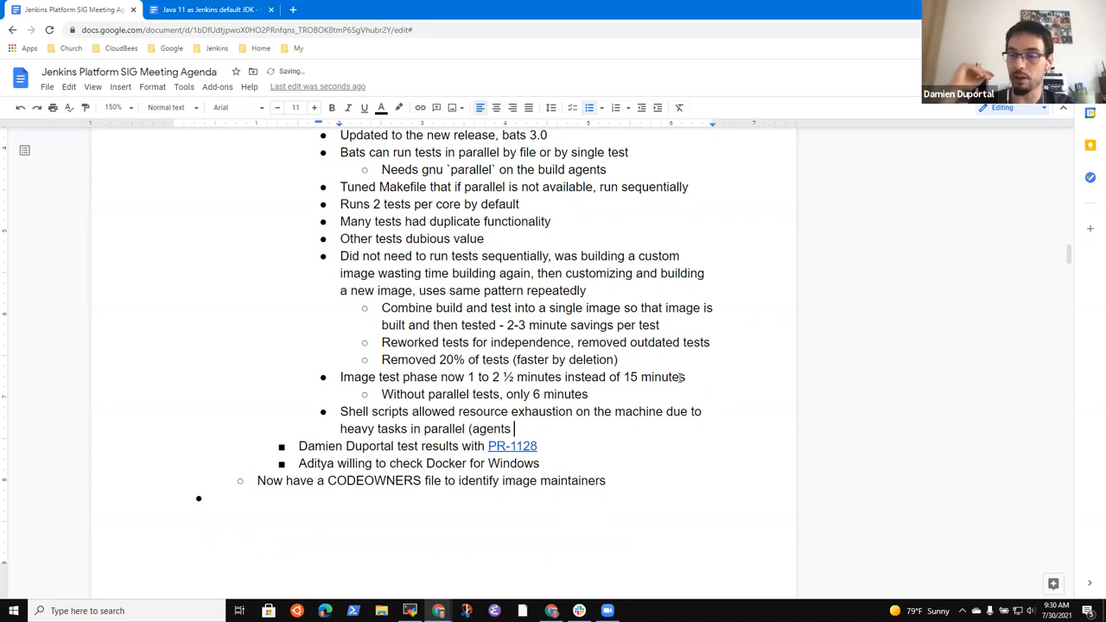
pyautogui.write('drop c')
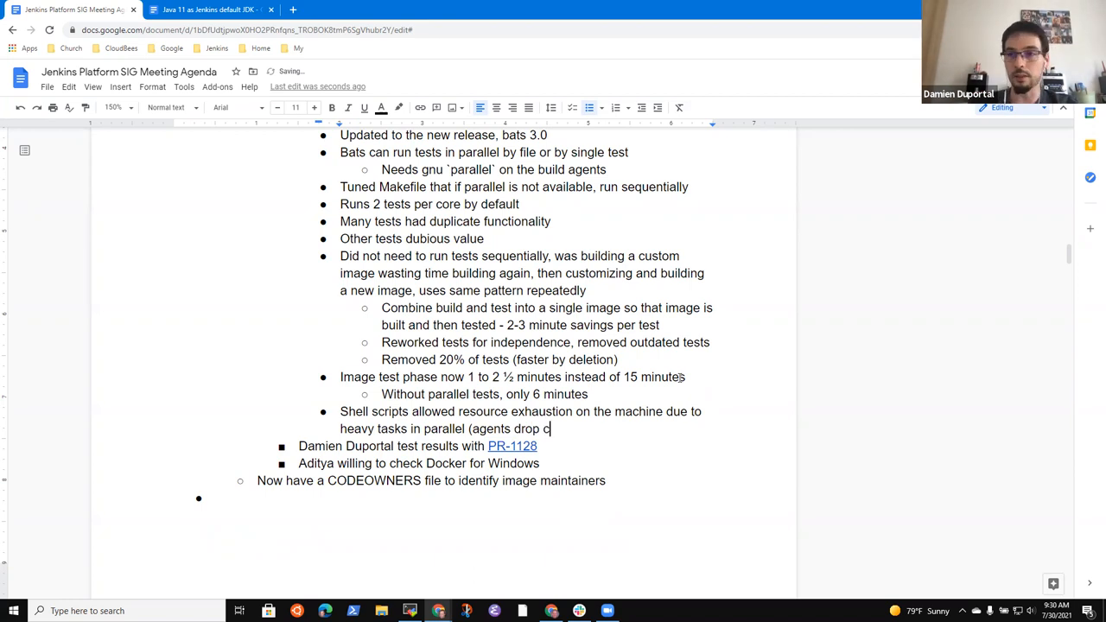
pyautogui.write('onnection to cont')
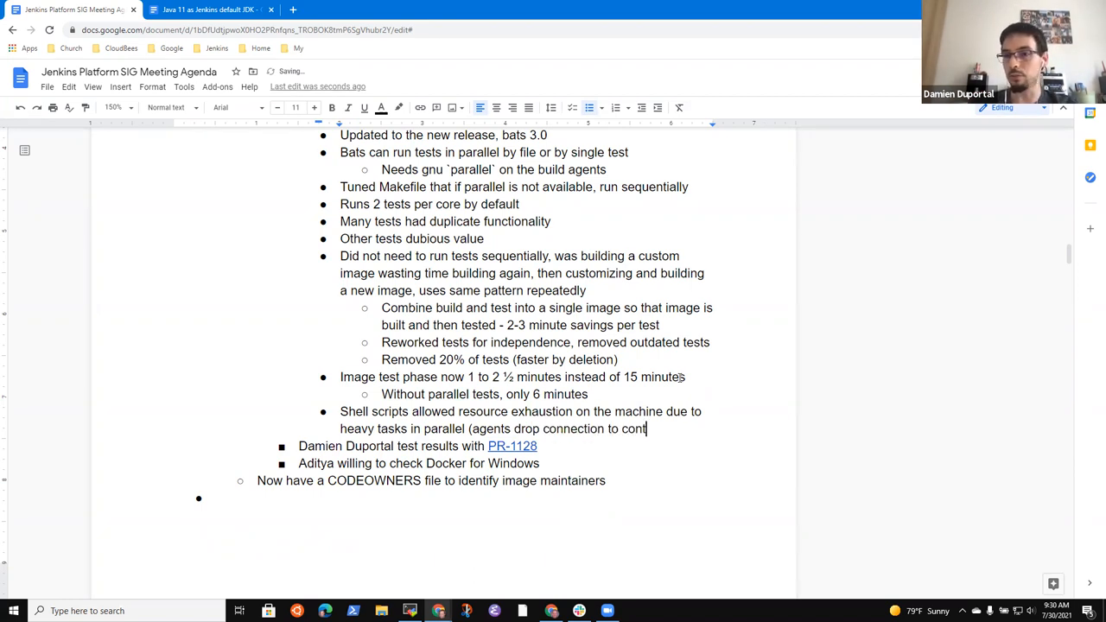
pyautogui.write('roller)')
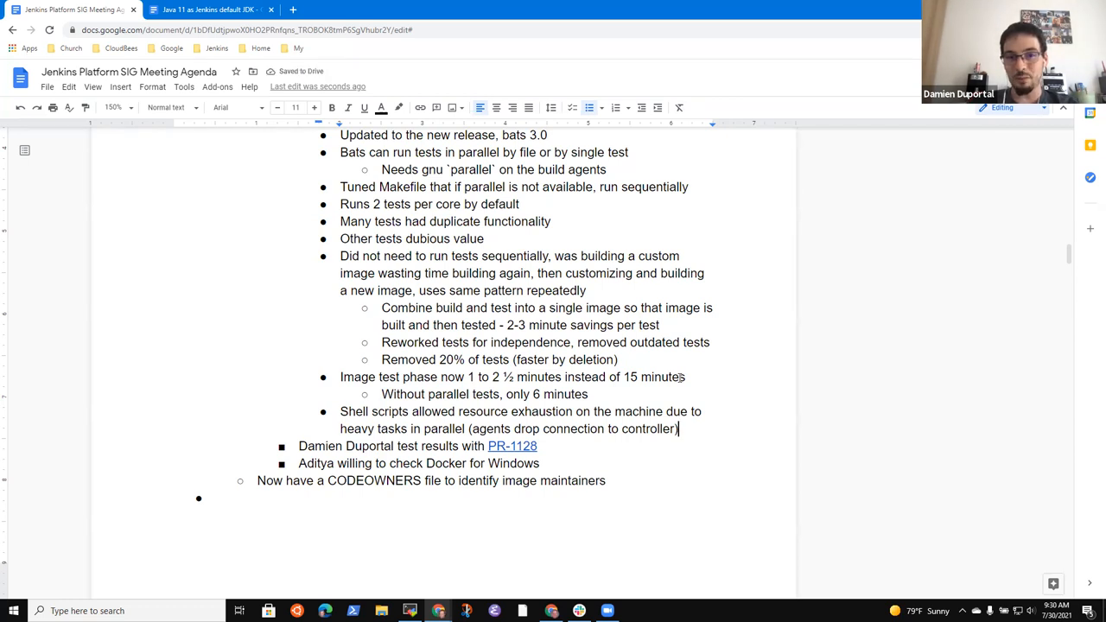
pyautogui.press('enter')
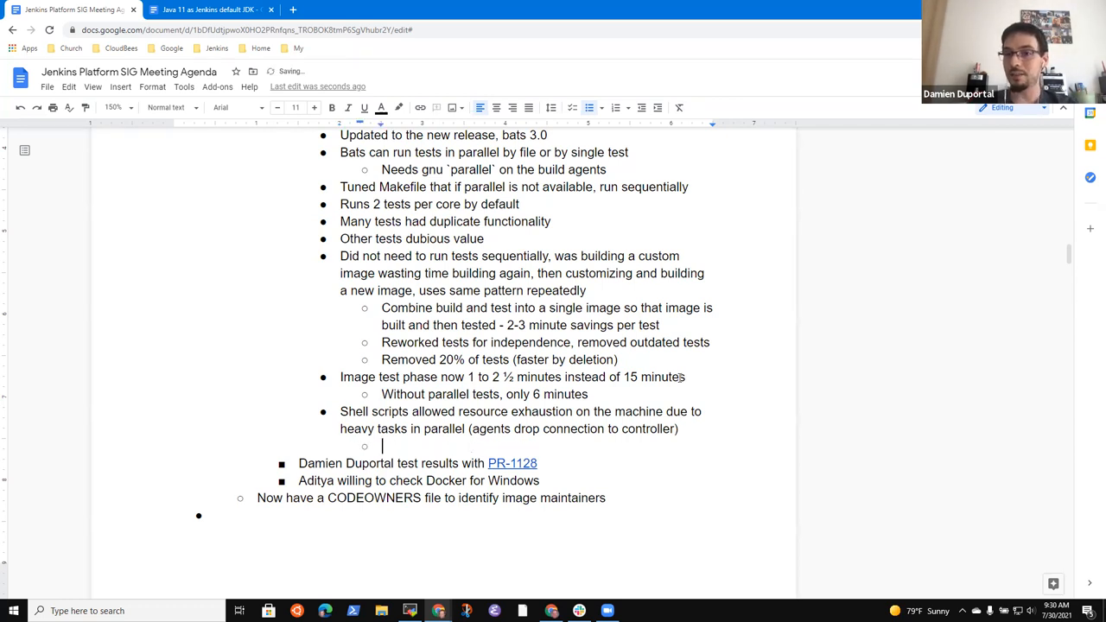
# Step: Add the sub-note 'Bats and parallel throttles resource allocation and test pool'
pyautogui.write('Bats and')
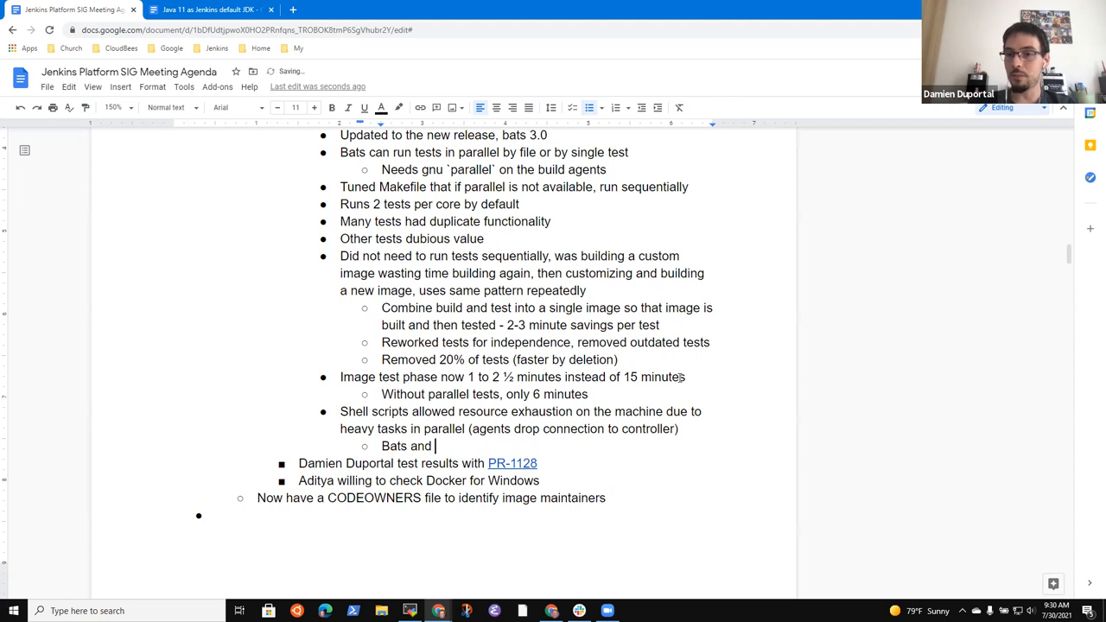
pyautogui.write('parallel')
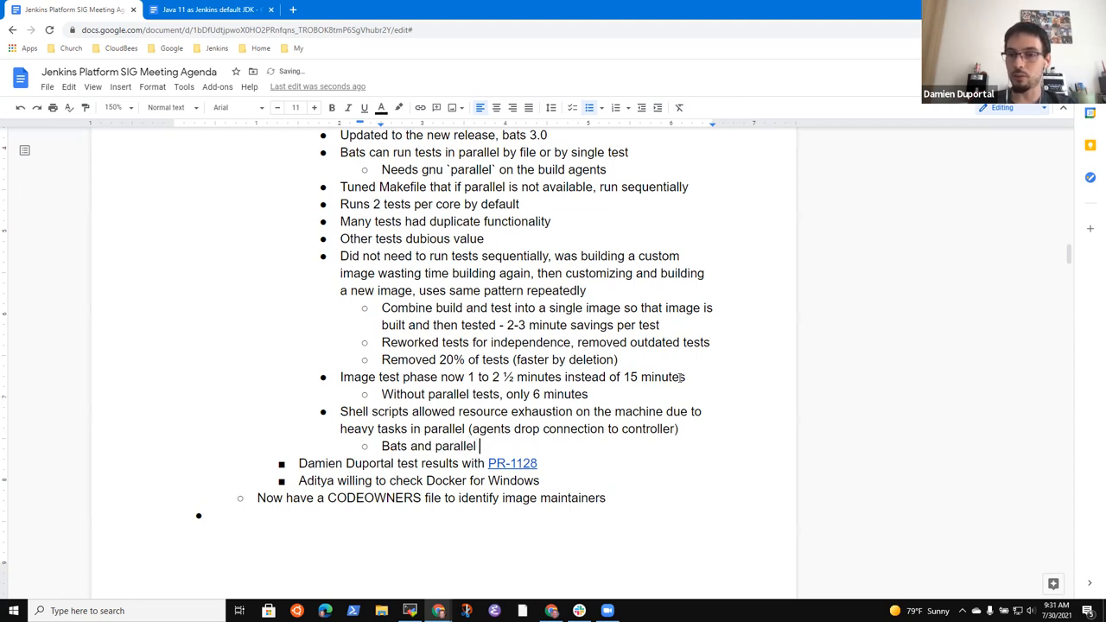
pyautogui.write('throttles')
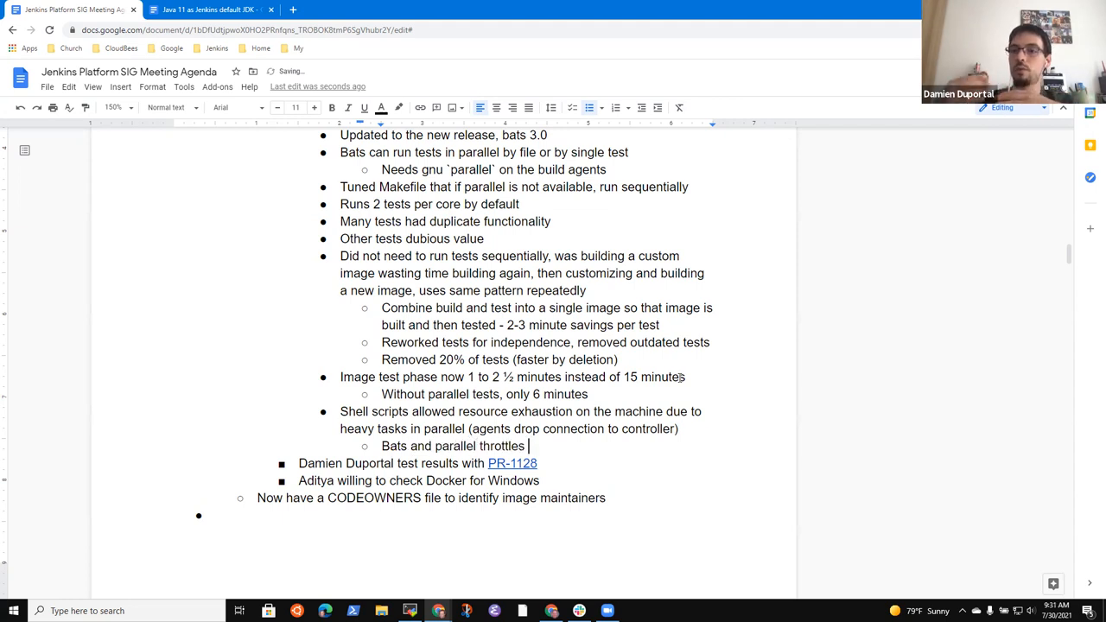
pyautogui.write('resource allocairton')
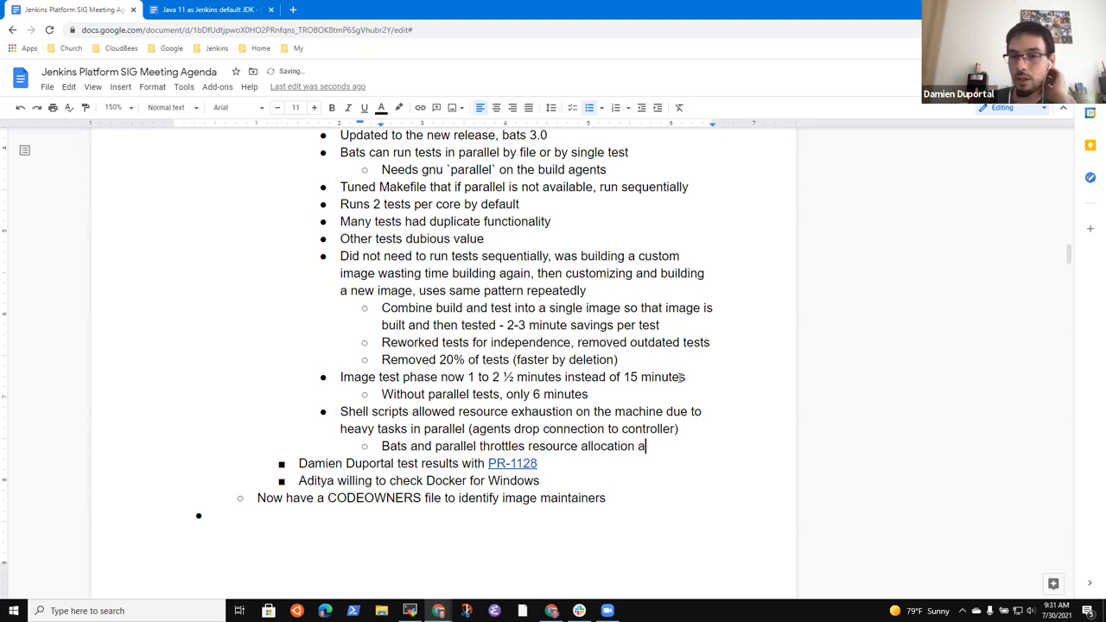
pyautogui.write('nd test pool')
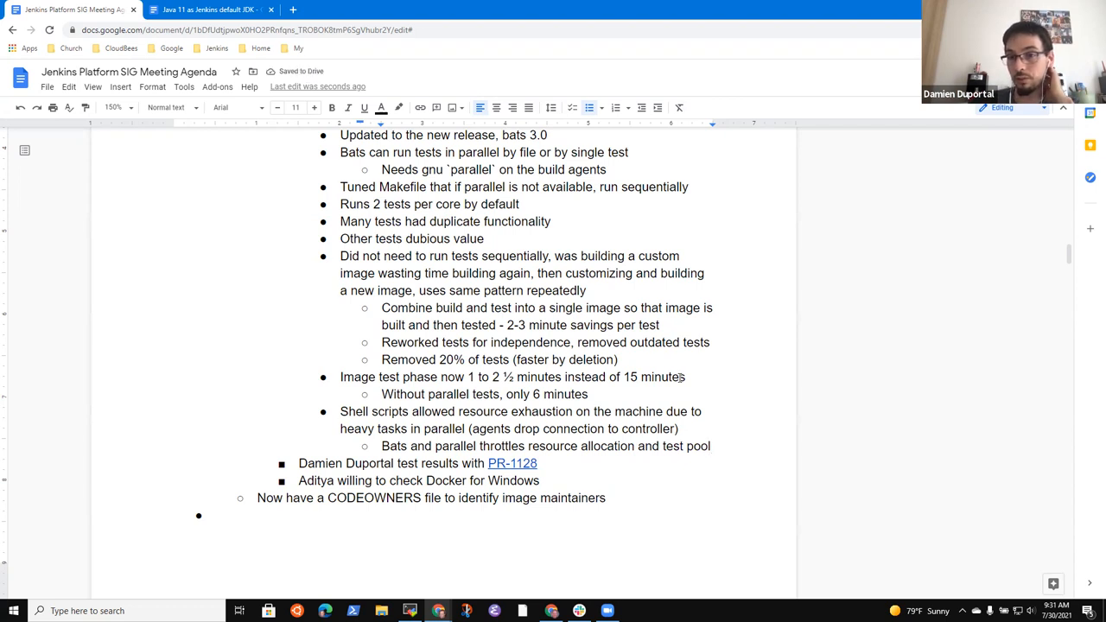
# Step: Add the sub-note 'Reduces resource exhaustion, avoids agent disconnect' and return to its end
pyautogui.write('Reduce')
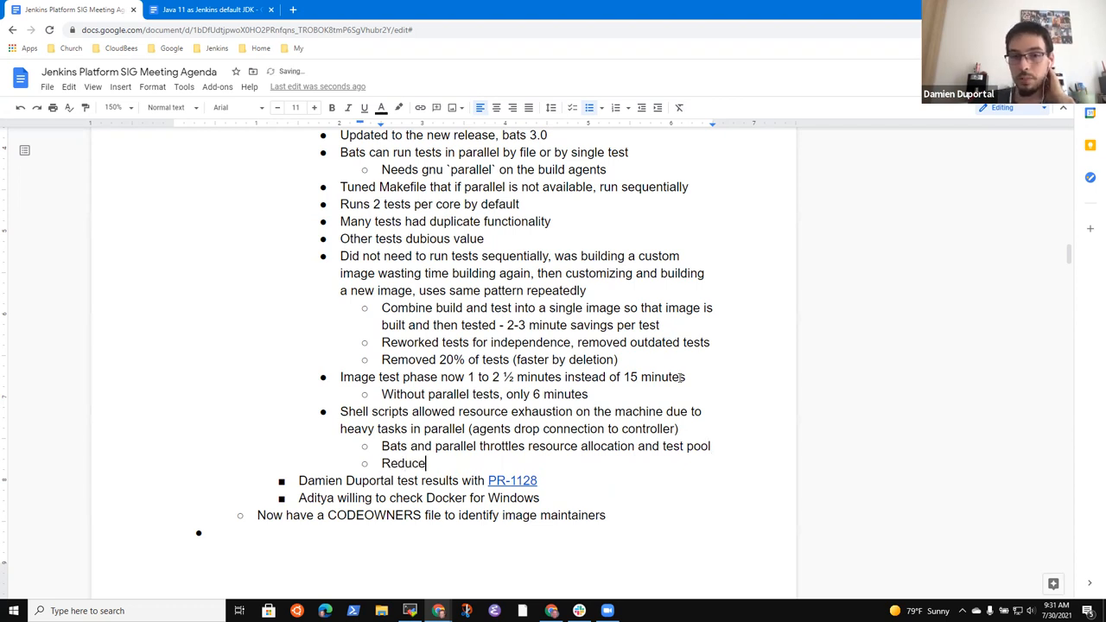
pyautogui.write('s resource e')
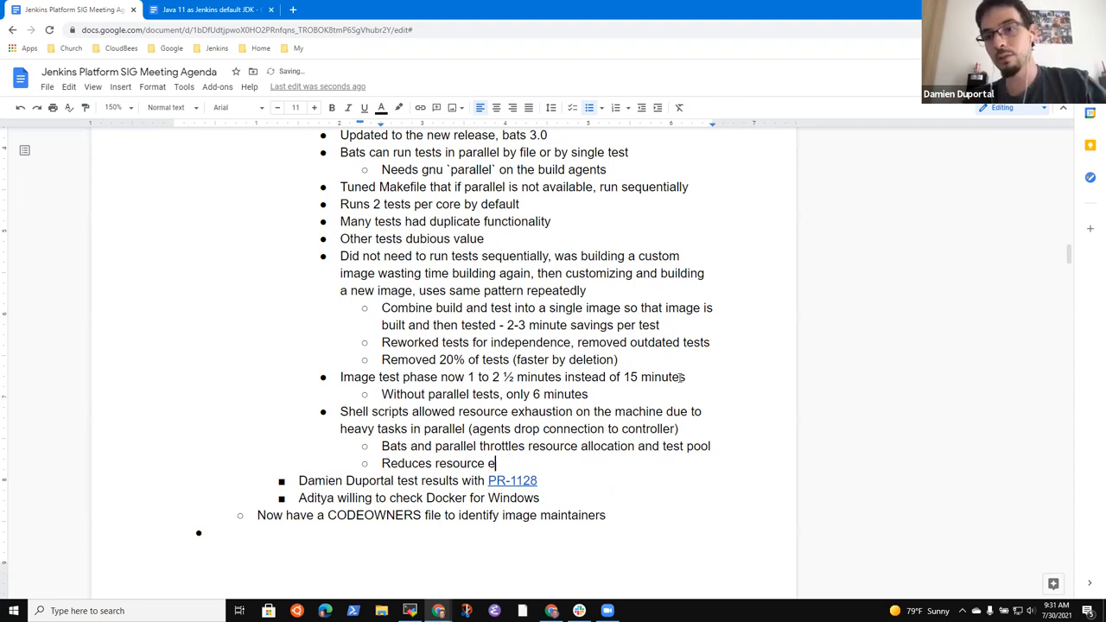
pyautogui.write('xhaustion')
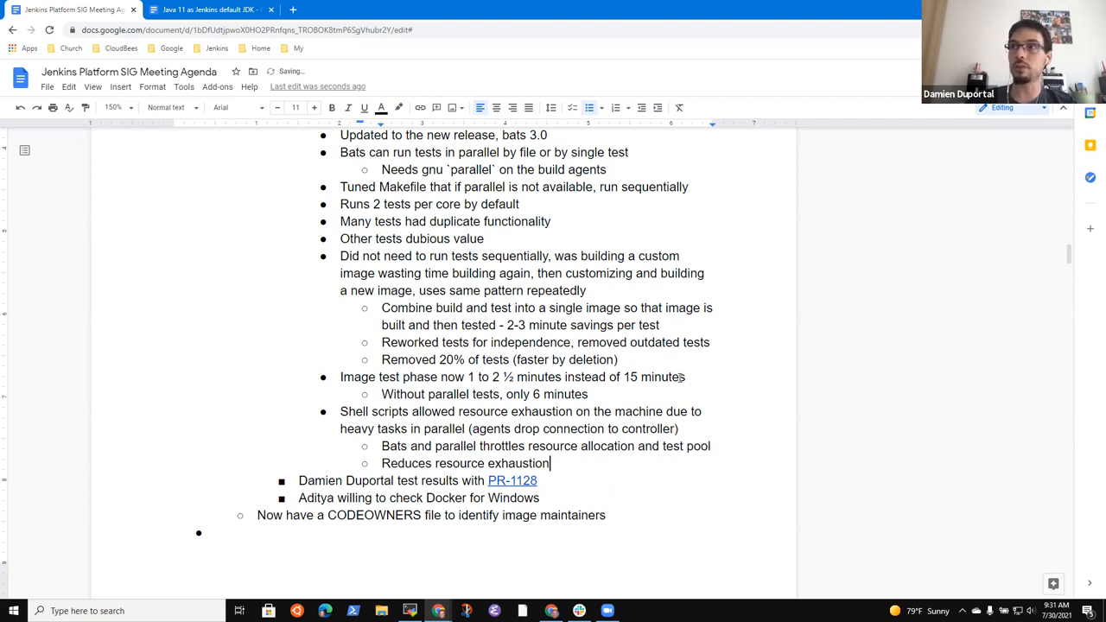
pyautogui.write(', avoids ag')
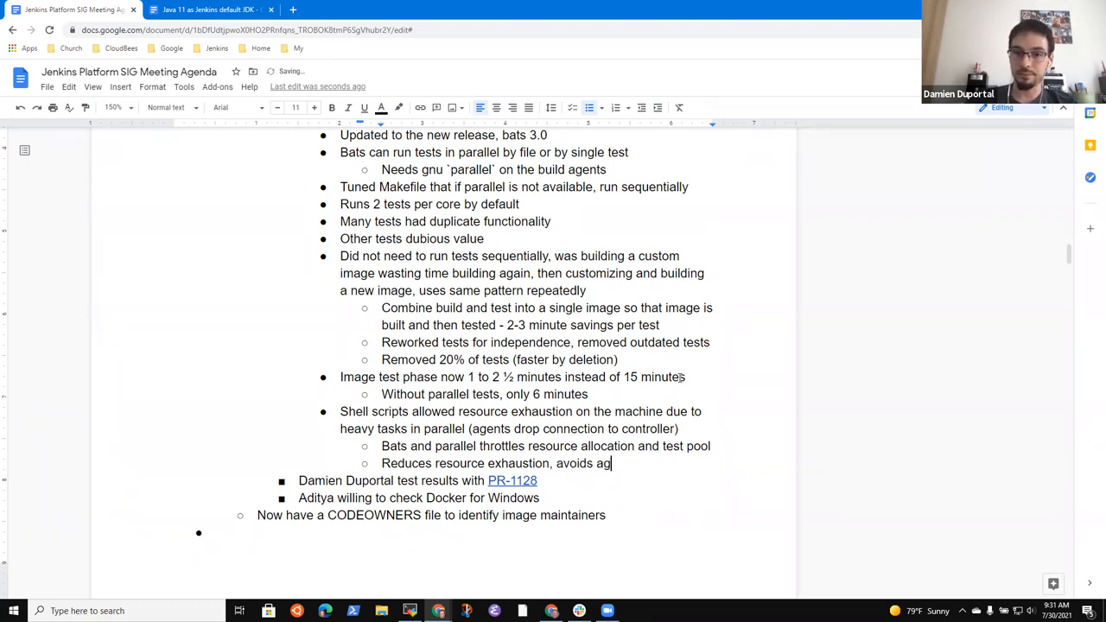
pyautogui.write('ent discon')
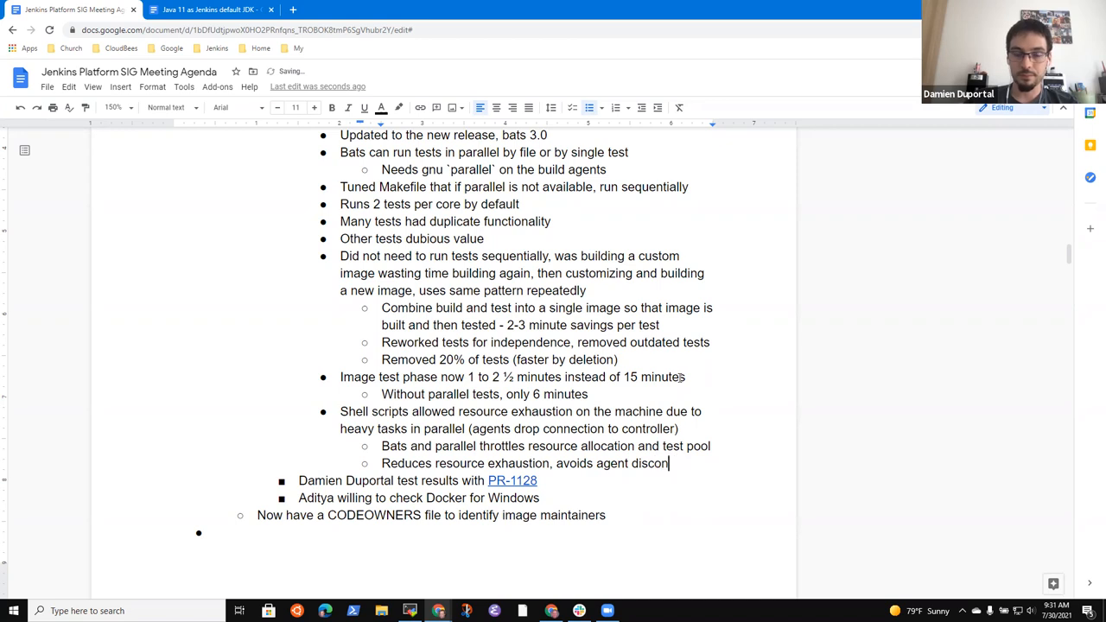
pyautogui.write('nect')
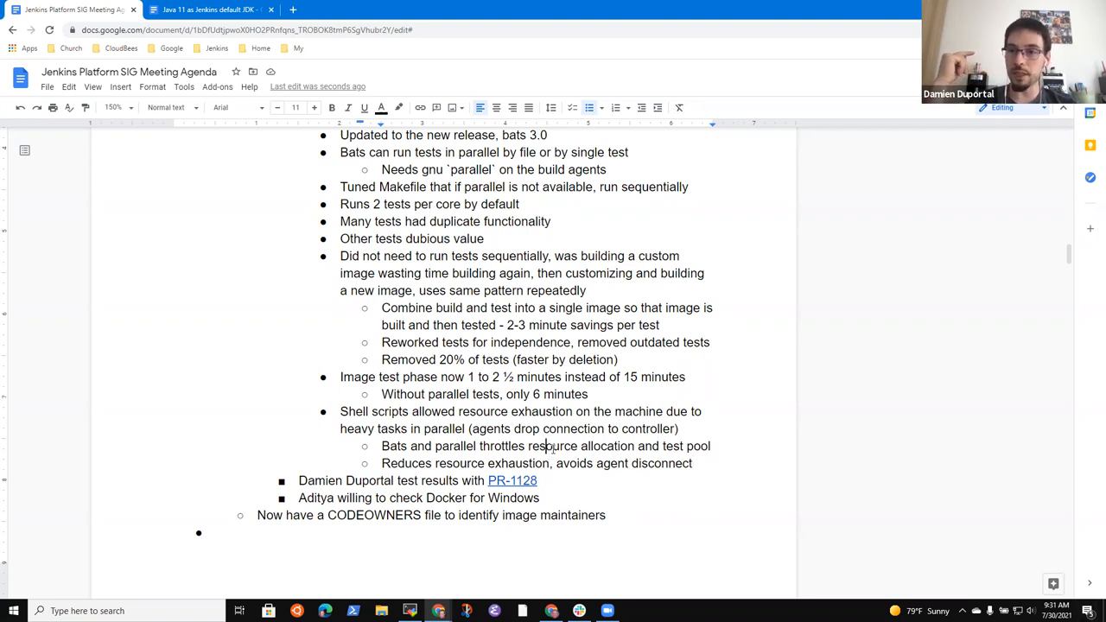
pyautogui.click(692, 463)
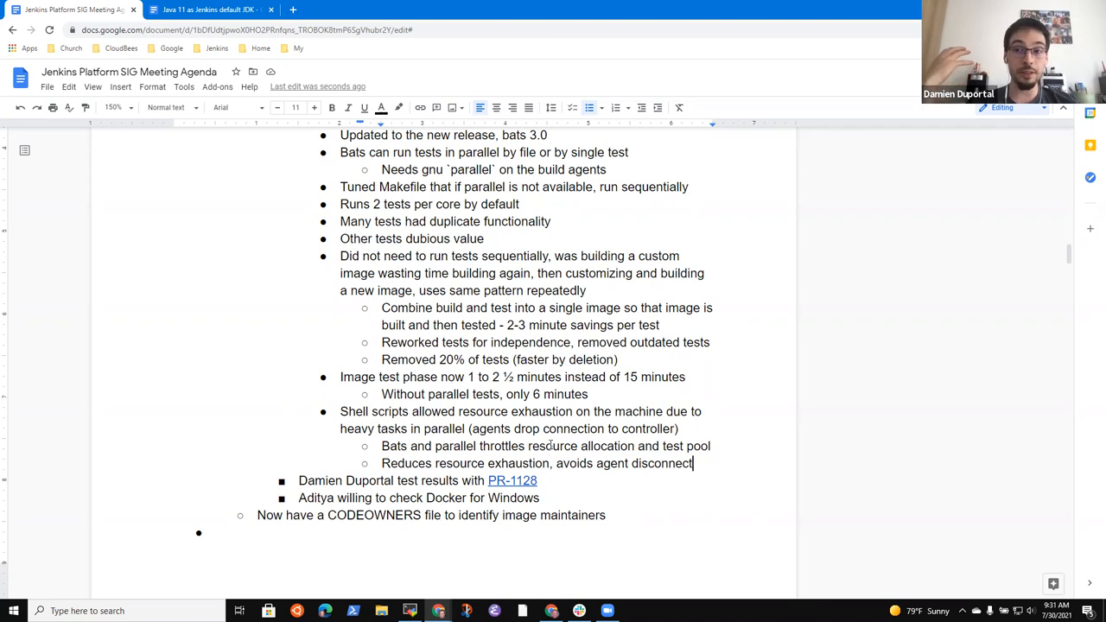
# Step: Finish the Makefile bullet, advising to open an issue if surprises are detected
pyautogui.write('Makefile has been re')
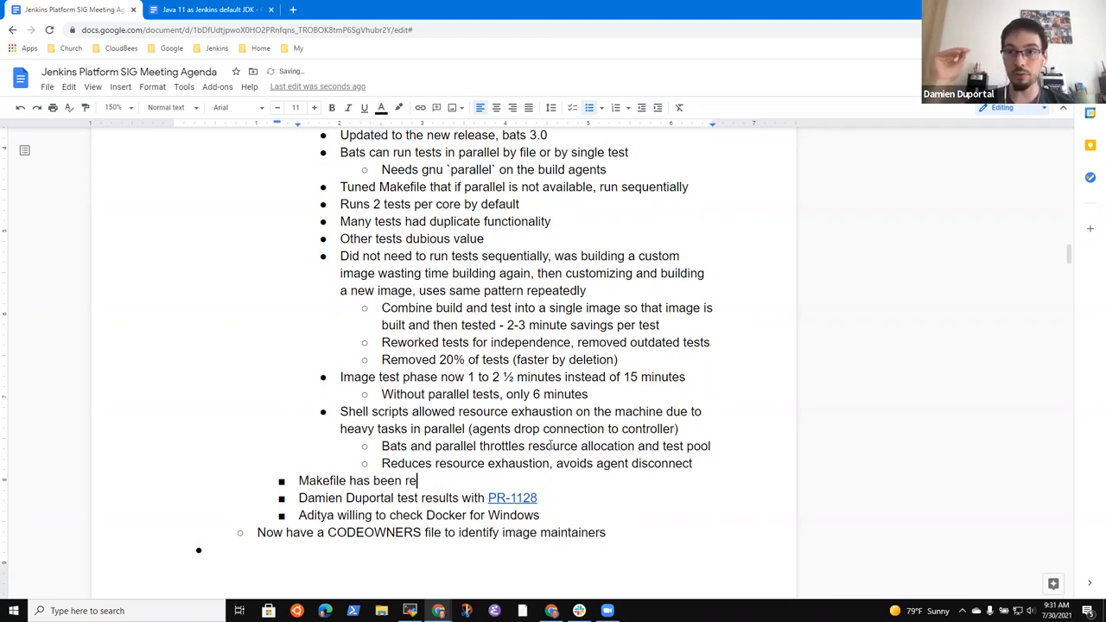
pyautogui.write('worked')
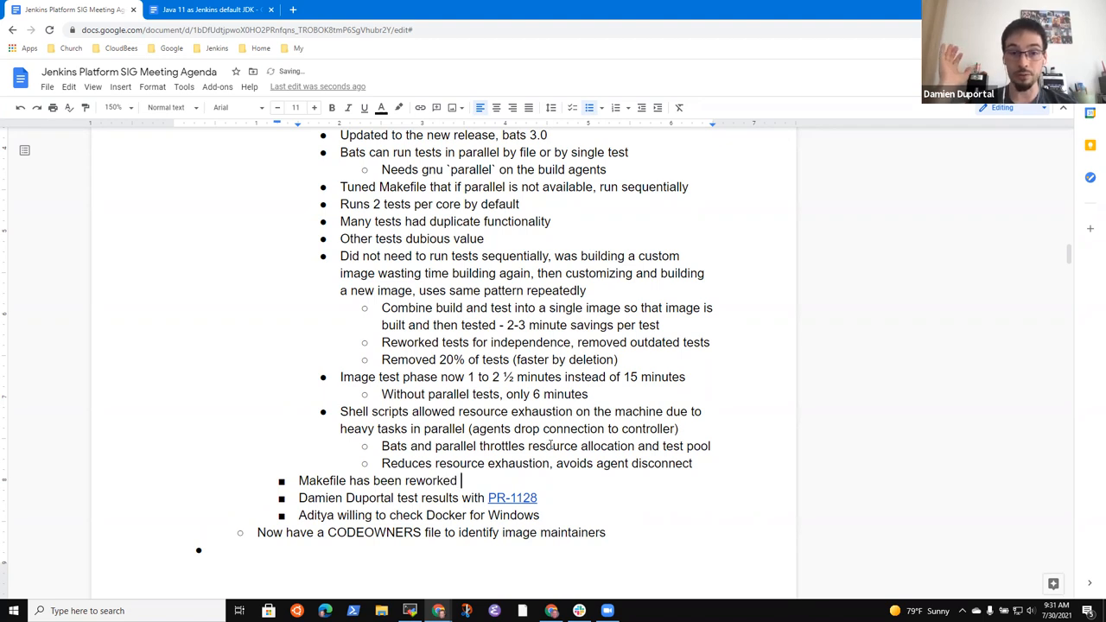
pyautogui.write('sighnificantl')
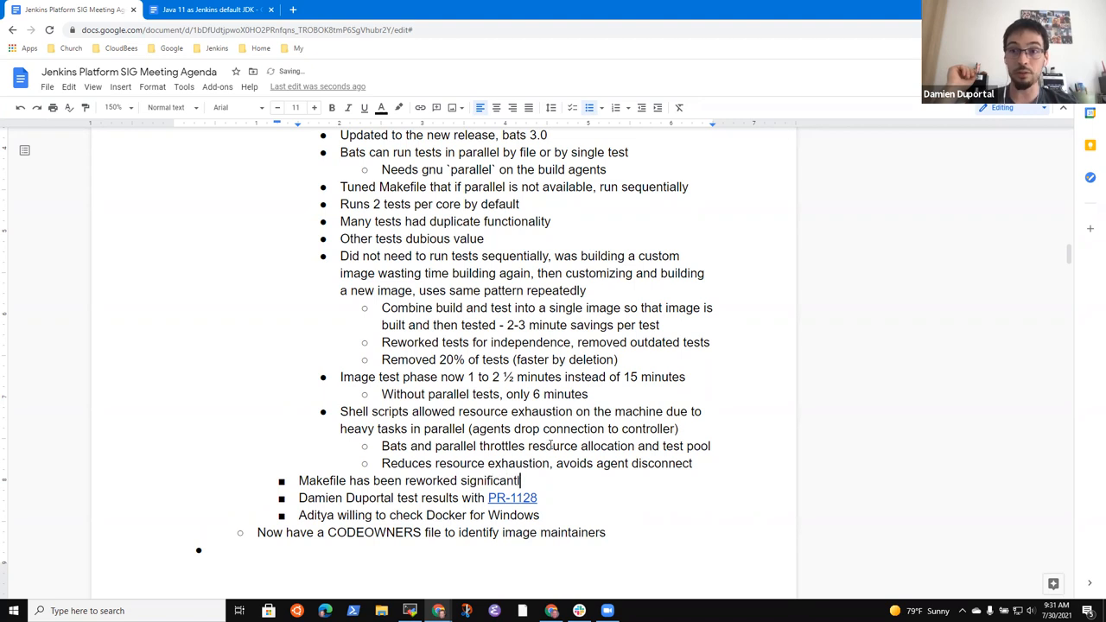
pyautogui.write('y, ope')
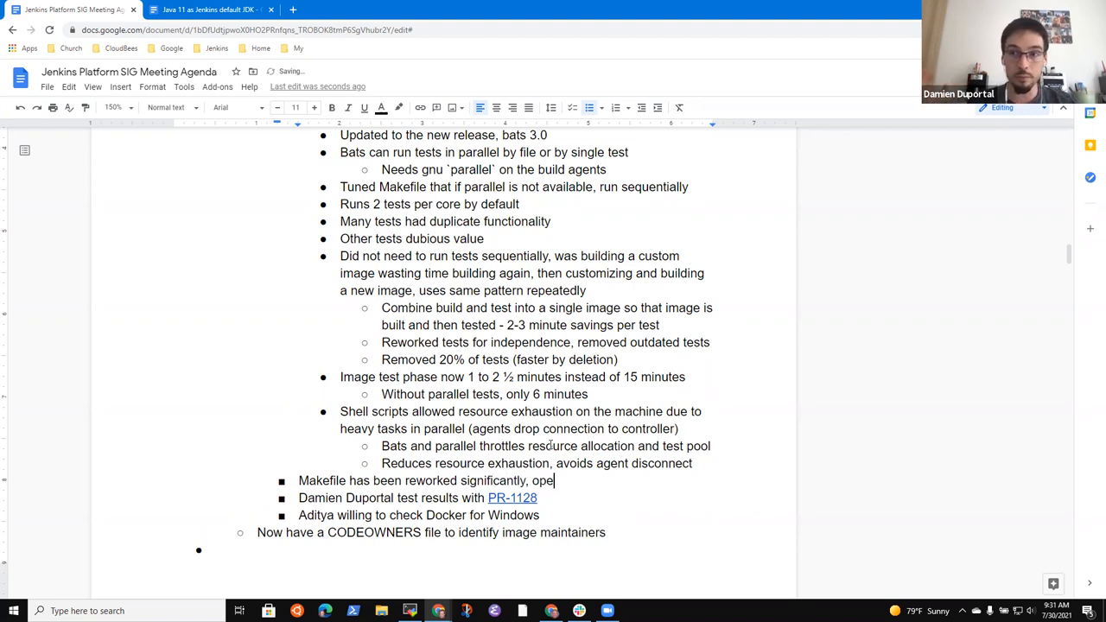
pyautogui.write('n an issue if')
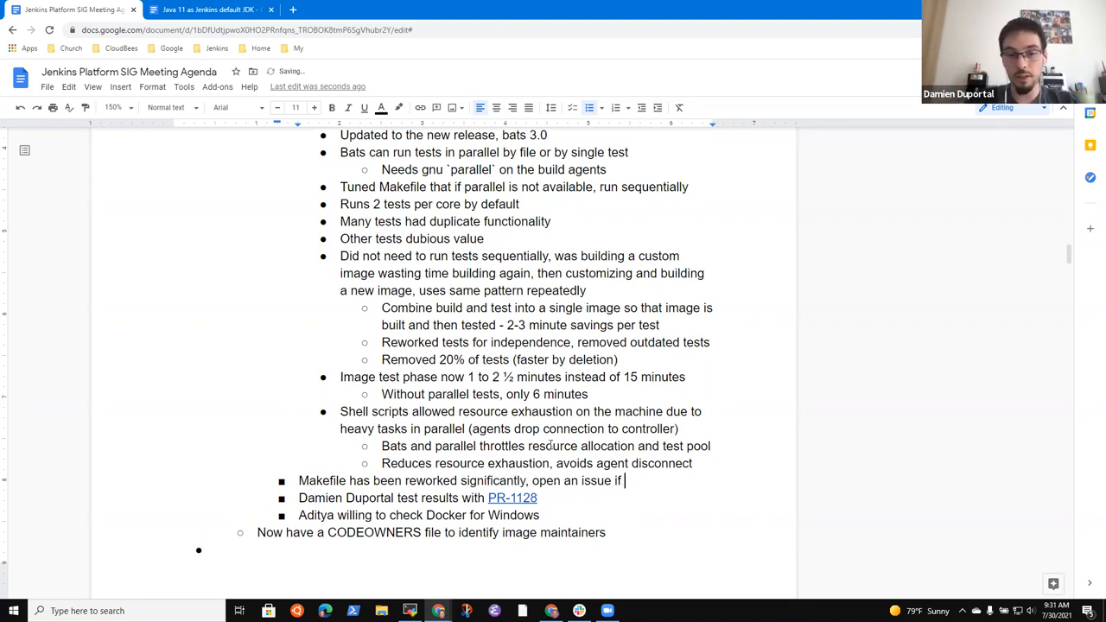
pyautogui.write('surprises')
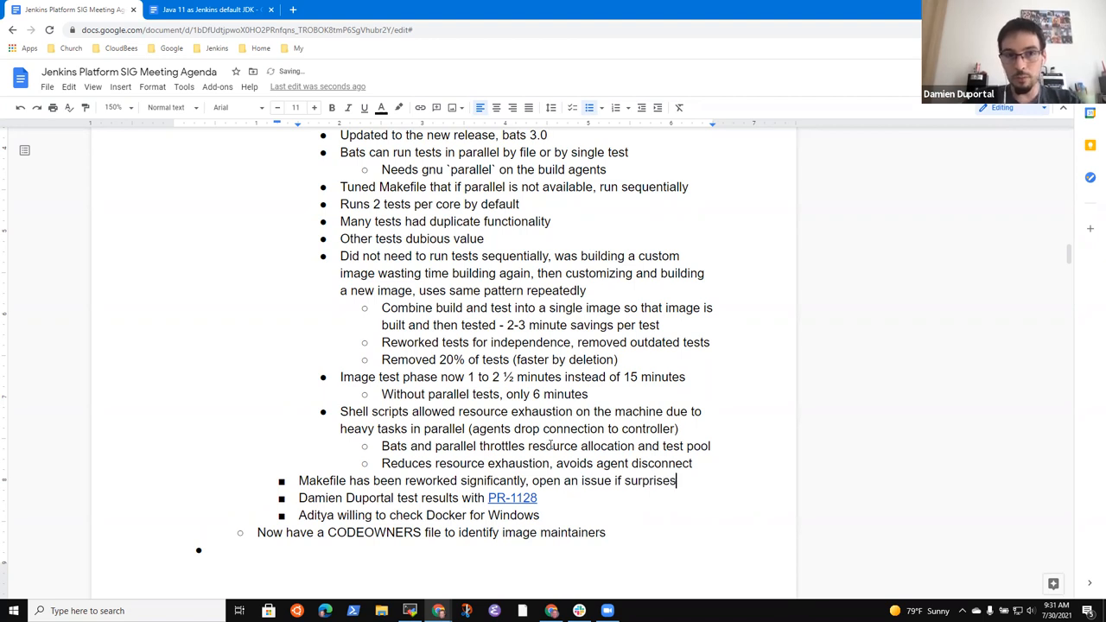
pyautogui.write('detected')
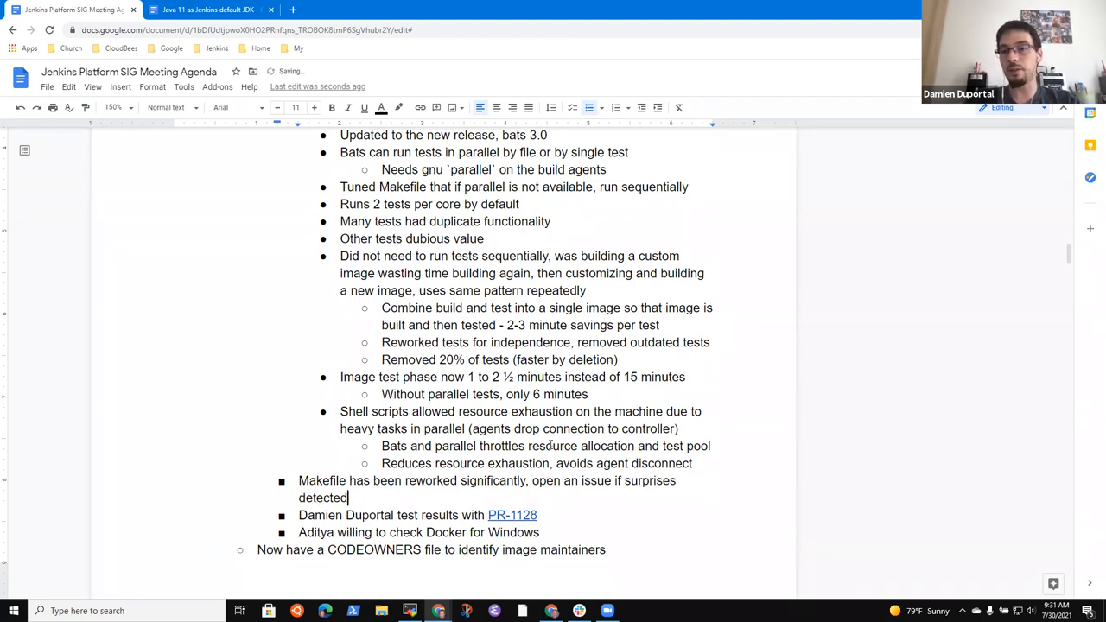
# Step: Add the sub-point that most Makefile work is reading results from Docker buildx bake output
pyautogui.write('M')
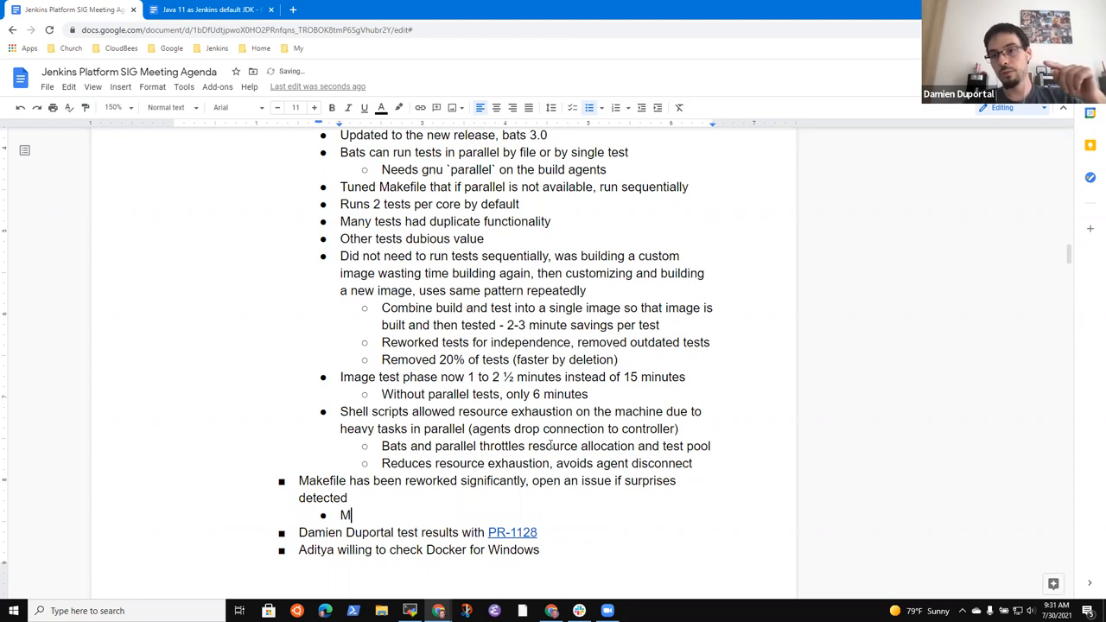
pyautogui.write('ost of the work in')
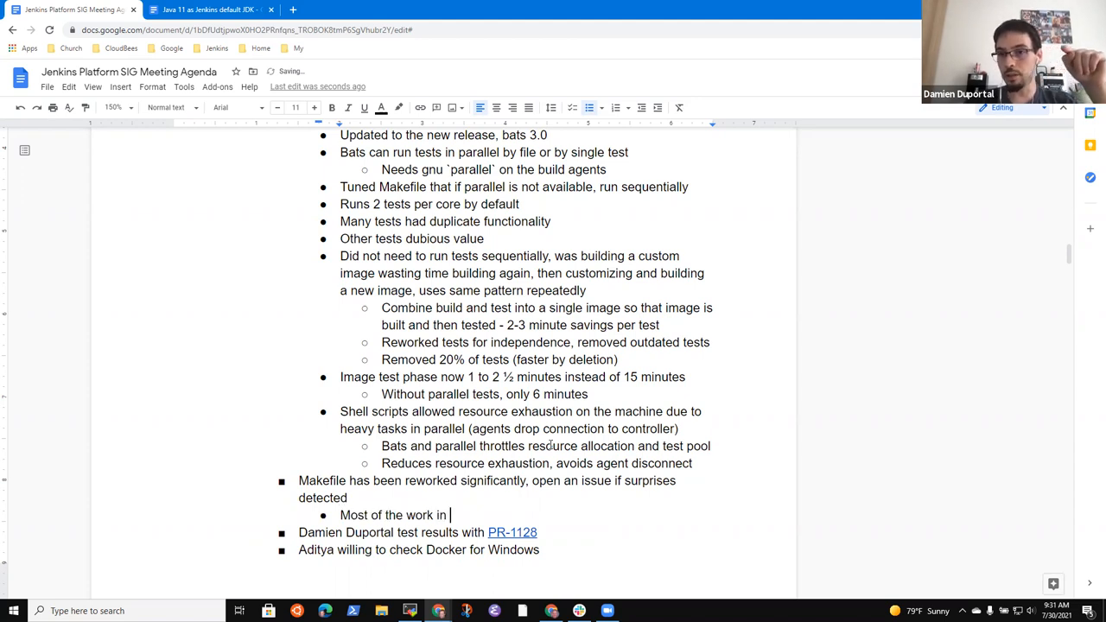
pyautogui.write('Makefile is')
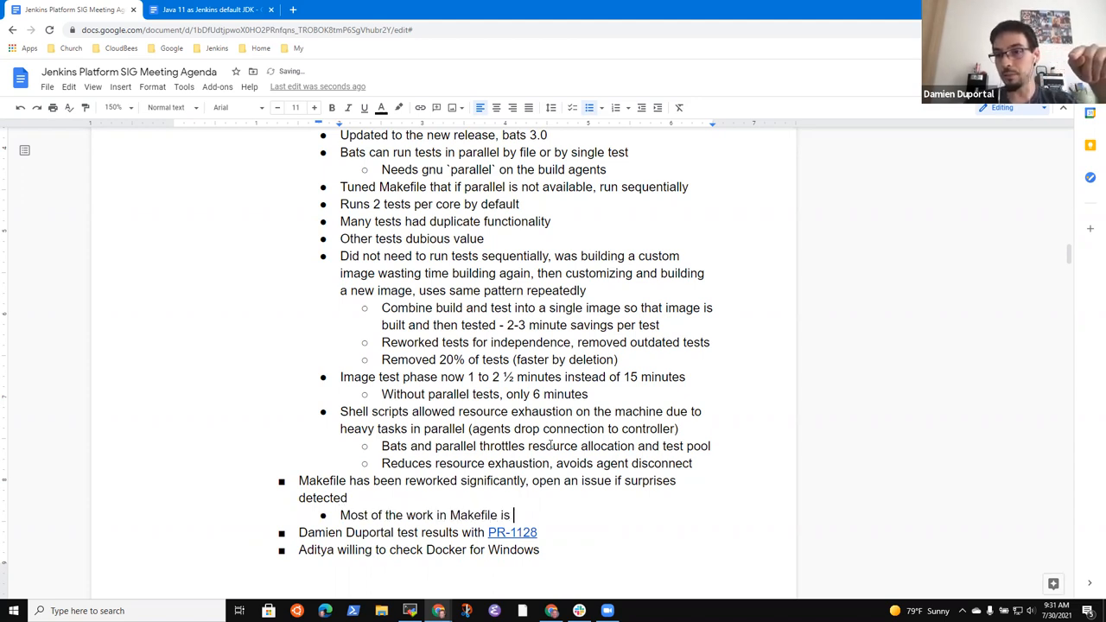
pyautogui.write('in')
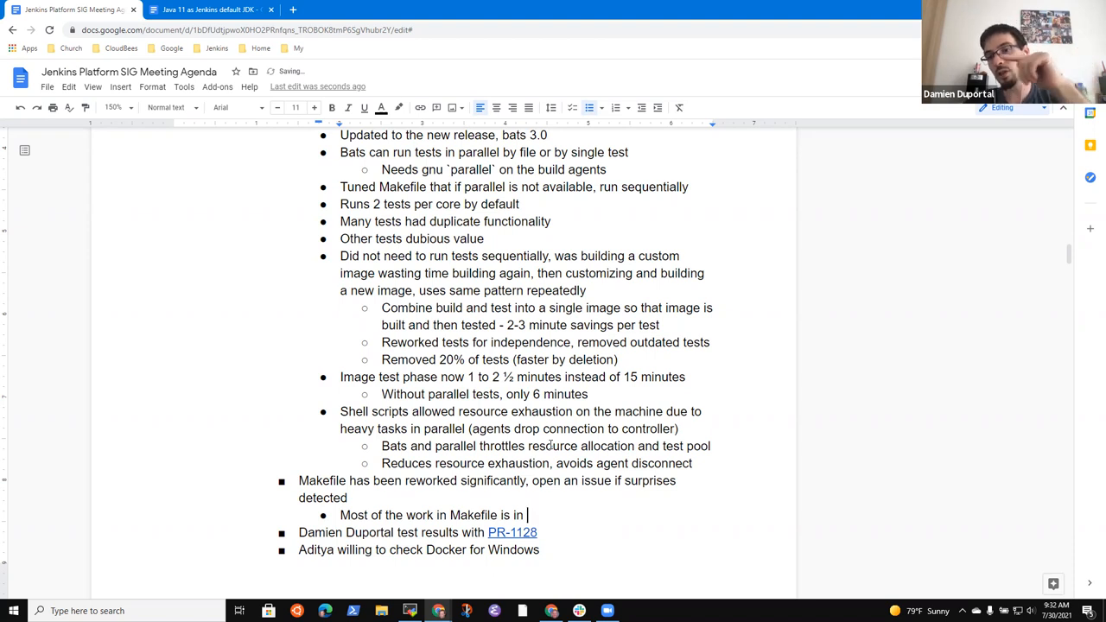
pyautogui.write('reading resu')
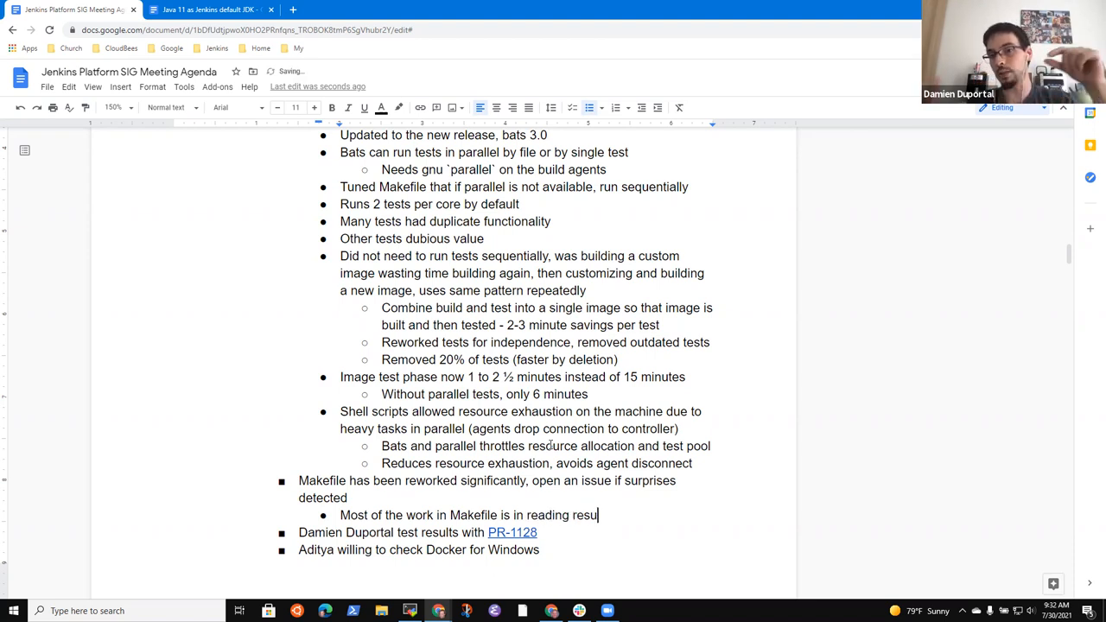
pyautogui.write('lts from Doc')
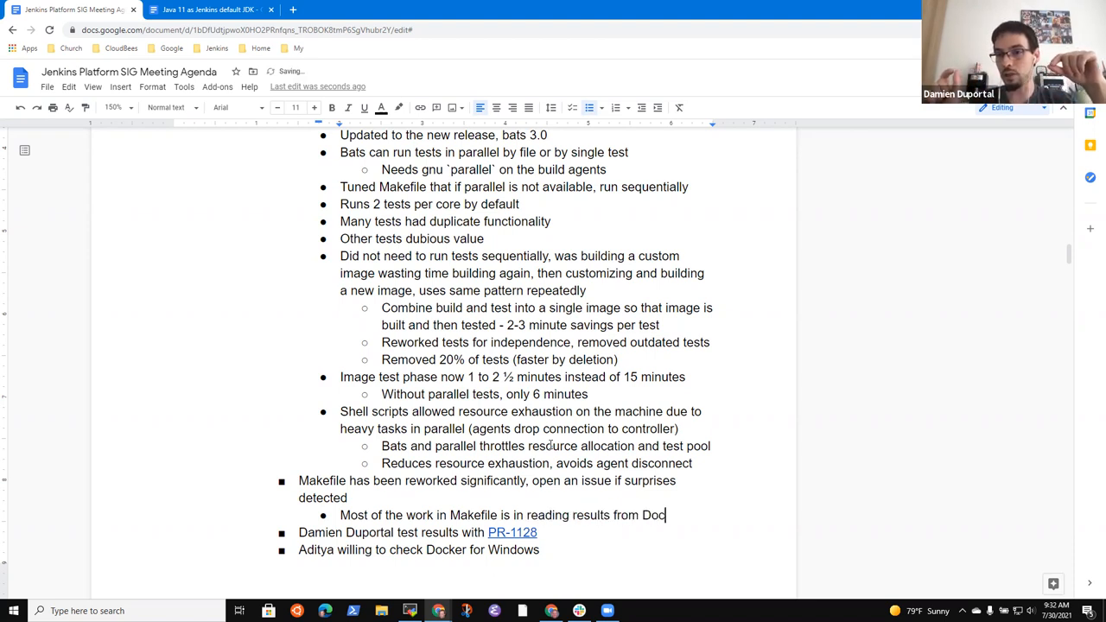
pyautogui.write('buildx')
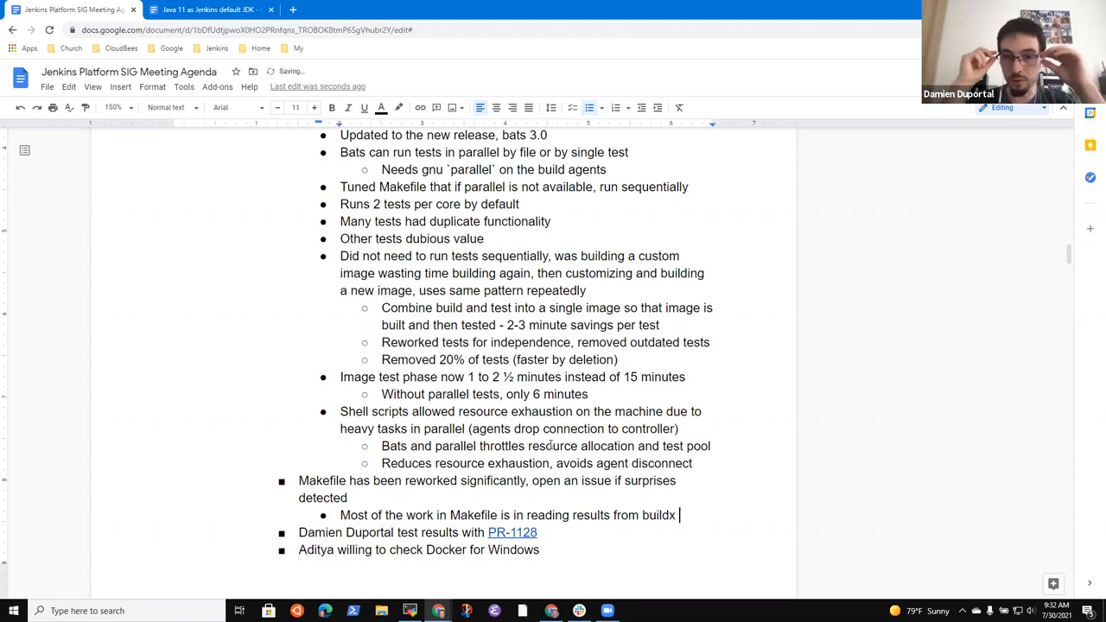
pyautogui.write('bake`')
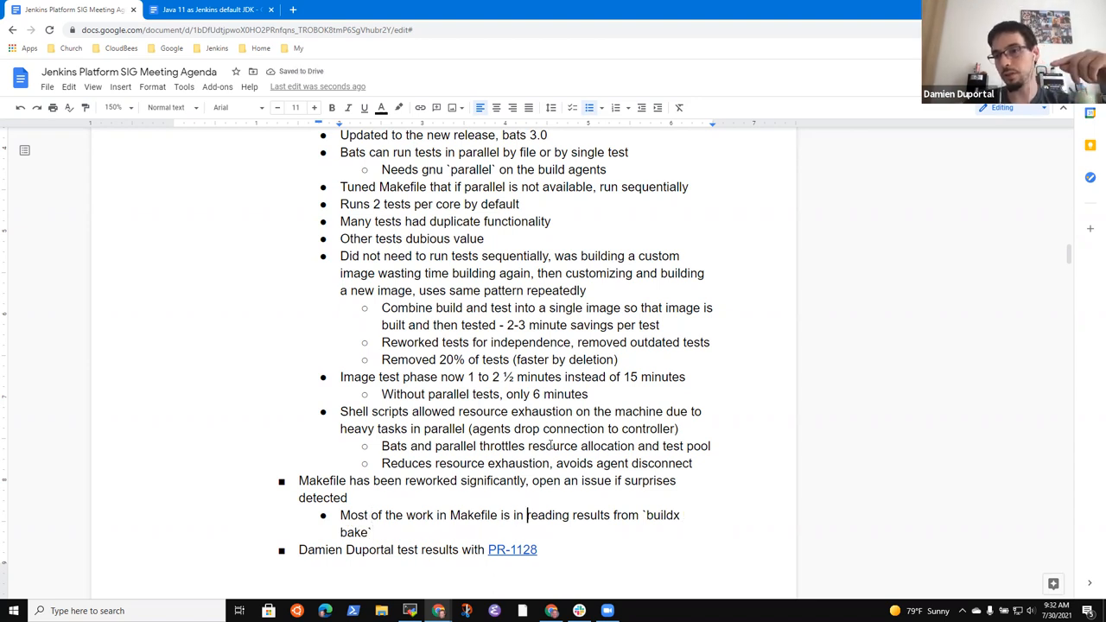
pyautogui.doubleClick(626, 515)
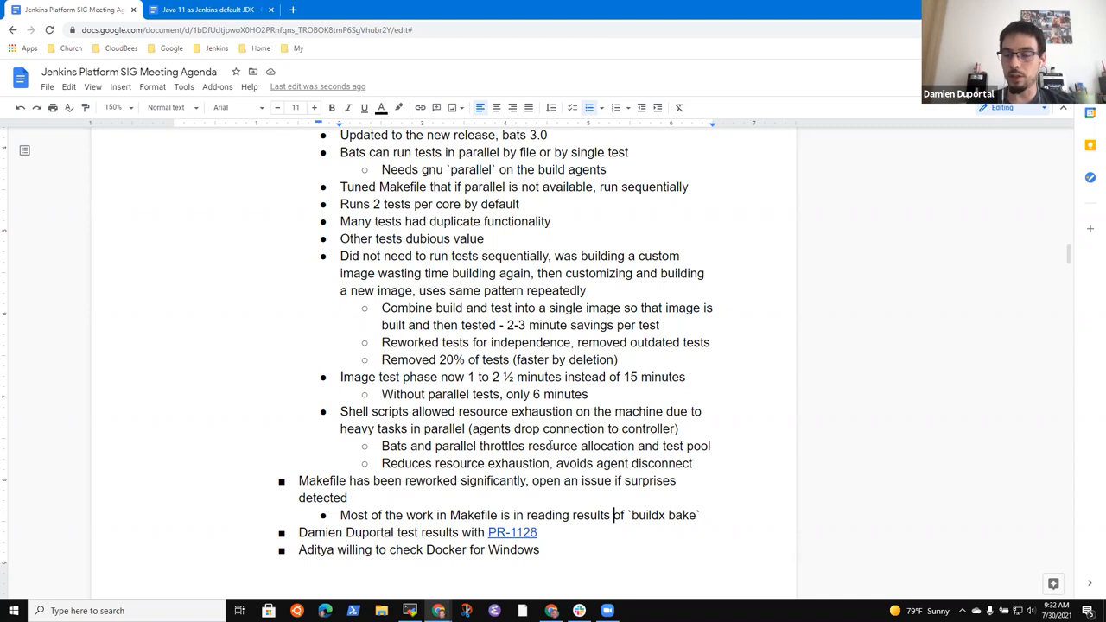
pyautogui.write('out')
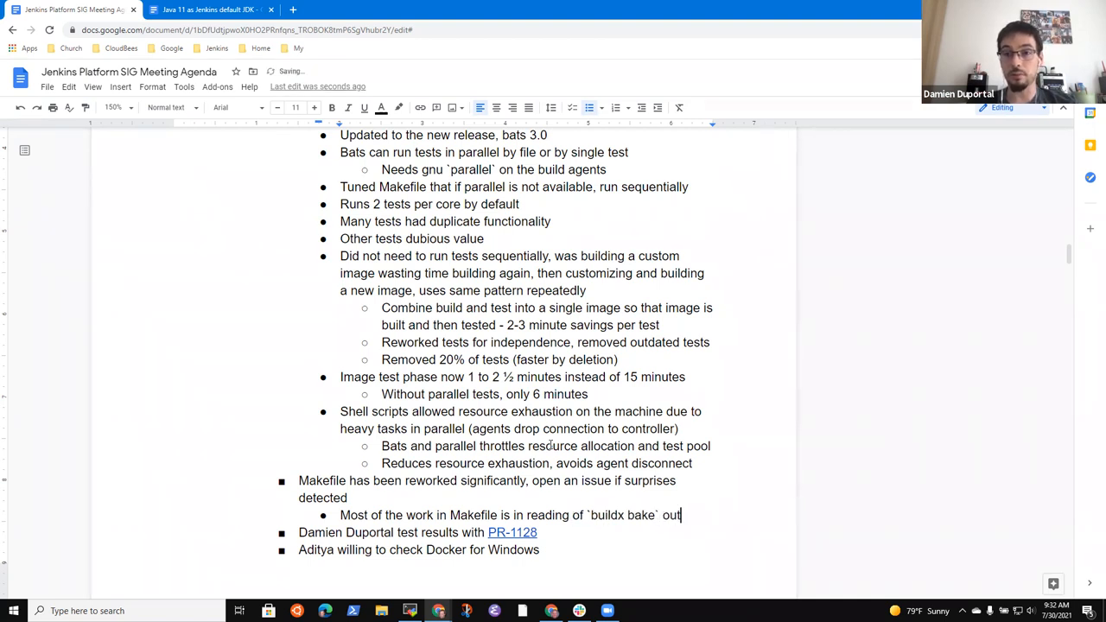
pyautogui.write('put')
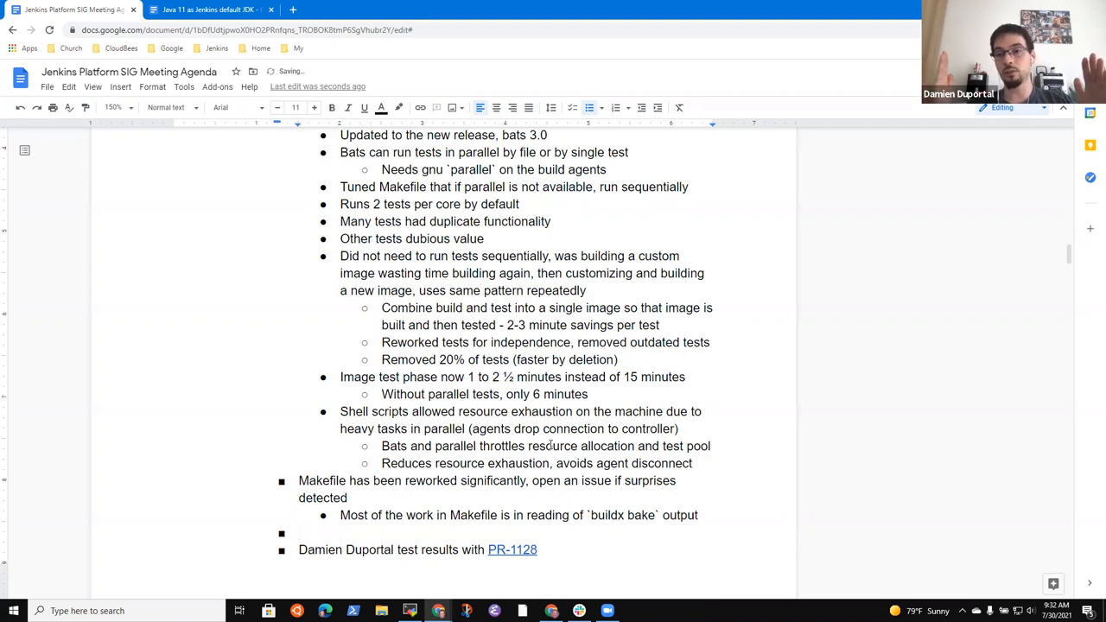
# Step: Type the bullet 'Linux build and test reduced from 25 minutes to 4 minutes'
pyautogui.write('Linux build and')
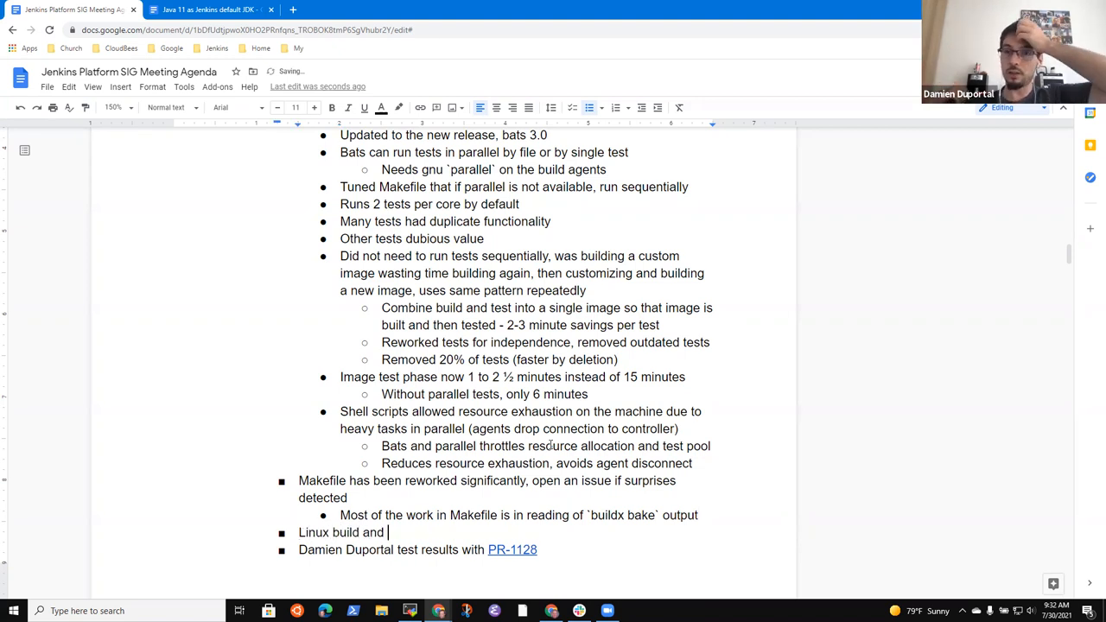
pyautogui.write('test reduced')
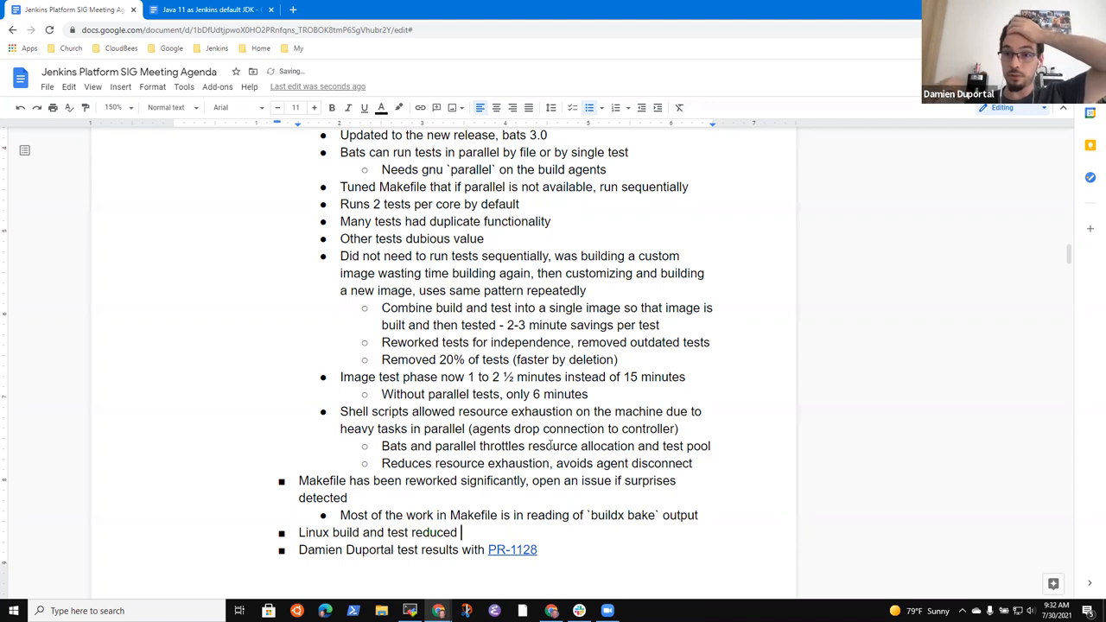
pyautogui.write('from')
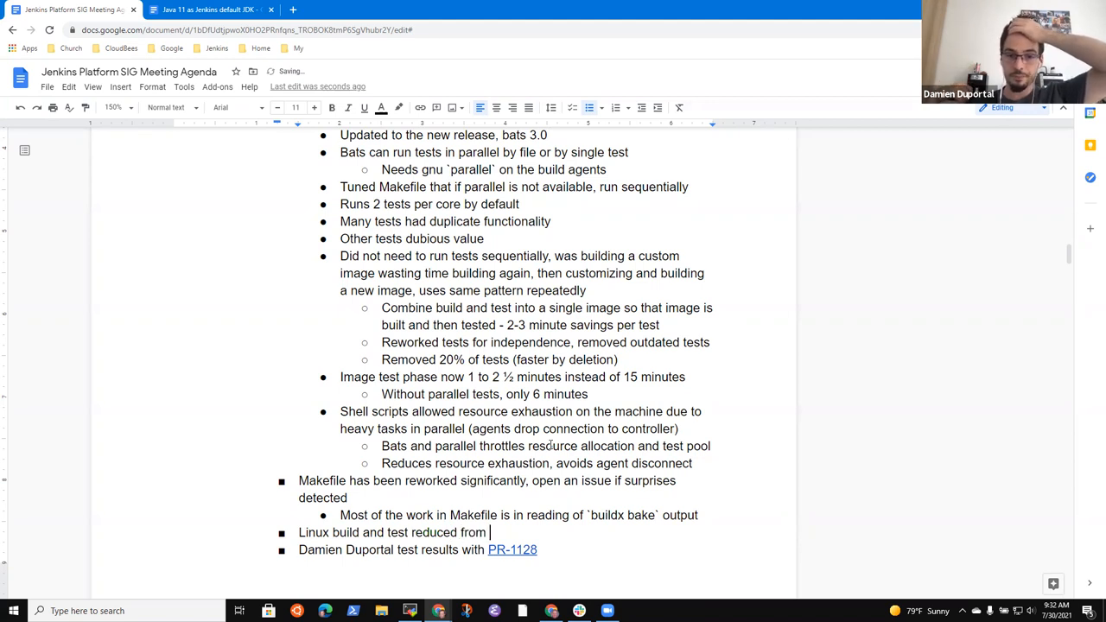
pyautogui.write('25')
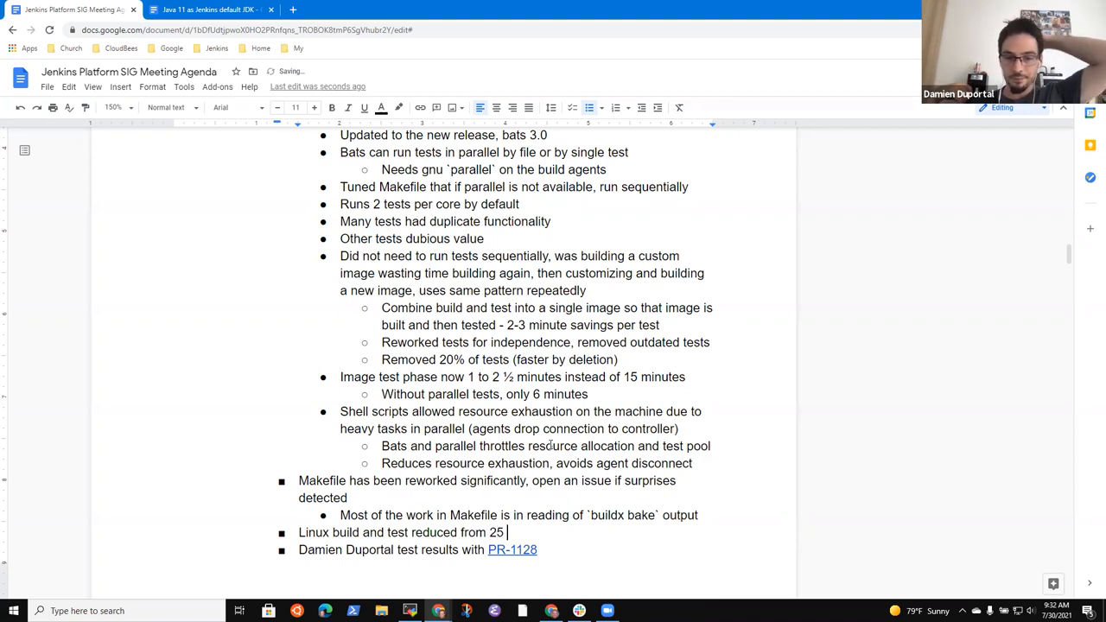
pyautogui.write('minutes to')
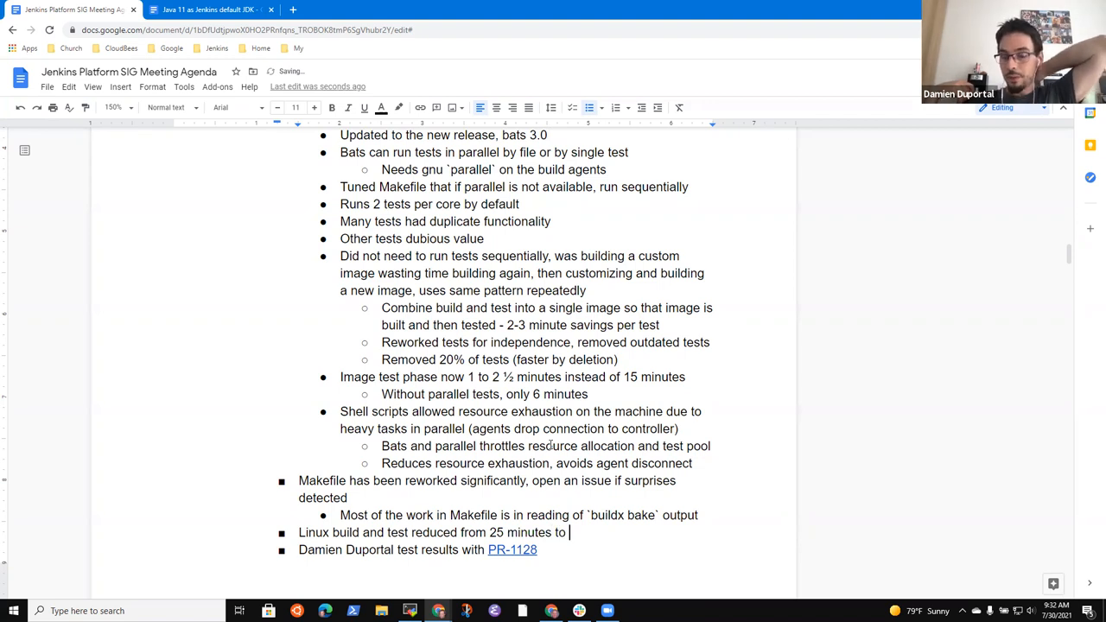
pyautogui.write('4 minutes')
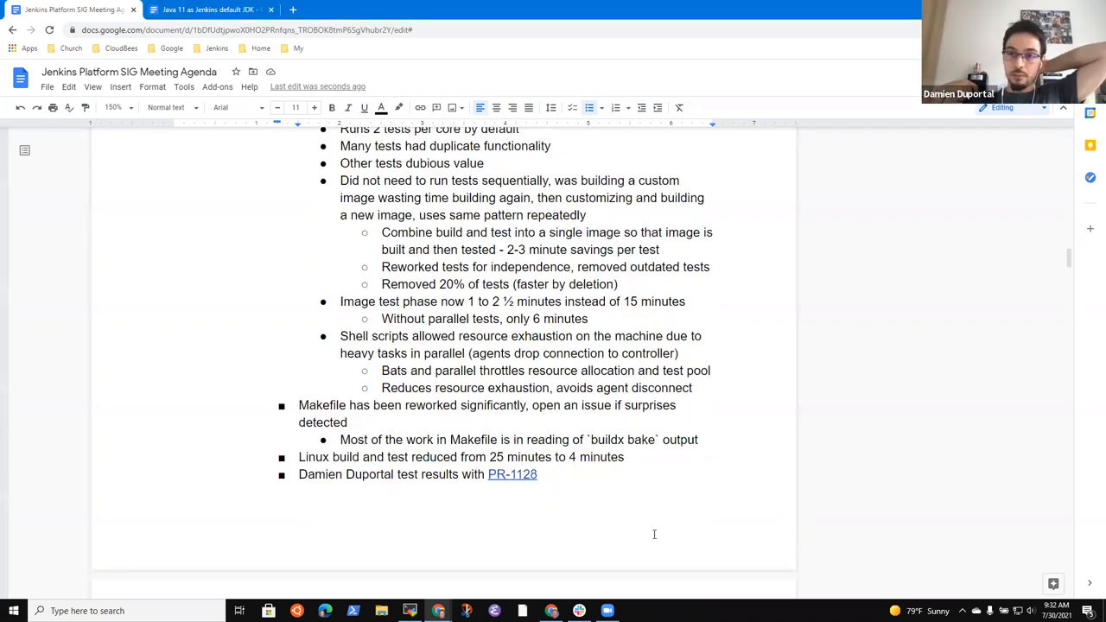
pyautogui.scroll(-3)
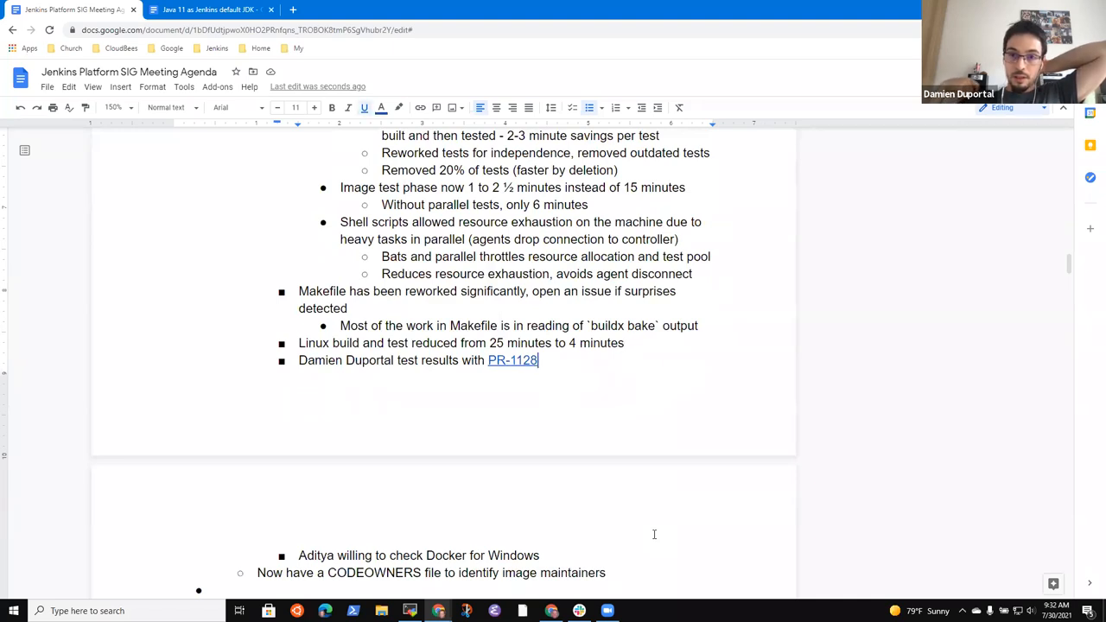
# Step: Add 'Next steps - Windows': Windows is sequential now; alternative is naive parallel optimization in Powershell
pyautogui.write('Next steps')
pyautogui.write('Wi')
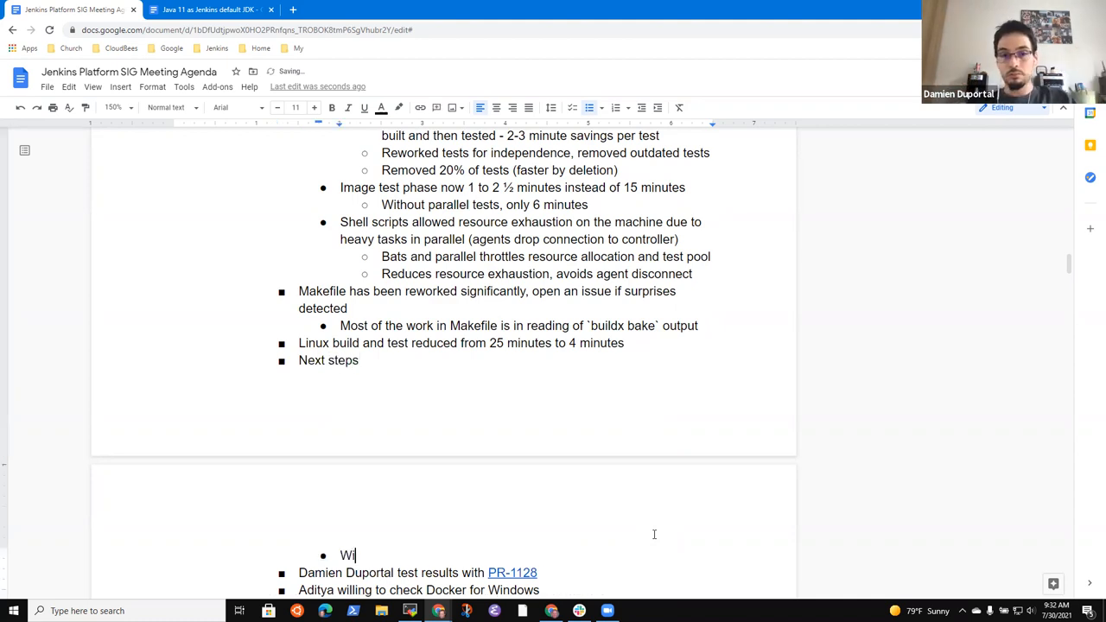
pyautogui.write('ndows')
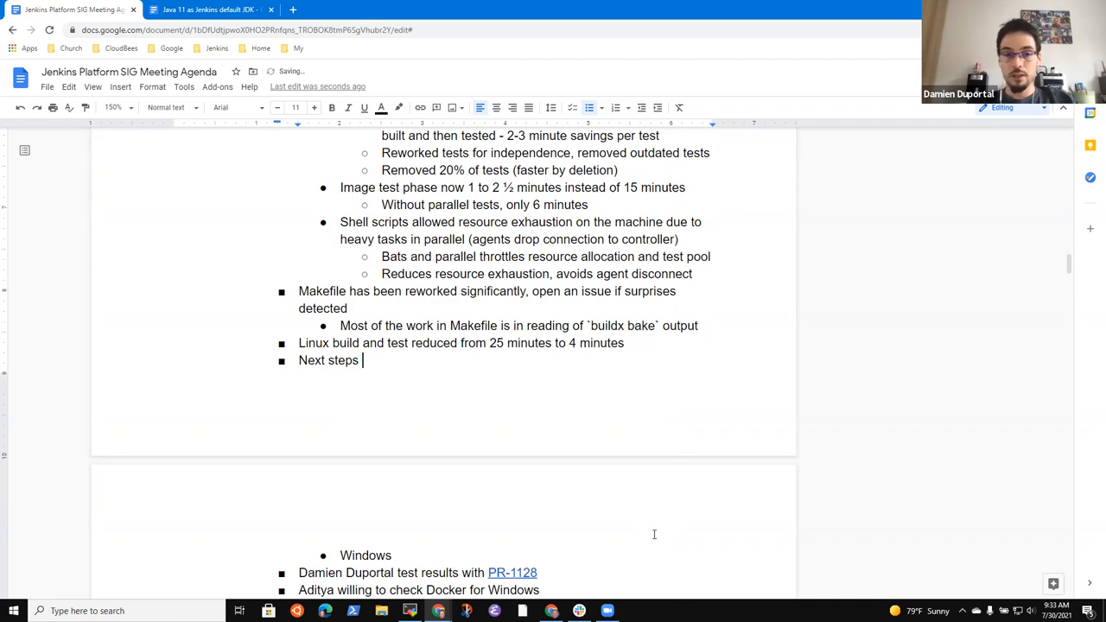
pyautogui.write('- Windows')
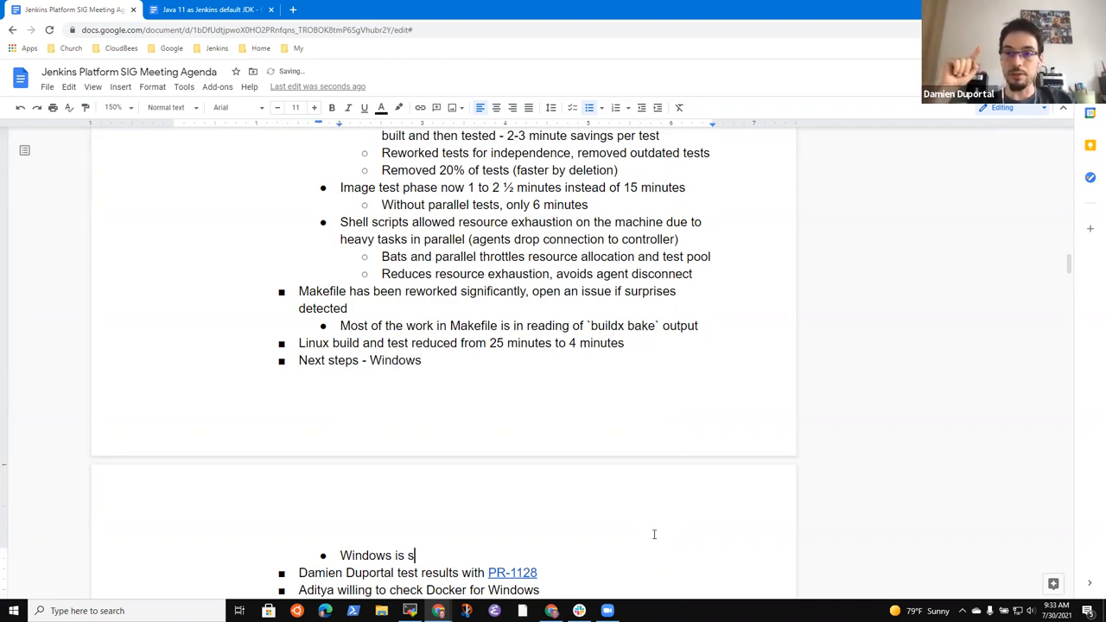
pyautogui.write('equential no')
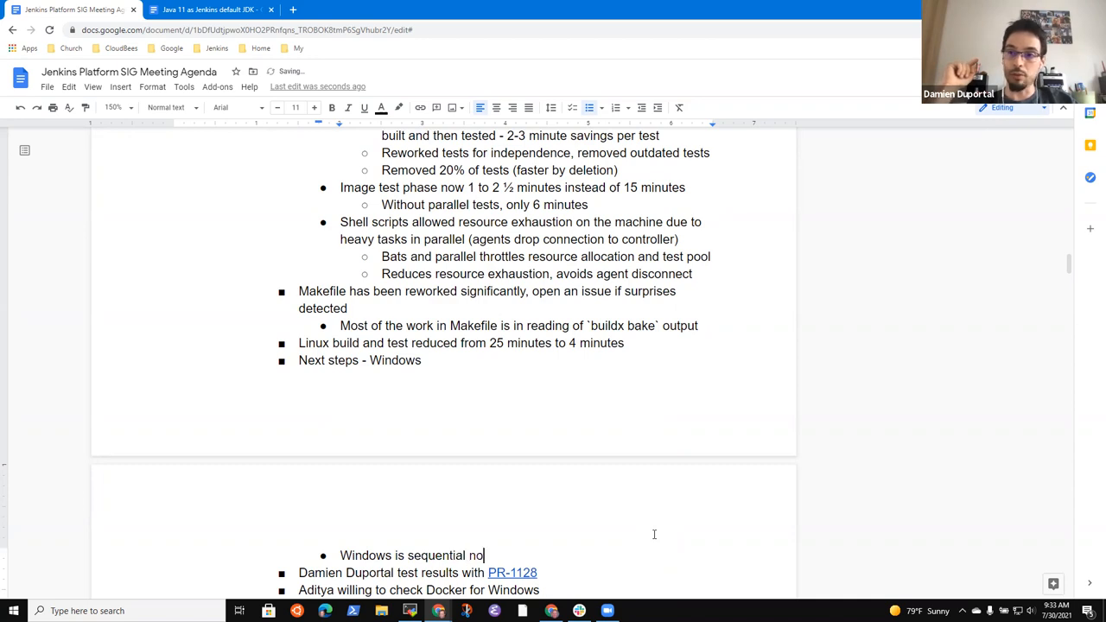
pyautogui.write('w')
pyautogui.write('Na')
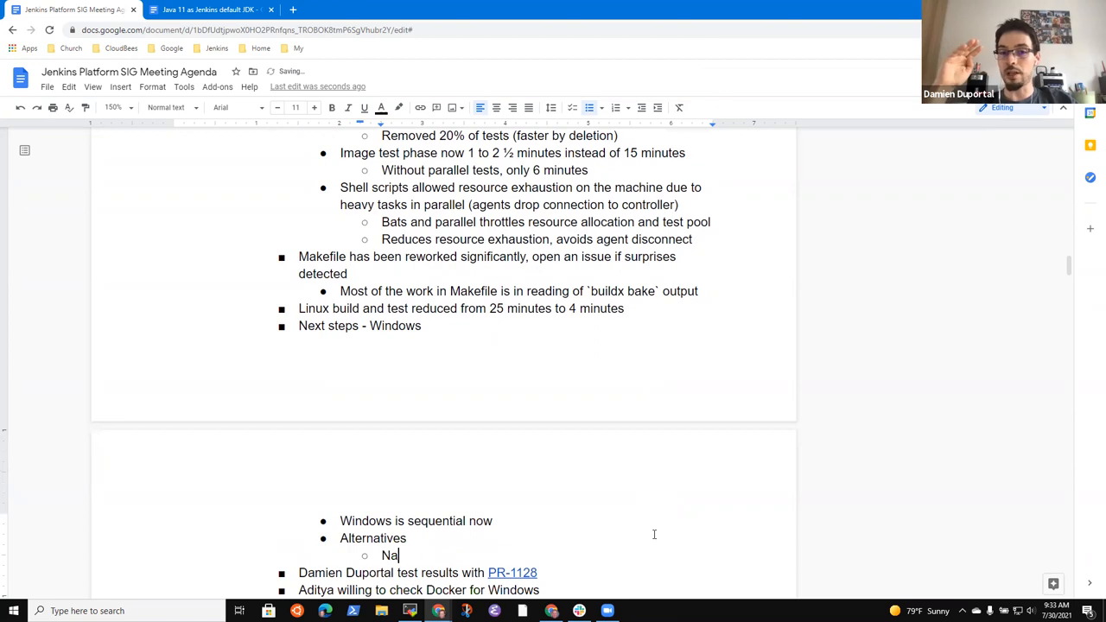
pyautogui.write('ive optimization')
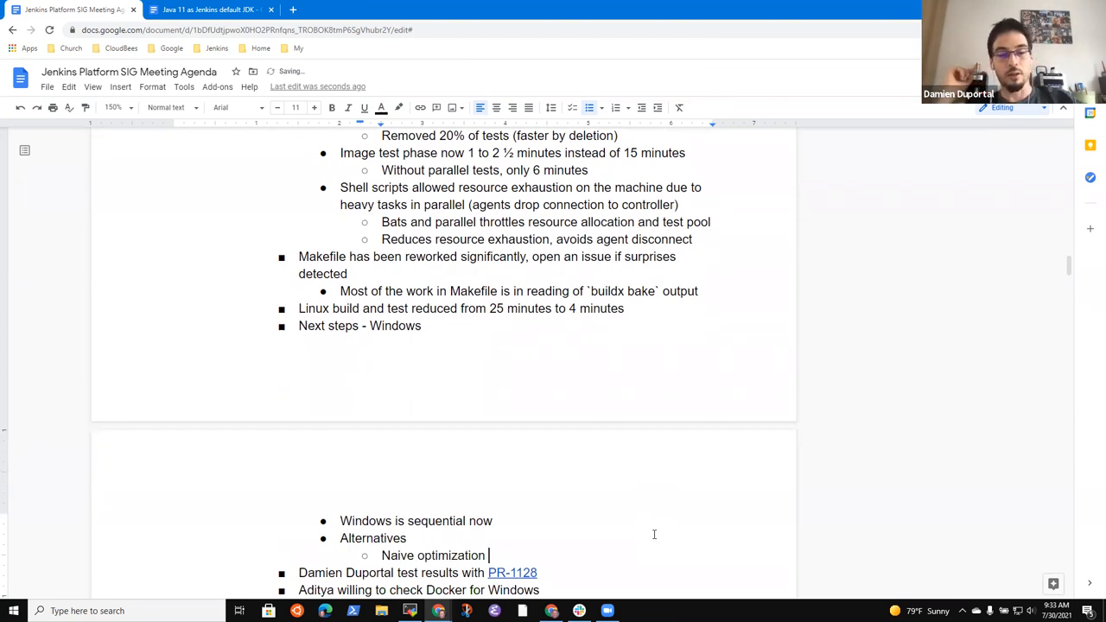
pyautogui.write('with parallel in')
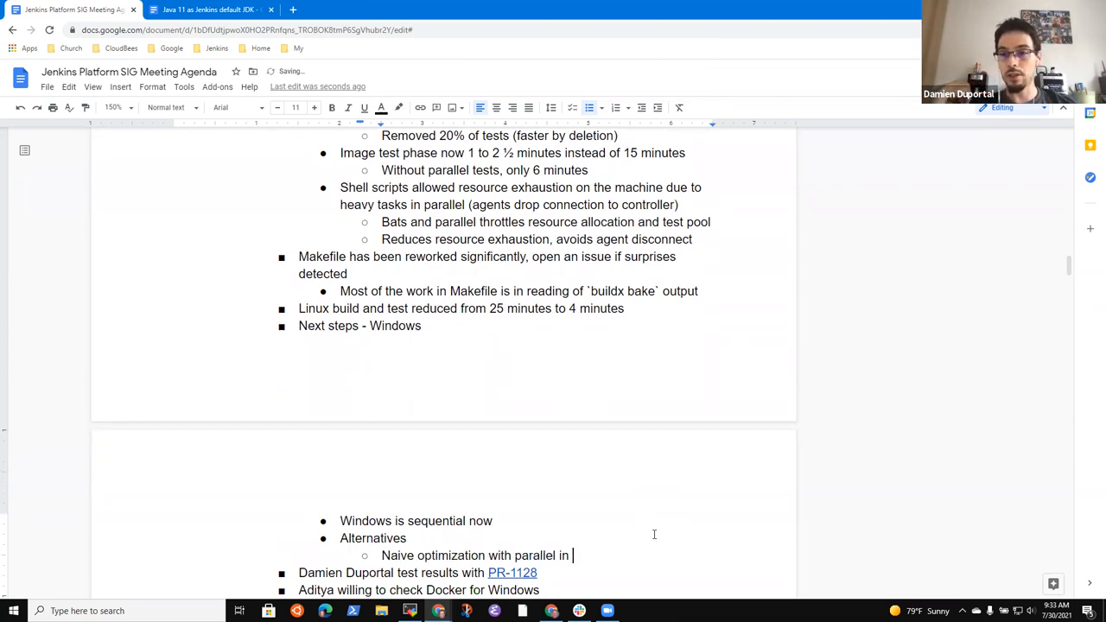
pyautogui.write('Powershell')
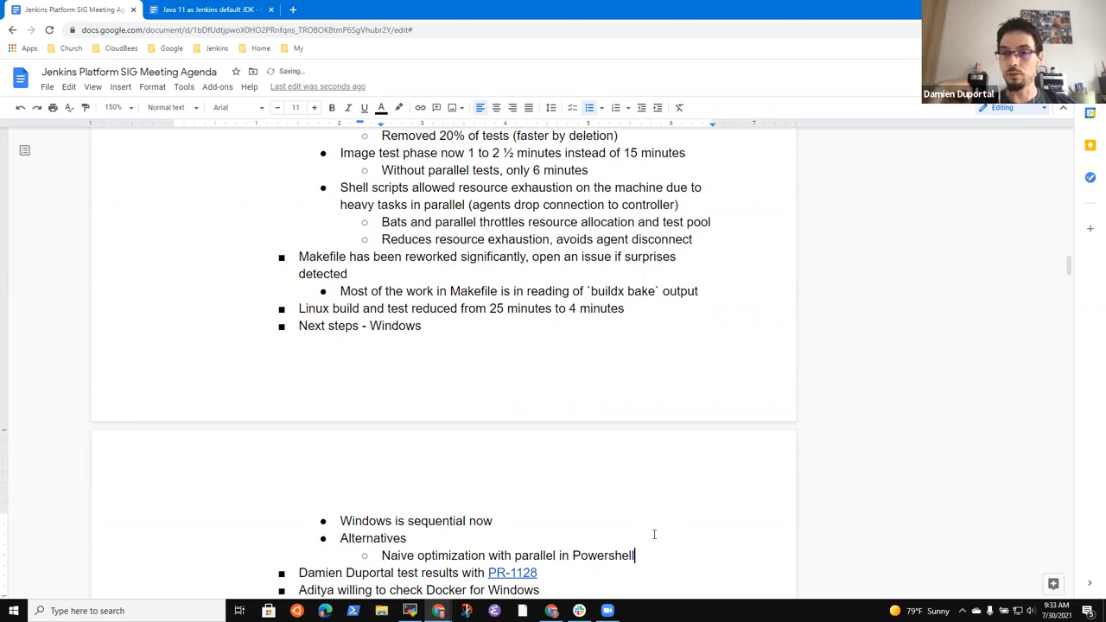
# Step: Add a sub-point that Powershell contributors are needed
pyautogui.scroll(-3)
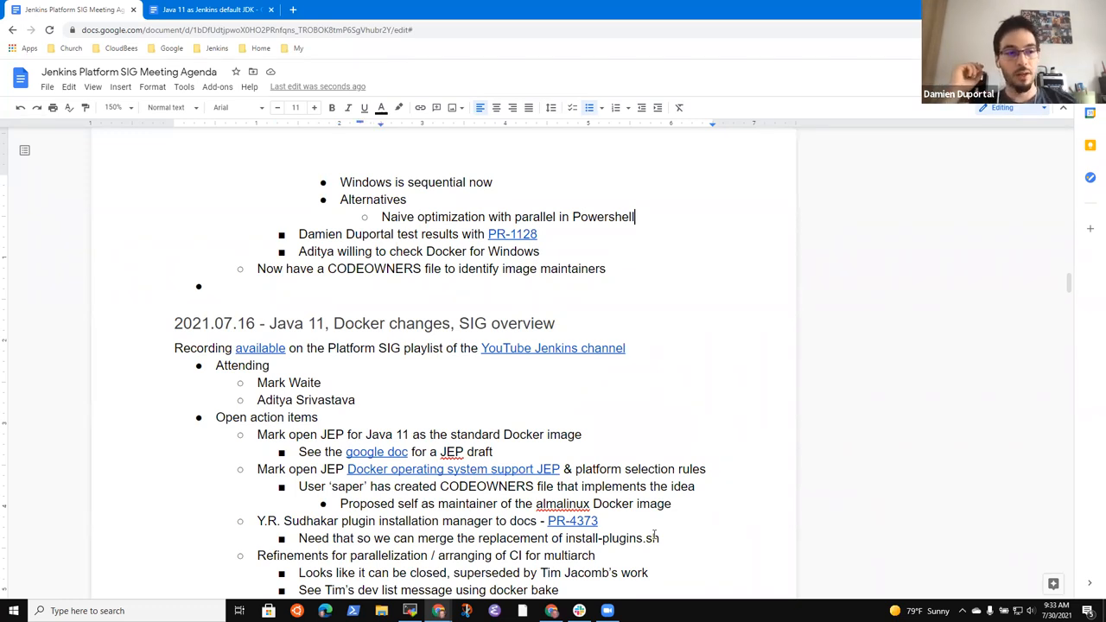
pyautogui.press('Return')
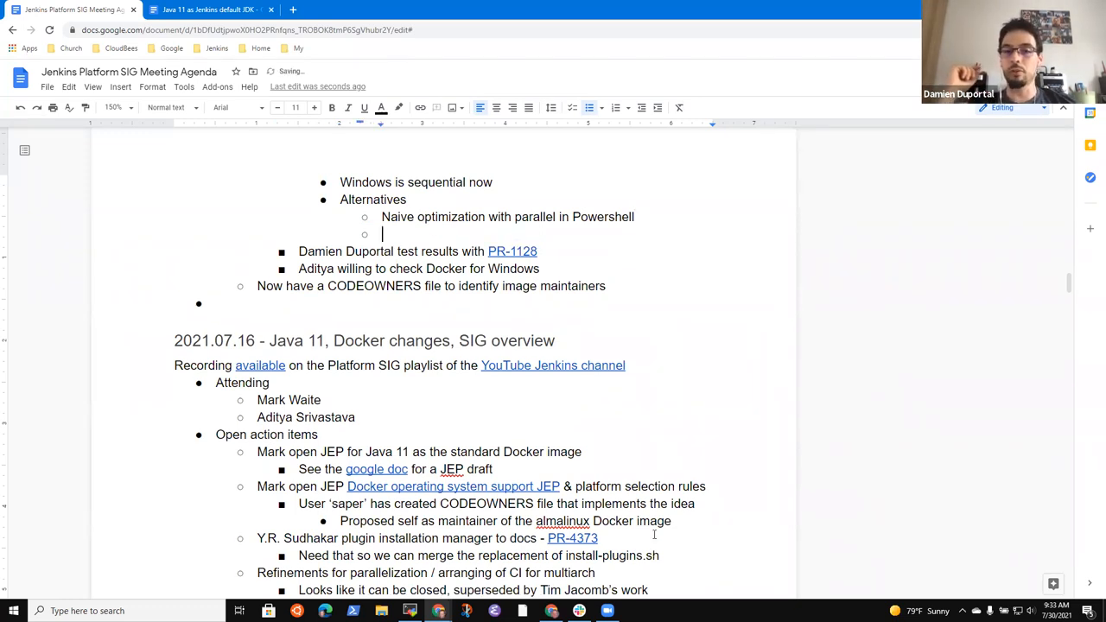
pyautogui.write('N')
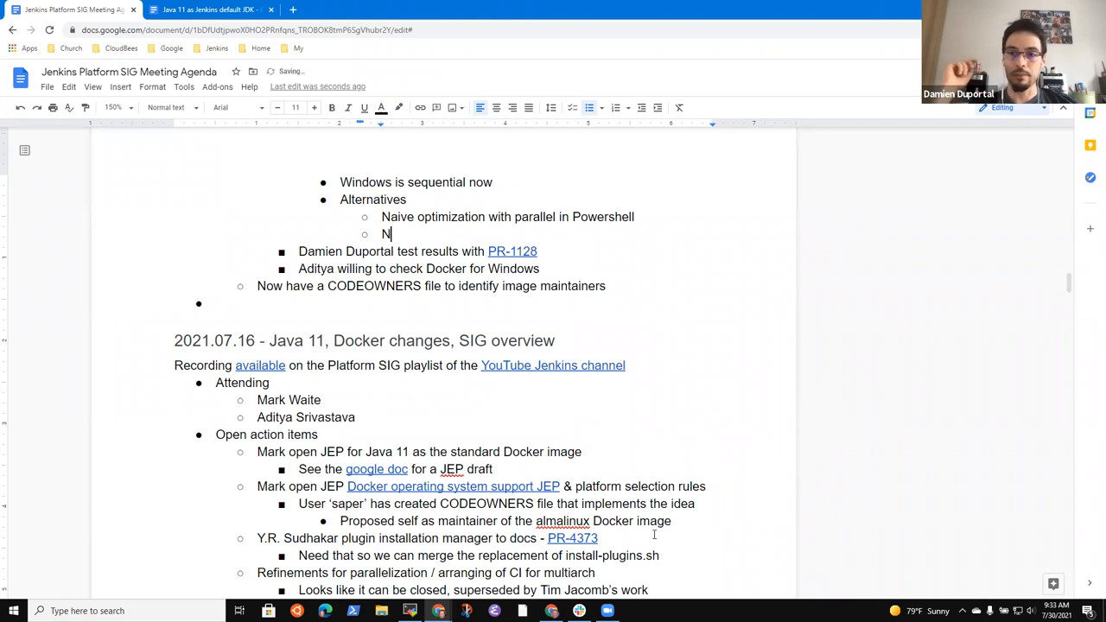
pyautogui.write('eed contributors with Powershell experience')
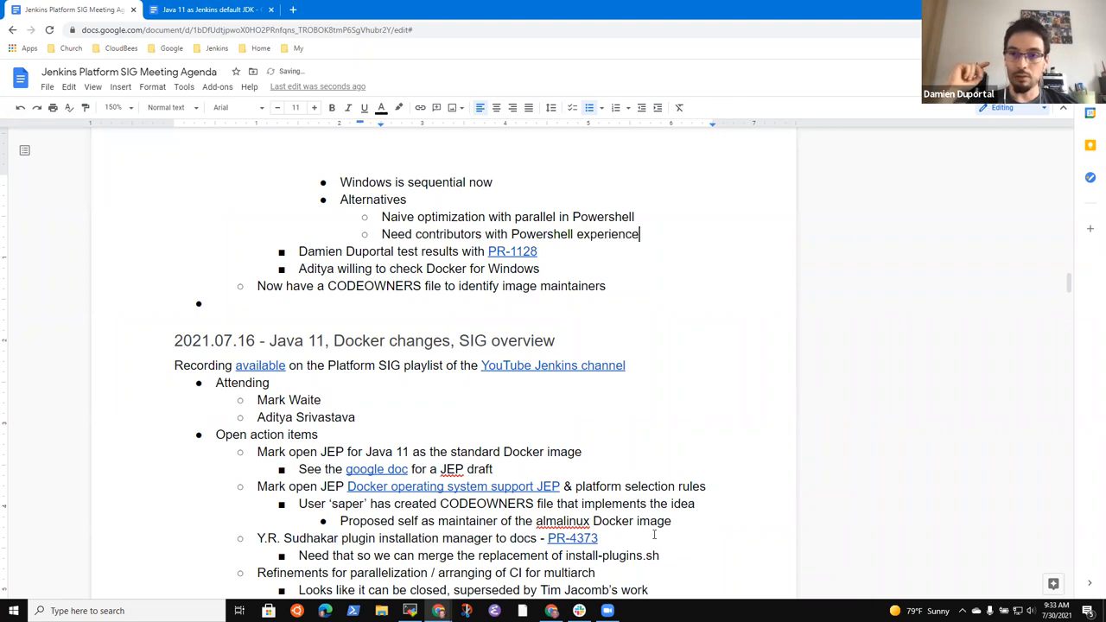
# Step: Add 'Alternately run bats on Windows (cygwin or wsl or git...)'
pyautogui.write('Alternateive')
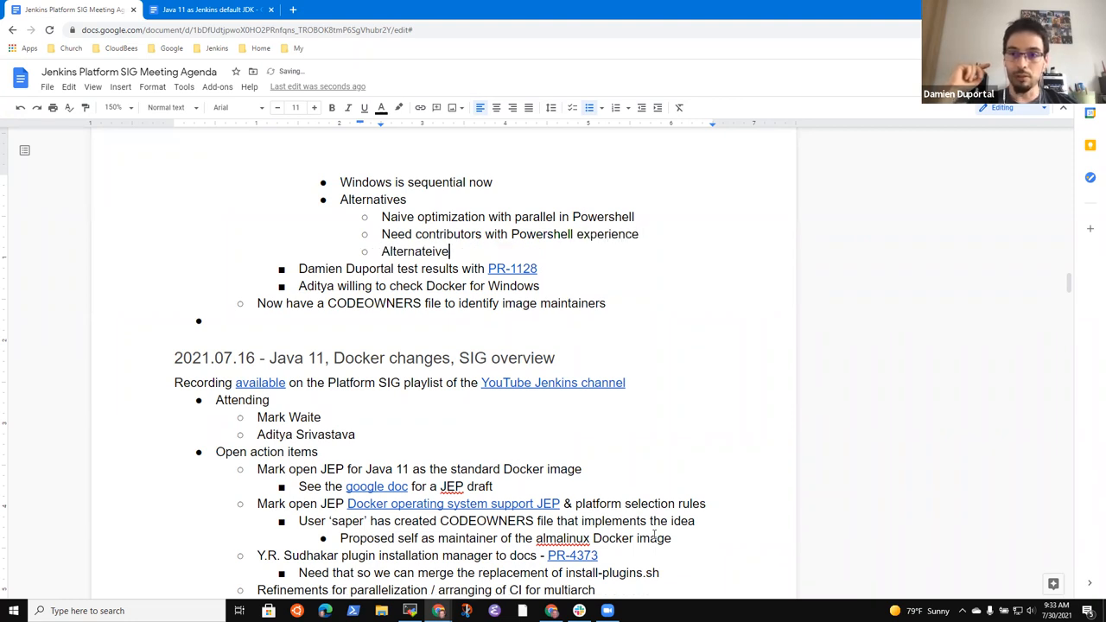
pyautogui.write('Alternately run')
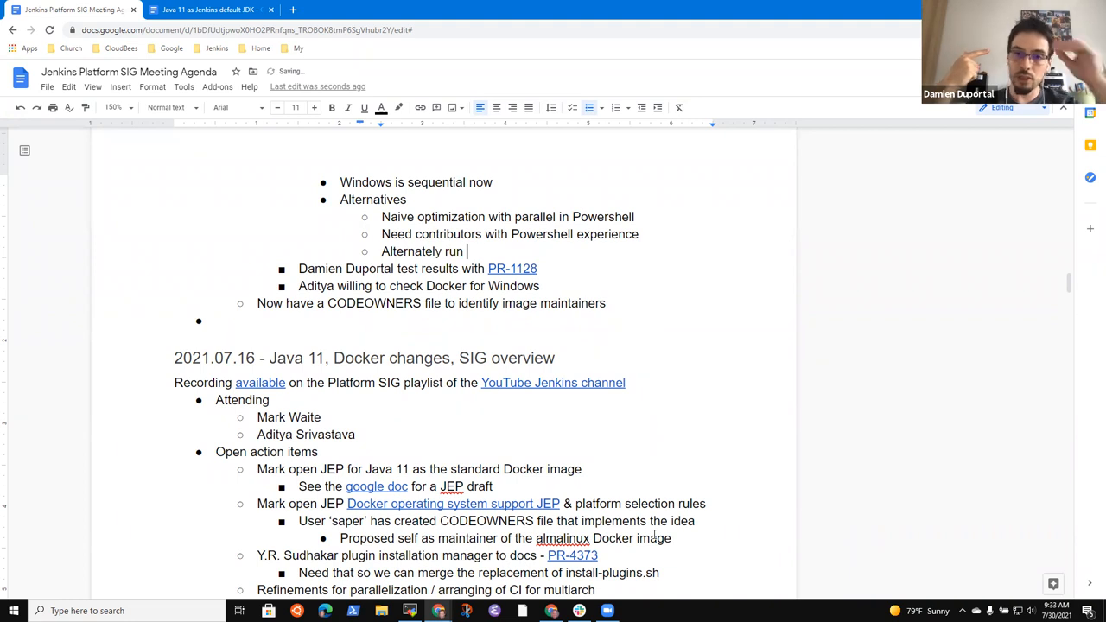
pyautogui.write('bats on W')
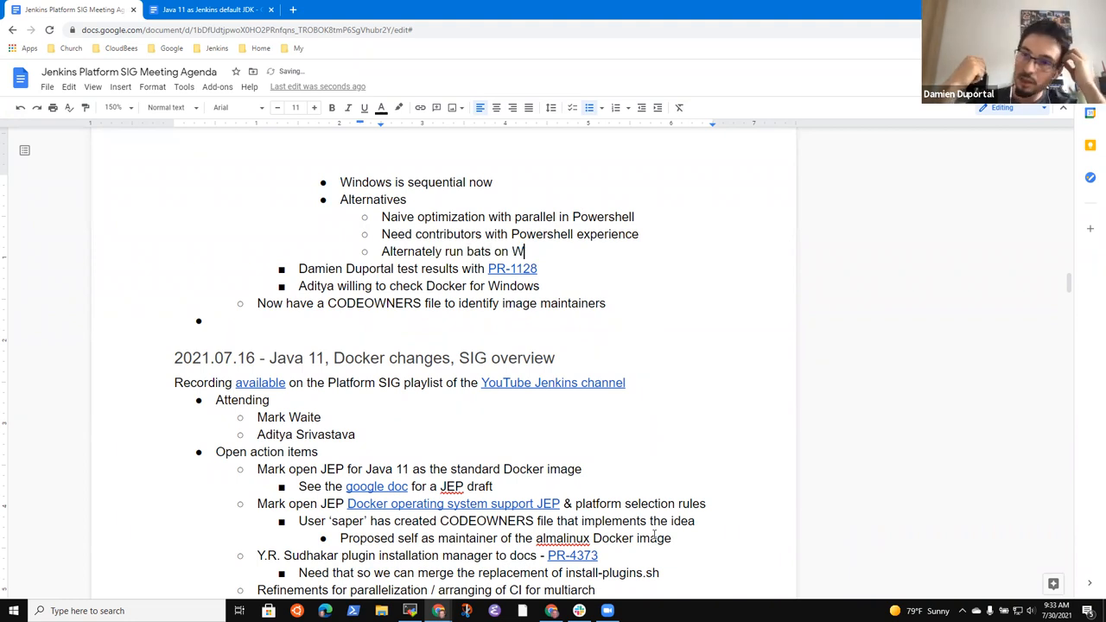
pyautogui.write('indows')
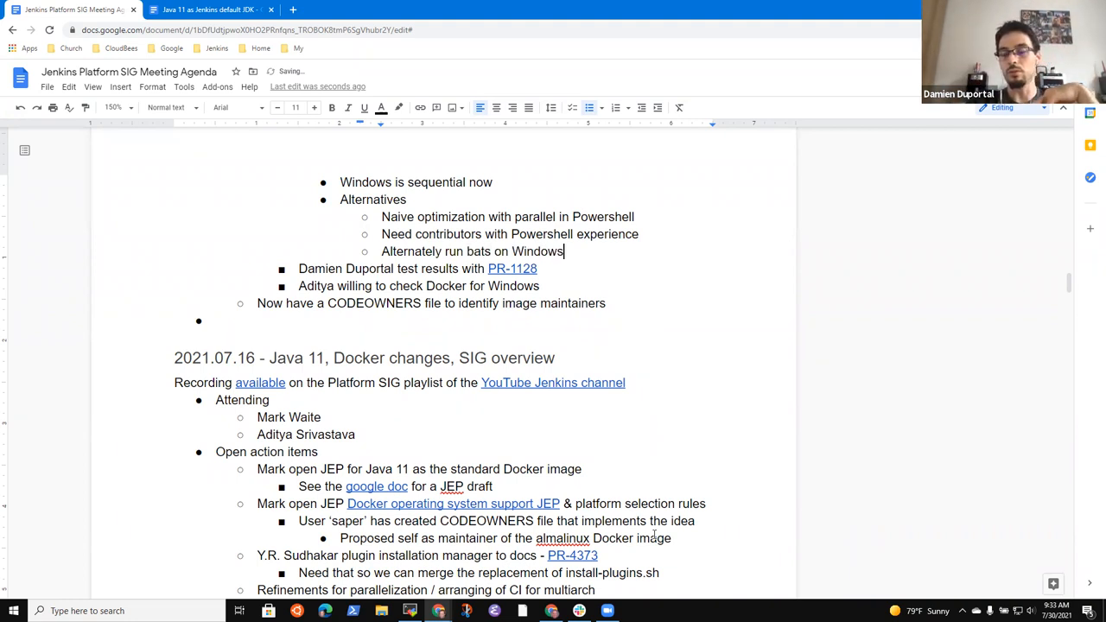
pyautogui.write('(cyg')
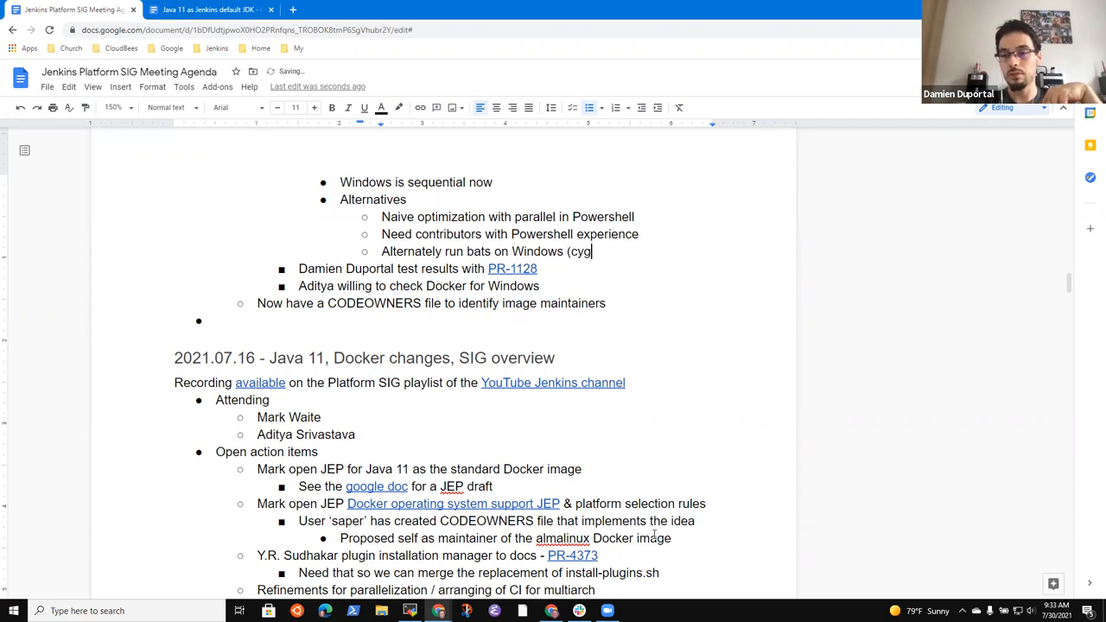
pyautogui.write('win or')
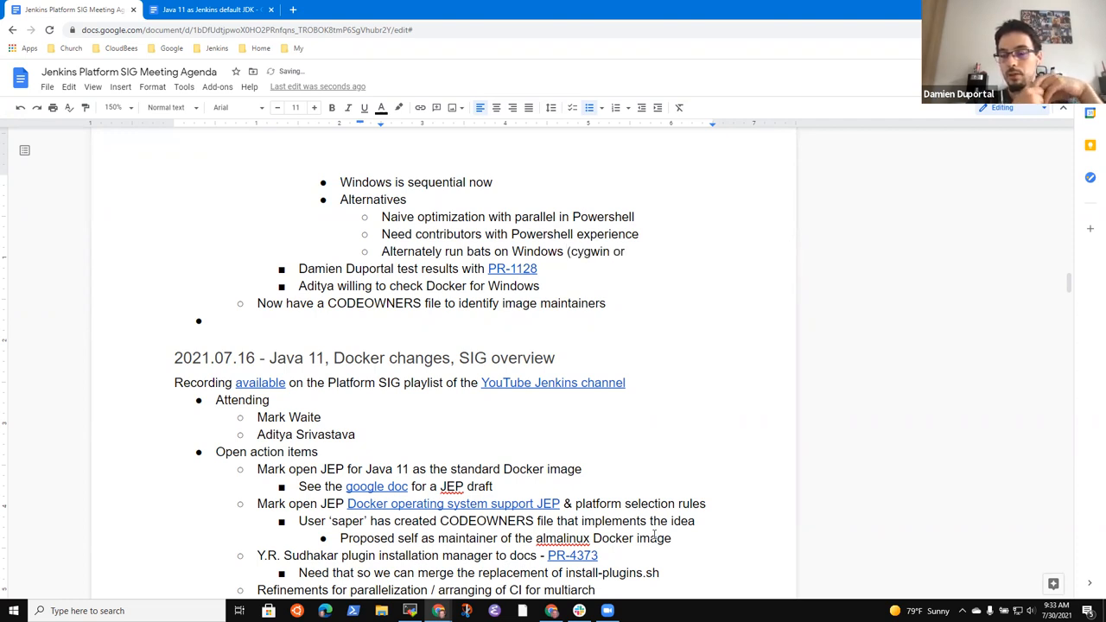
pyautogui.write('wsl or')
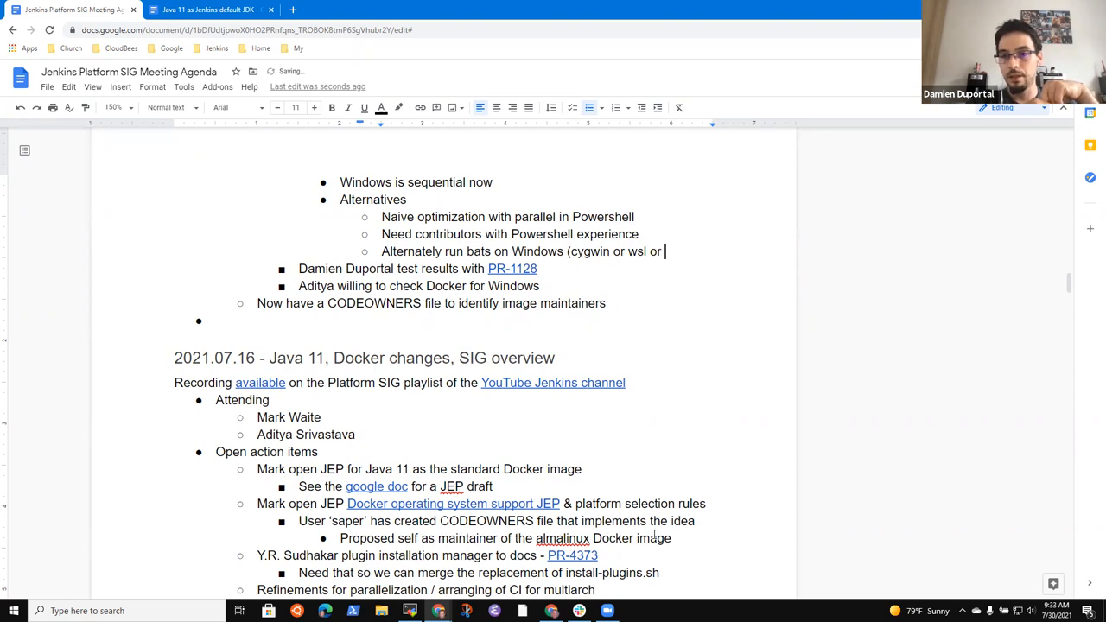
pyautogui.write('git')
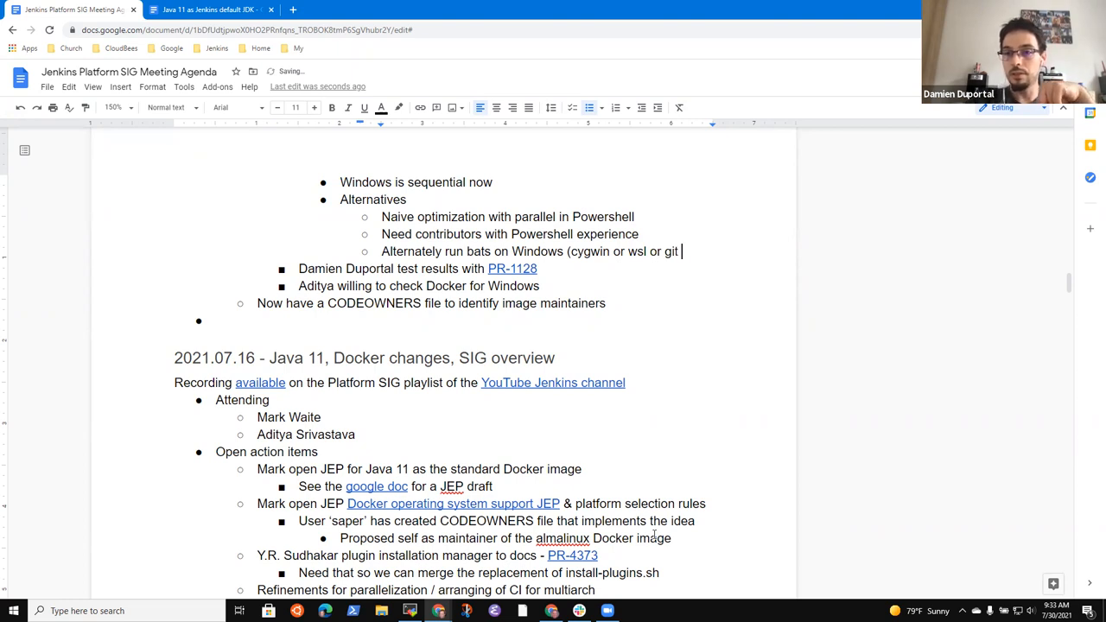
pyautogui.write('...')
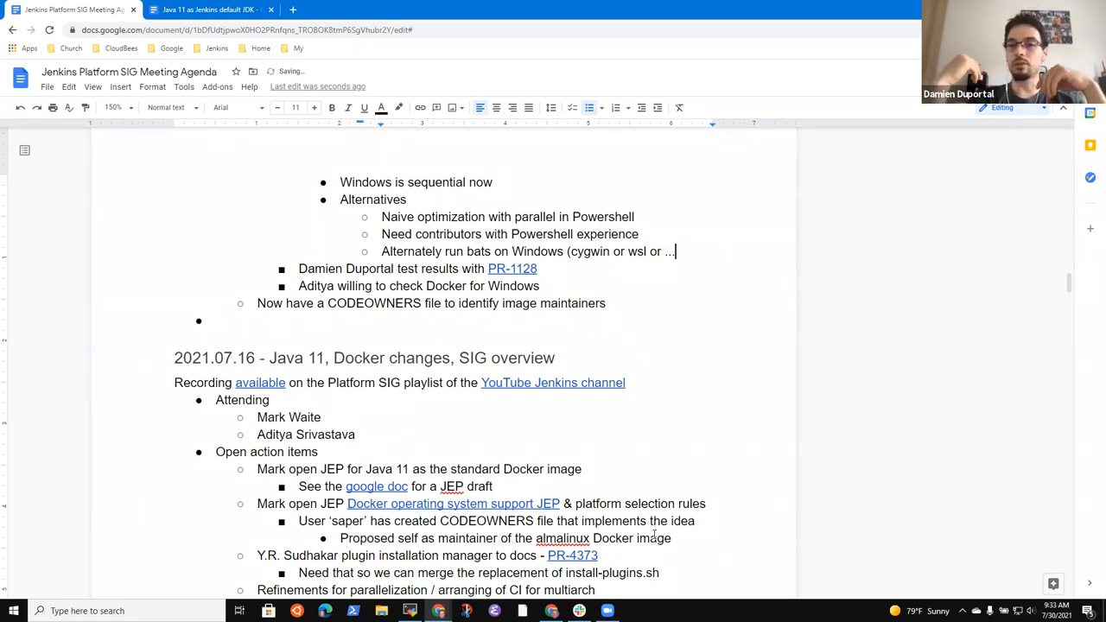
pyautogui.write(')')
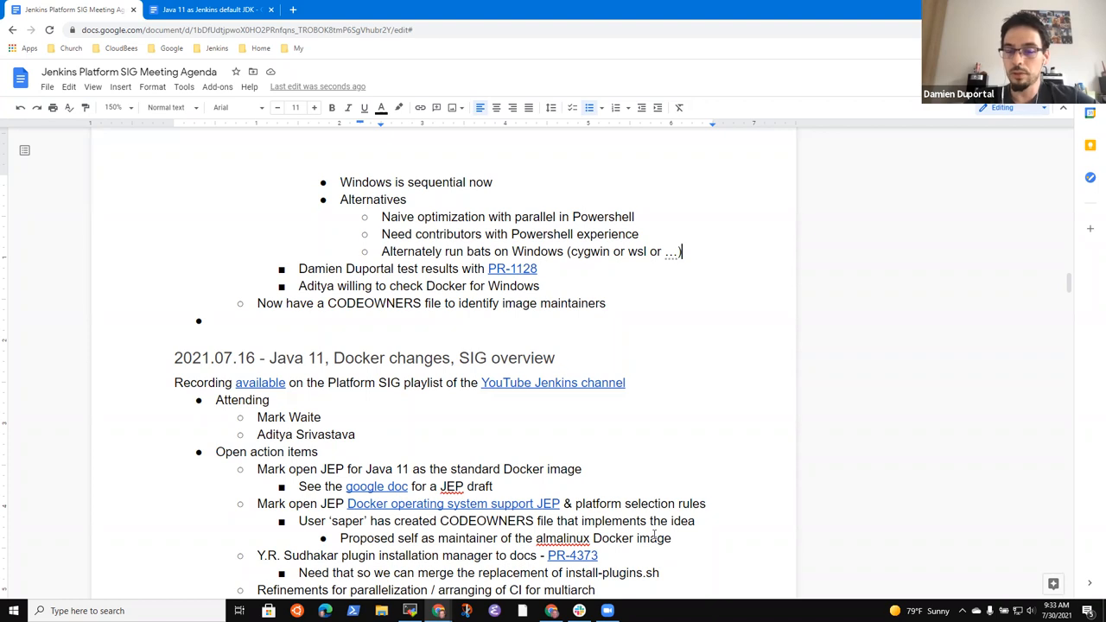
# Step: Note that Docker buildx is not yet ready to support Windows
pyautogui.write('Docker')
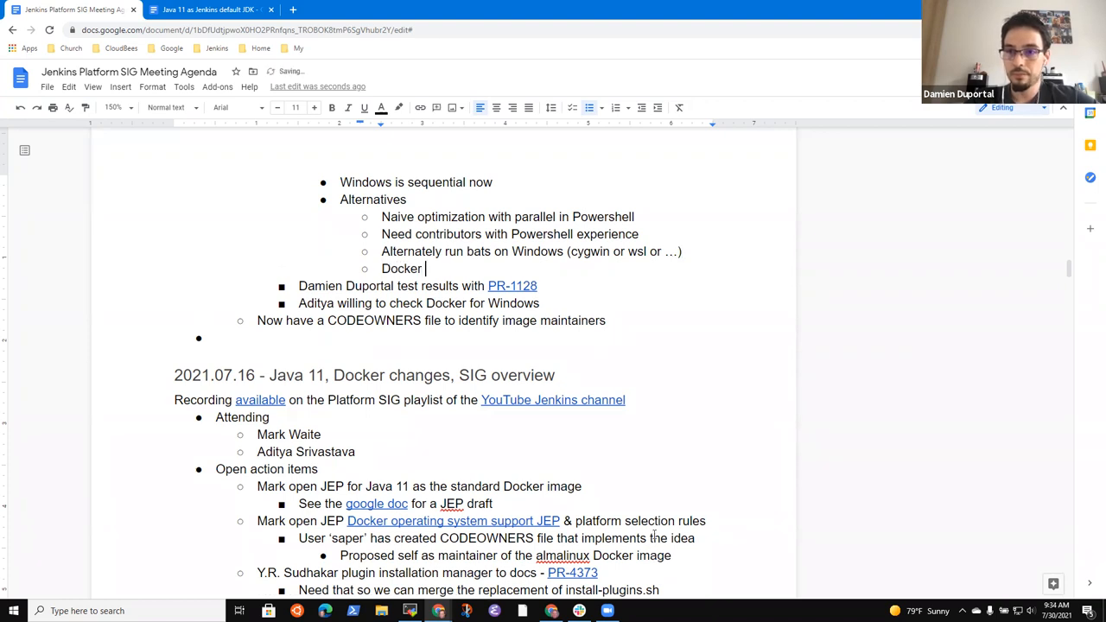
pyautogui.write('buildx is not read')
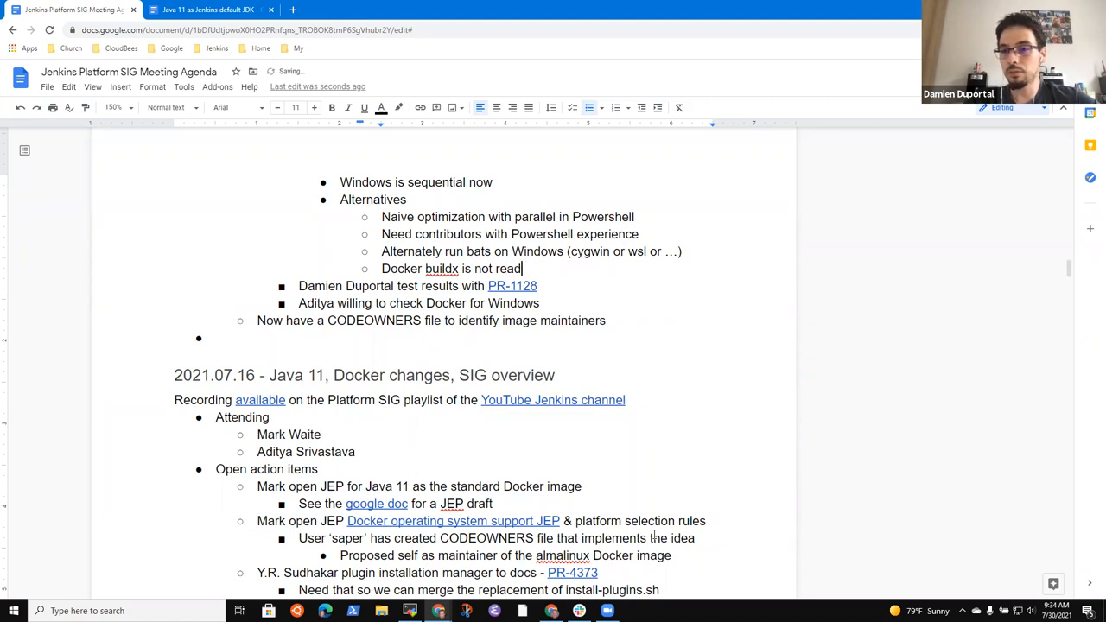
pyautogui.write('y to support Wind')
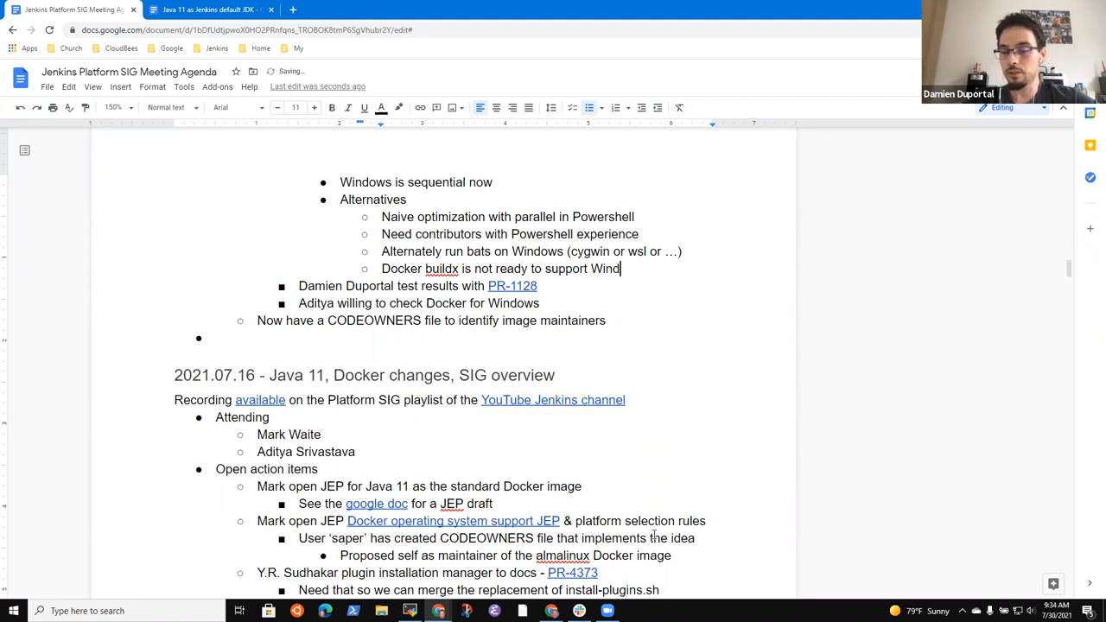
pyautogui.write('ows')
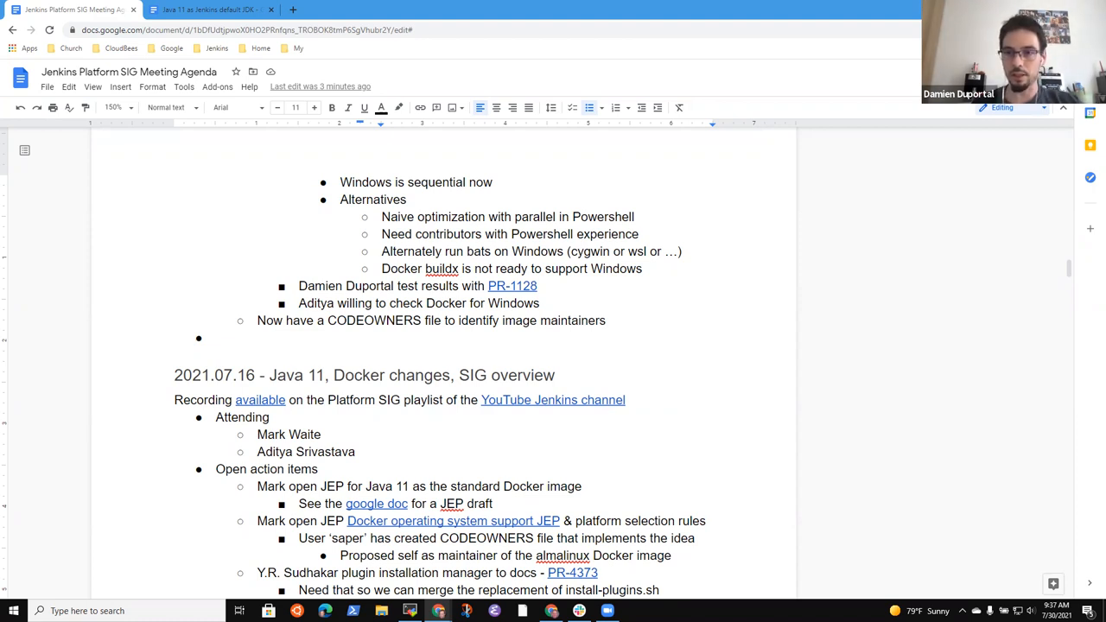
# Step: Add a 'Multi-architecture' point below 'Aditya willing to check Docker for Windows'
pyautogui.click(540, 303)
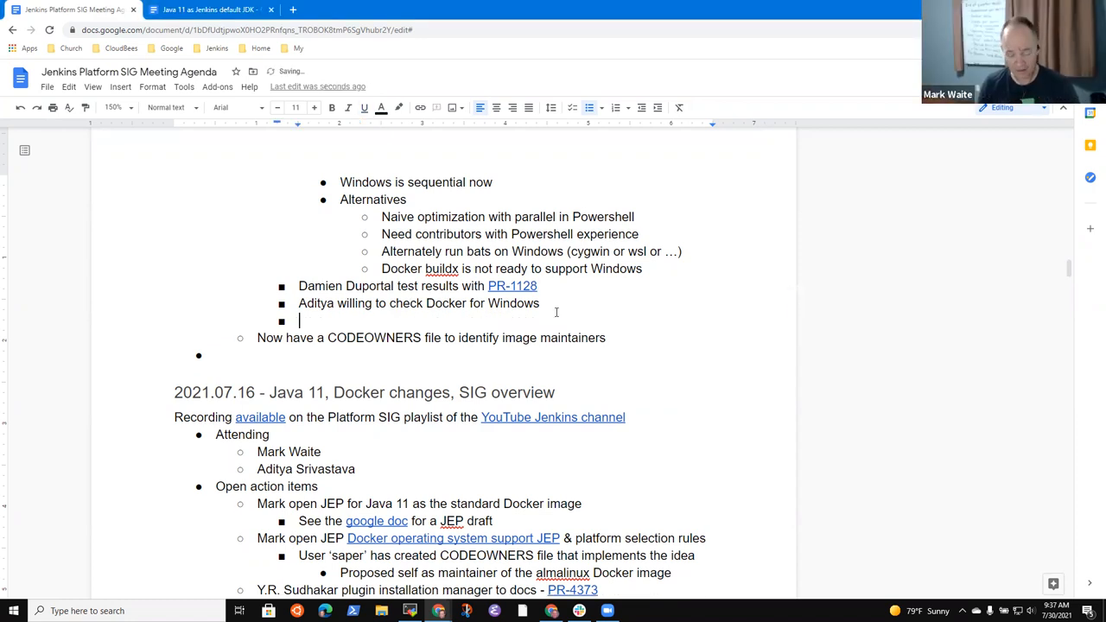
pyautogui.write('Mult')
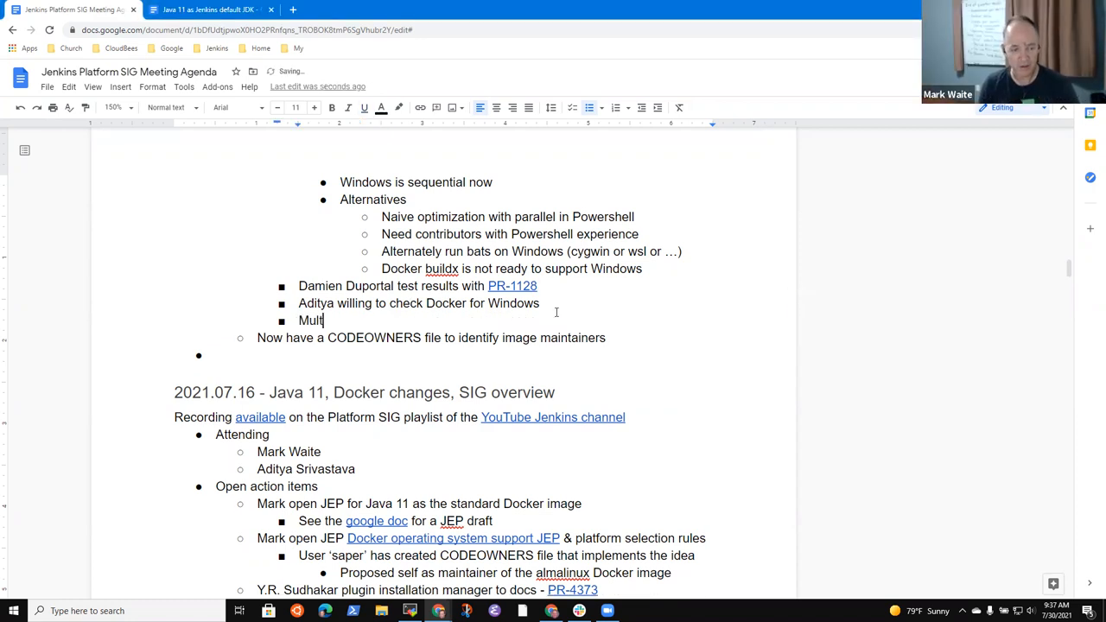
pyautogui.write('i-')
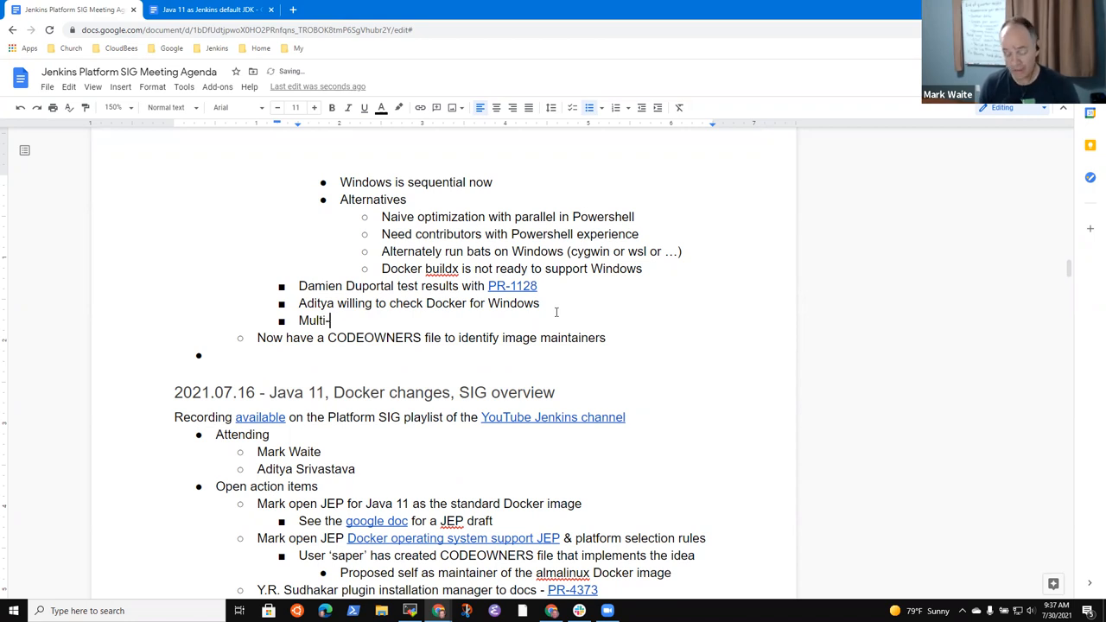
pyautogui.write('architec')
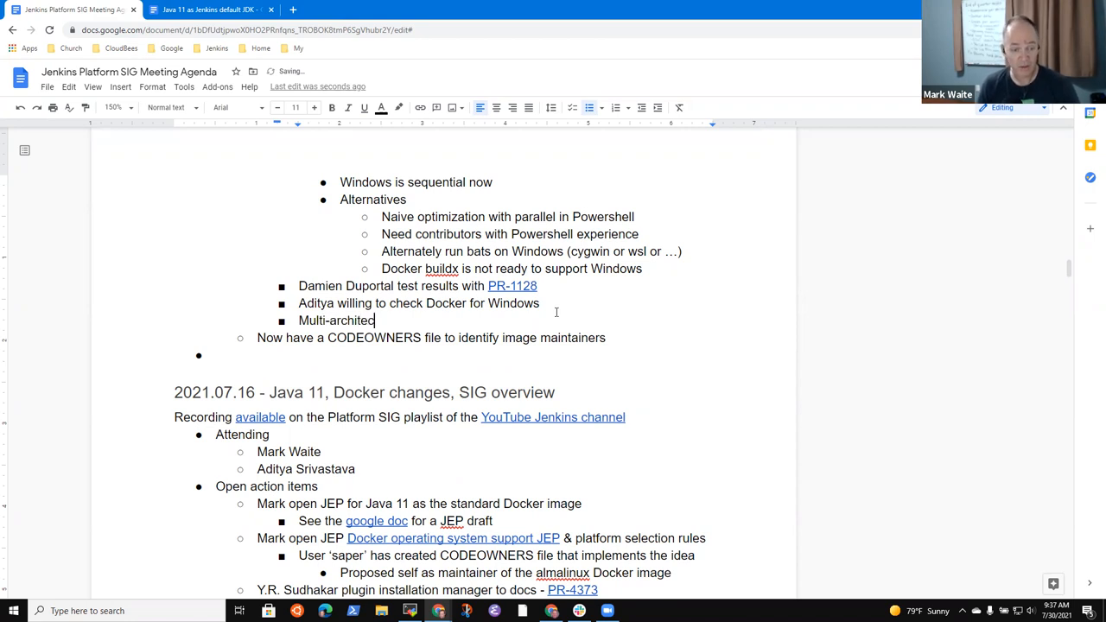
pyautogui.write('ture')
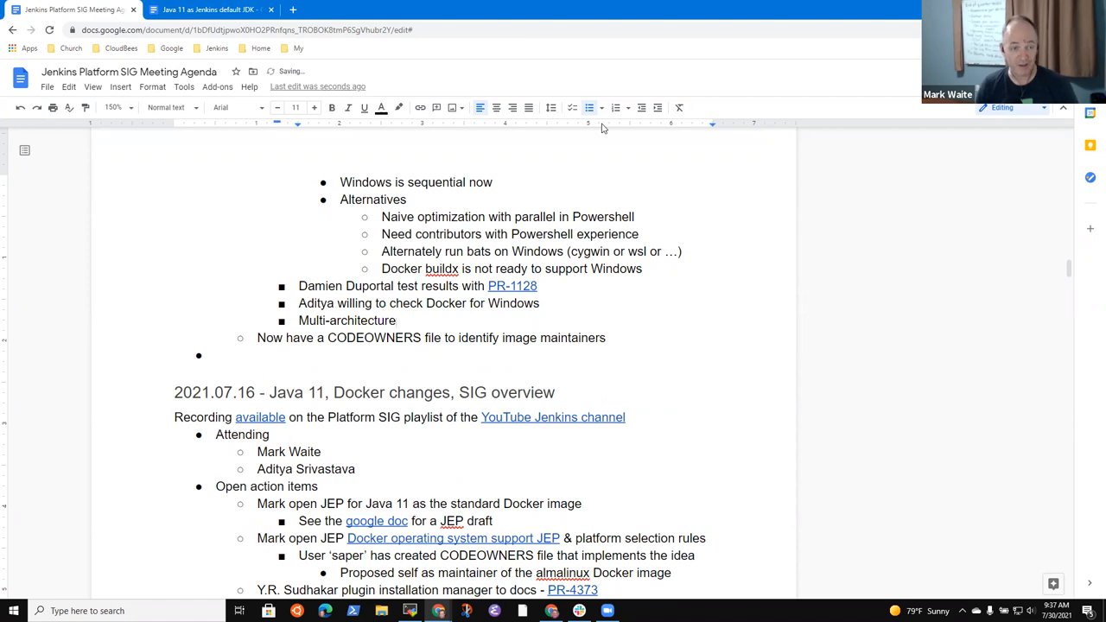
# Step: In a new tab, go to the Jenkins project site from the bookmarks folder
pyautogui.click(430, 10)
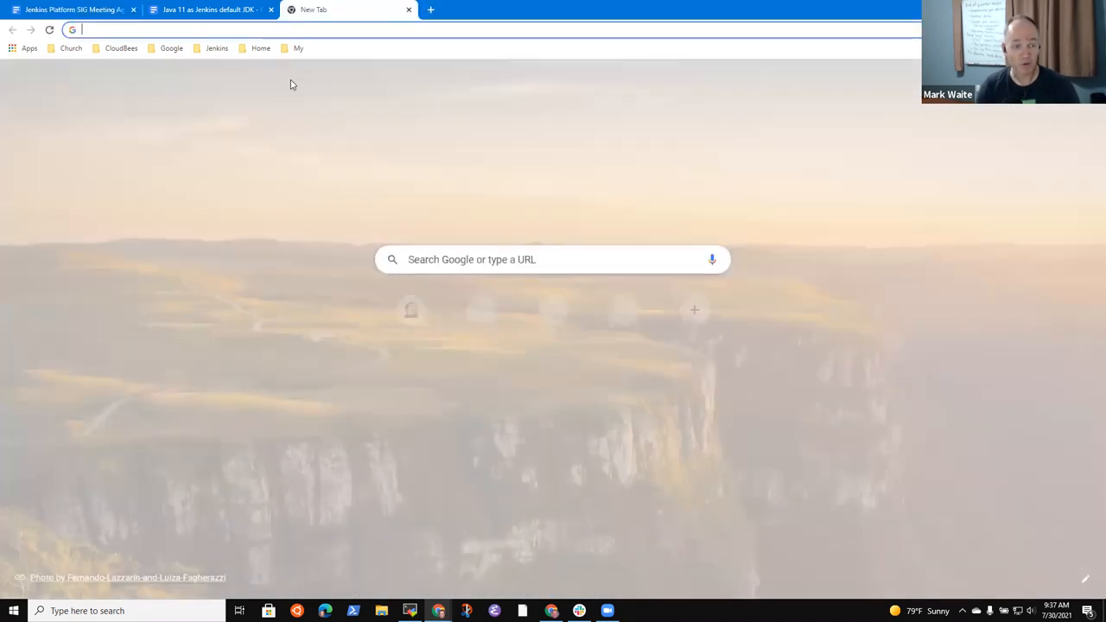
pyautogui.click(217, 48)
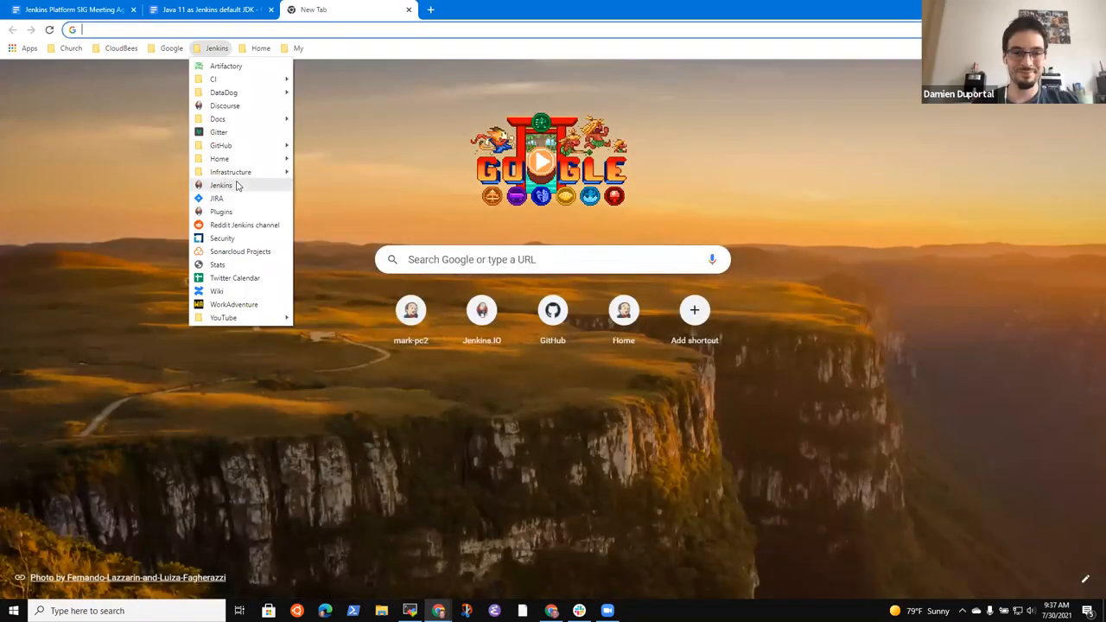
pyautogui.click(221, 185)
pyautogui.write('Arm')
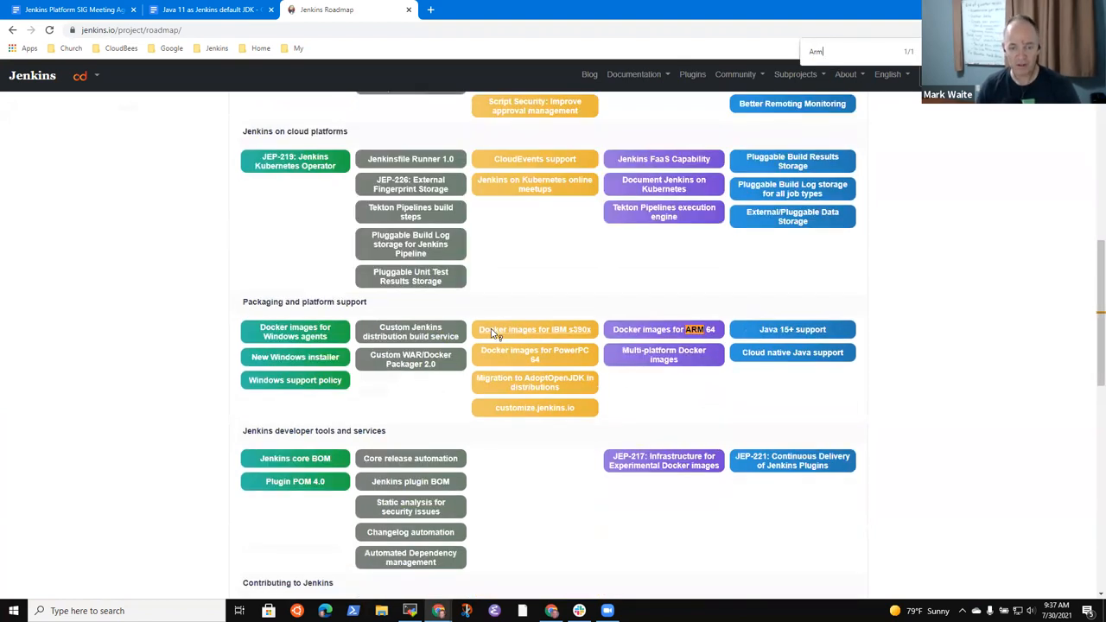
pyautogui.moveTo(592, 332)
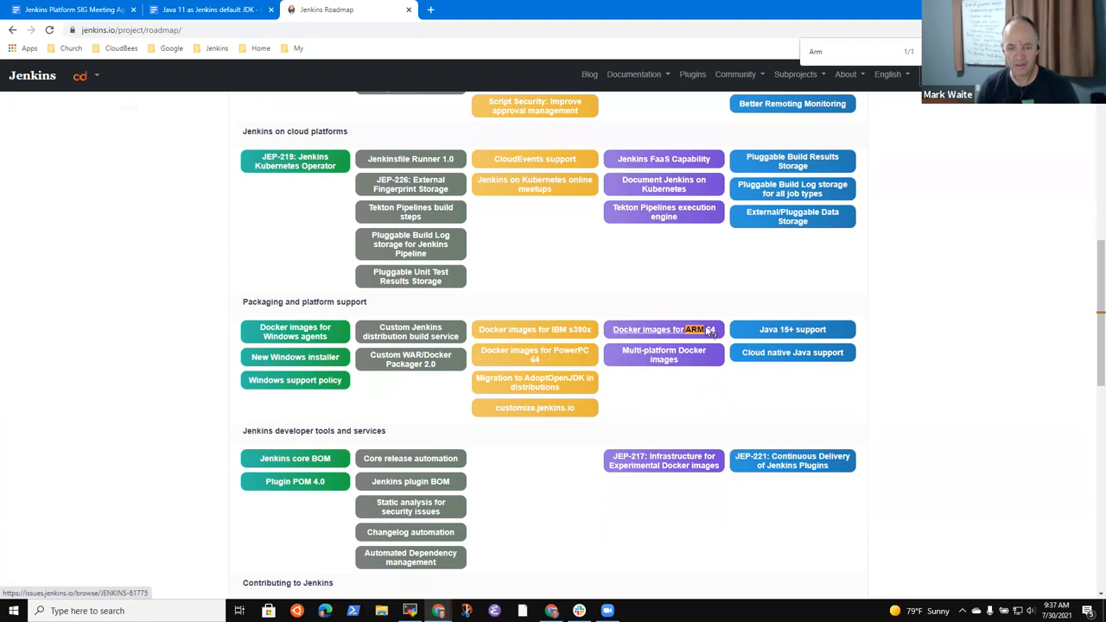
pyautogui.moveTo(635, 337)
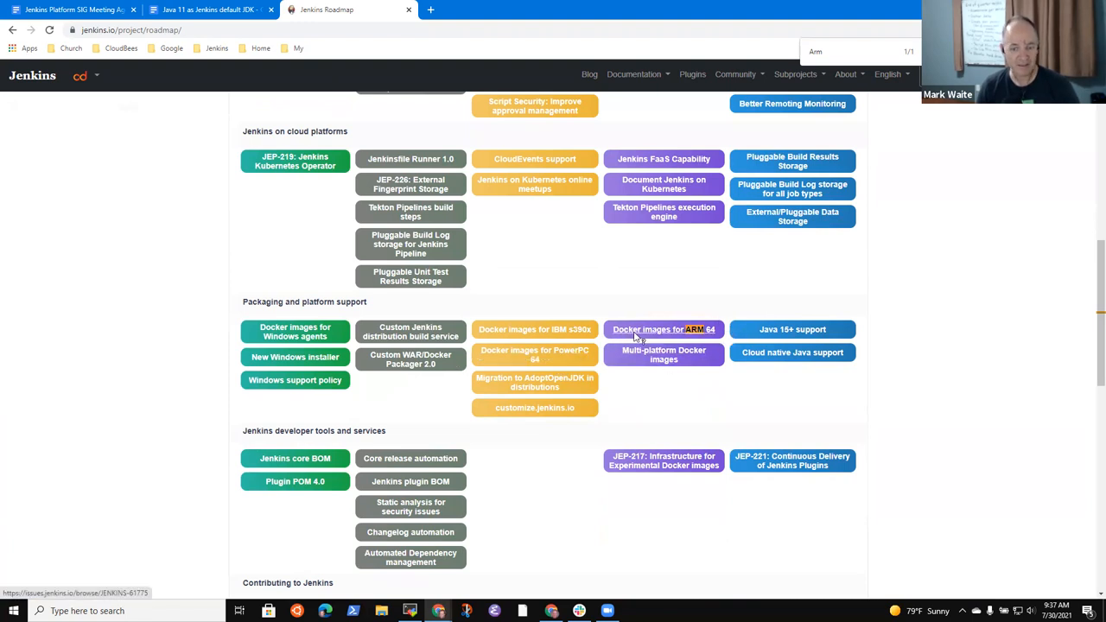
pyautogui.moveTo(692, 337)
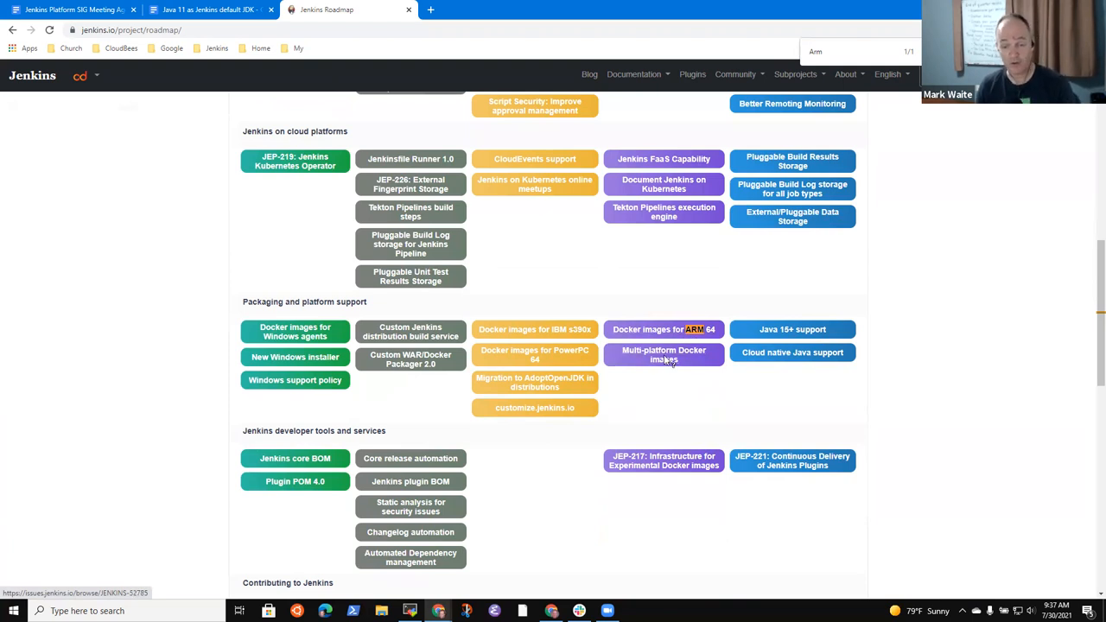
pyautogui.moveTo(717, 329)
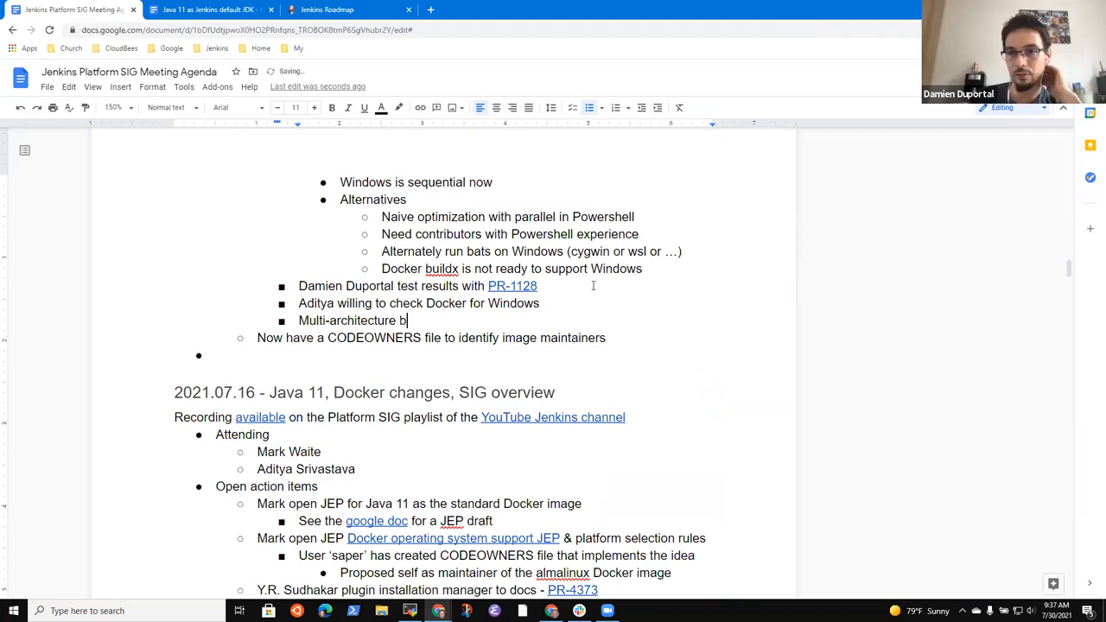
# Step: Note builds are under development; Docker buildx allows multi-architecture builds using remote machines
pyautogui.write('uilds are in prog')
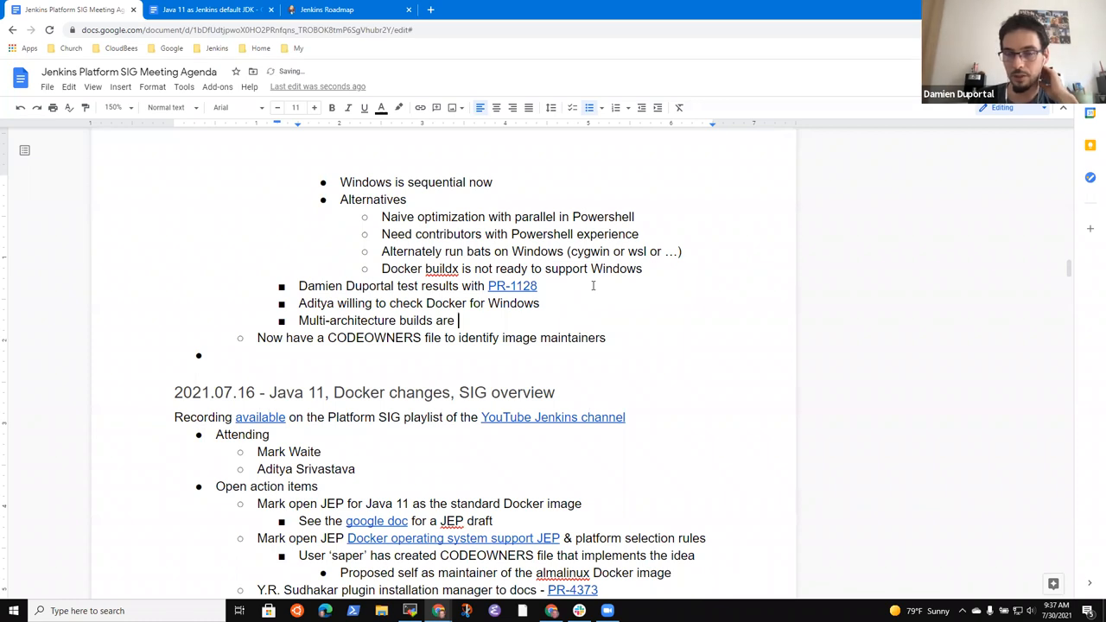
pyautogui.write('unde')
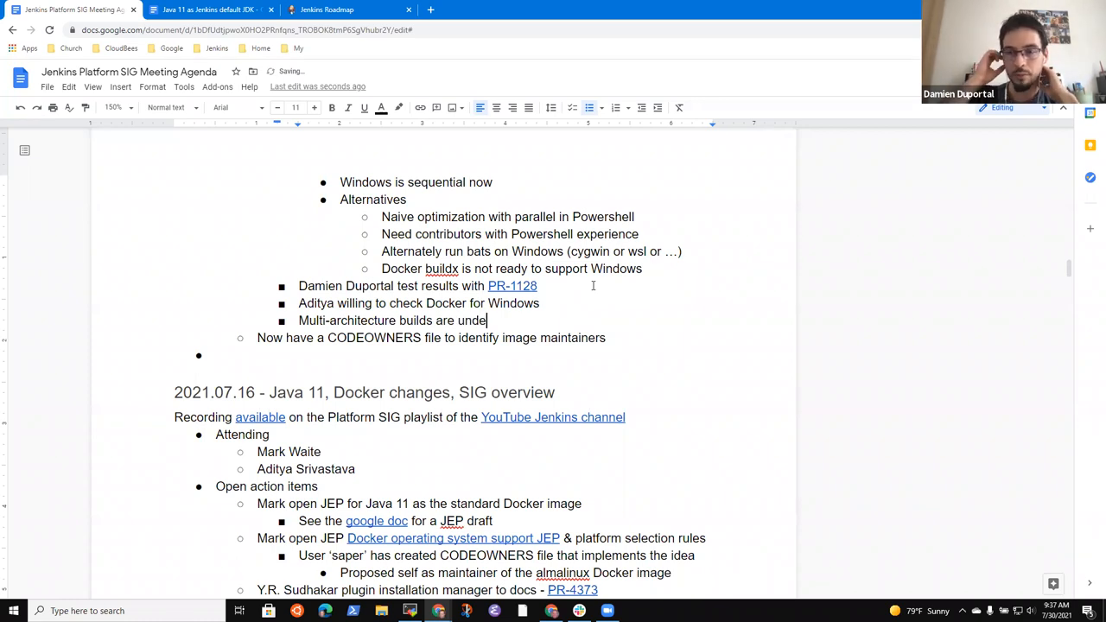
pyautogui.write('development')
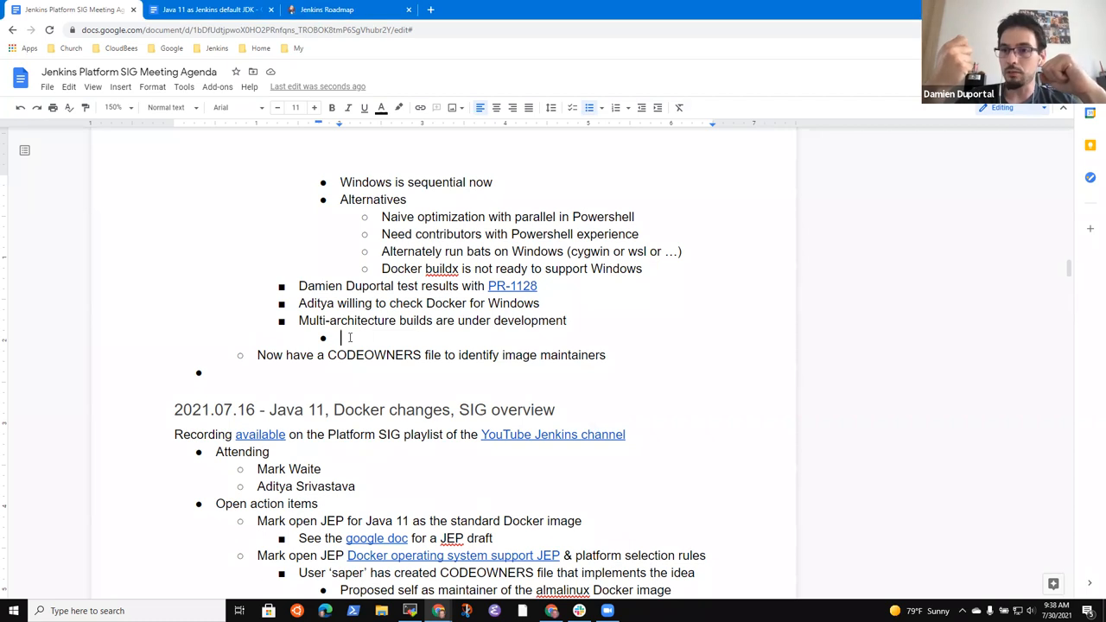
pyautogui.write('DDi')
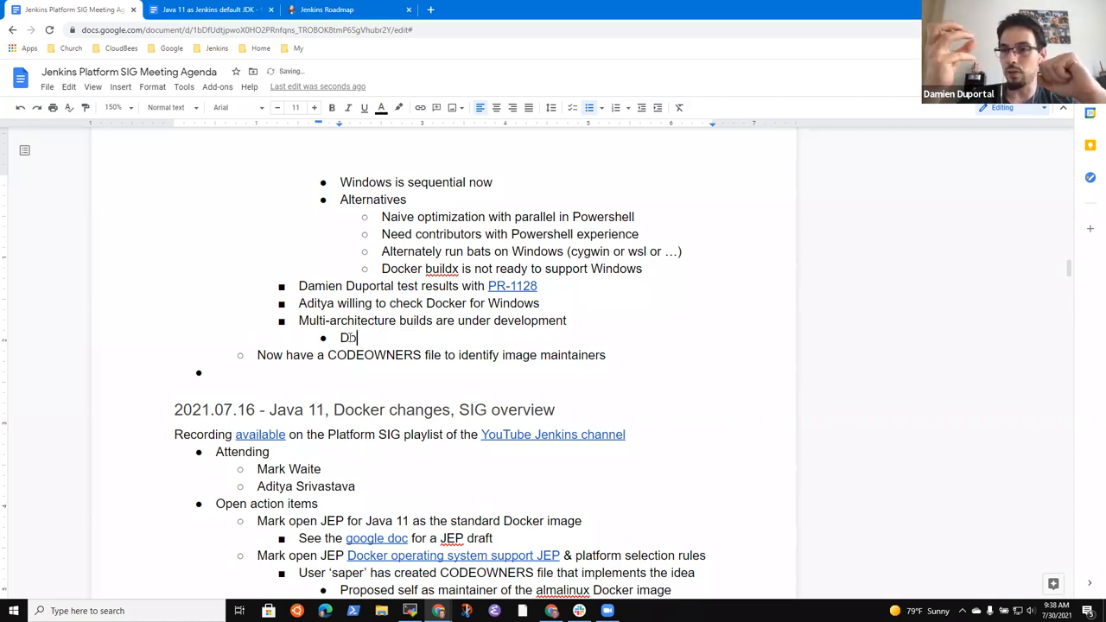
pyautogui.write('ocker buildx')
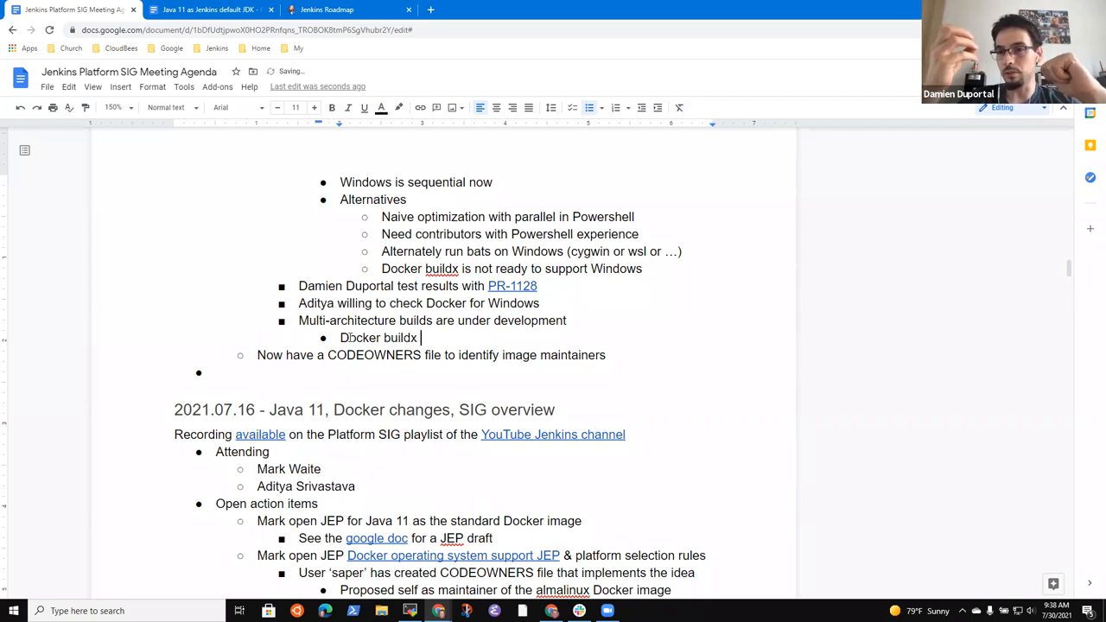
pyautogui.write('allows multi-archite')
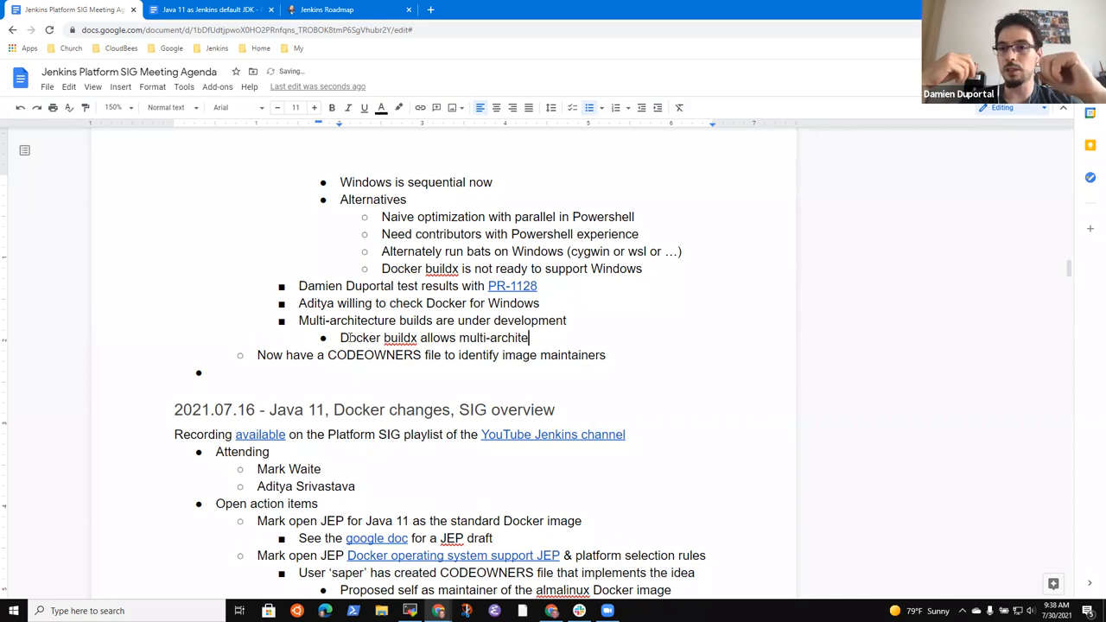
pyautogui.write('cture builds')
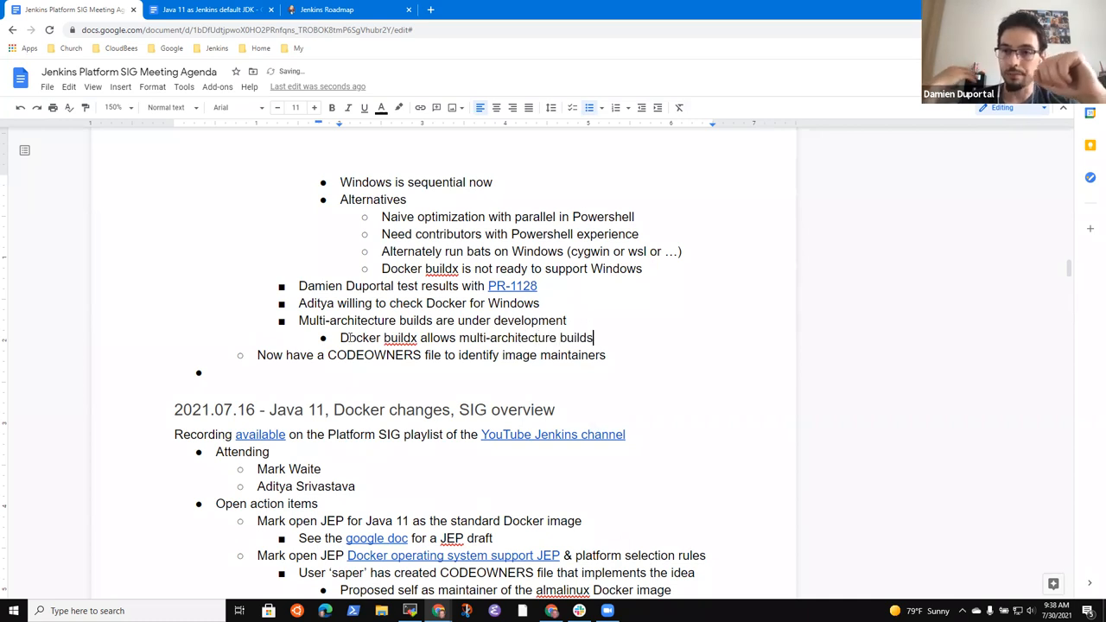
pyautogui.write('and can')
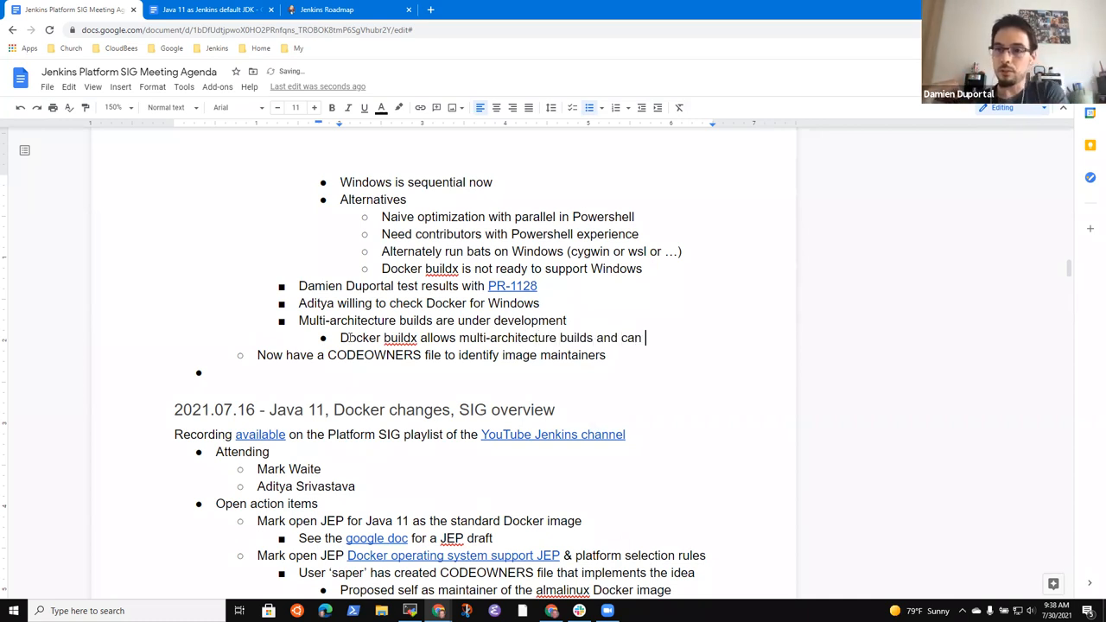
pyautogui.write('use remote machines as needed')
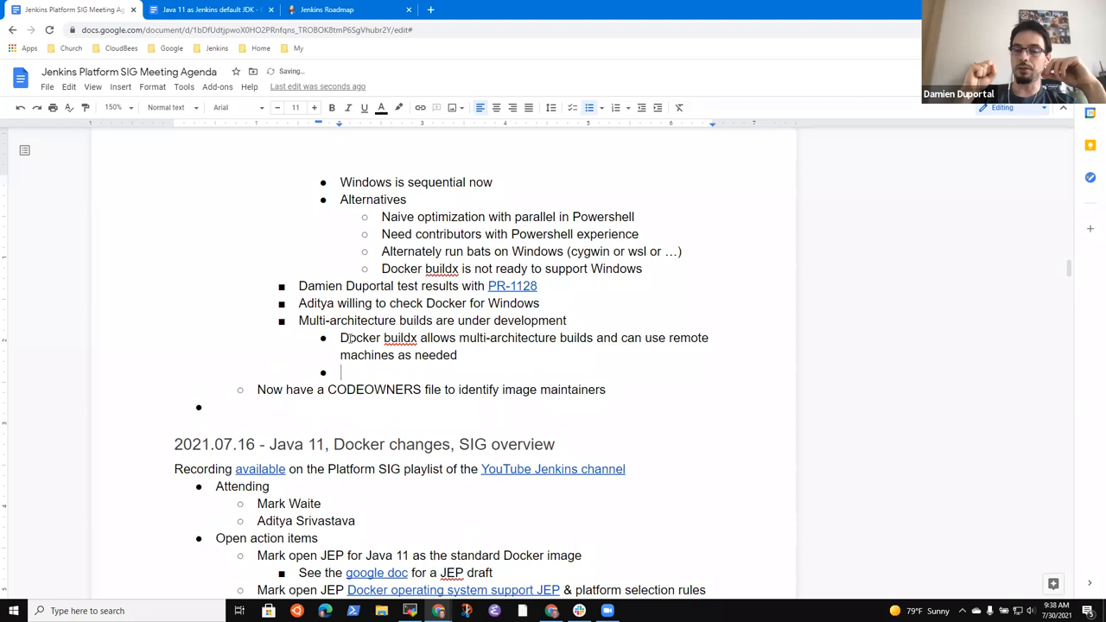
# Step: Add a bullet that buildx sends the Dockerfile and context to the machine to build
pyautogui.write('Sends')
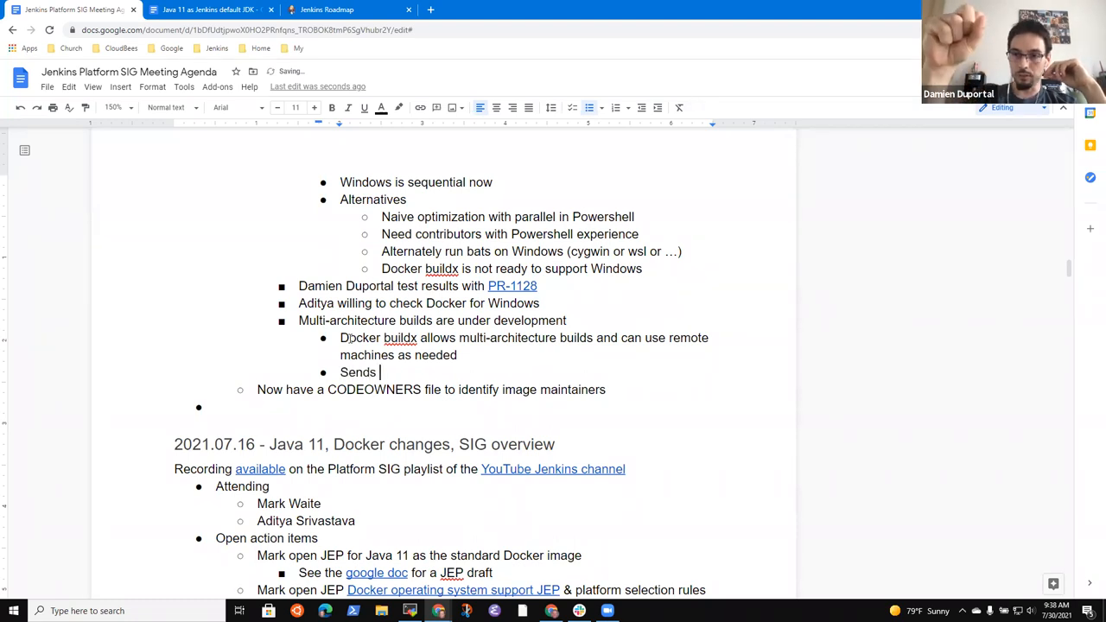
pyautogui.write('Dockerfile and context to remote')
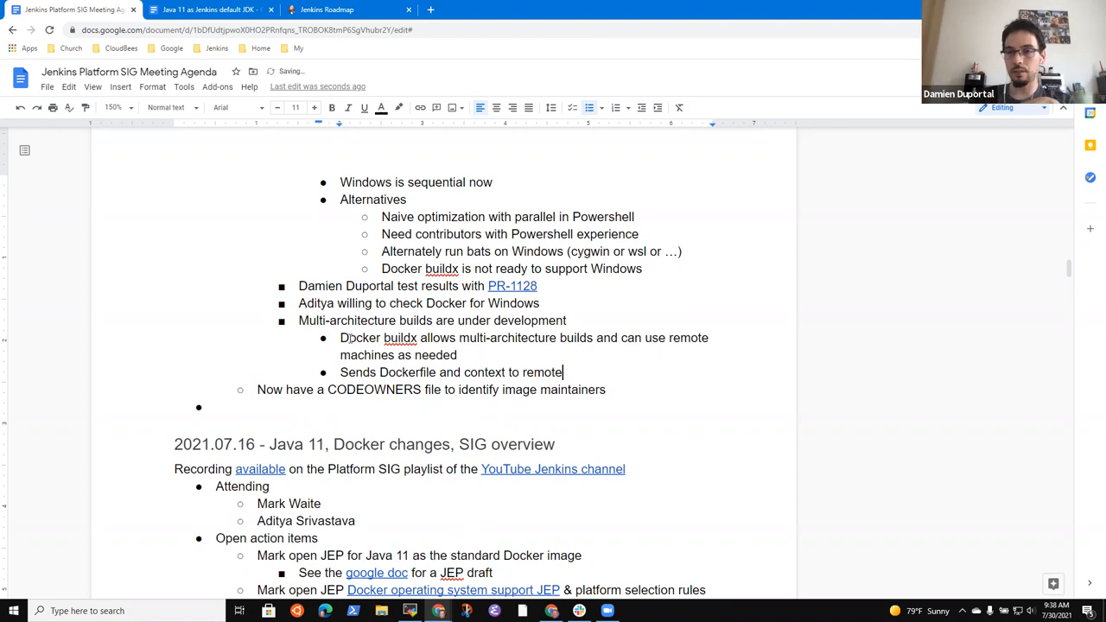
pyautogui.write('machine')
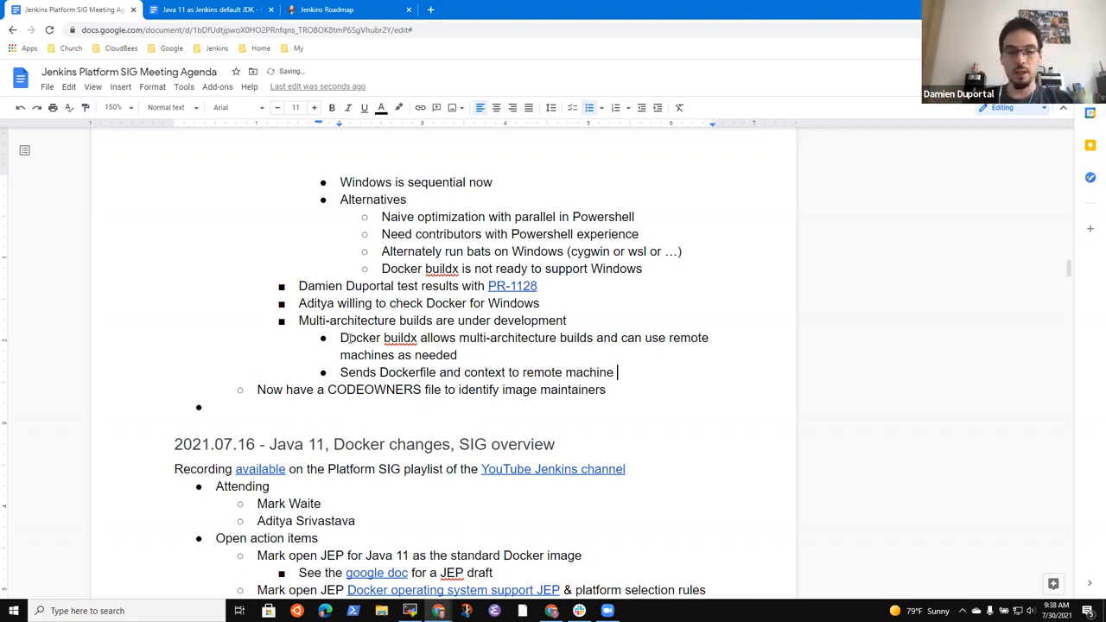
pyautogui.write('to build')
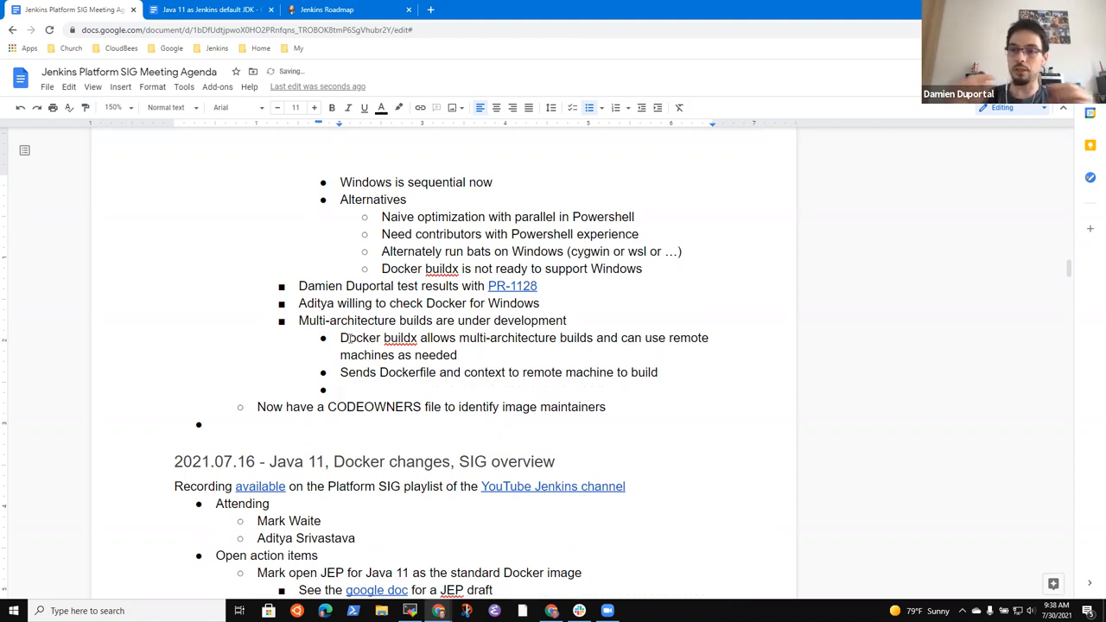
# Step: Note images can be retrieved as tar.gz to export to OCI compliant container engines
pyautogui.write('Can also be')
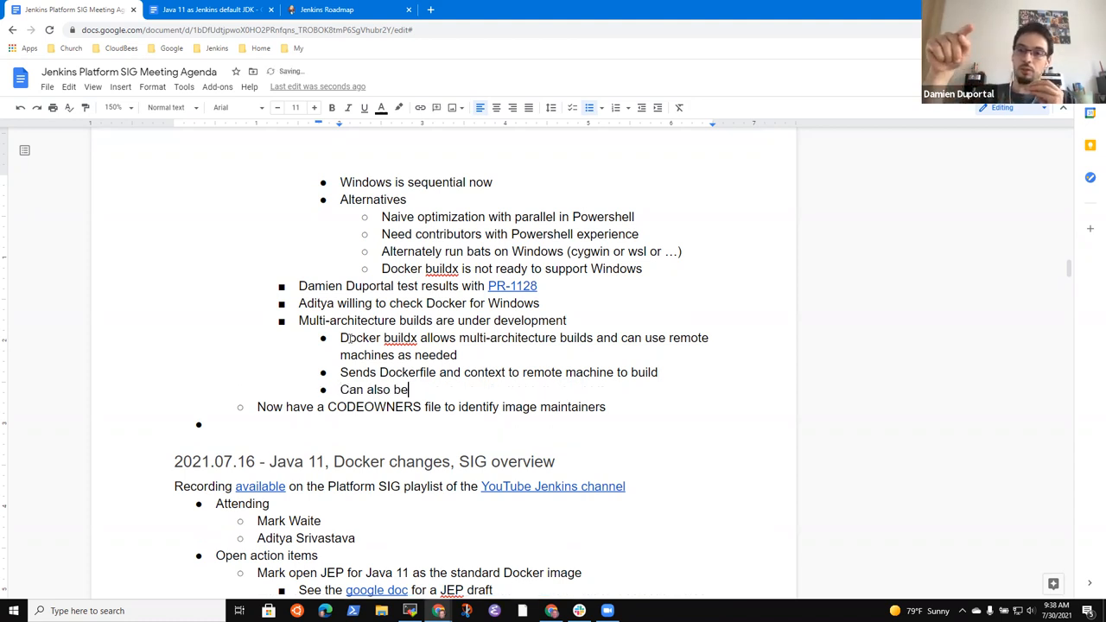
pyautogui.write('a')
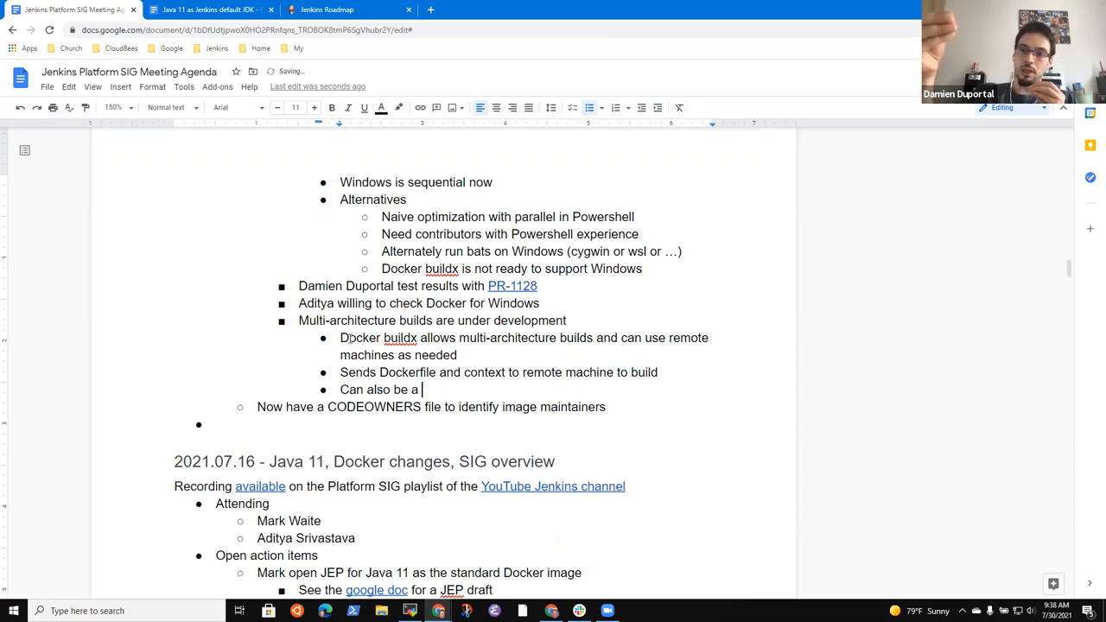
pyautogui.write('tar.ghz')
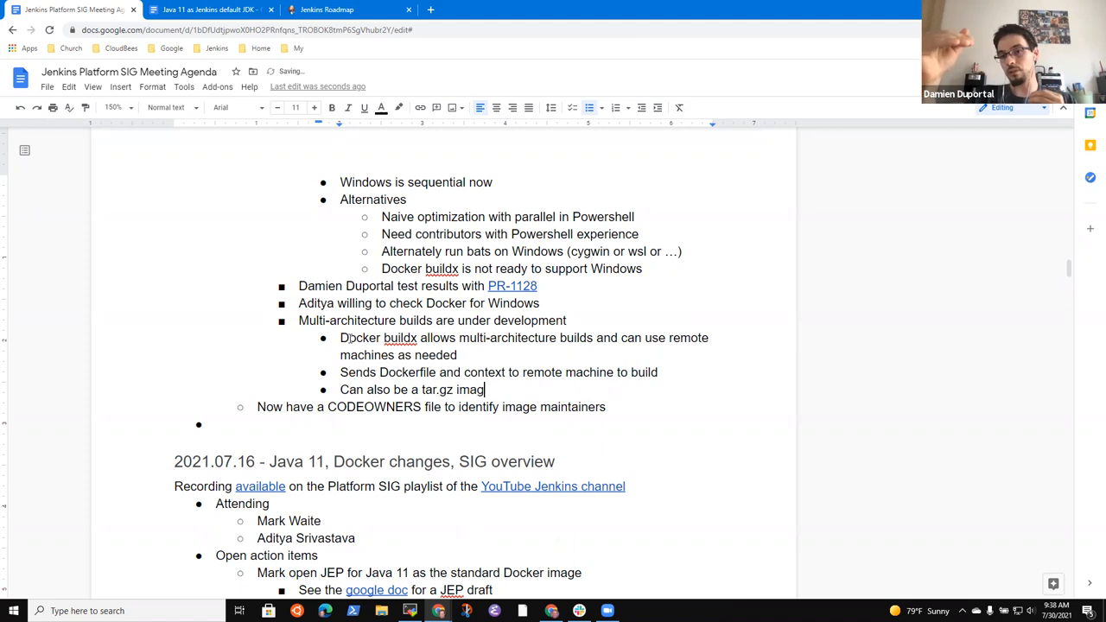
pyautogui.write('retrieve')
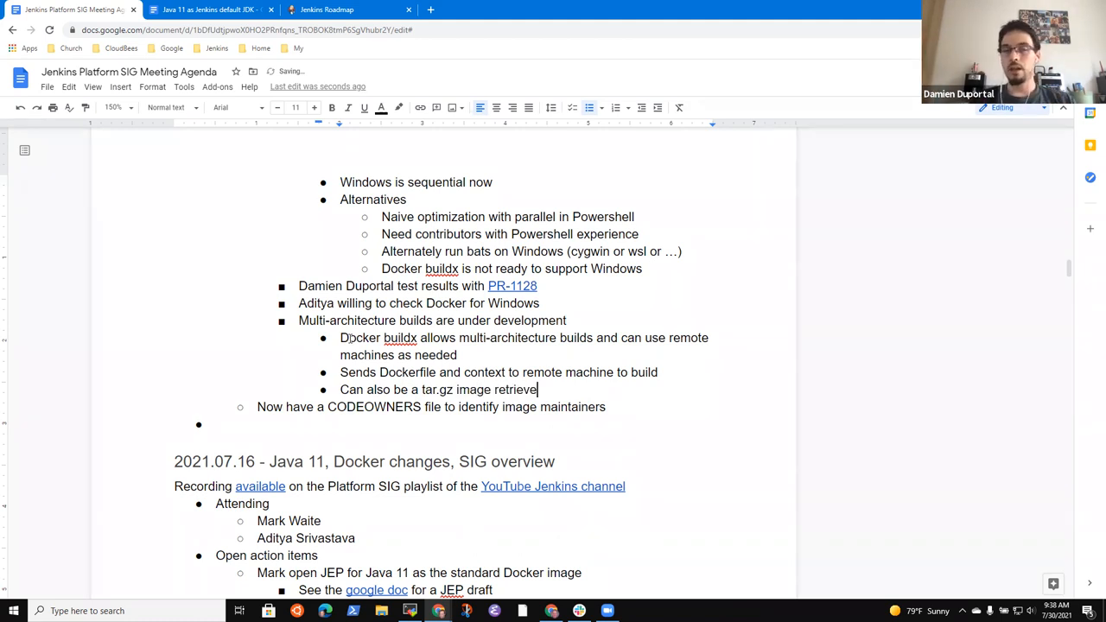
pyautogui.write('d')
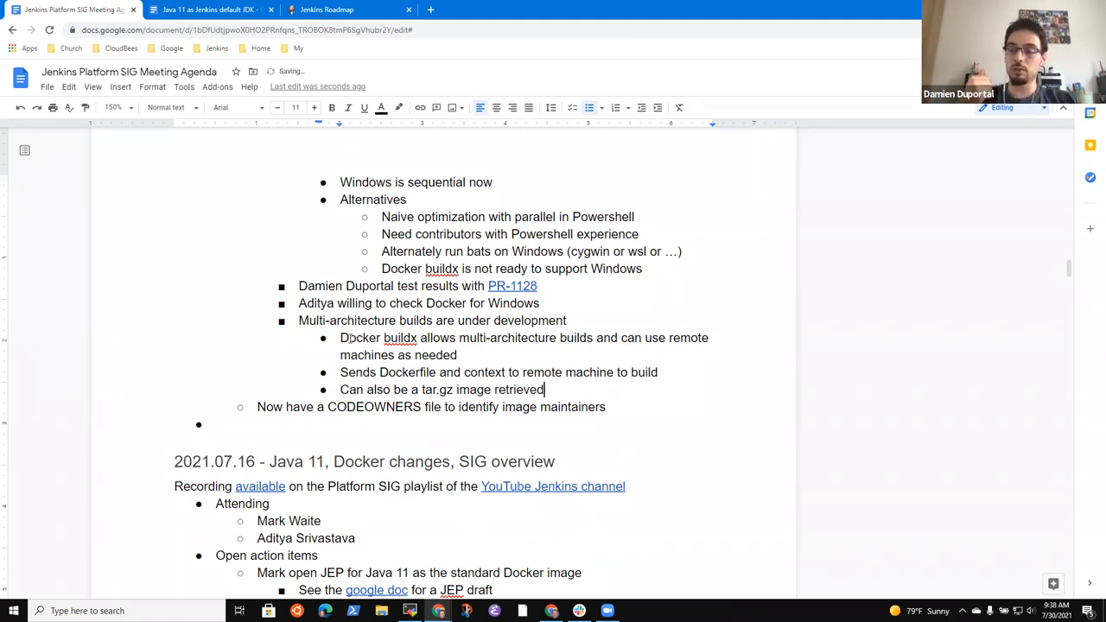
pyautogui.write('for those c')
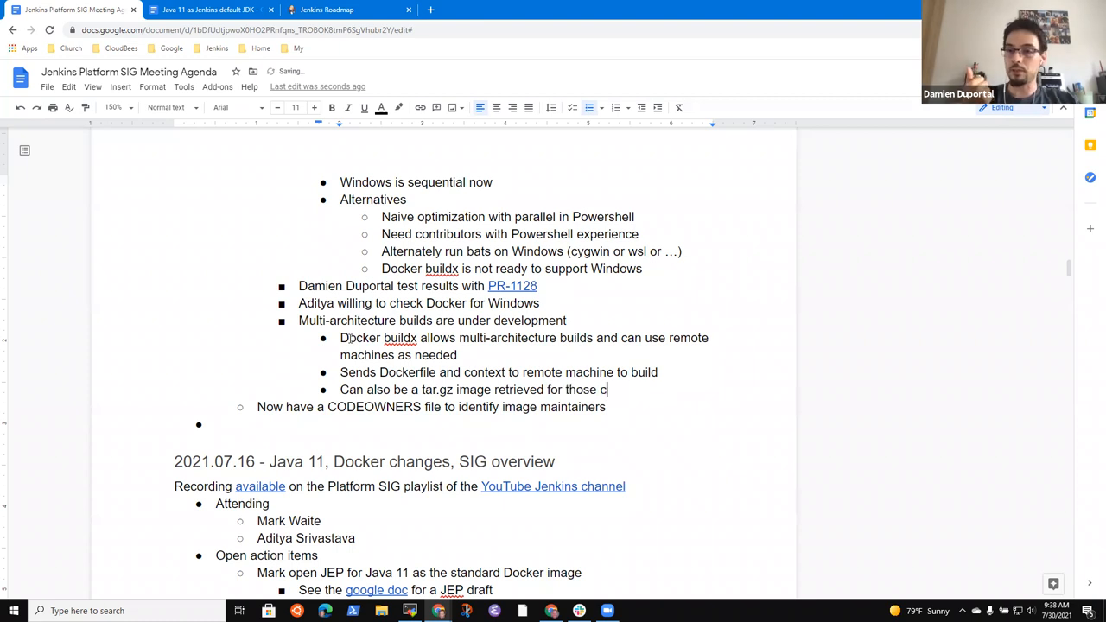
pyautogui.write('ass')
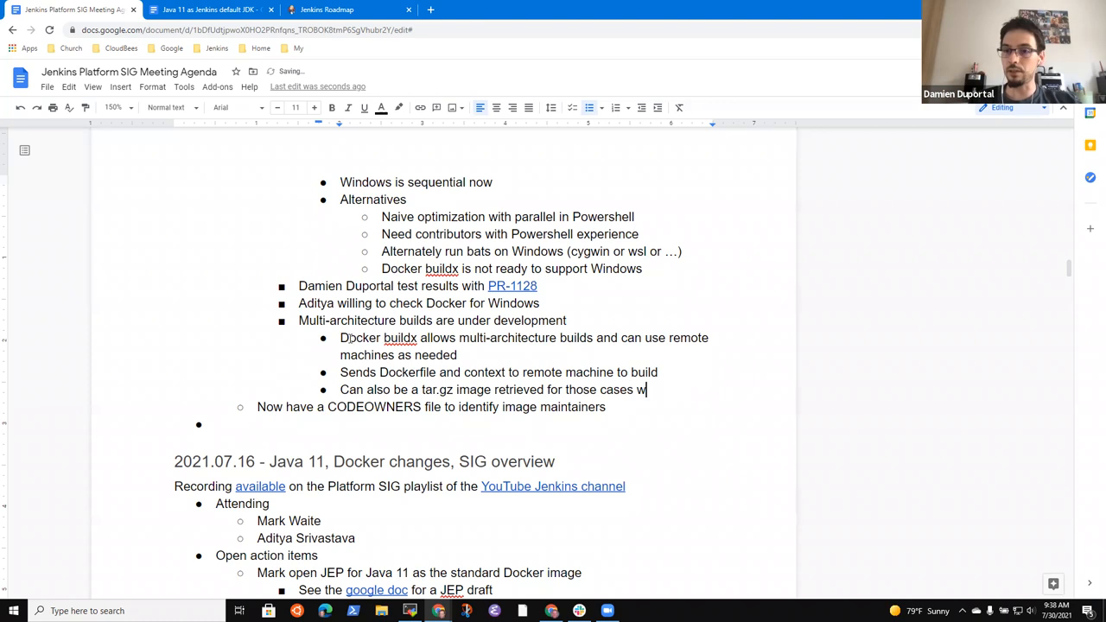
pyautogui.write('here we might nee')
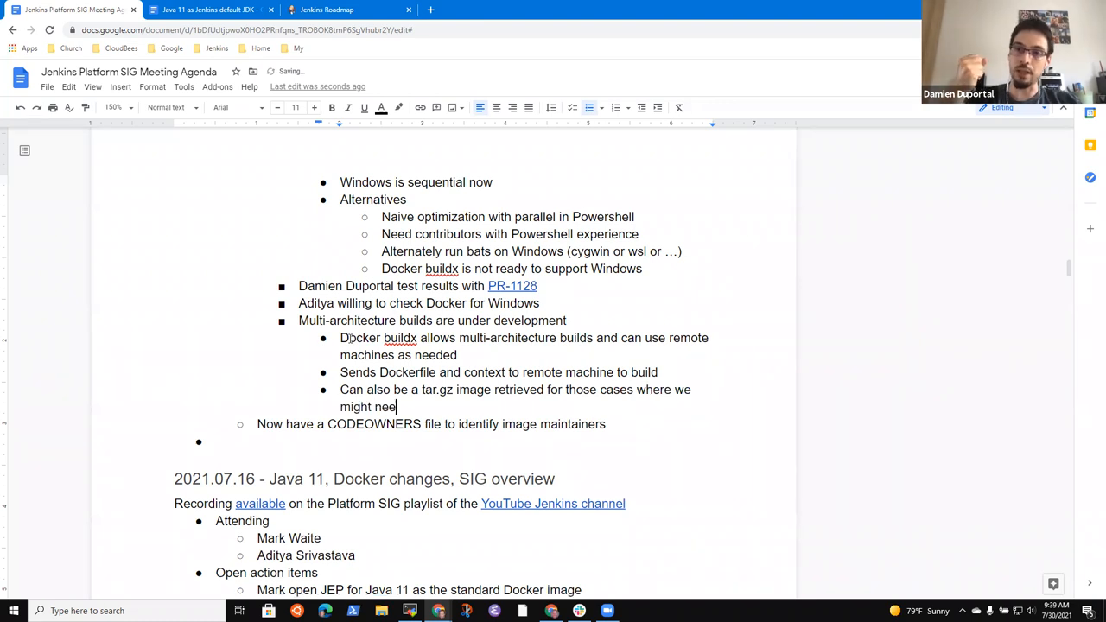
pyautogui.write('d to export')
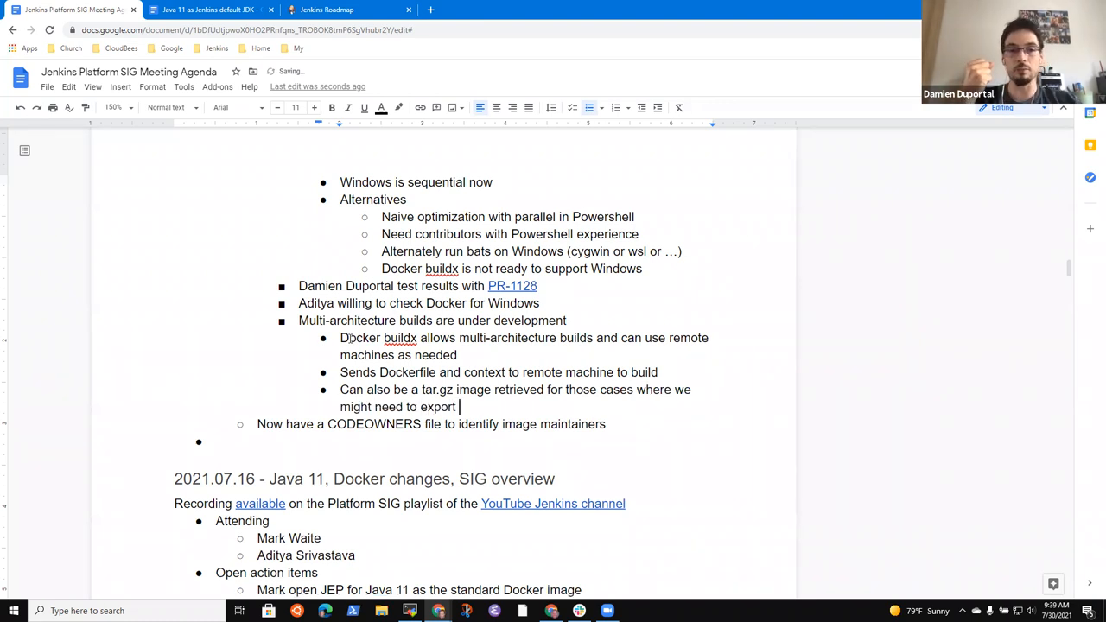
pyautogui.write('to OCI comp')
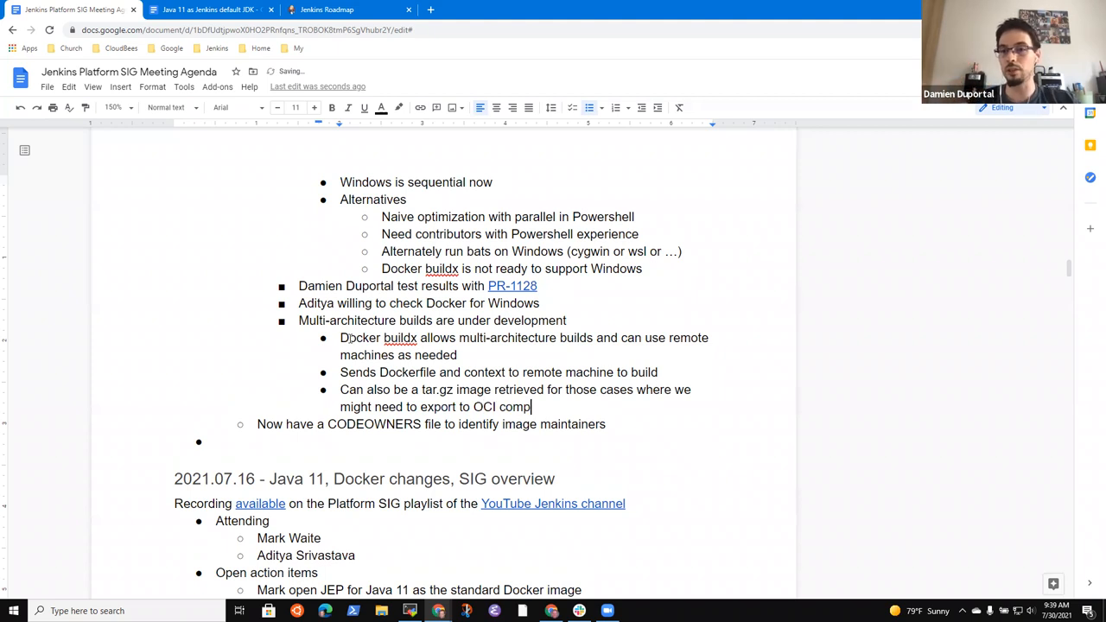
pyautogui.write('liant')
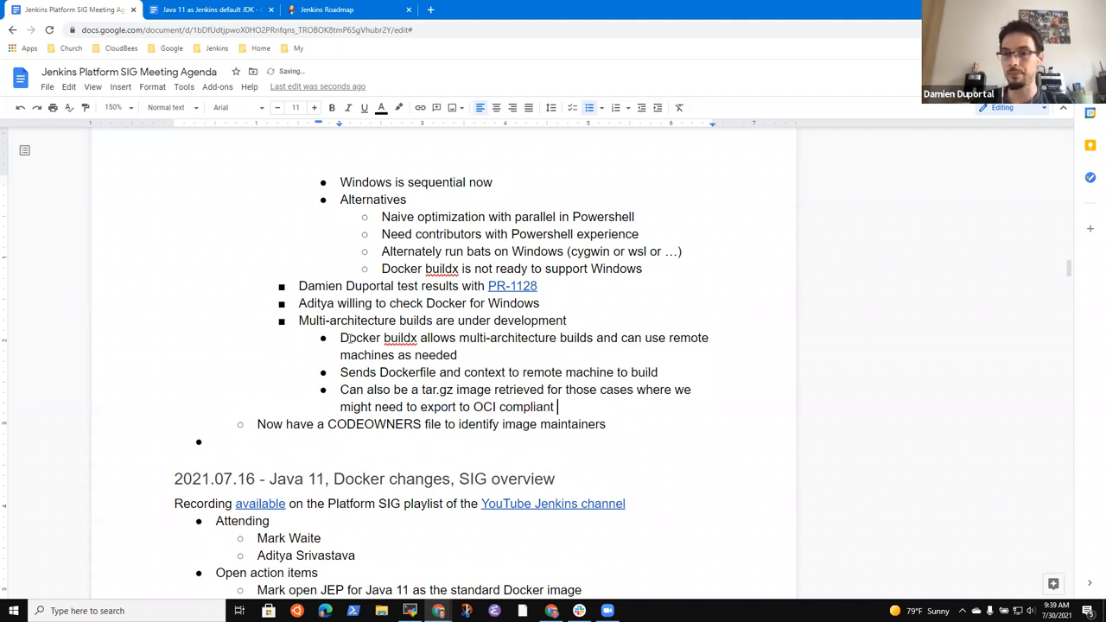
pyautogui.write('container en')
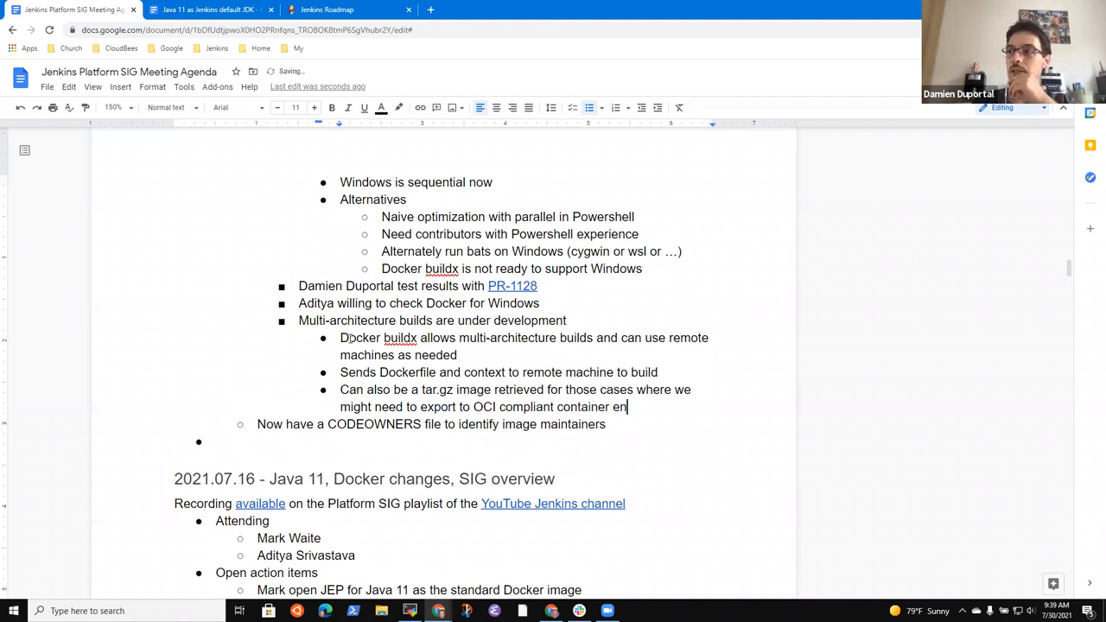
pyautogui.write('gines')
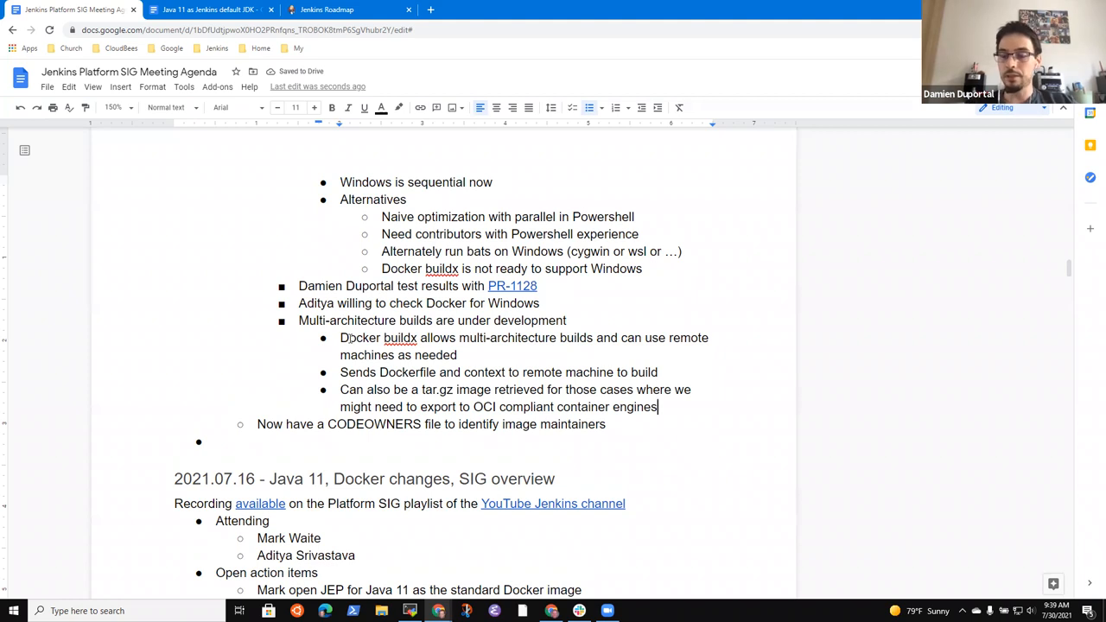
pyautogui.press('enter')
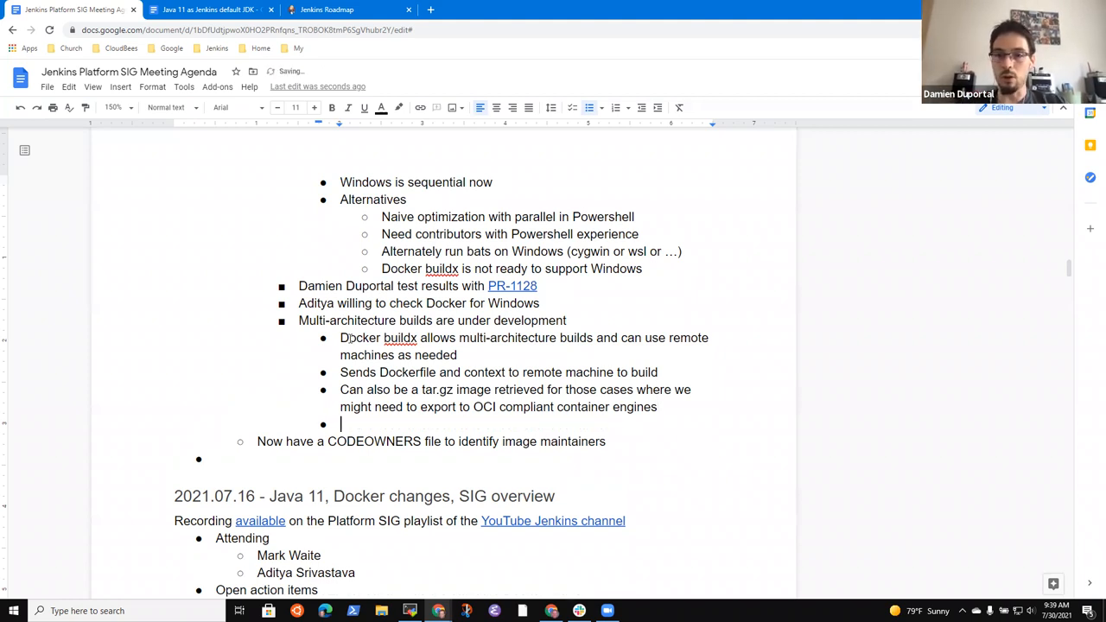
# Step: Add 'Worker concept introduced, a daemon on the container engine'
pyautogui.write('Wor')
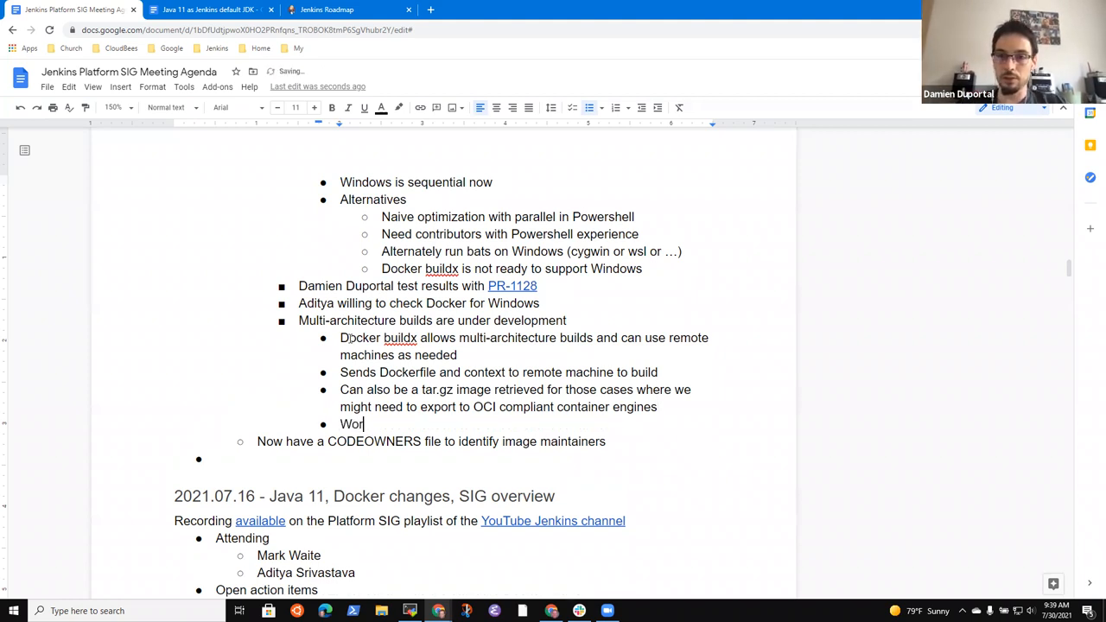
pyautogui.write('ker concept')
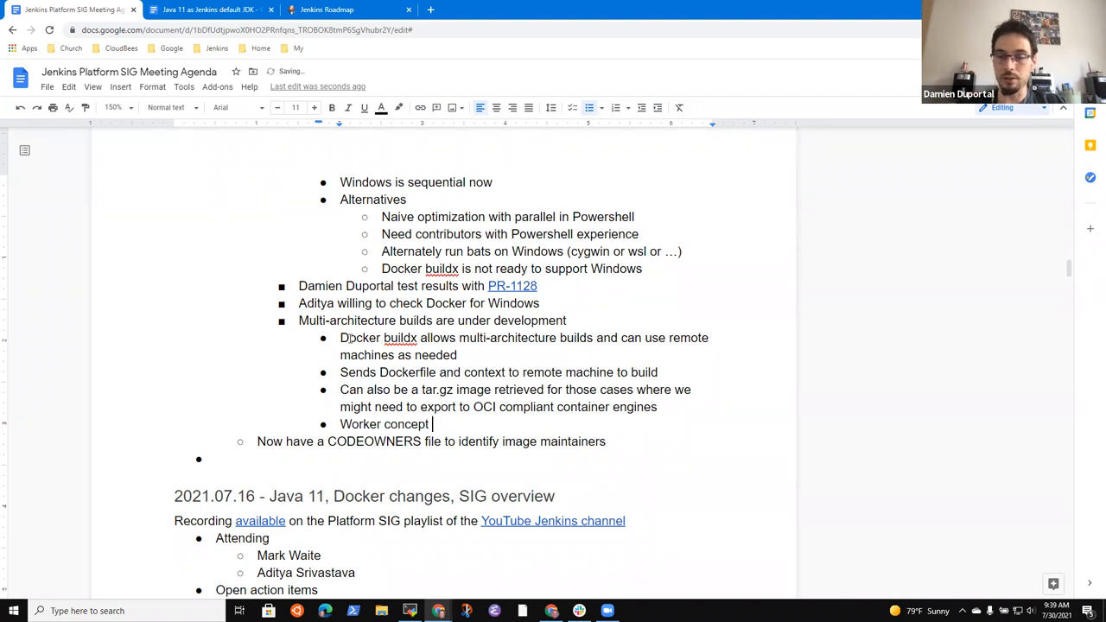
pyautogui.write('introduce')
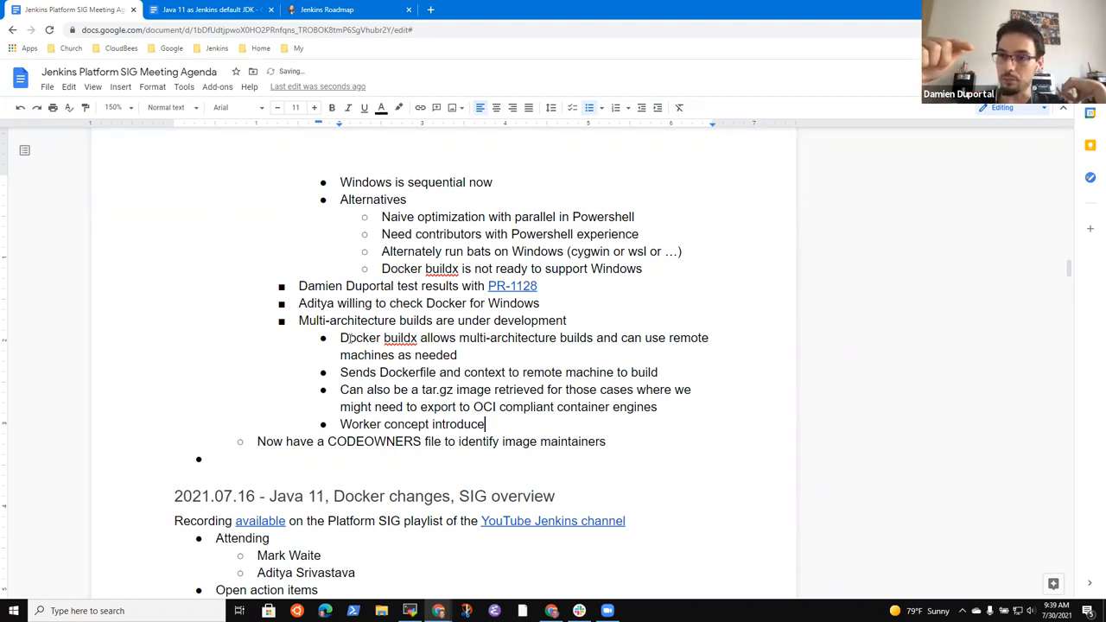
pyautogui.write(', a da')
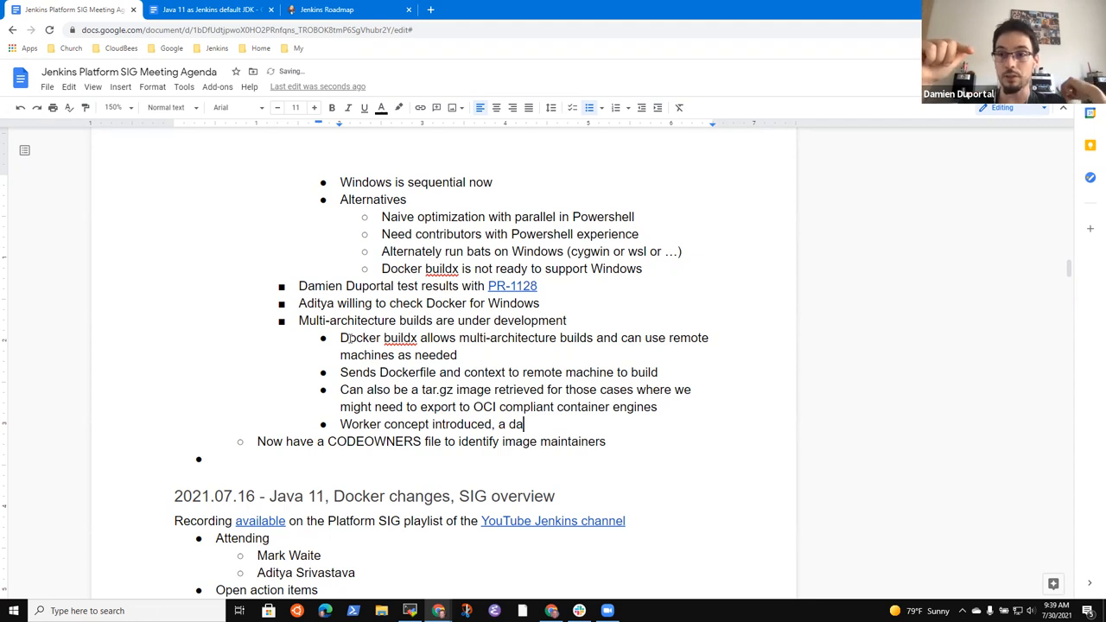
pyautogui.write('emon on the')
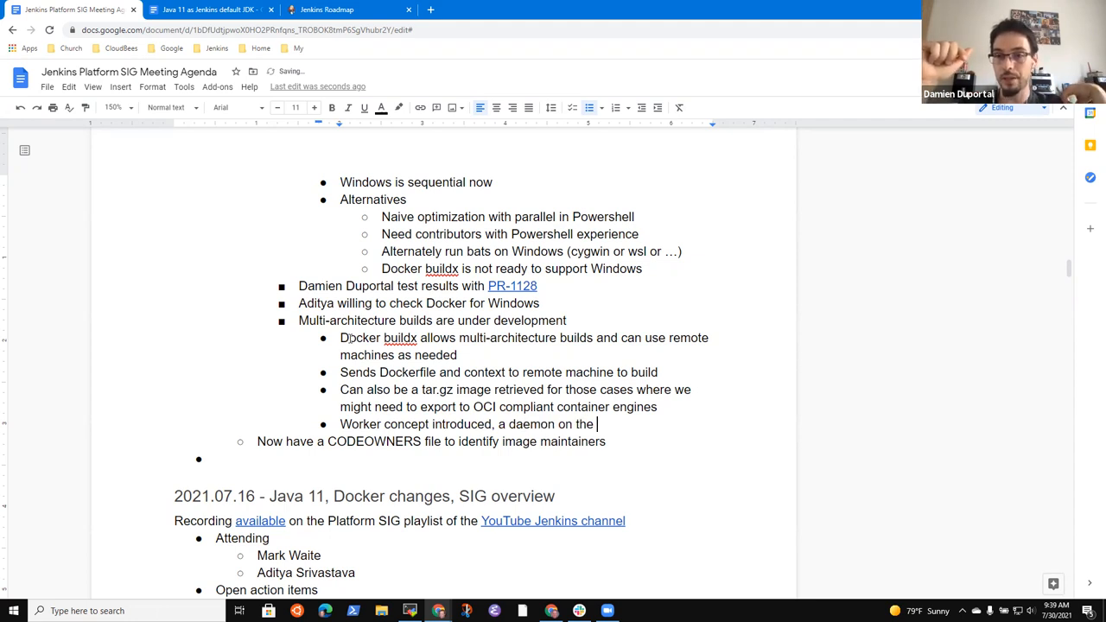
pyautogui.write('container engine')
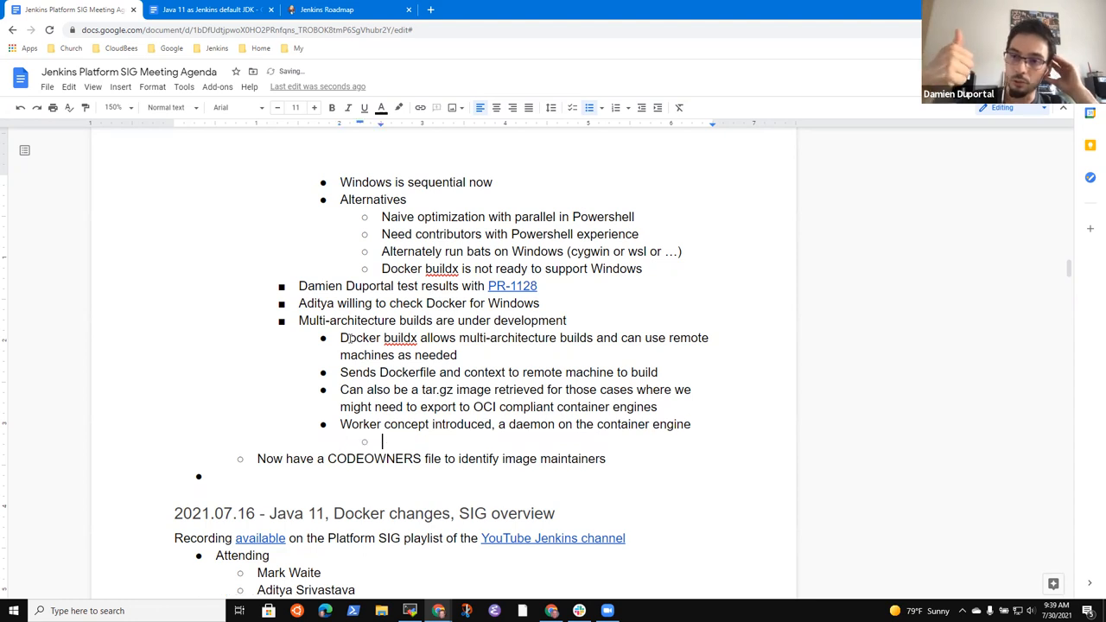
# Step: List sub-points: builds without root access, runs on different architecture, builds inside remote Kubernetes
pyautogui.write('Builds a container')
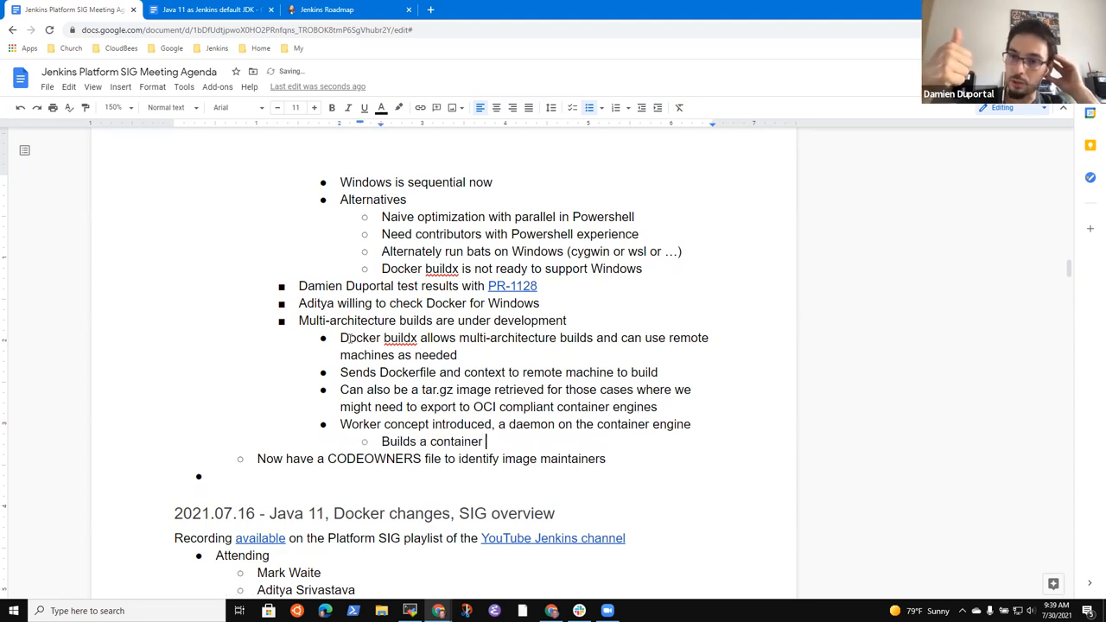
pyautogui.write('without need')
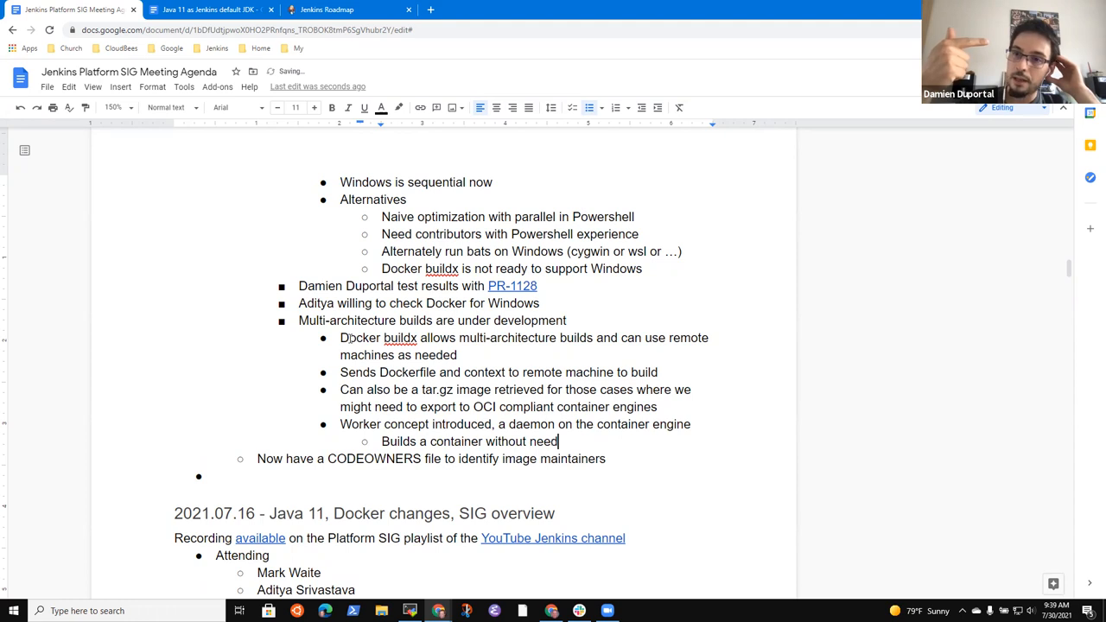
pyautogui.write('ing root')
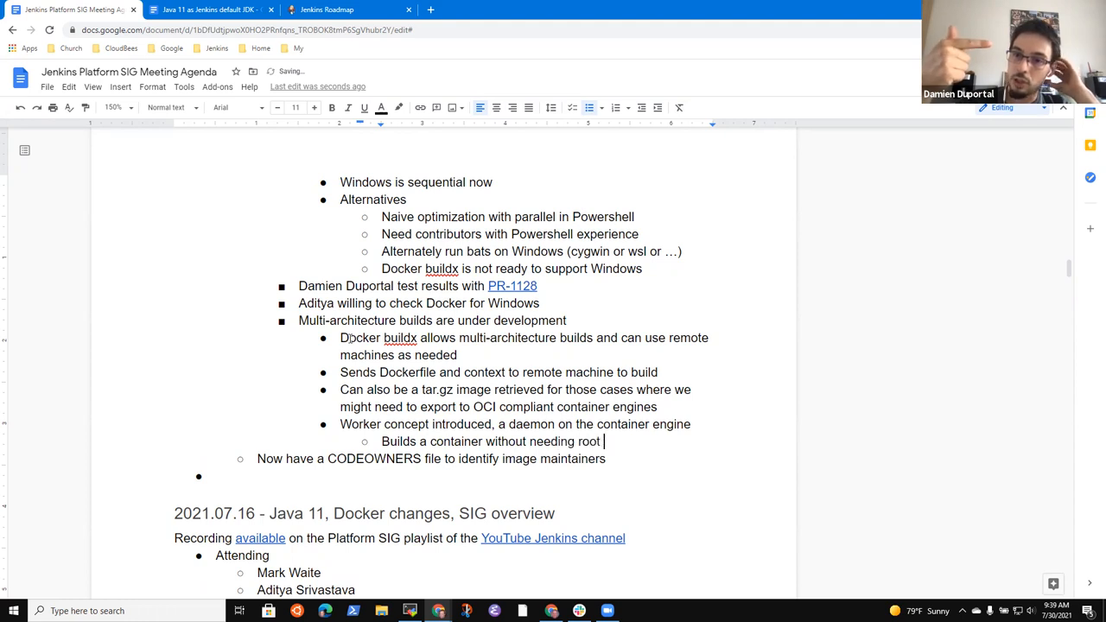
pyautogui.write('access to remote')
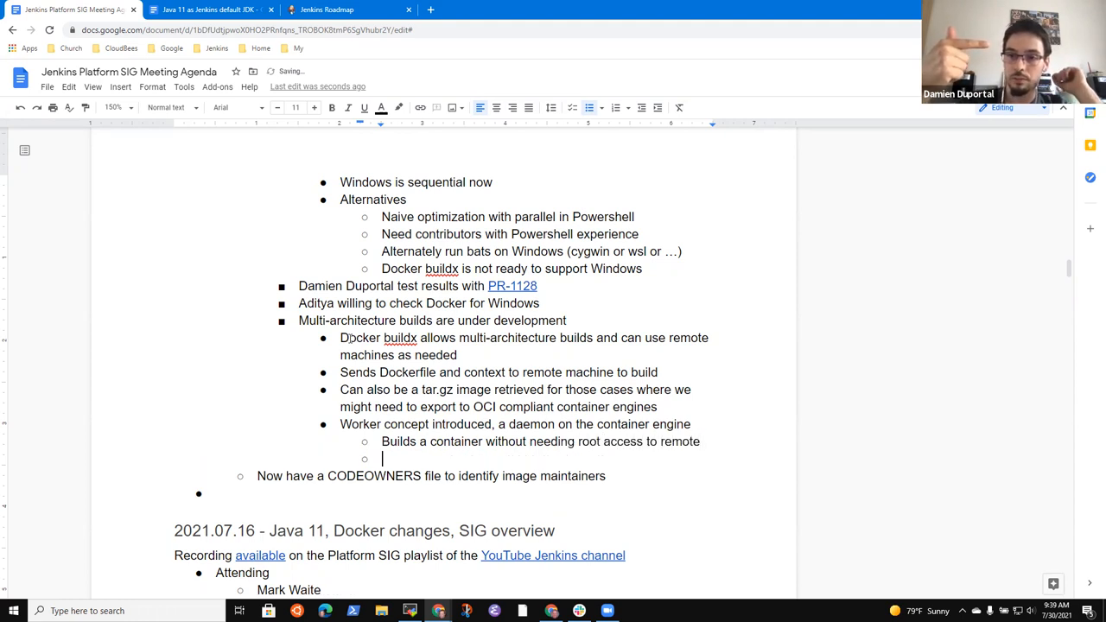
pyautogui.write('Can run on a d')
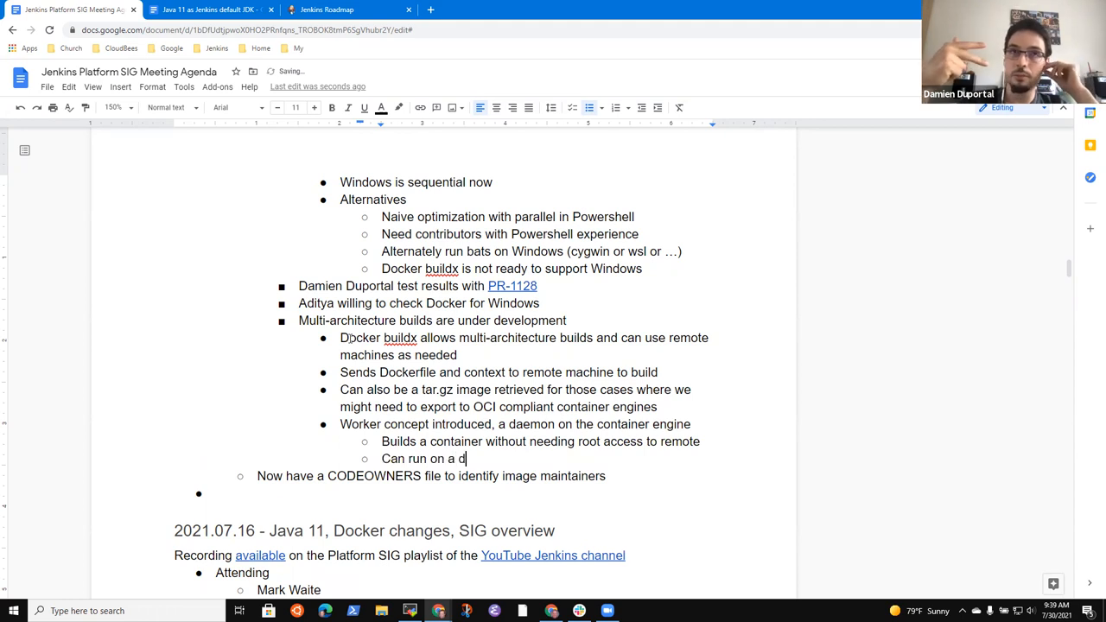
pyautogui.write('ifferent architecture')
pyautogui.write('Can')
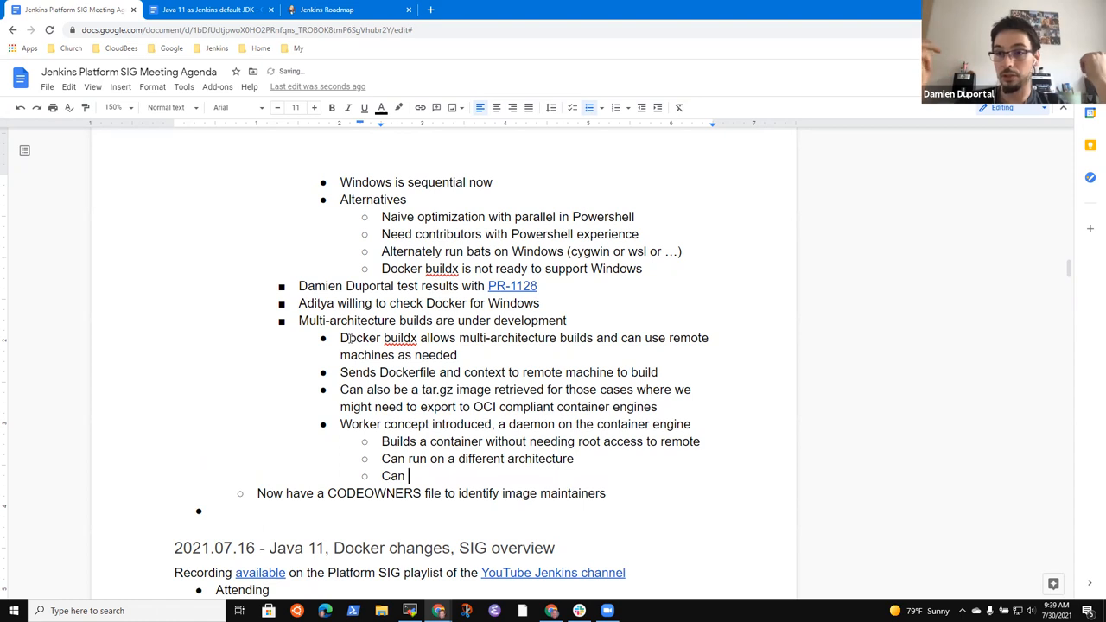
pyautogui.write('build container')
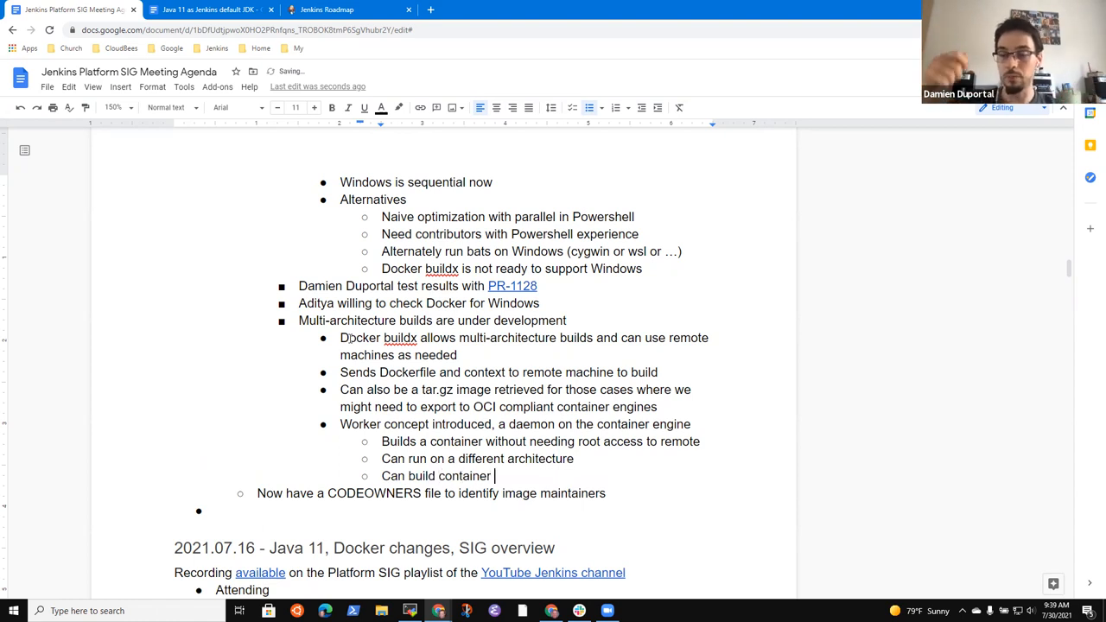
pyautogui.write('inside a remote Kube')
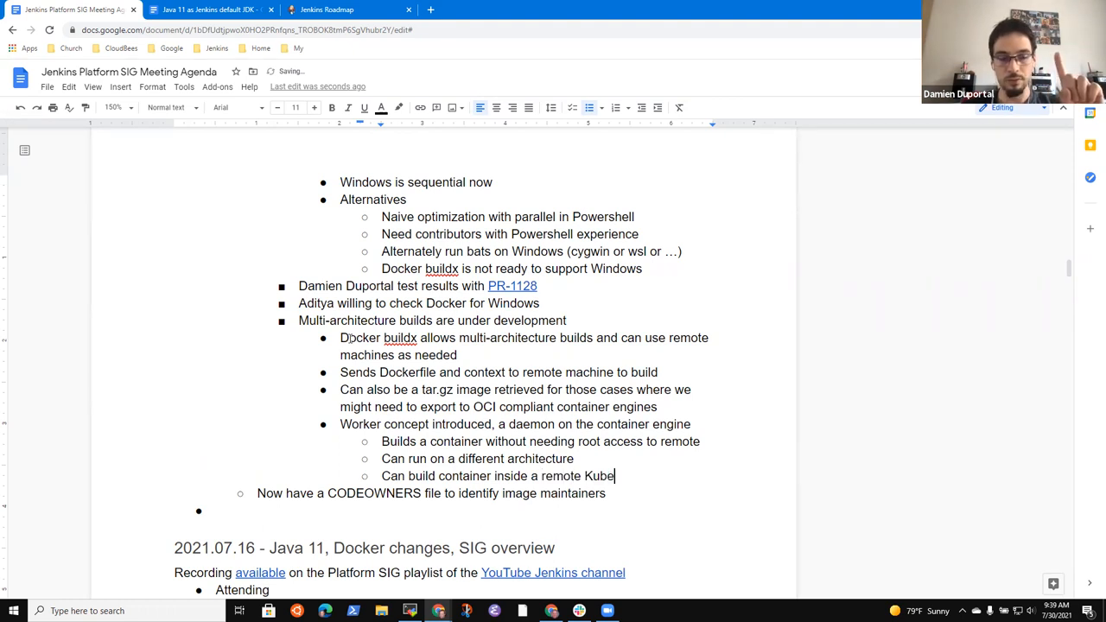
pyautogui.write('rnetes')
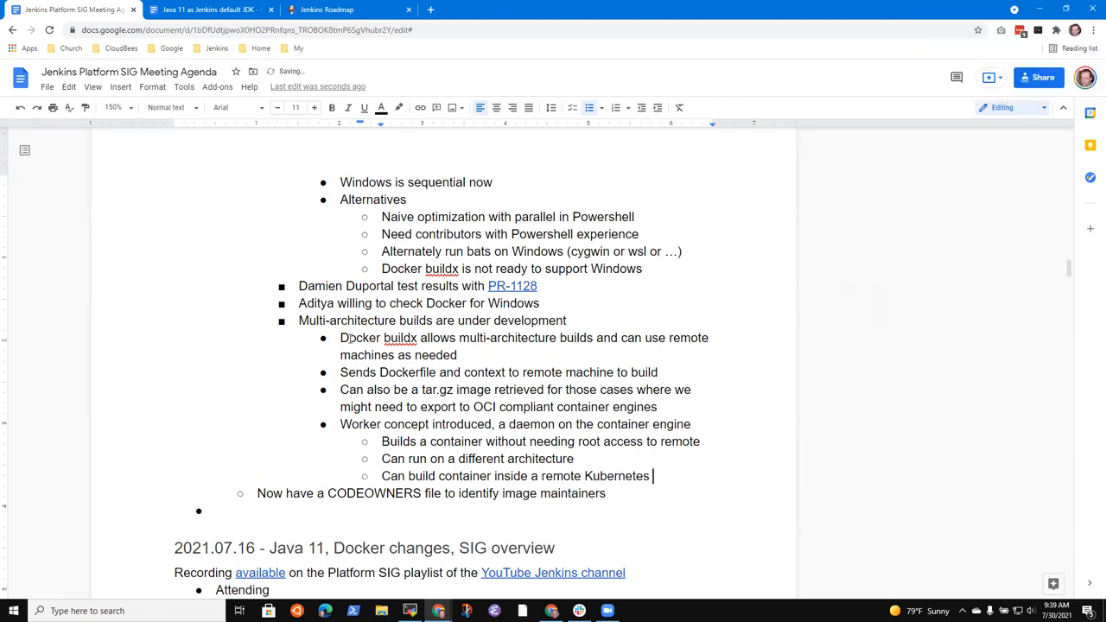
# Step: Finish the line as 'inside a remote Kubernetes cluster'
pyautogui.write('cluster')
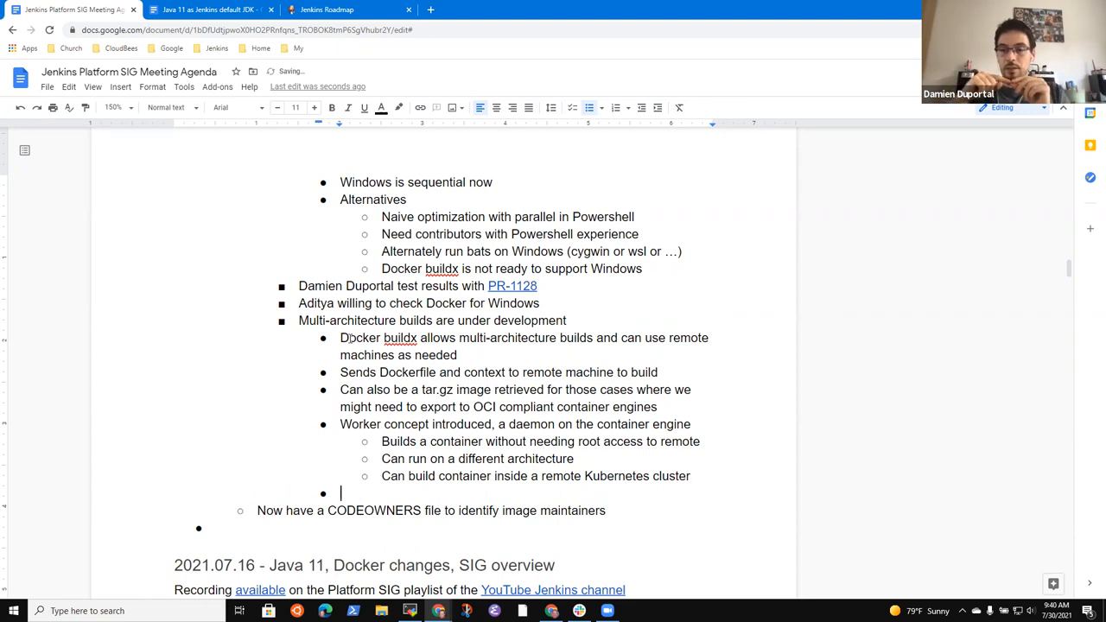
# Step: Add that a local Docker client can send work to many buildx workers
pyautogui.write('Local Docker')
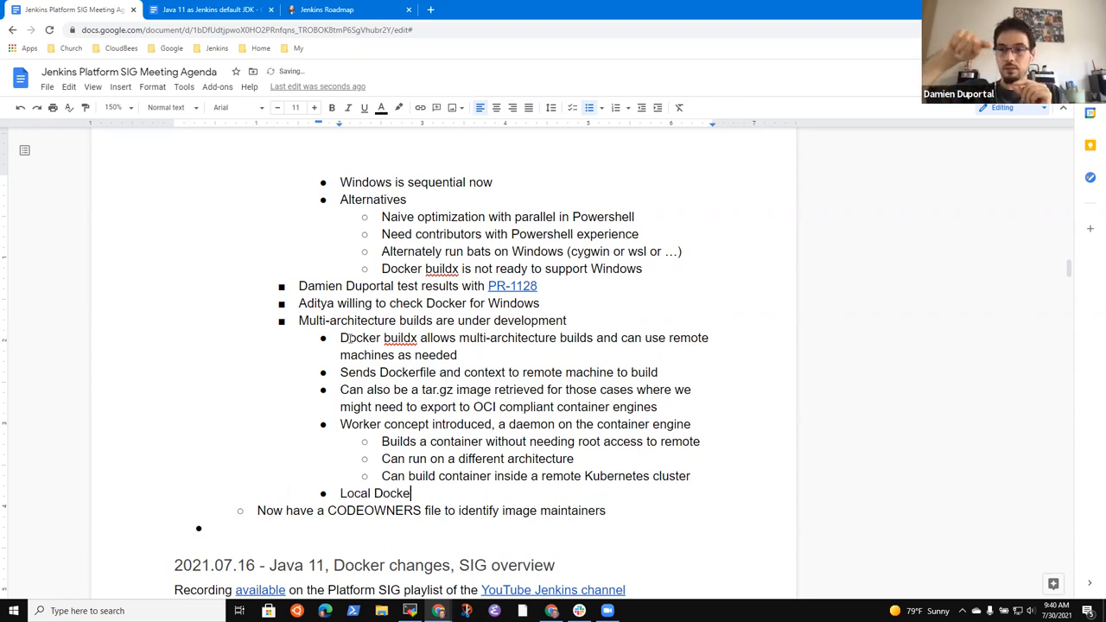
pyautogui.write('client a')
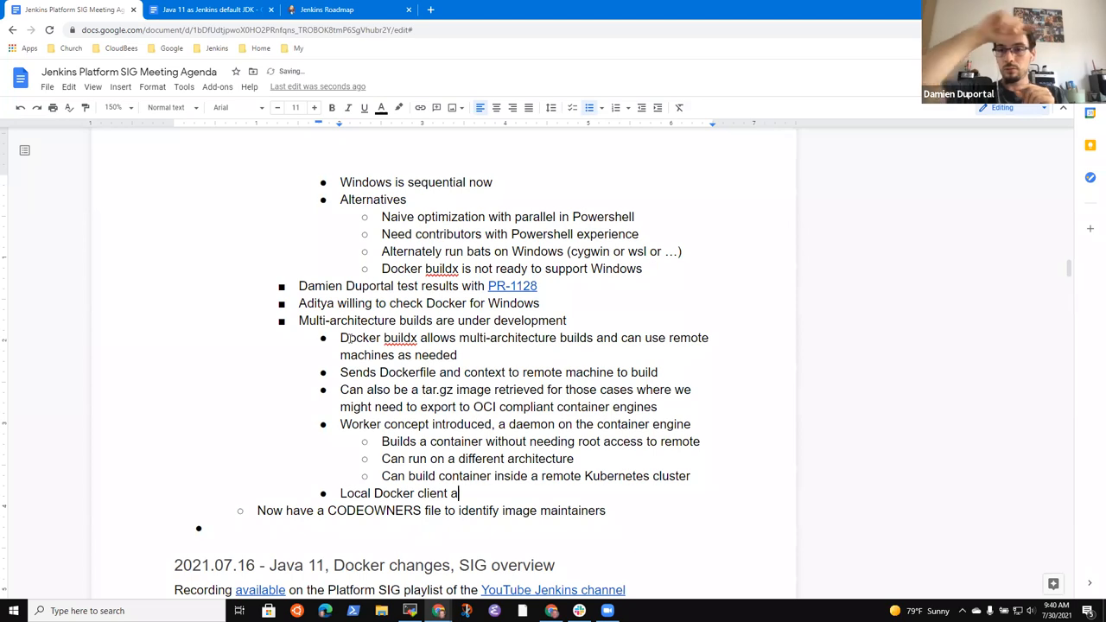
pyautogui.write('can send work')
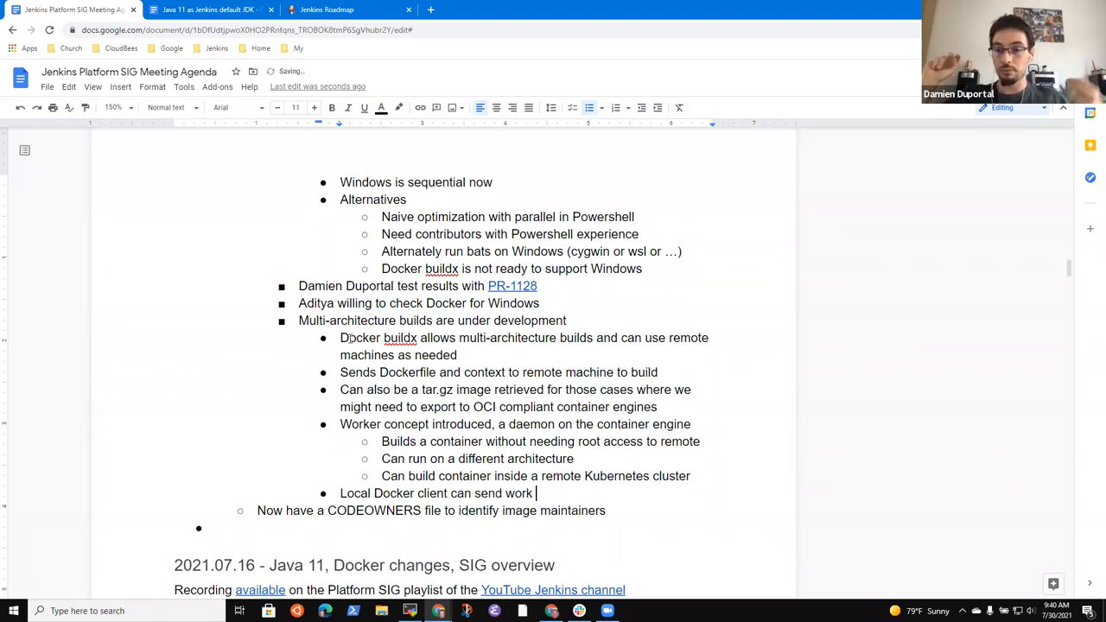
pyautogui.write('to many bui')
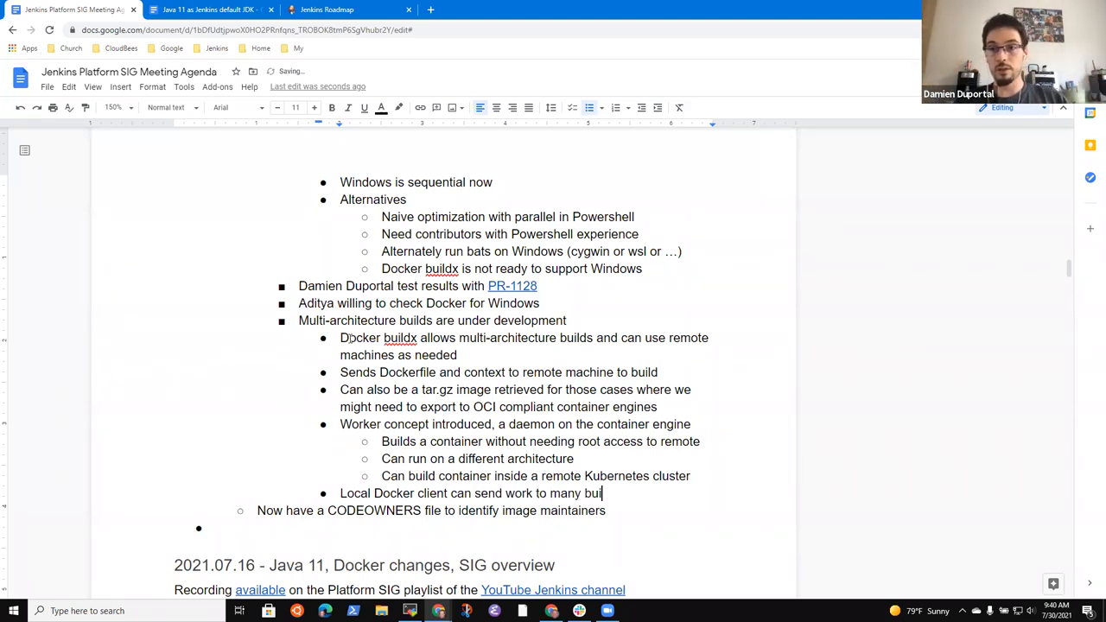
pyautogui.write('ldx workers')
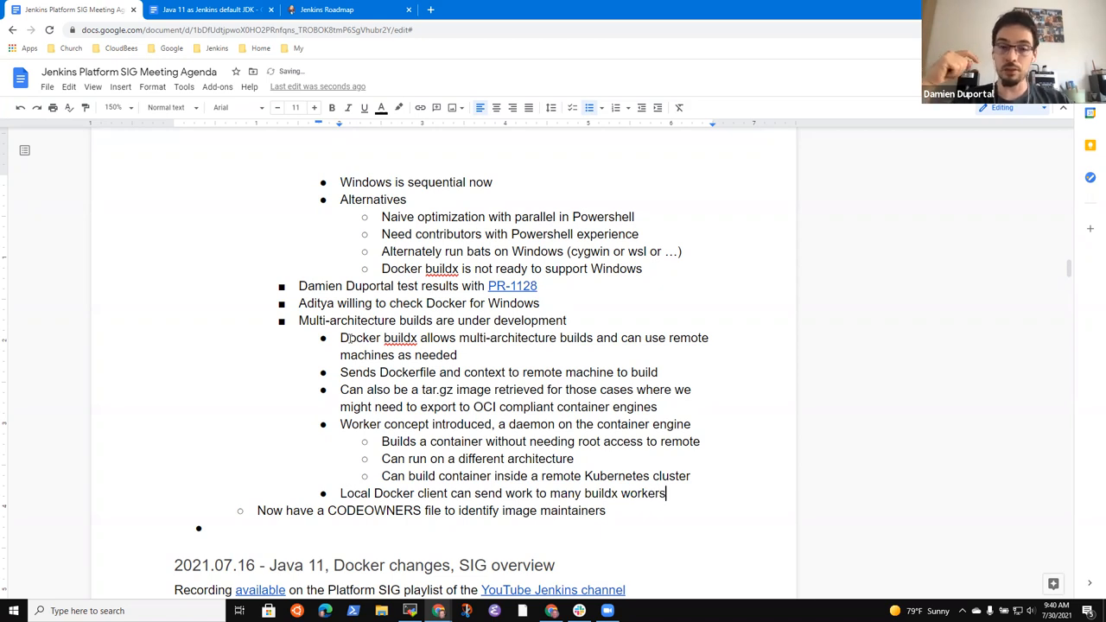
# Step: Note a single docker build dispatches build requests to Arm, S390x and PowerPC workers
pyautogui.write('Single')
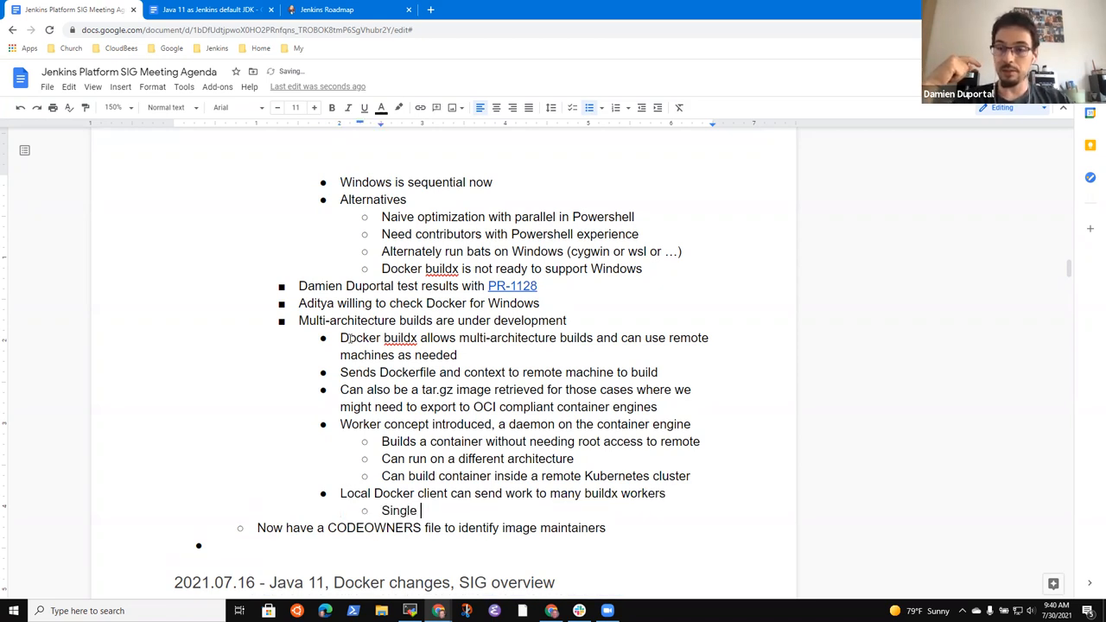
pyautogui.write('docker buildx can')
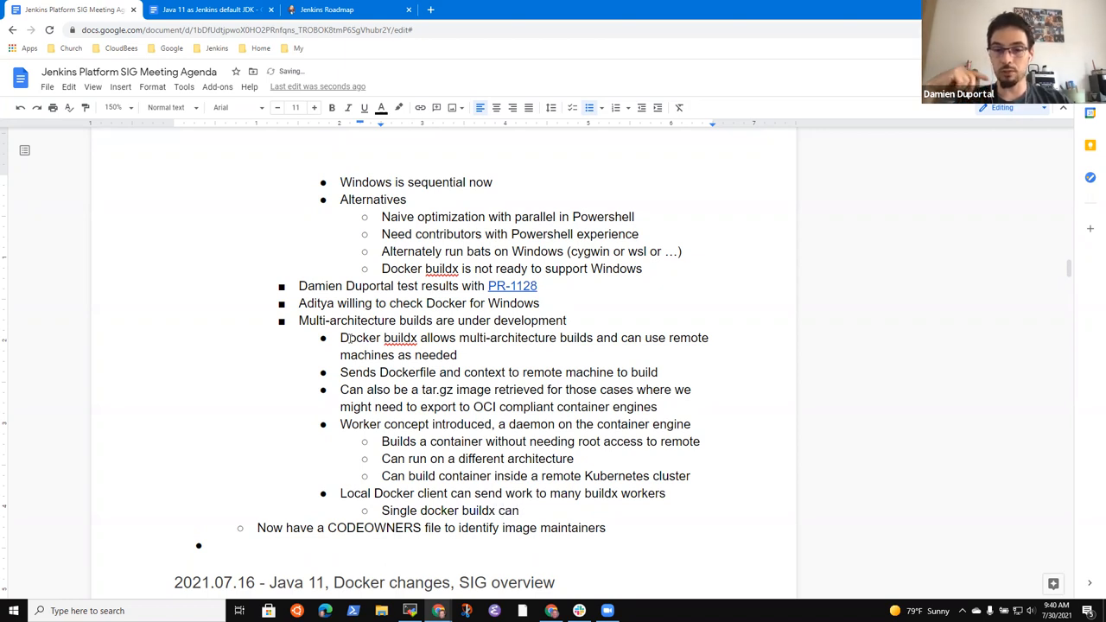
pyautogui.write('dispoa')
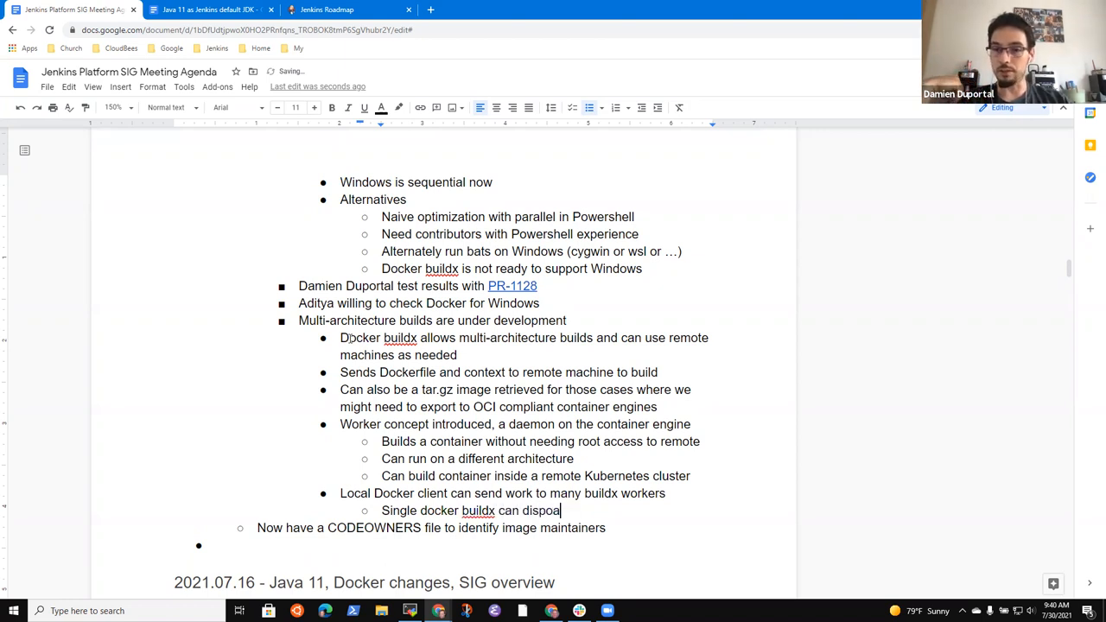
pyautogui.write('tch')
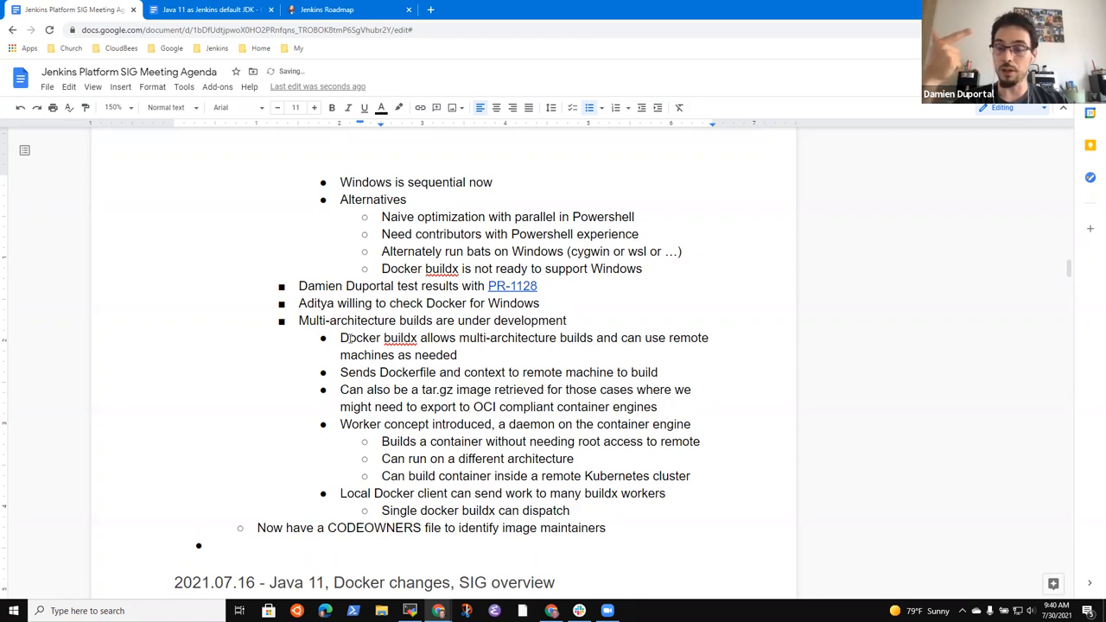
pyautogui.write('build requests to')
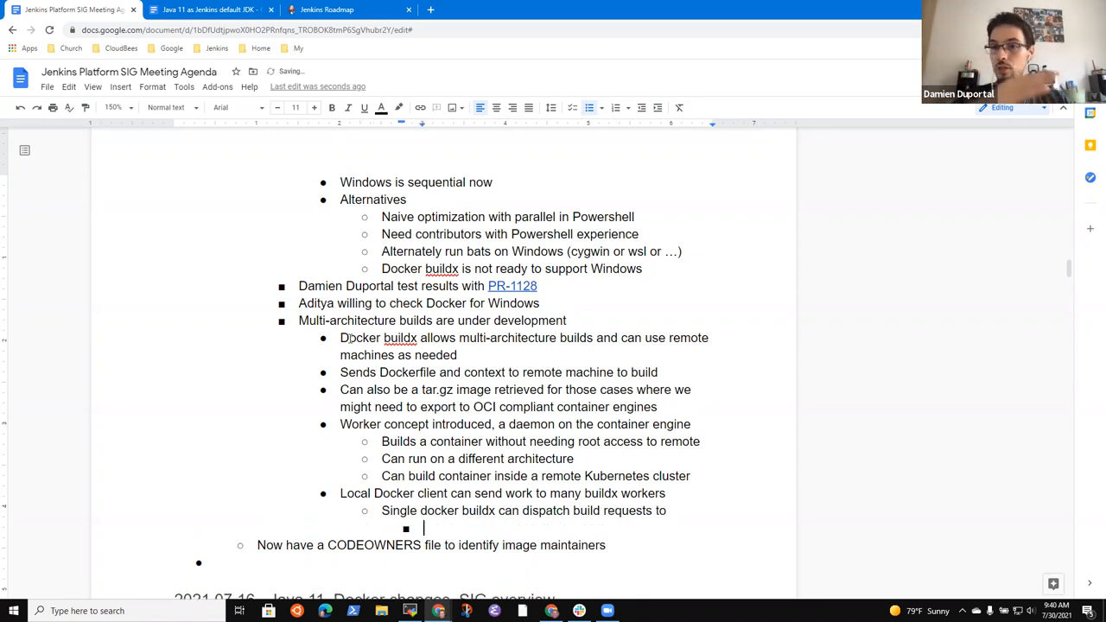
pyautogui.write('Arm')
pyautogui.write('Amd64')
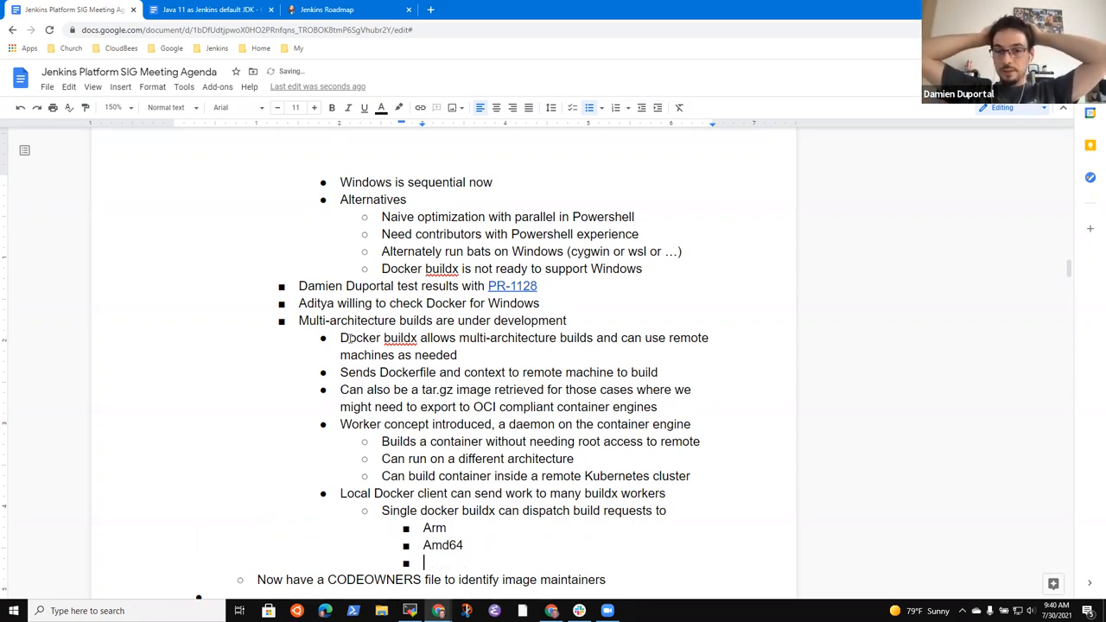
pyautogui.write('S390x')
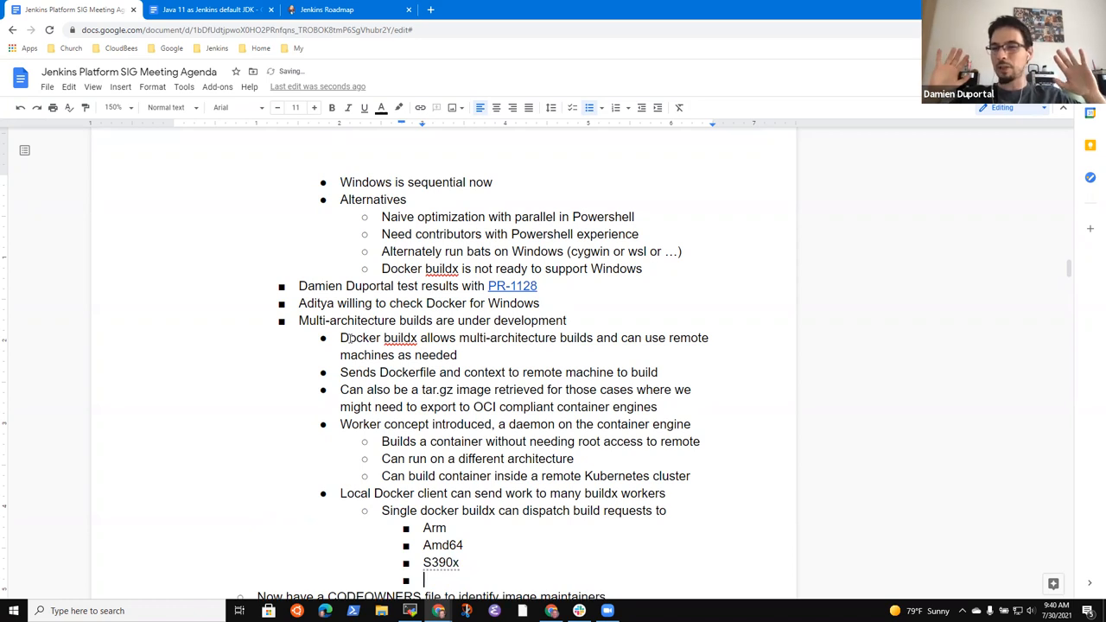
pyautogui.write('P')
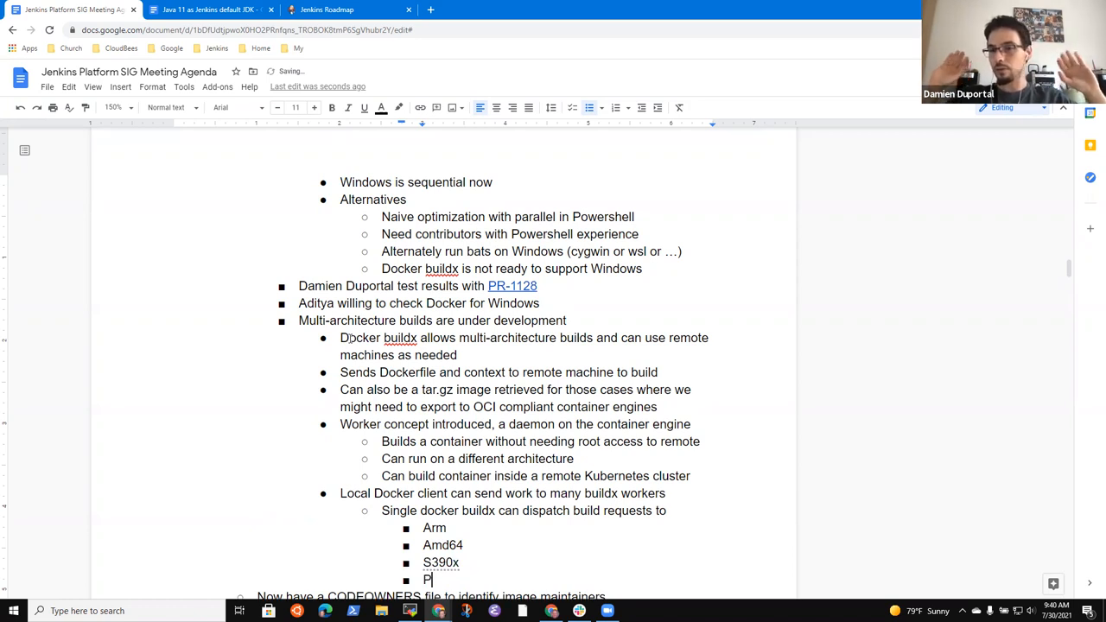
pyautogui.write('owerPC')
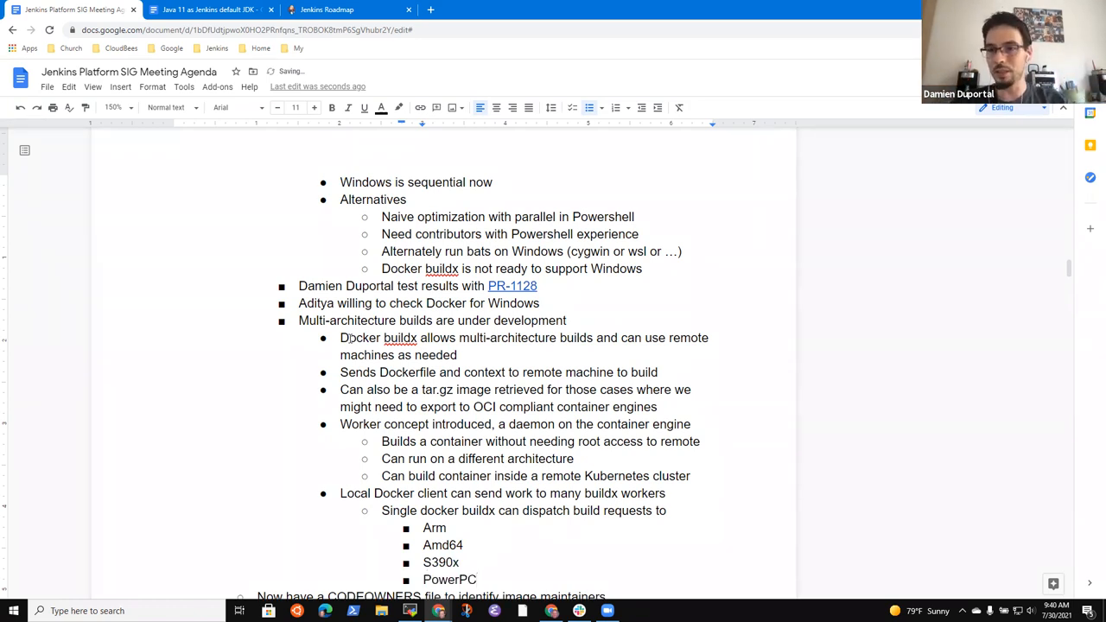
# Step: Add a bullet that a single build can create a multi-arch result
pyautogui.scroll(-3)
pyautogui.write('…')
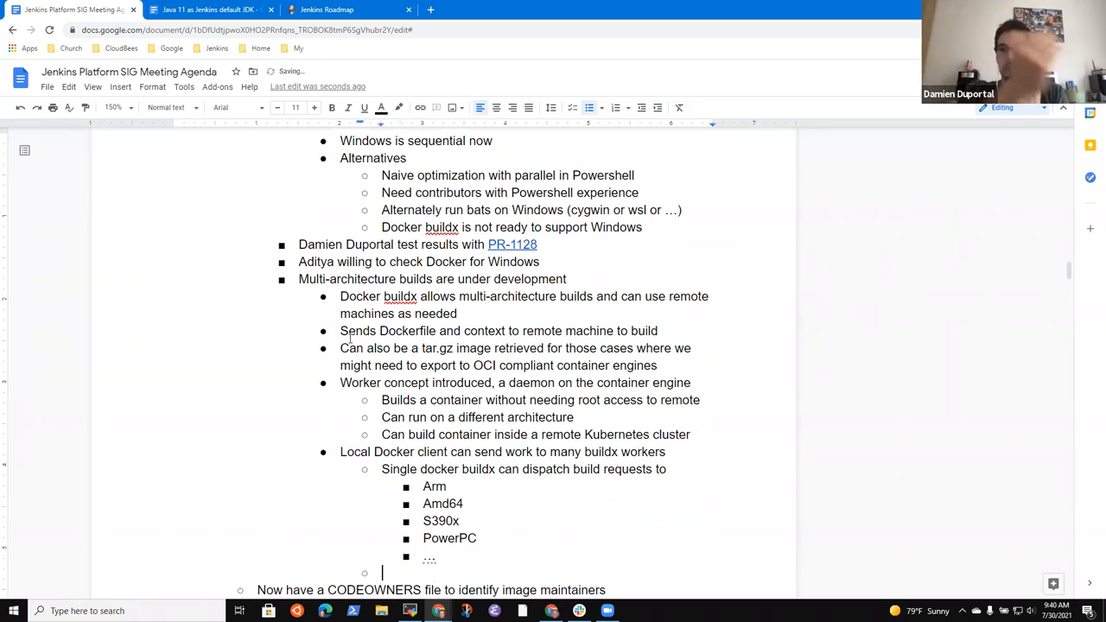
pyautogui.write('Singf')
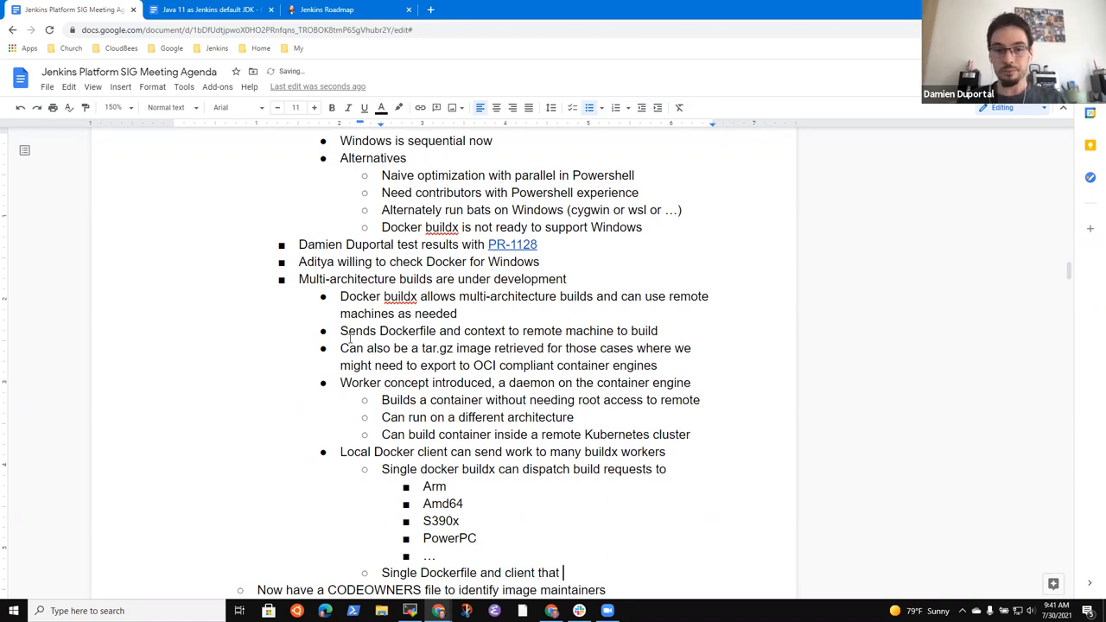
pyautogui.write('can create a mul')
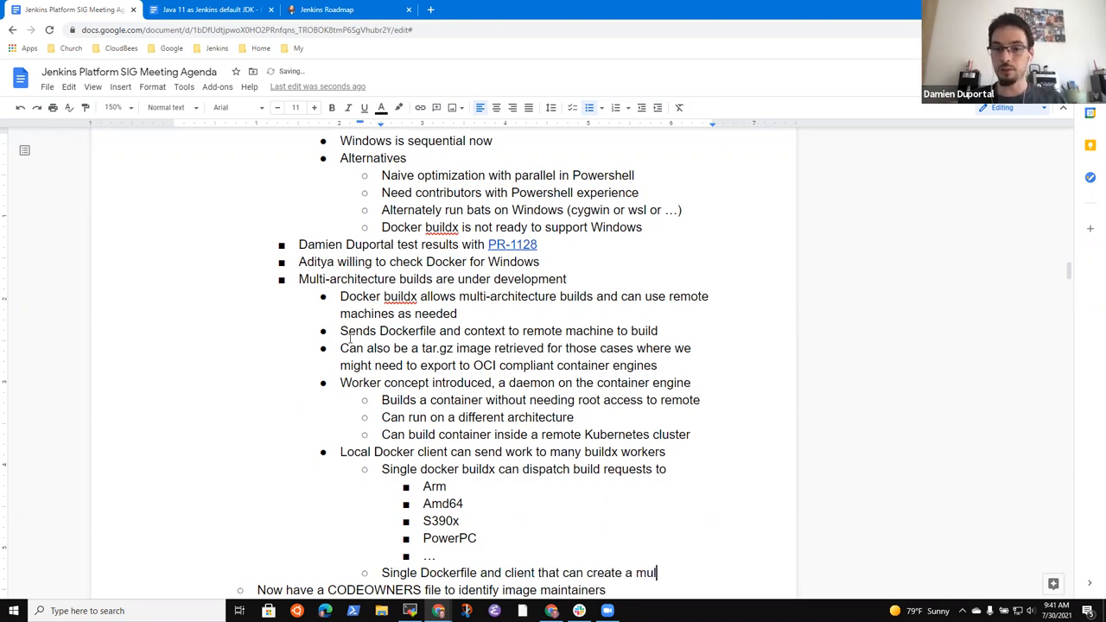
pyautogui.write('ti-arch')
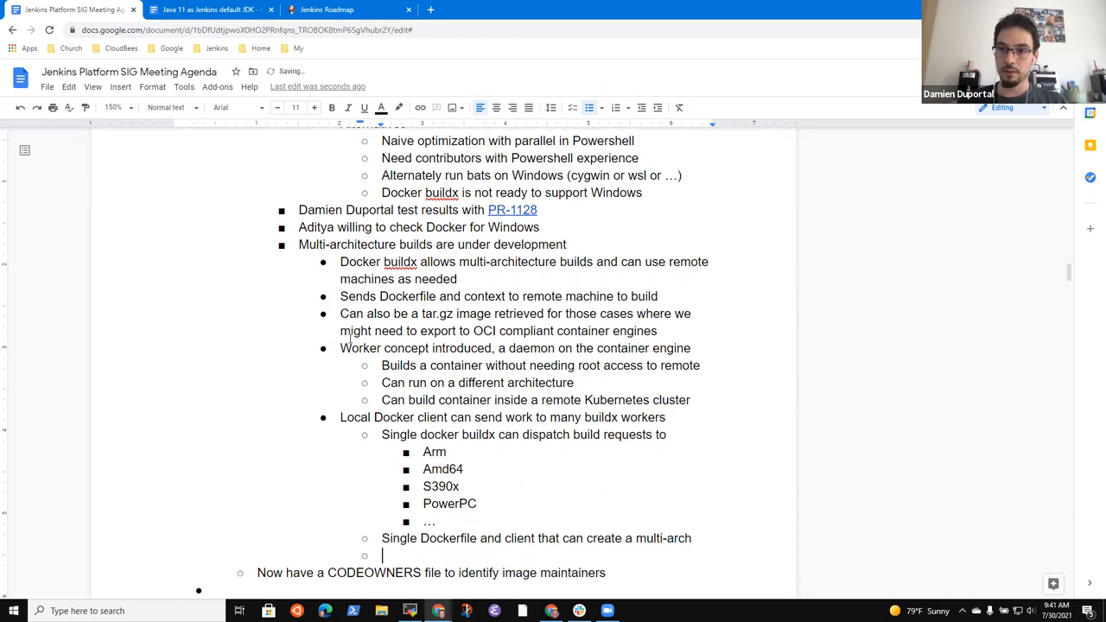
# Step: Add the QEMU-based local emulation note with sub-point 'Runs Docker engine in the emulation'
pyautogui.write('Also allo')
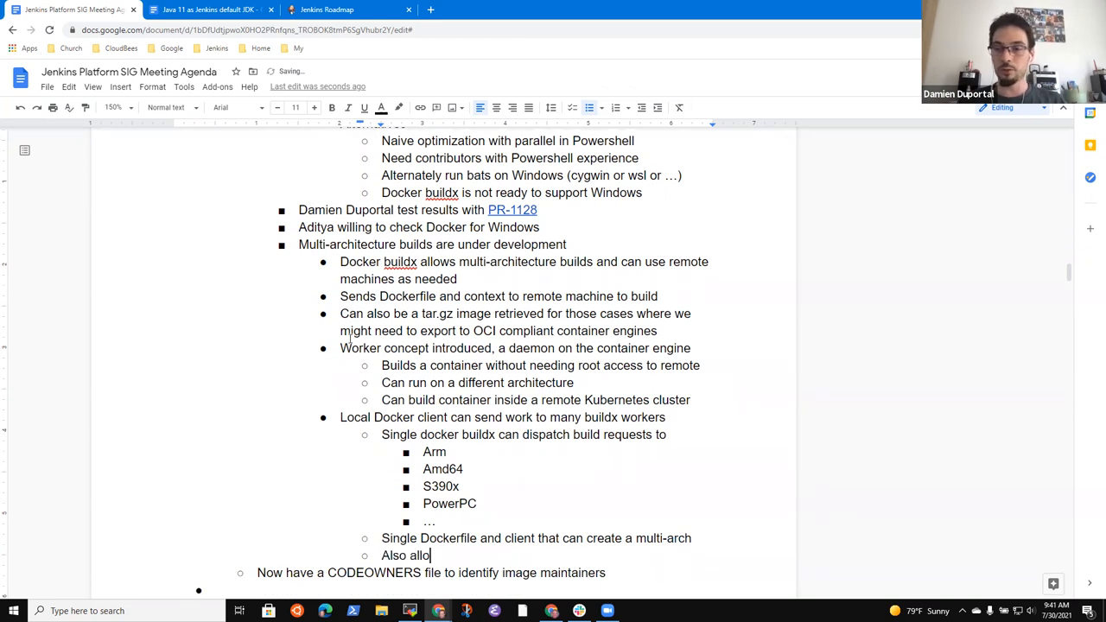
pyautogui.write('ws QEMU')
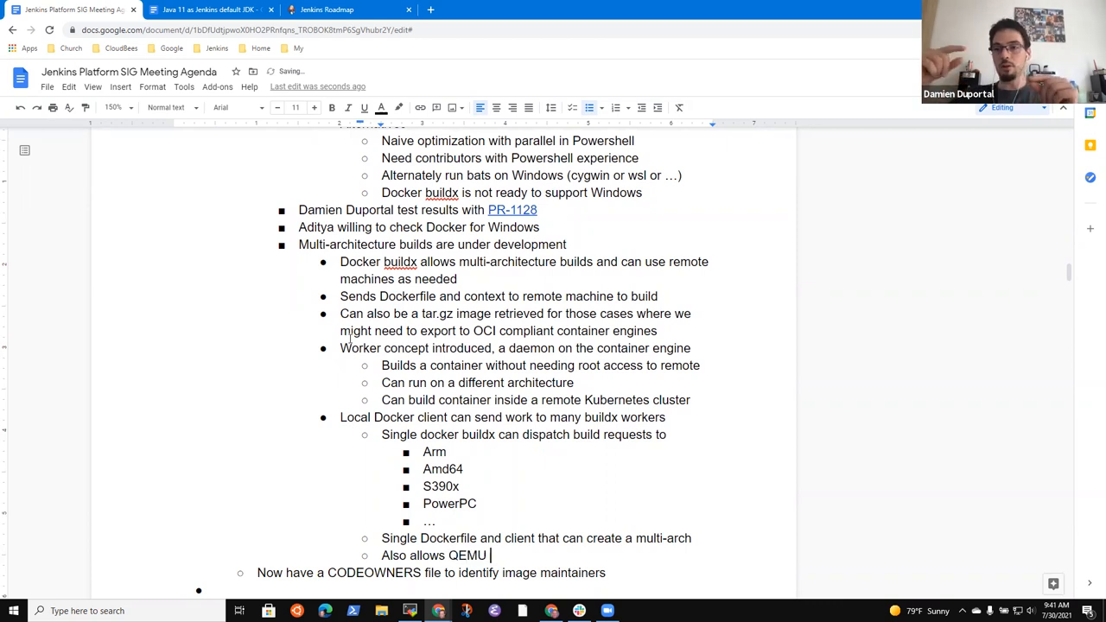
pyautogui.write('based em')
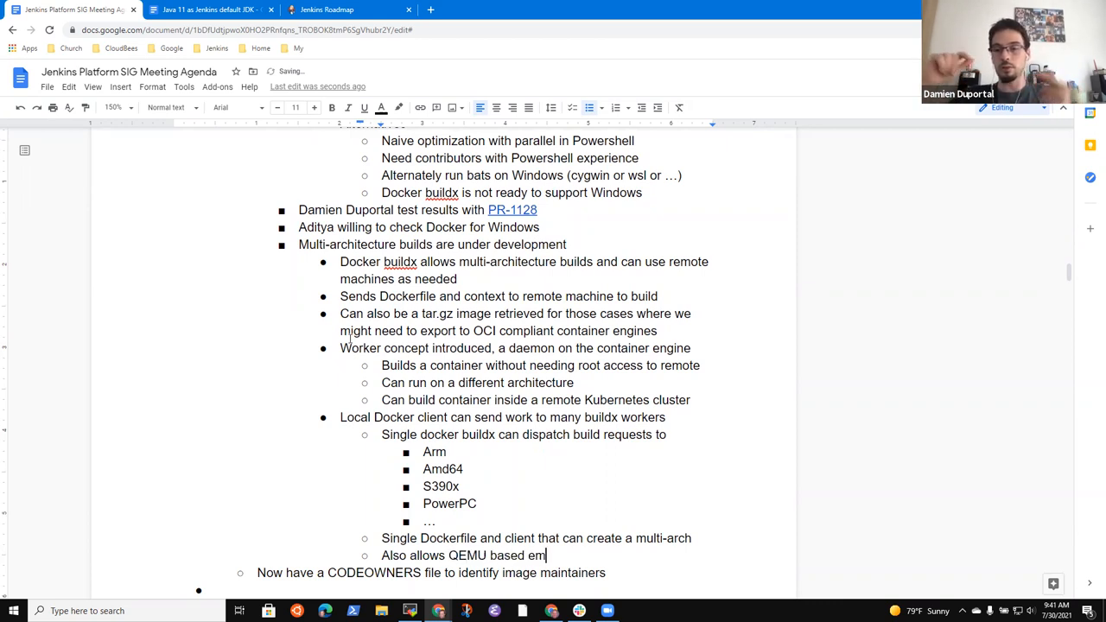
pyautogui.write('ulation locat')
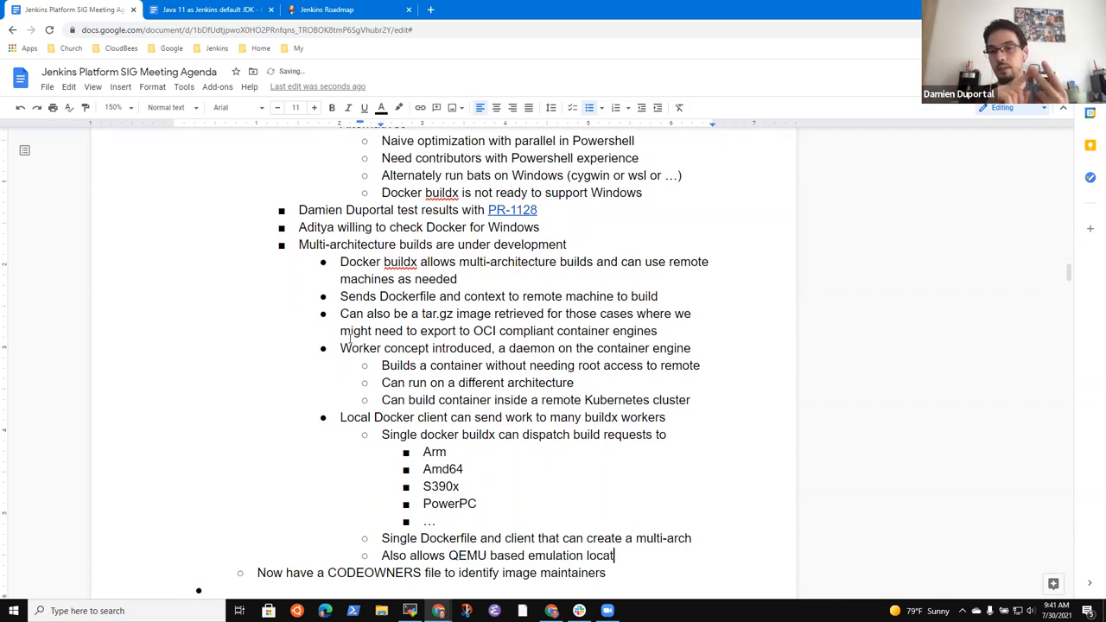
pyautogui.write('lly to emulate archs')
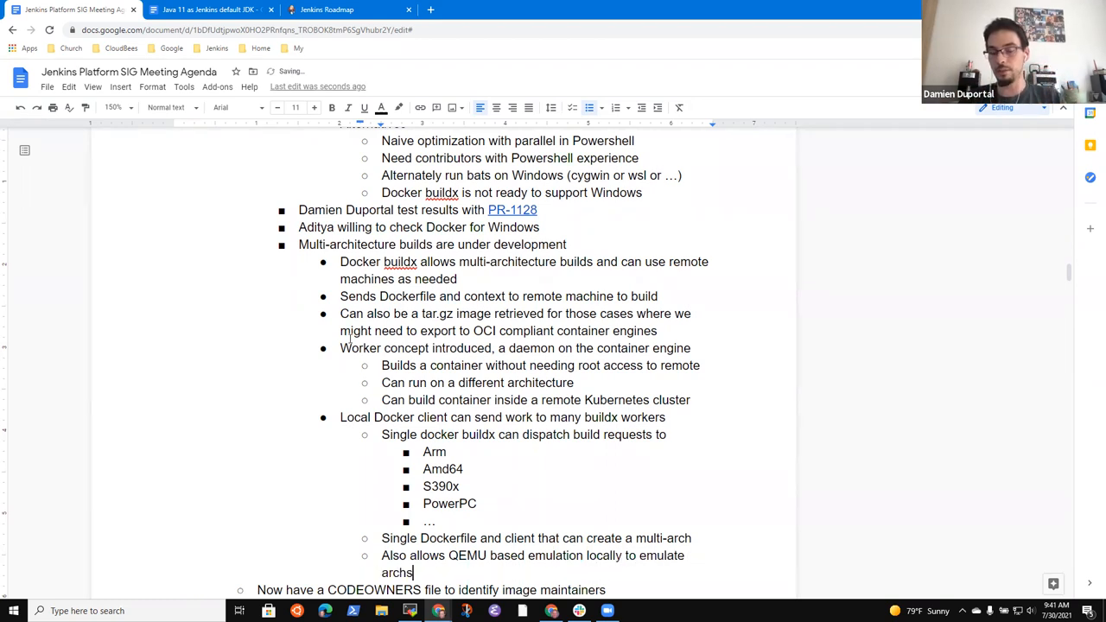
pyautogui.press('Backspace')
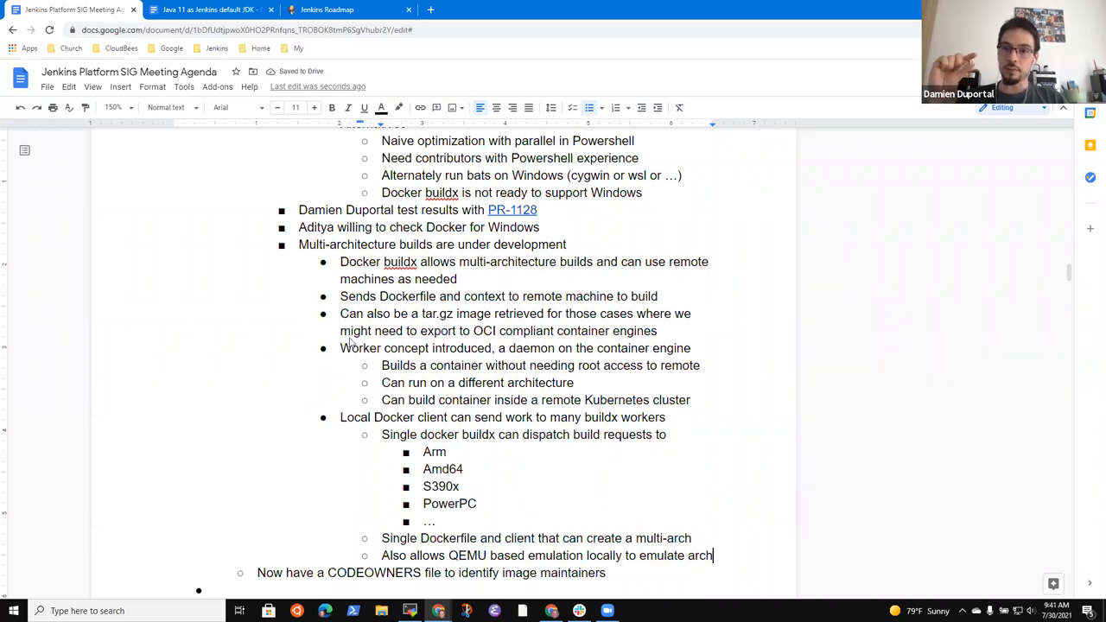
pyautogui.write('Runs')
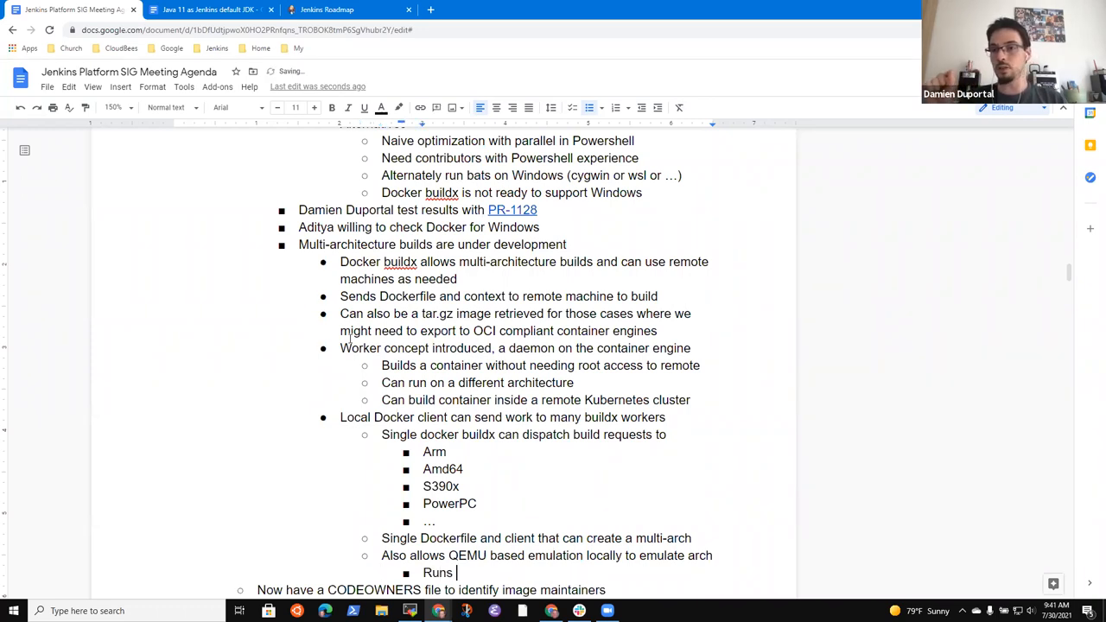
pyautogui.write('Docker end')
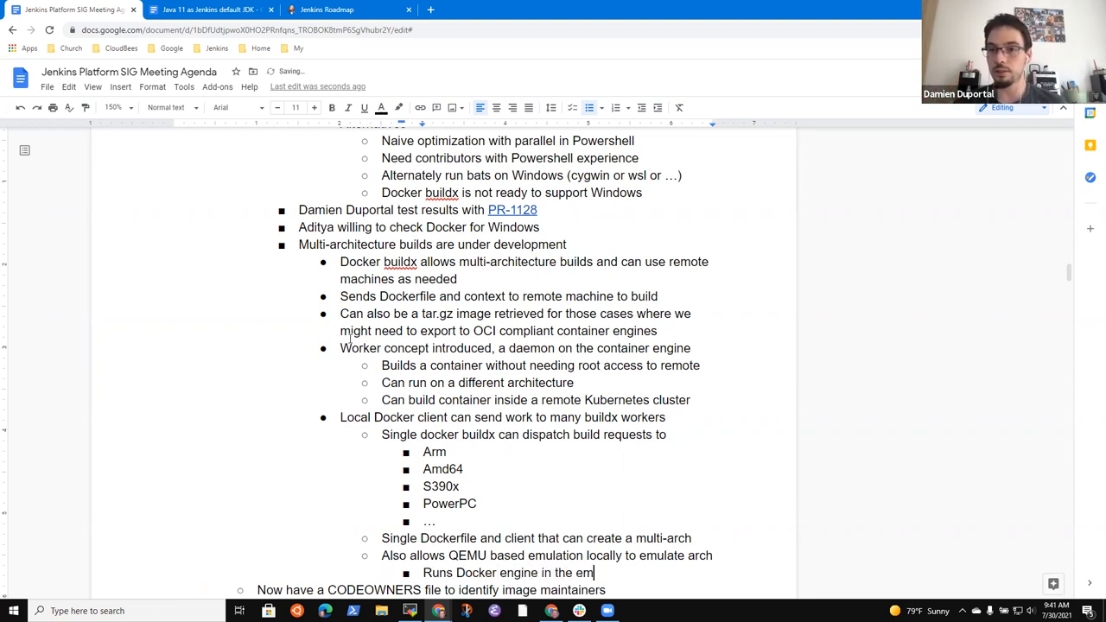
pyautogui.write('ulation')
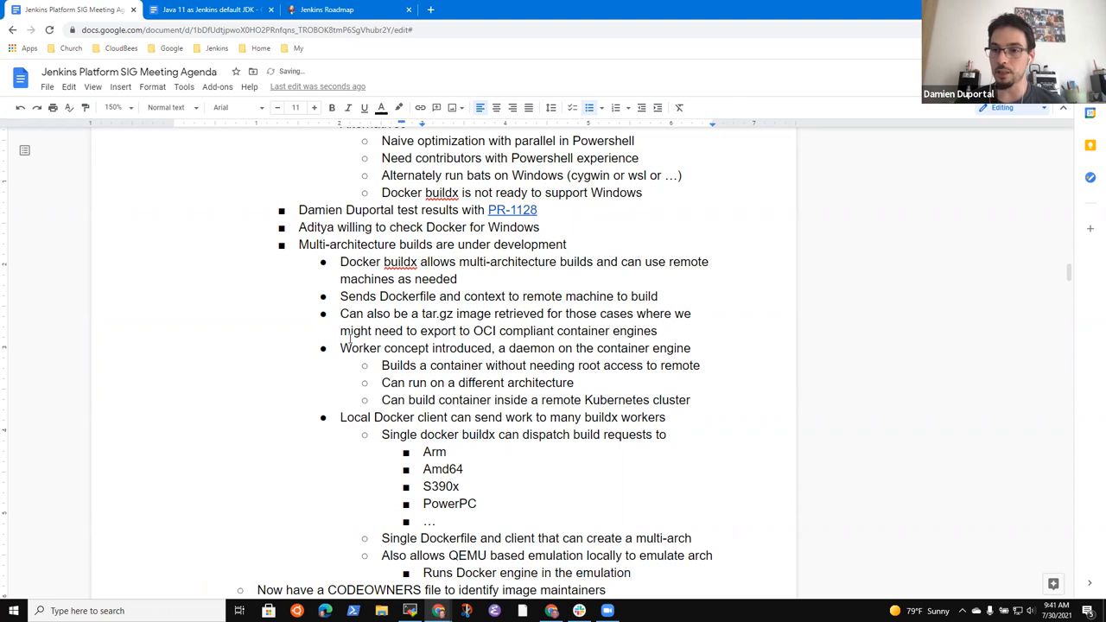
pyautogui.scroll(-3)
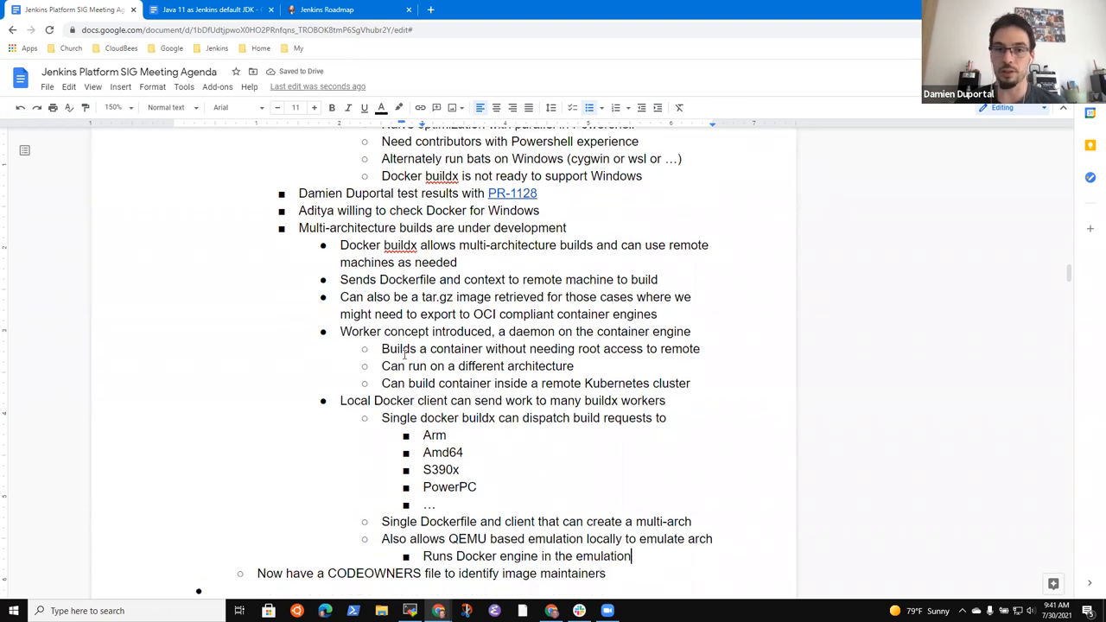
pyautogui.scroll(-3)
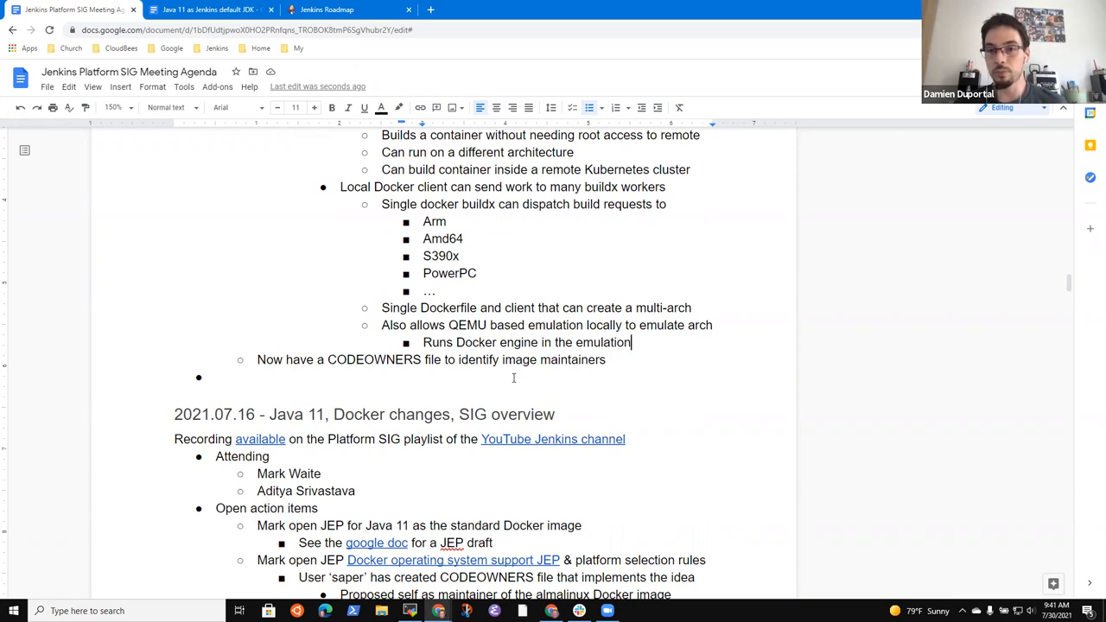
# Step: Add 'Allows buildx to do multiple arch builds'
pyautogui.write('Al')
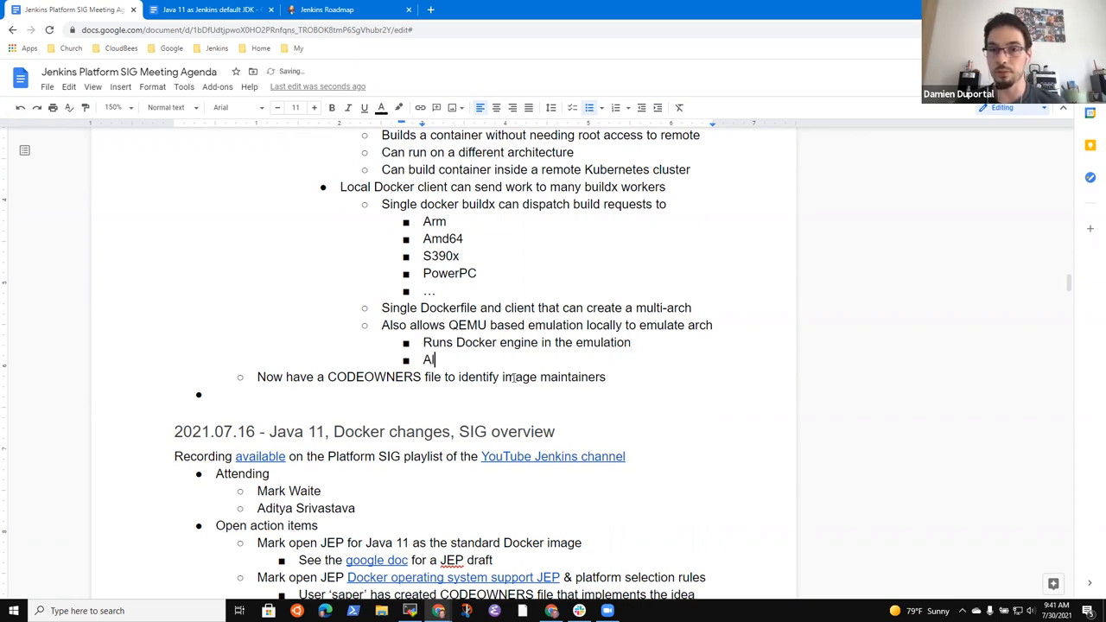
pyautogui.write('lows')
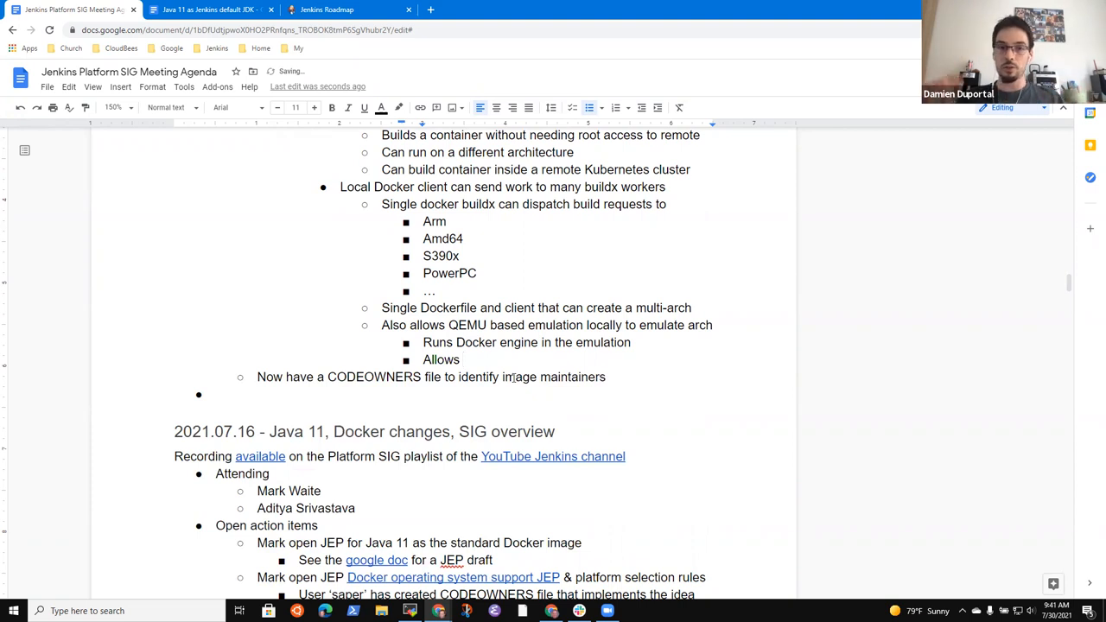
pyautogui.write('buildx')
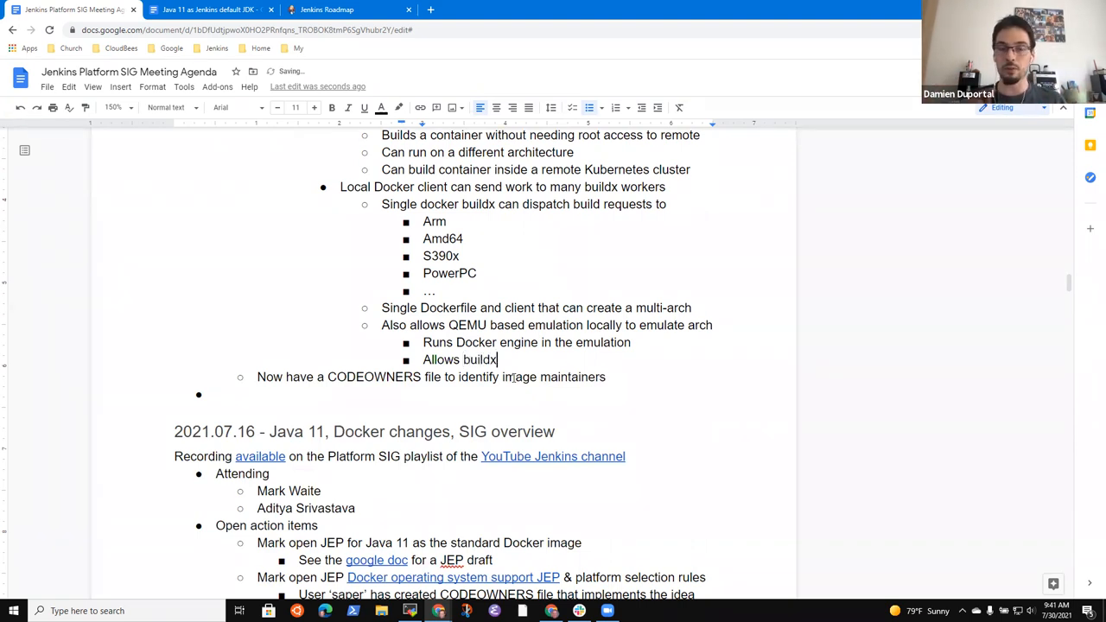
pyautogui.write('to apawn')
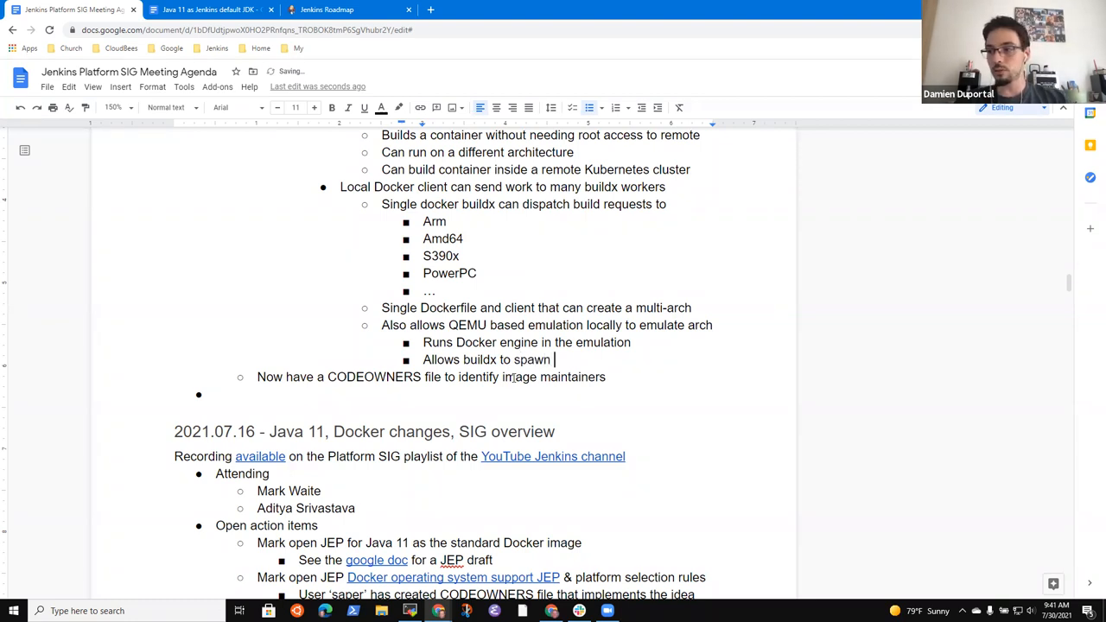
pyautogui.write('multiple archj')
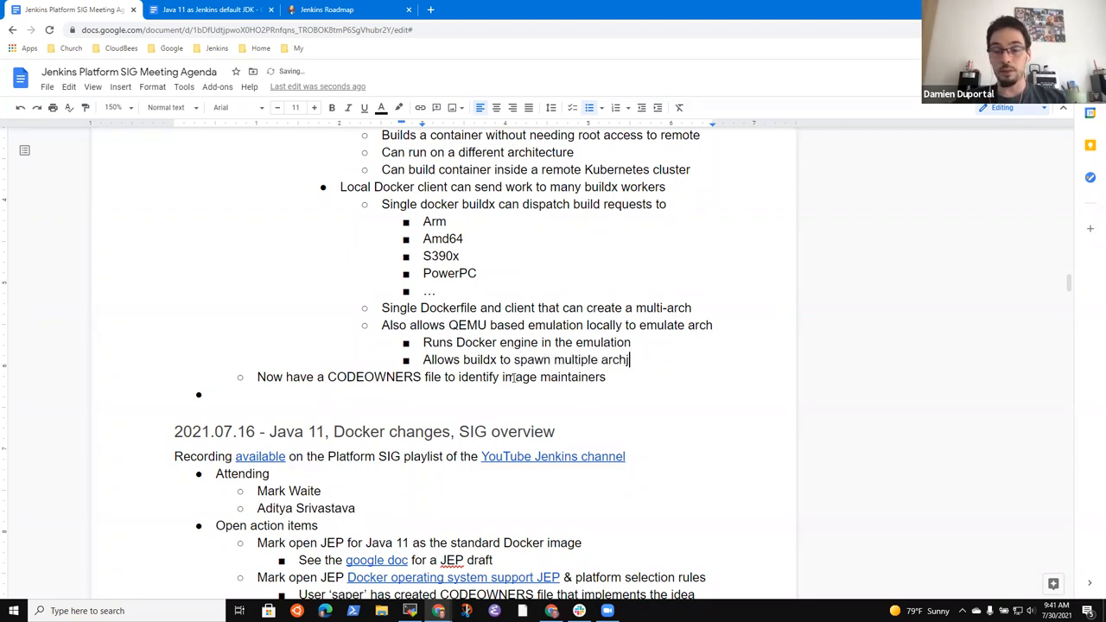
pyautogui.write('builds quickly')
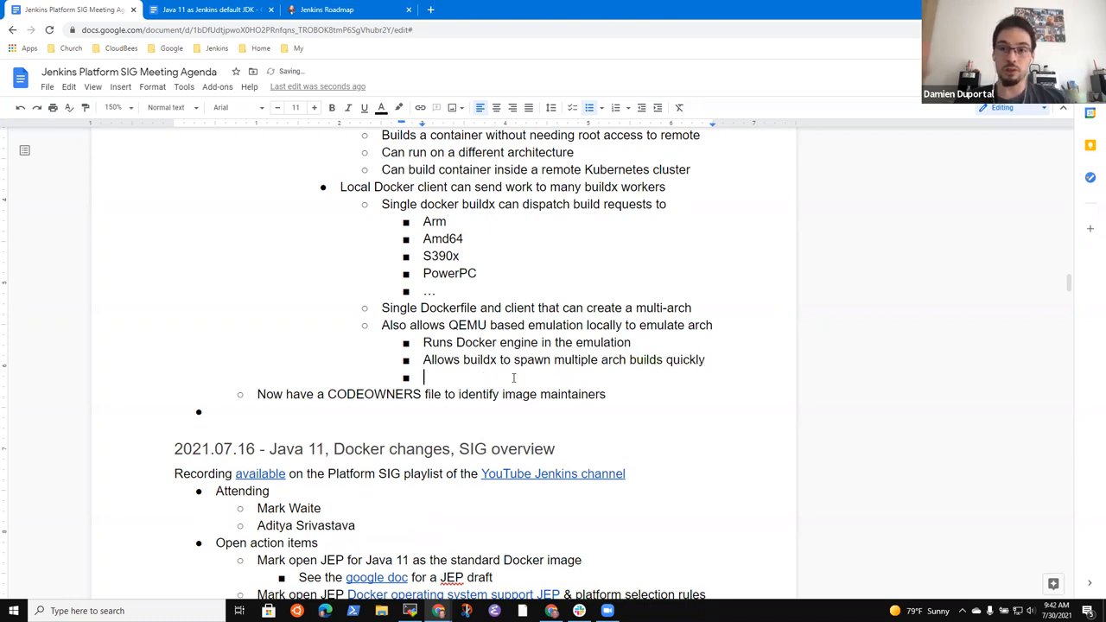
# Step: List added supported architectures Arm, Amd64, ppc64le, s390x, and 'Installed QEMU on the agents'
pyautogui.write('Added supported and expected architectures')
pyautogui.write('Arm')
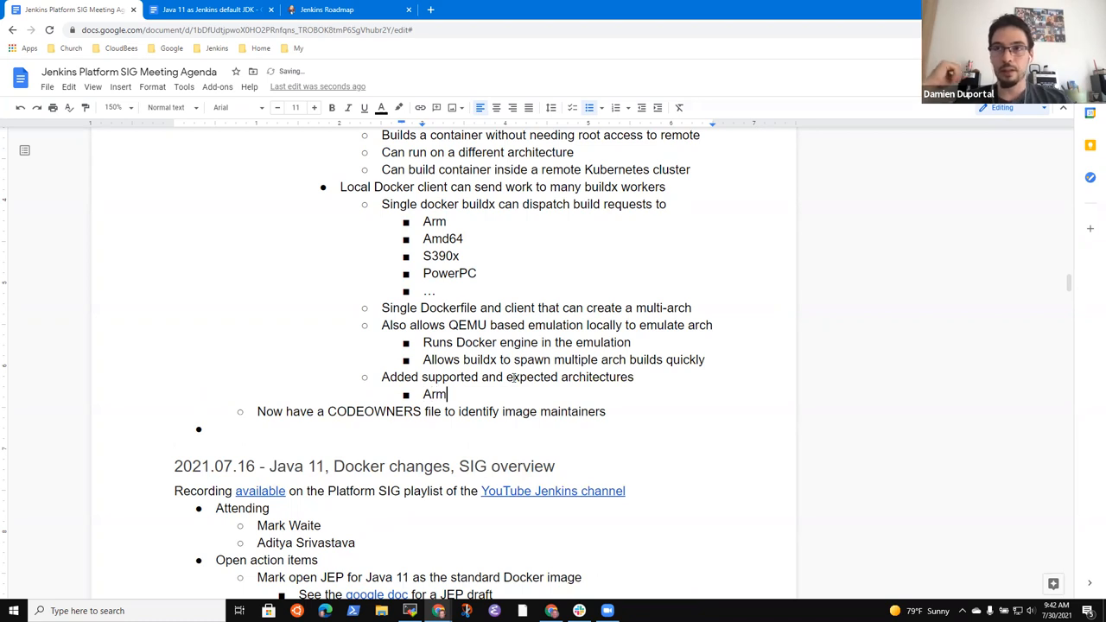
pyautogui.write(', Amd')
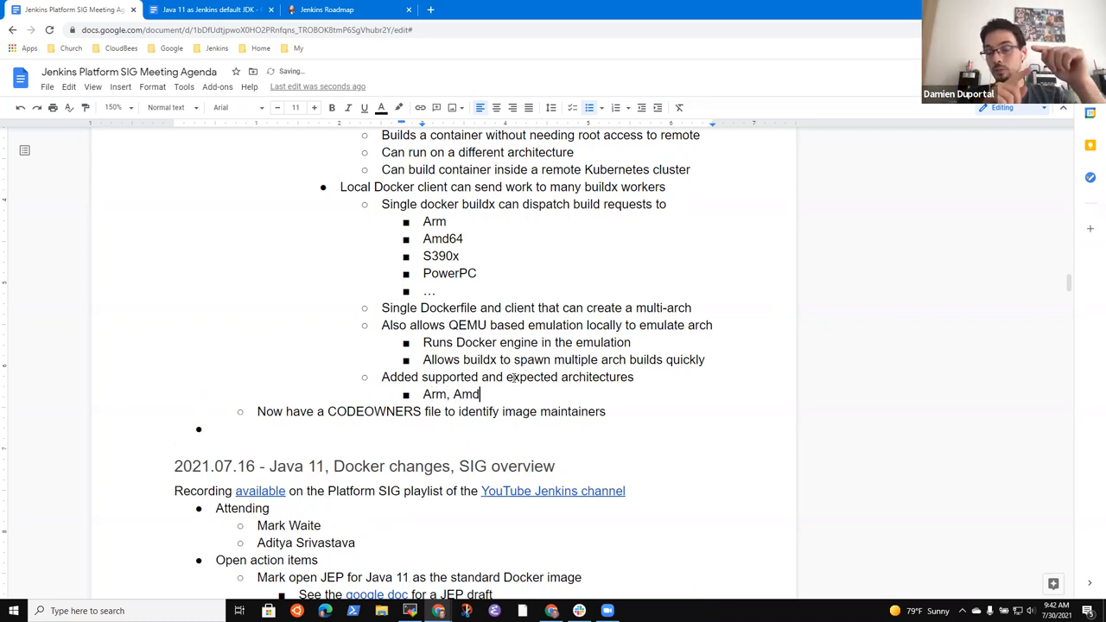
pyautogui.write('64, p')
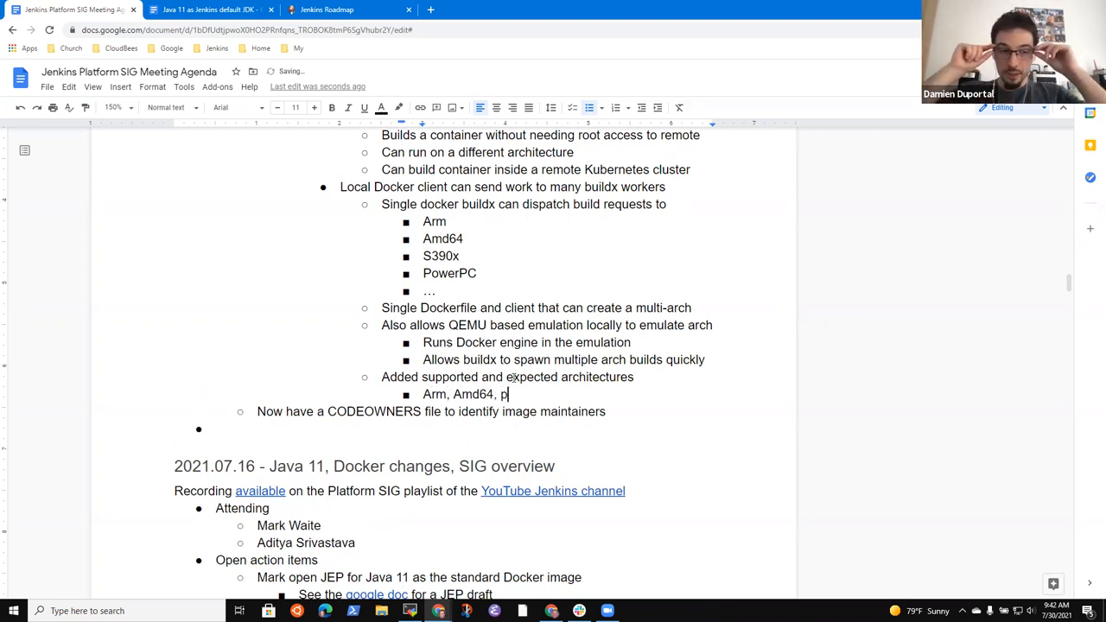
pyautogui.write('pc64le')
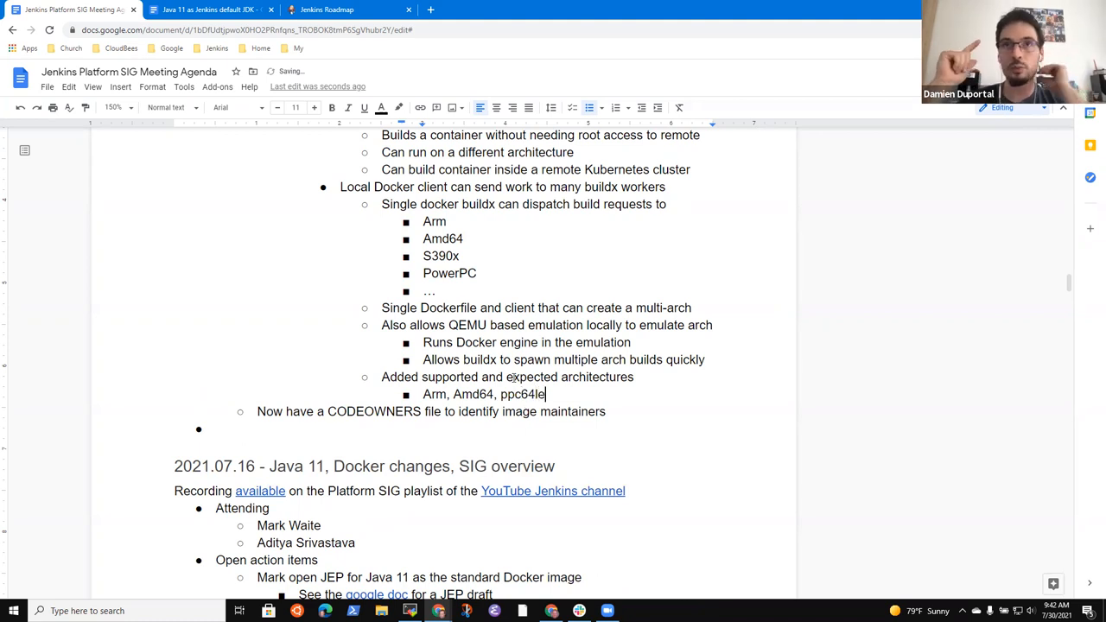
pyautogui.write(', s390x')
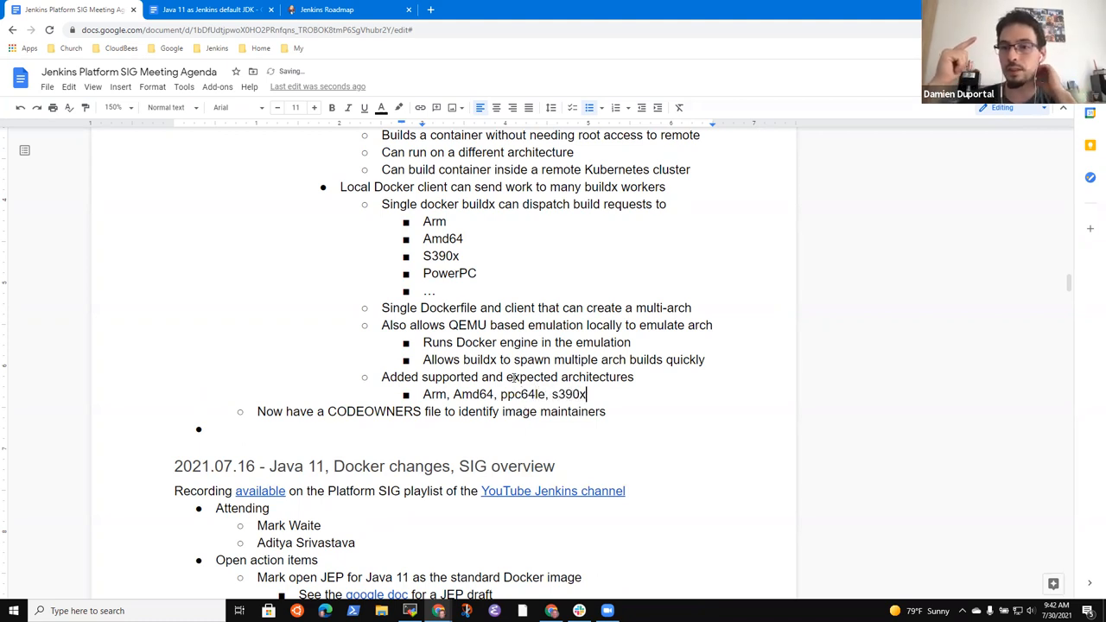
pyautogui.press('enter')
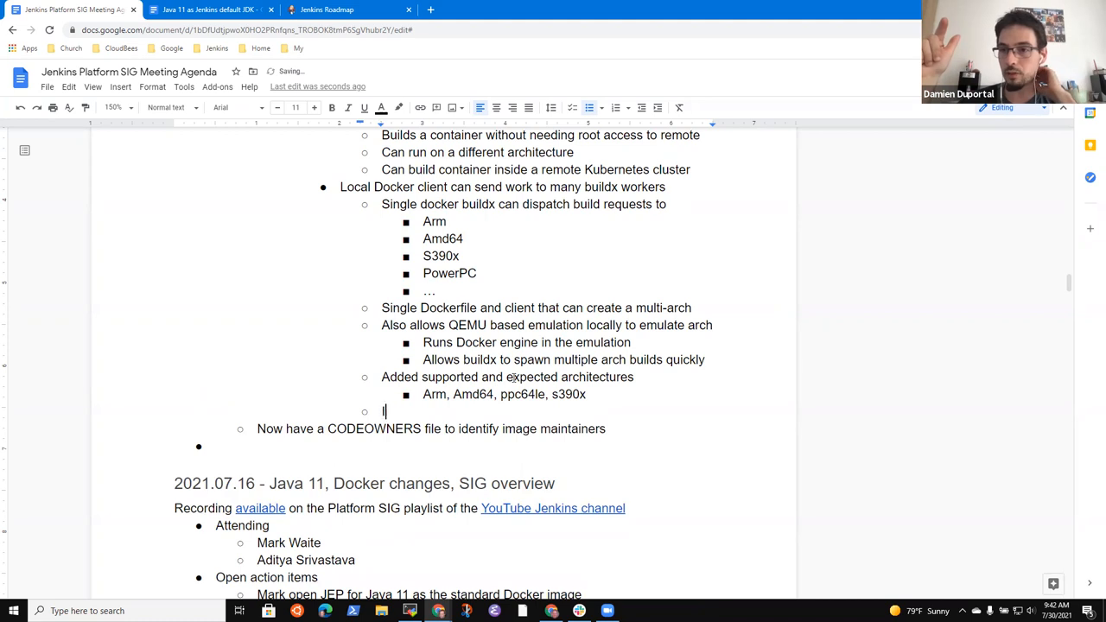
pyautogui.write('Installed Q')
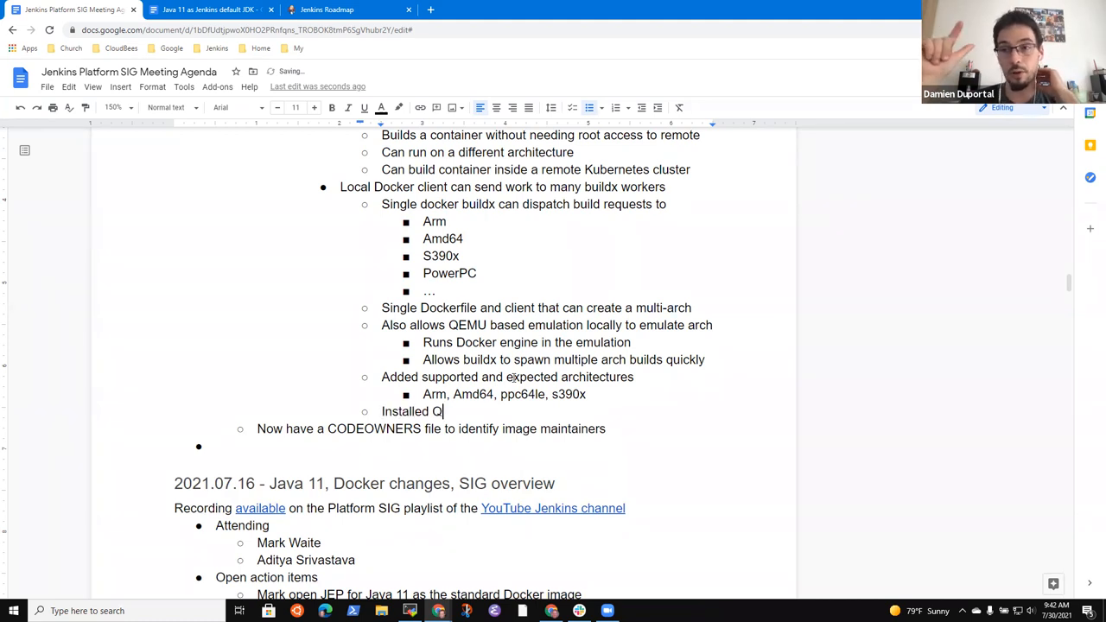
pyautogui.write('EMU on the agents')
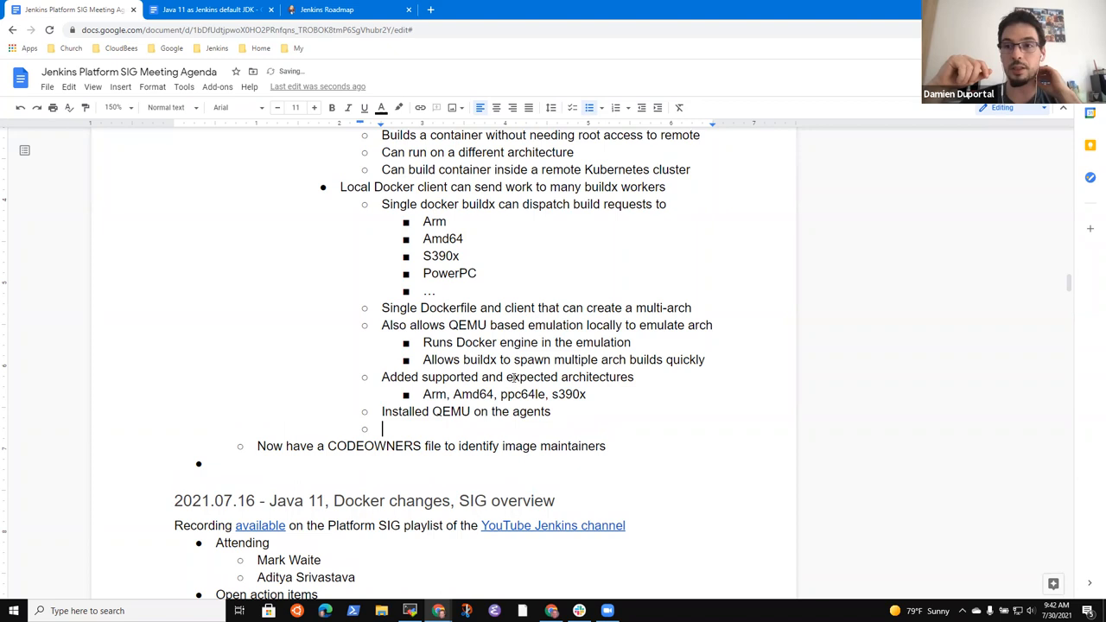
# Step: Type 'Single bake command can build multiple architectures in parallel on a single AMD64 machine'
pyautogui.write('Single')
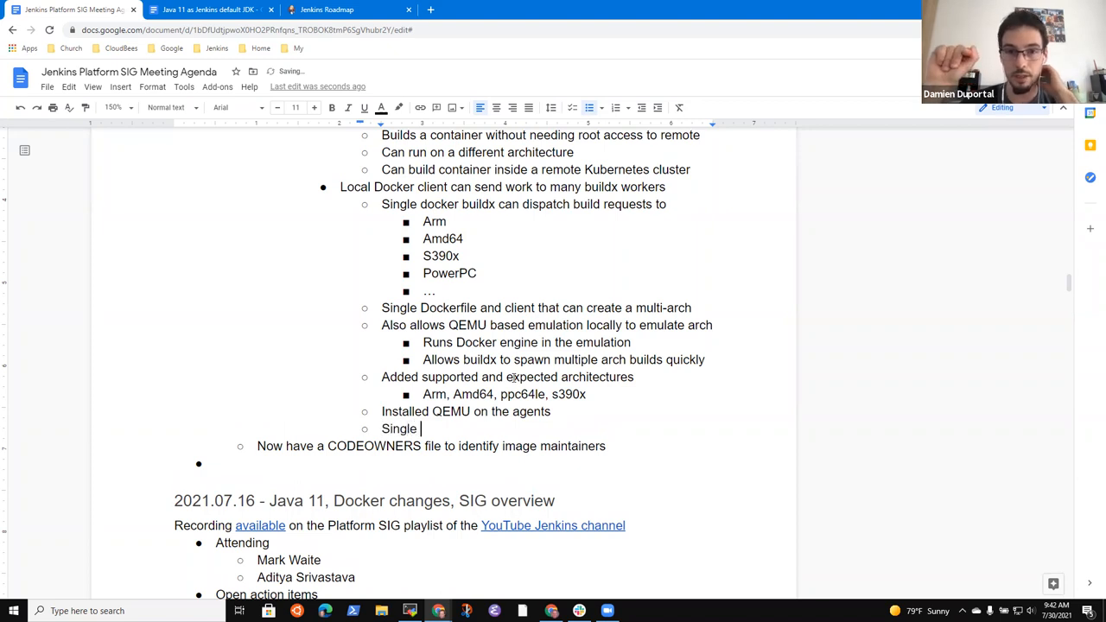
pyautogui.write('bake com')
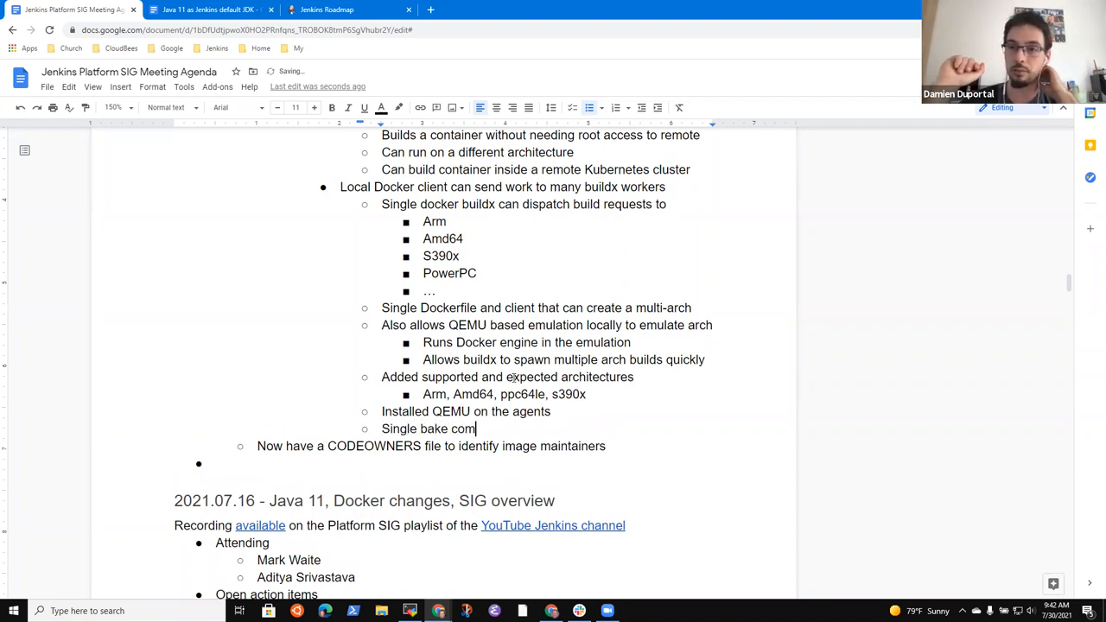
pyautogui.write('mand can build')
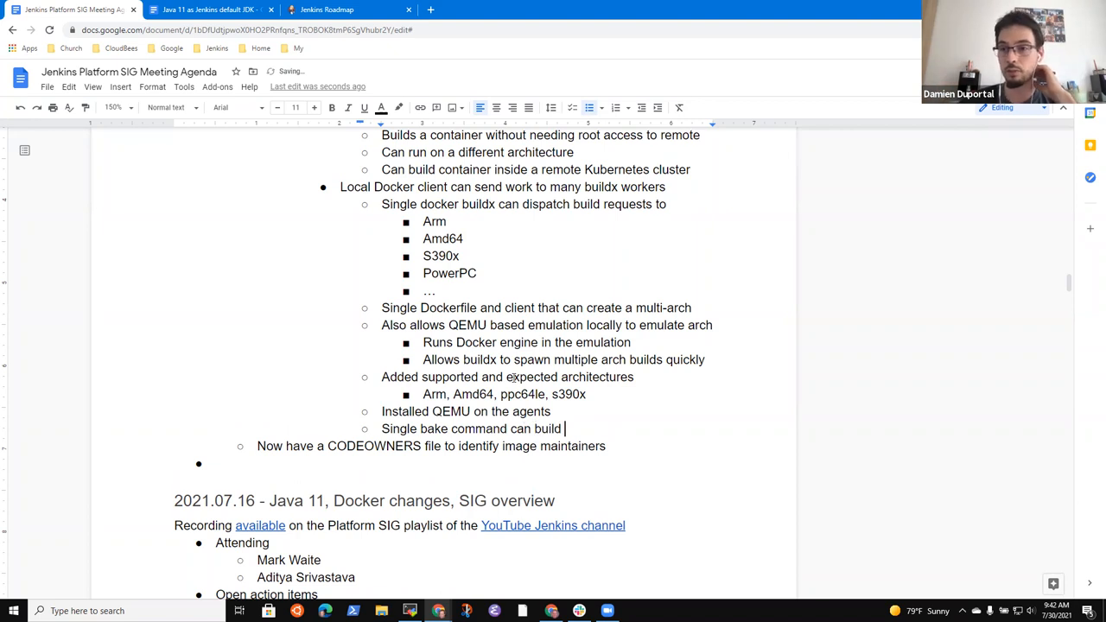
pyautogui.write('m')
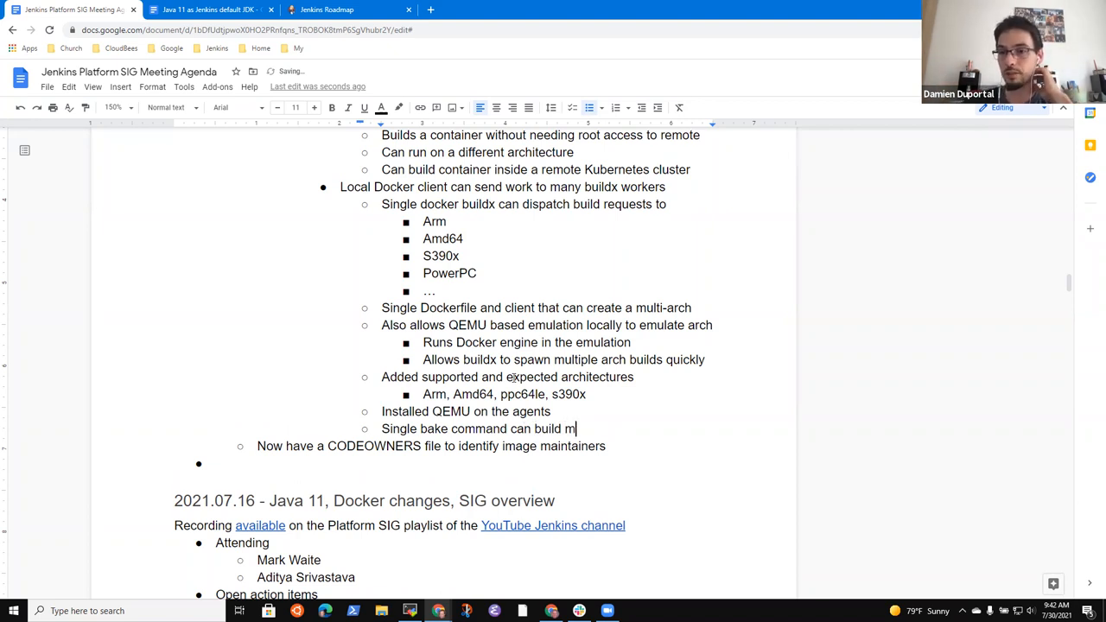
pyautogui.write('ultiple archi')
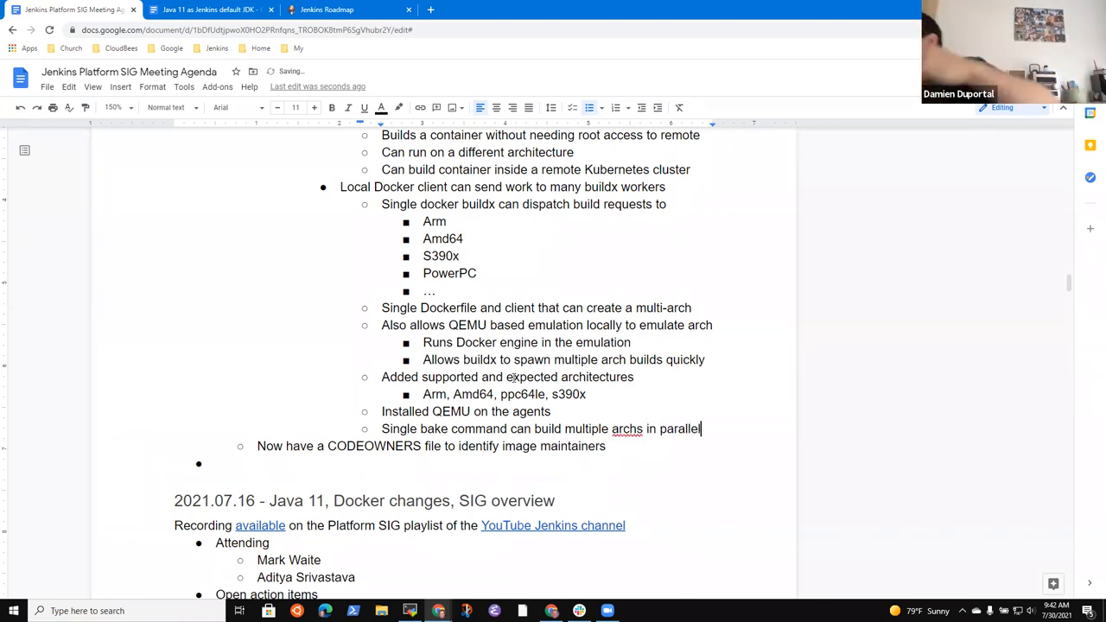
pyautogui.write('on a single')
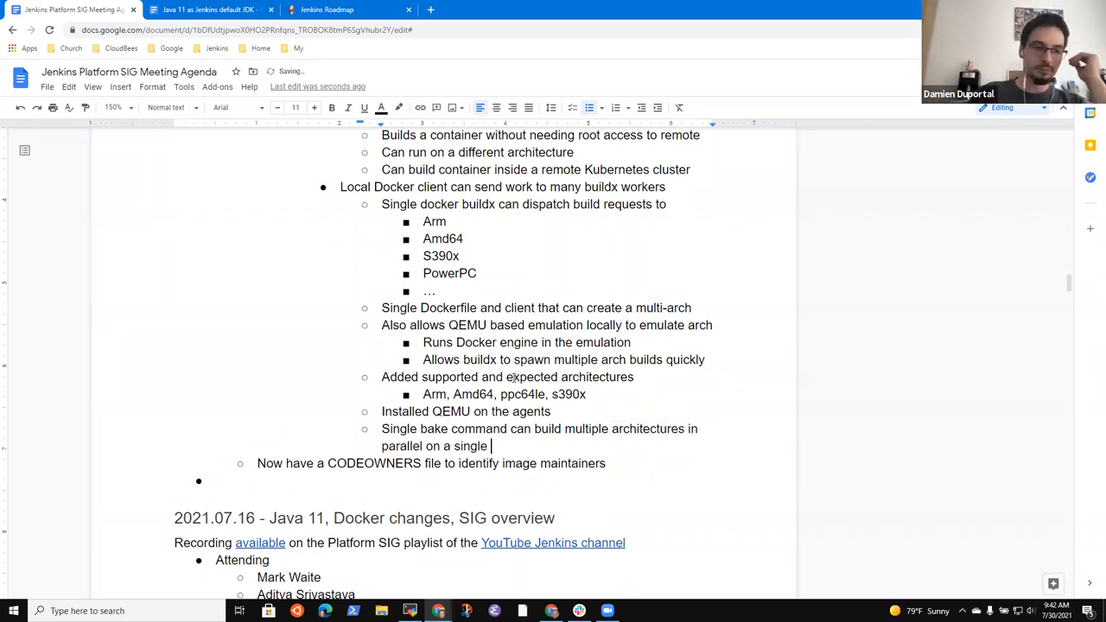
pyautogui.write('machine')
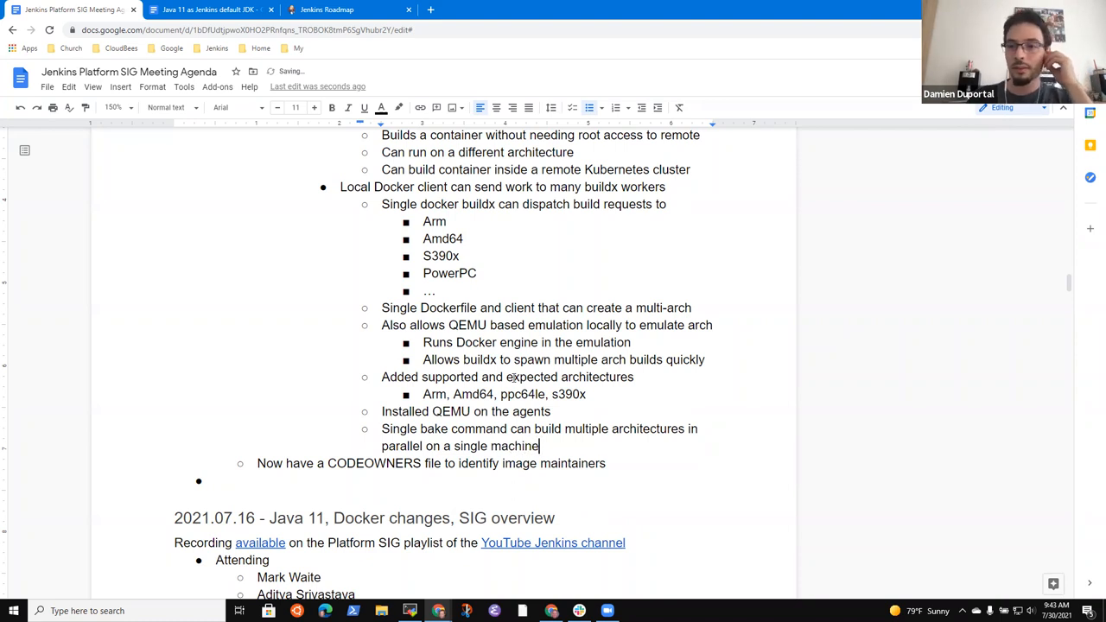
pyautogui.write('AMD64')
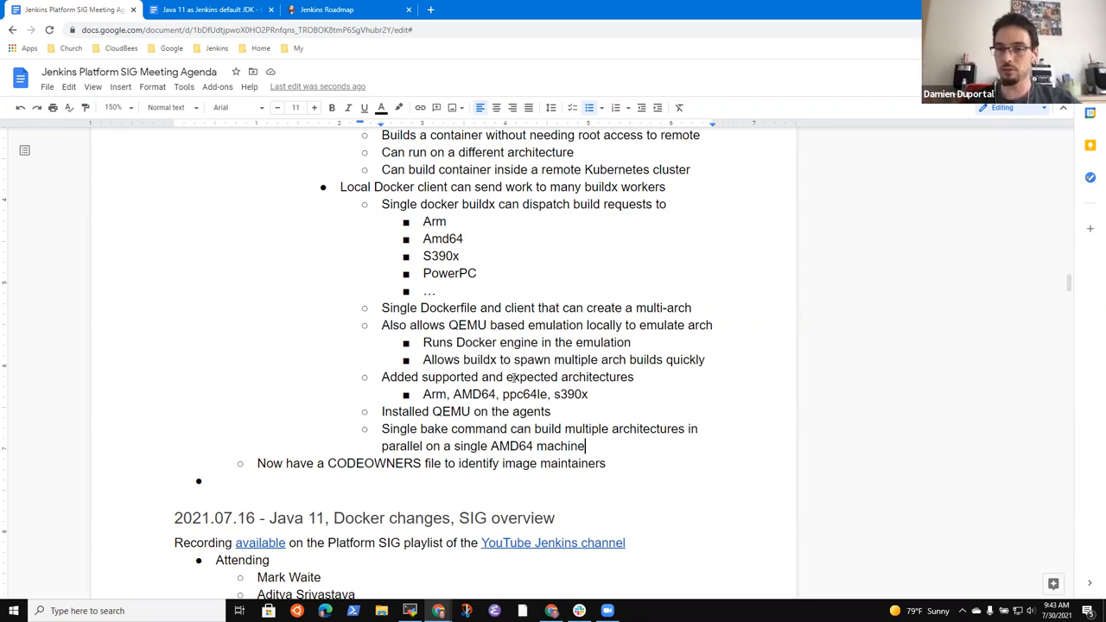
# Step: Add sub-bullet: 'Now can build multiple architectures without specific architecture agents'
pyautogui.write('N')
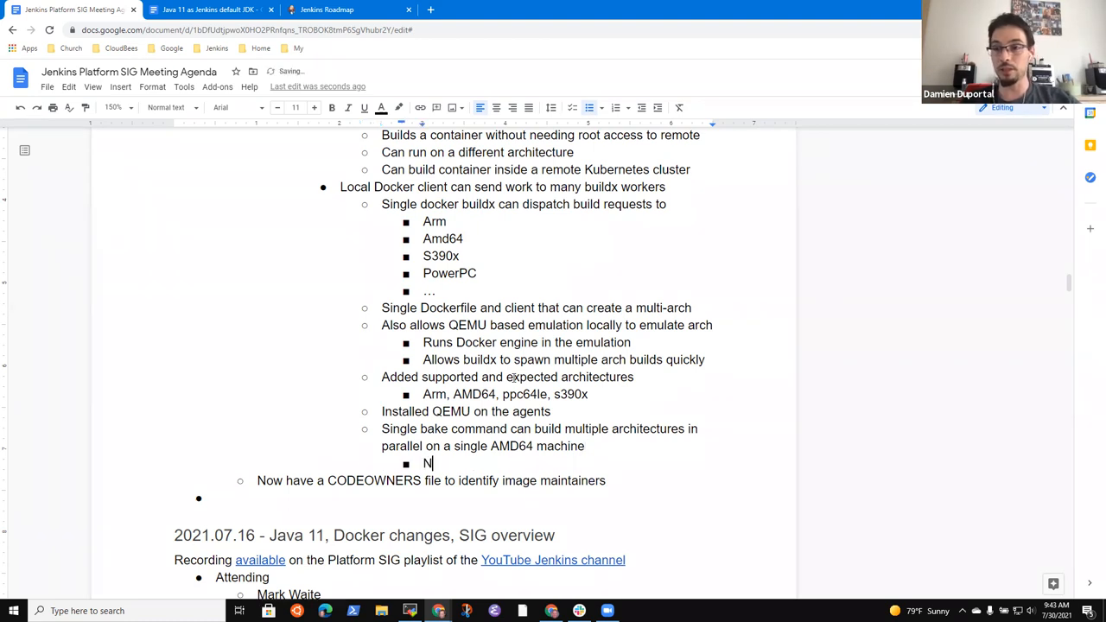
pyautogui.write('ow can build mu')
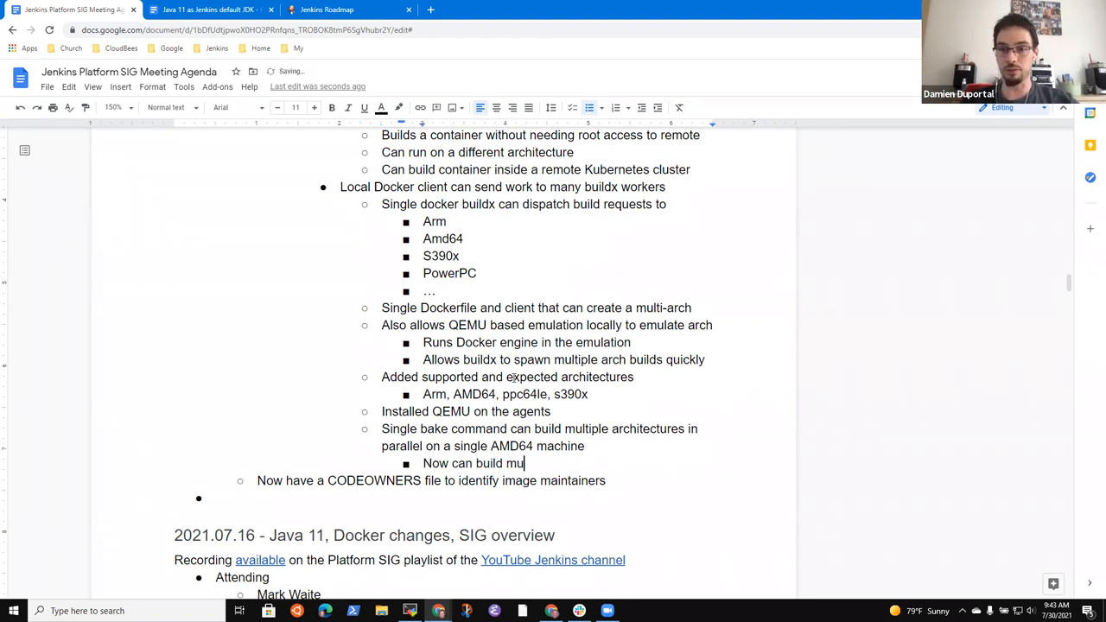
pyautogui.write('ltiple architectures wit')
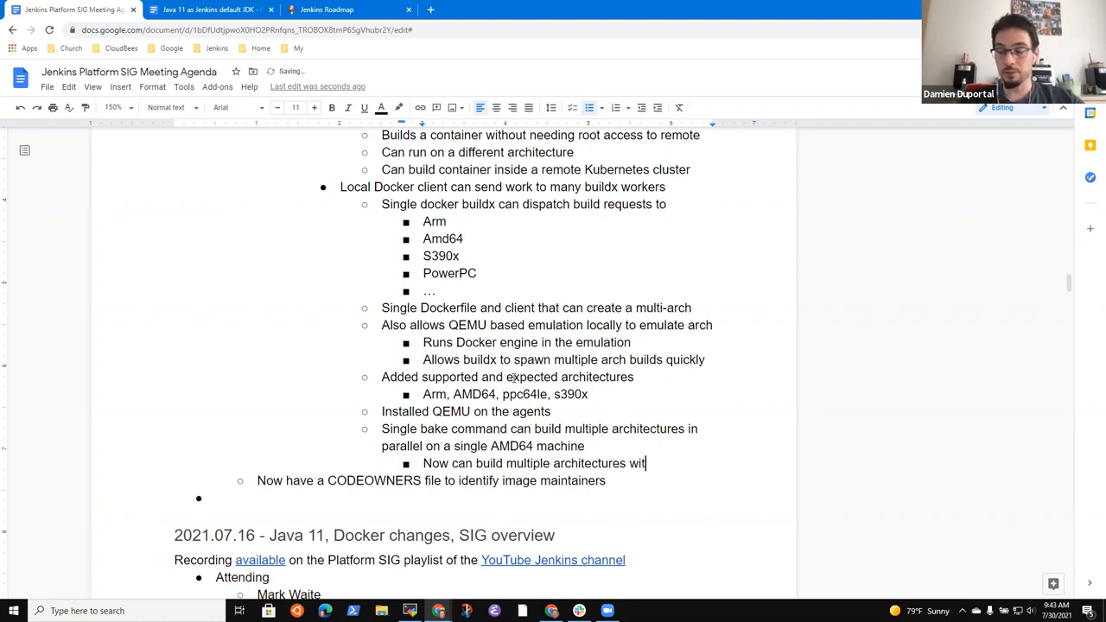
pyautogui.write('hout specific')
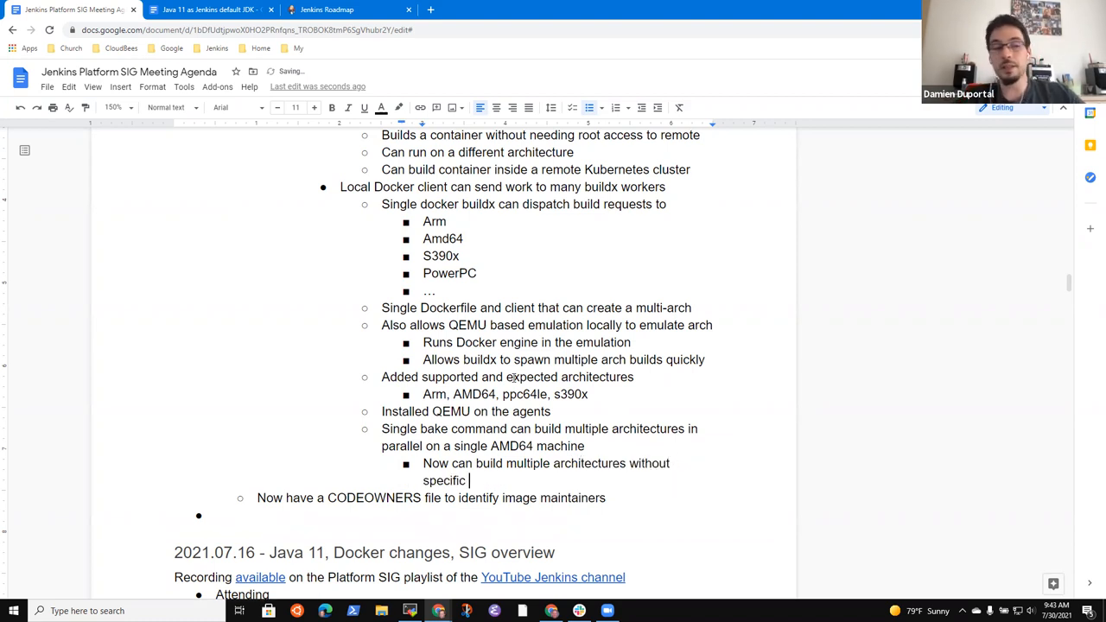
pyautogui.write('architecture a')
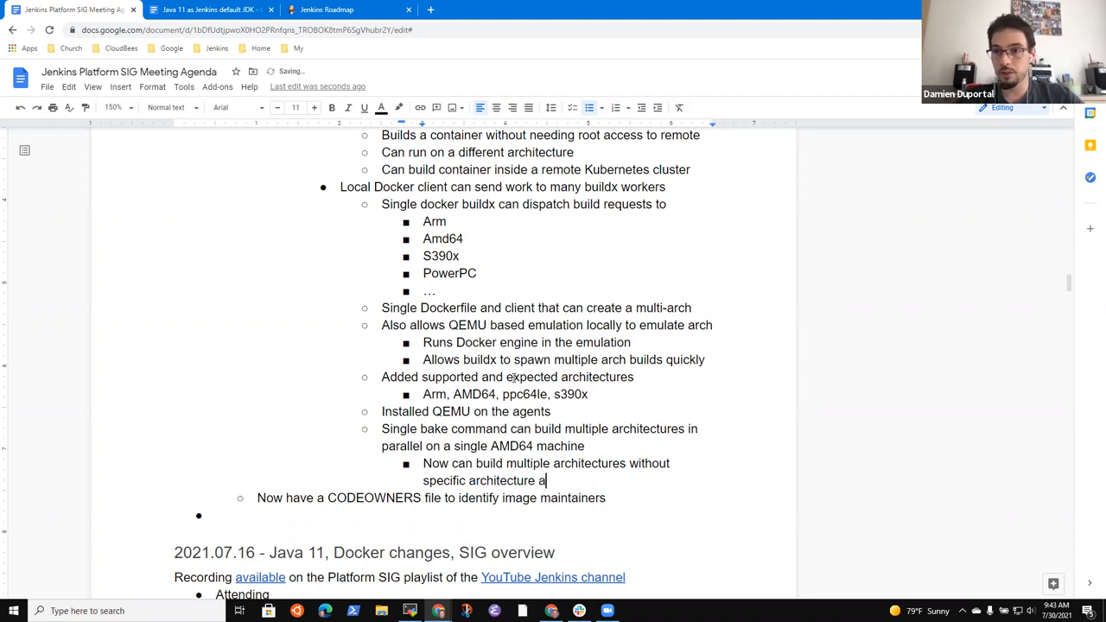
# Step: Add sub-bullet: 'We may find issues due to emulation, and can switch to physical hardware if needed'
pyautogui.write('We')
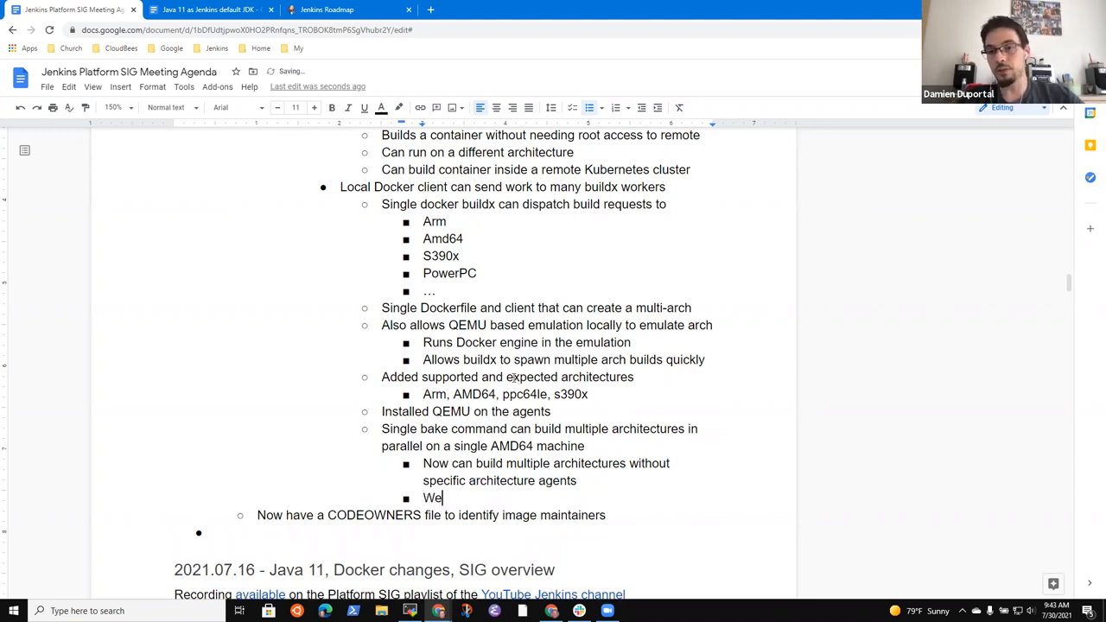
pyautogui.write('may find is')
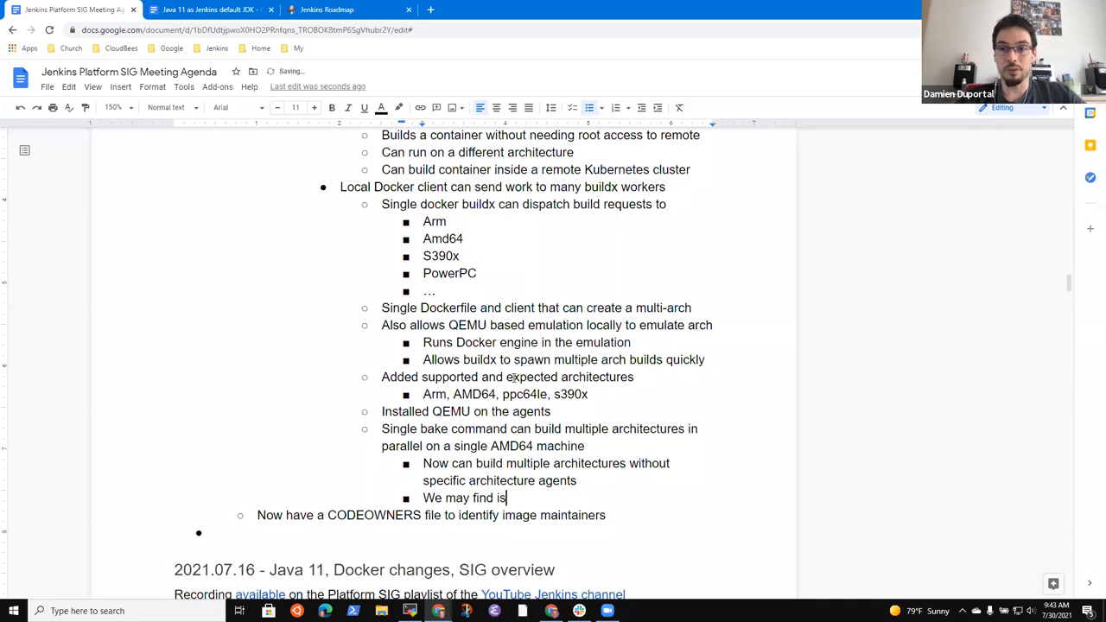
pyautogui.write('sues due to em')
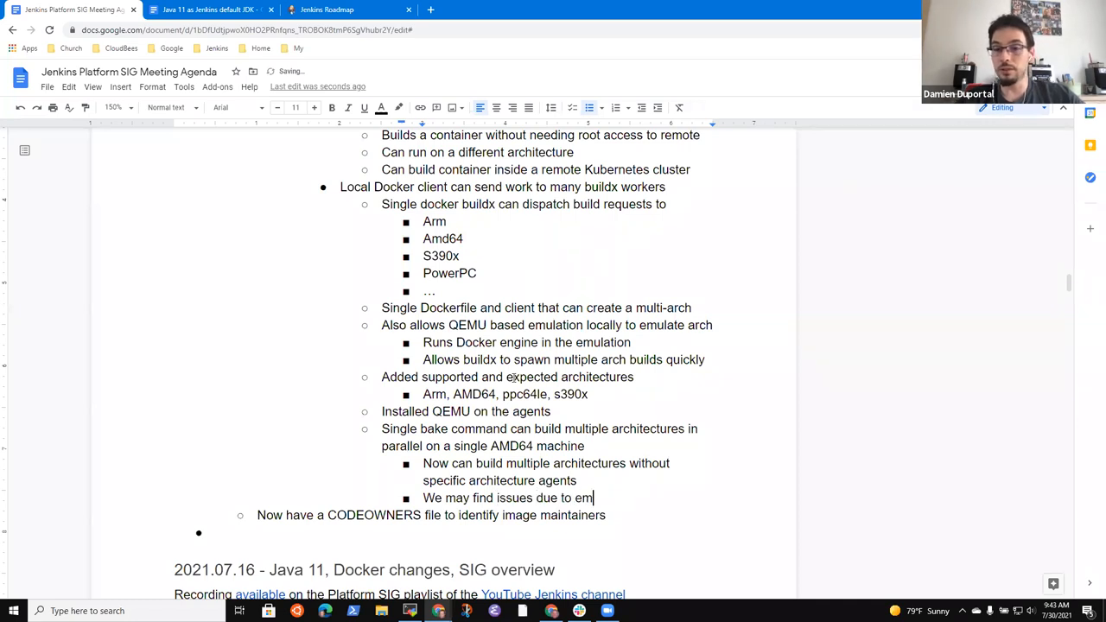
pyautogui.write('ulation,')
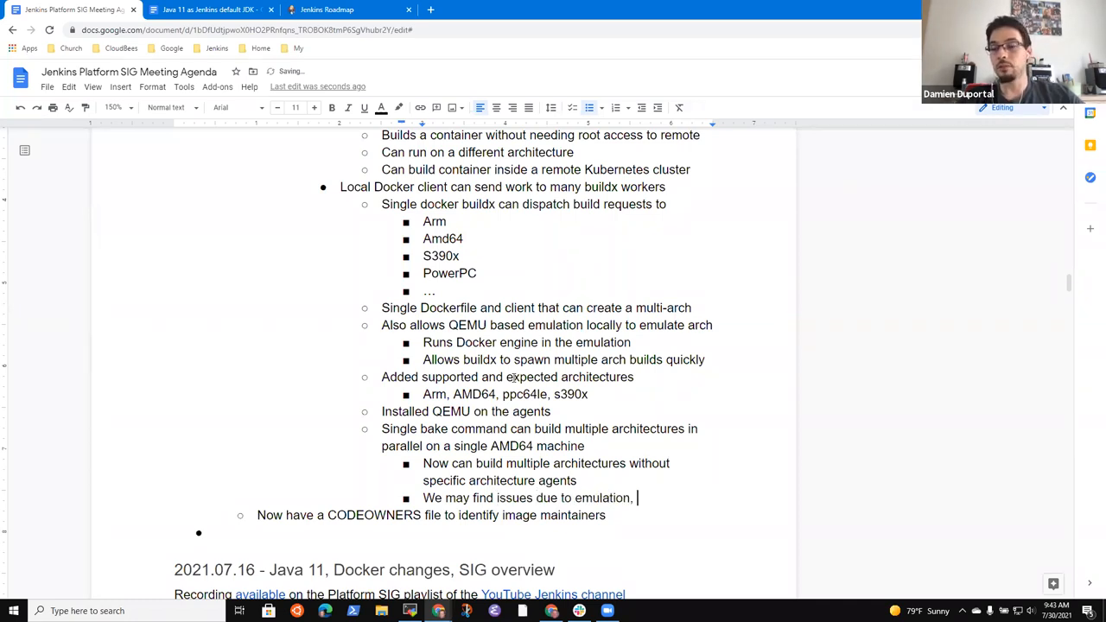
pyautogui.write('nad')
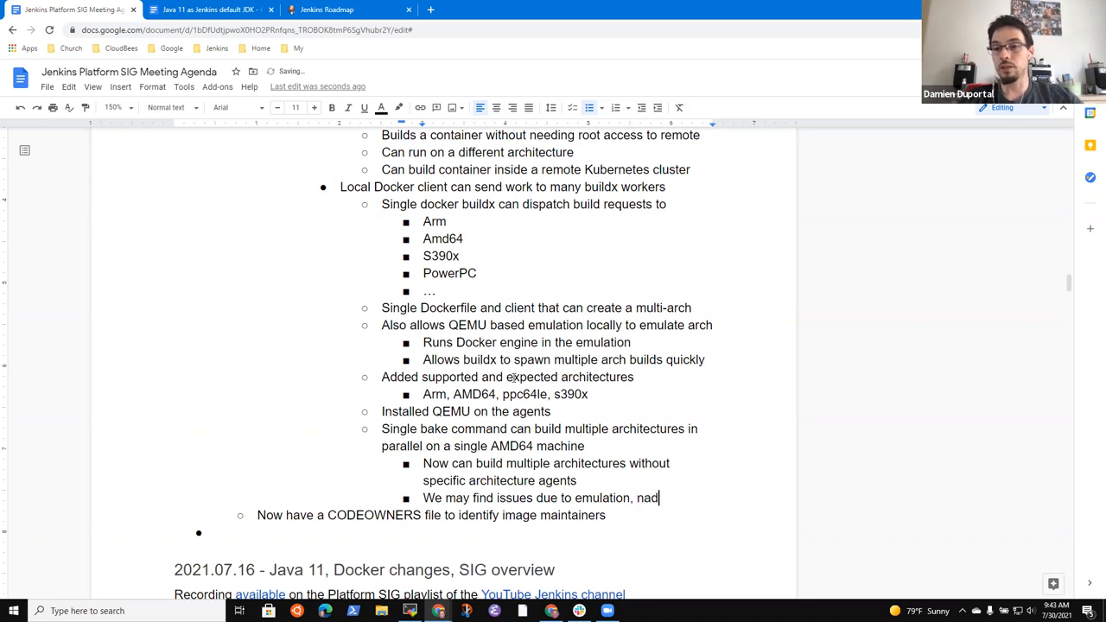
pyautogui.write('and can')
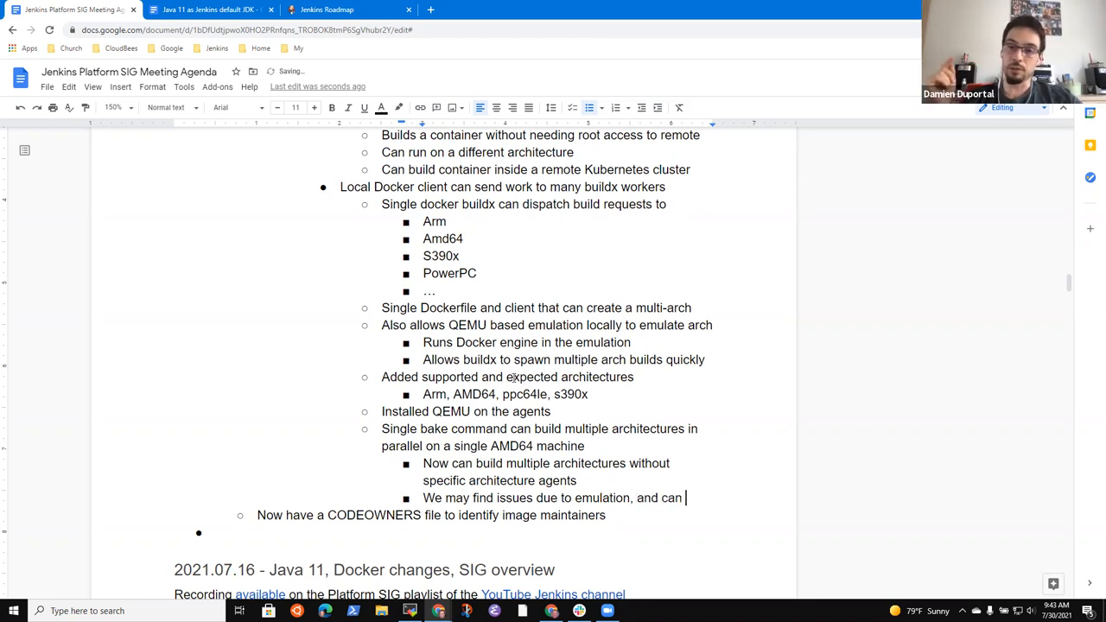
pyautogui.write('switch to phys')
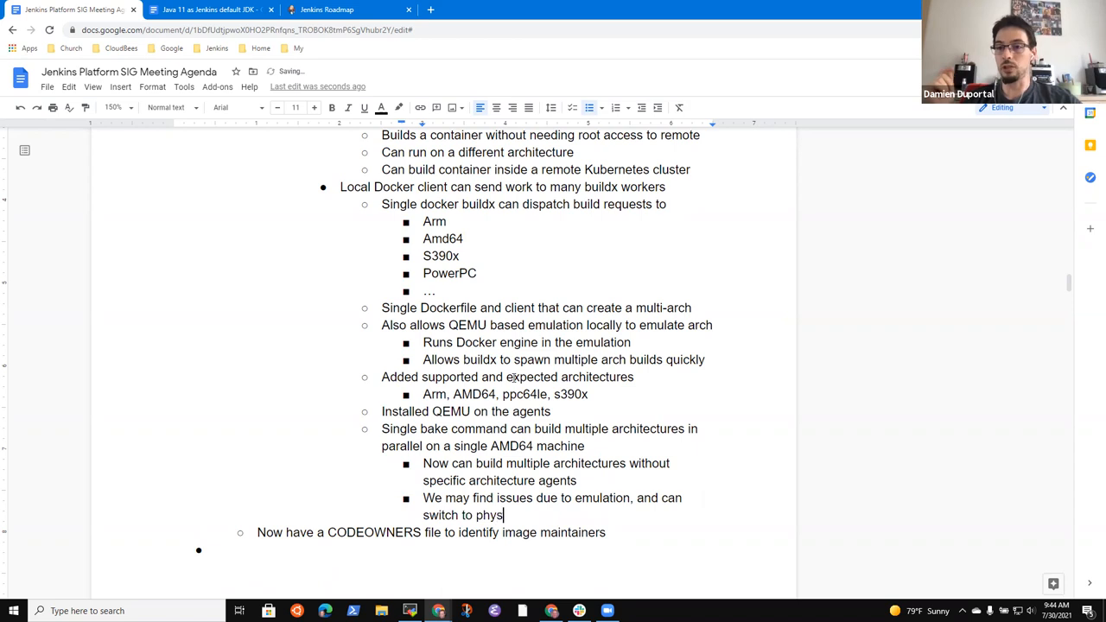
pyautogui.write('ical hardware')
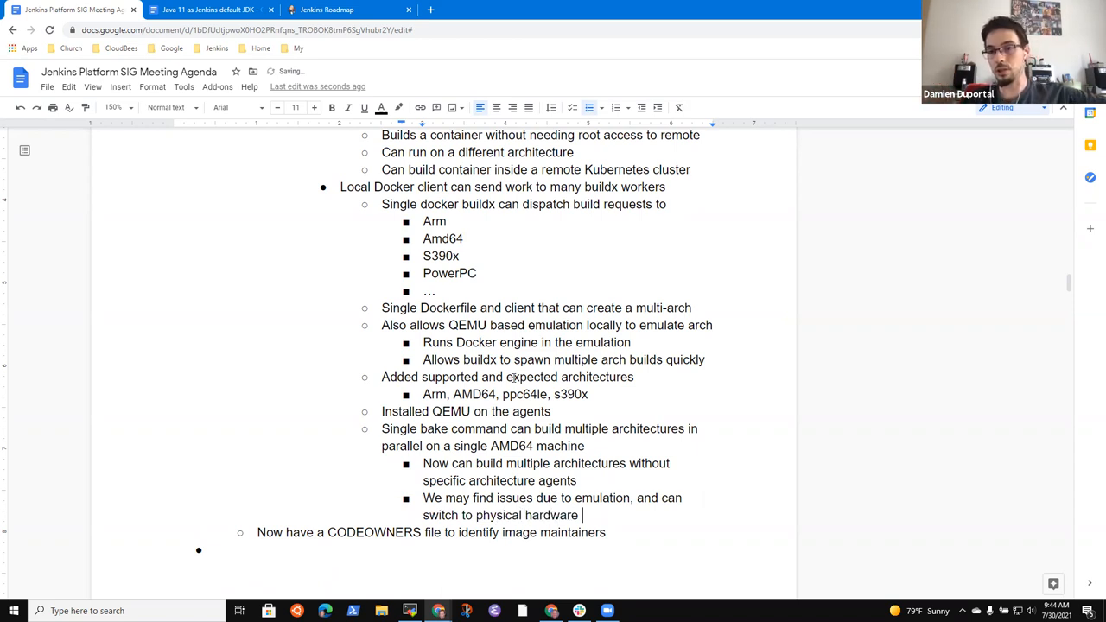
pyautogui.write('if needed')
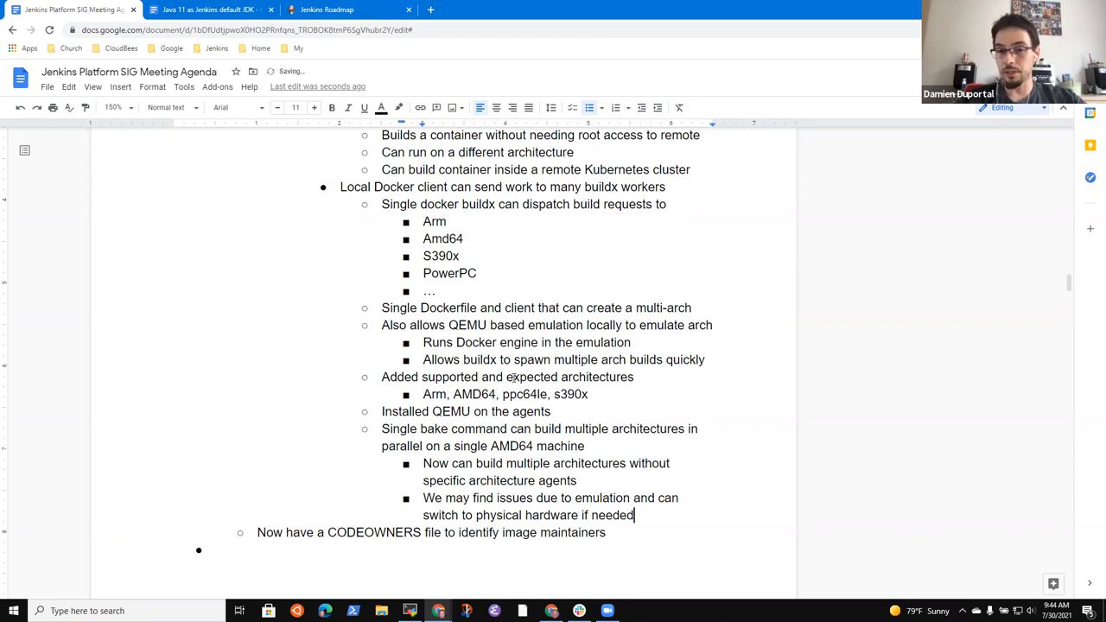
pyautogui.press('Return')
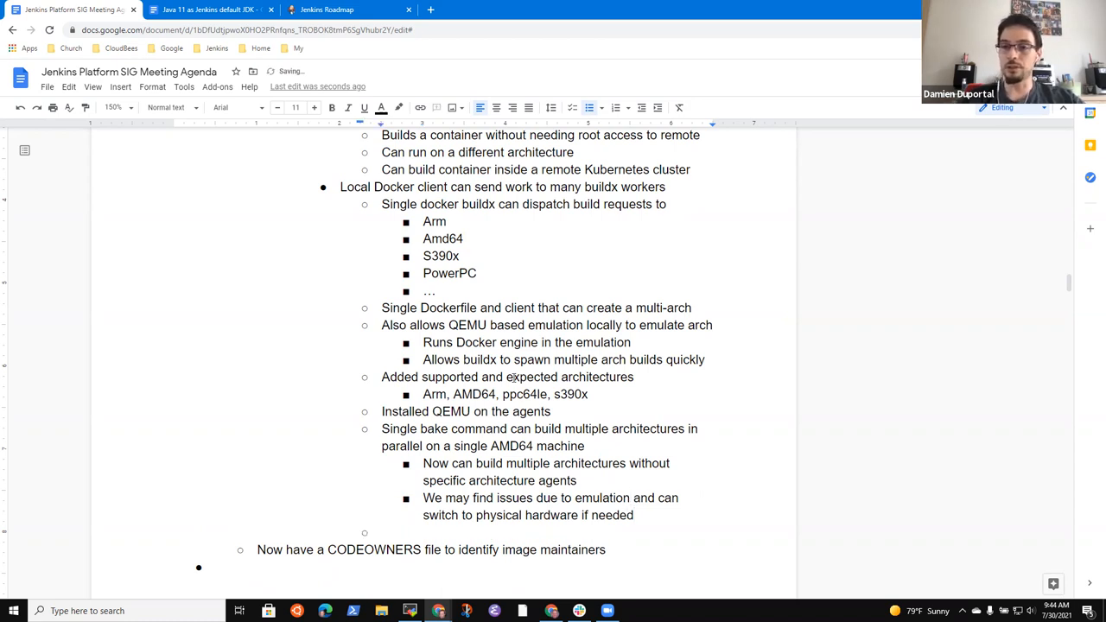
# Step: Add the bullet 'Want to publish first as experimental images'
pyautogui.write('Want to publis')
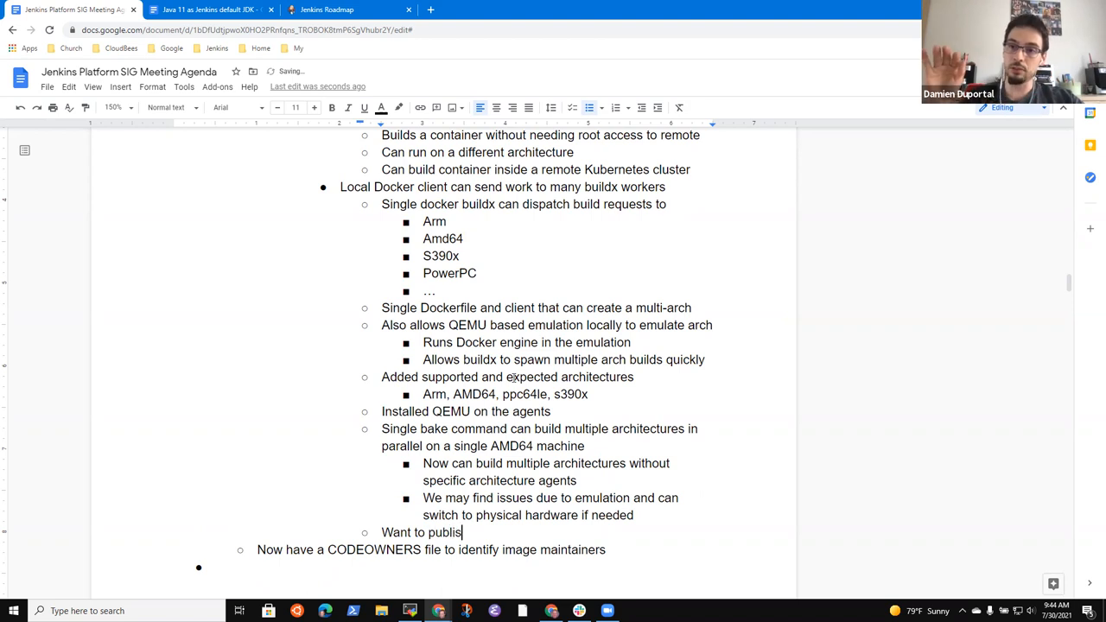
pyautogui.write('h first as')
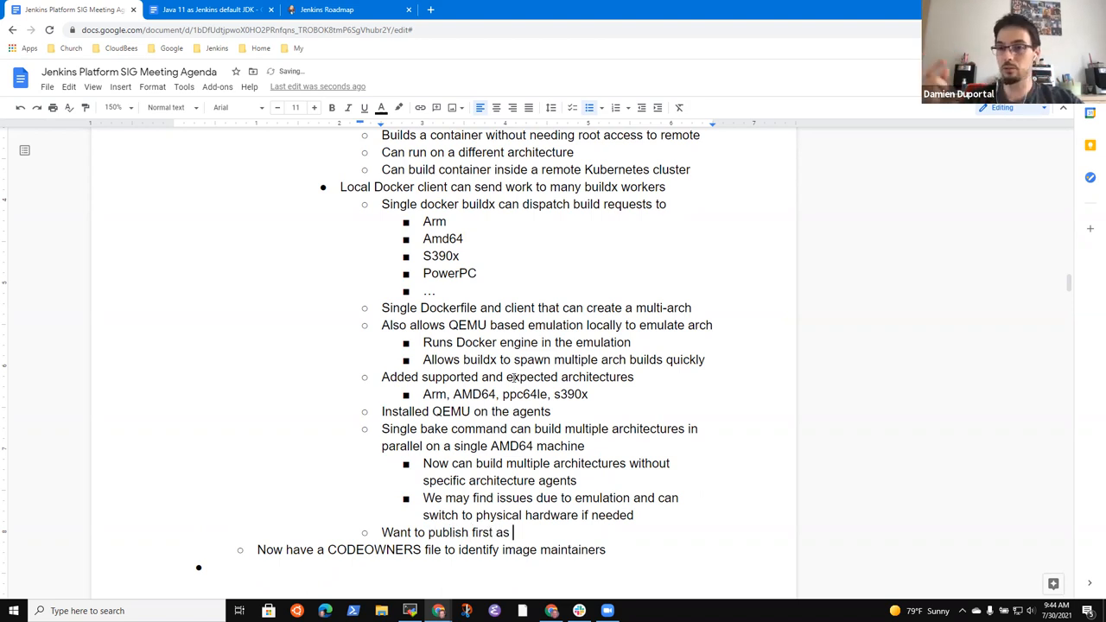
pyautogui.write('experimental')
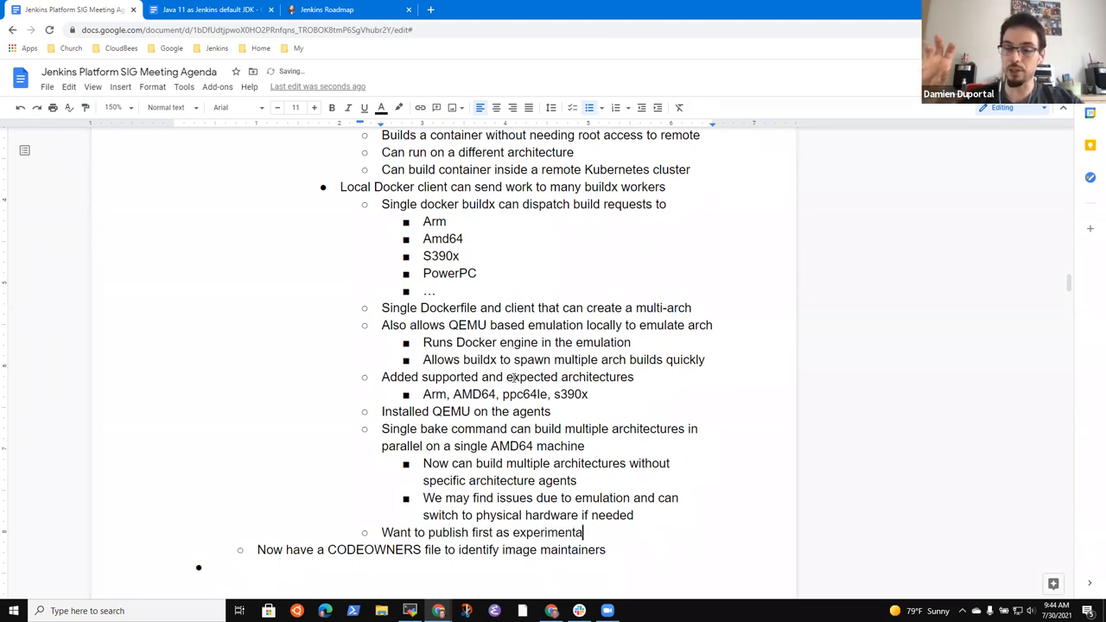
pyautogui.write('images')
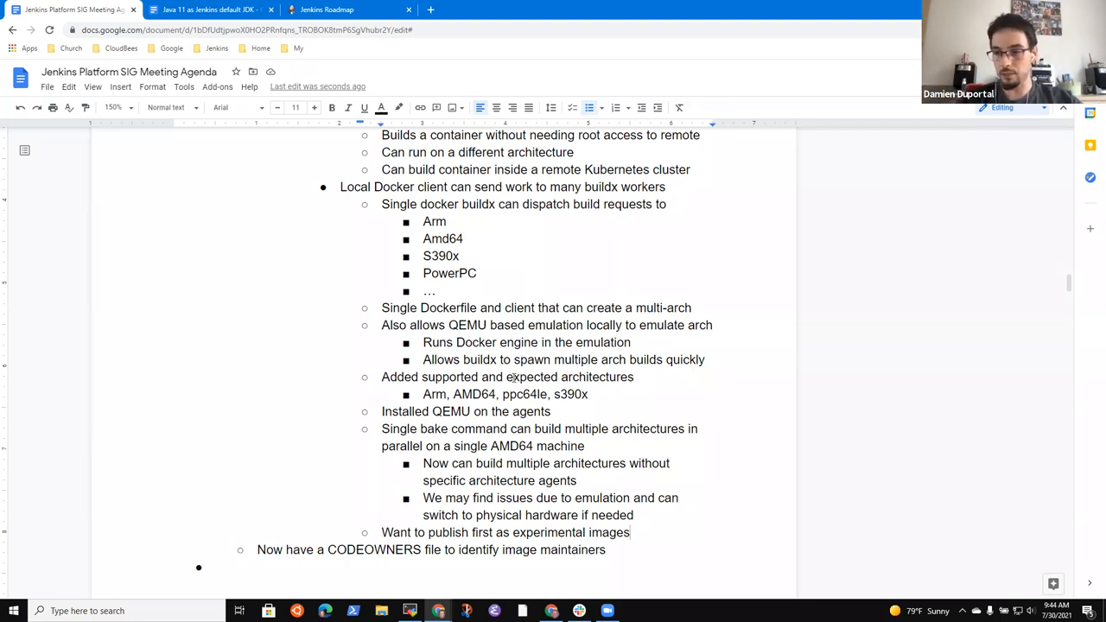
pyautogui.write(',')
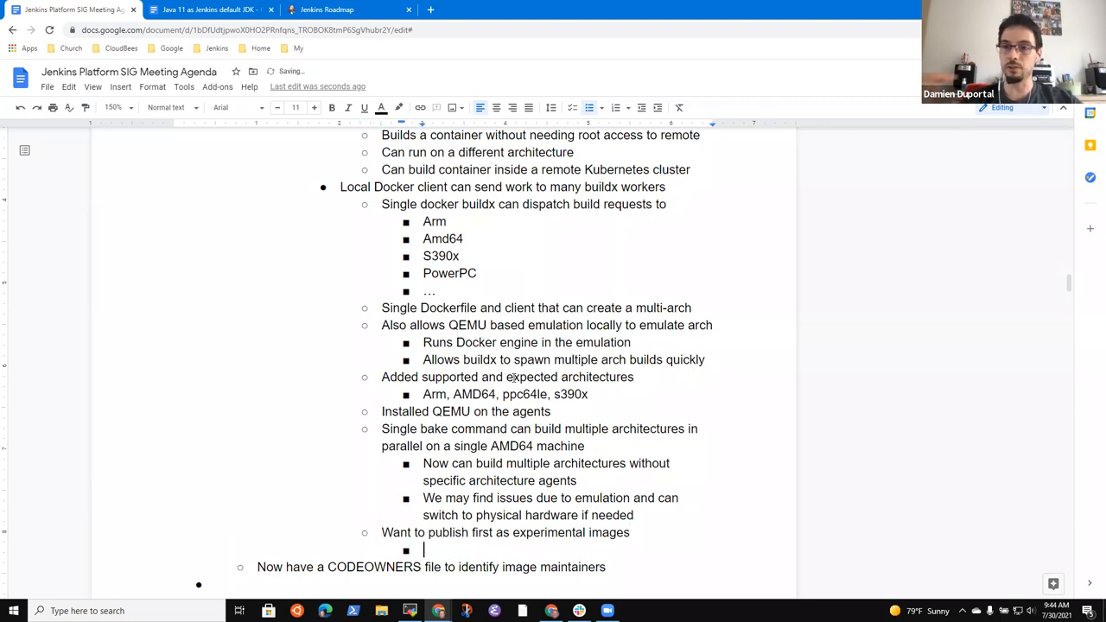
# Step: Note that the cloud provider hypervisor had surprising requirements for QEMU initialization
pyautogui.write('Cloud provider')
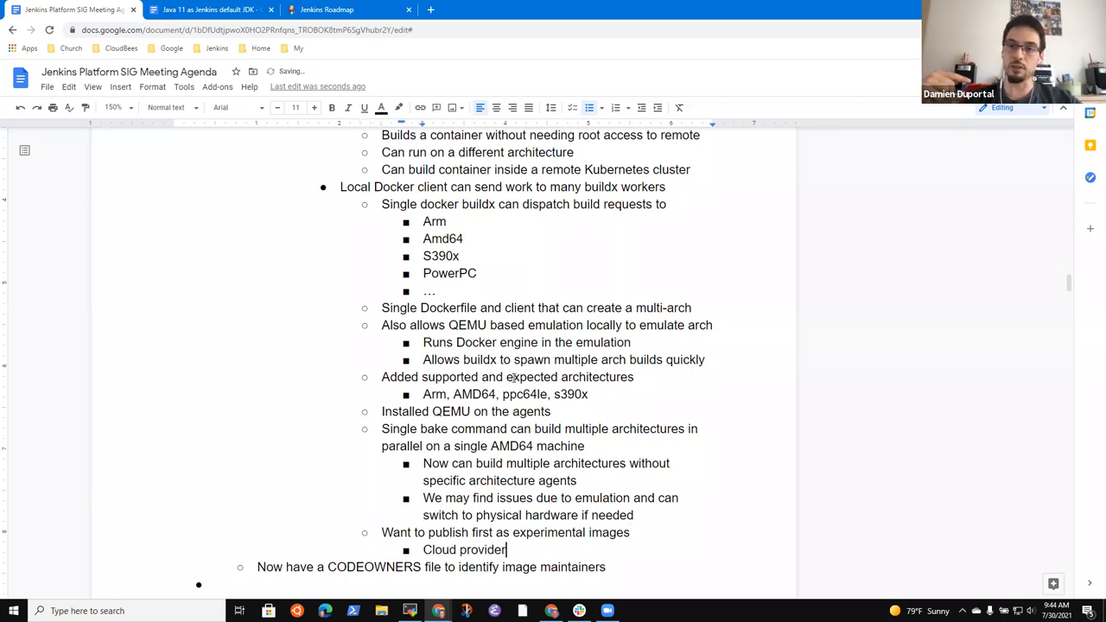
pyautogui.write('hypervisor')
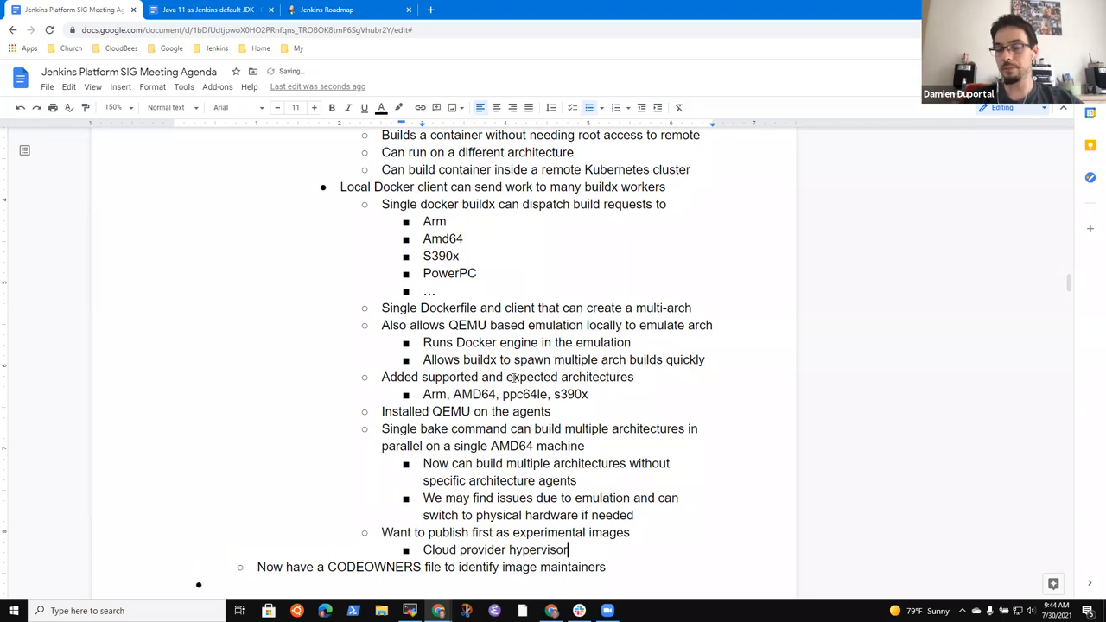
pyautogui.write('ha')
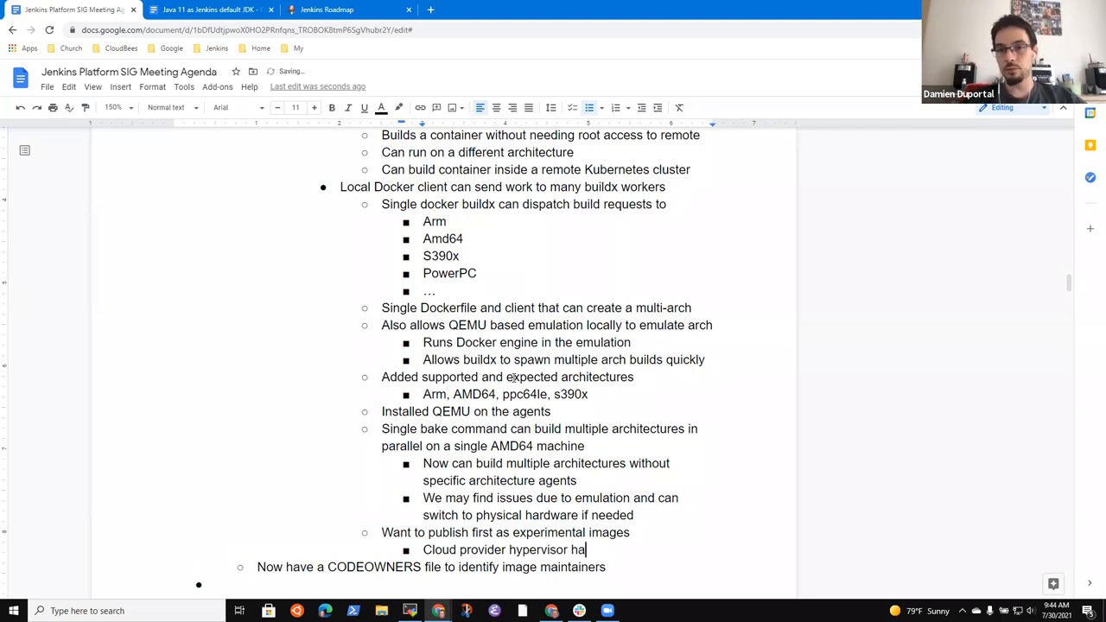
pyautogui.write('d surpri')
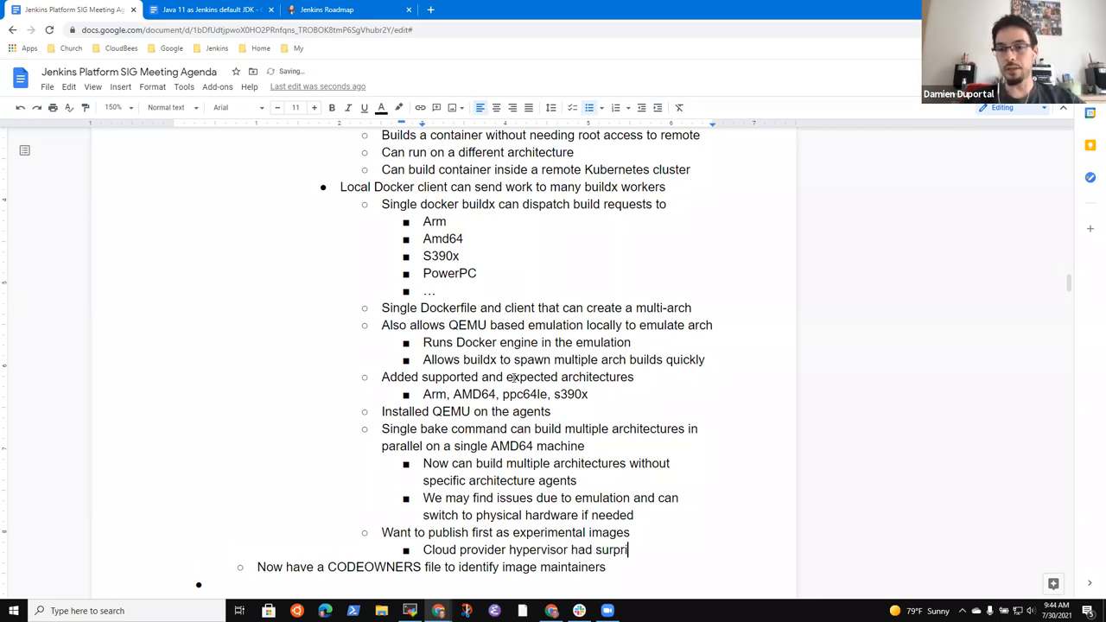
pyautogui.write('sing')
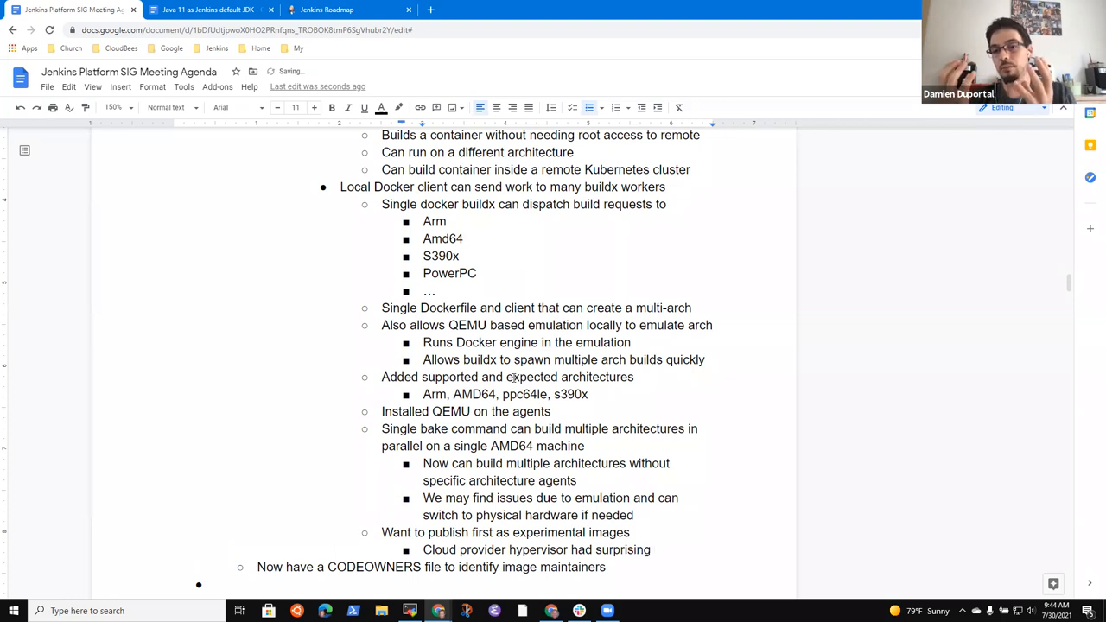
pyautogui.write('requirements')
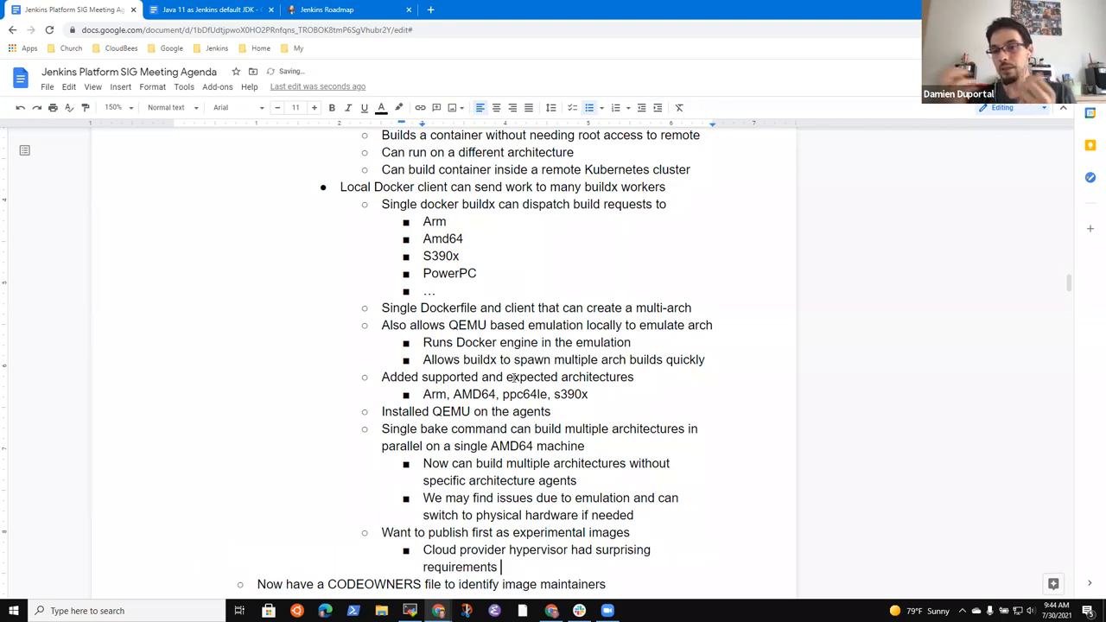
pyautogui.write('for')
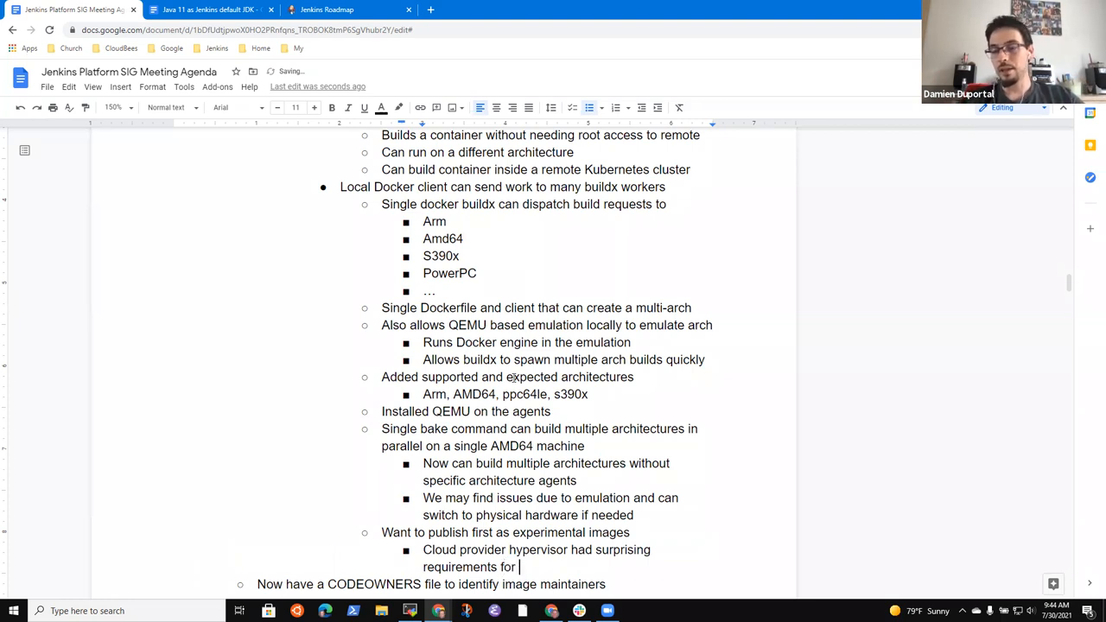
pyautogui.write('QEMU')
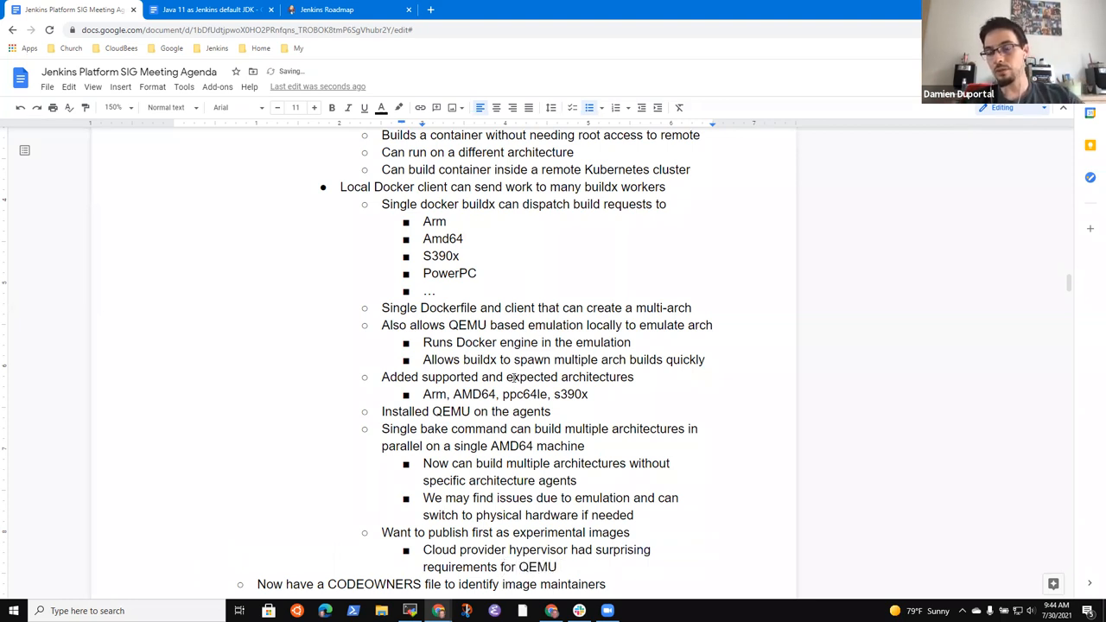
pyautogui.write('initializat')
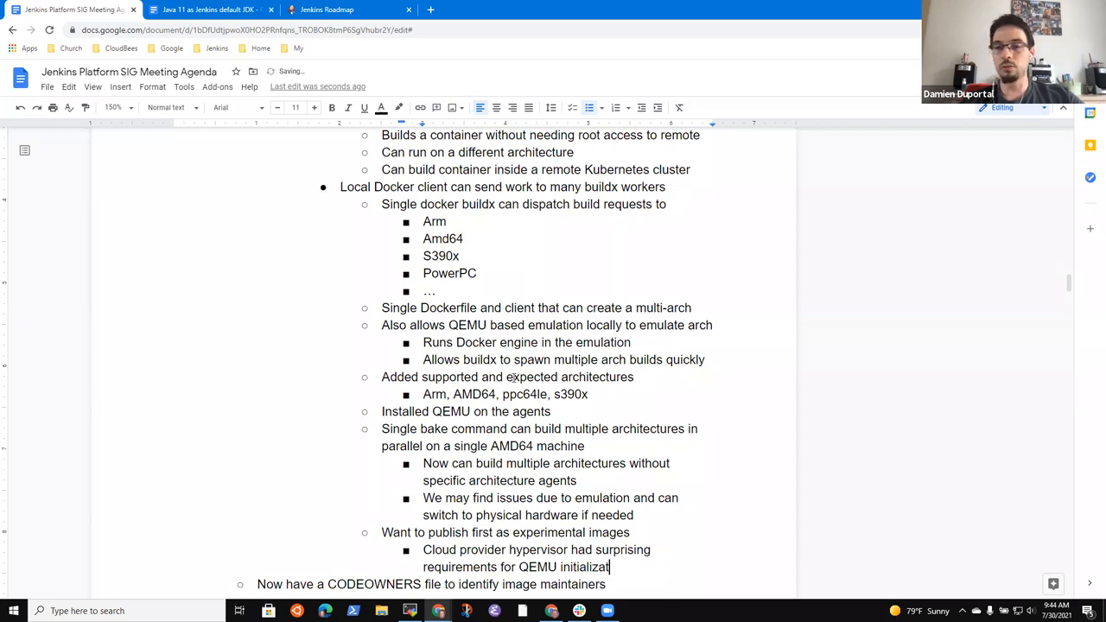
pyautogui.write('on')
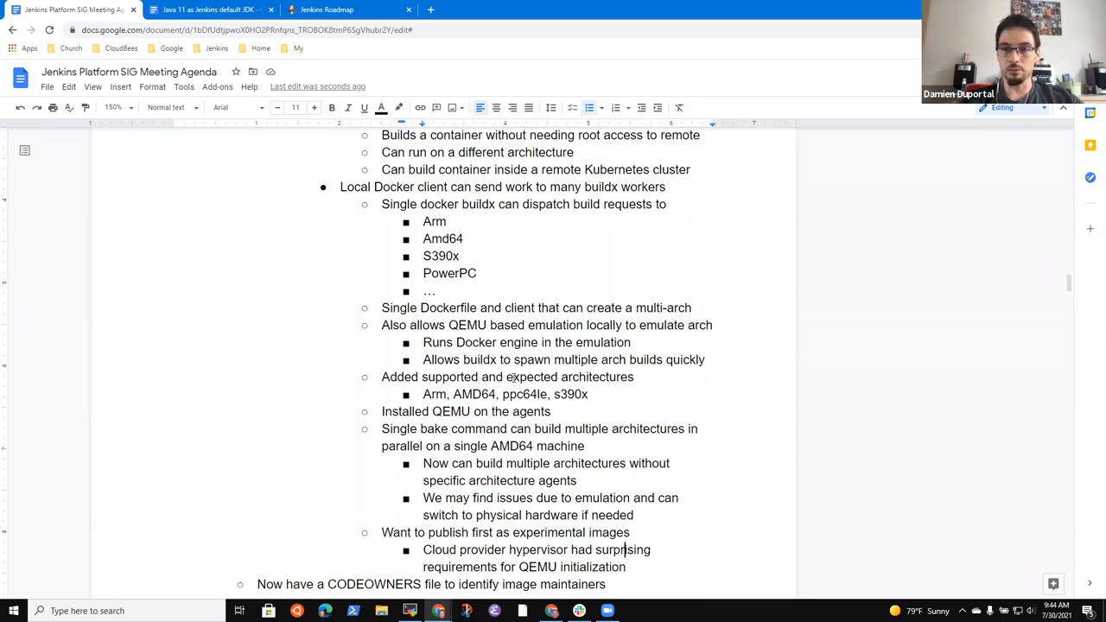
pyautogui.write('s')
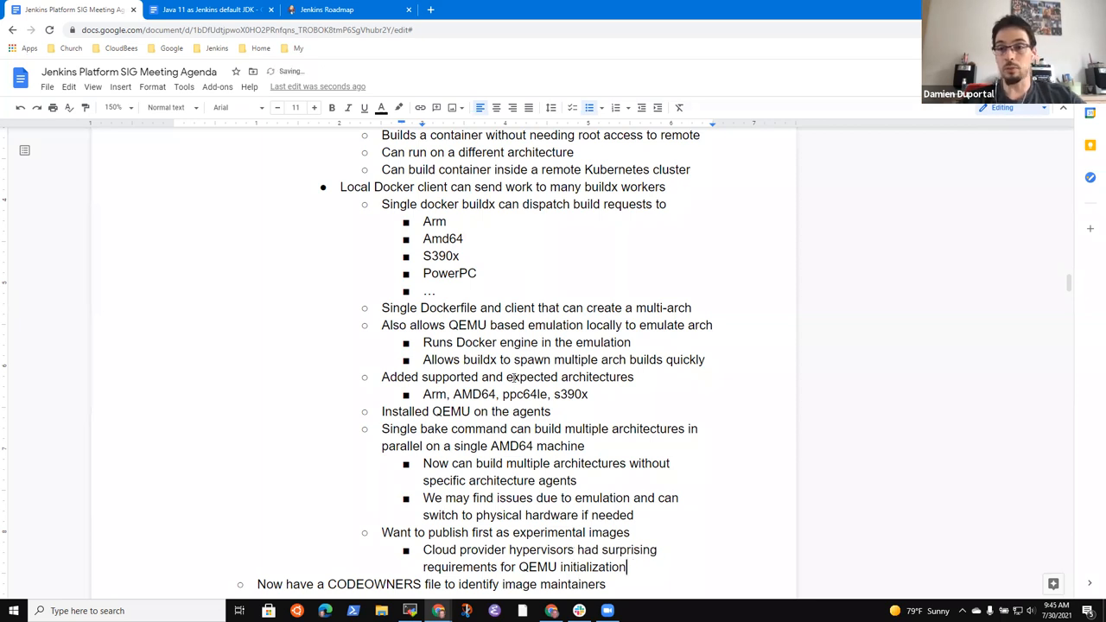
# Step: Add the sub-bullet 'Pipeline updated to initialize QEMU every time'
pyautogui.write('Pipeline upda')
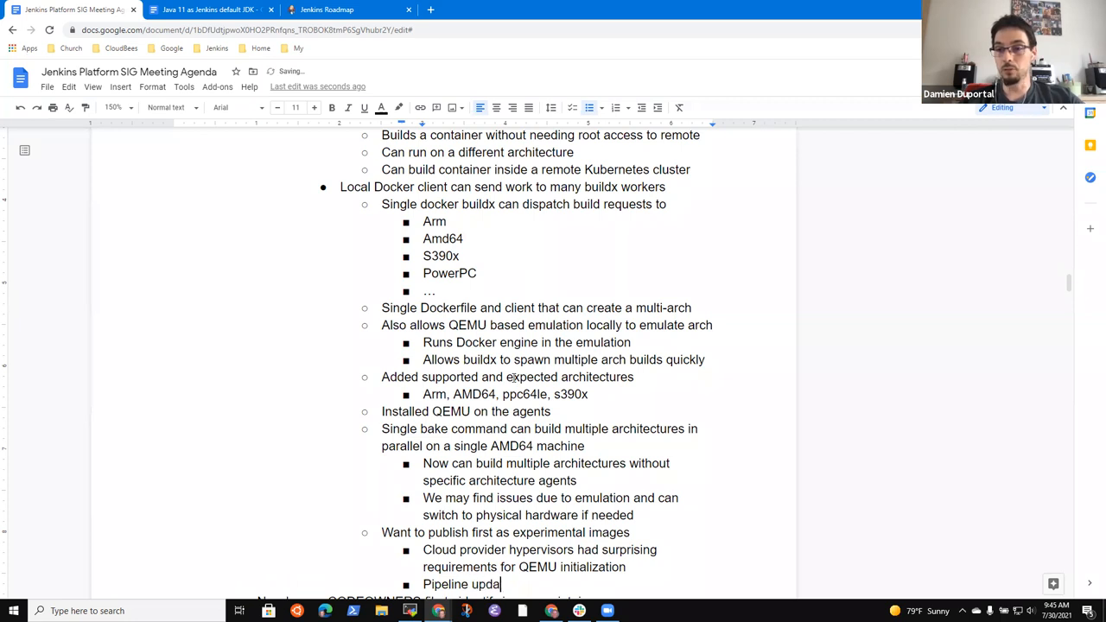
pyautogui.write('ted to')
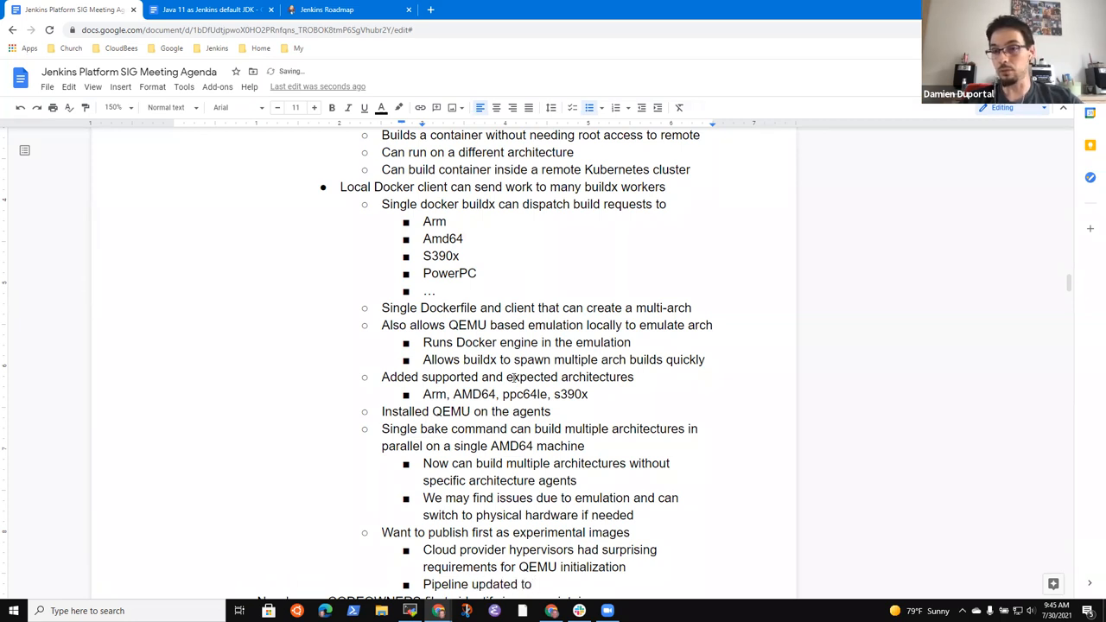
pyautogui.write('initial')
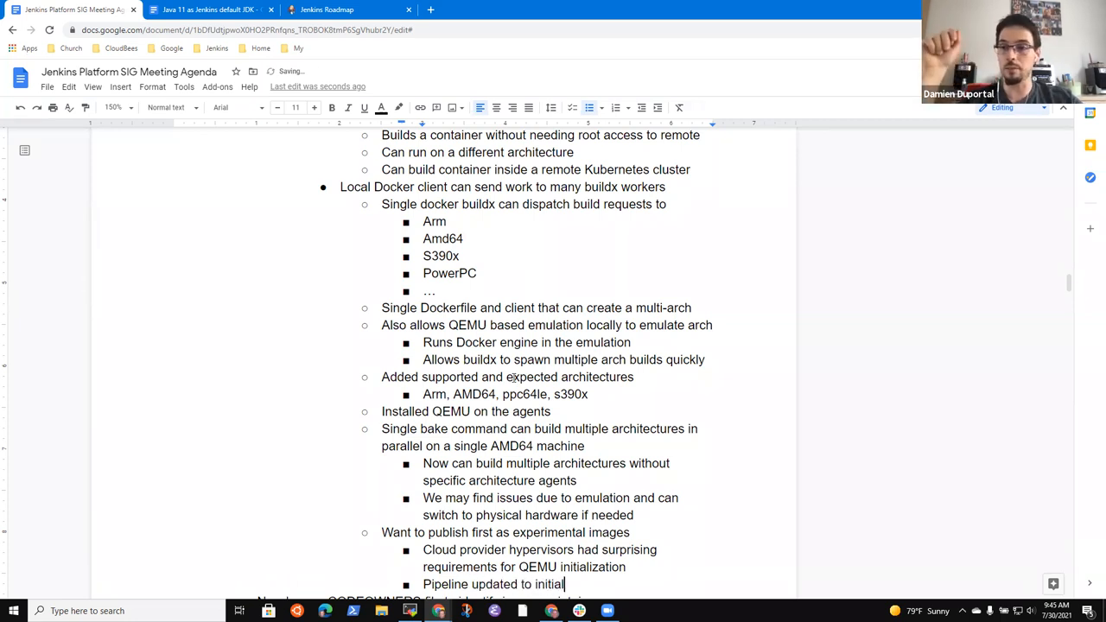
pyautogui.write('ze')
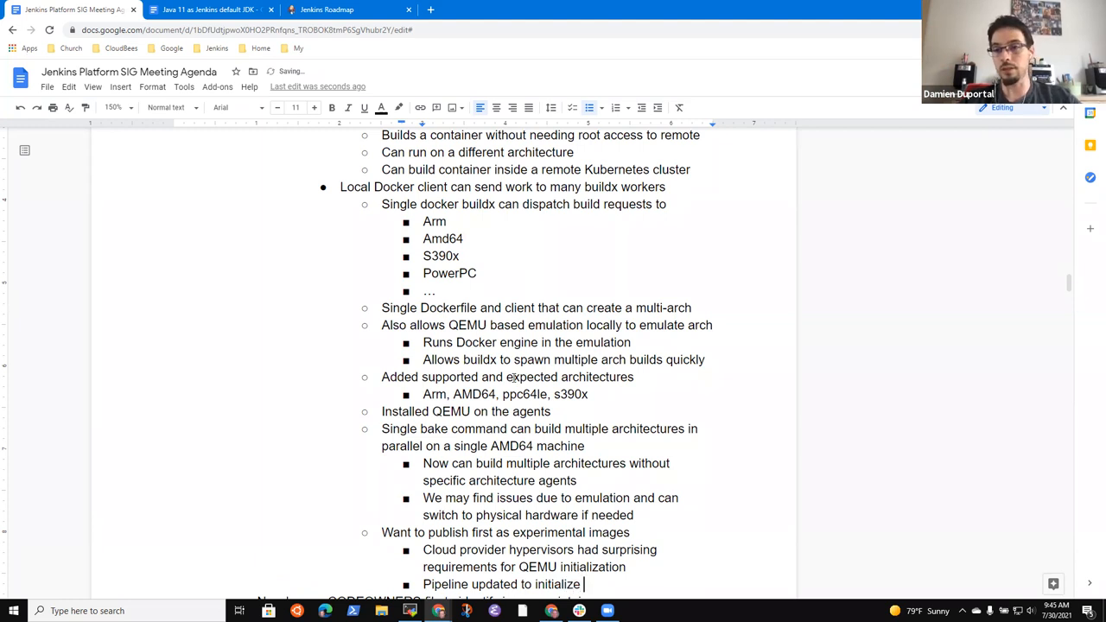
pyautogui.write('QEMU')
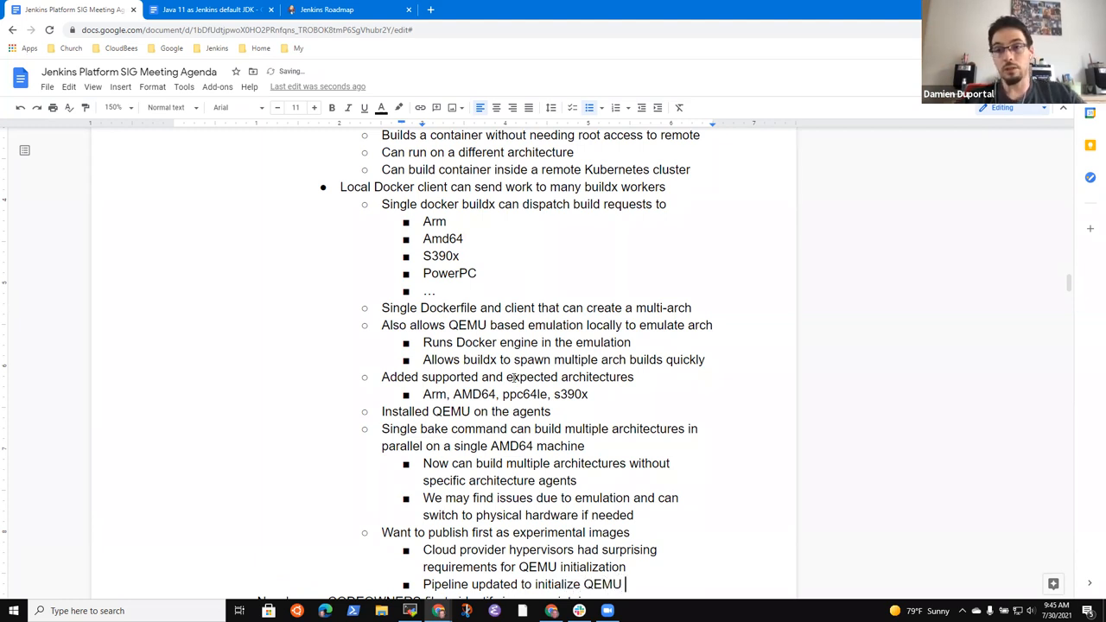
pyautogui.write('every time')
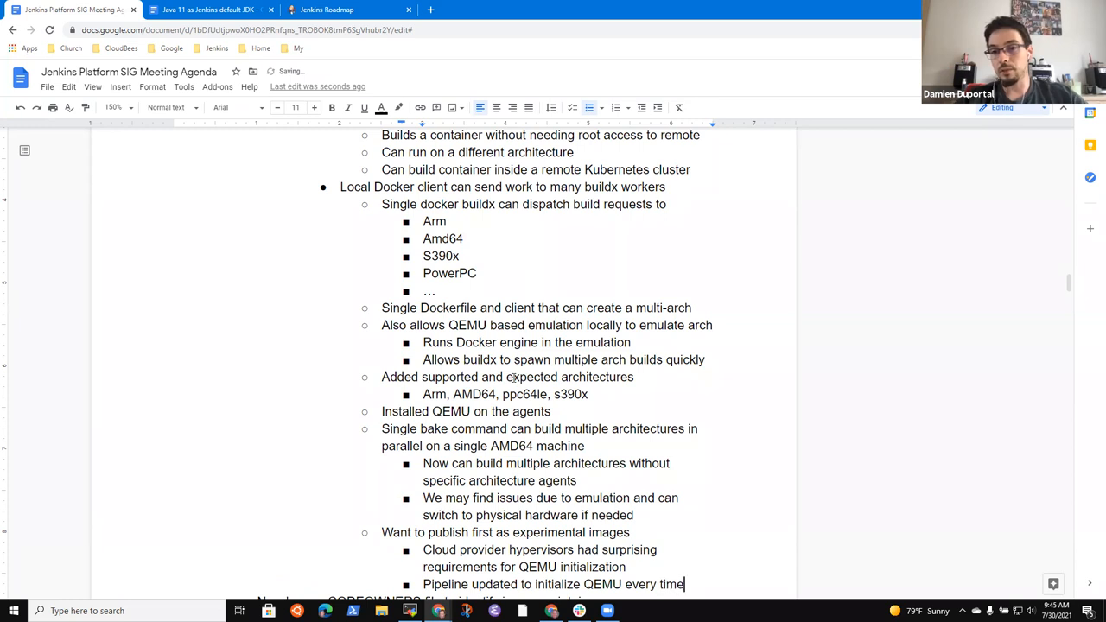
pyautogui.scroll(-3)
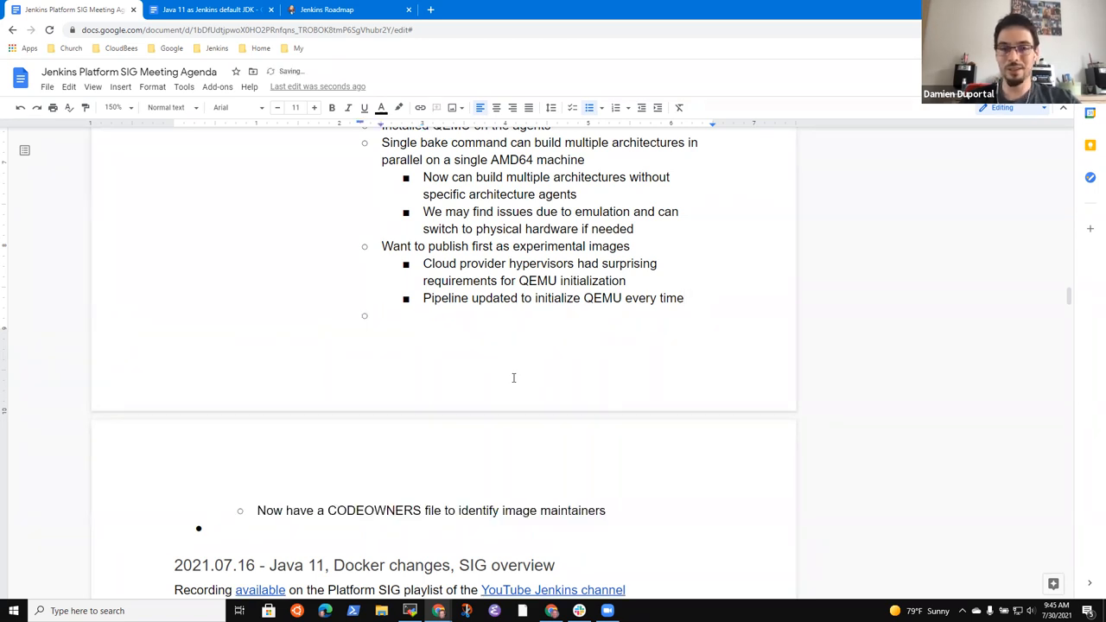
# Step: Write 'Special thanks to Tim Jacomb for his implementation!' in the empty bullet
pyautogui.write('Special thanks to')
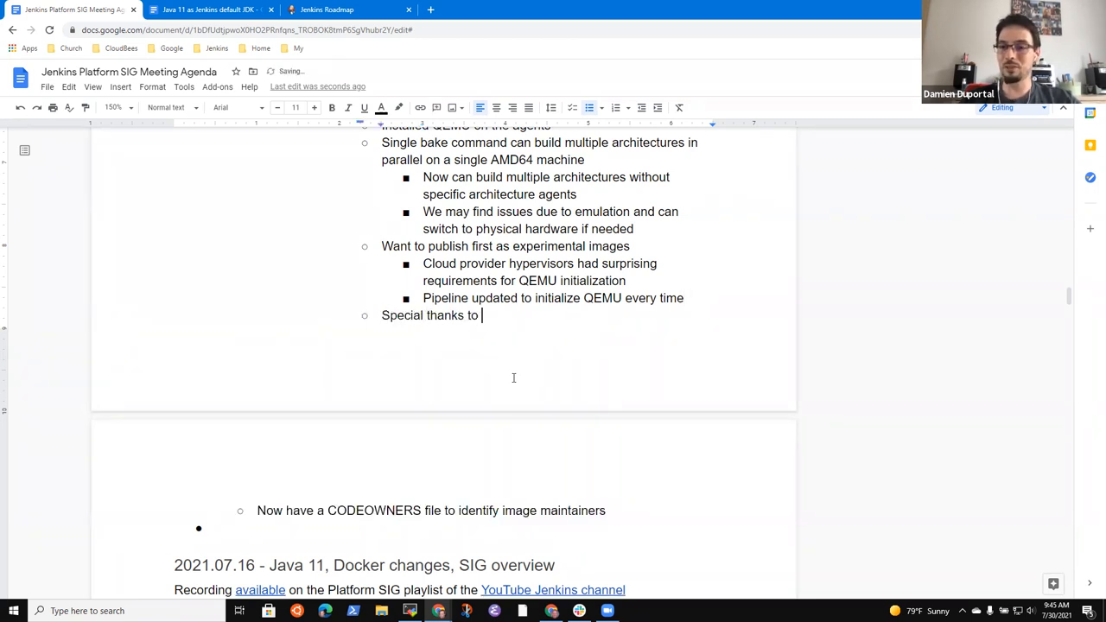
pyautogui.write('Tim Jacomb')
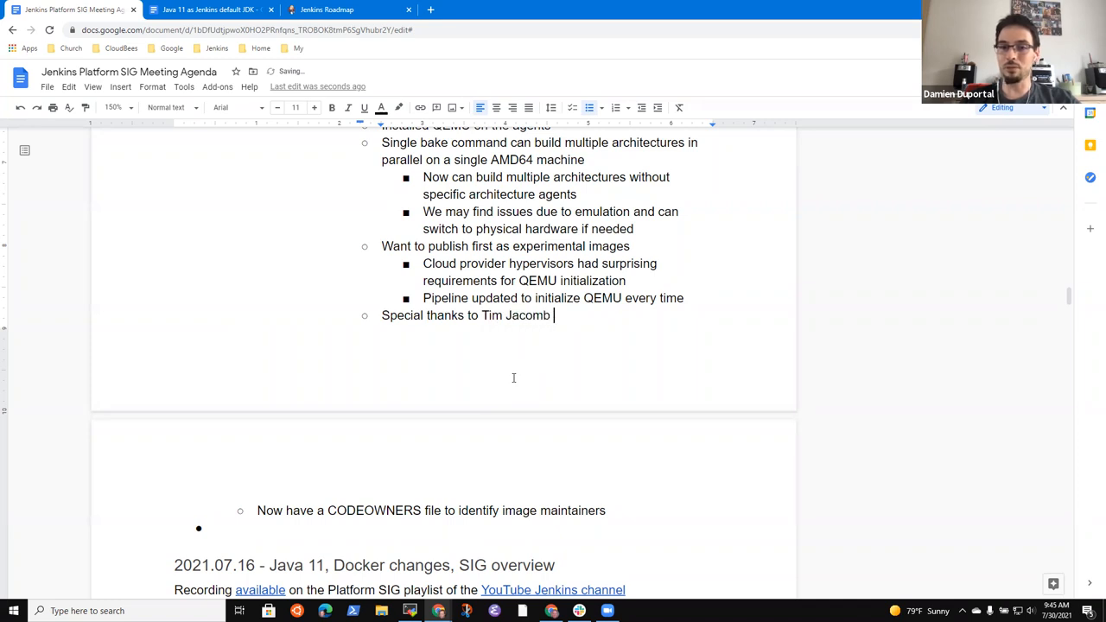
pyautogui.write('for his')
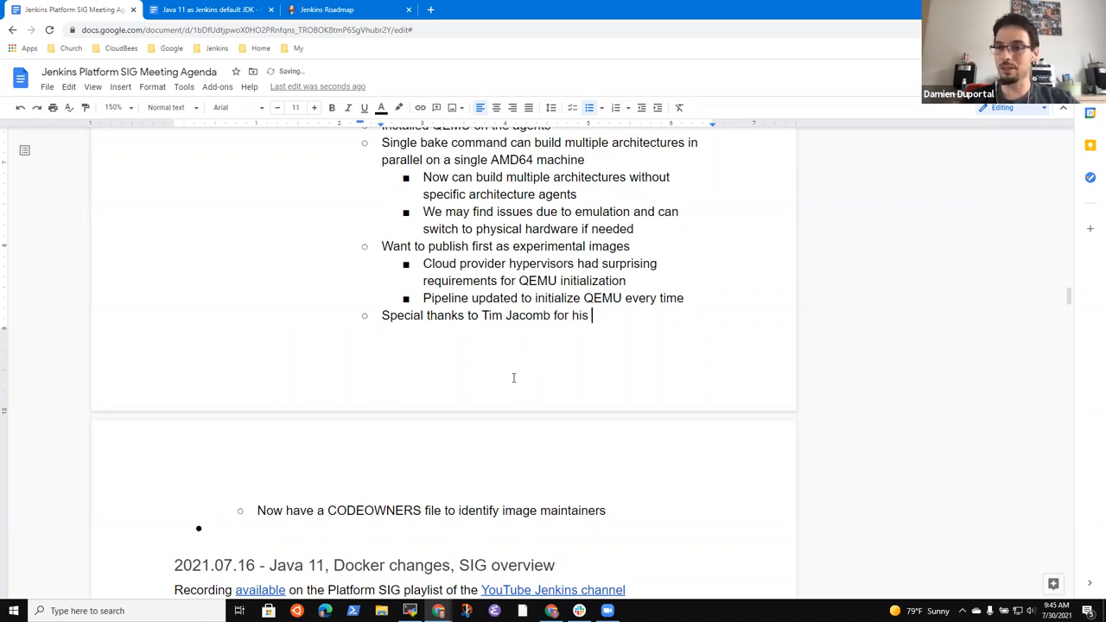
pyautogui.write('implementa')
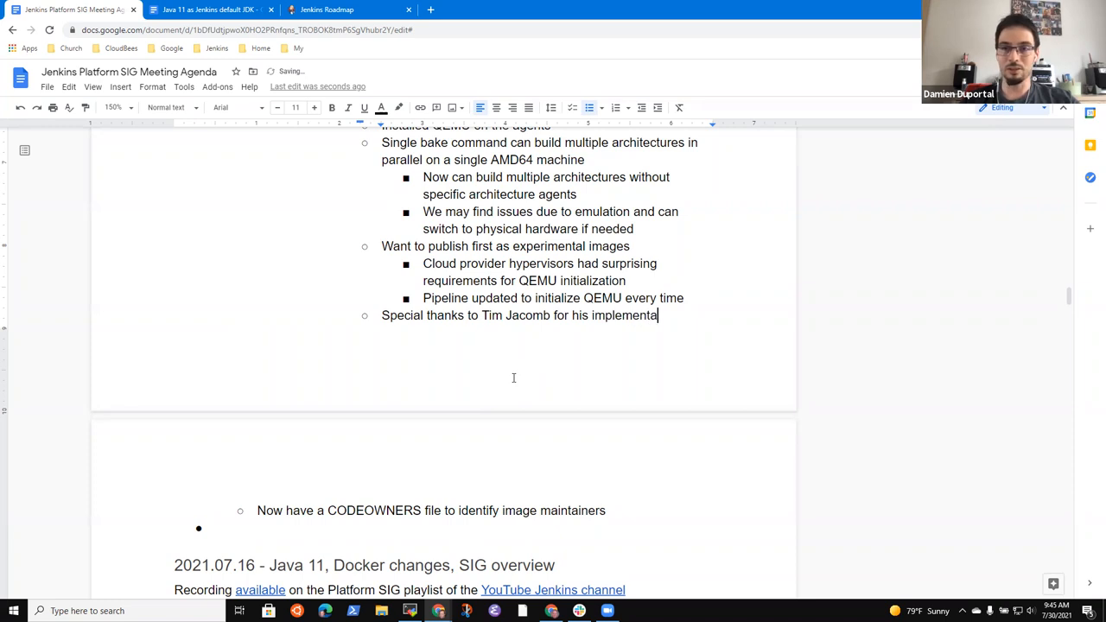
pyautogui.write('tion!')
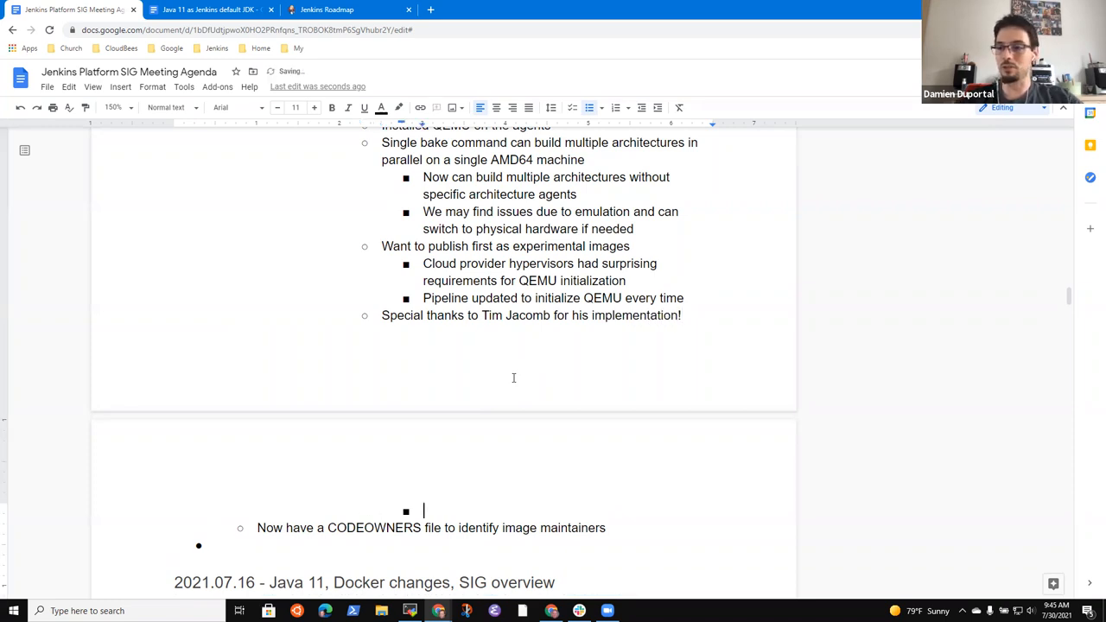
# Step: Add the bullet 'Volunteers are welcome to join' above the CODEOWNERS note
pyautogui.write('Volunte')
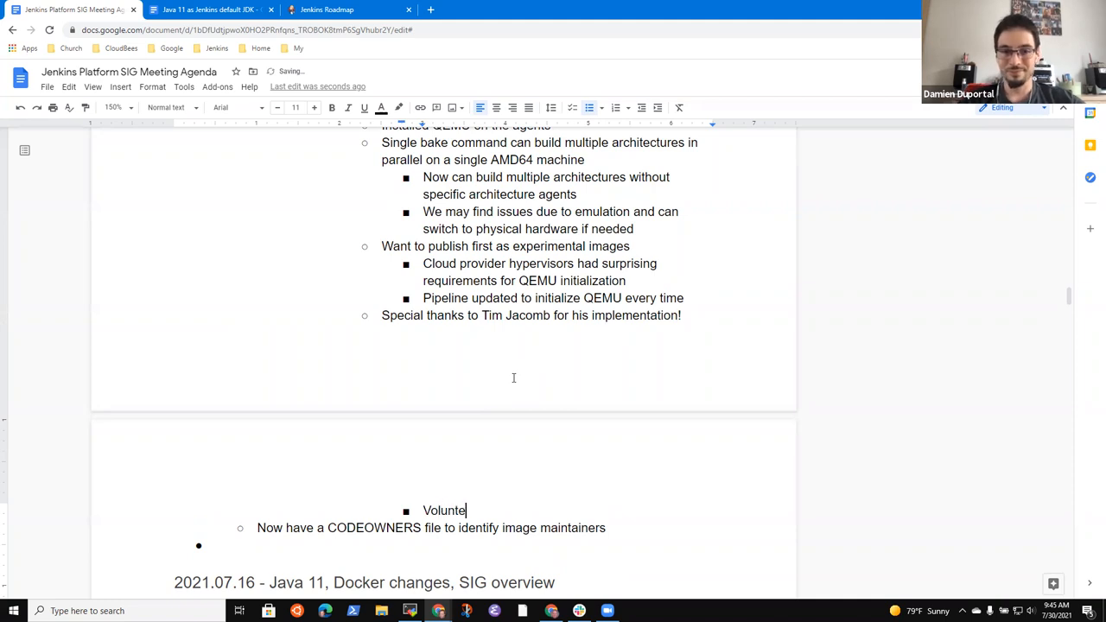
pyautogui.write('ers are we')
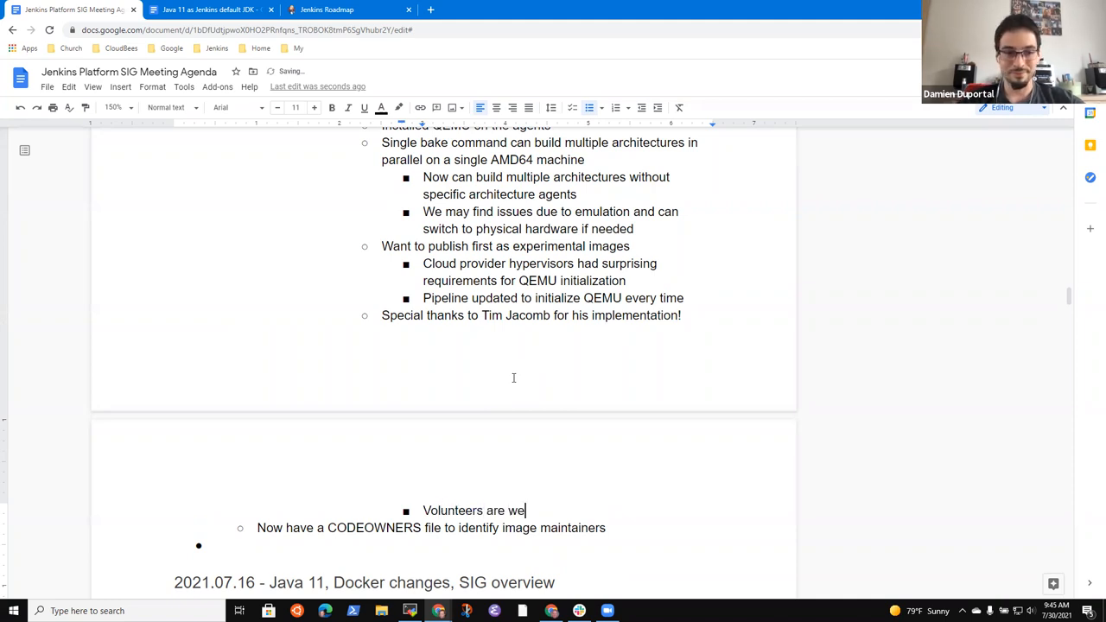
pyautogui.write('come to h')
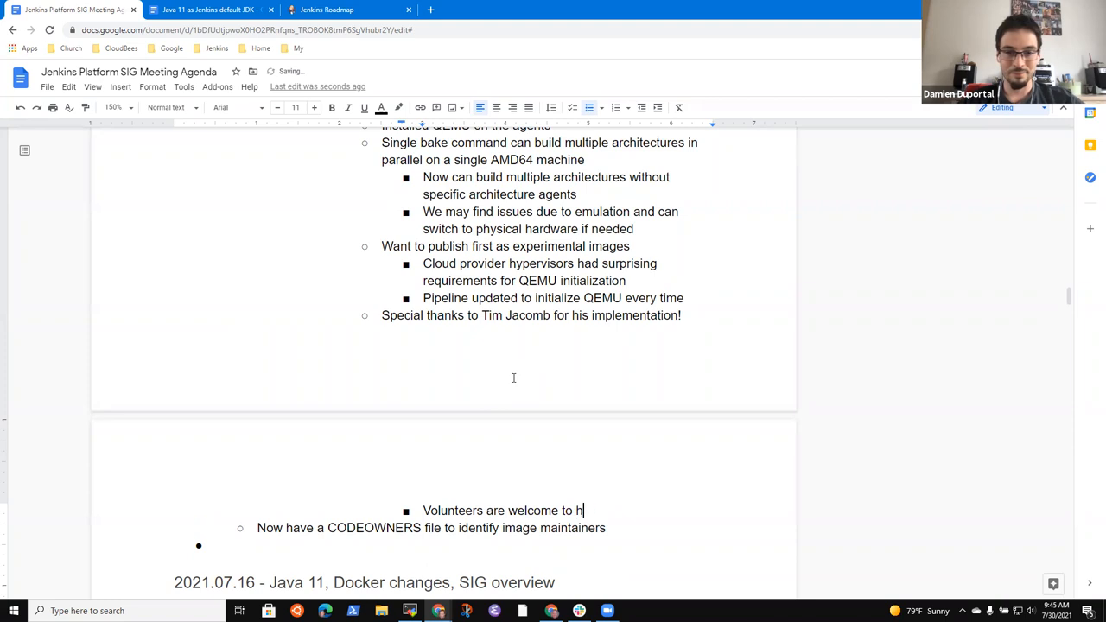
pyautogui.write('oin')
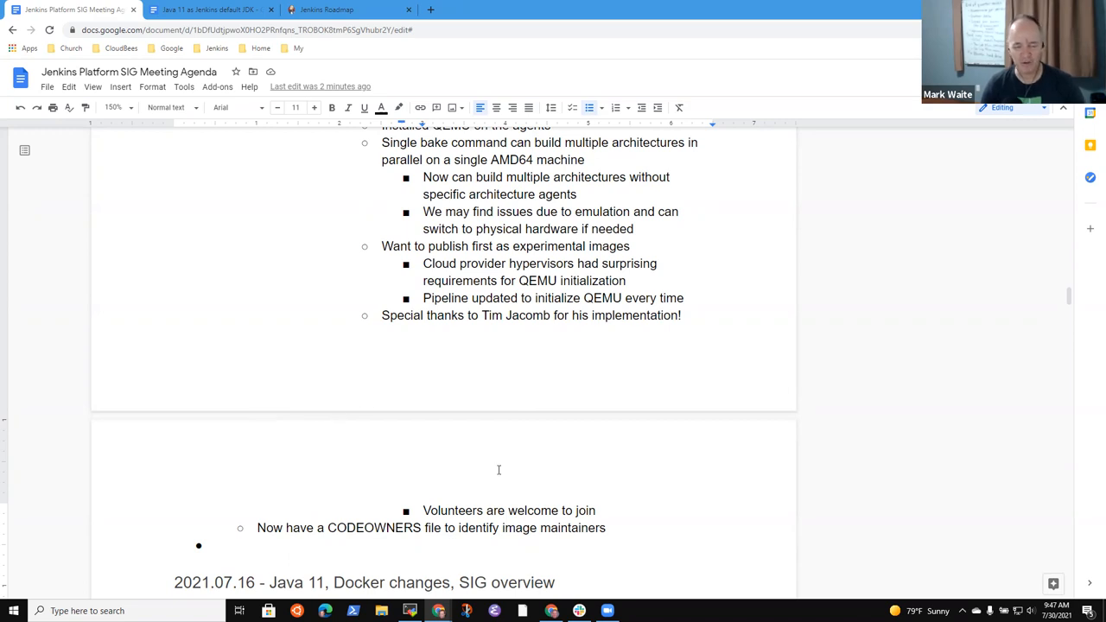
pyautogui.click(599, 511)
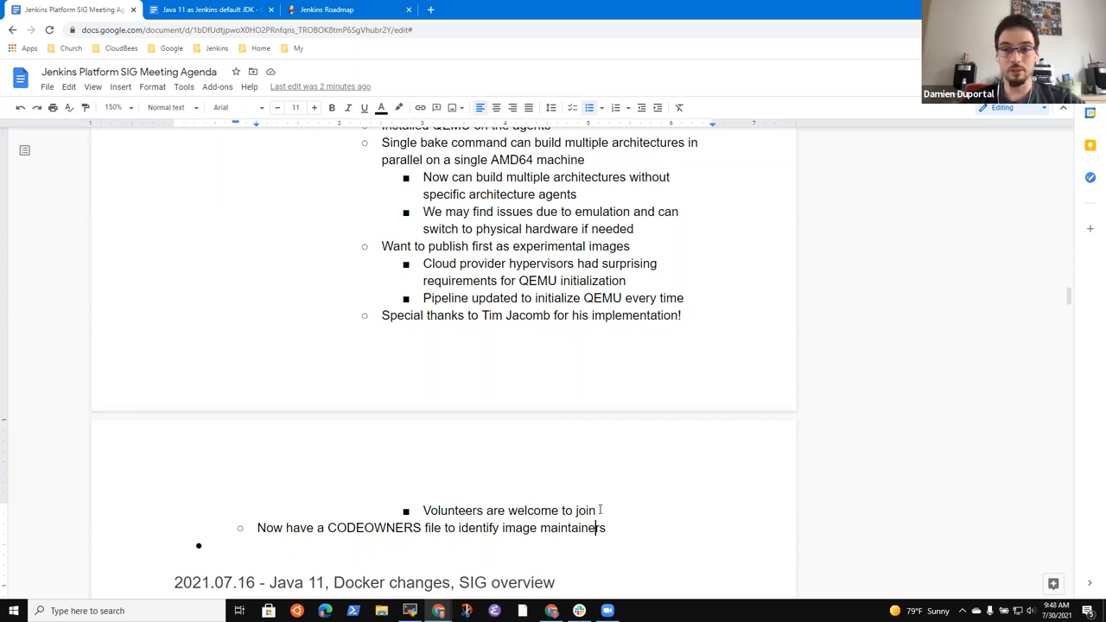
# Step: Add 'Damien wants to volunteer to maintain the Docker images' below the volunteers note
pyautogui.press('enter')
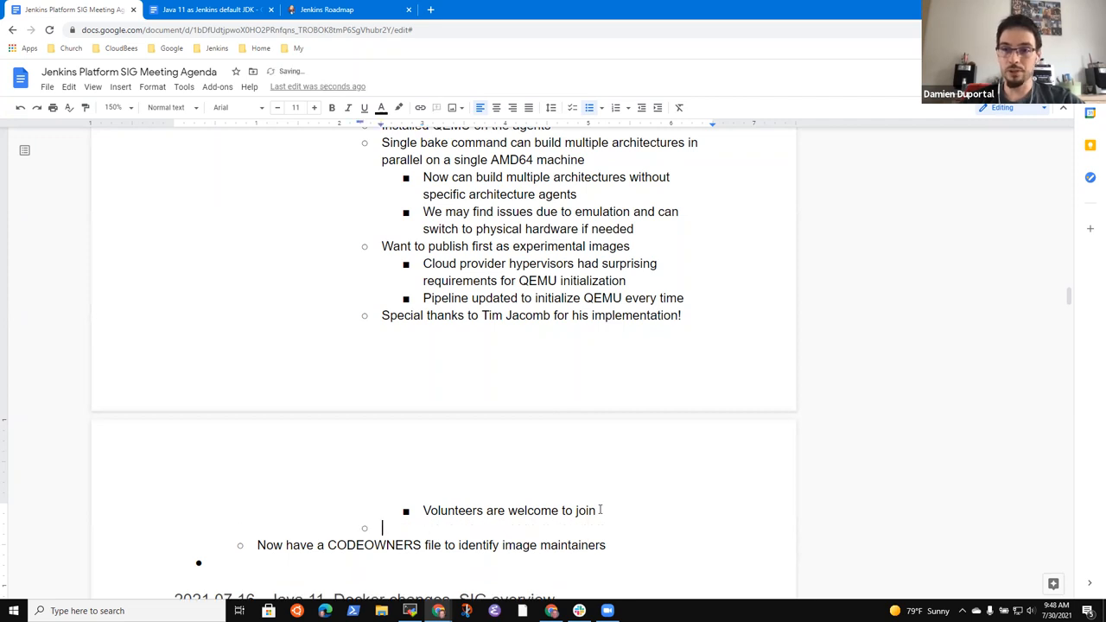
pyautogui.write('Dami')
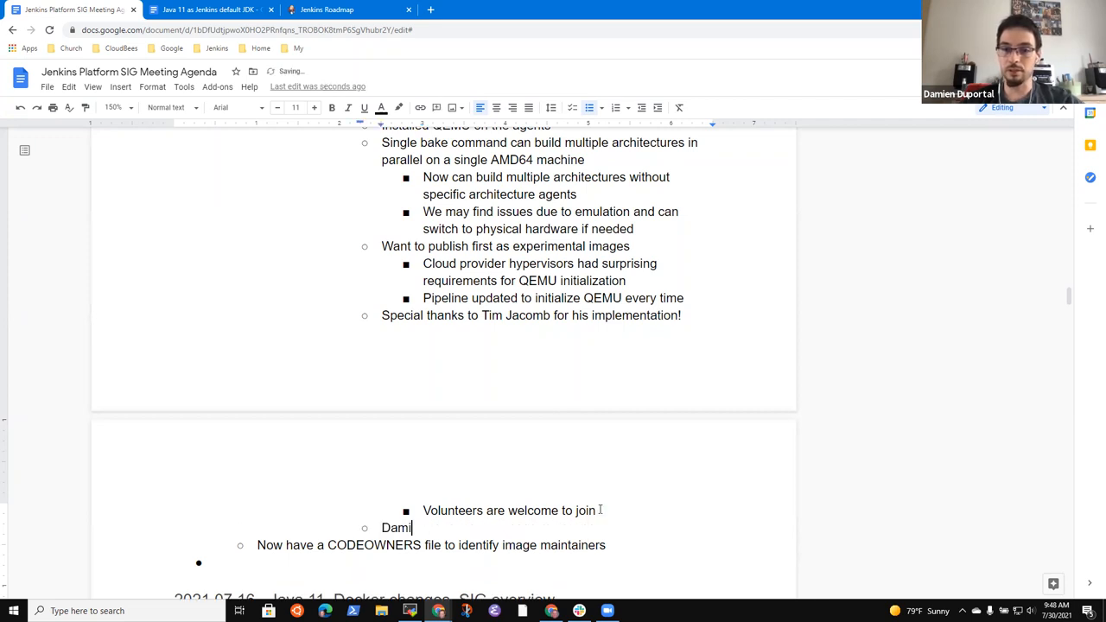
pyautogui.write('en wants to')
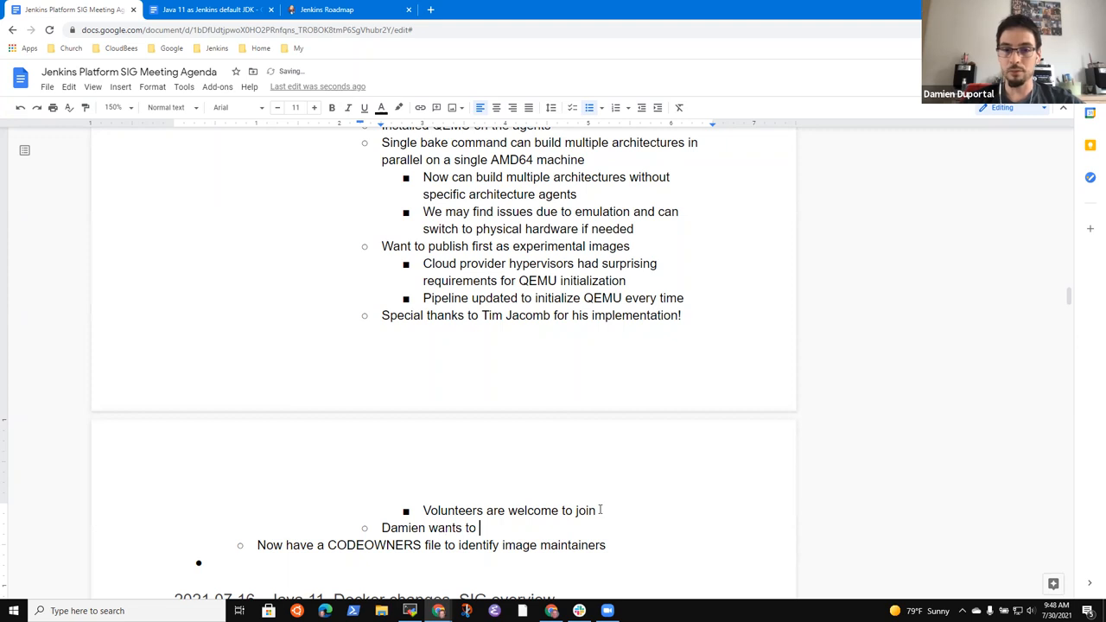
pyautogui.write('volunteer to ma')
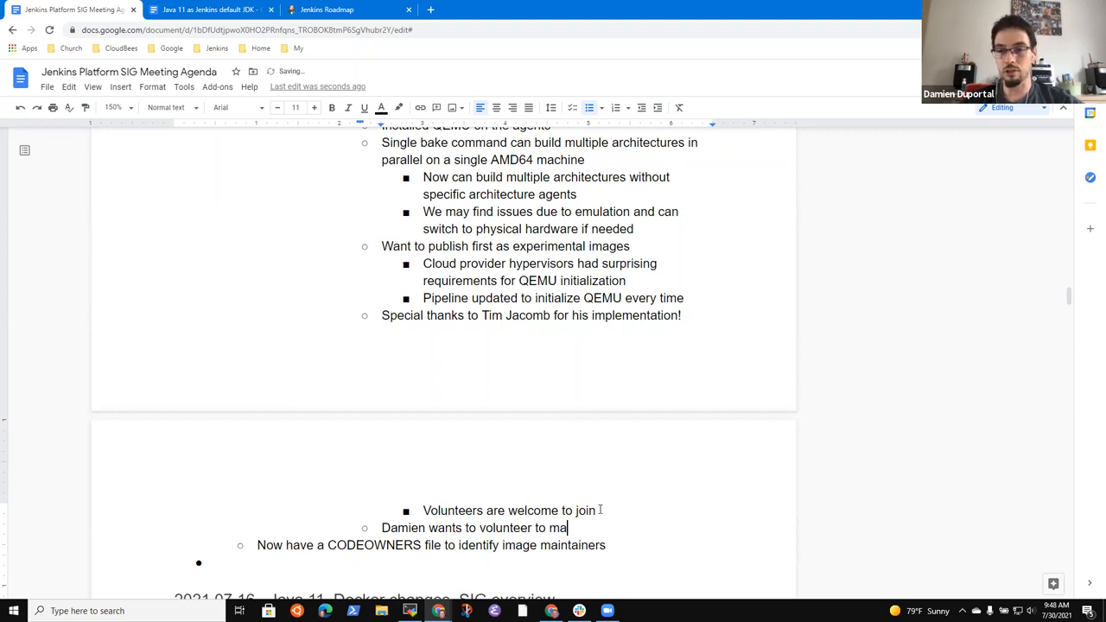
pyautogui.write('intain the Docke')
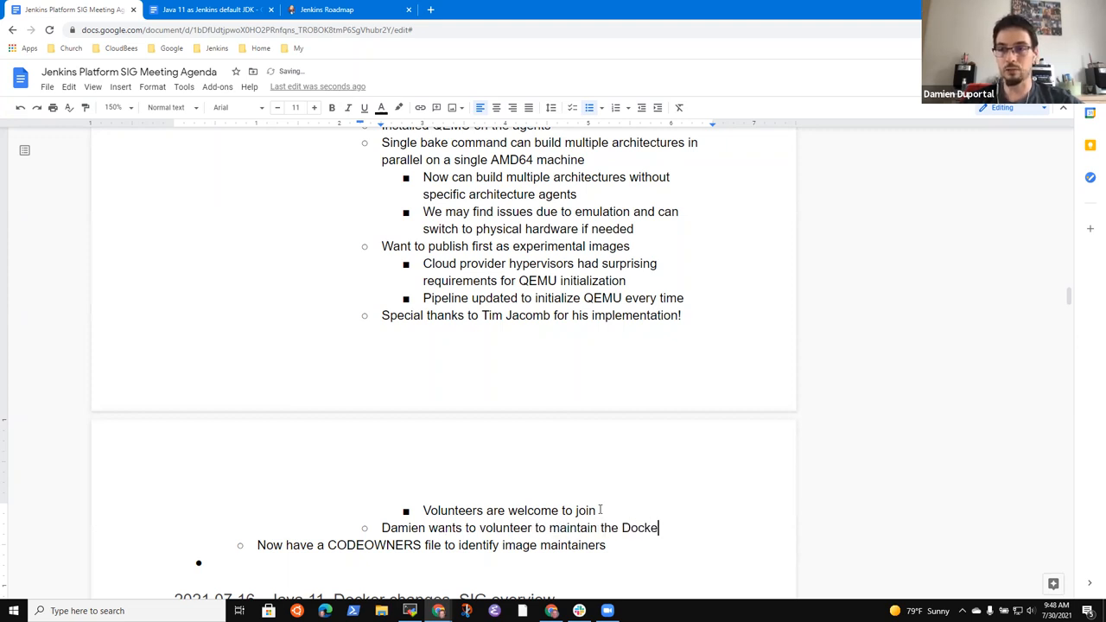
pyautogui.write('images')
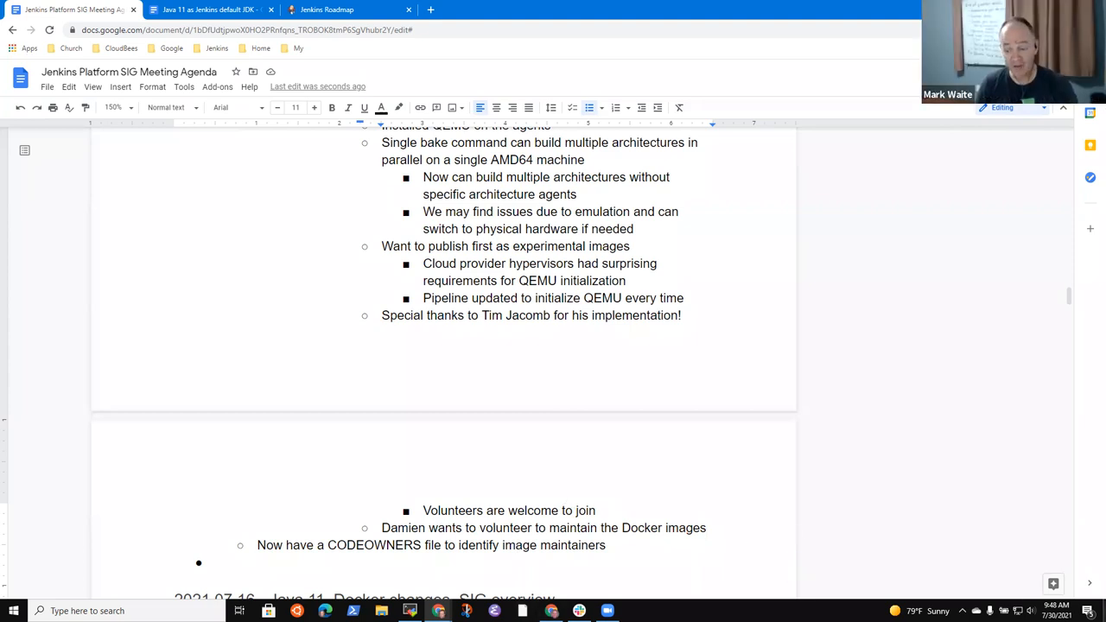
pyautogui.click(706, 528)
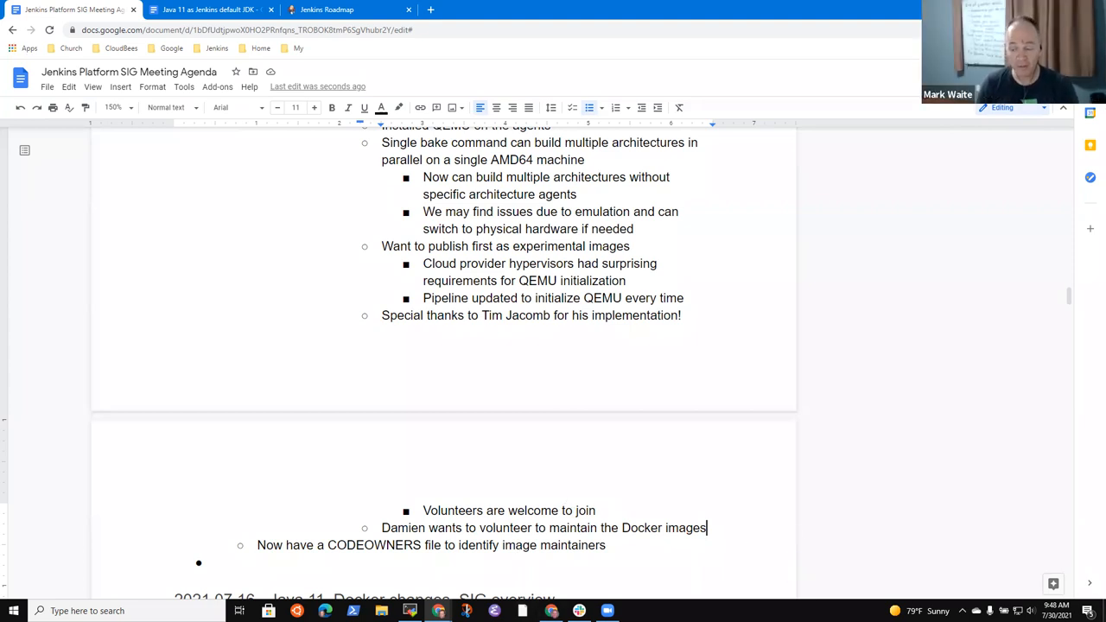